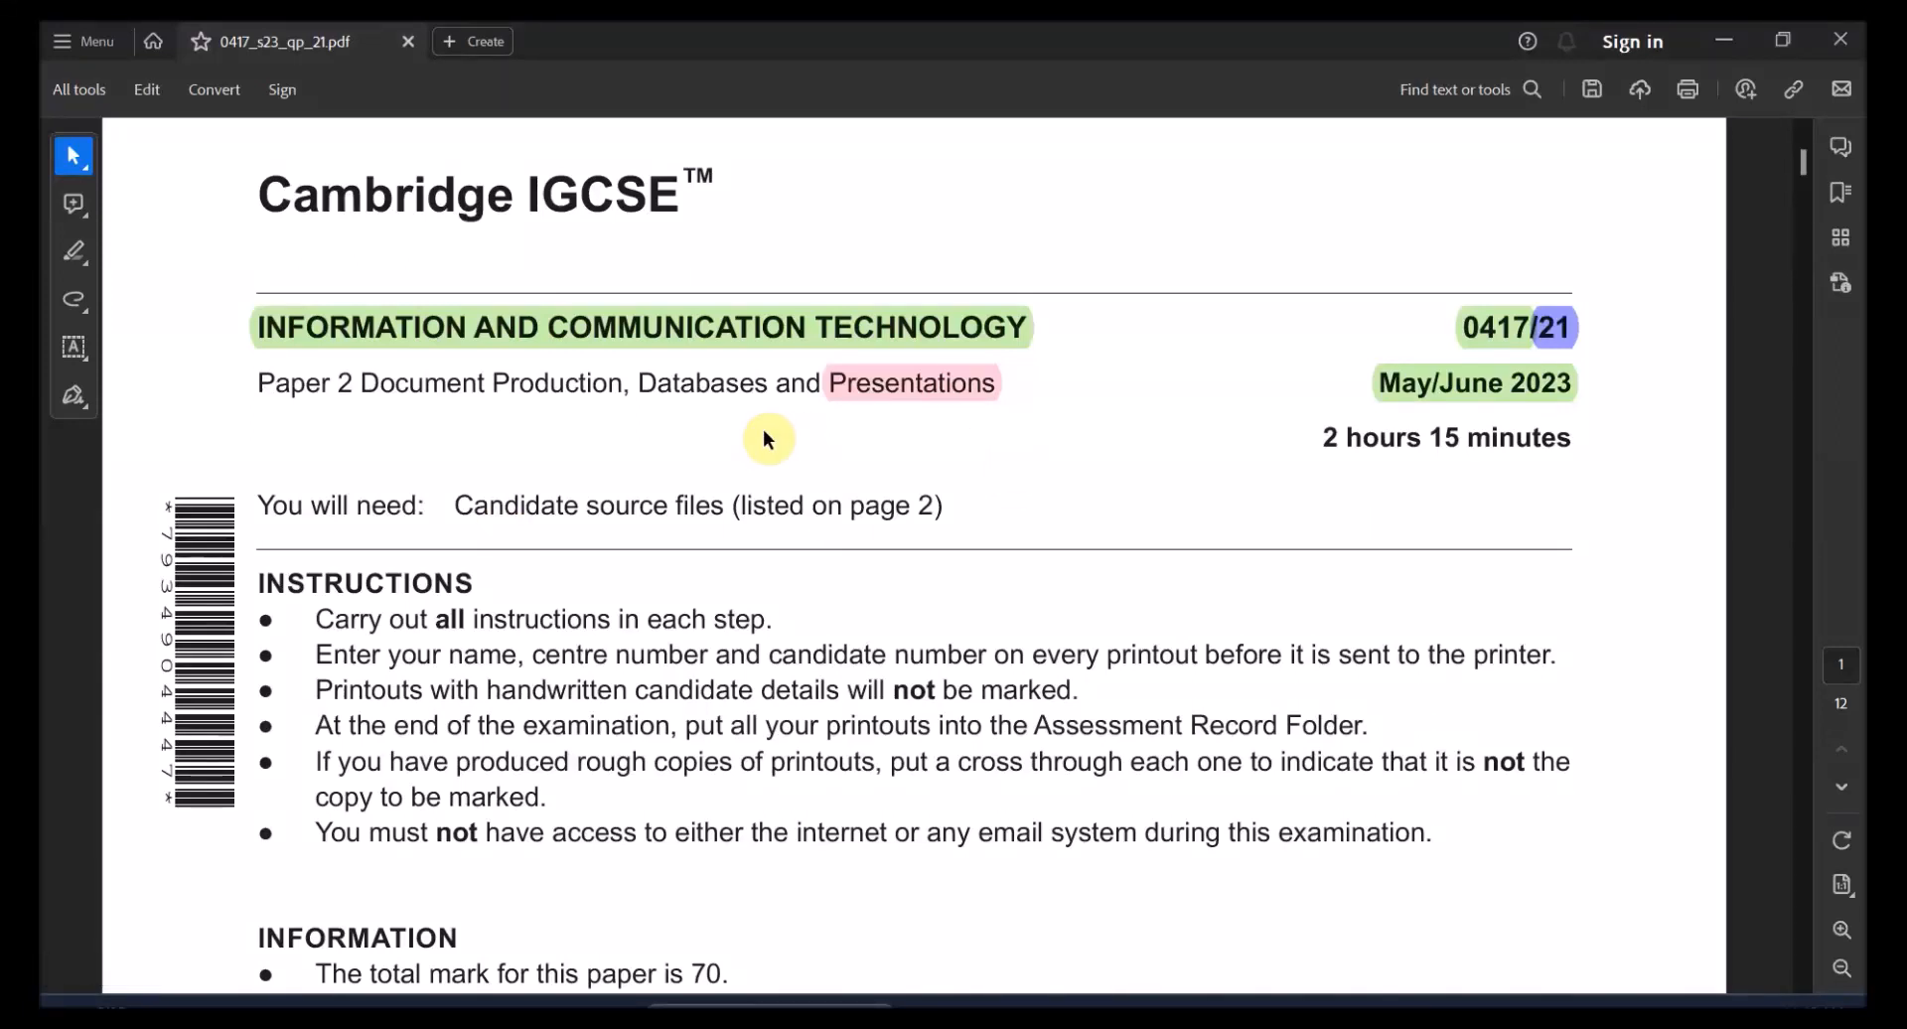
pyautogui.moveTo(985, 411)
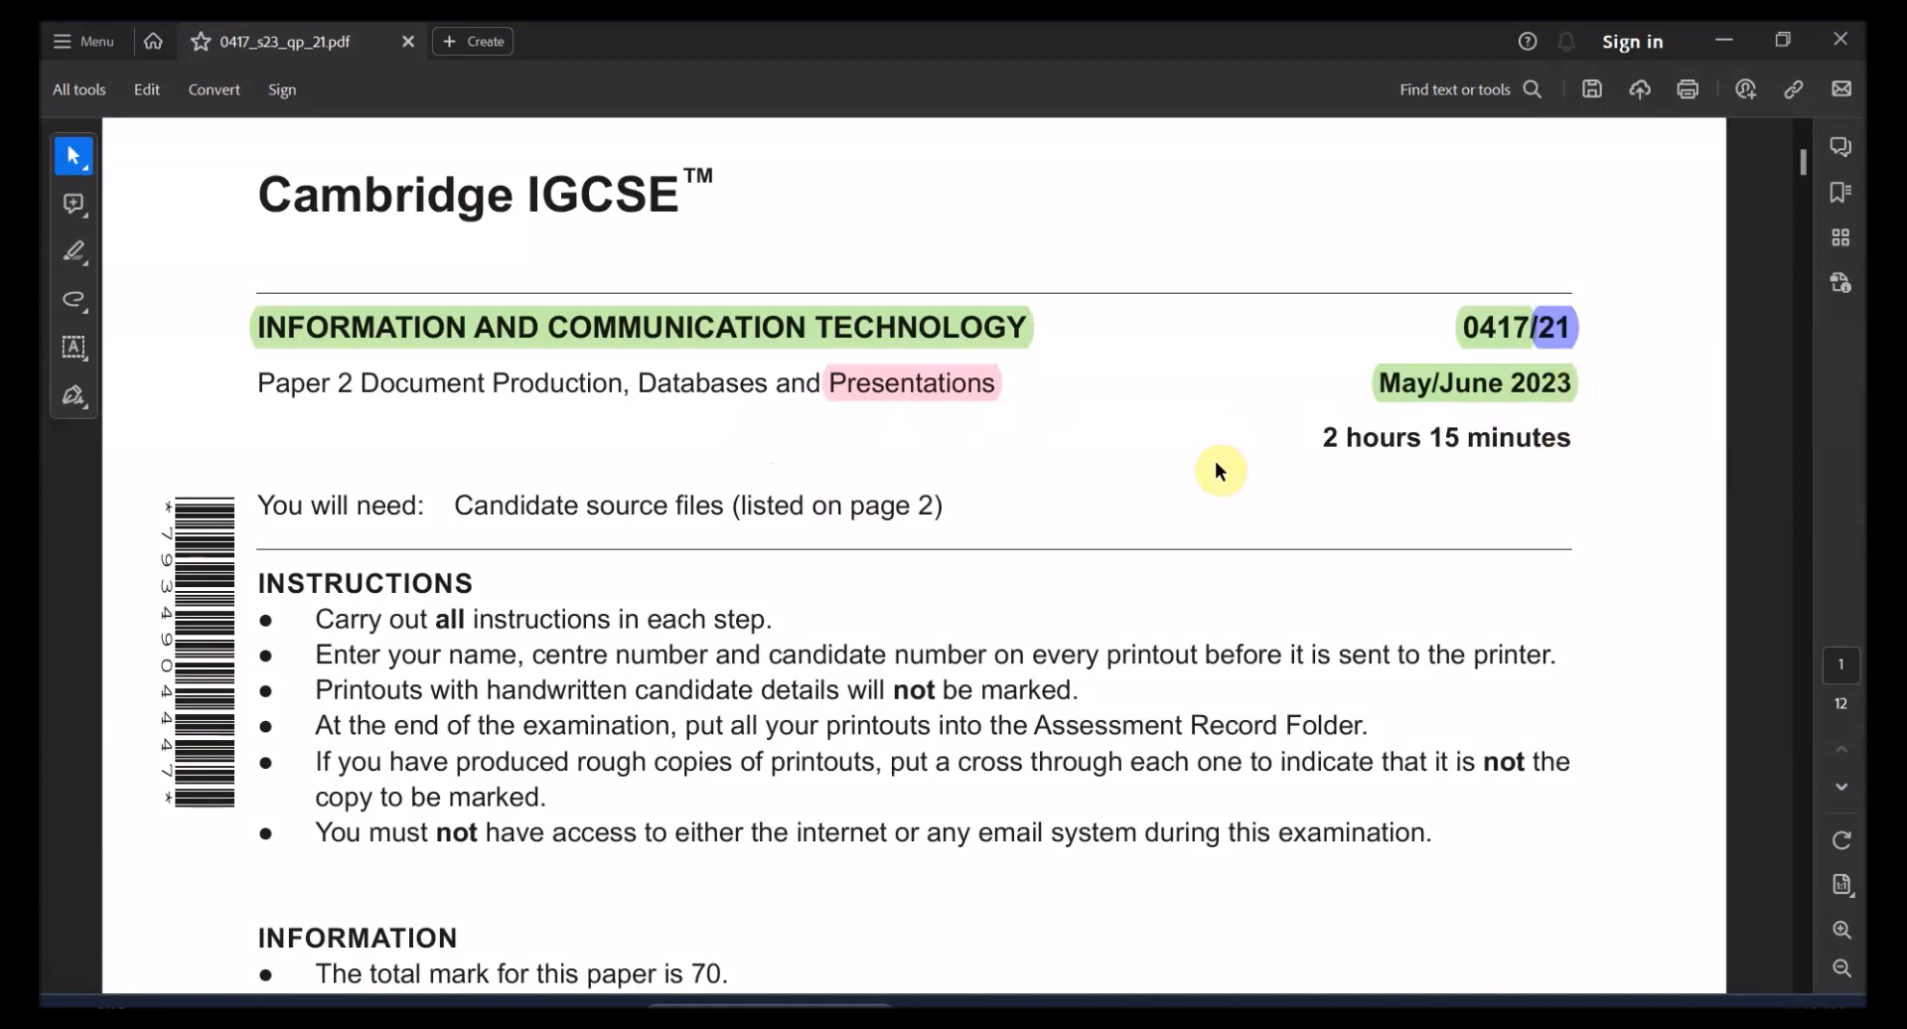
# Scroll the exam paper to page 10 and select the first Task 4 sentence
pyautogui.click(910, 382)
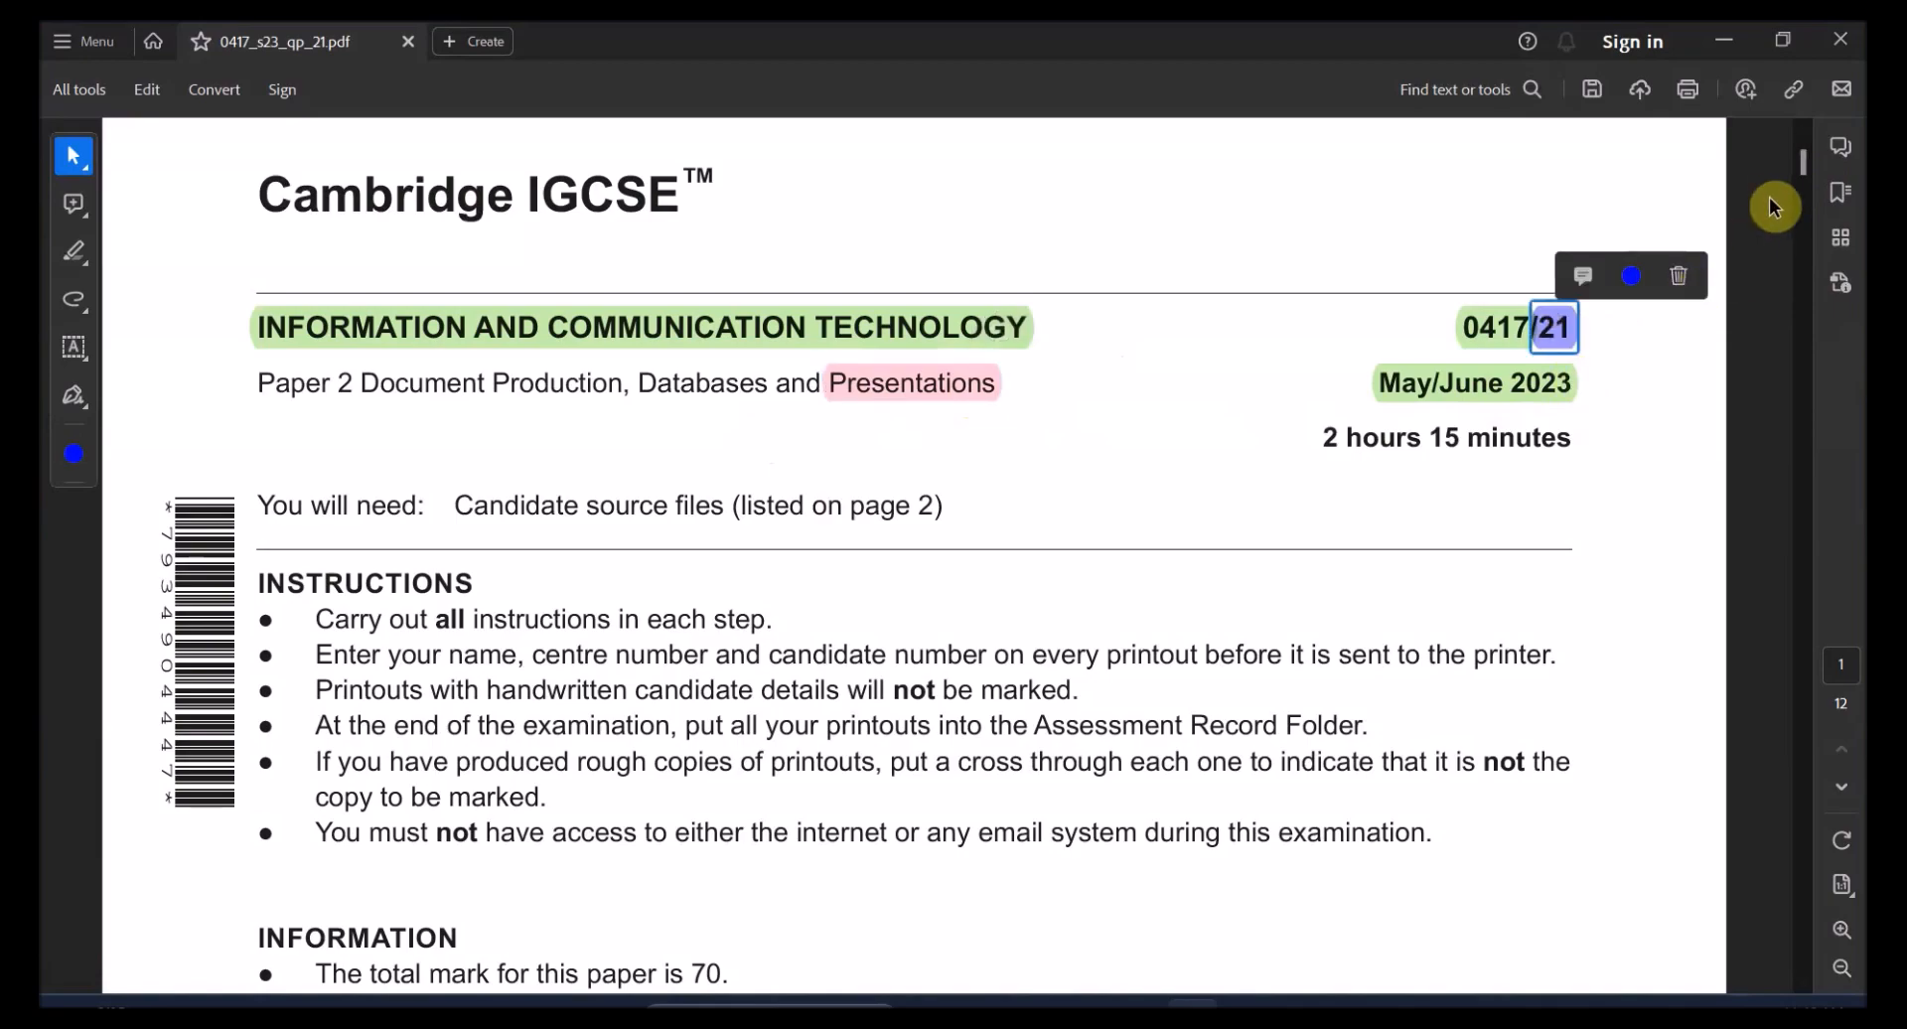
pyautogui.scroll(-3)
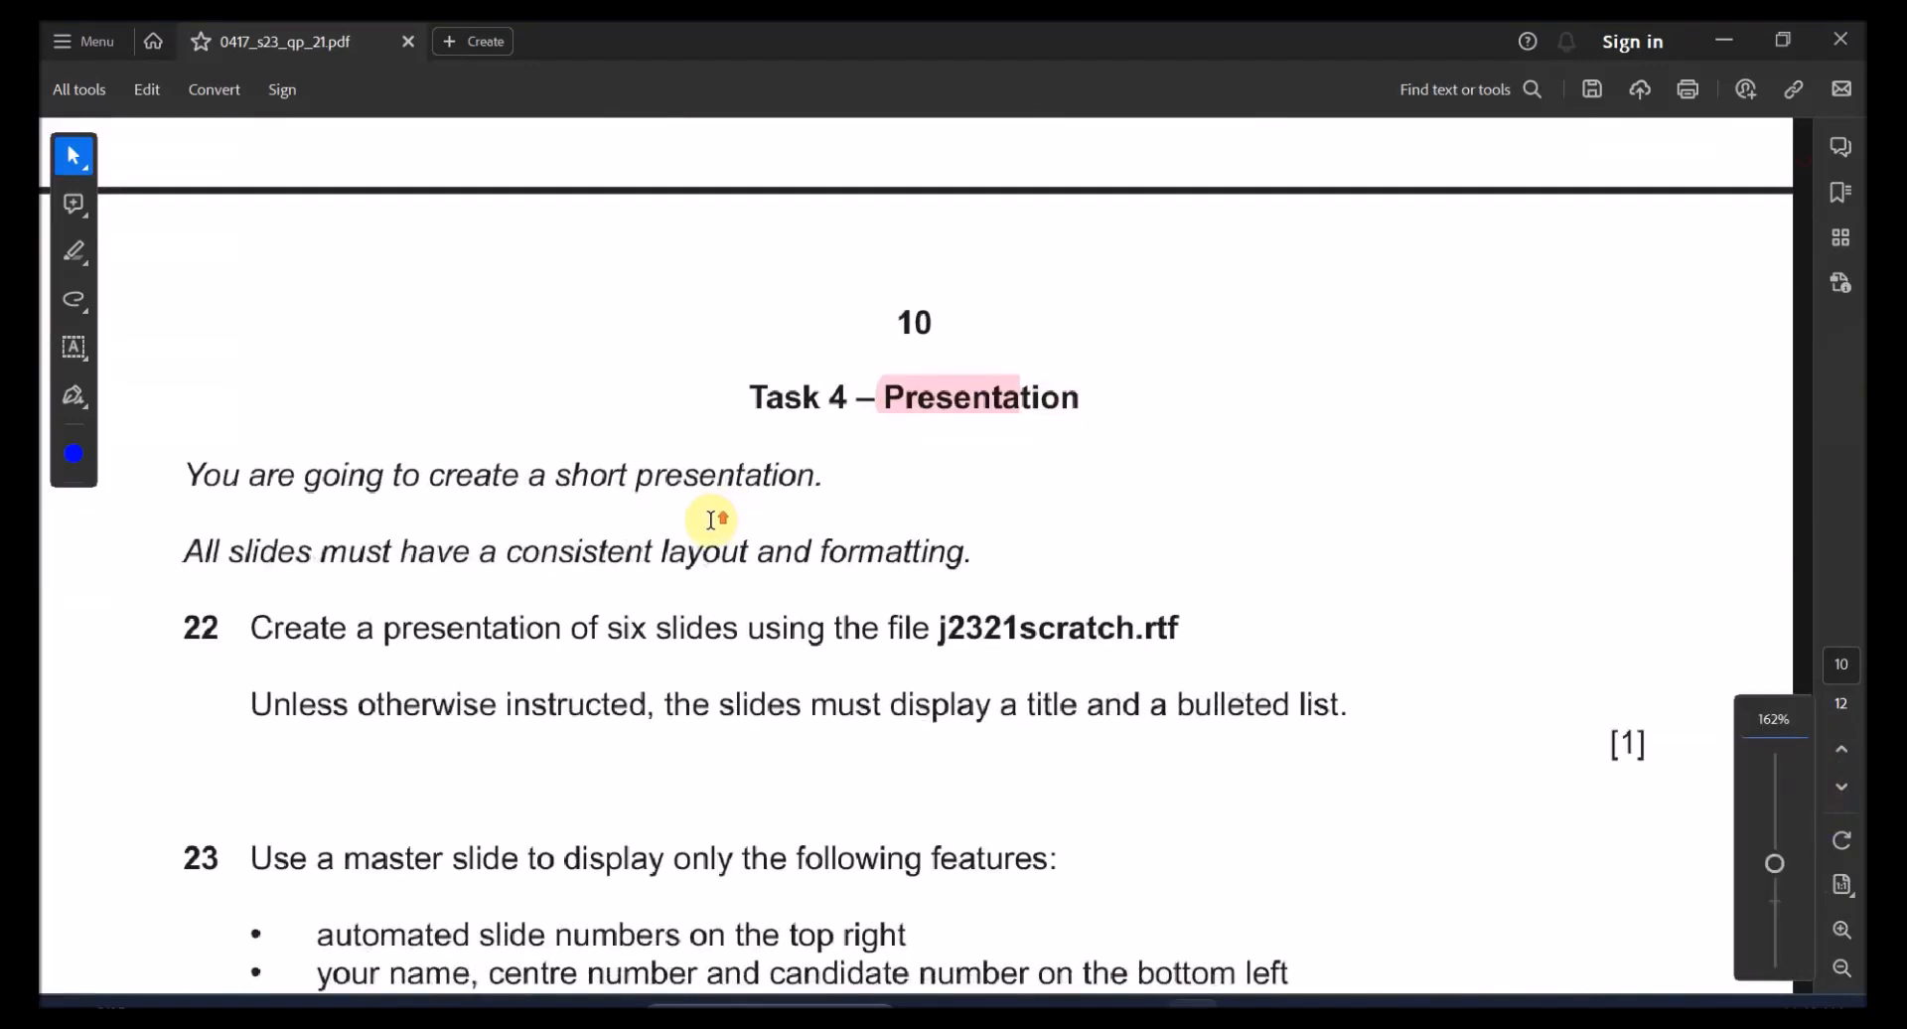
pyautogui.moveTo(184, 474); pyautogui.dragTo(821, 474)
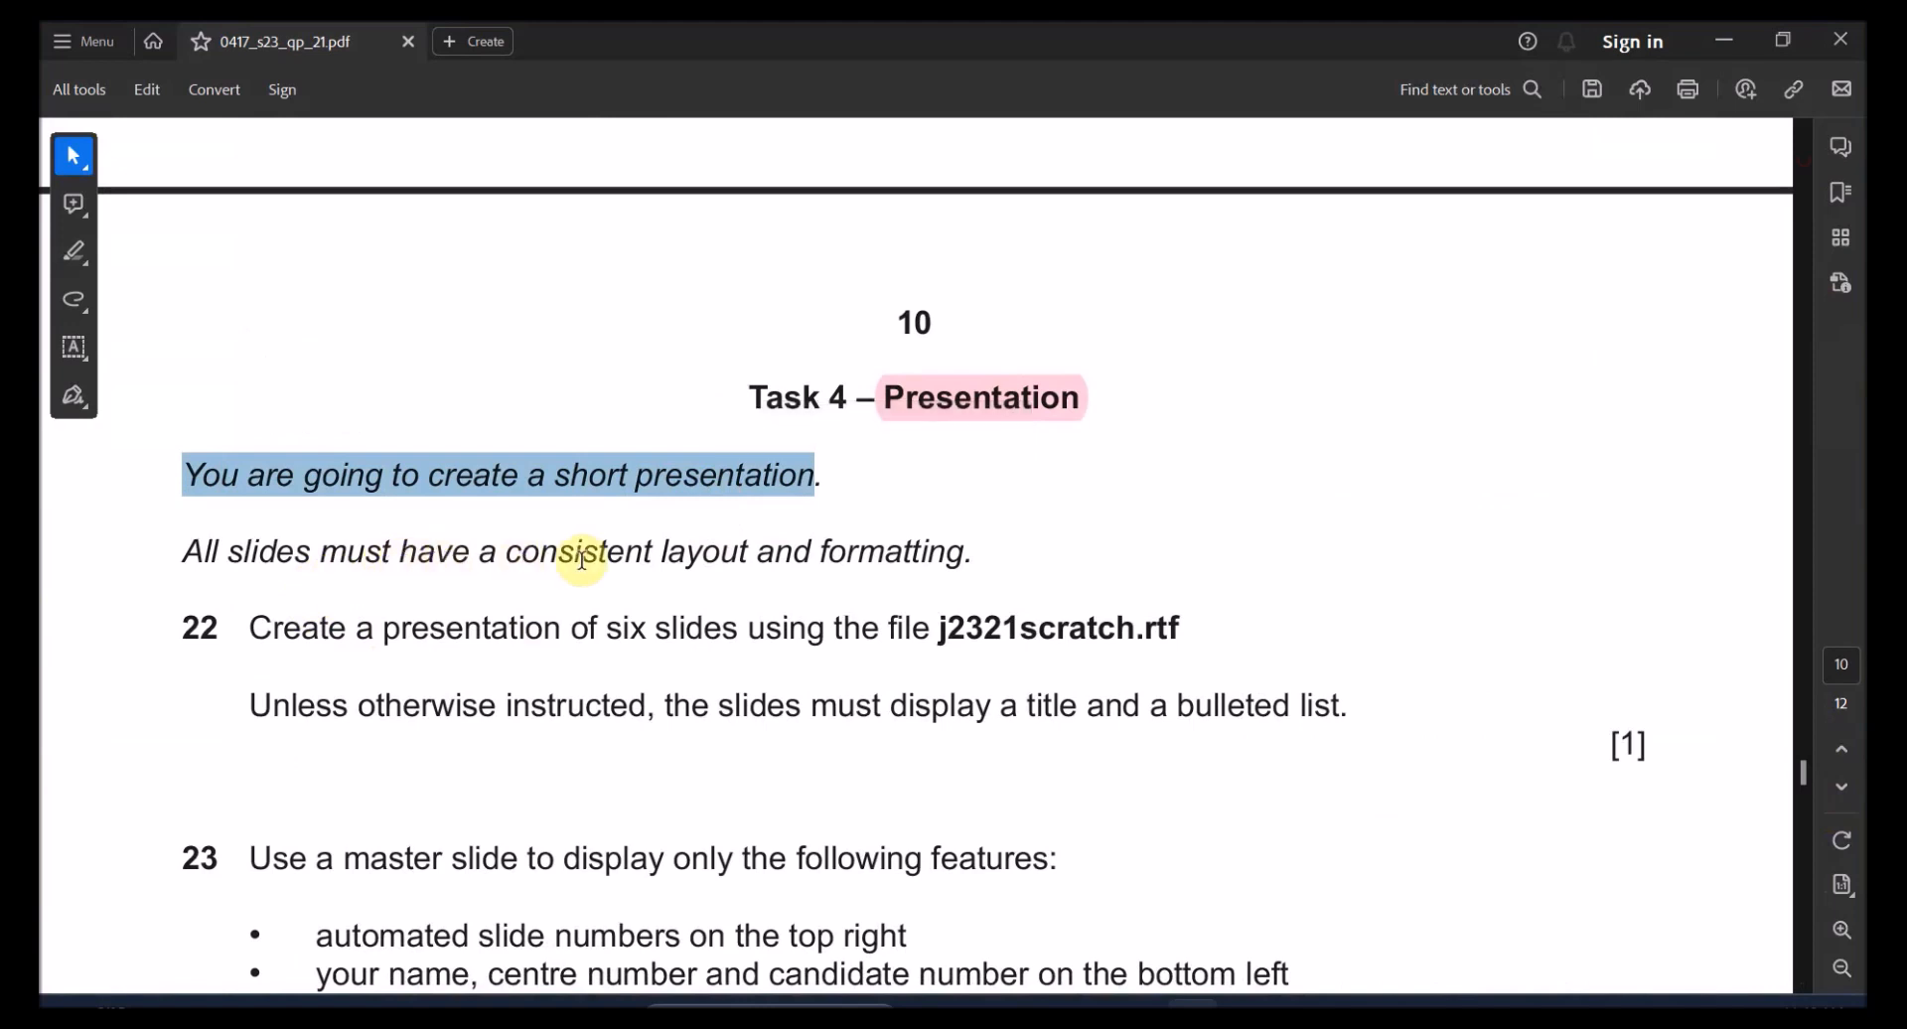
pyautogui.moveTo(681, 559)
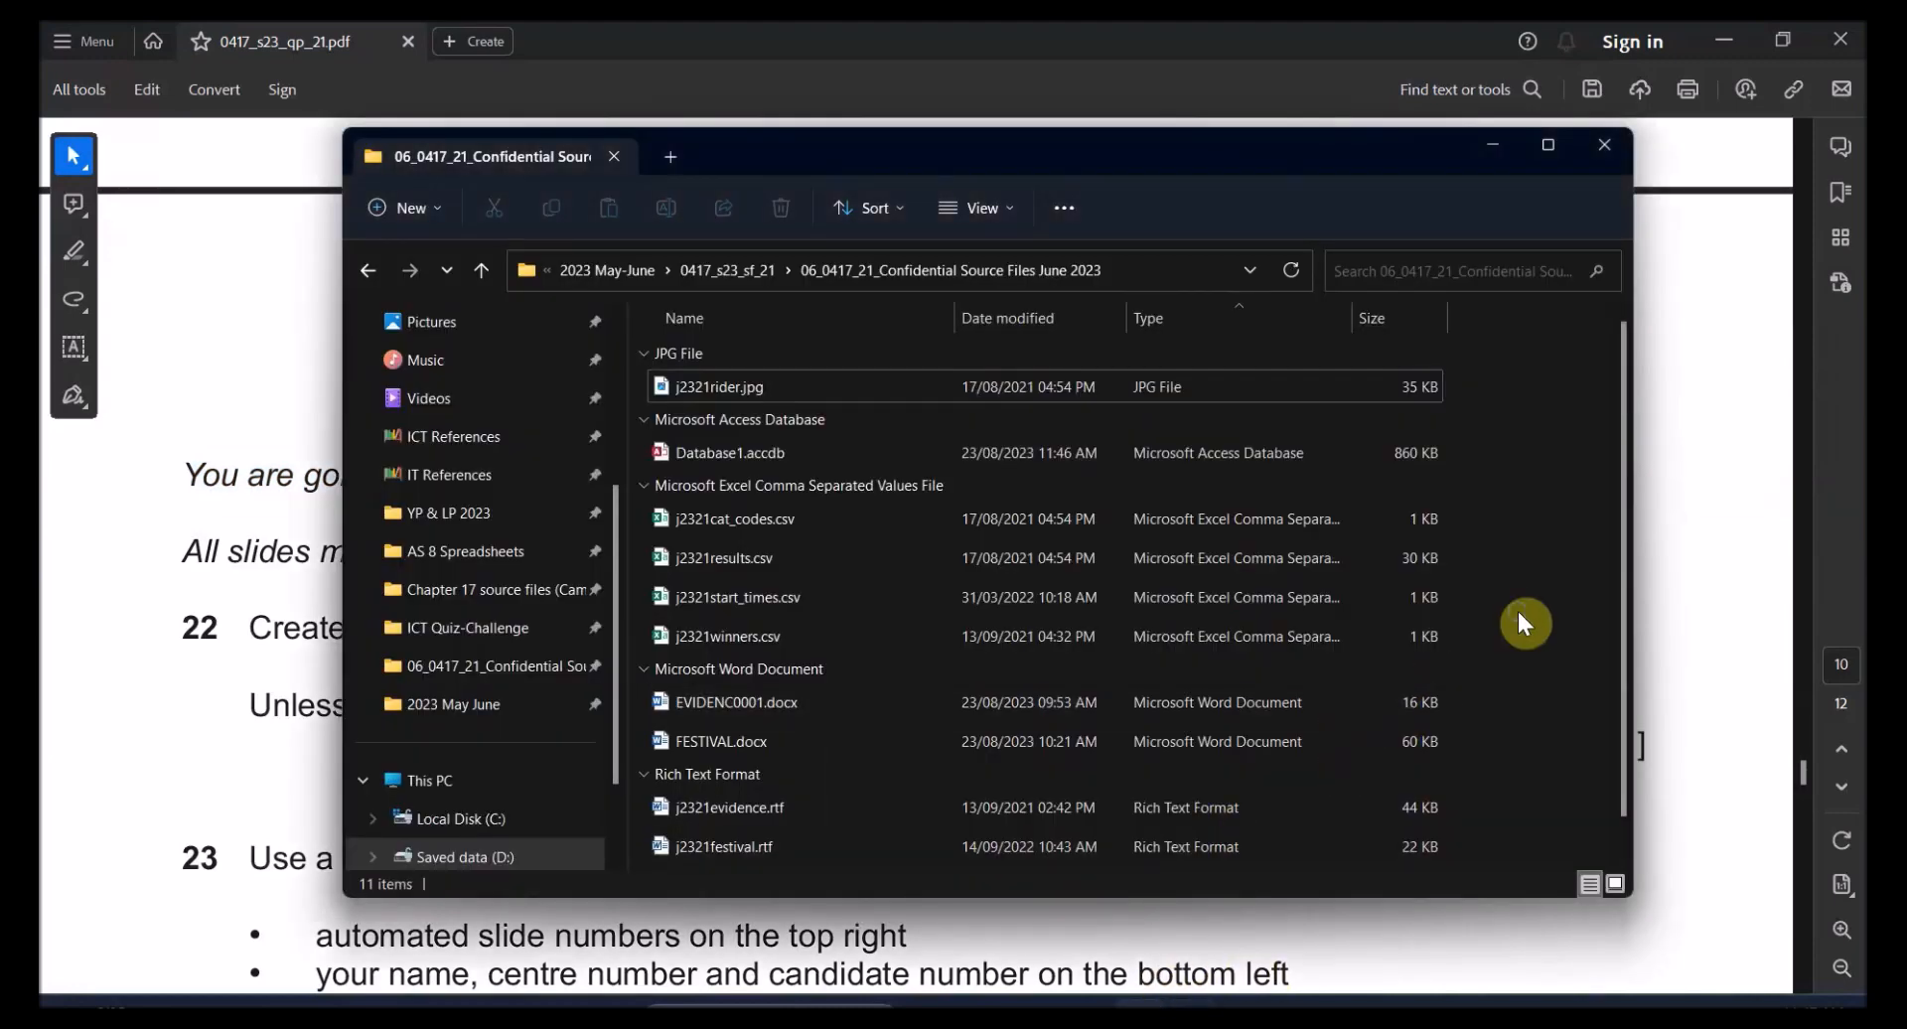
# Create an empty scratch.pptx in the source files folder and open it
pyautogui.rightClick(1526, 624)
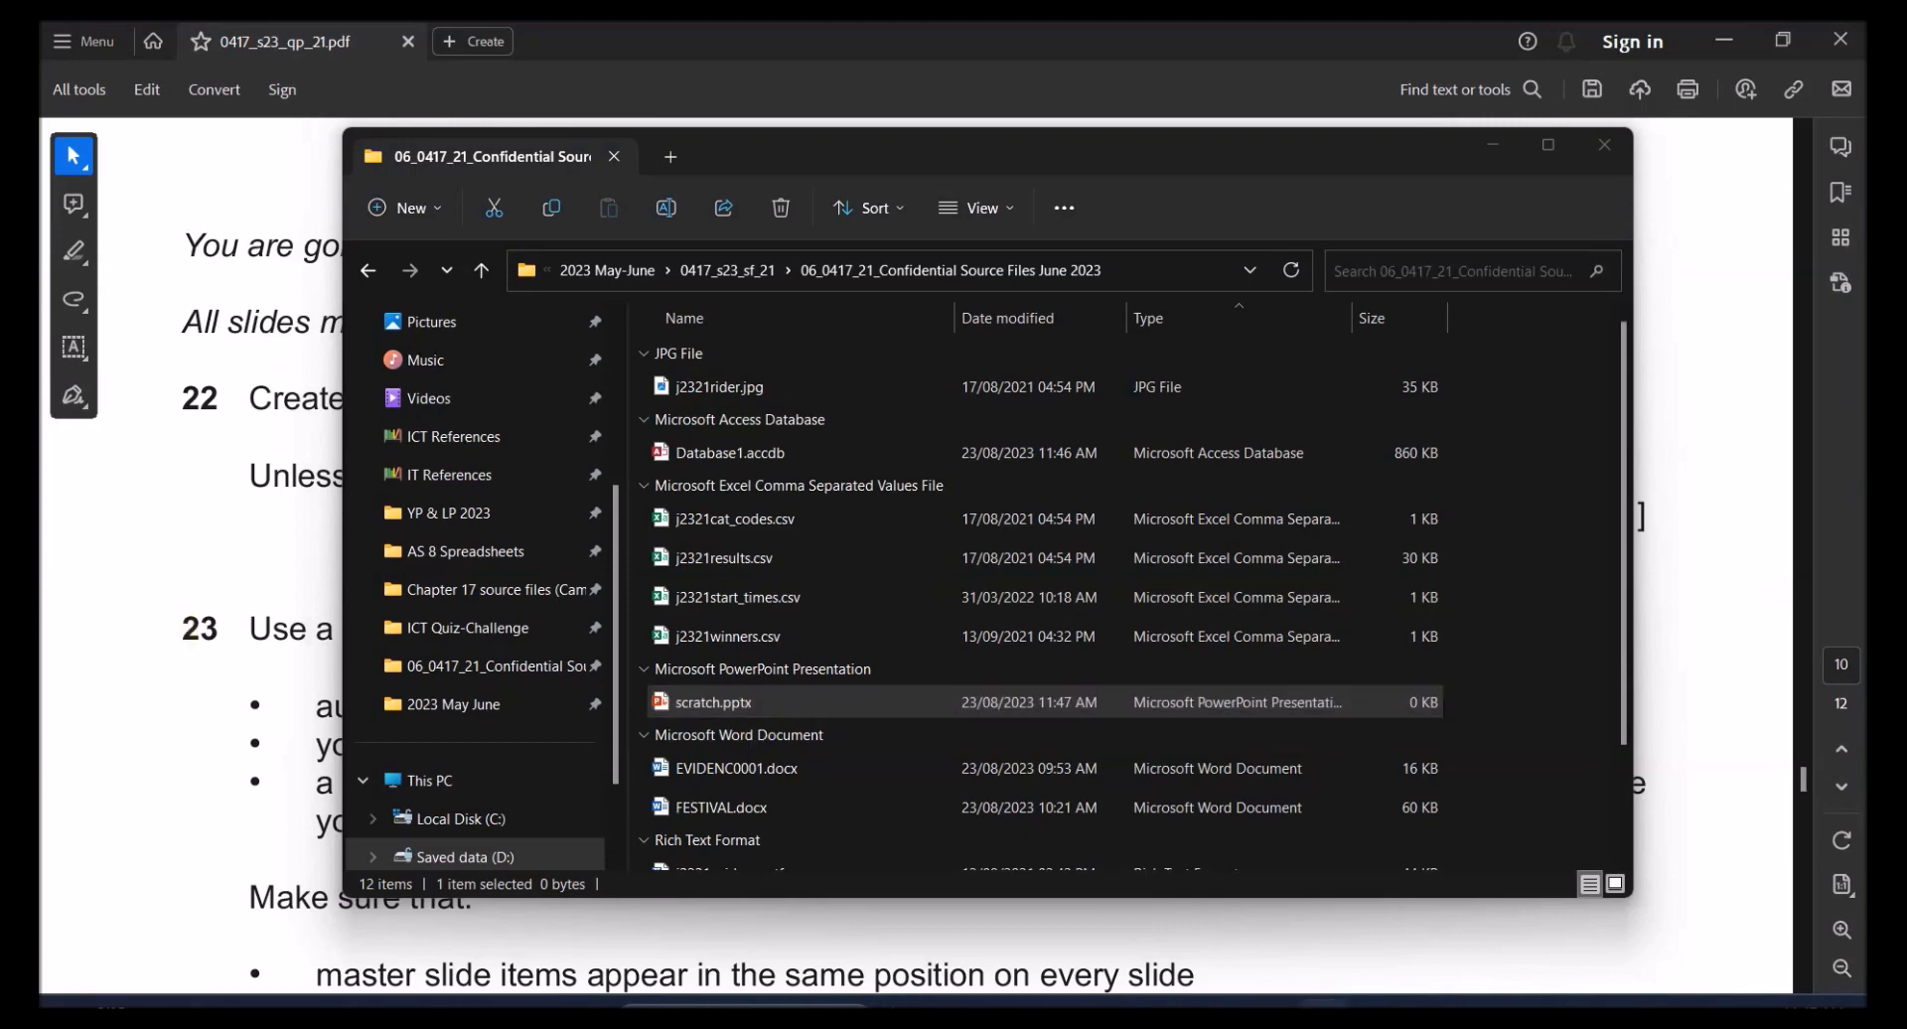
pyautogui.doubleClick(711, 703)
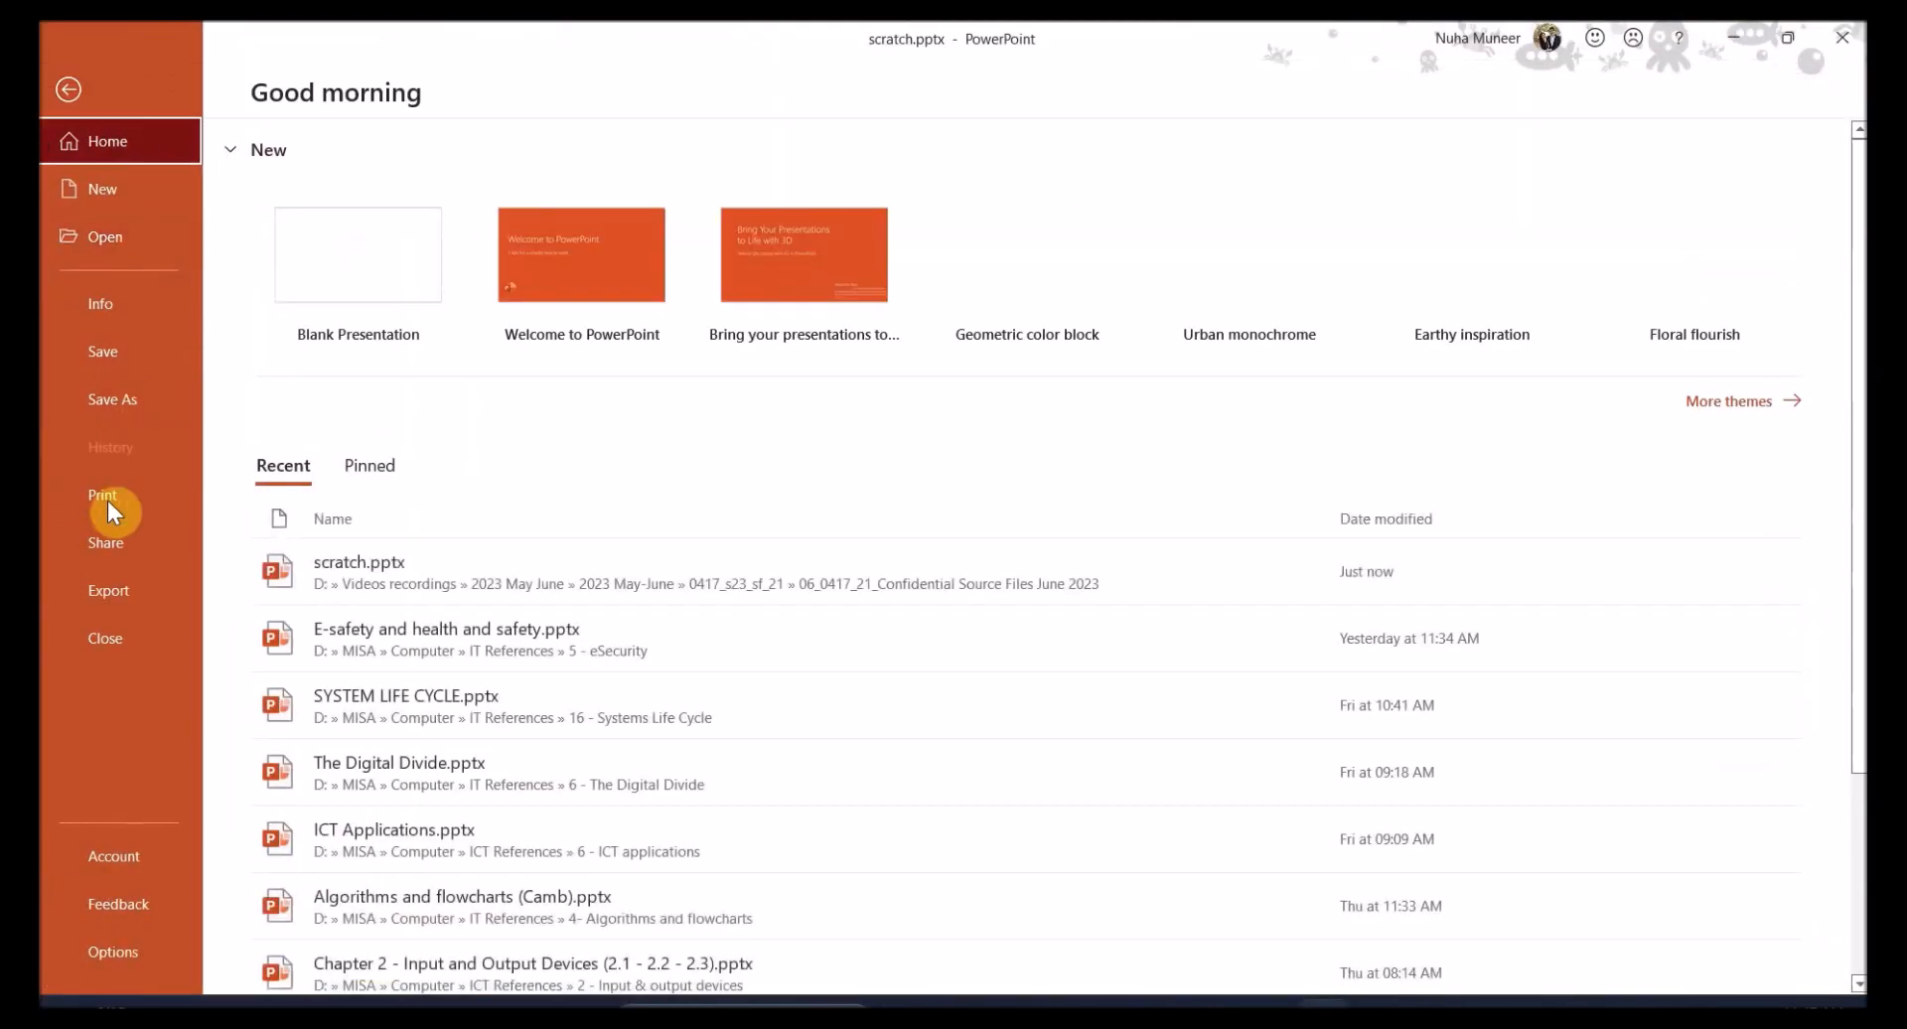
# Open j2321scratch.rtf, showing All Files, as a six-slide presentation
pyautogui.click(105, 237)
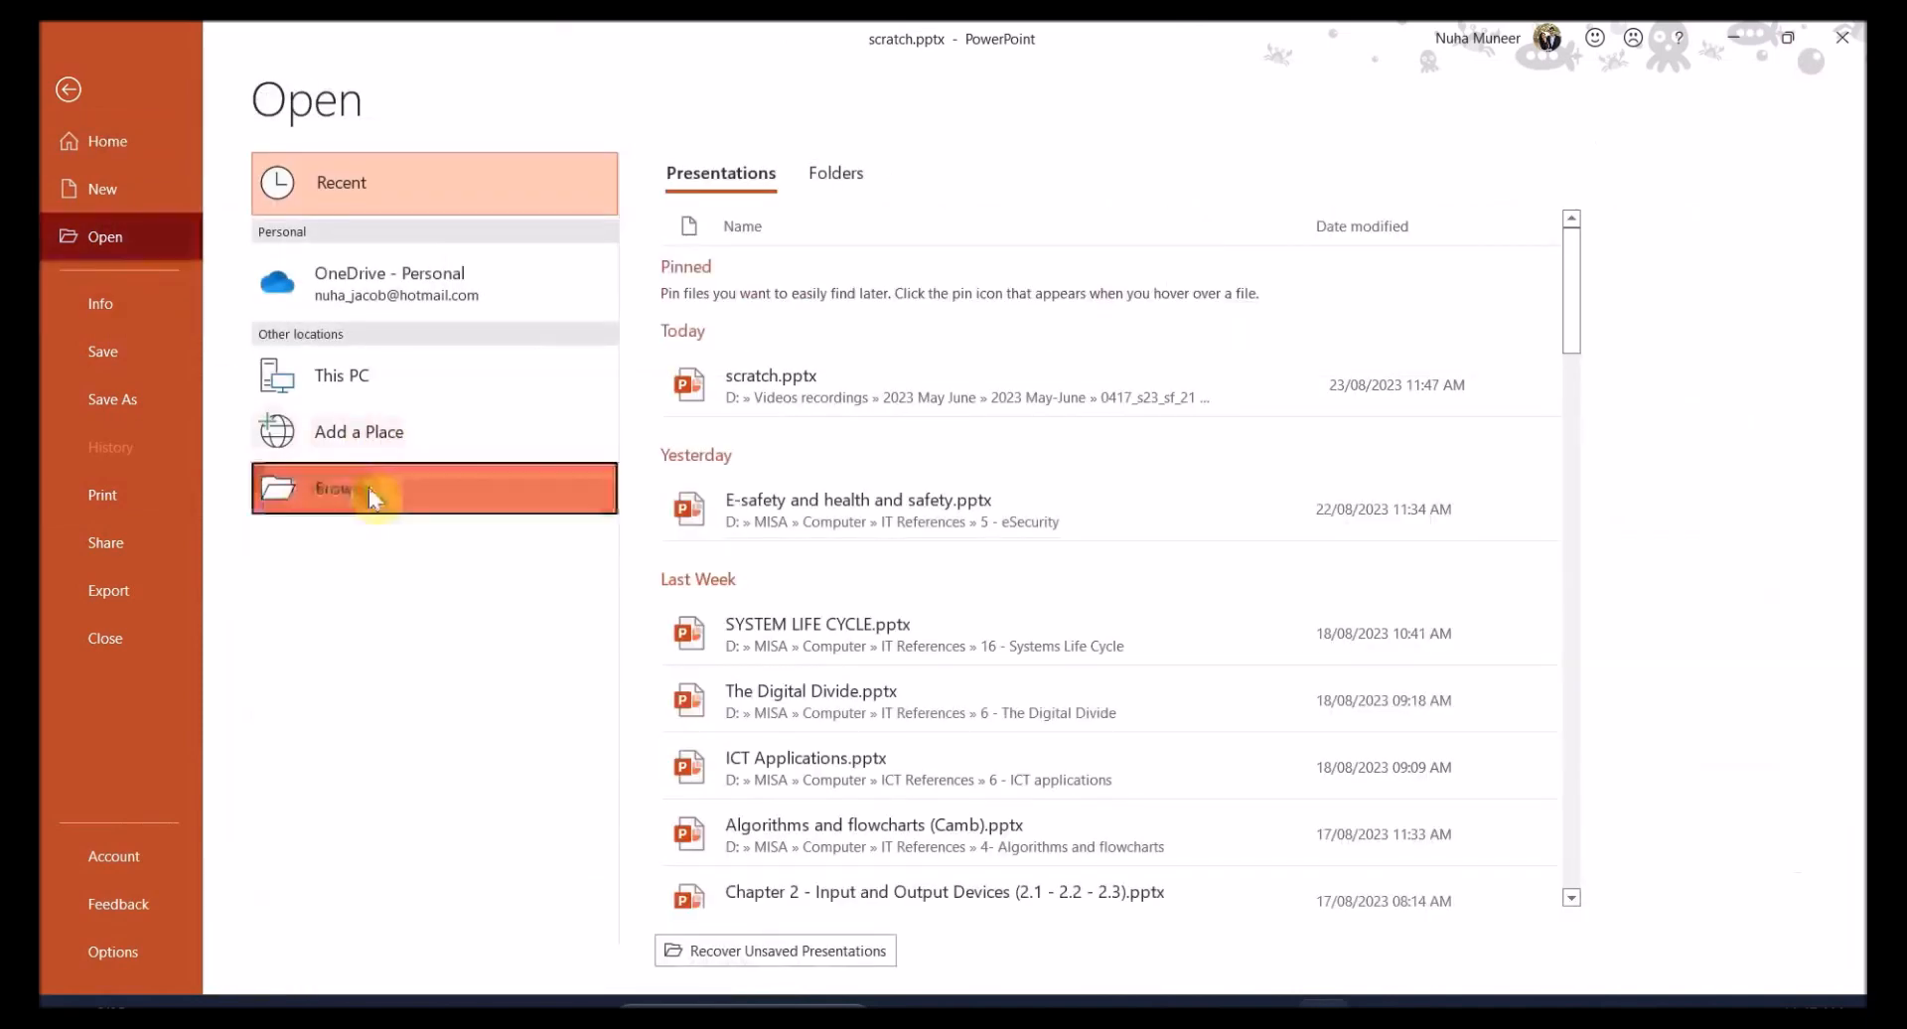
pyautogui.click(364, 488)
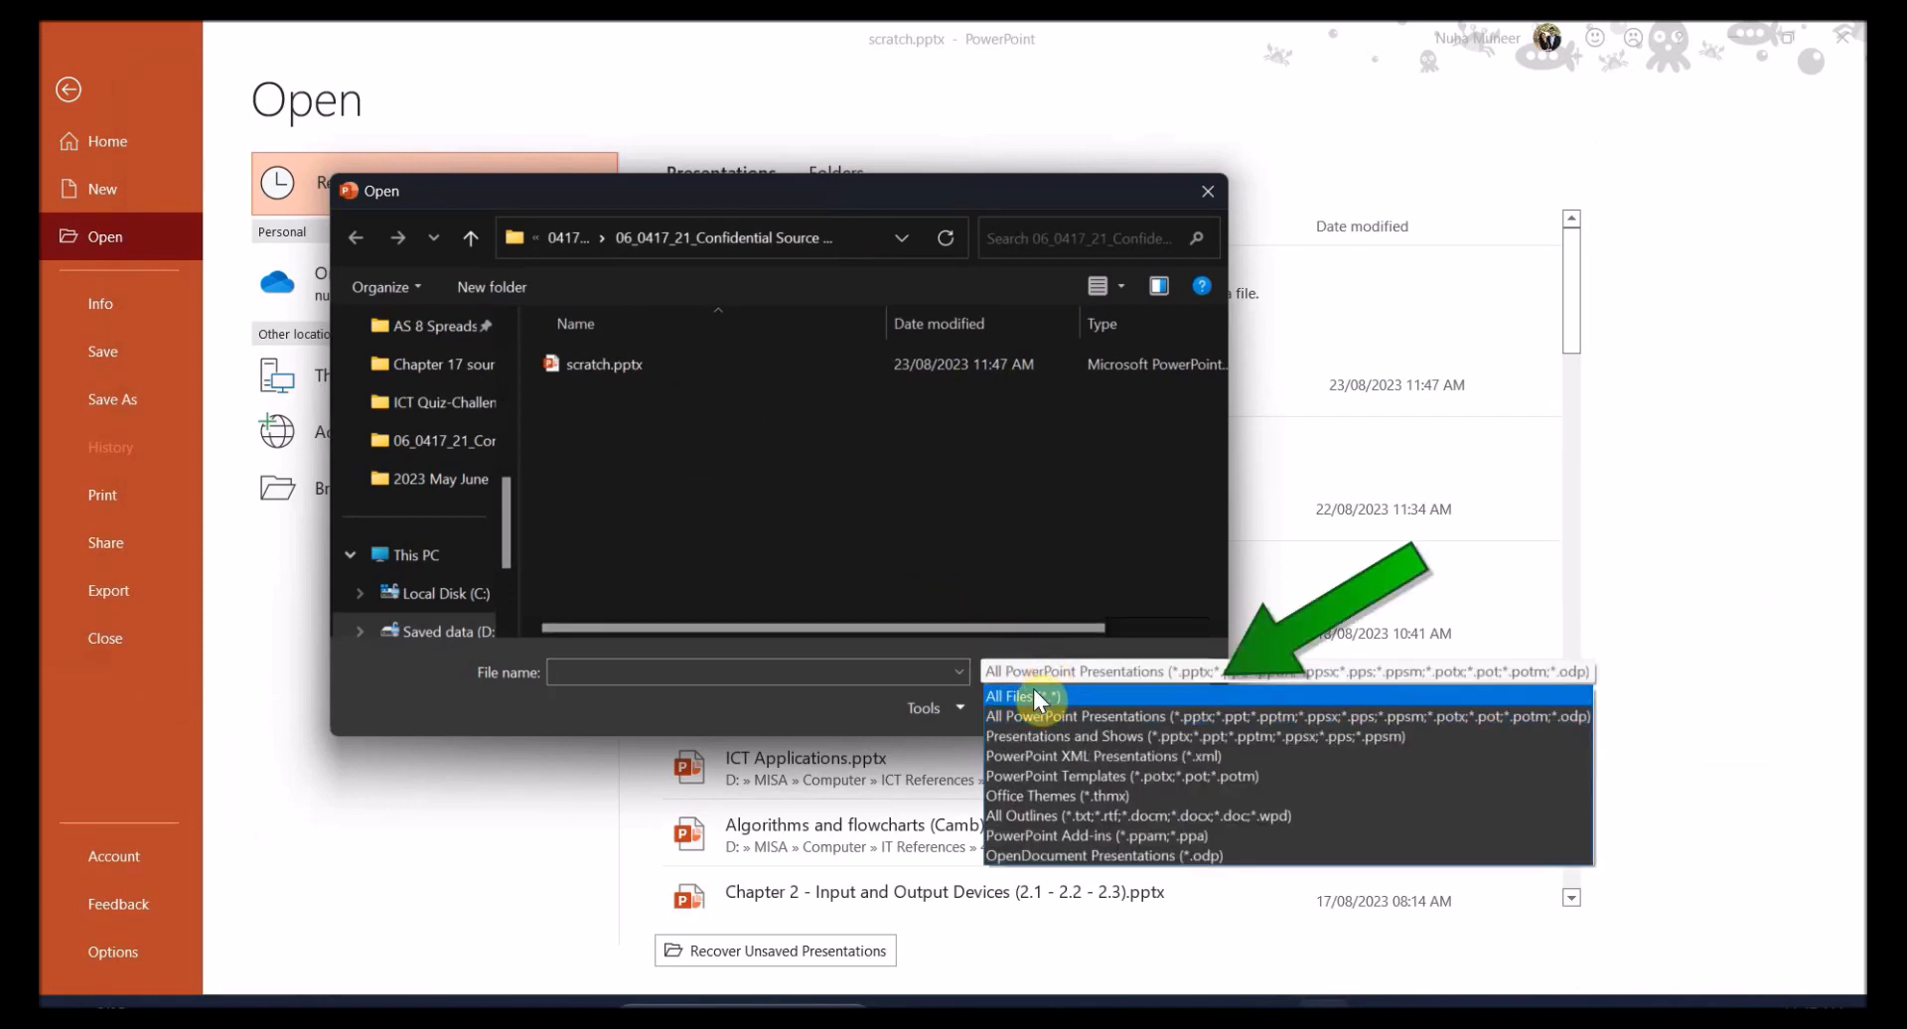
pyautogui.click(1022, 694)
pyautogui.write('j2321scratch')
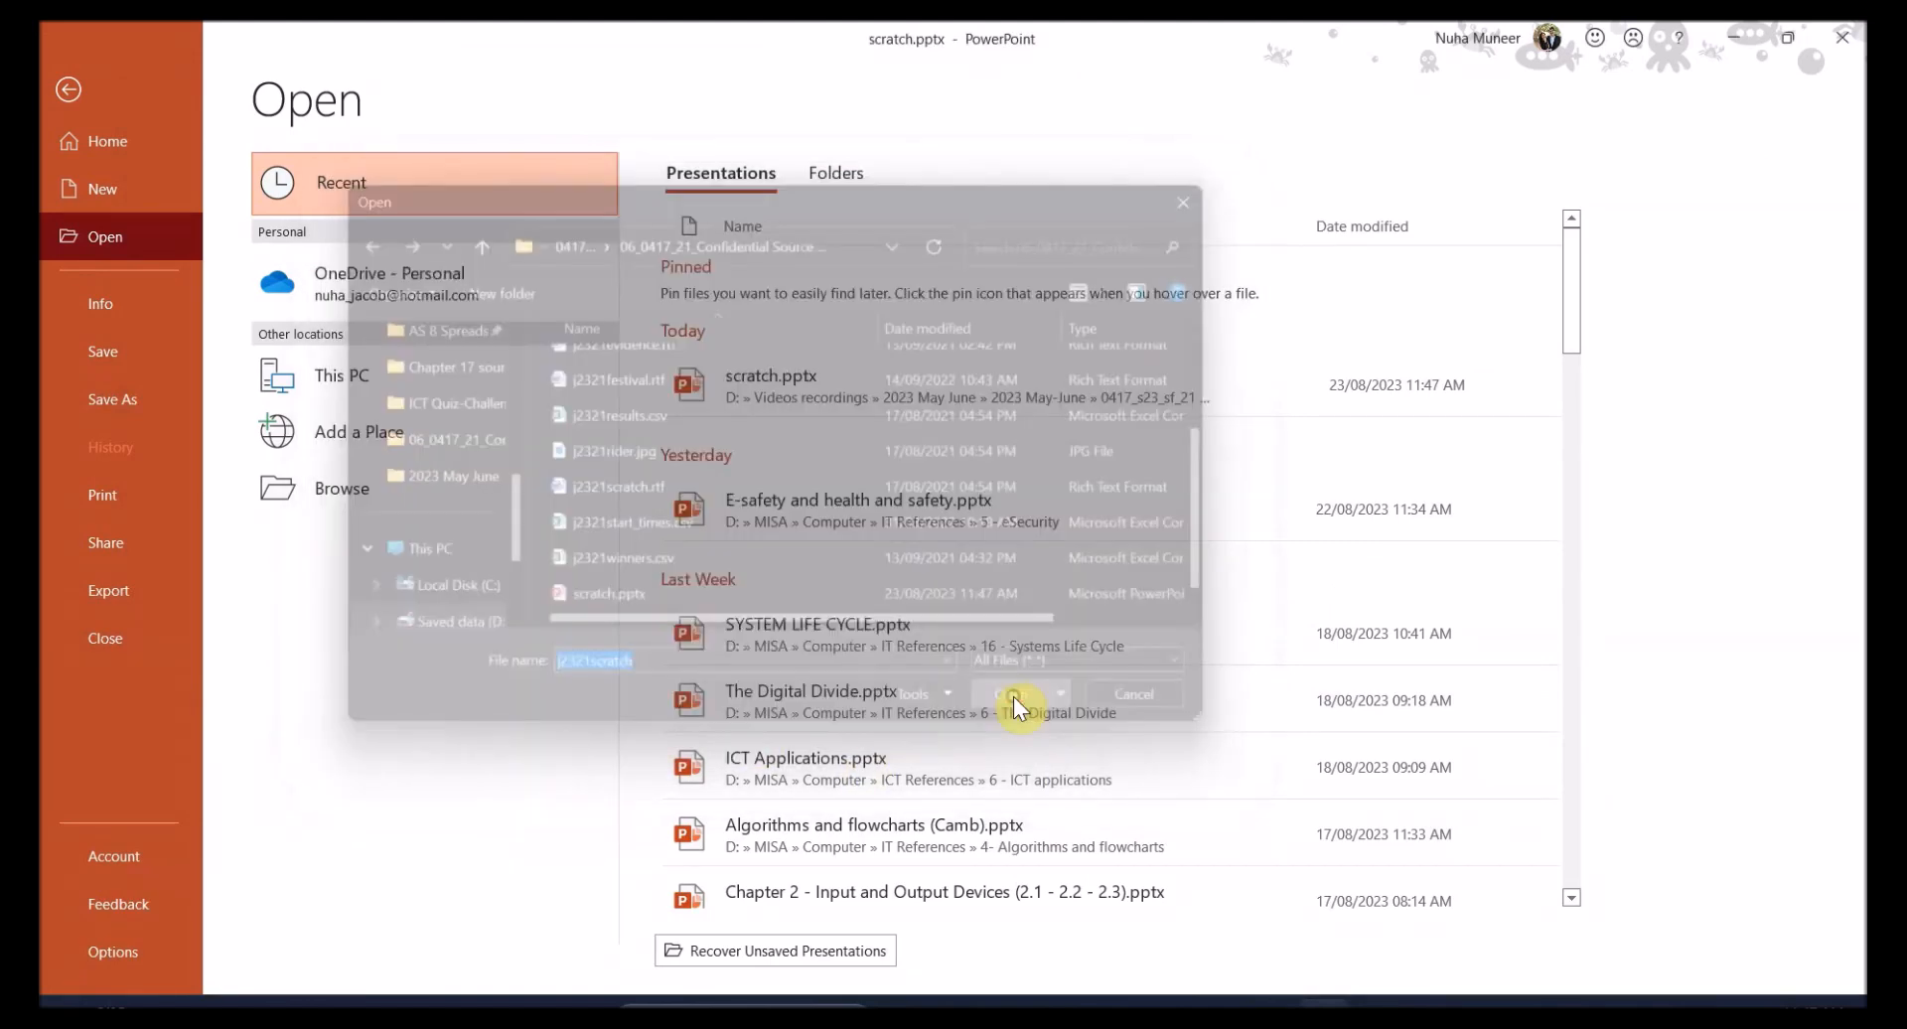
pyautogui.click(1015, 693)
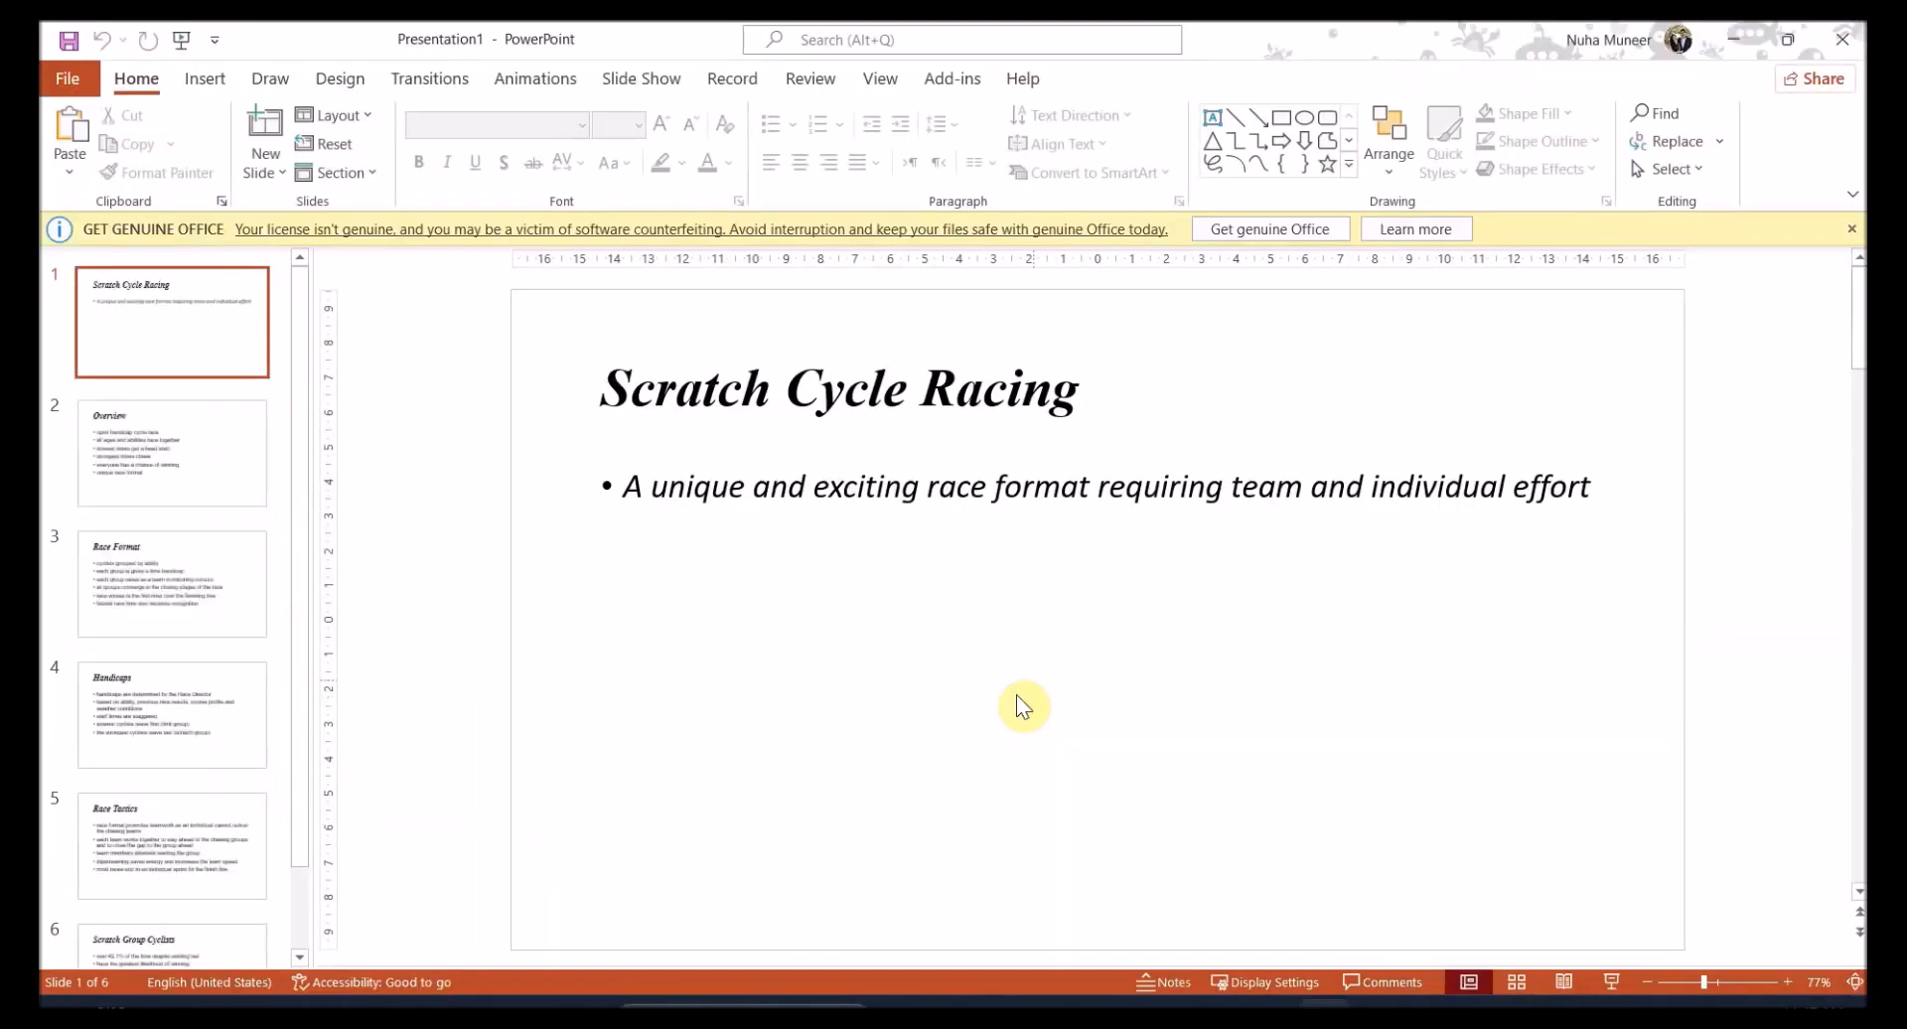
pyautogui.scroll(-3)
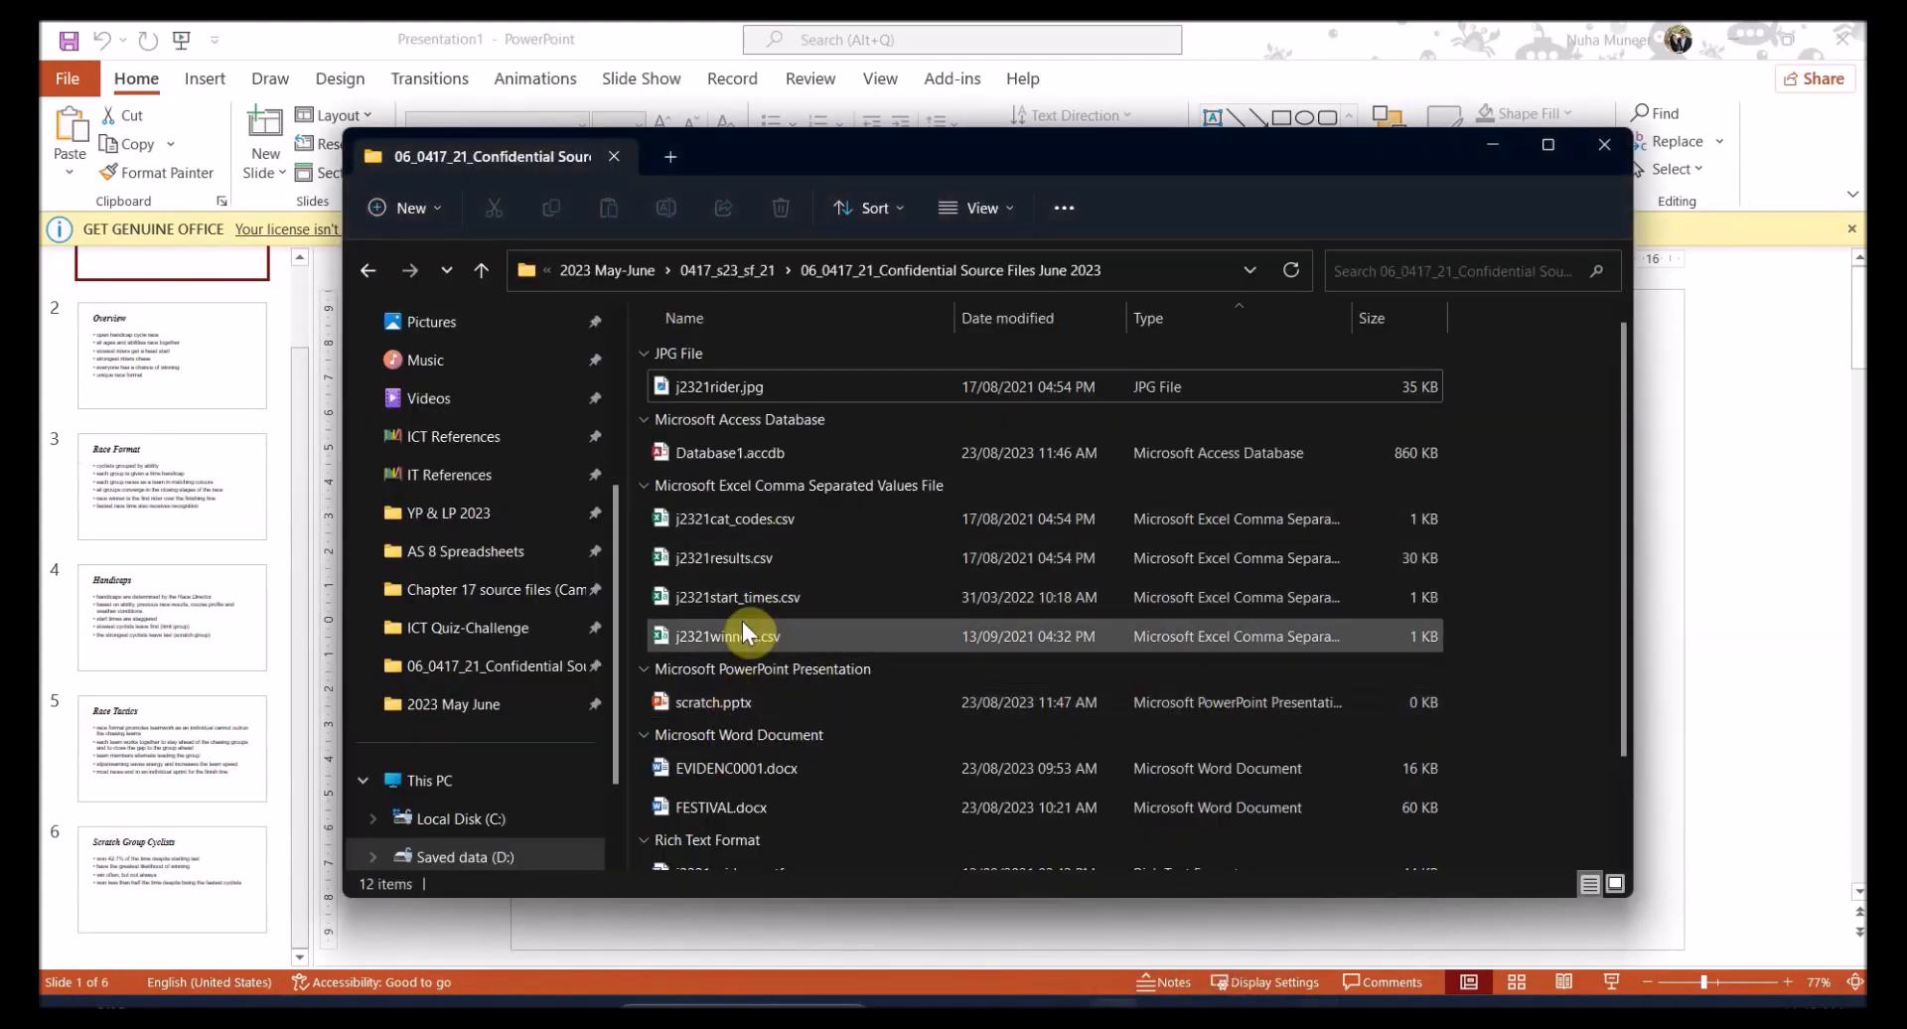
pyautogui.scroll(-3)
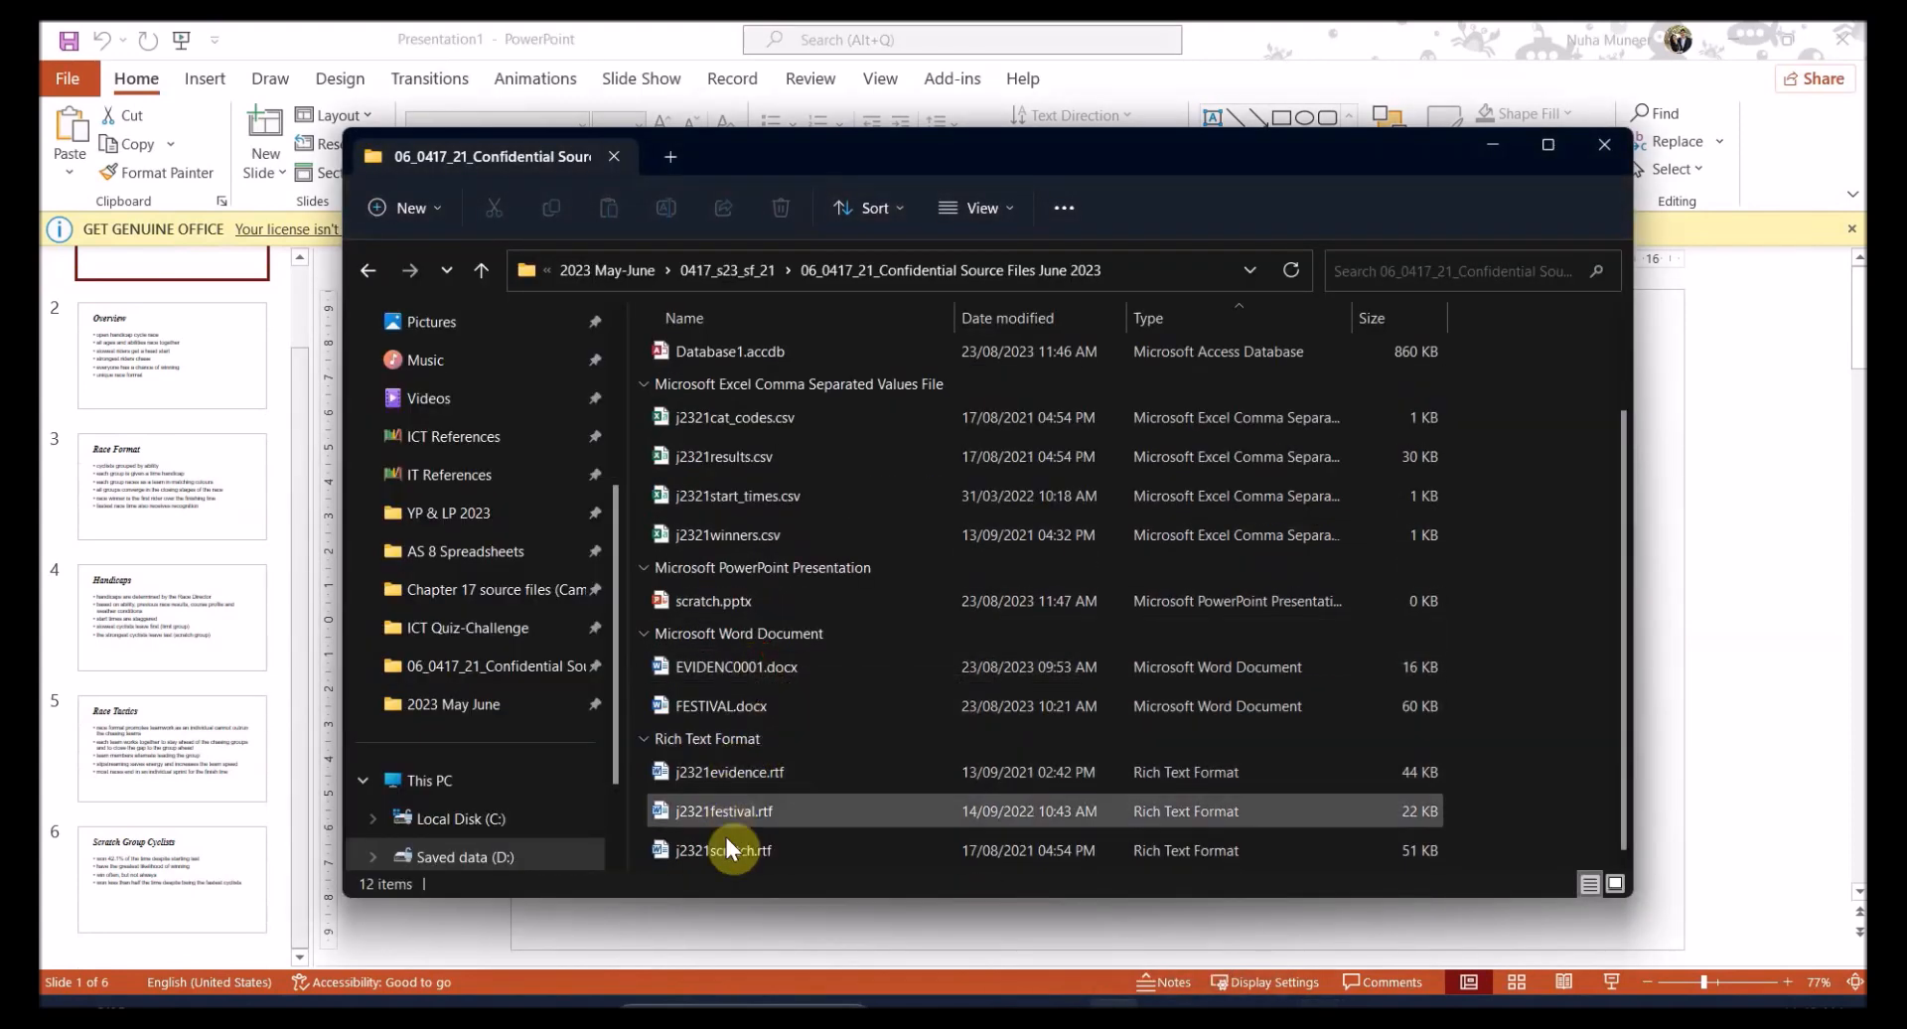
pyautogui.rightClick(722, 850)
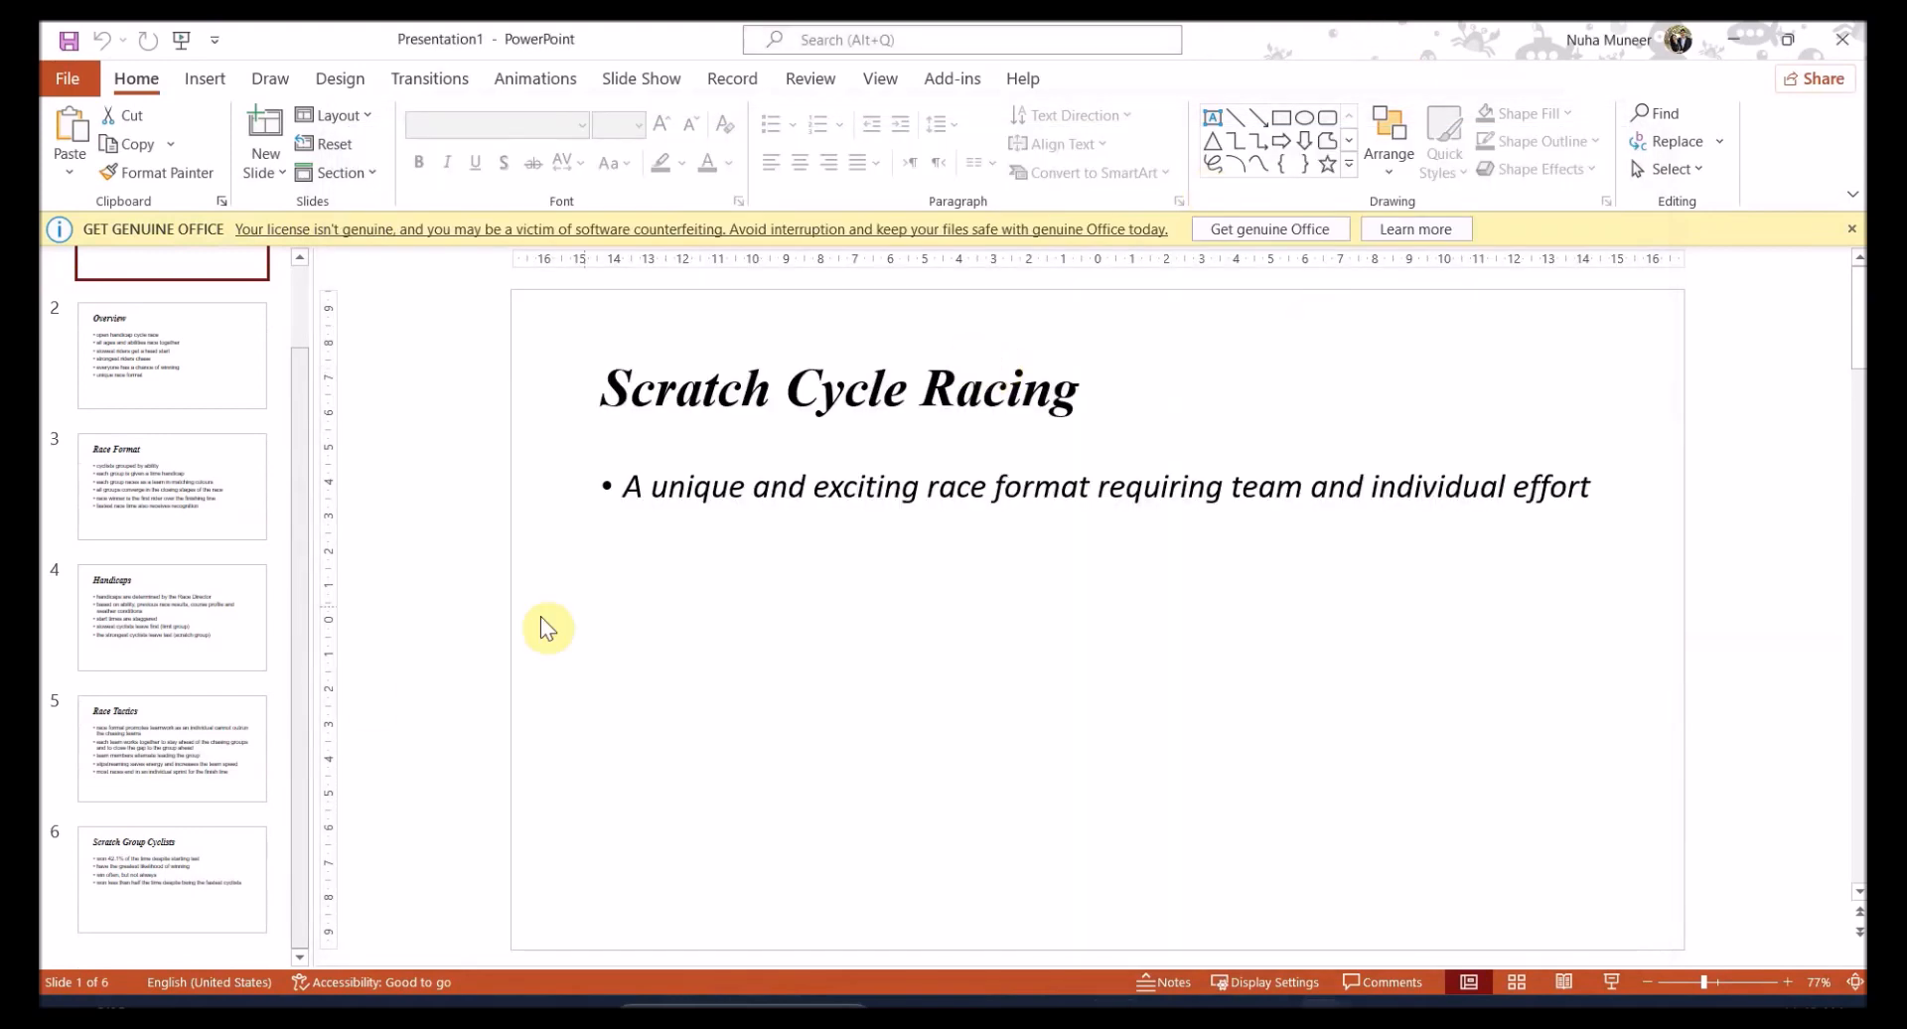
pyautogui.click(172, 617)
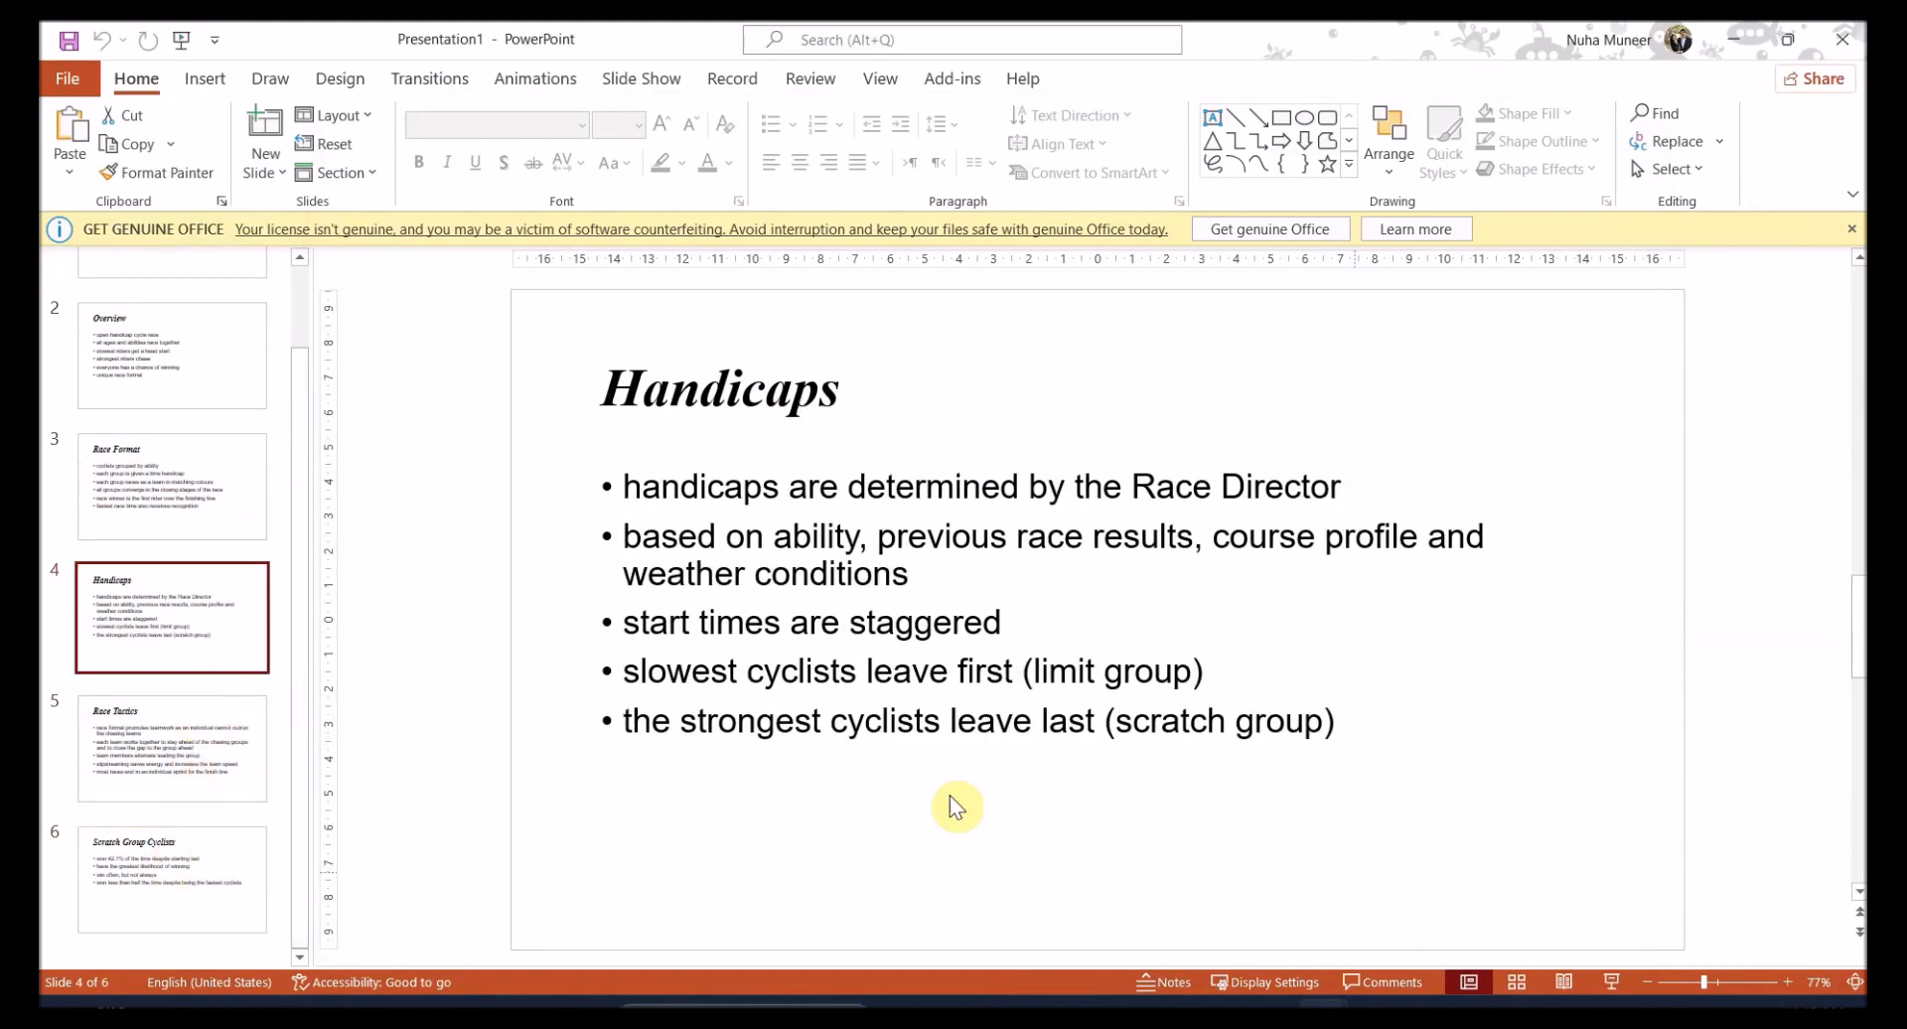
pyautogui.click(171, 584)
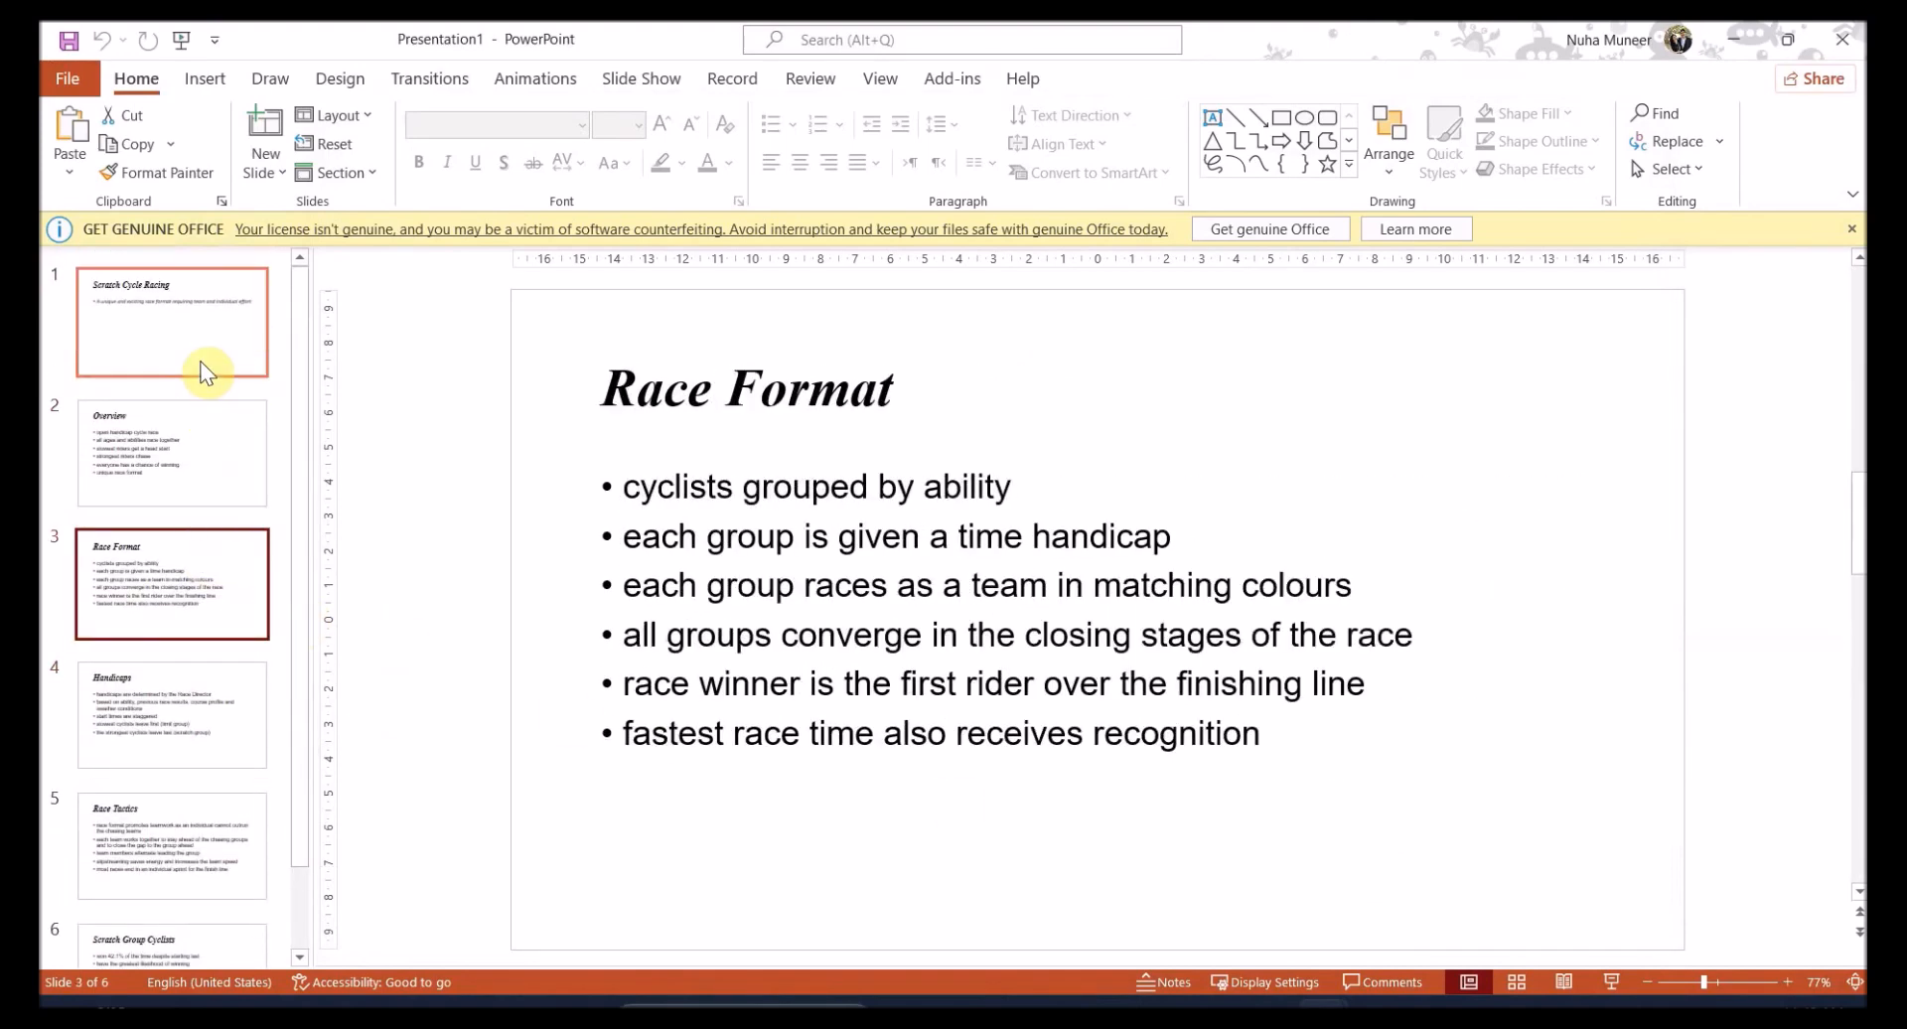
pyautogui.click(171, 323)
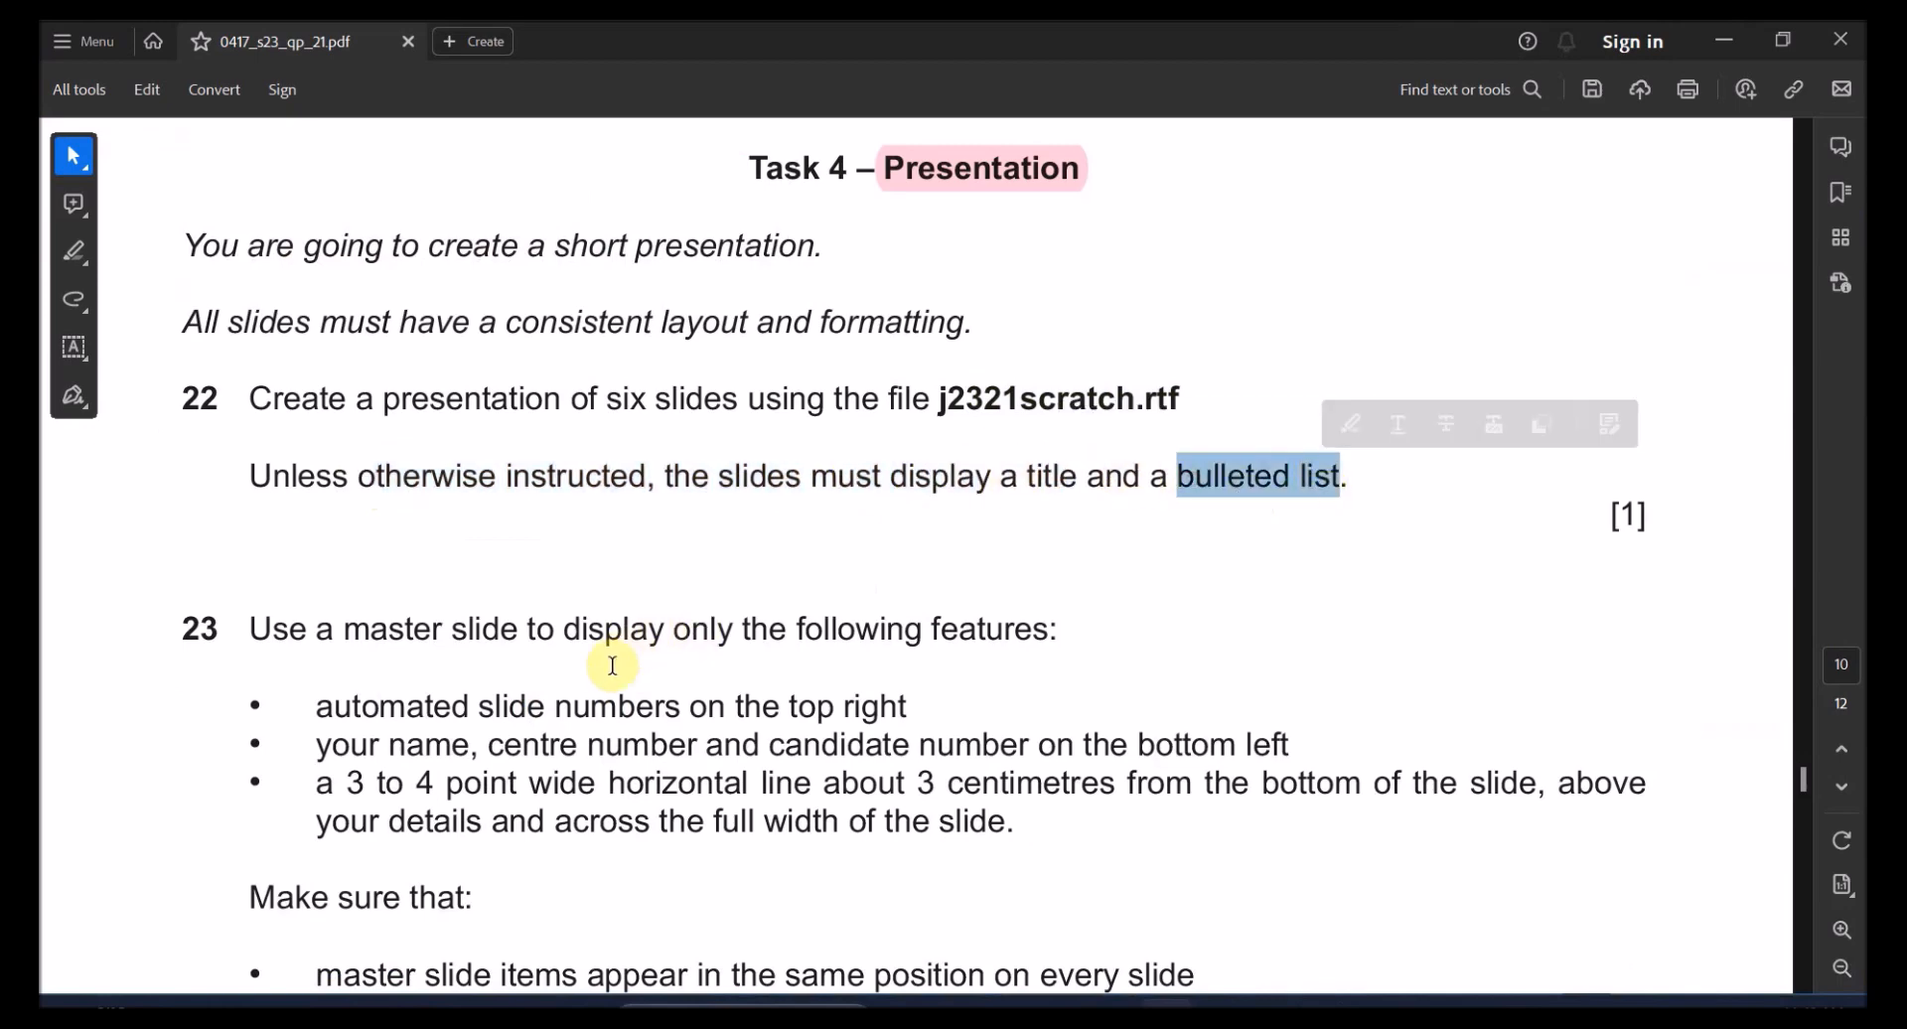
# Highlight 'features', automated slide numbers, and the name, number and line requirements in question 23
pyautogui.scroll(-3)
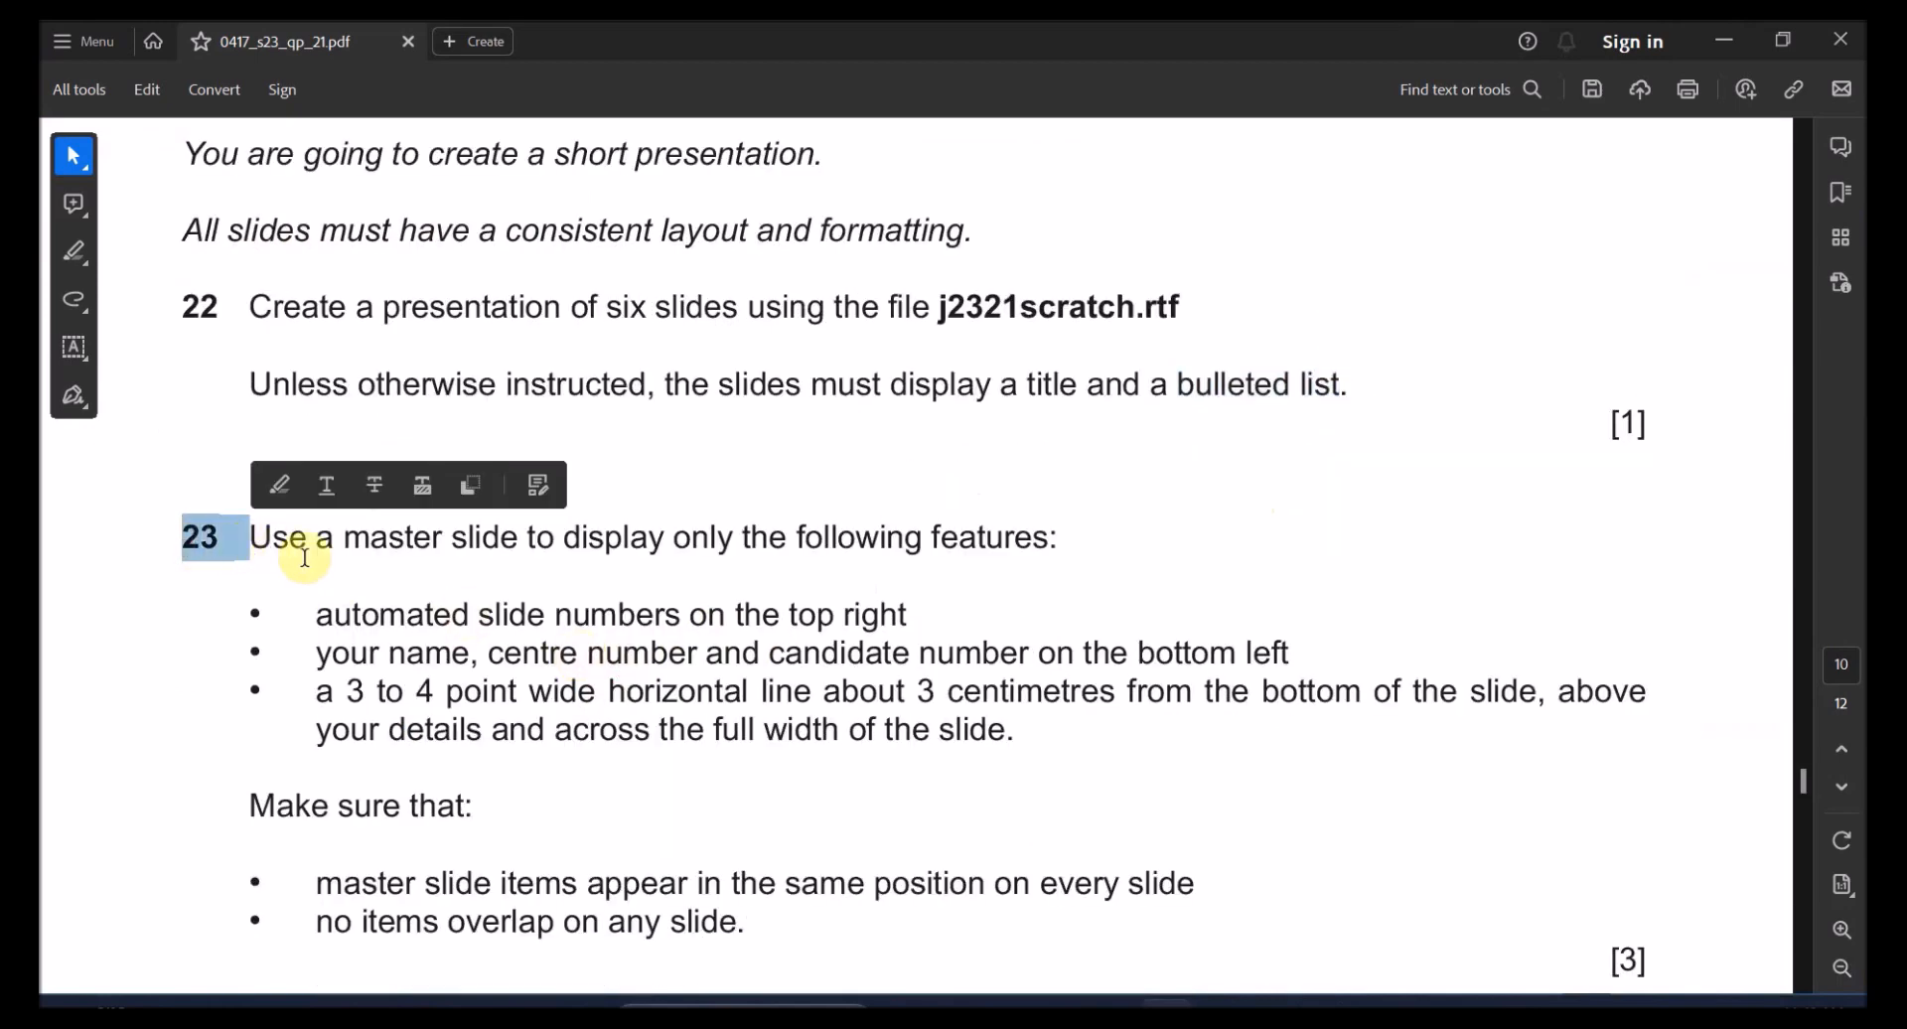
pyautogui.moveTo(344, 537); pyautogui.dragTo(925, 537)
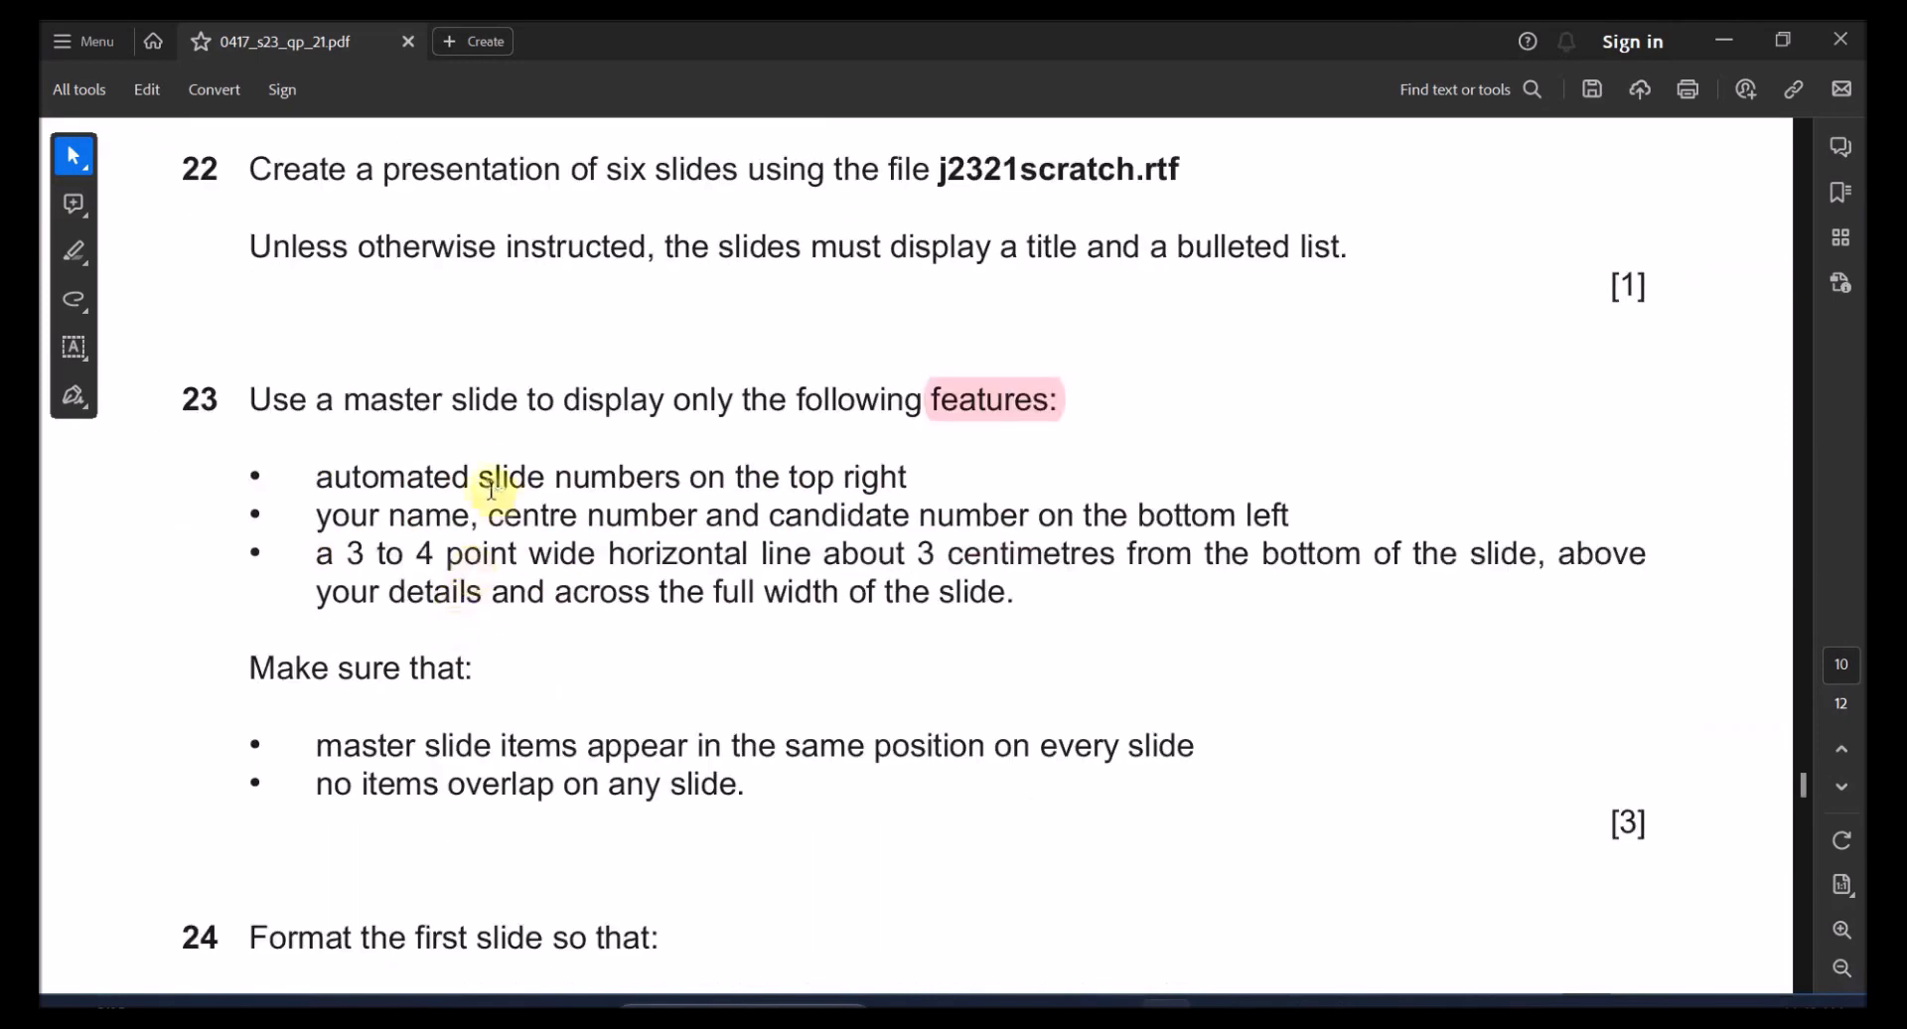
pyautogui.doubleClick(578, 476)
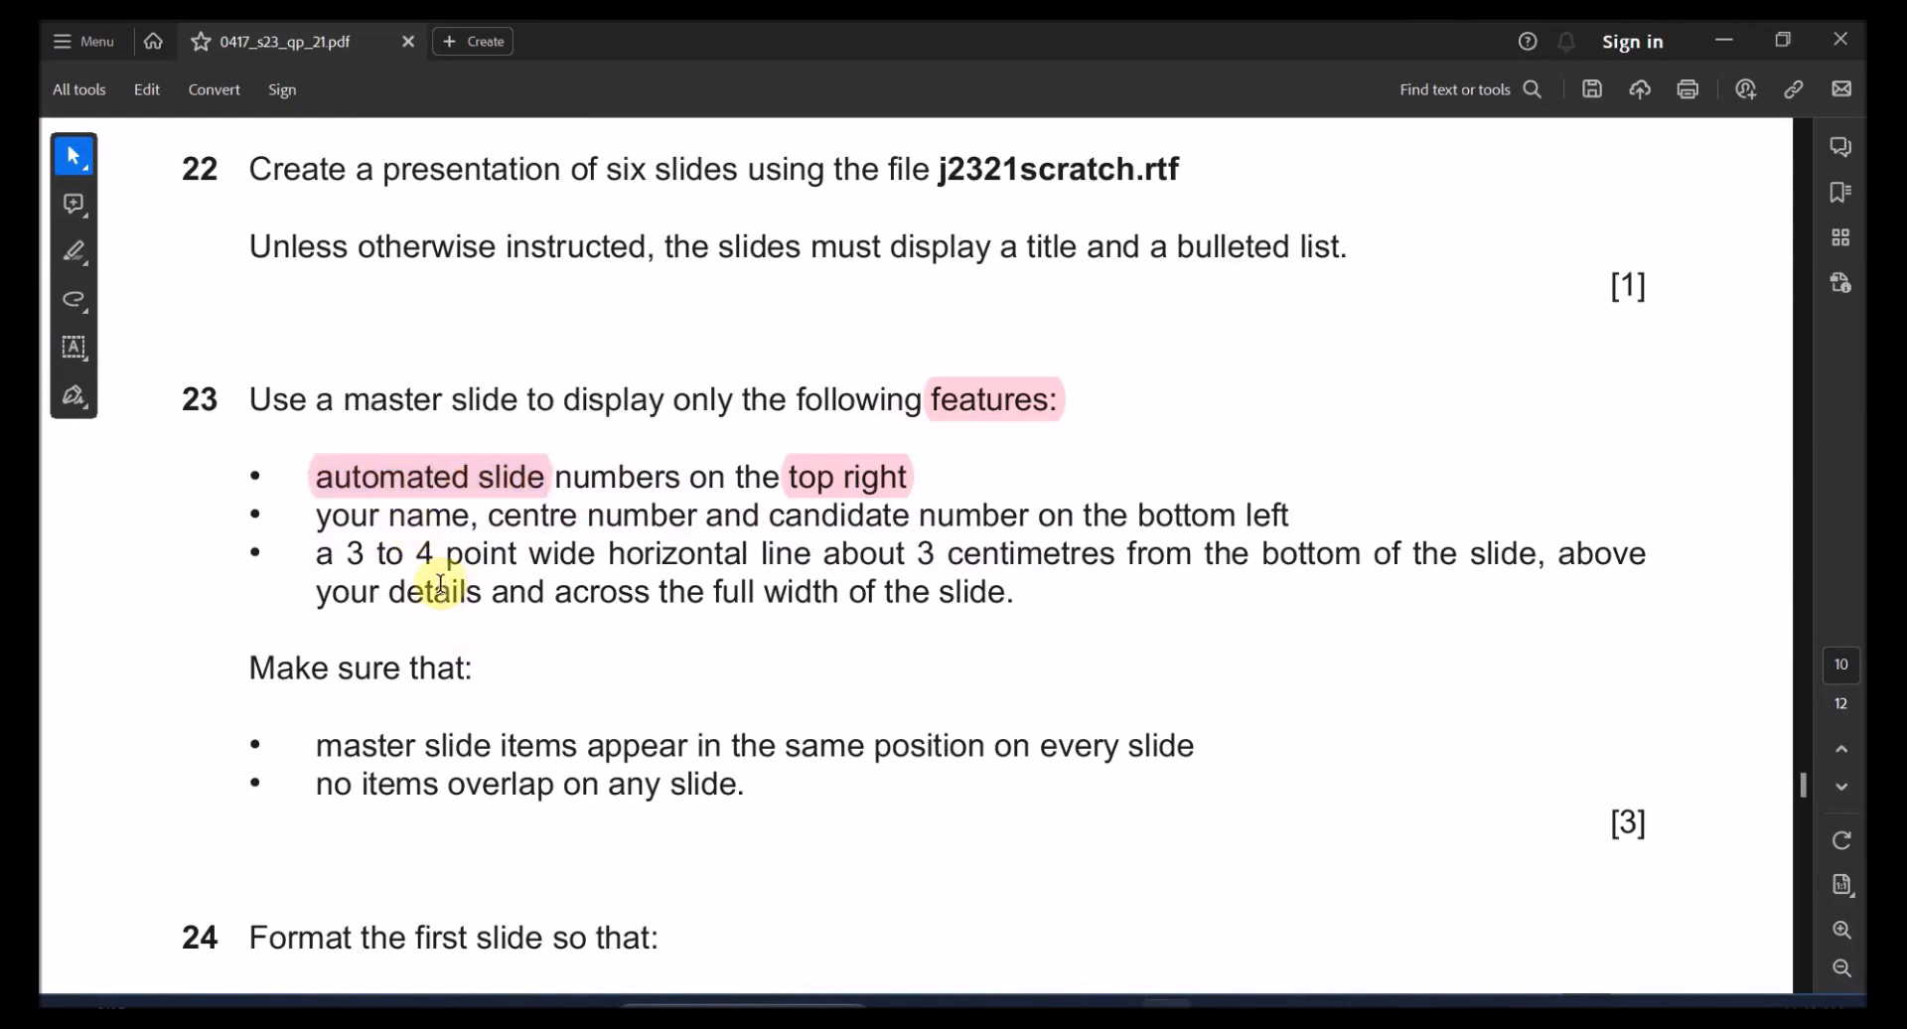
pyautogui.moveTo(390, 515); pyautogui.dragTo(906, 514)
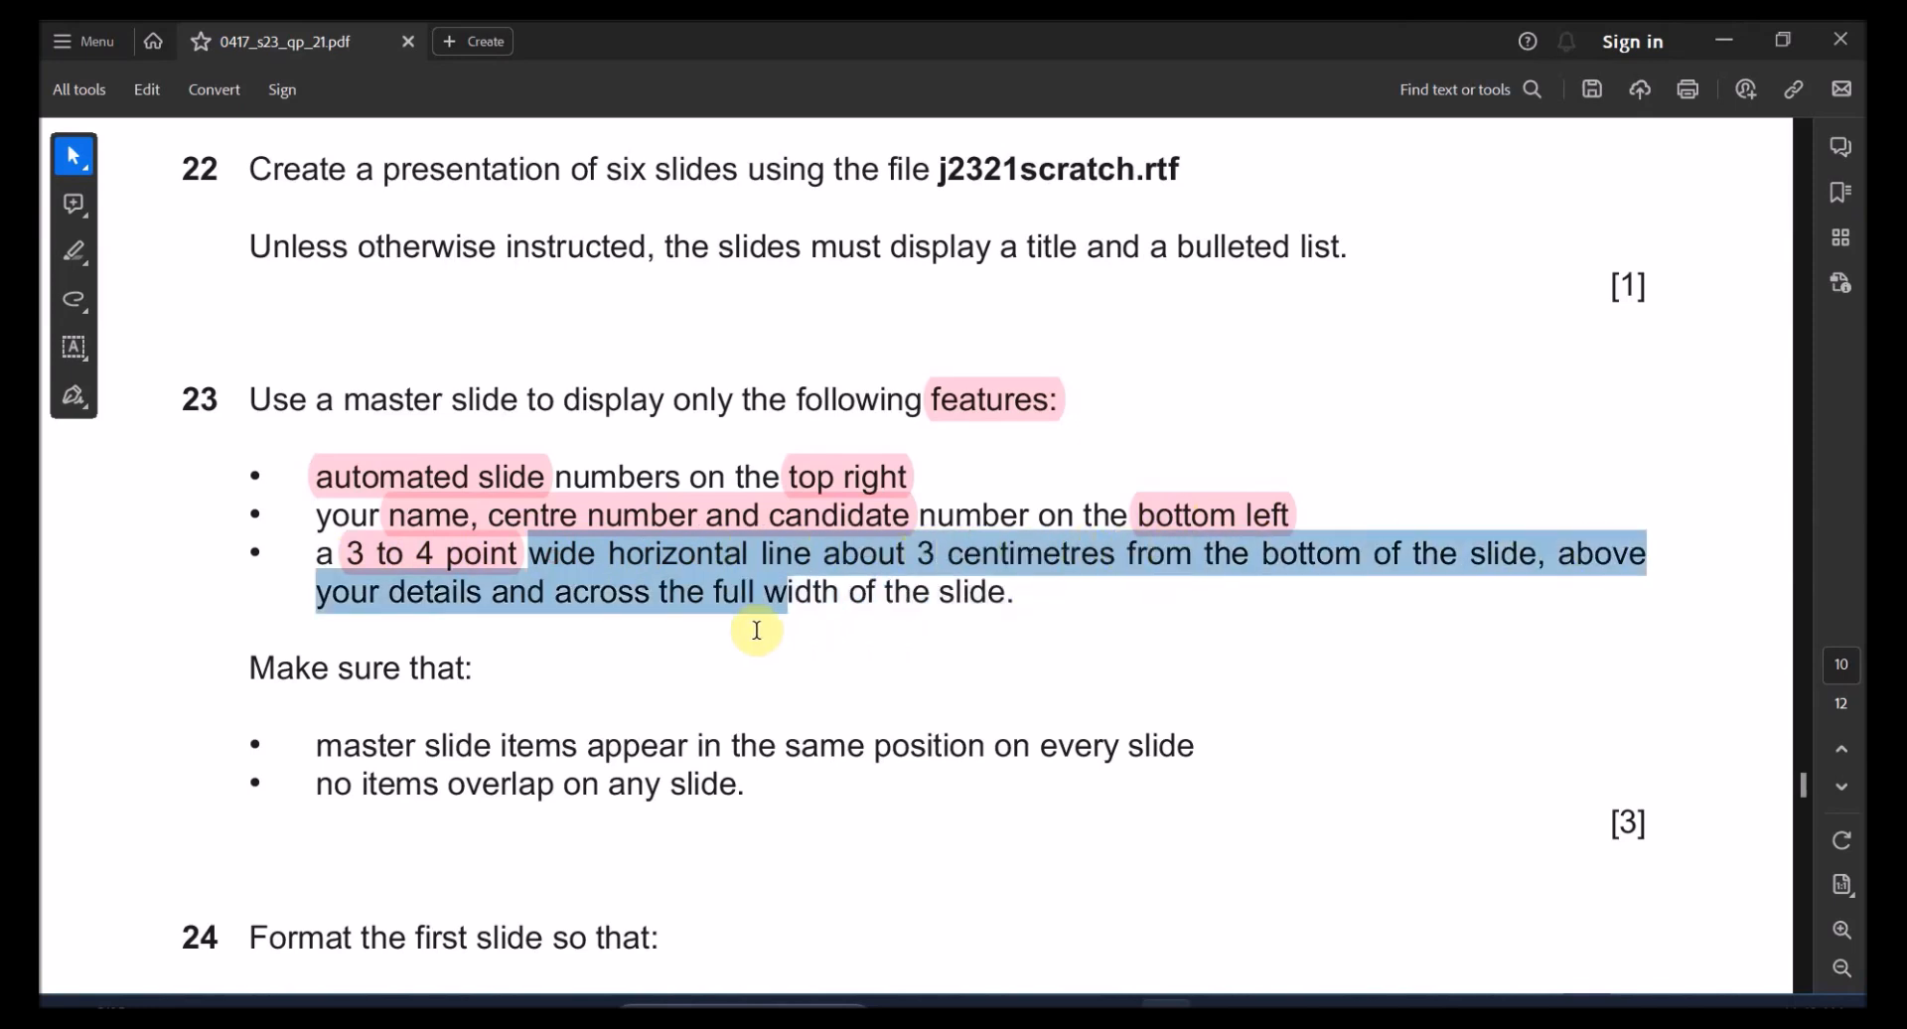
pyautogui.moveTo(715, 611)
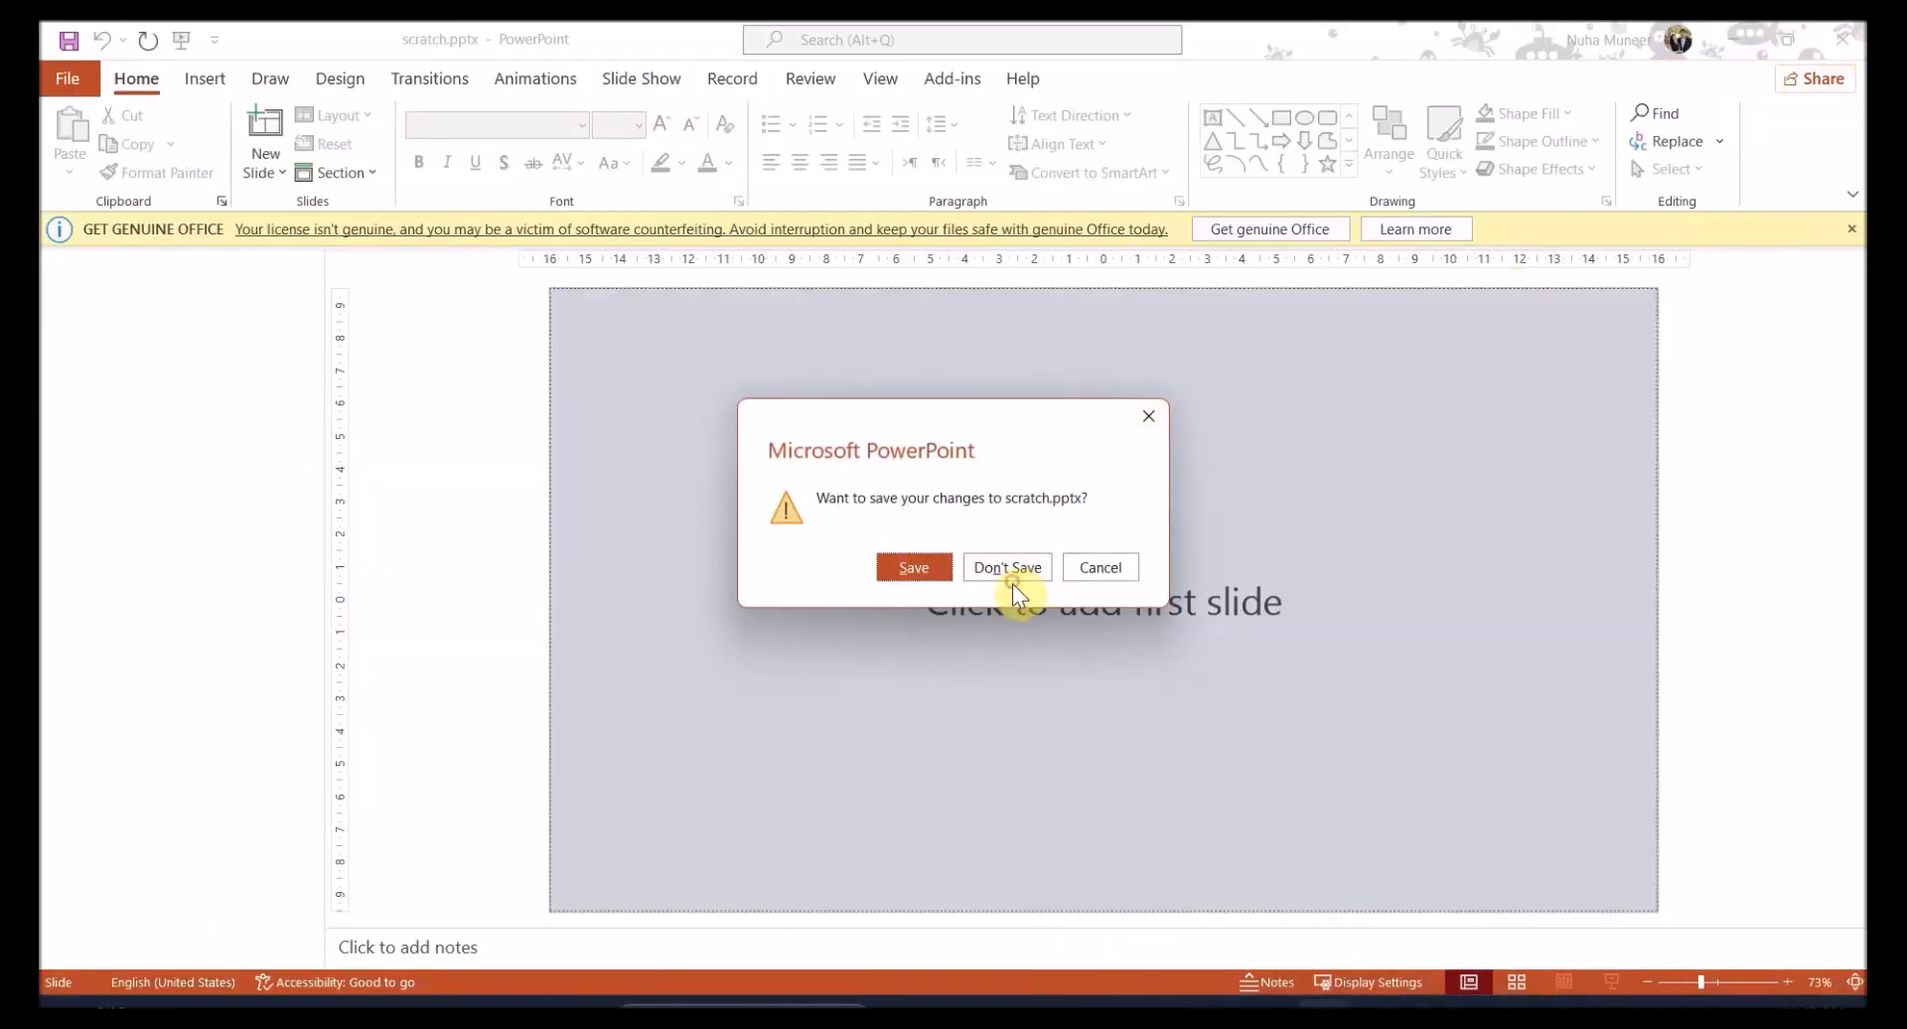
# Discard the empty scratch file and save the presentation over scratch.pptx, confirming replacement
pyautogui.click(1006, 567)
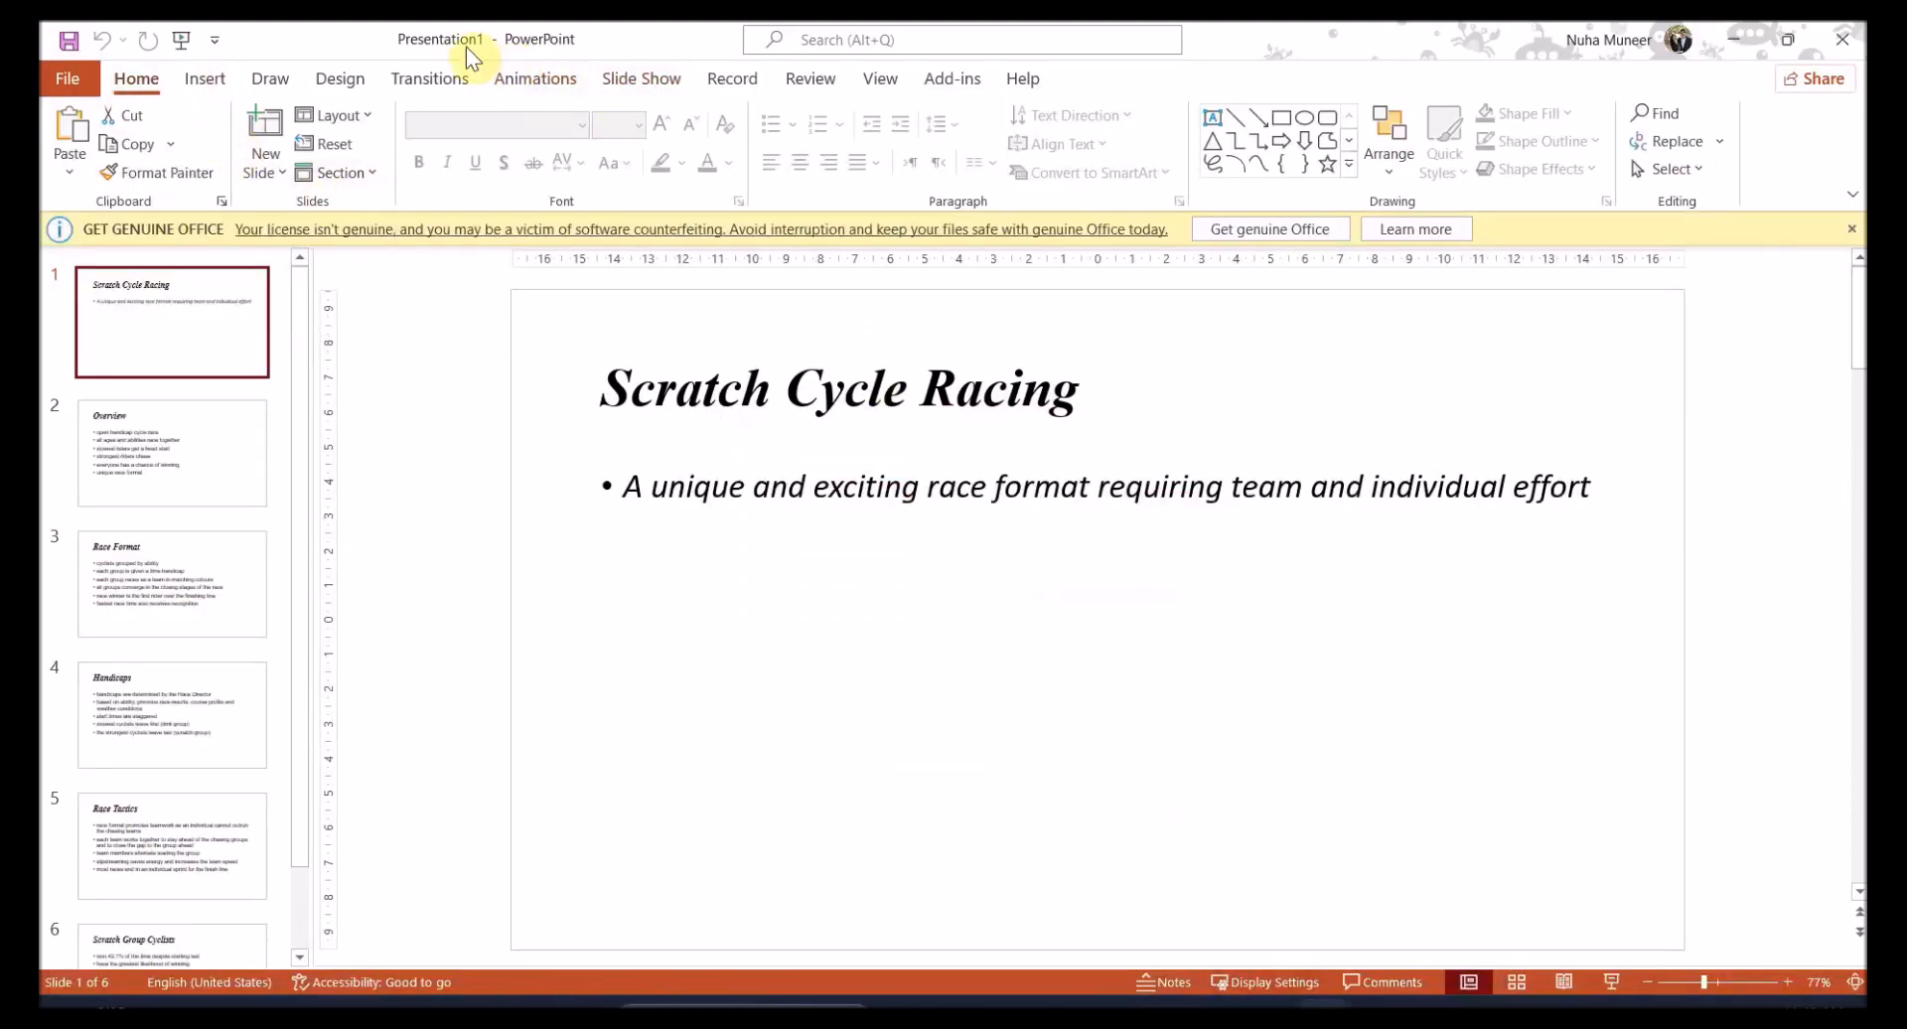
pyautogui.click(67, 77)
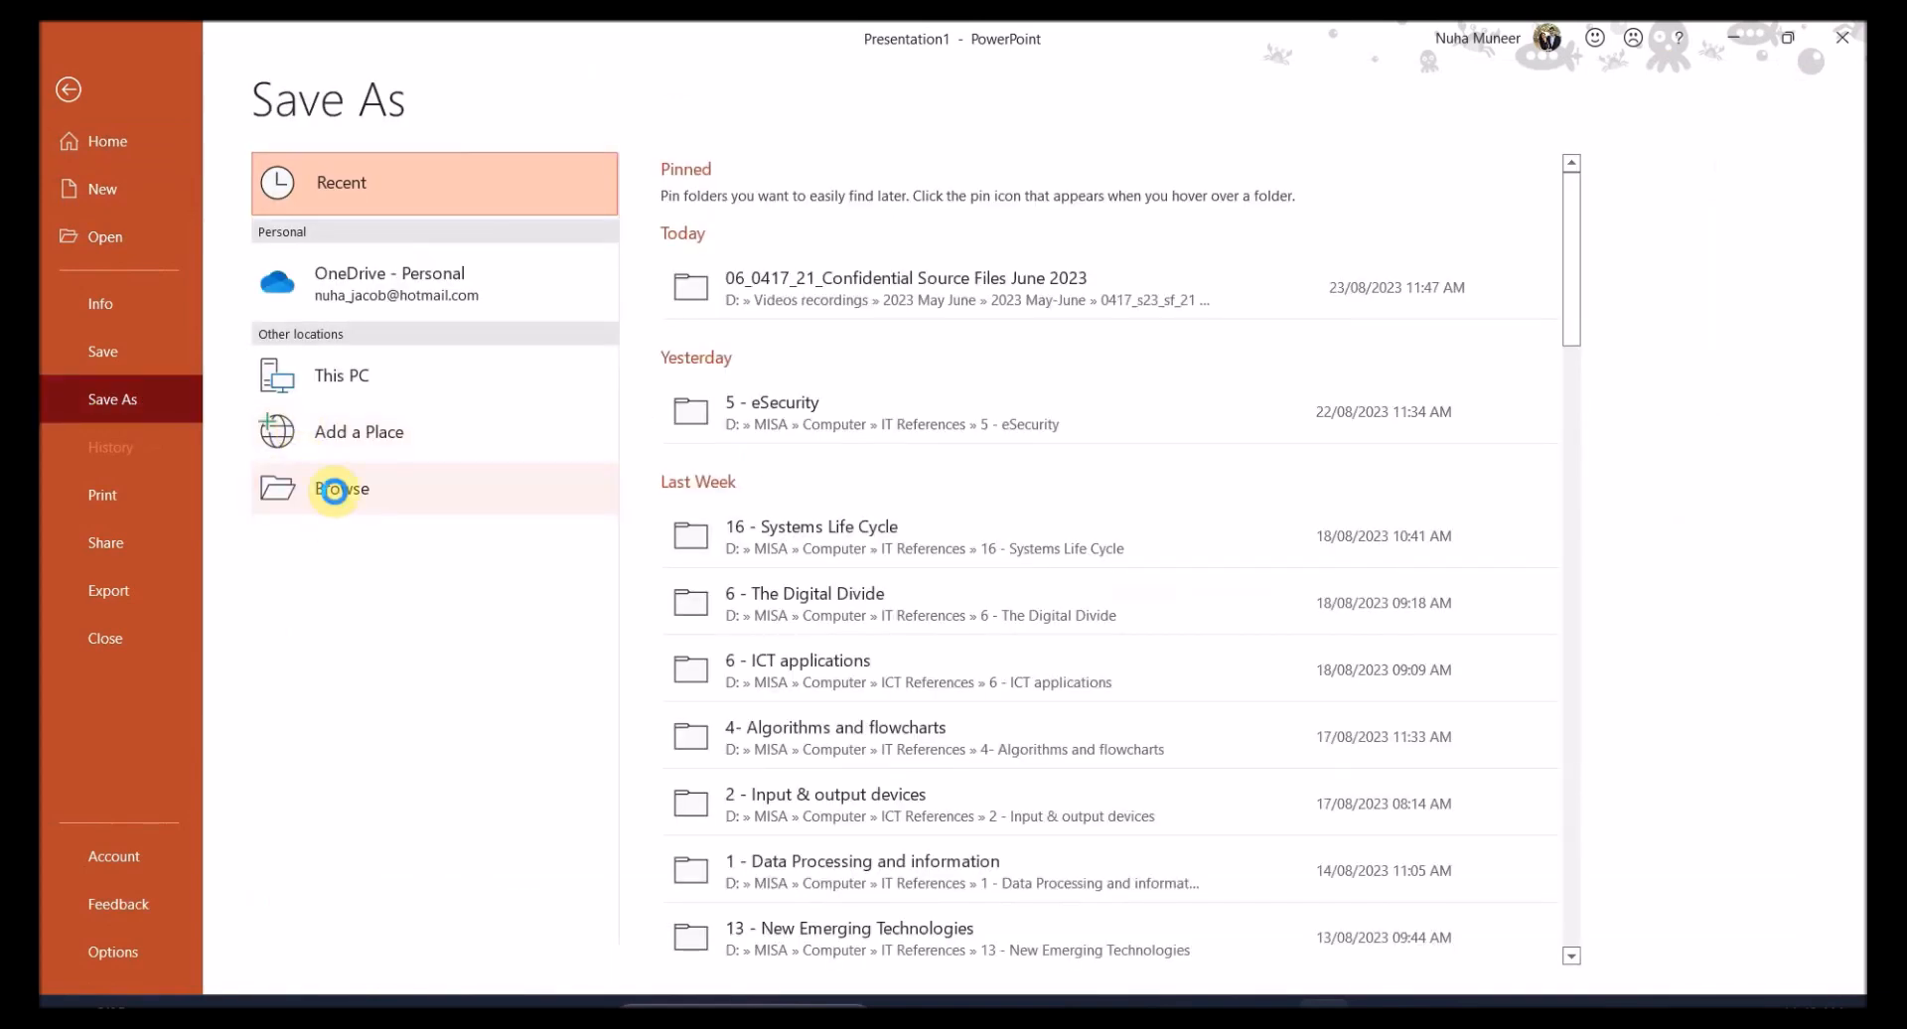
pyautogui.click(341, 488)
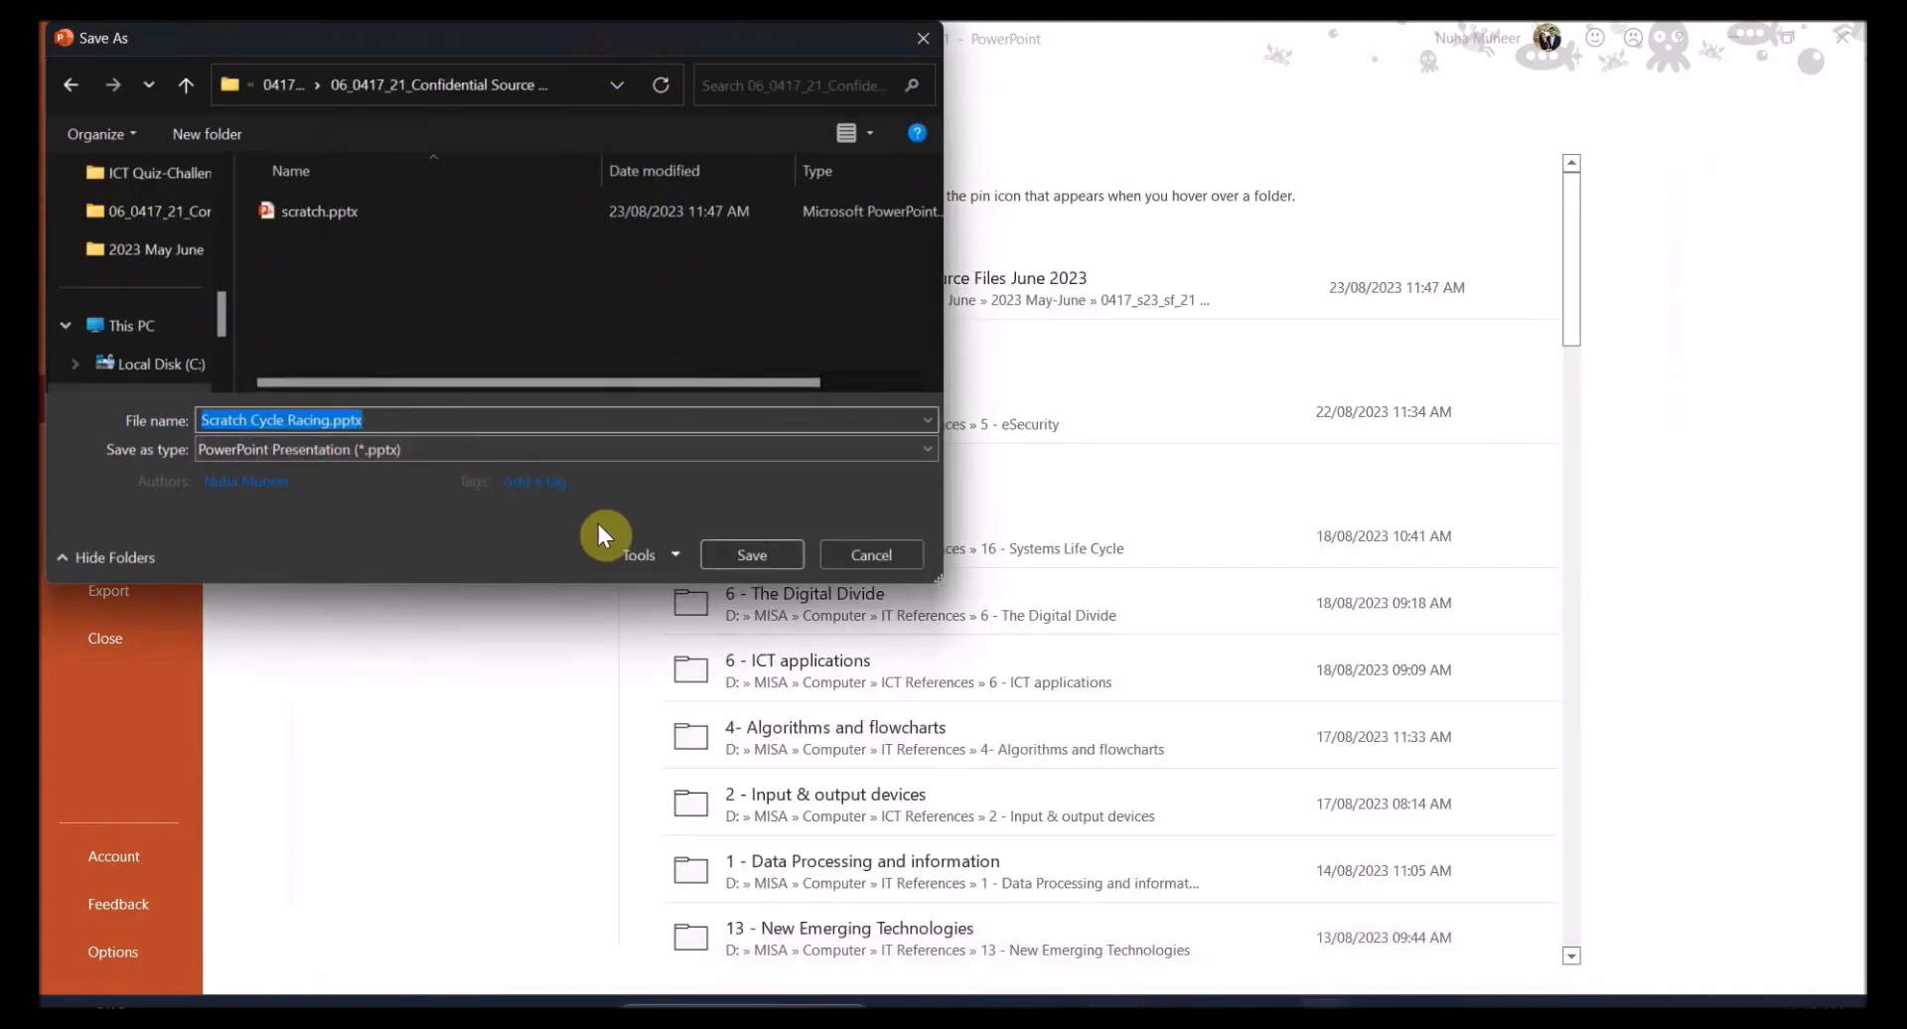
pyautogui.click(320, 210)
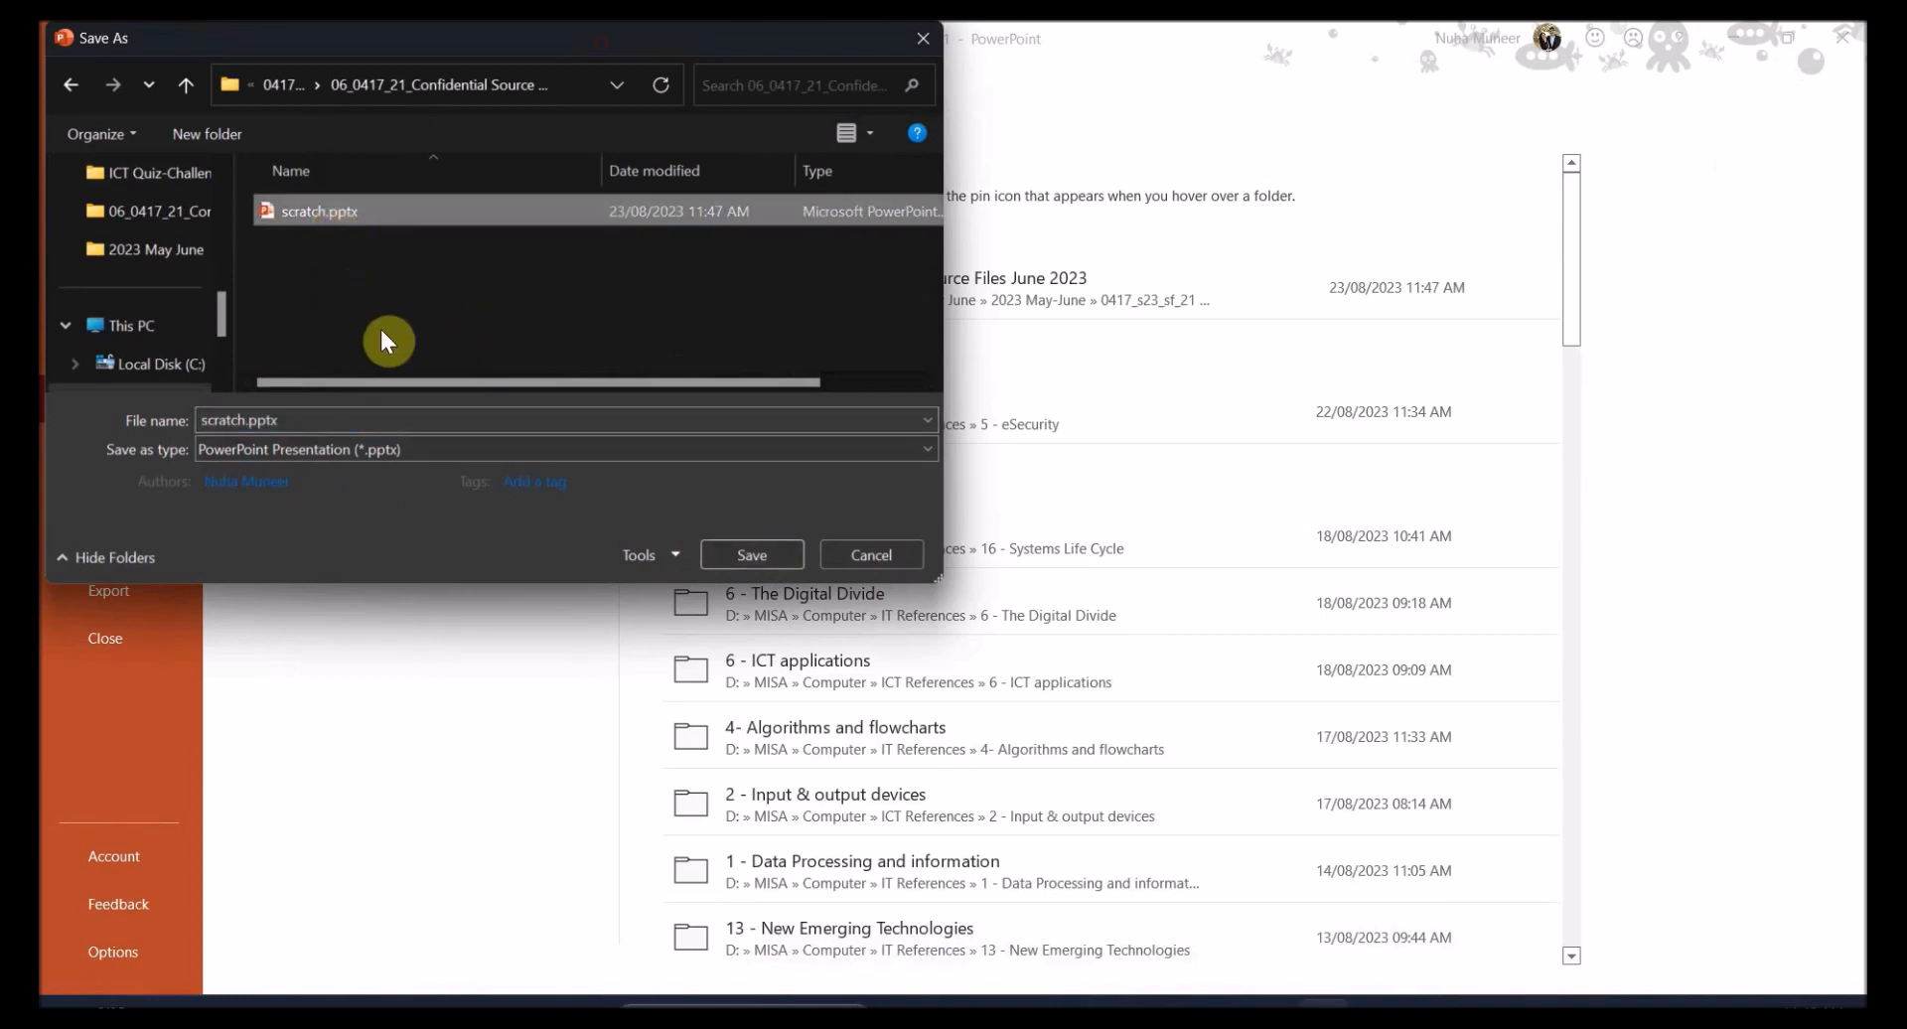
pyautogui.click(750, 555)
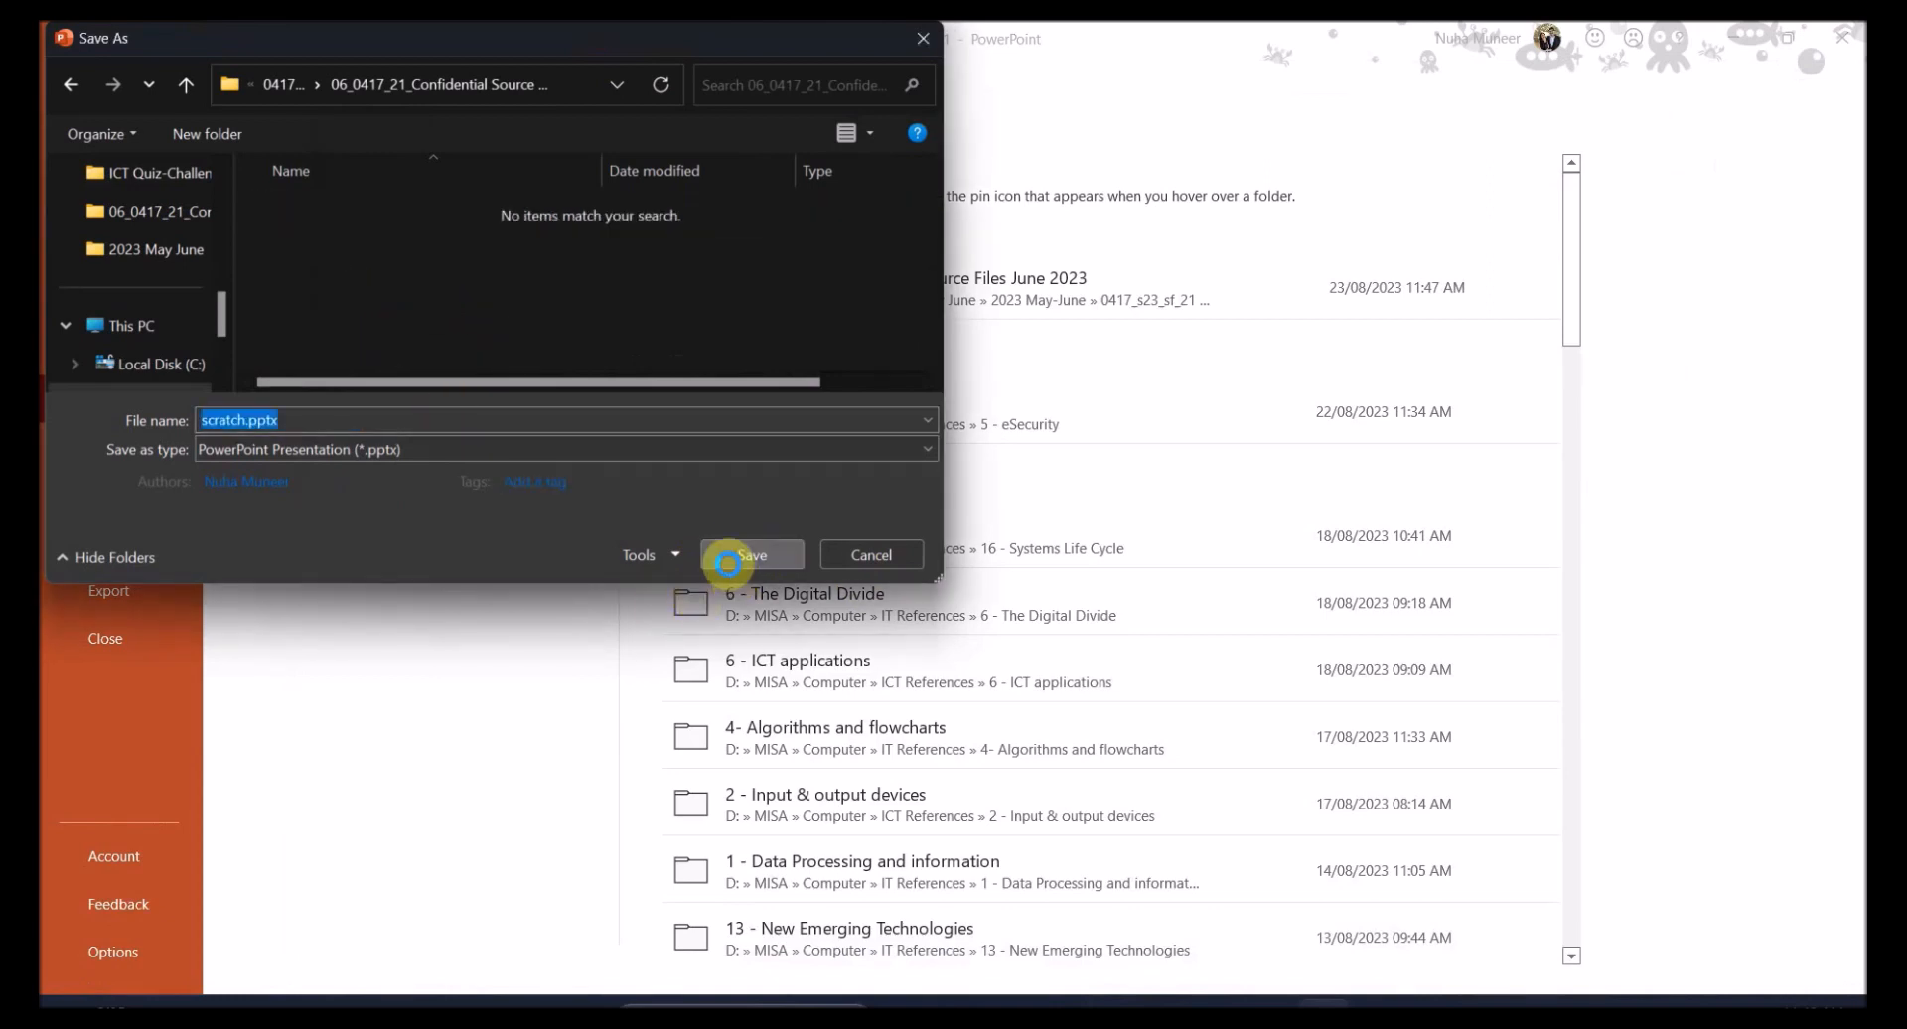
pyautogui.click(752, 554)
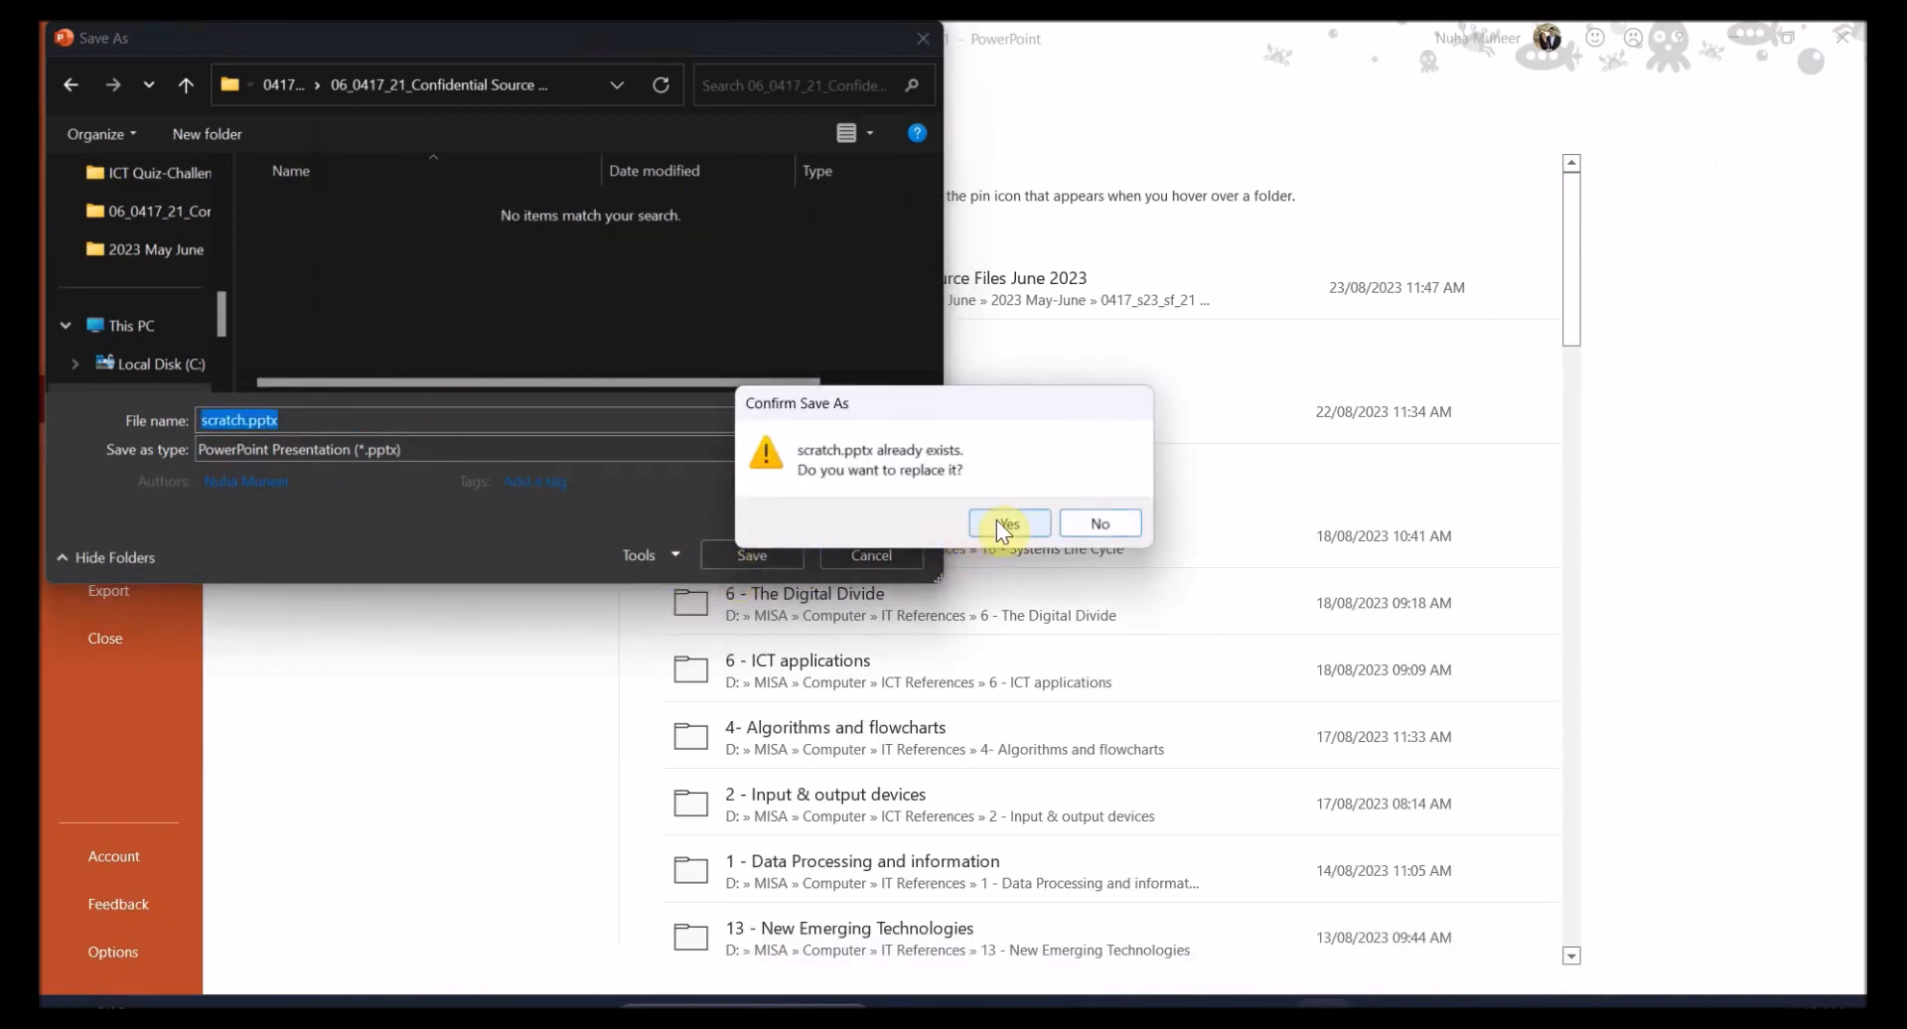
pyautogui.moveTo(487, 481)
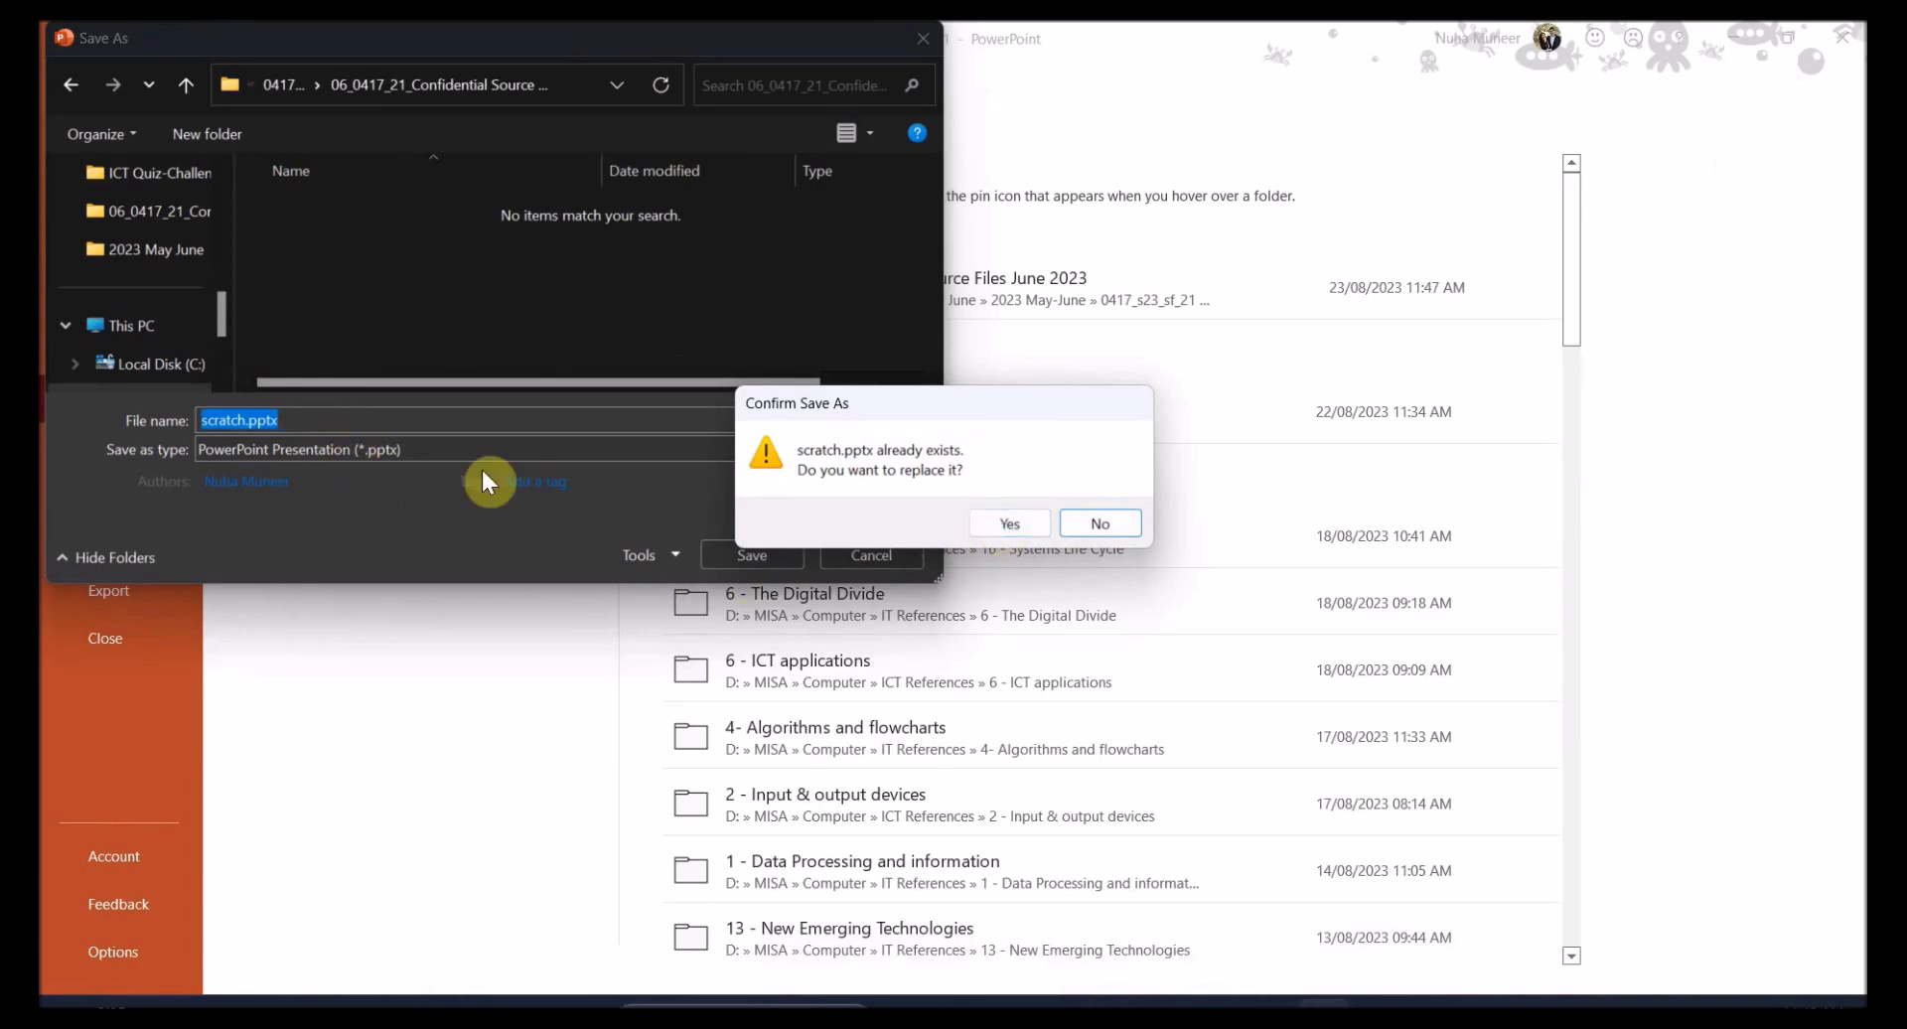
pyautogui.click(1008, 521)
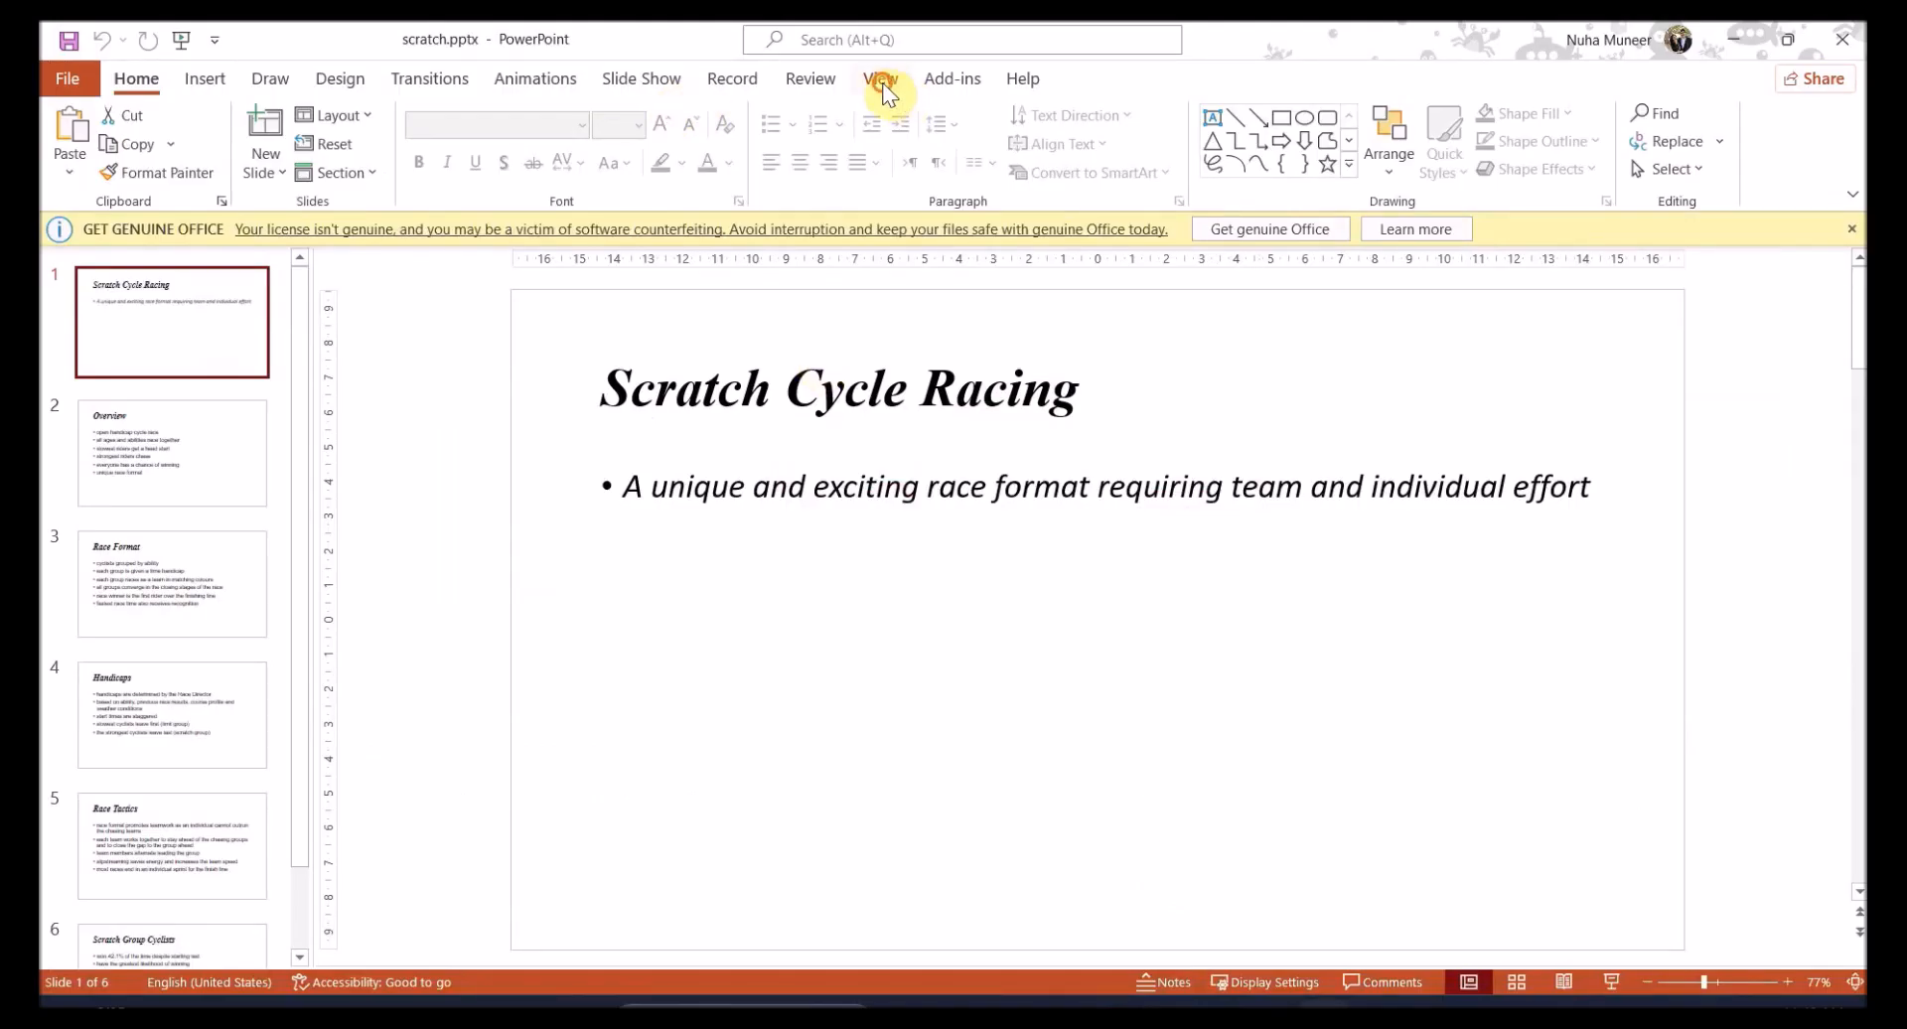
# Switch to Slide Master view and bring up the Header and Footer settings
pyautogui.click(879, 77)
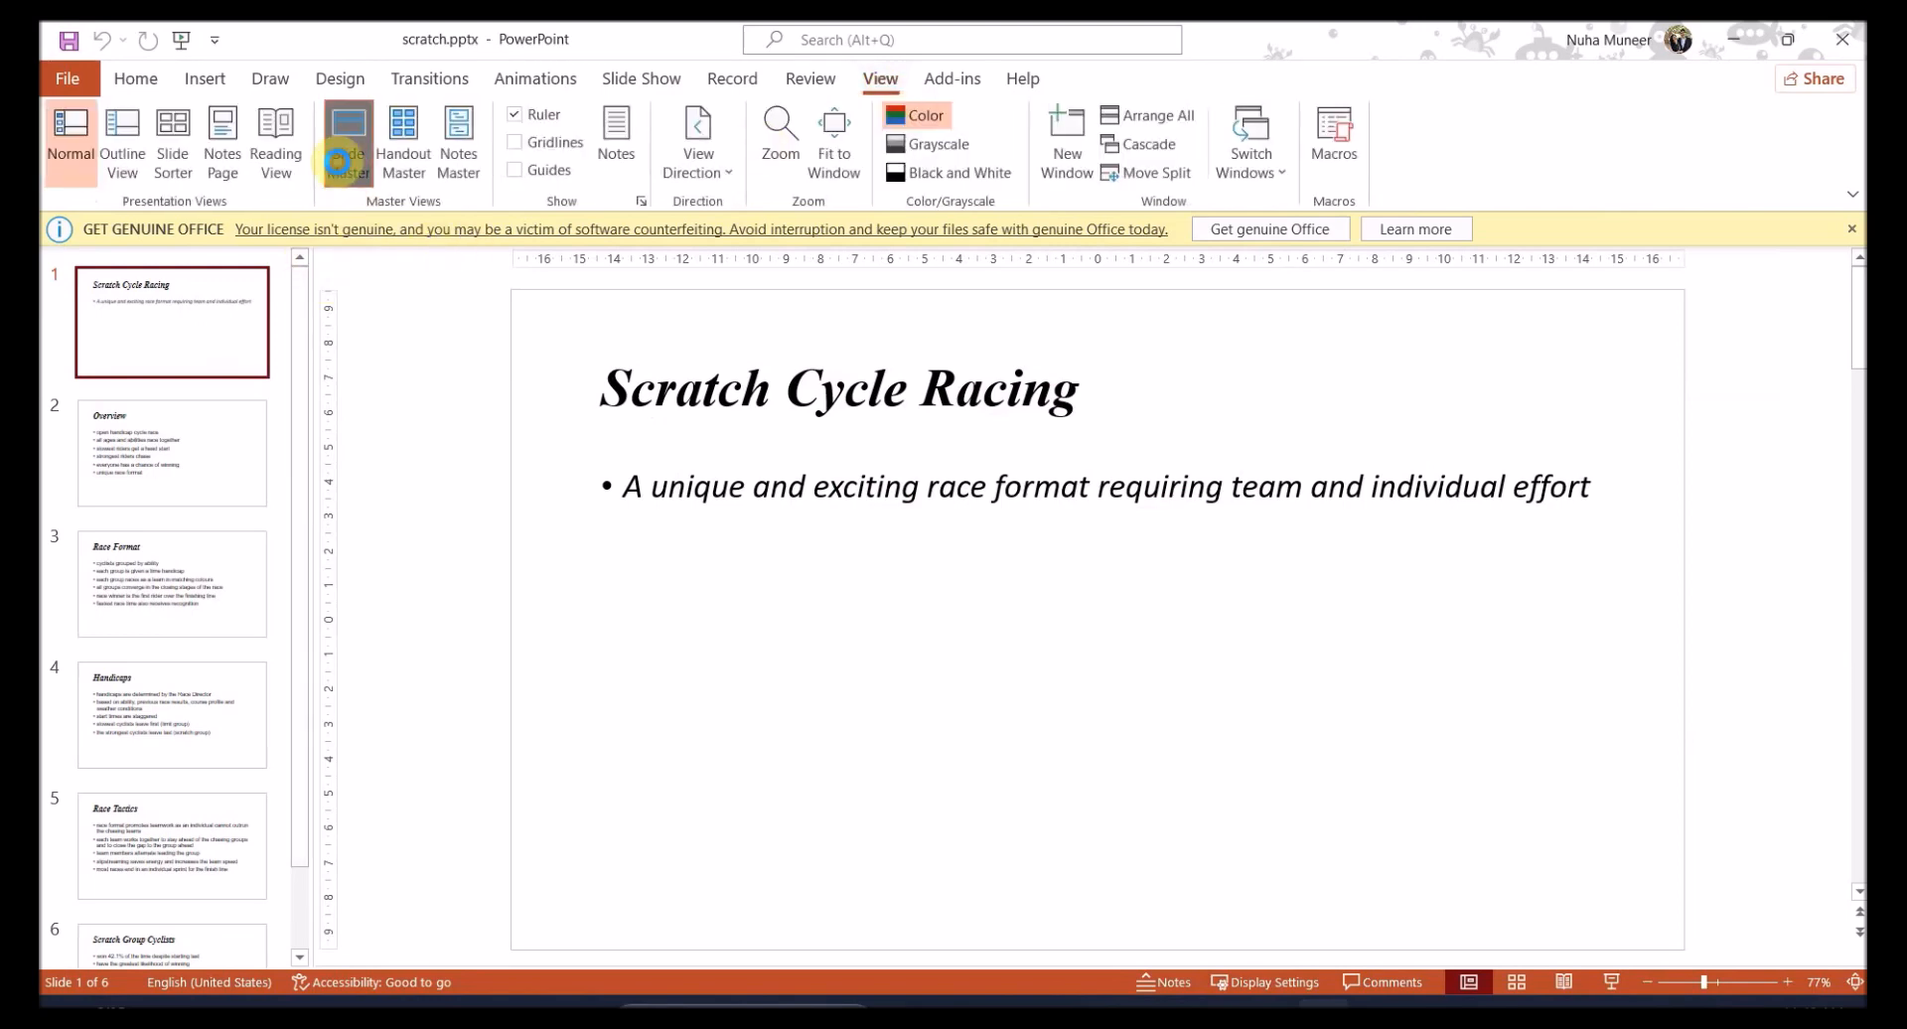
pyautogui.click(348, 134)
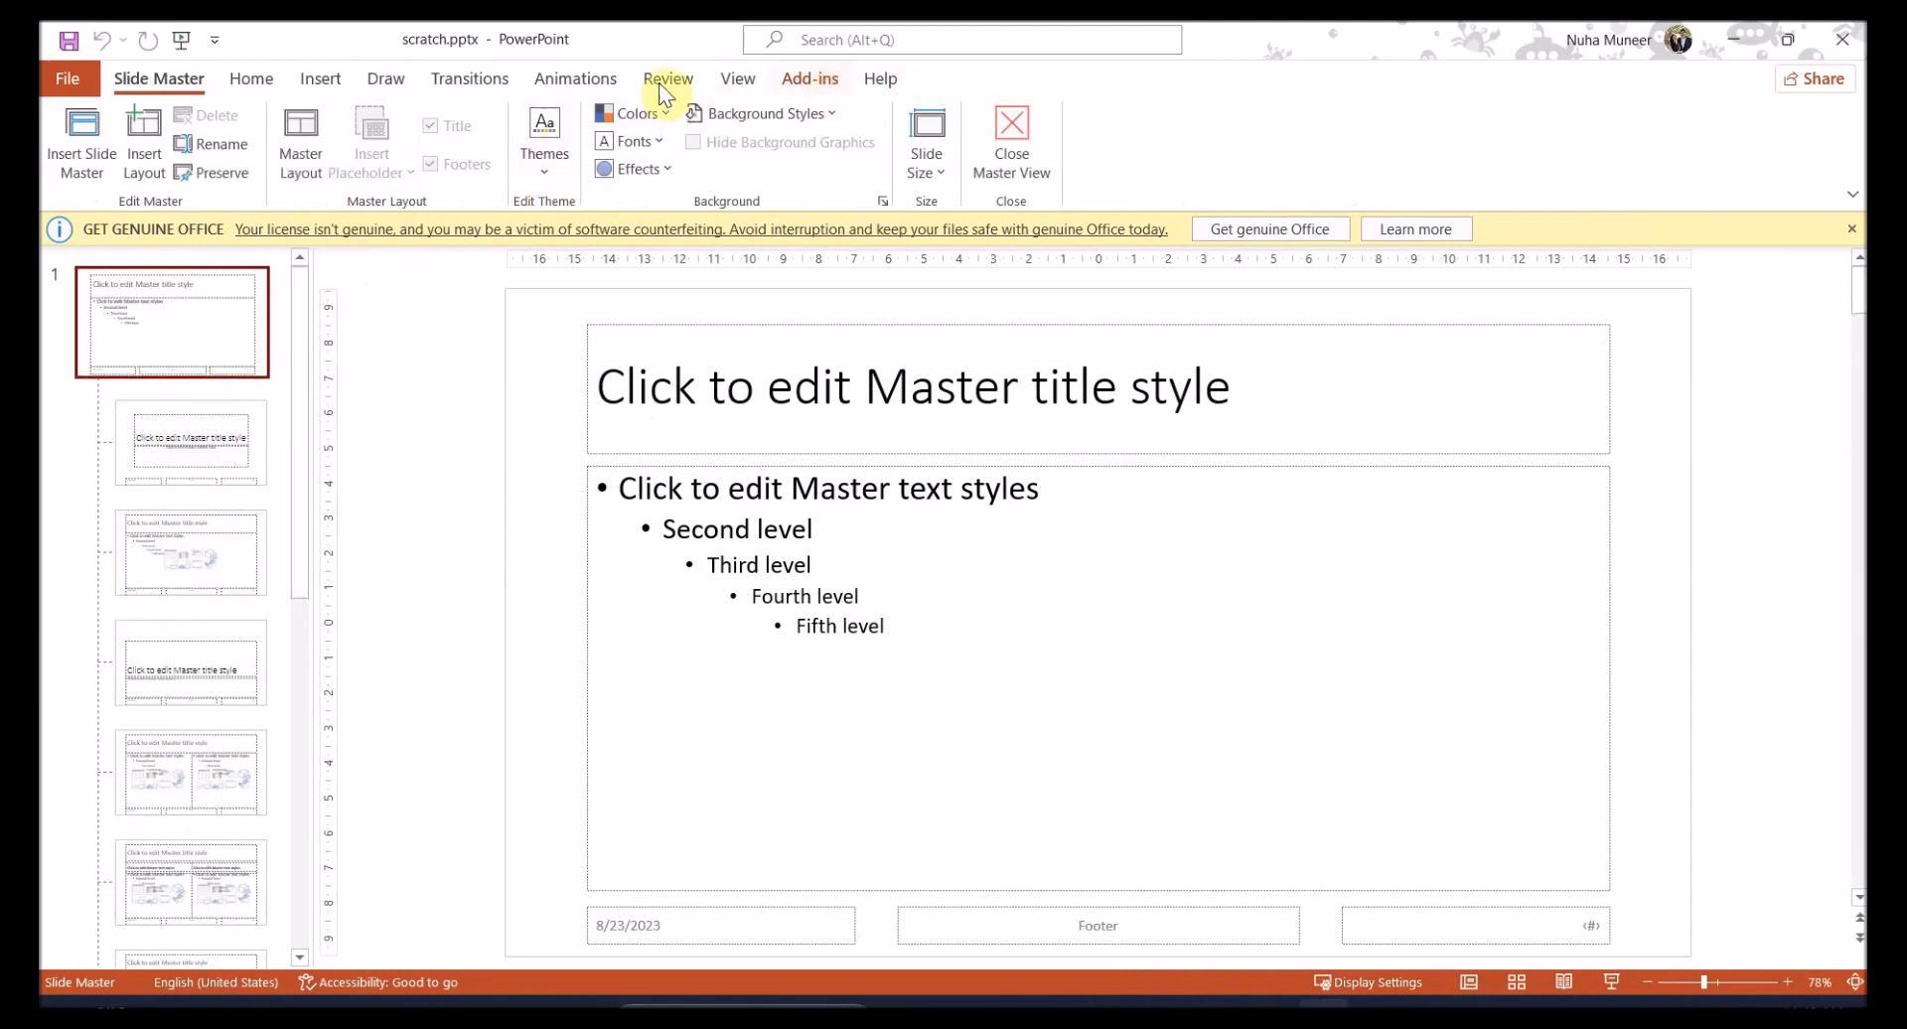
pyautogui.click(320, 78)
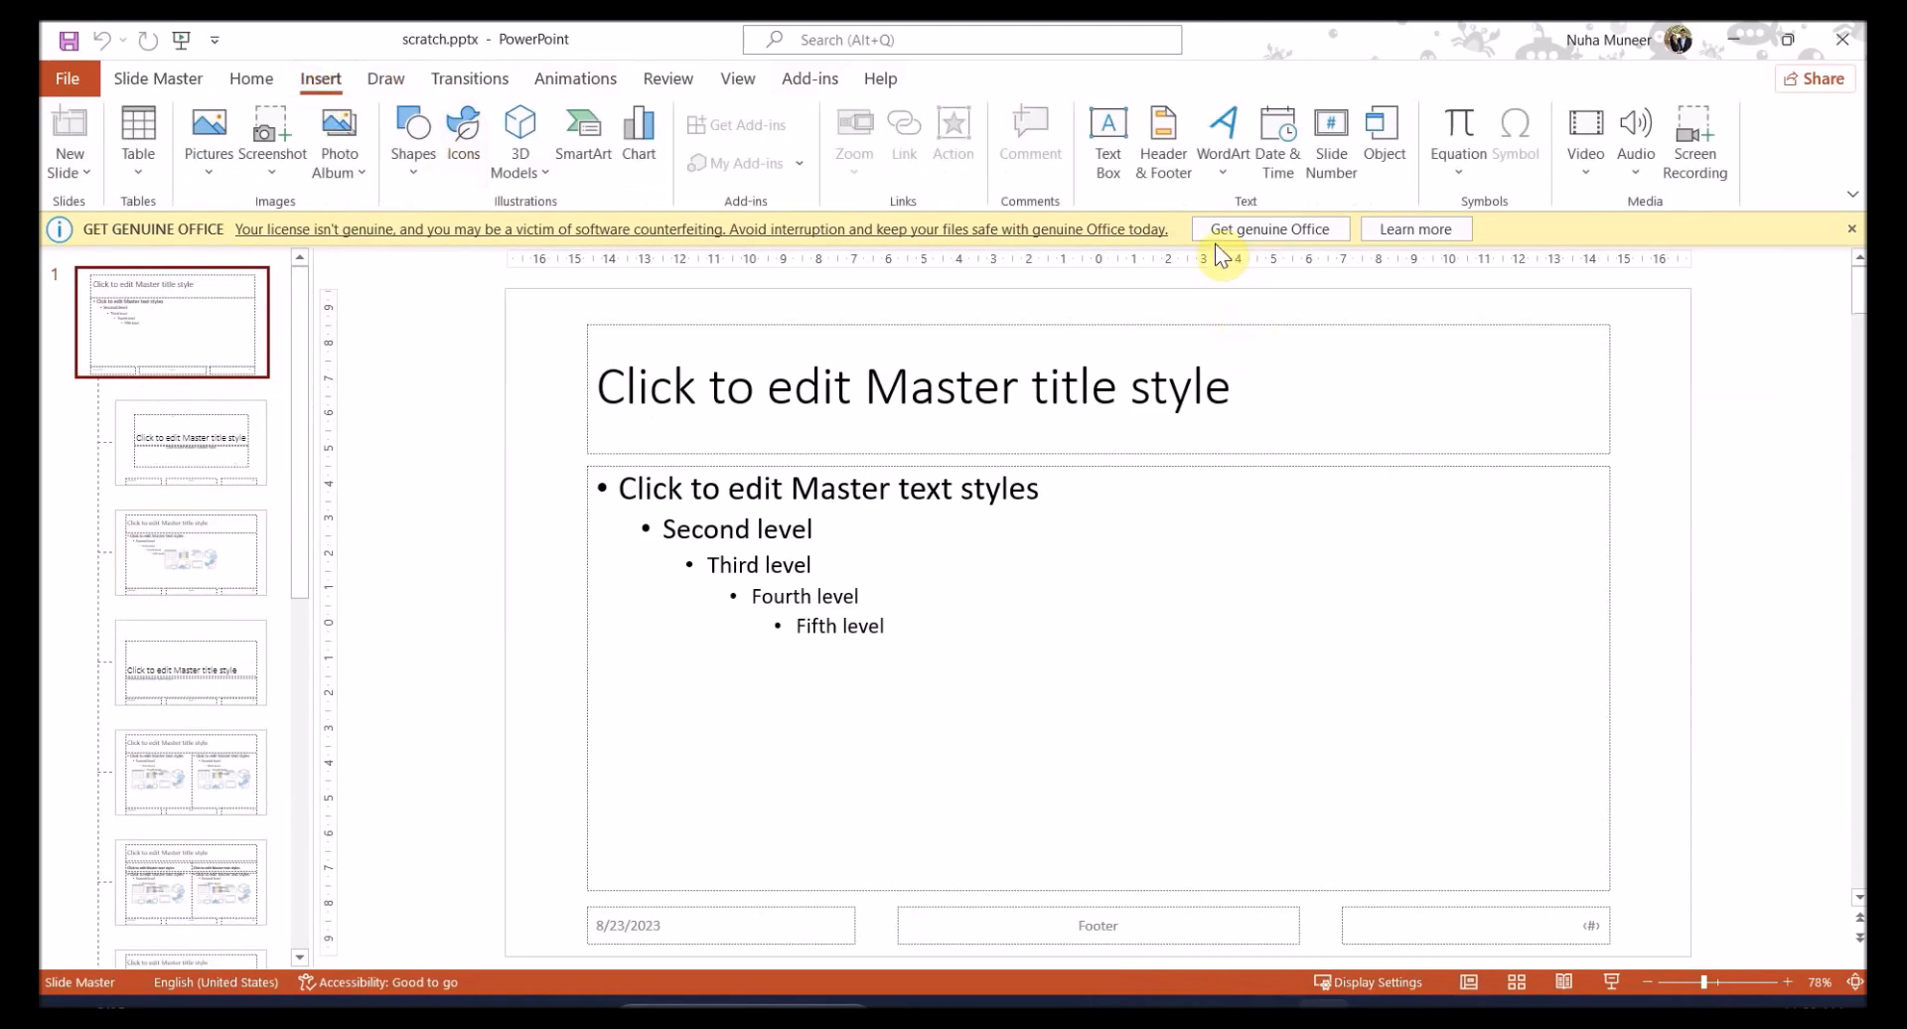
pyautogui.click(1161, 146)
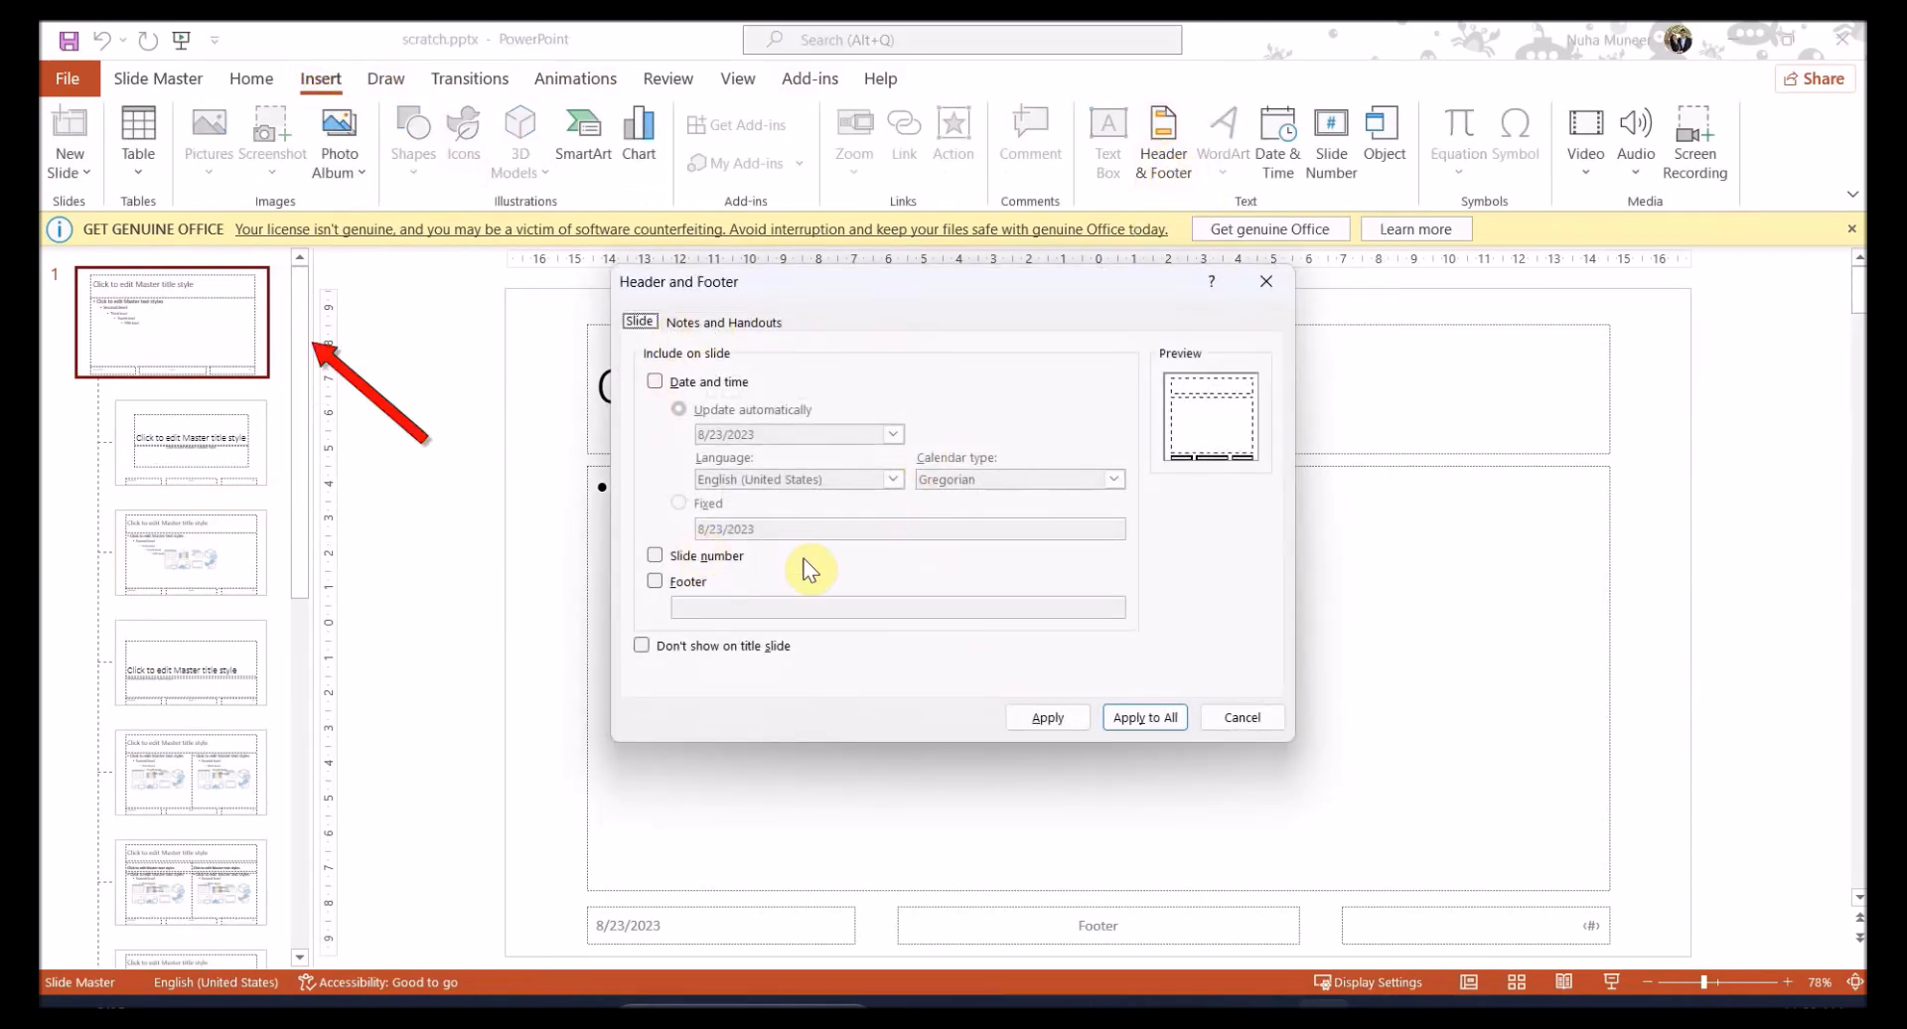
pyautogui.moveTo(202, 365)
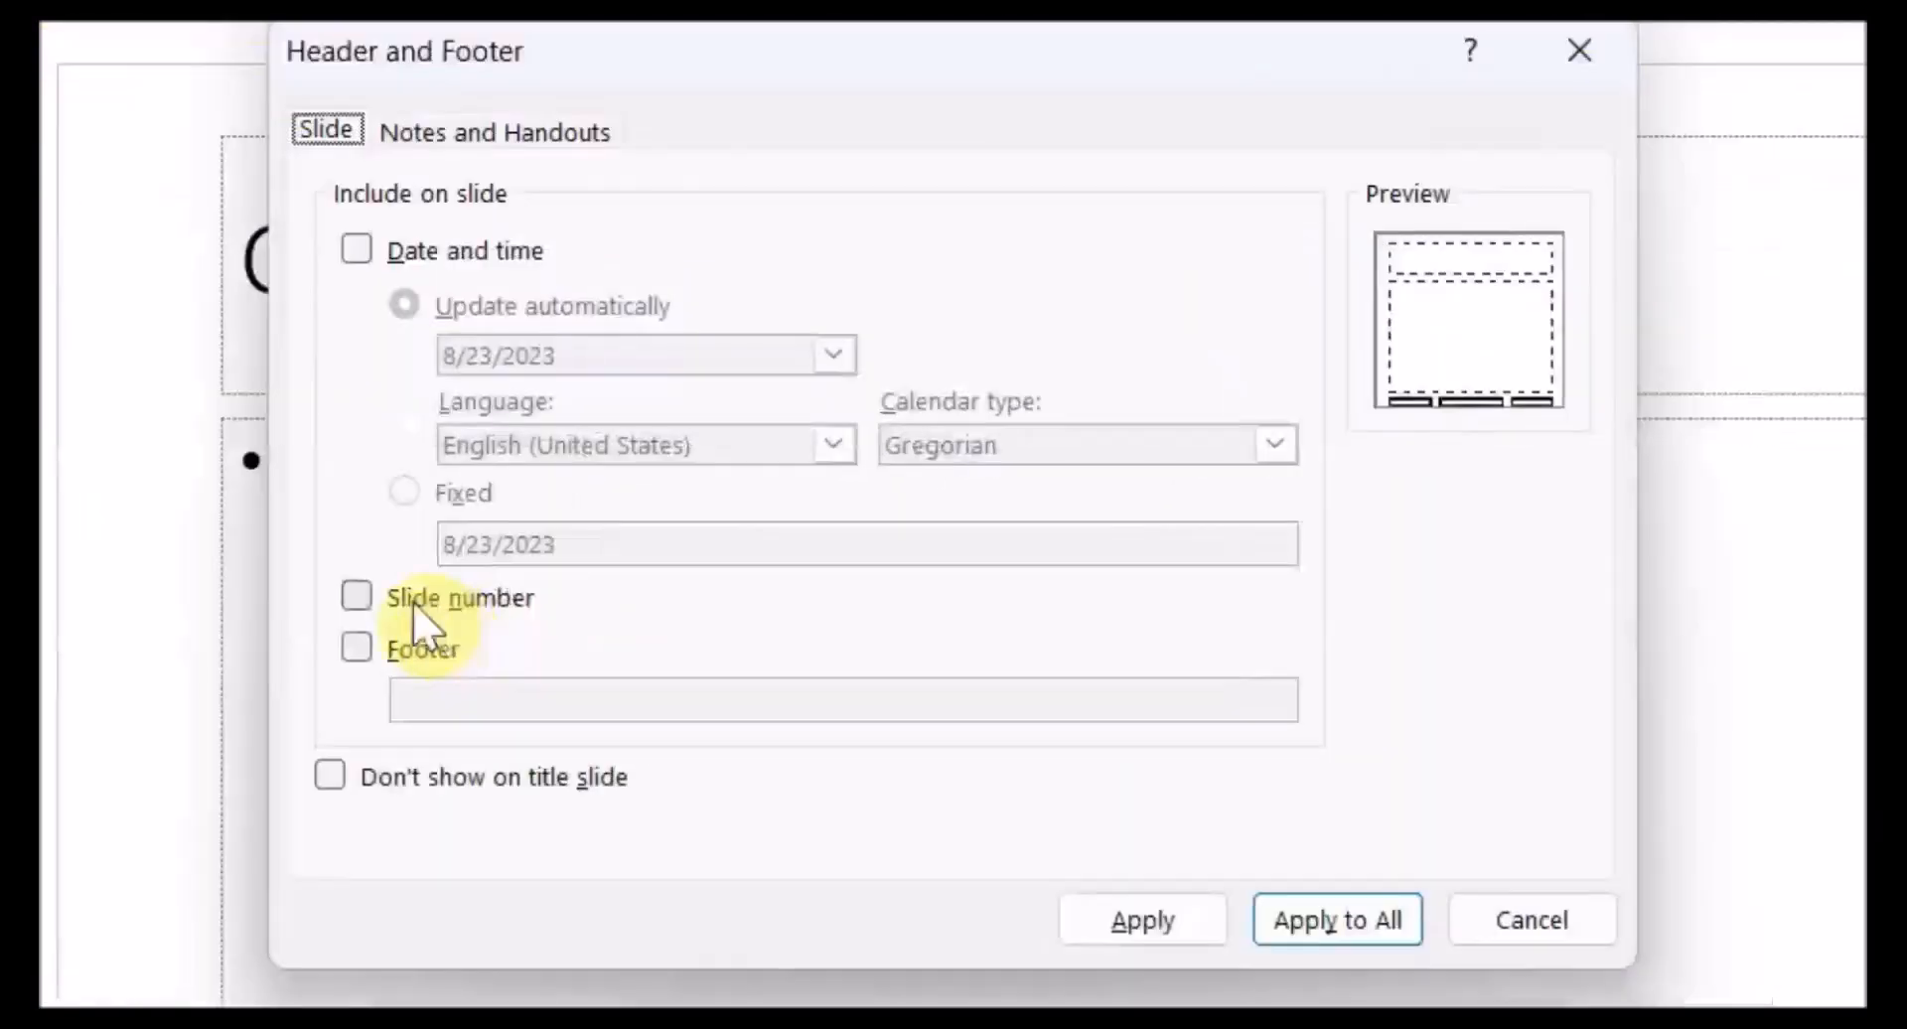
# Enable slide numbers and a footer reading 'Nuha, MM012, 0001' on all slides
pyautogui.click(356, 596)
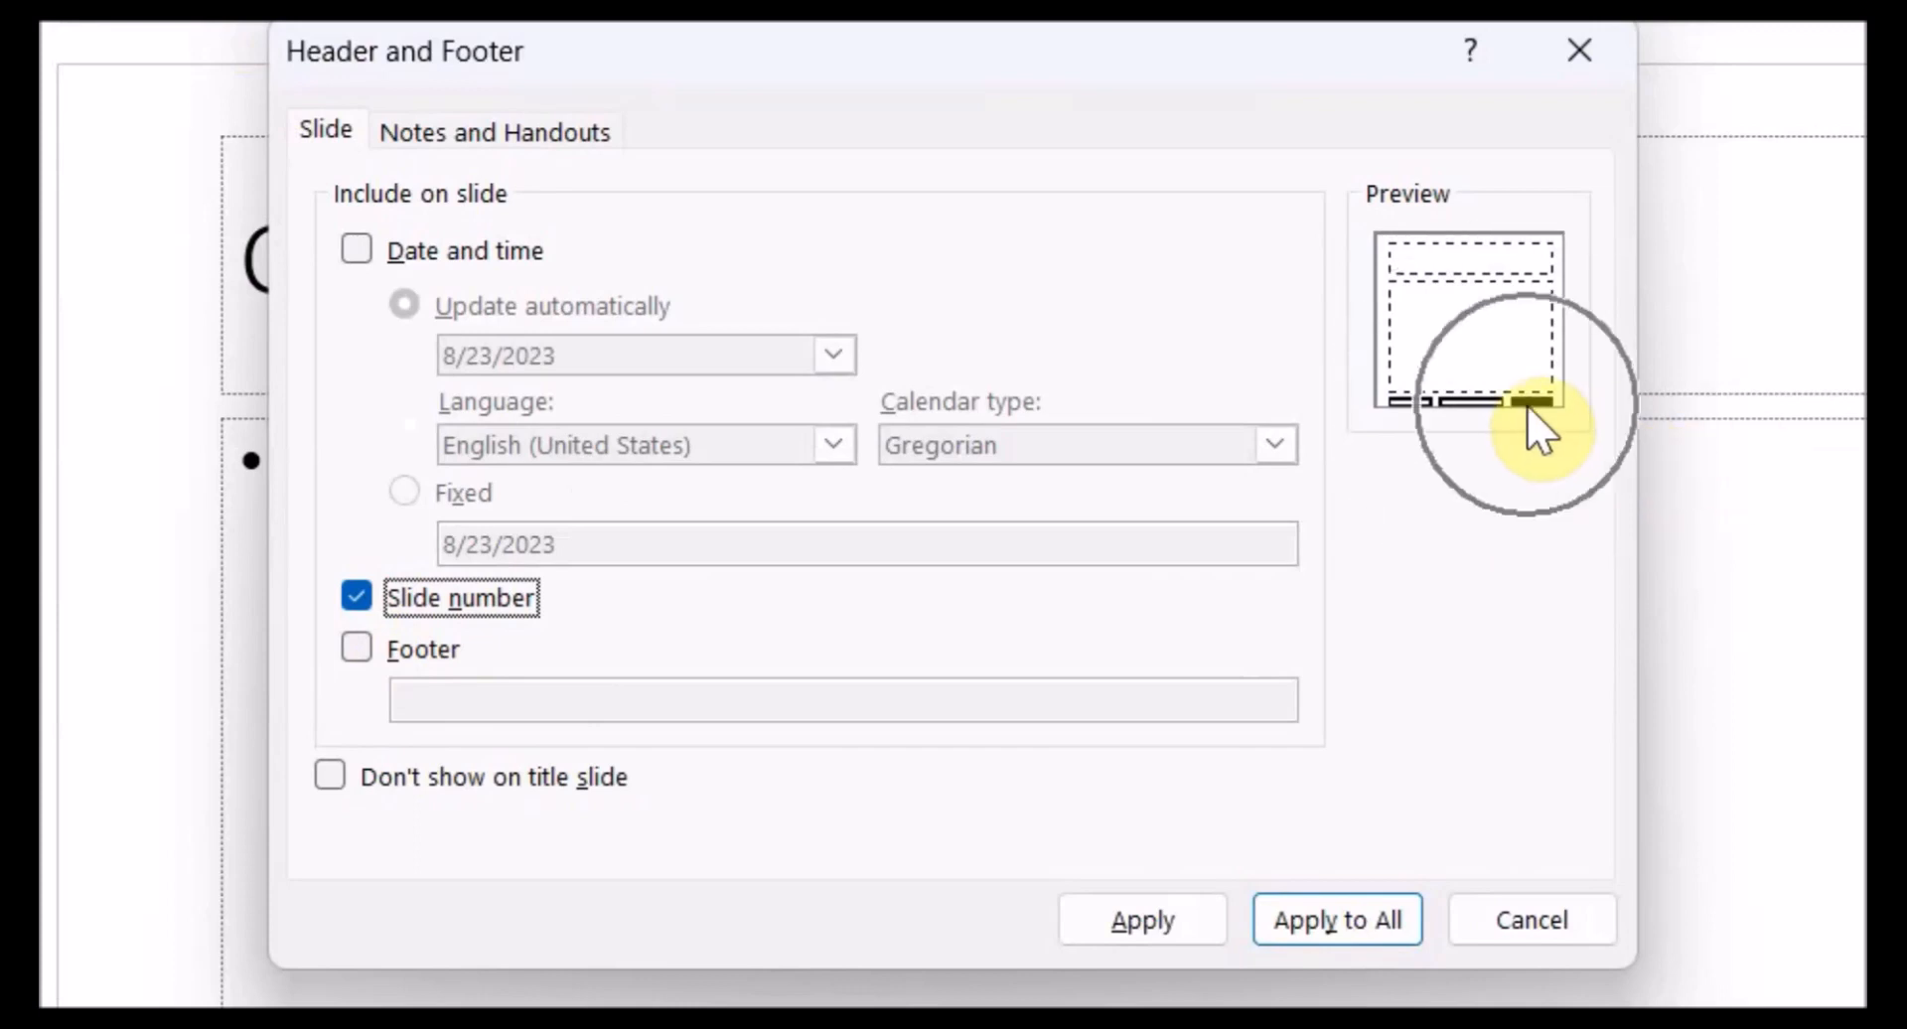
pyautogui.moveTo(1569, 274)
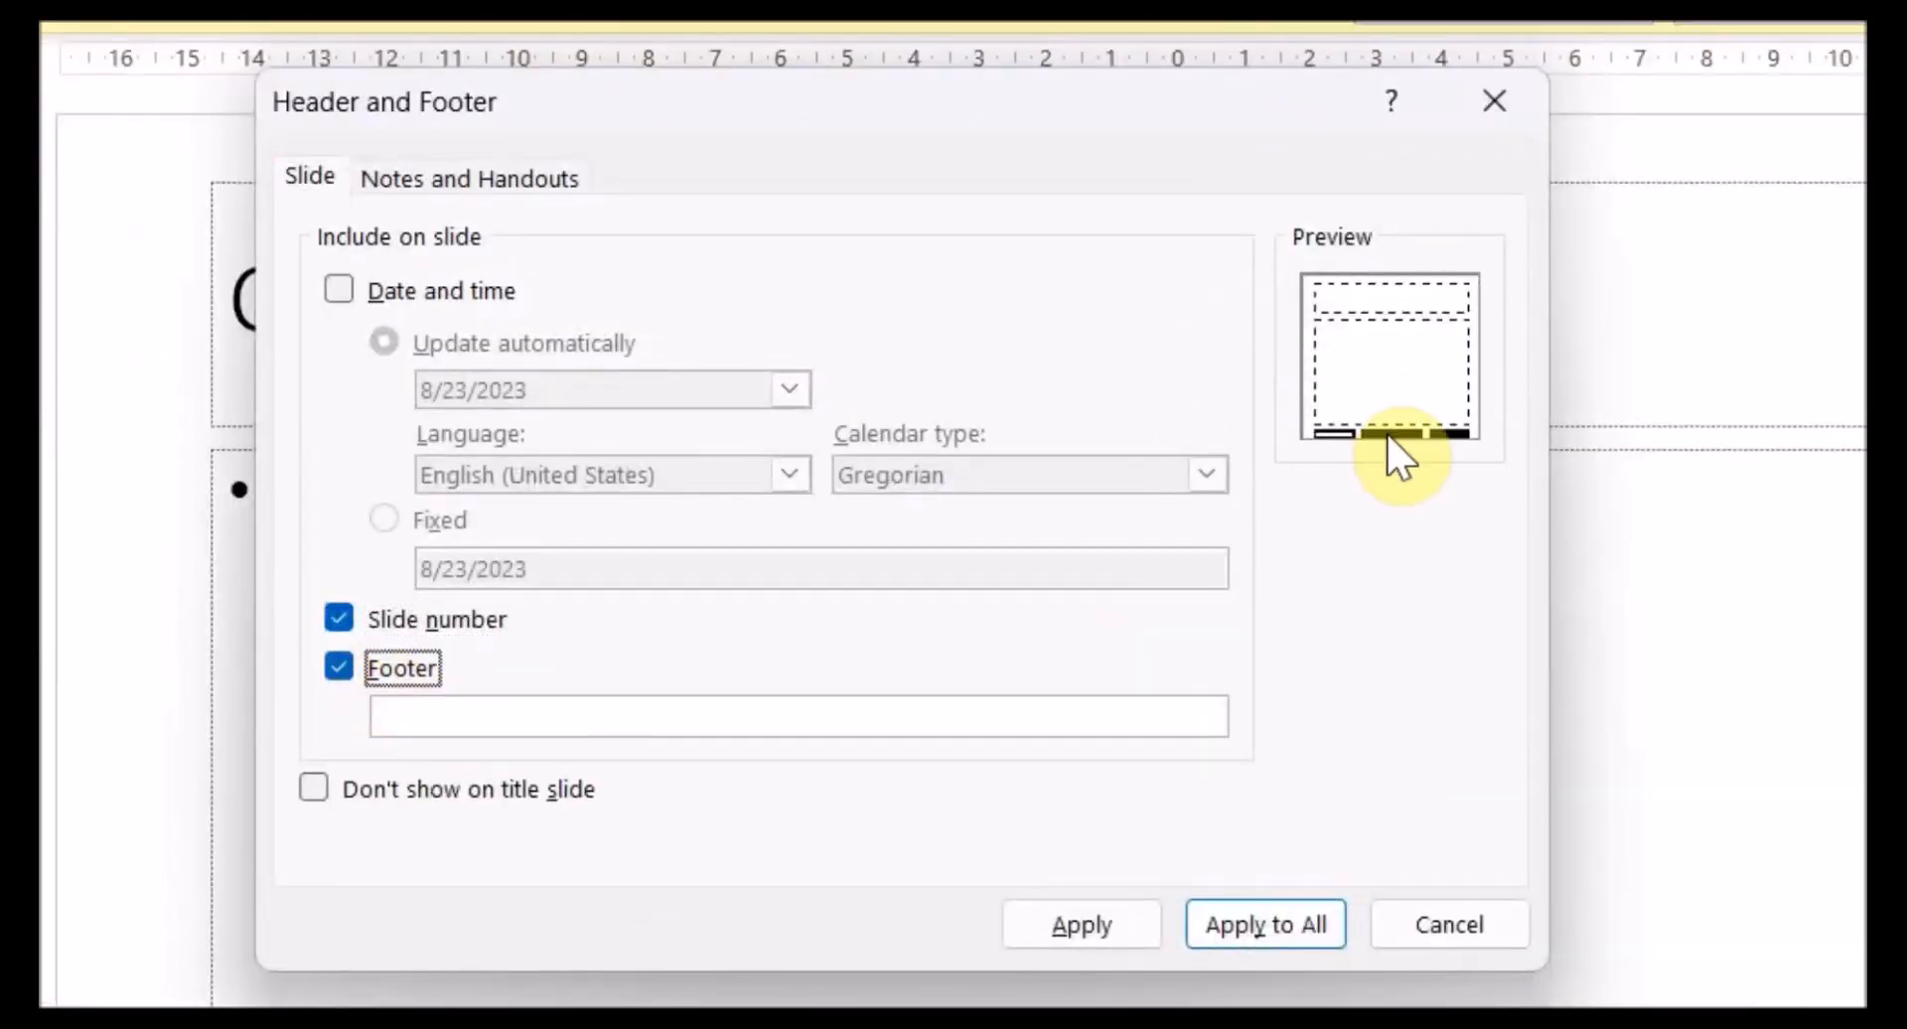
pyautogui.write('Nuha')
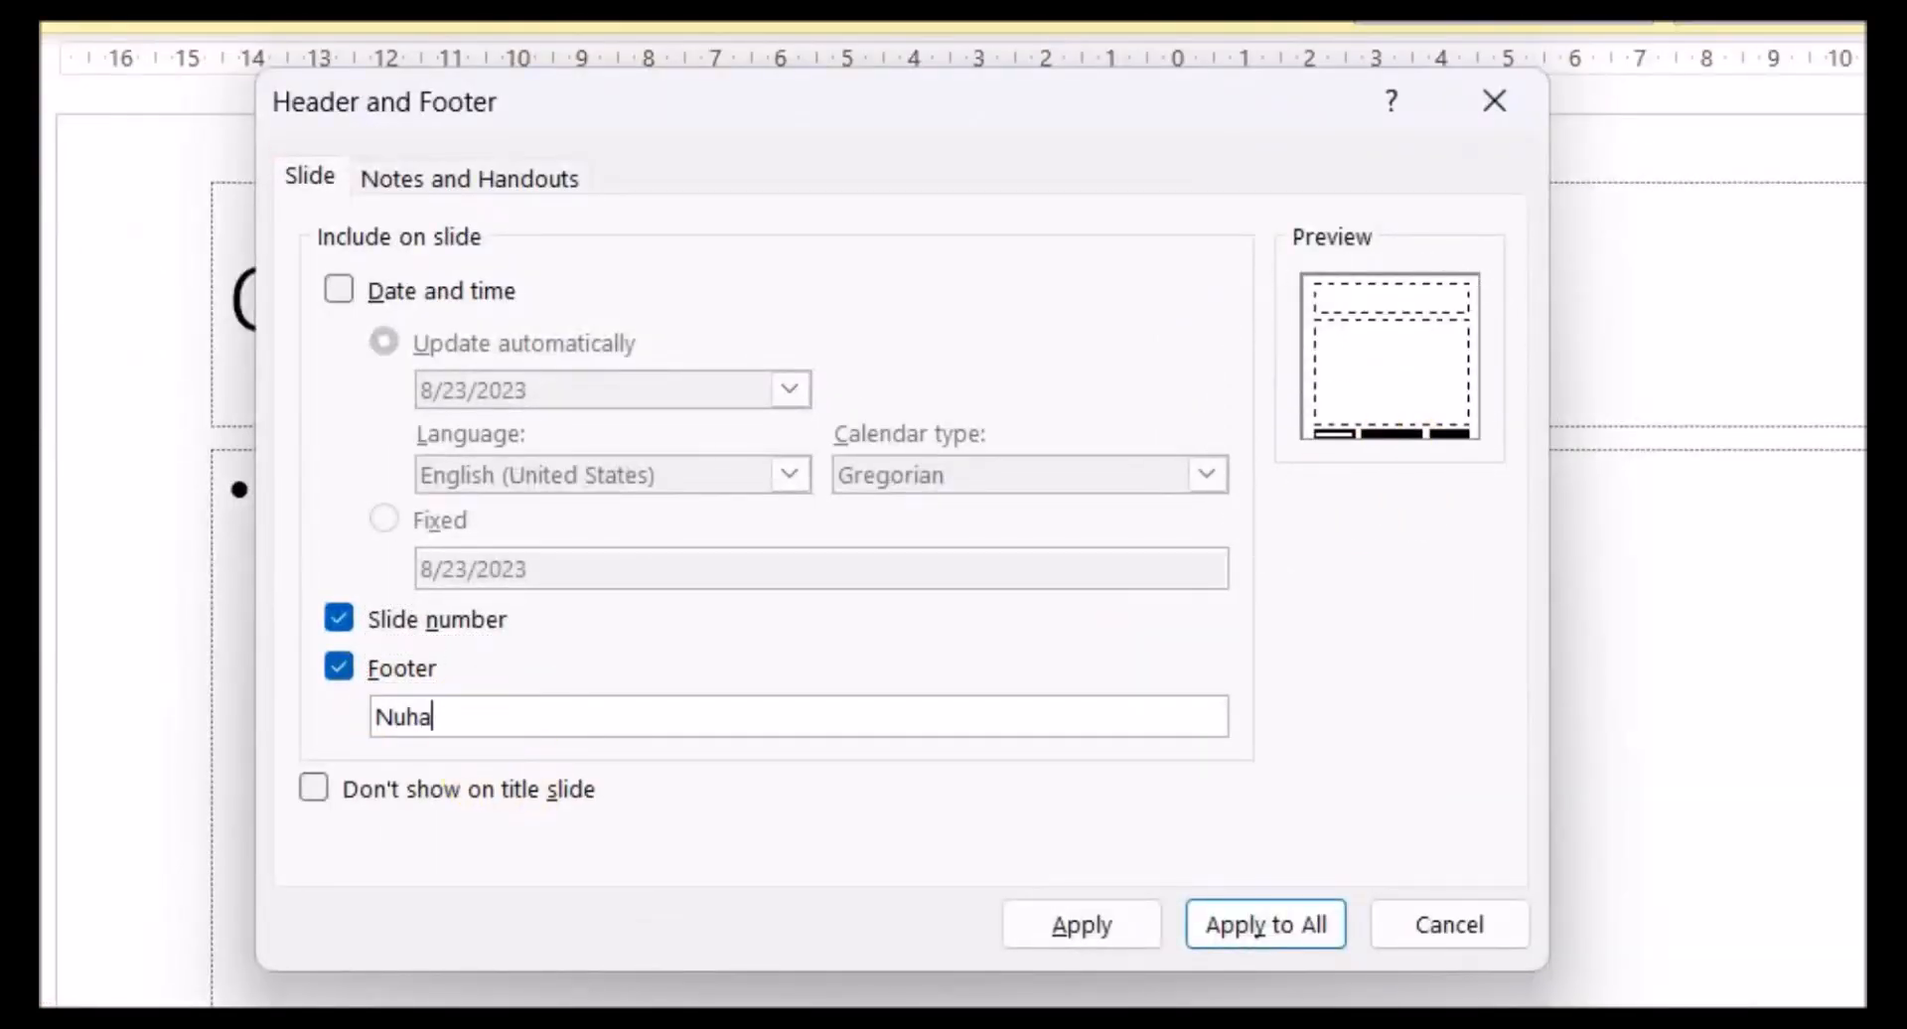
pyautogui.write(', MM012,')
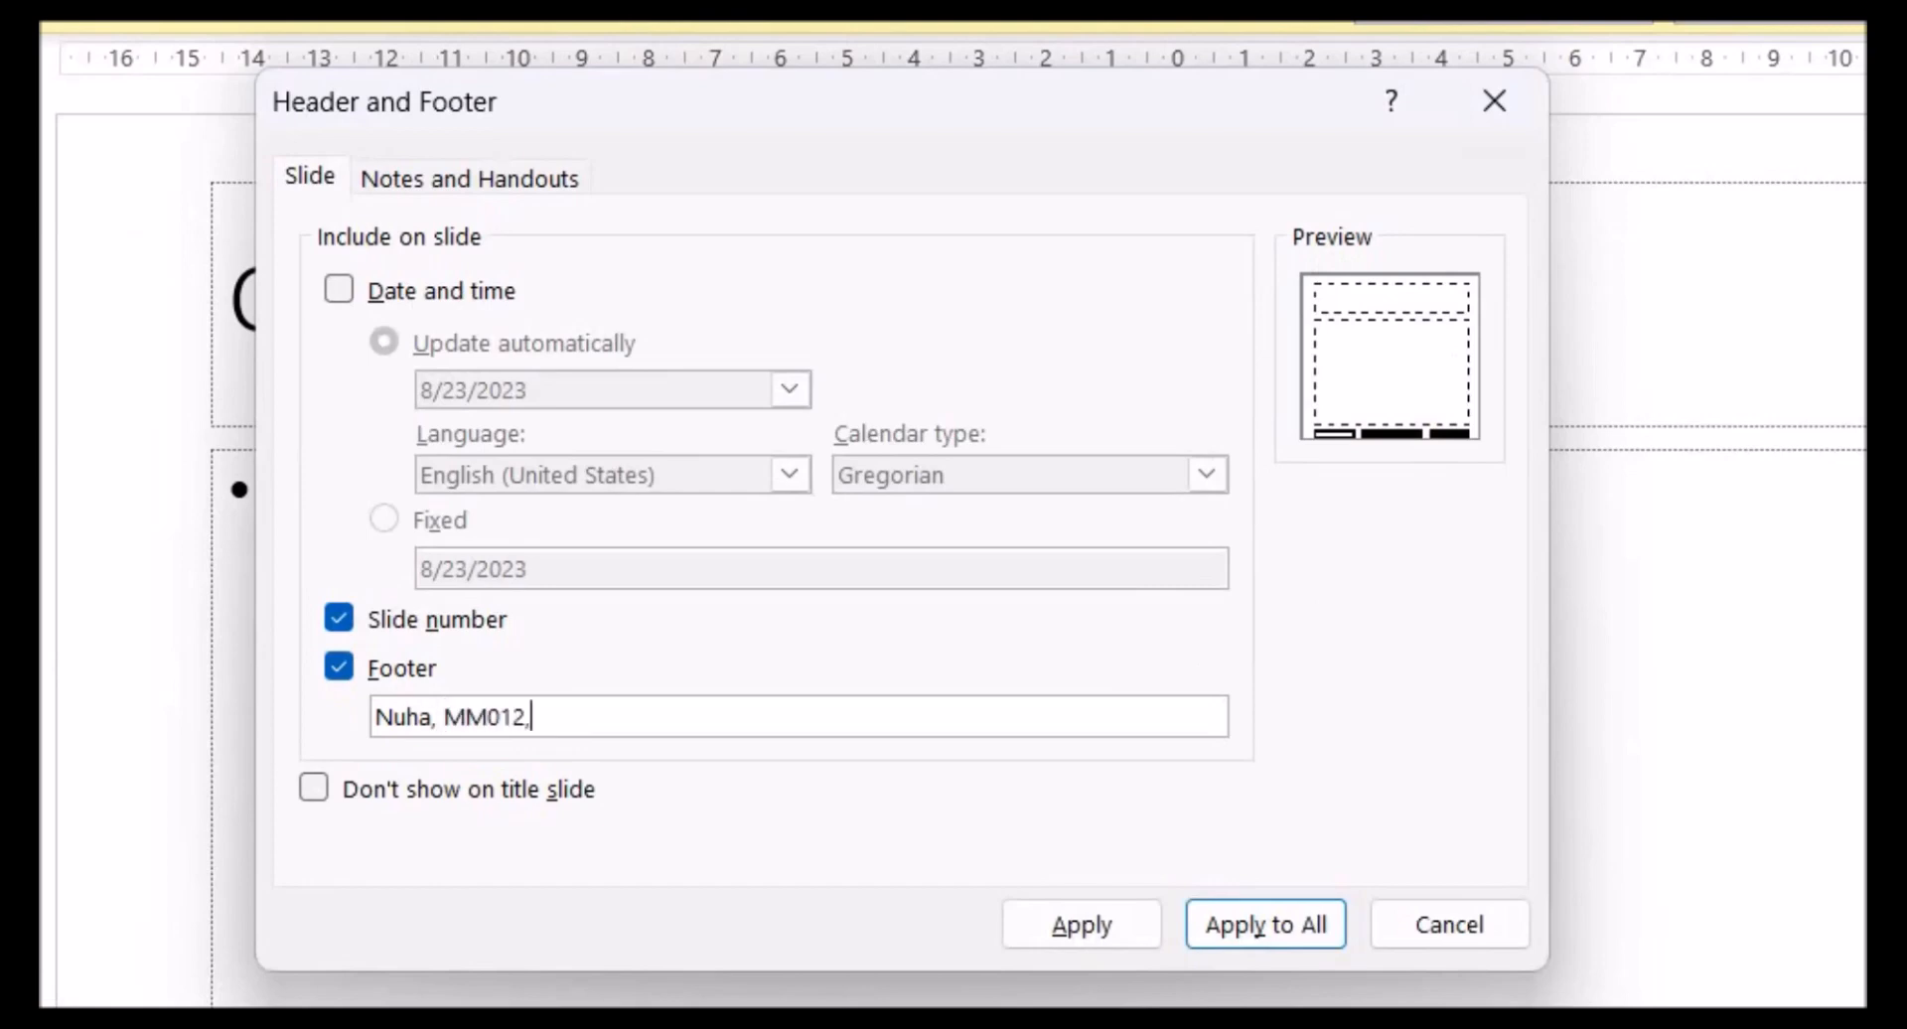
pyautogui.write('0001')
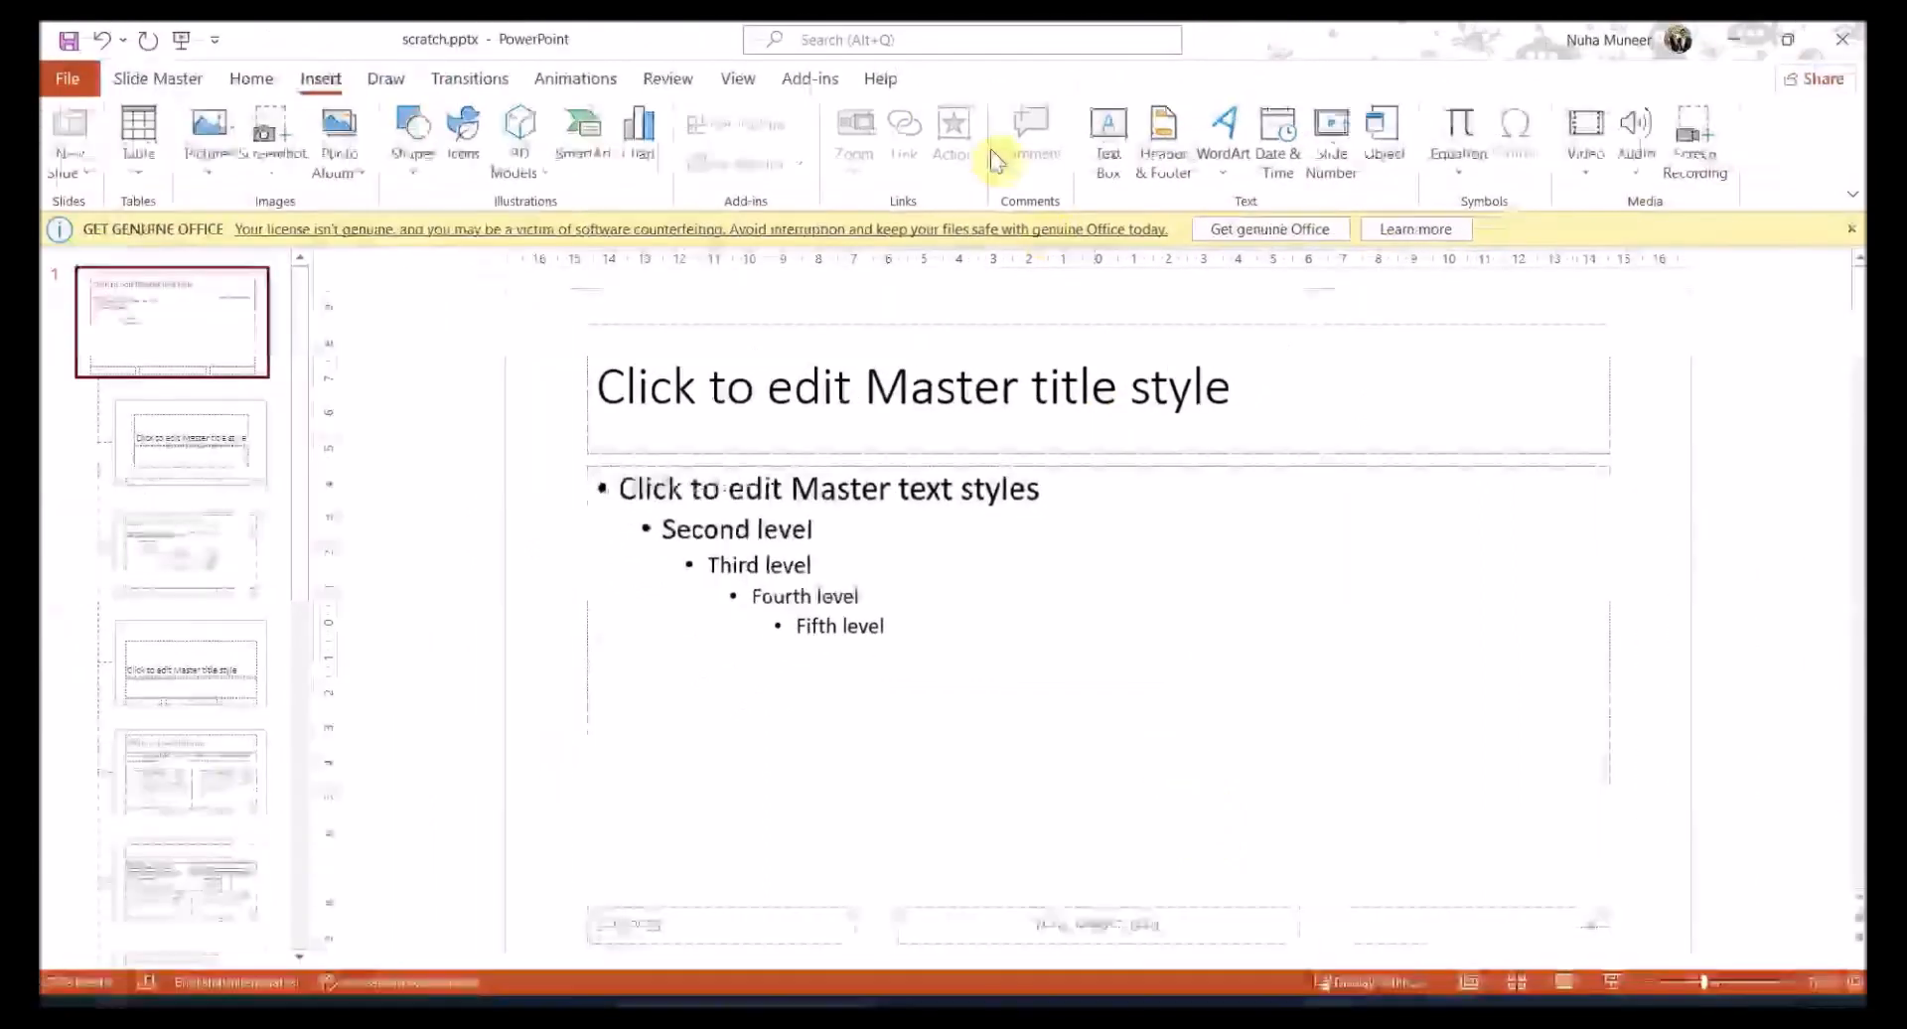
# Move the master slide number to the top right and rearrange the bottom footer placeholders
pyautogui.click(736, 77)
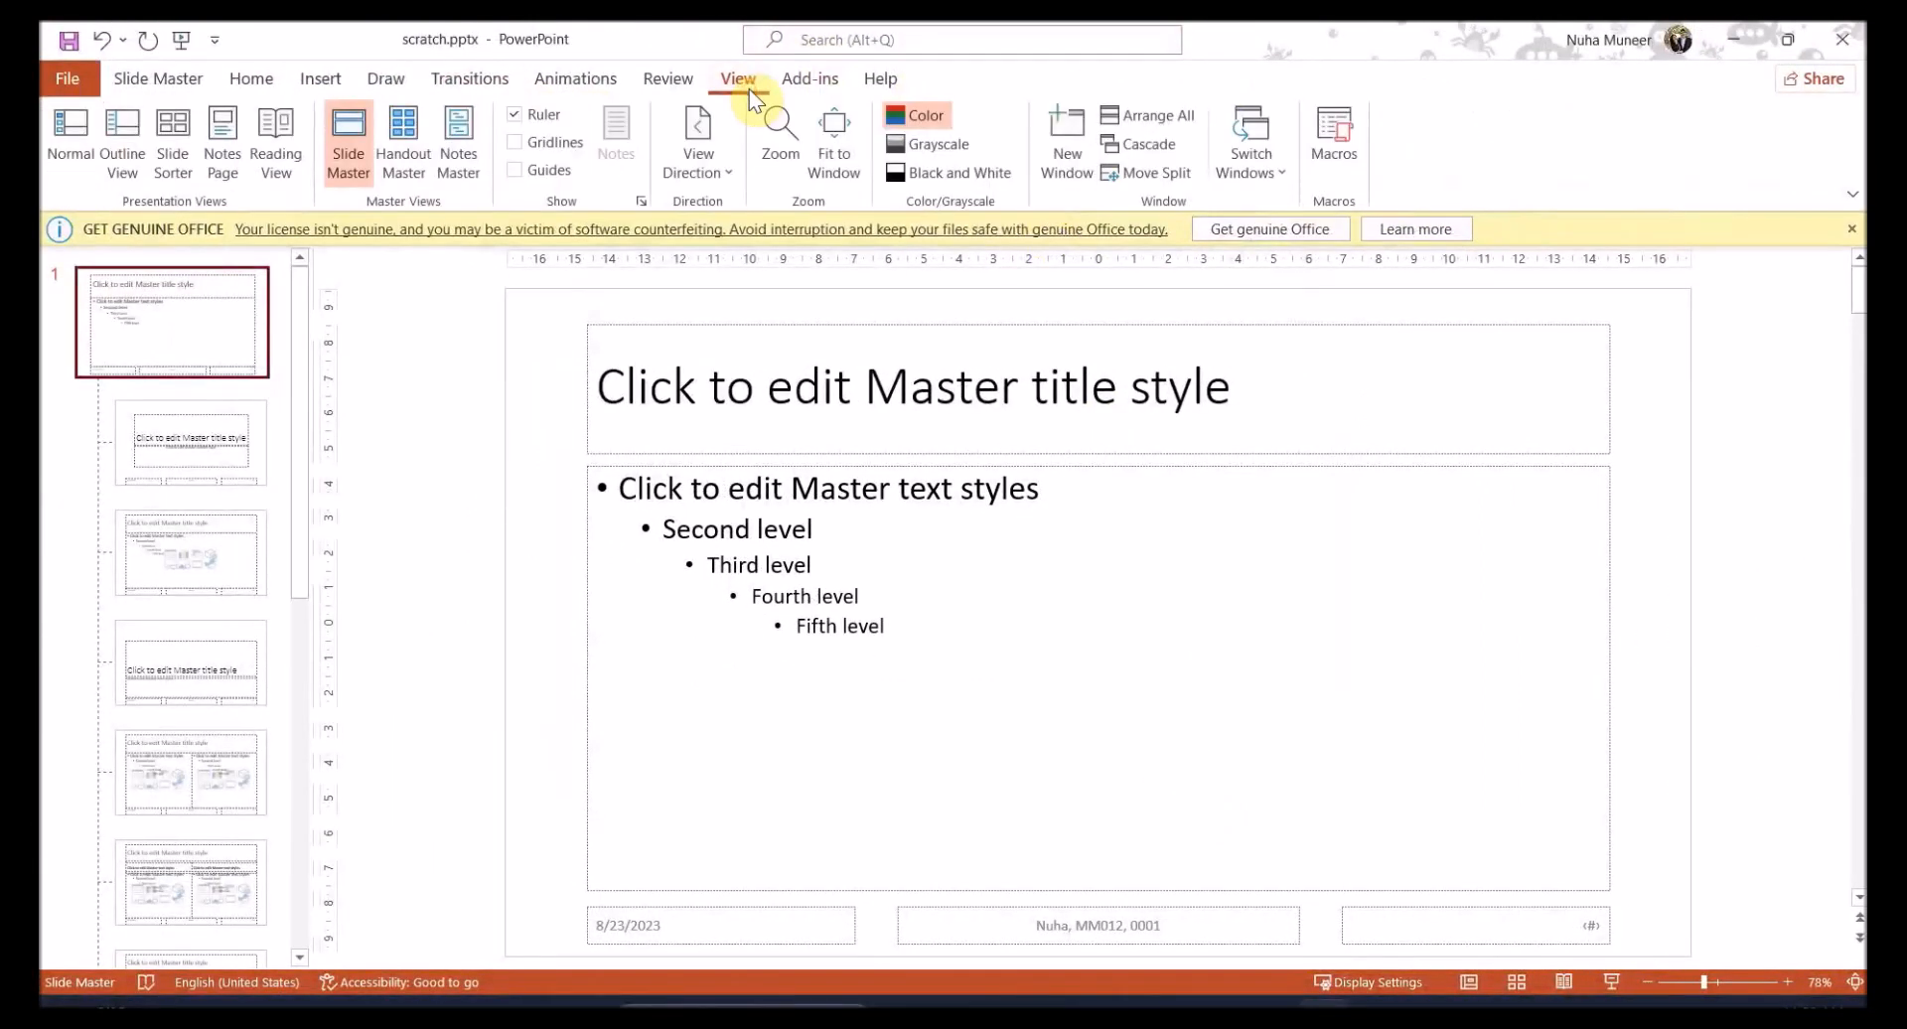
pyautogui.moveTo(781, 796)
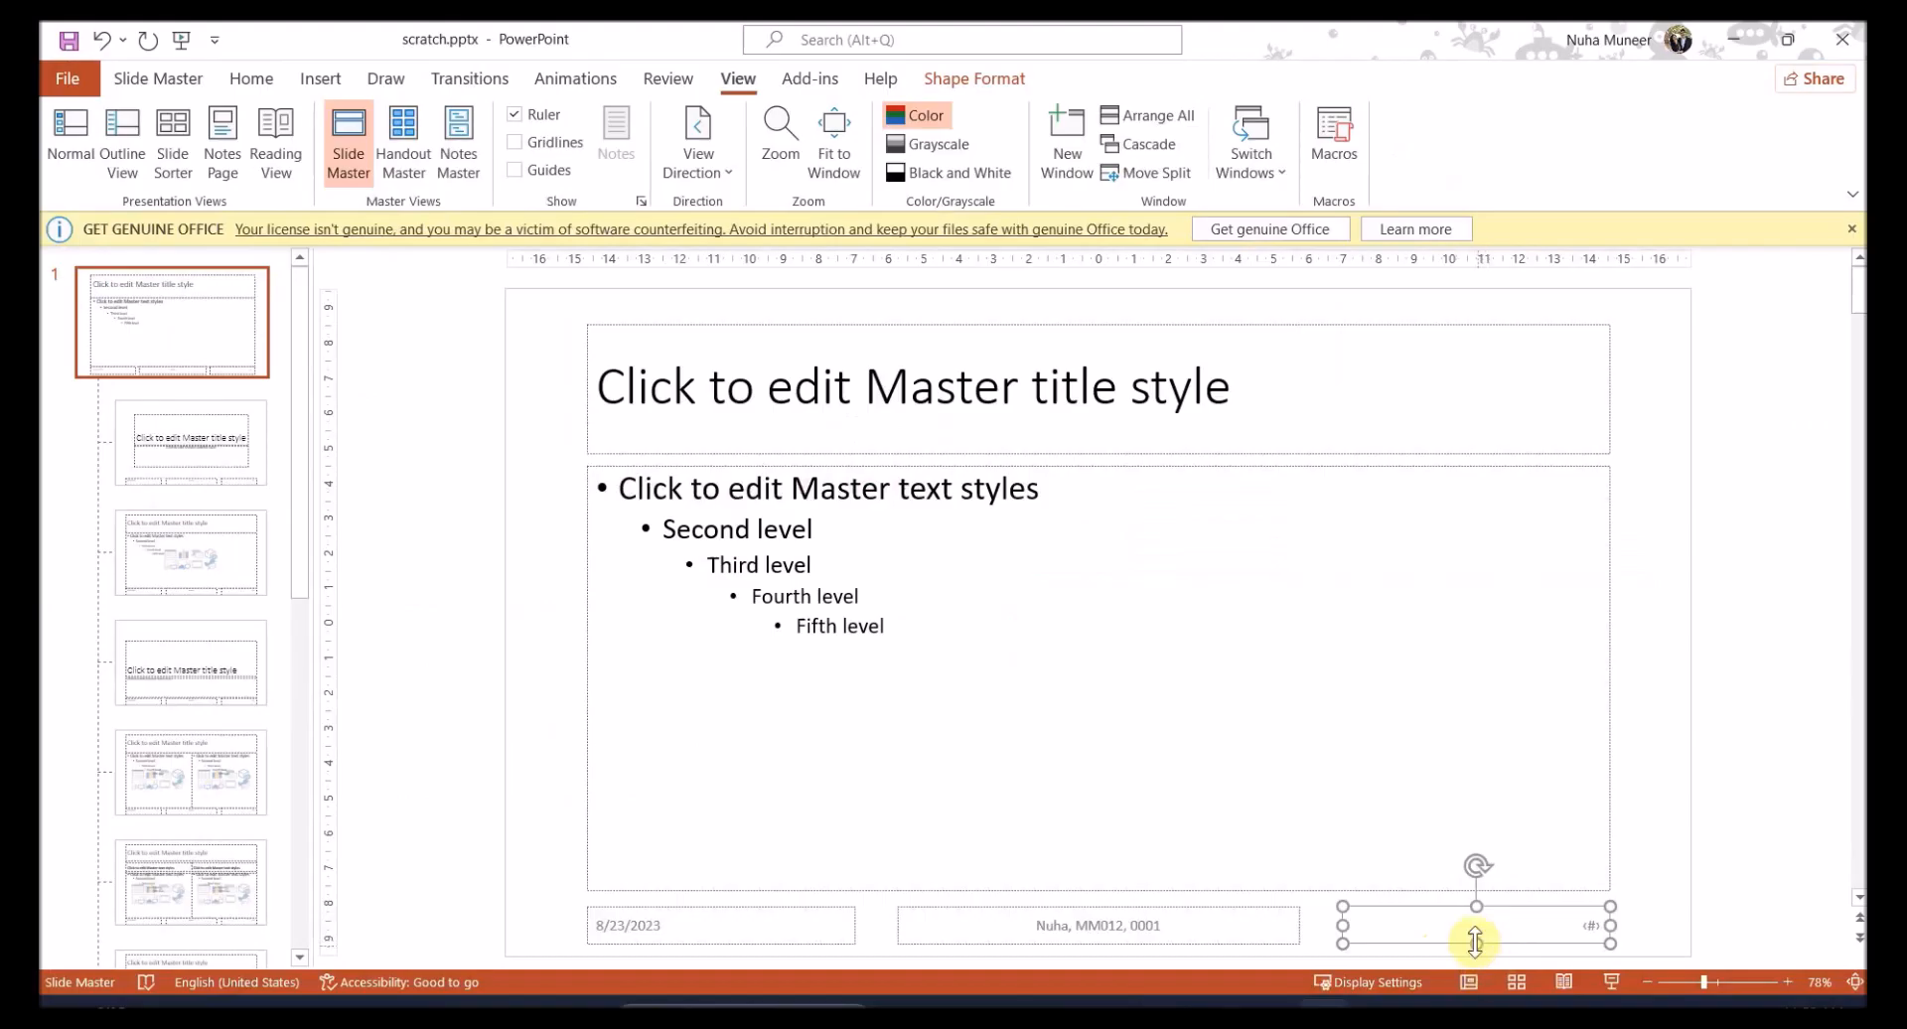
pyautogui.moveTo(1473, 925); pyautogui.dragTo(1580, 311)
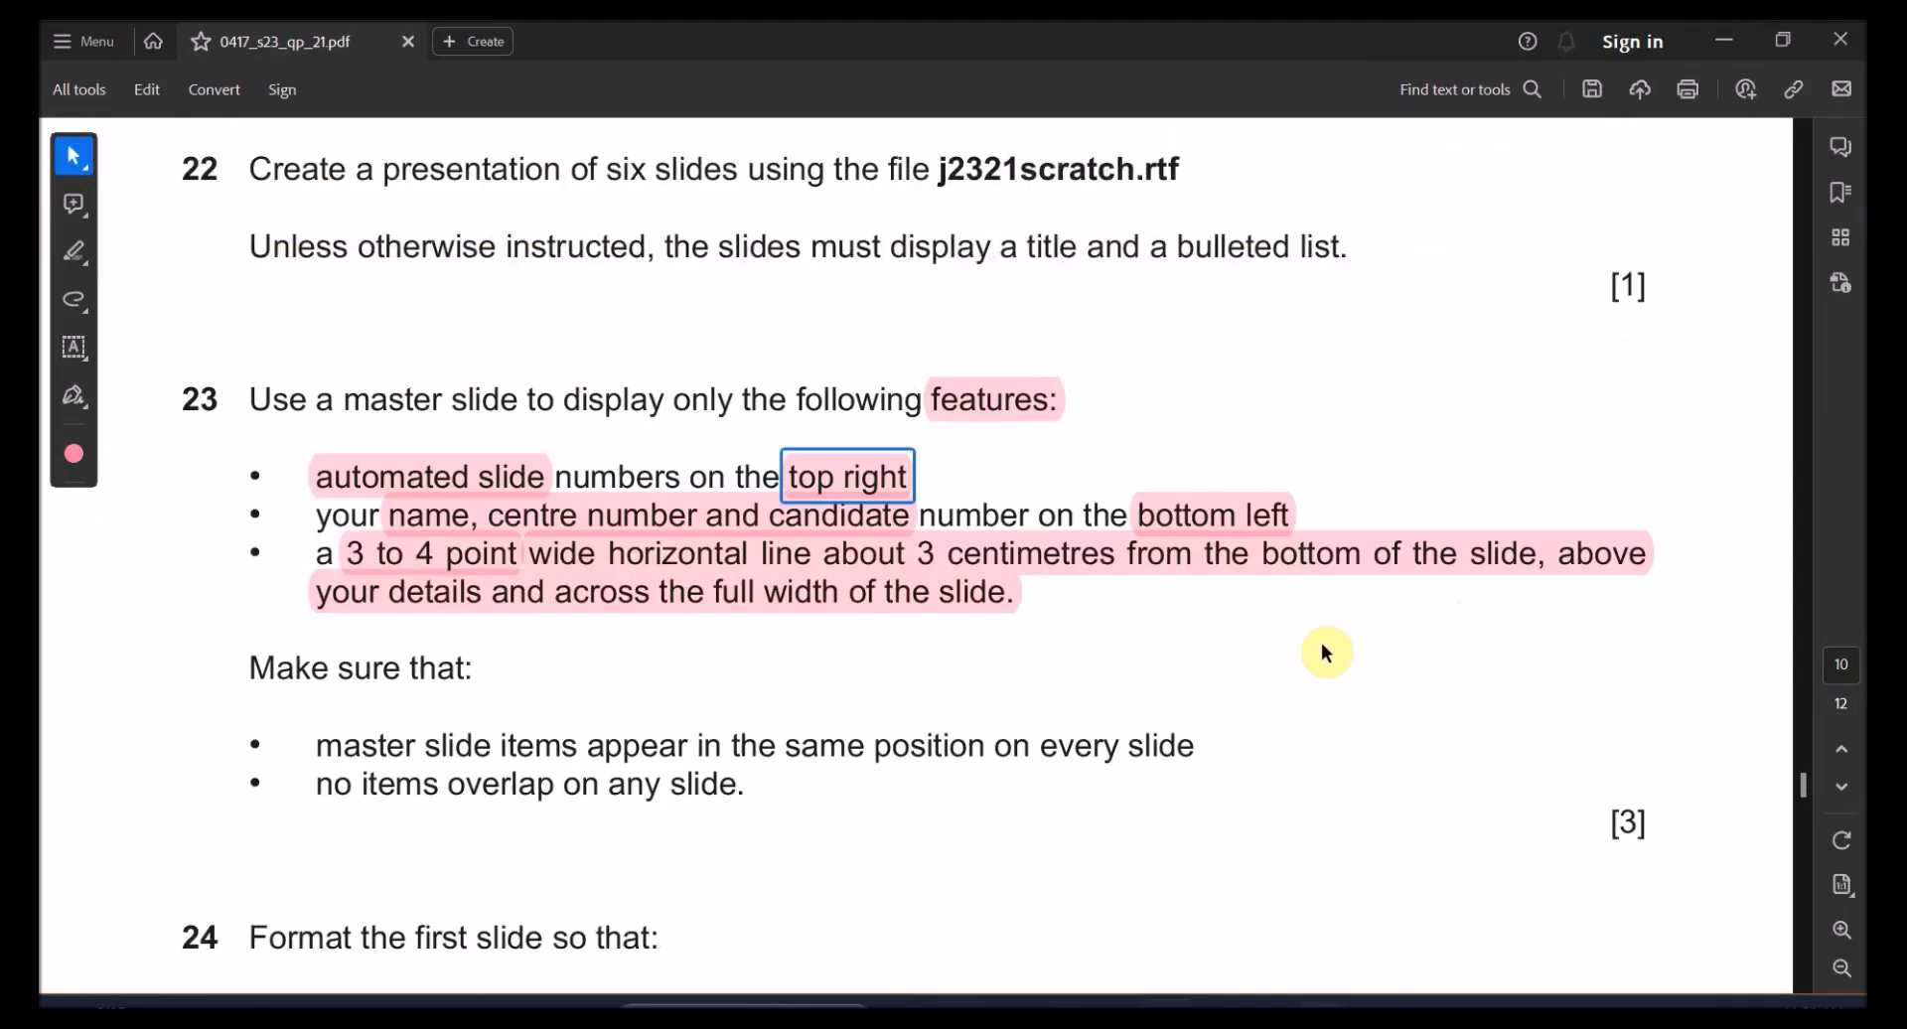
pyautogui.click(456, 514)
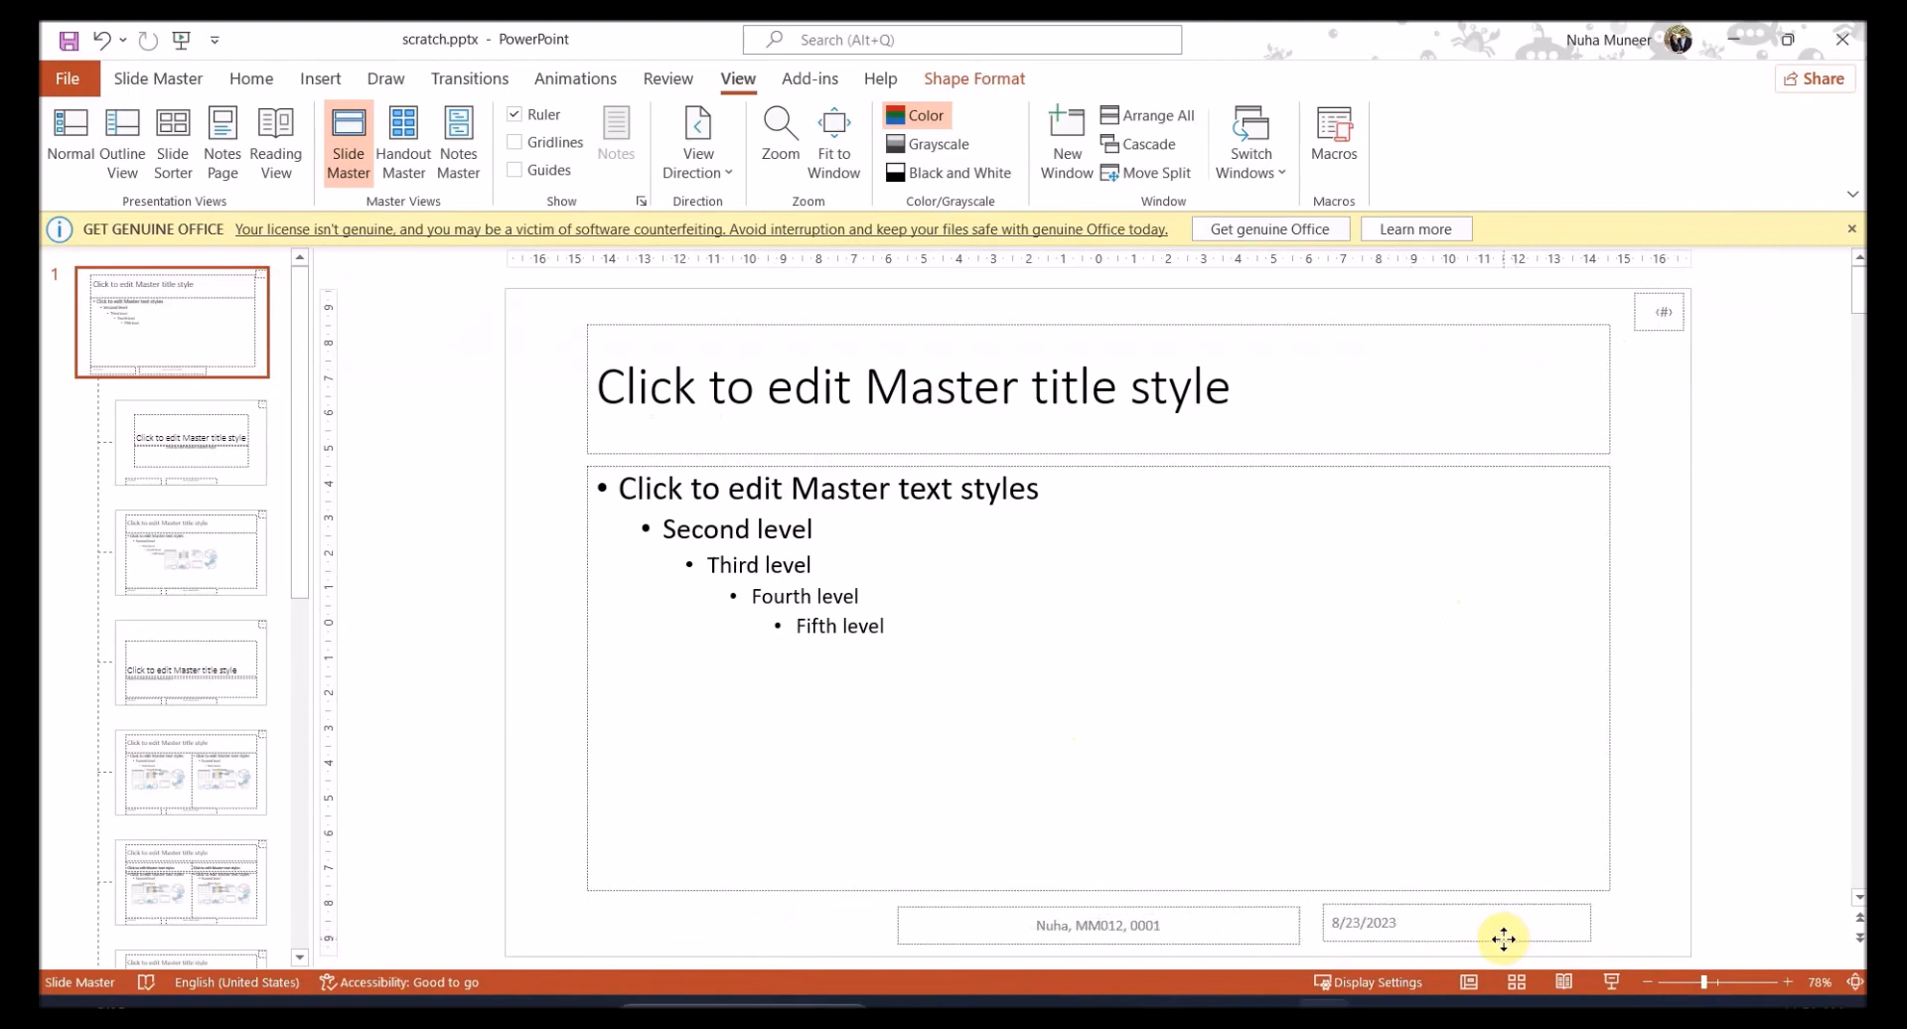
pyautogui.click(1410, 921)
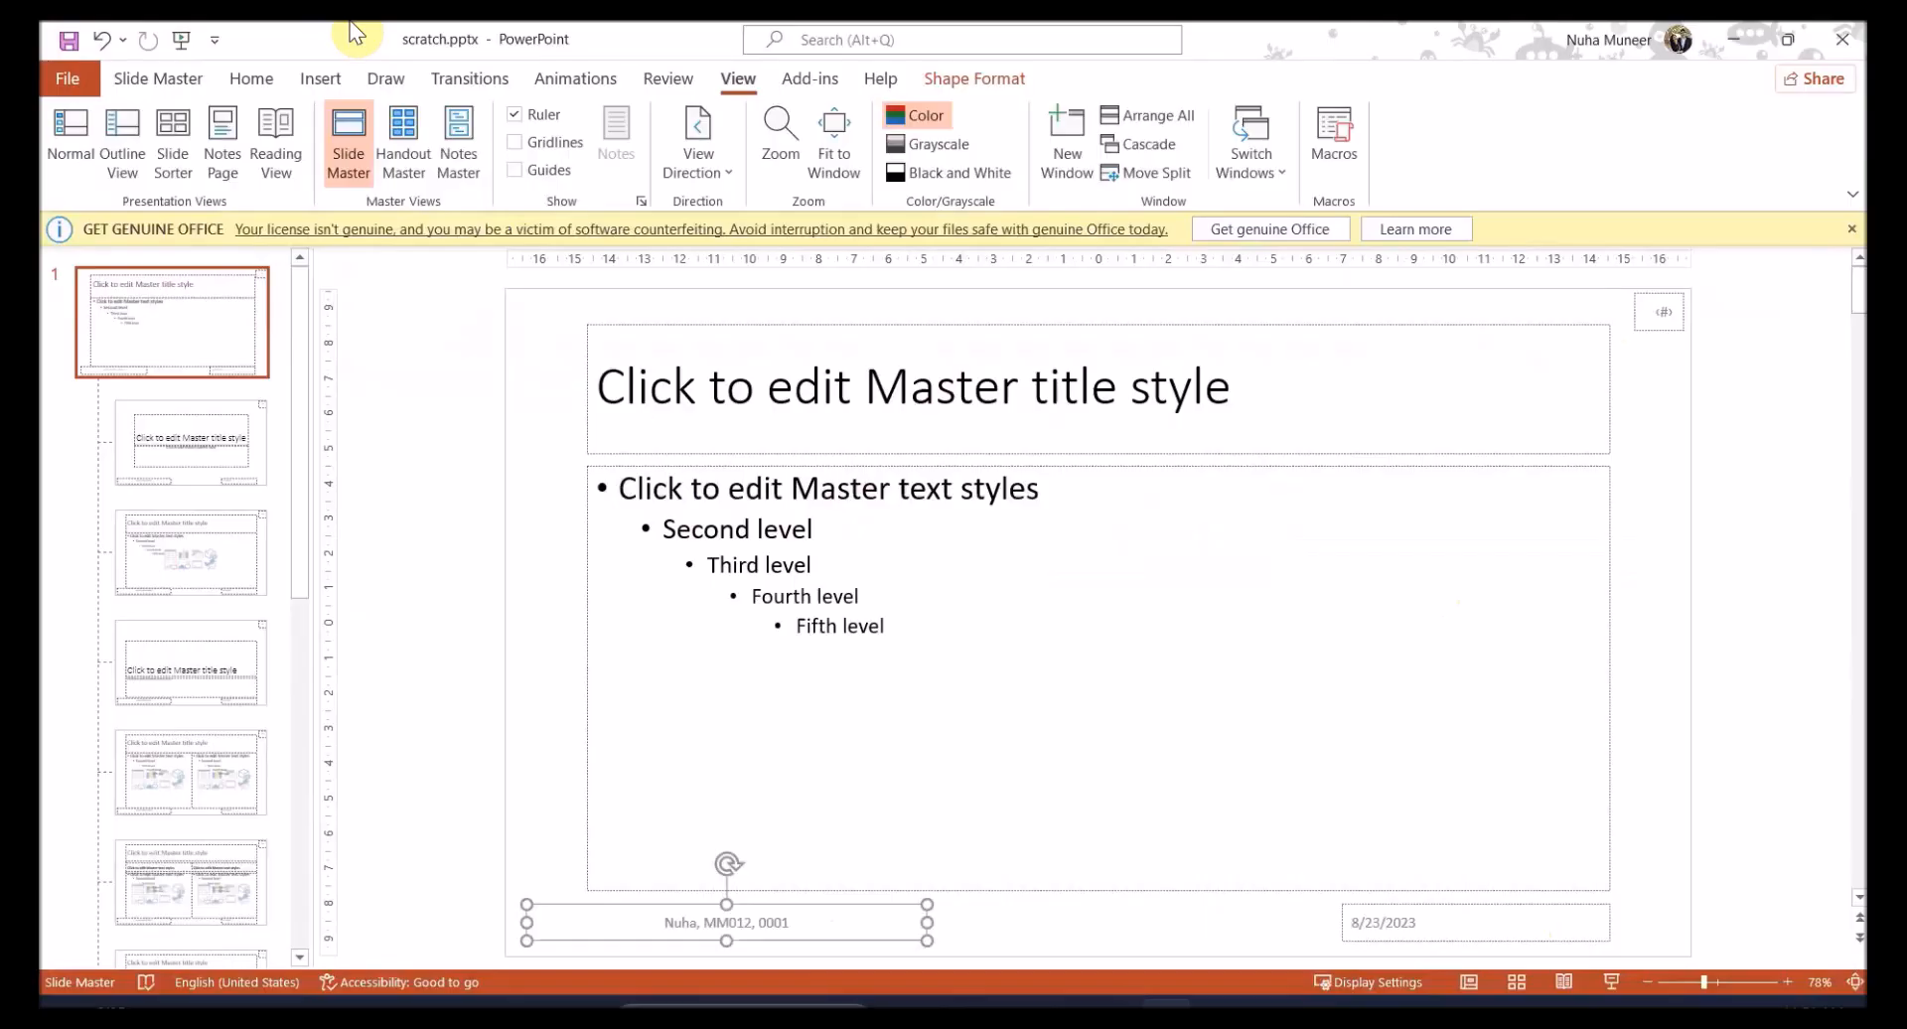
pyautogui.click(251, 77)
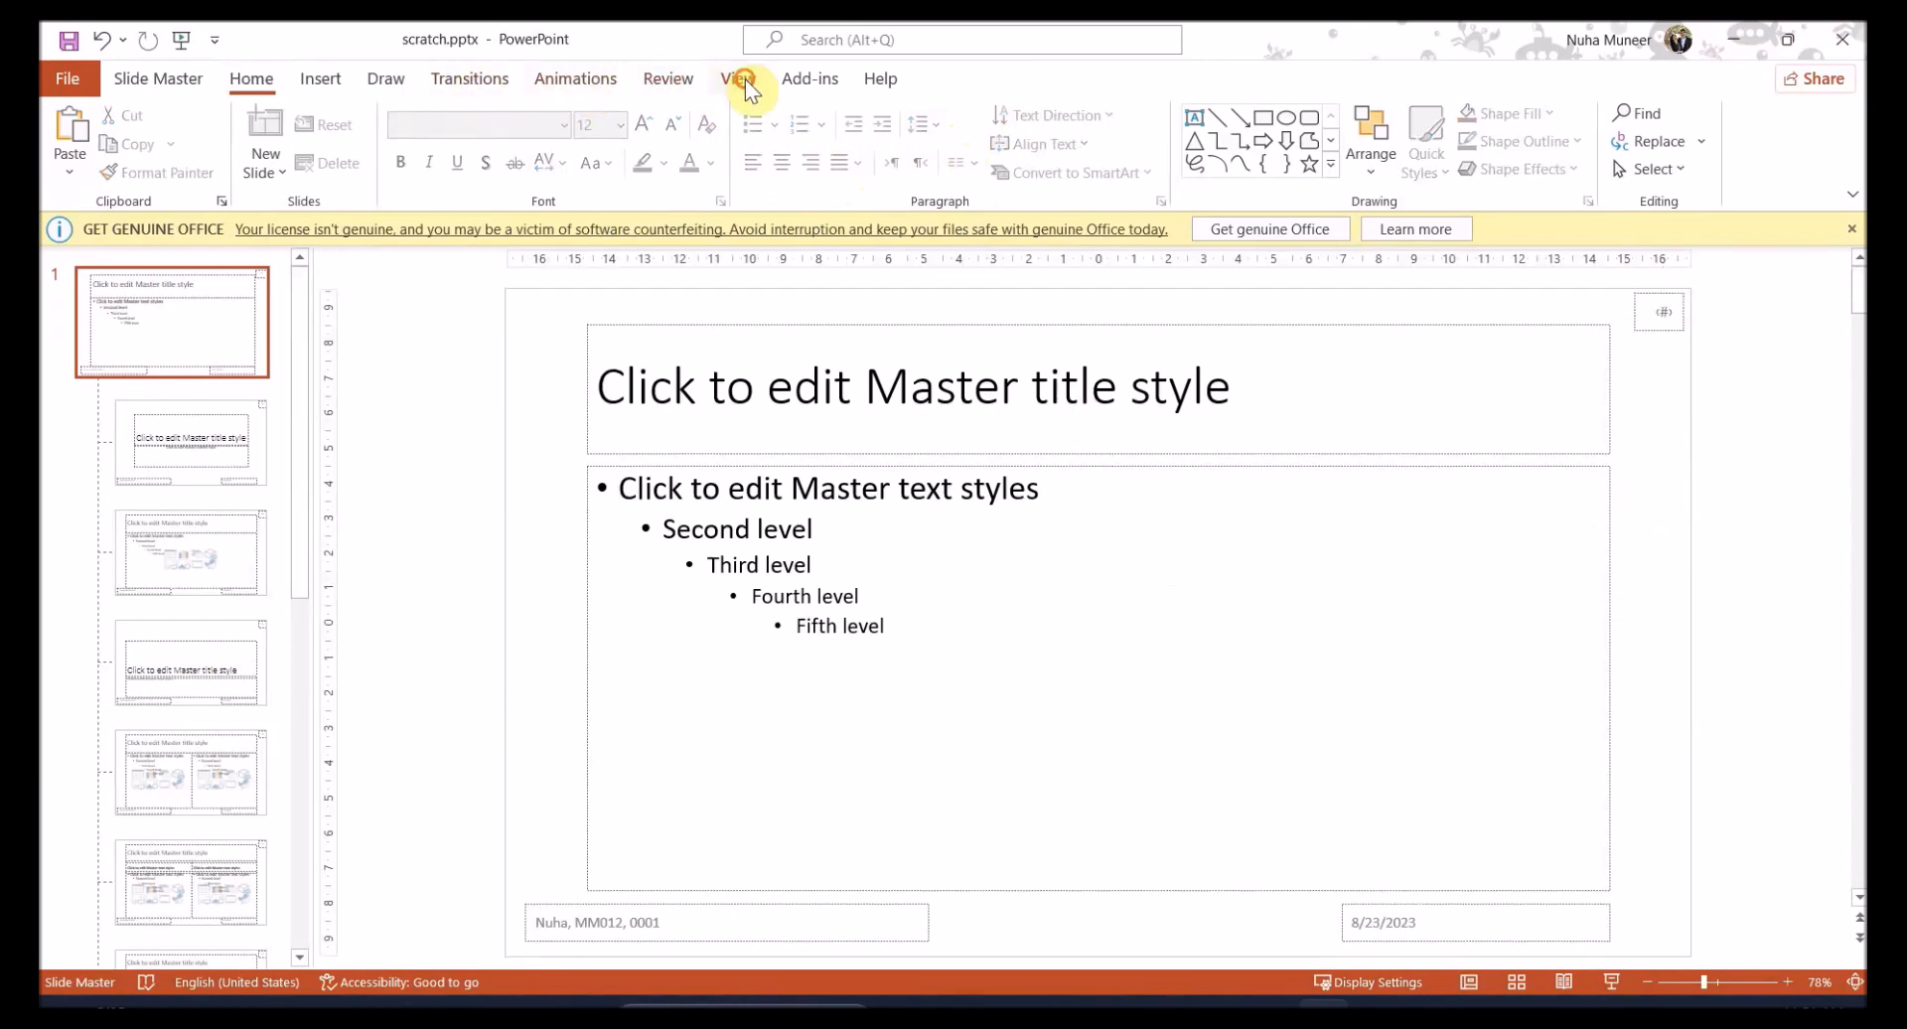
pyautogui.click(737, 78)
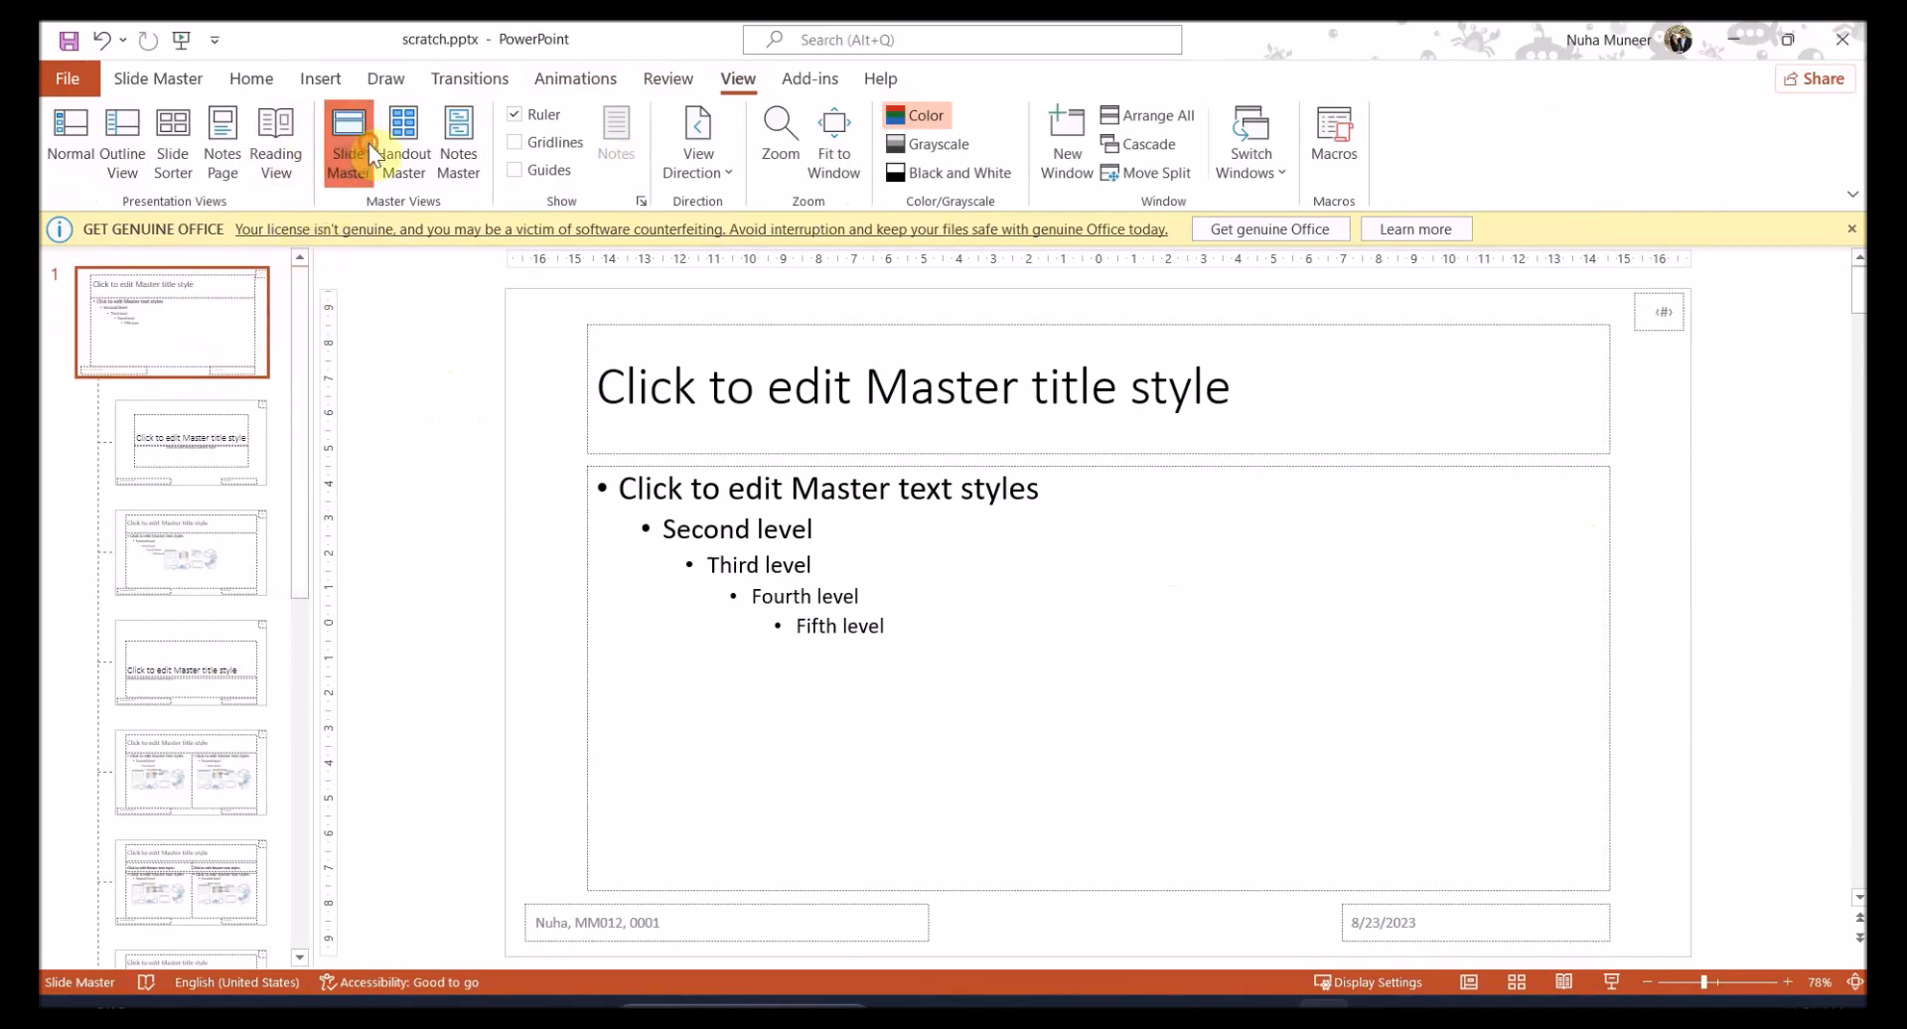
pyautogui.click(402, 140)
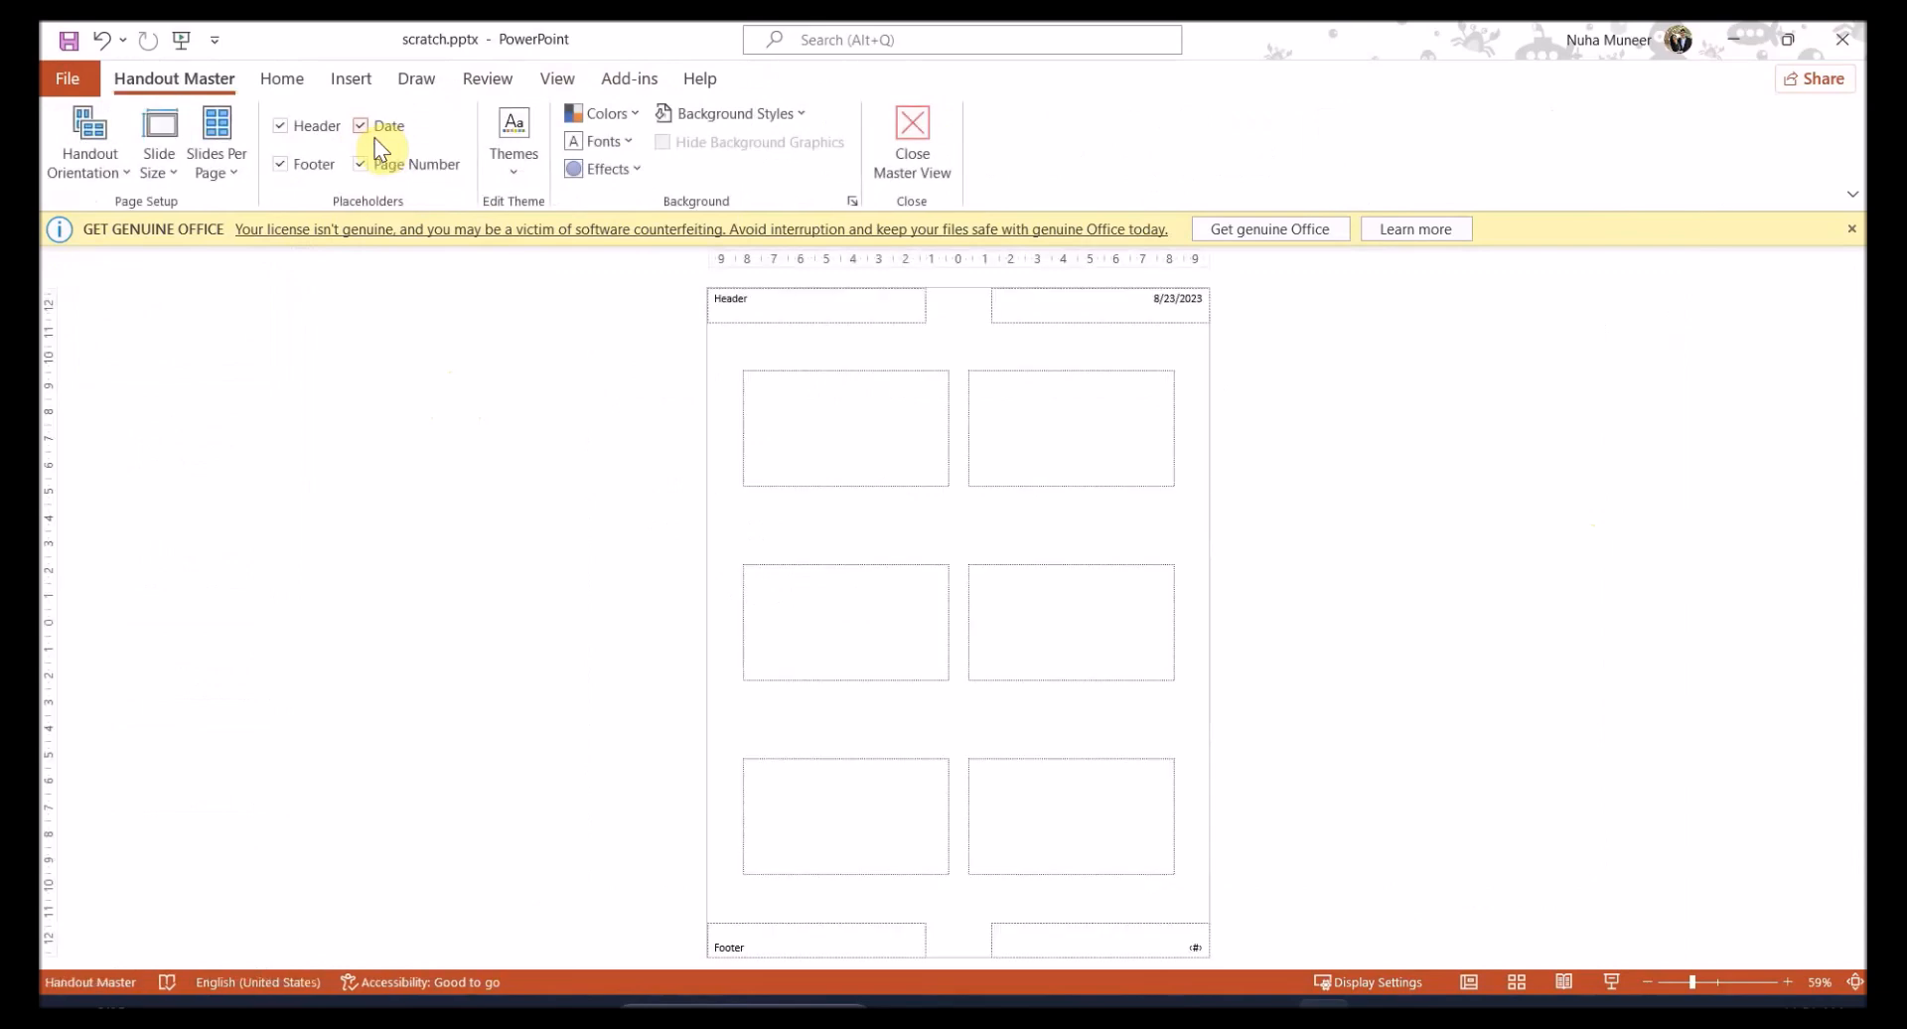
pyautogui.click(557, 78)
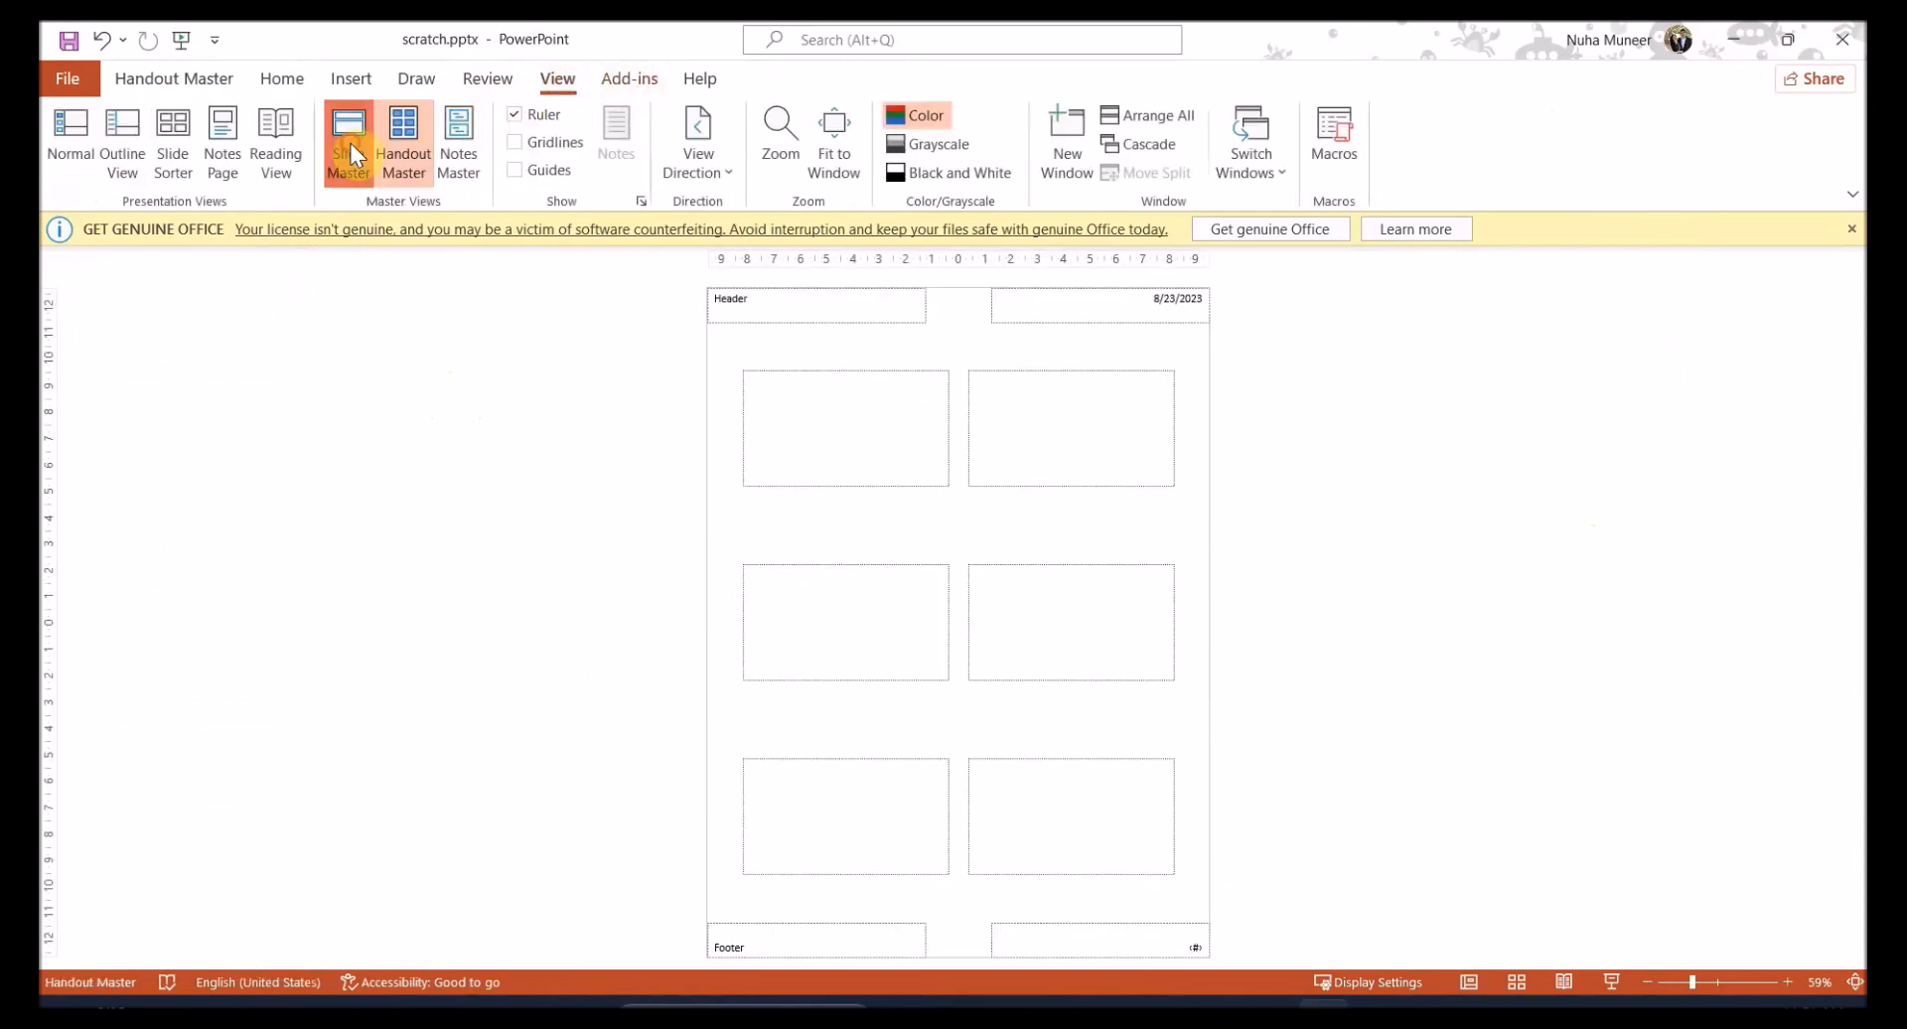
pyautogui.click(349, 140)
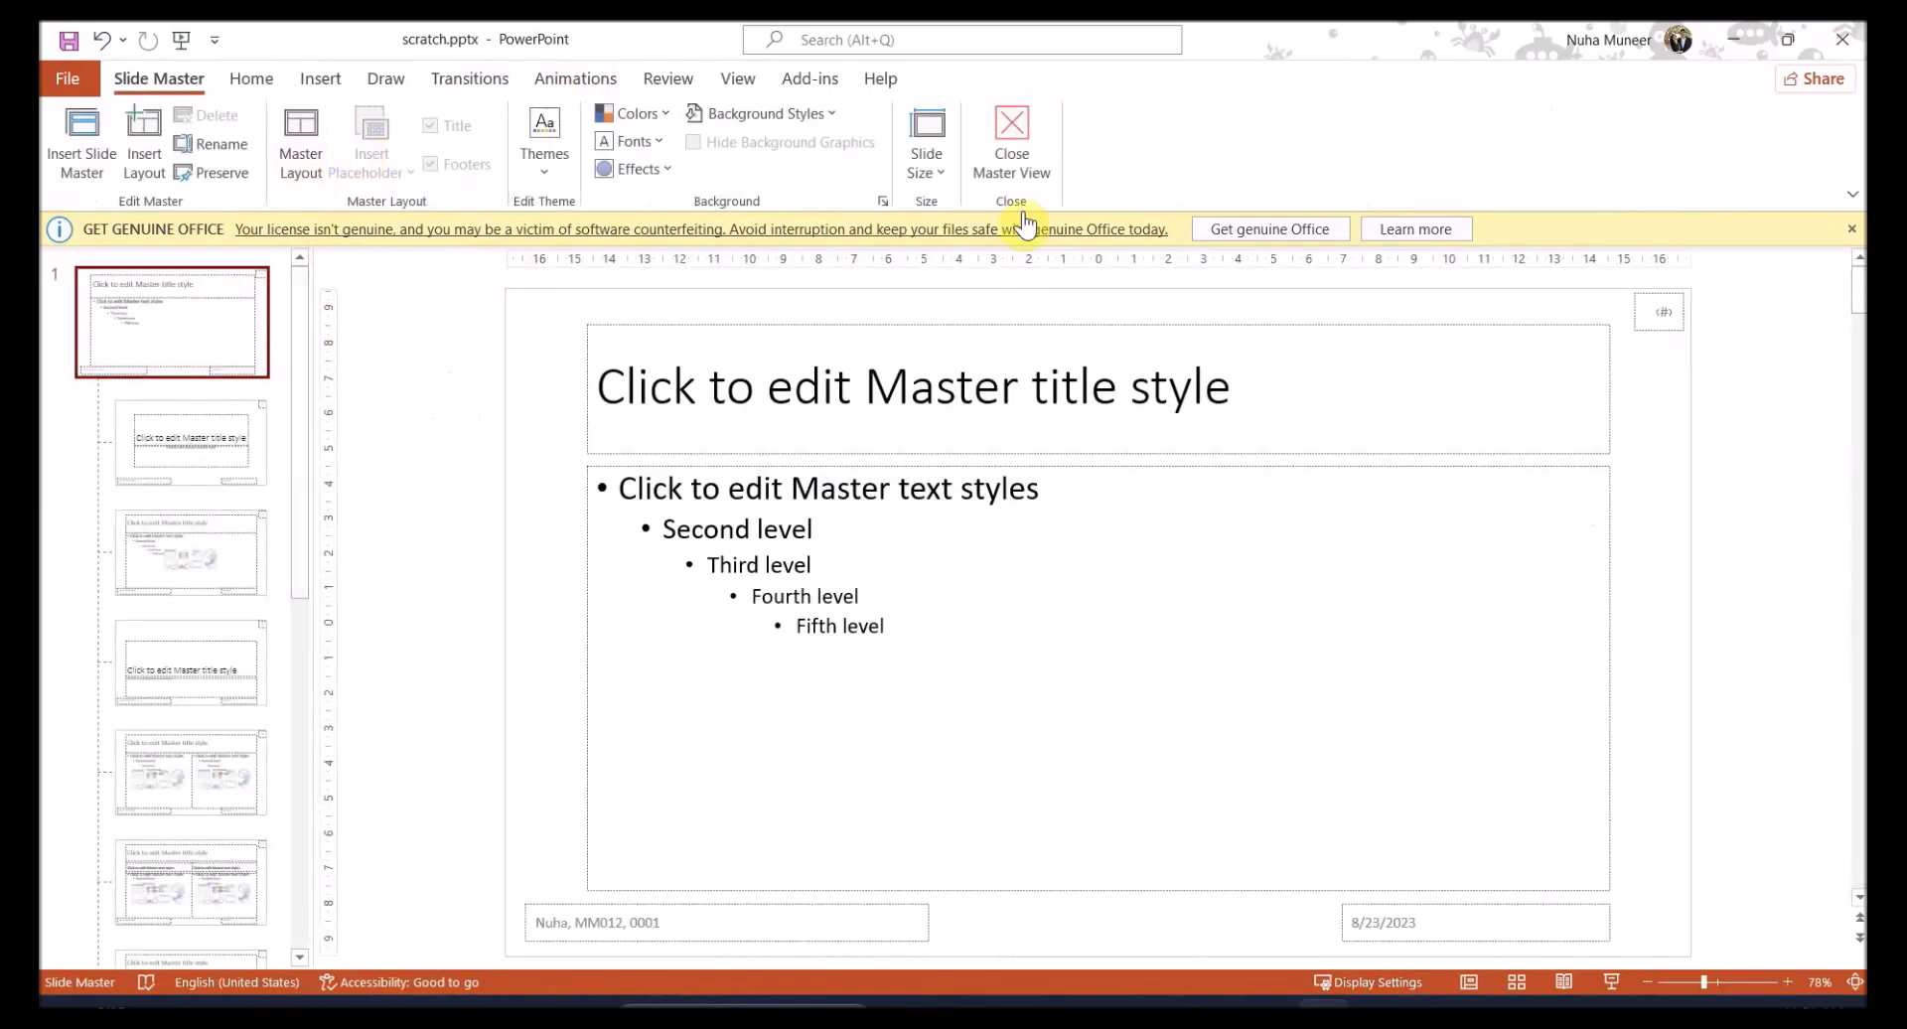
# Close Master View, check the title slide footer, and return to the task instructions
pyautogui.click(1011, 134)
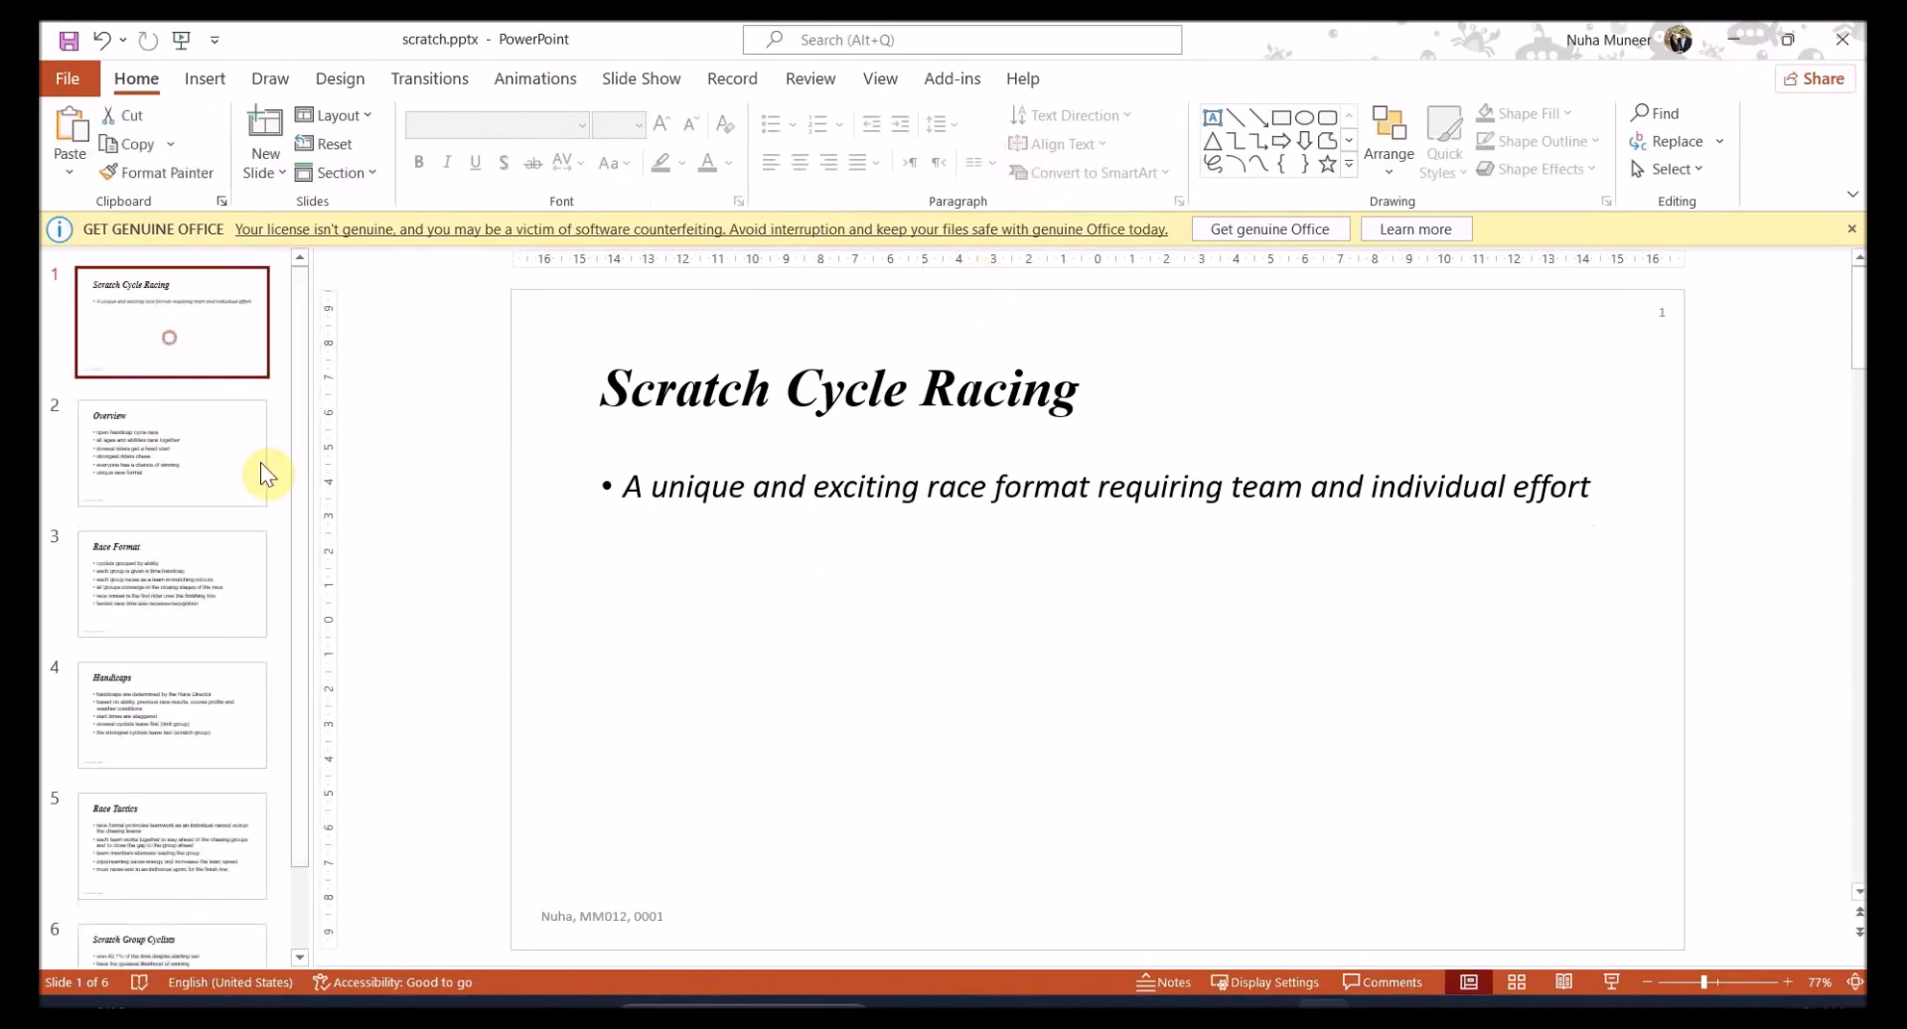
pyautogui.click(601, 915)
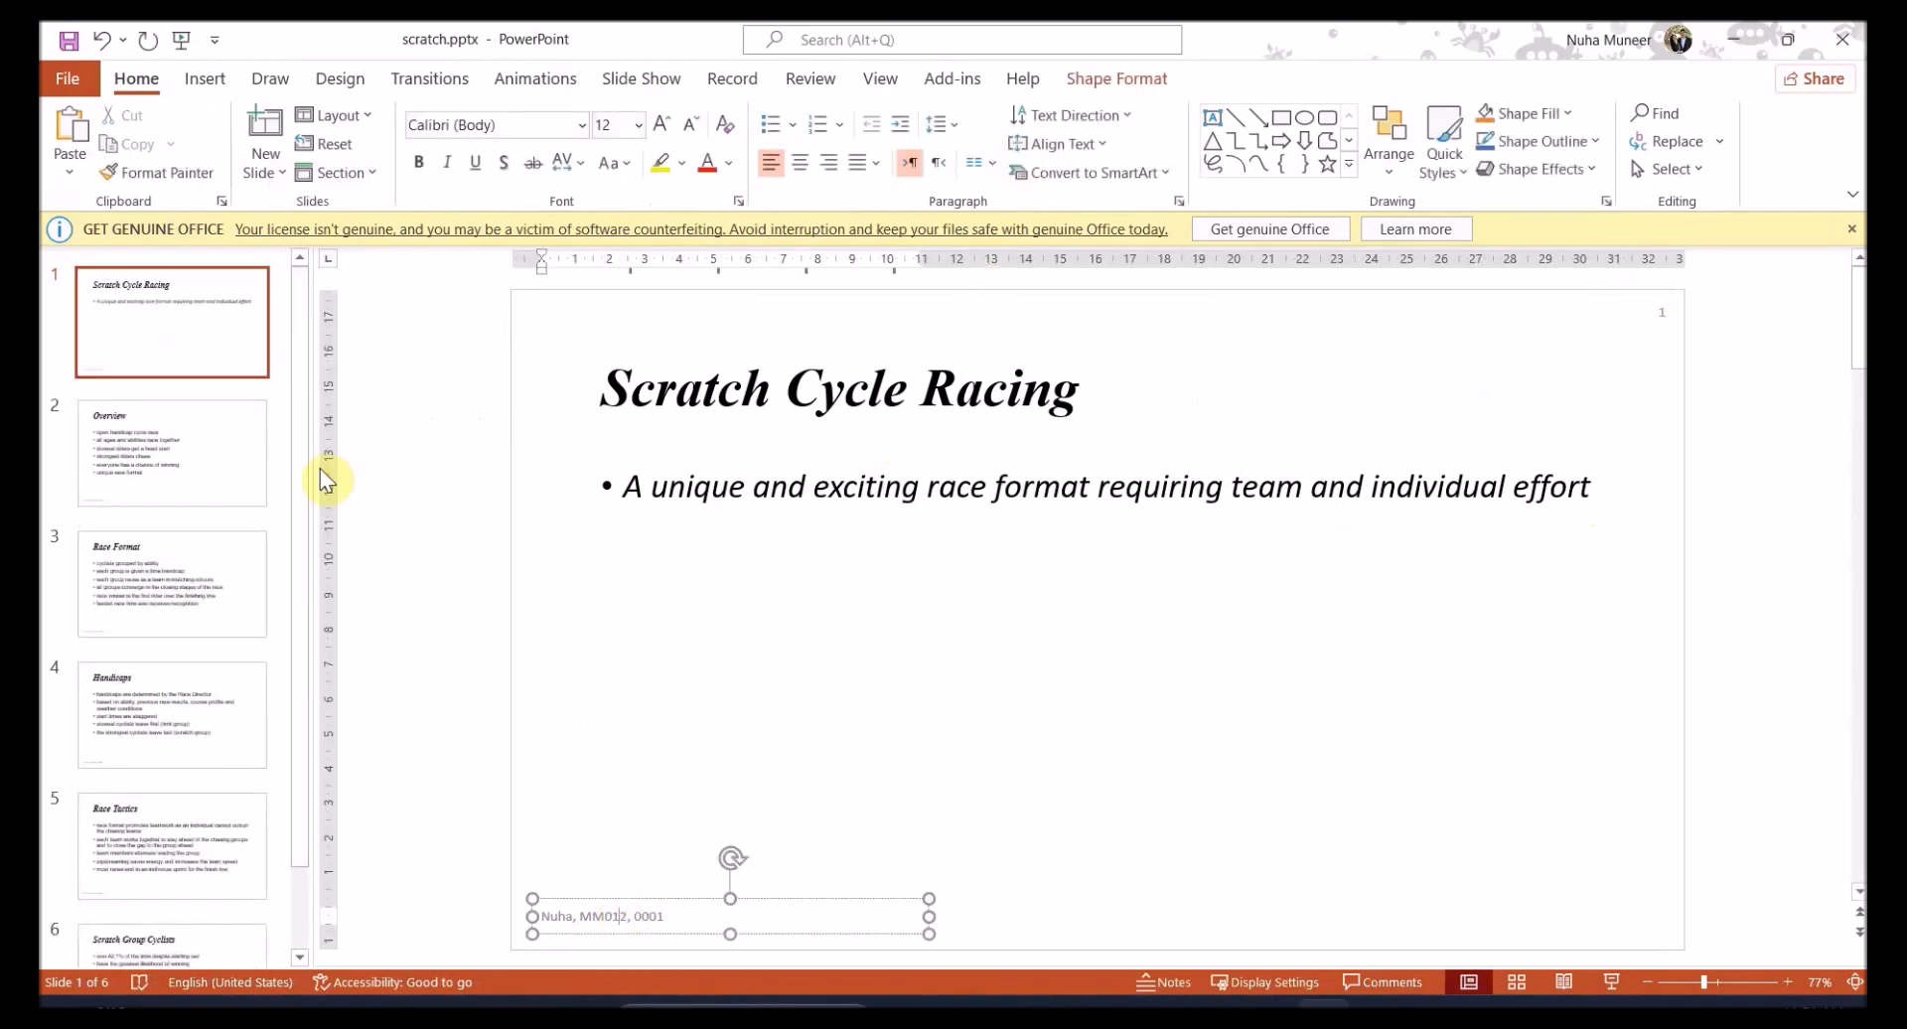
pyautogui.click(172, 714)
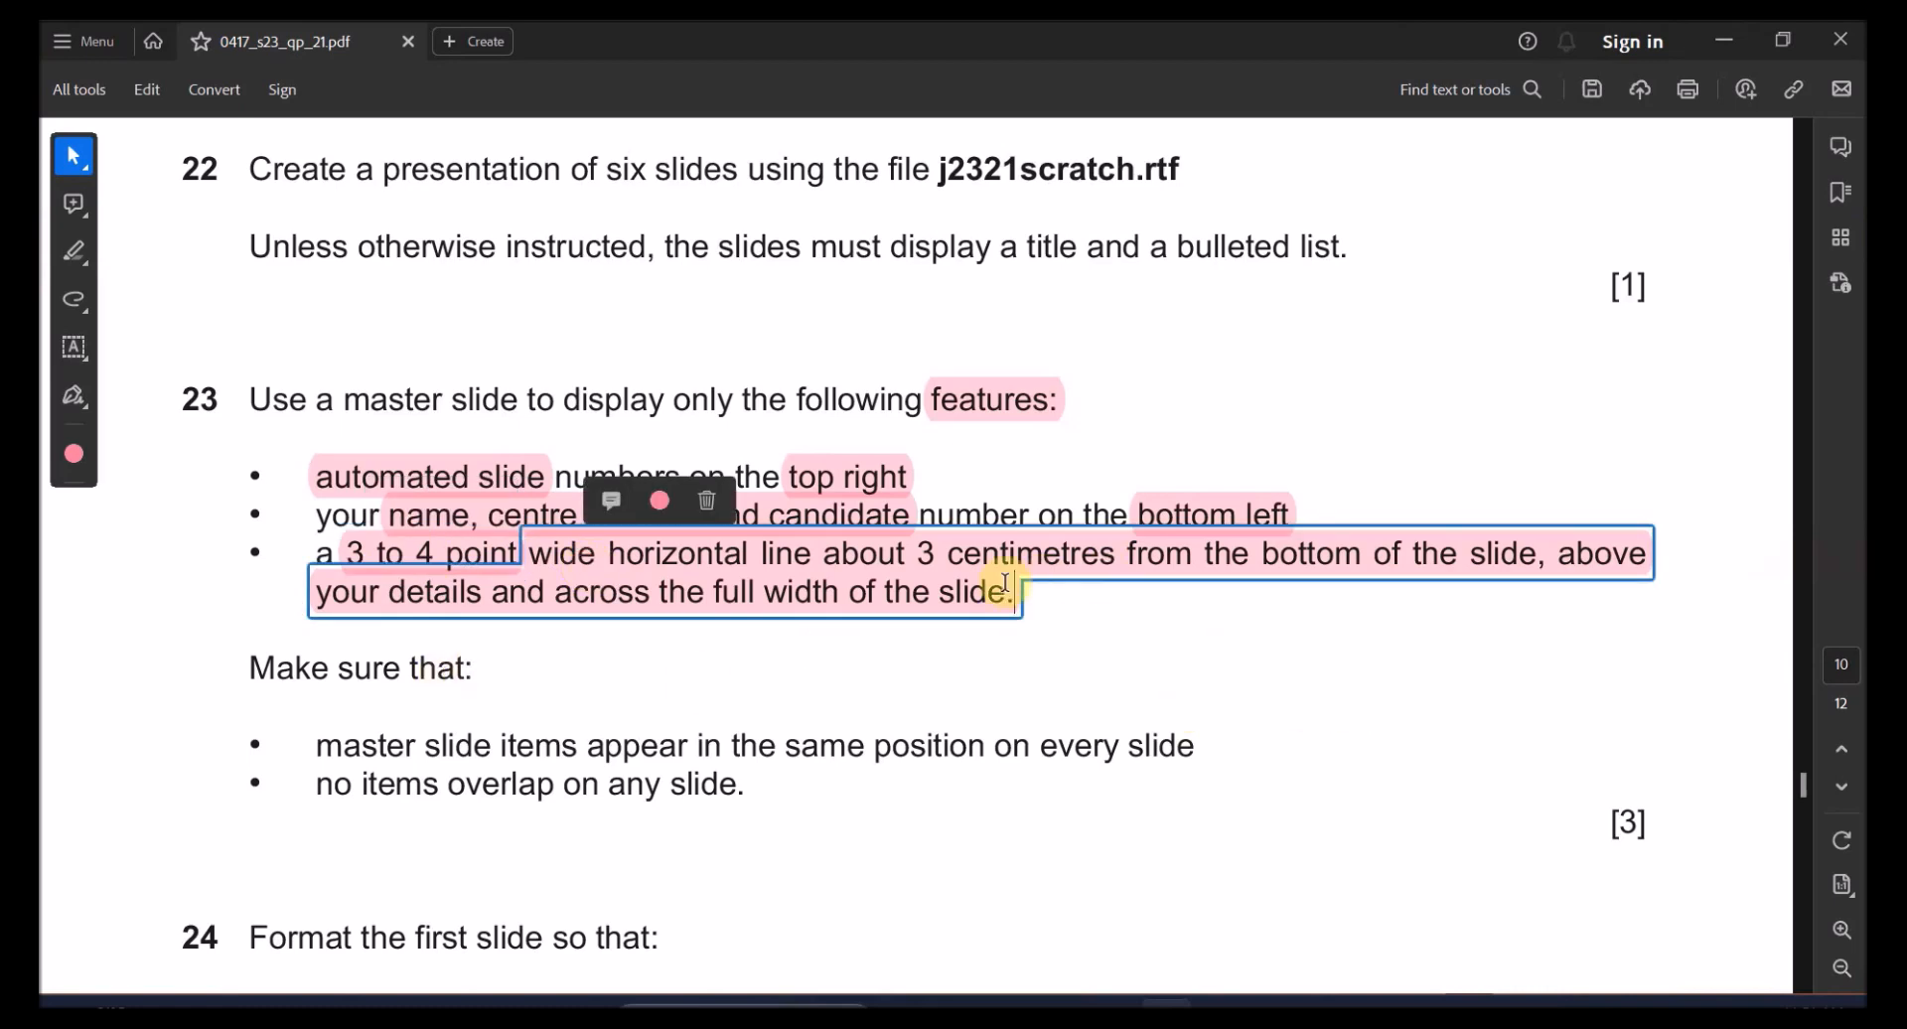
pyautogui.moveTo(1195, 621)
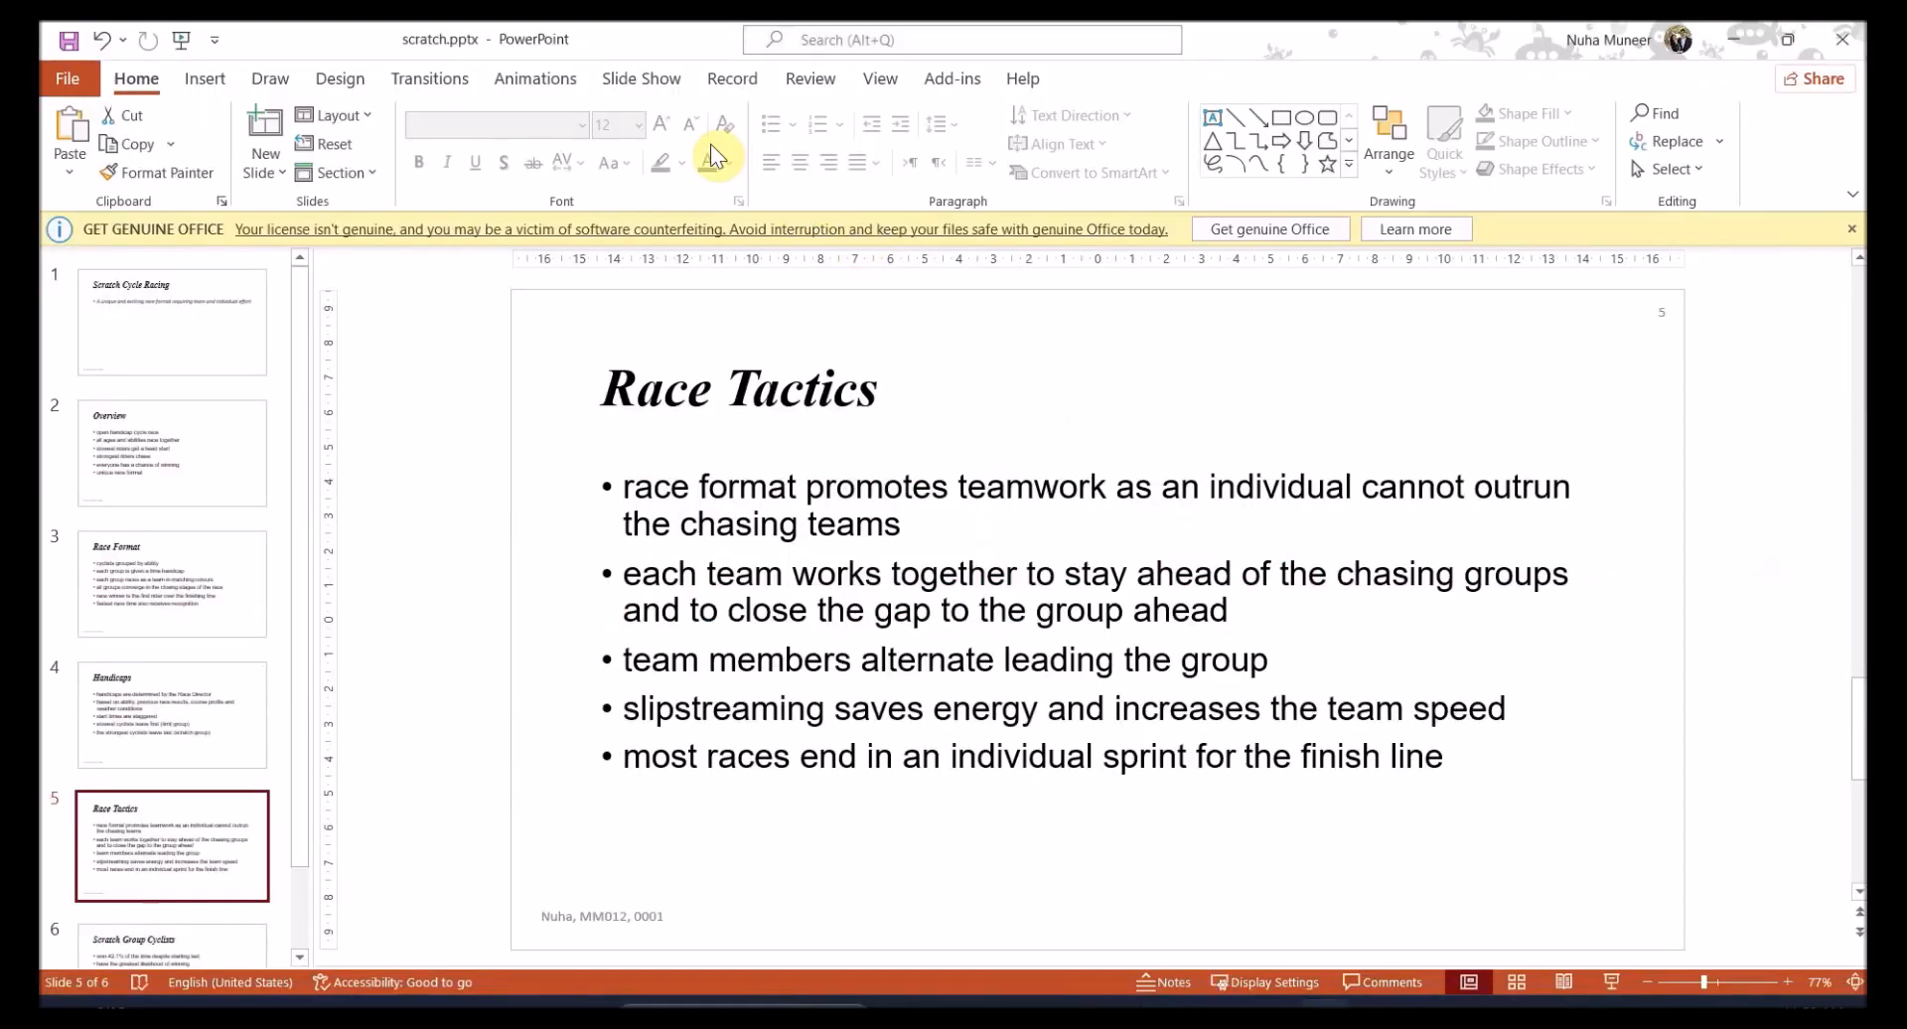
# Reopen Slide Master view and pick the Line shape from Insert Shapes
pyautogui.click(879, 77)
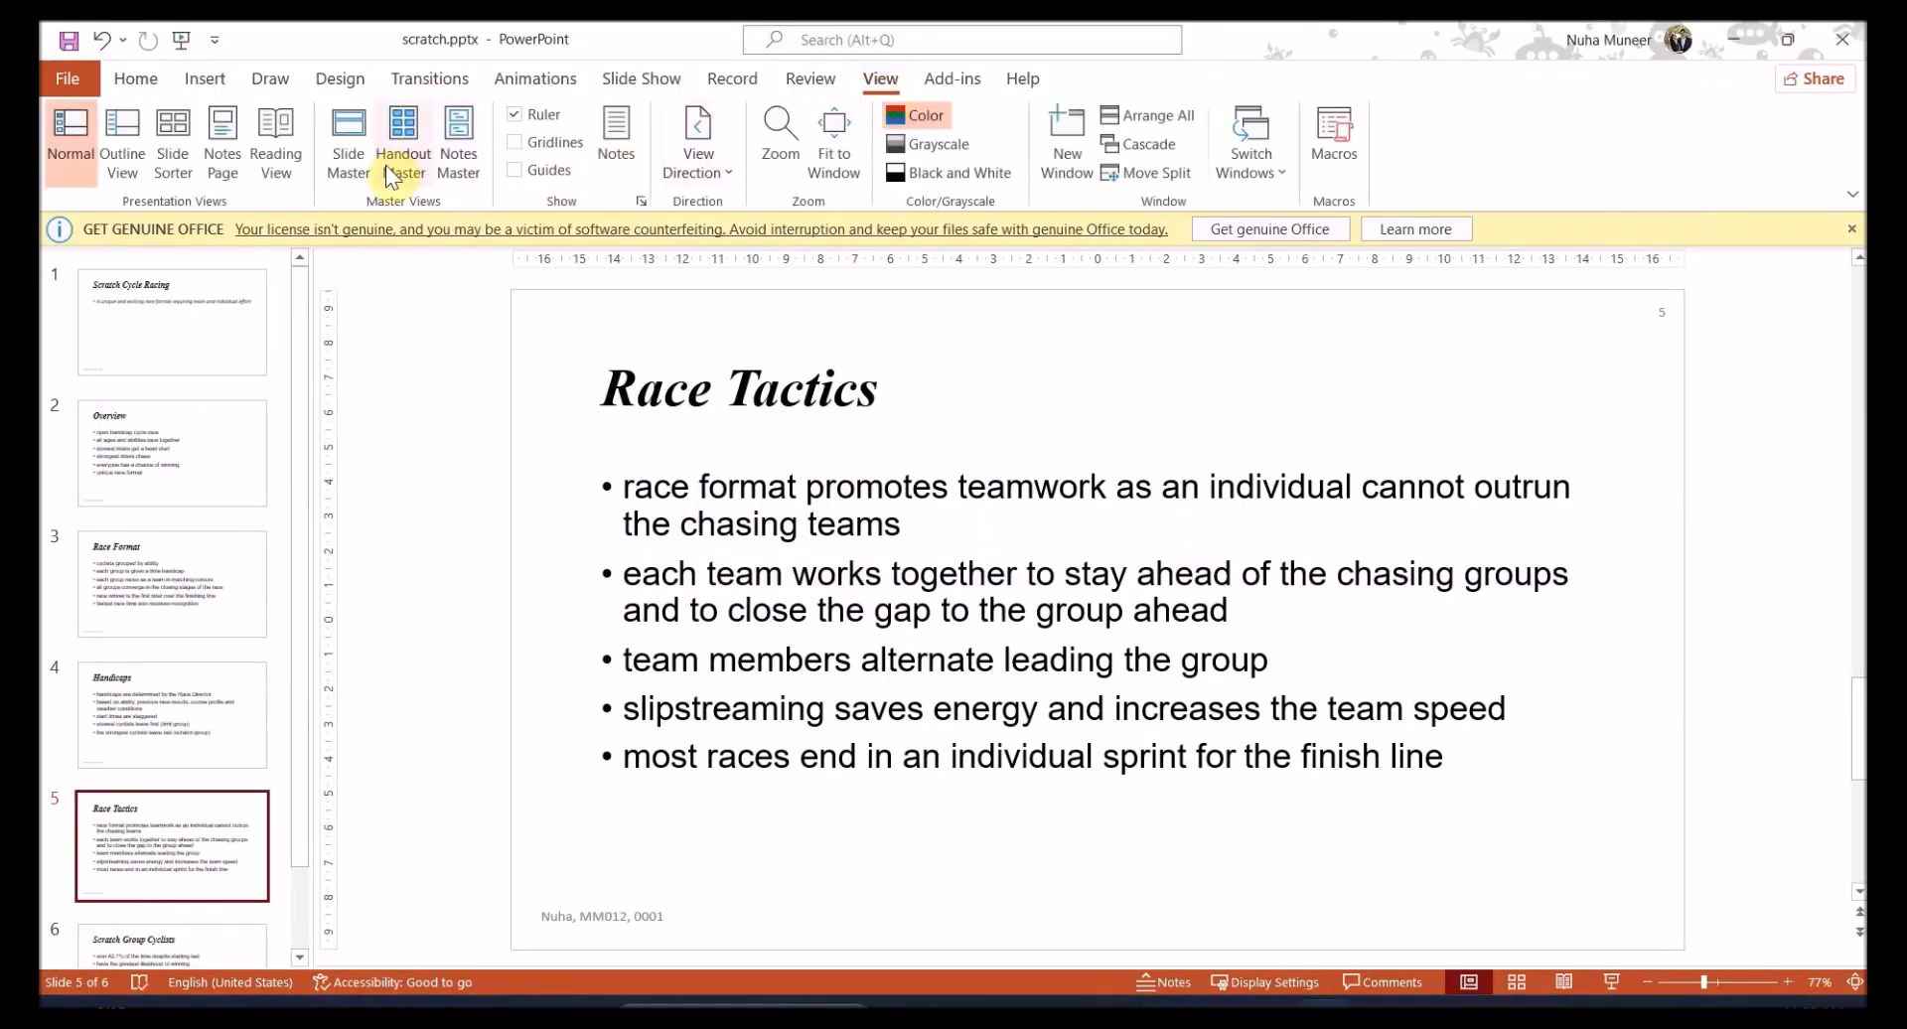
pyautogui.click(349, 140)
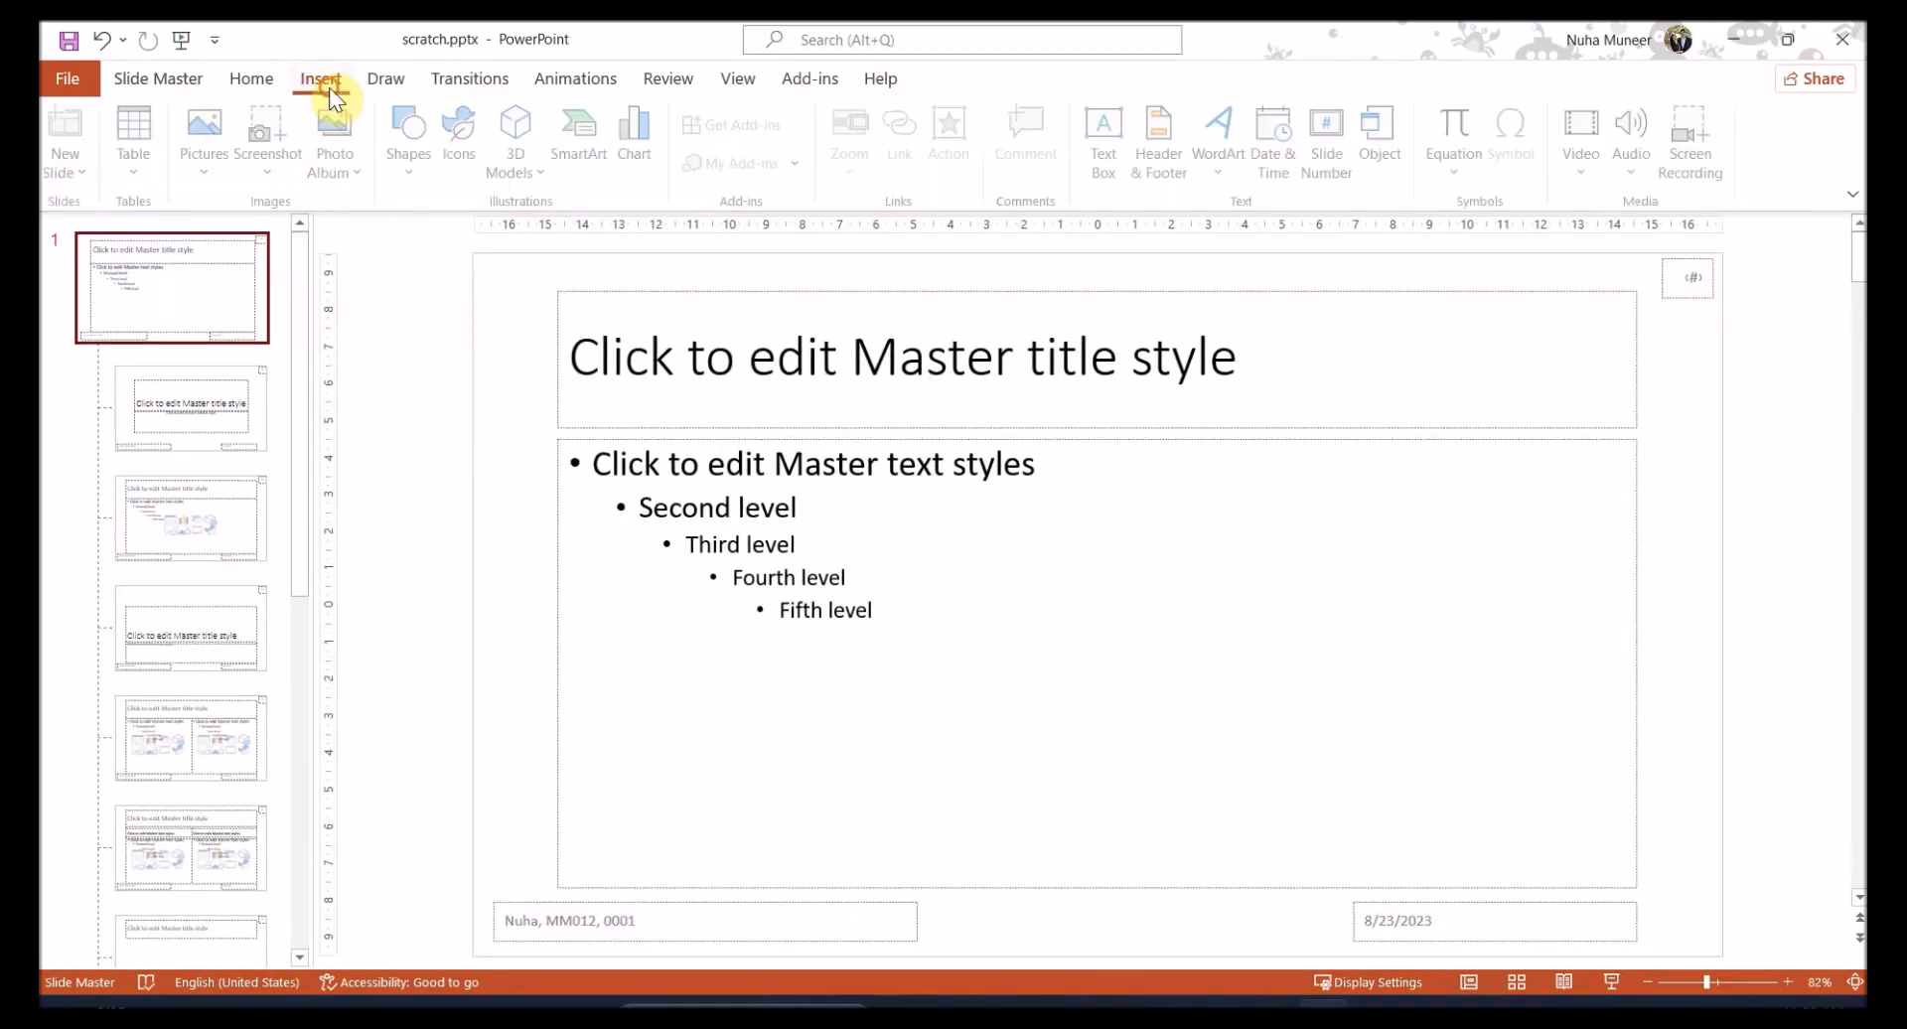
pyautogui.click(412, 137)
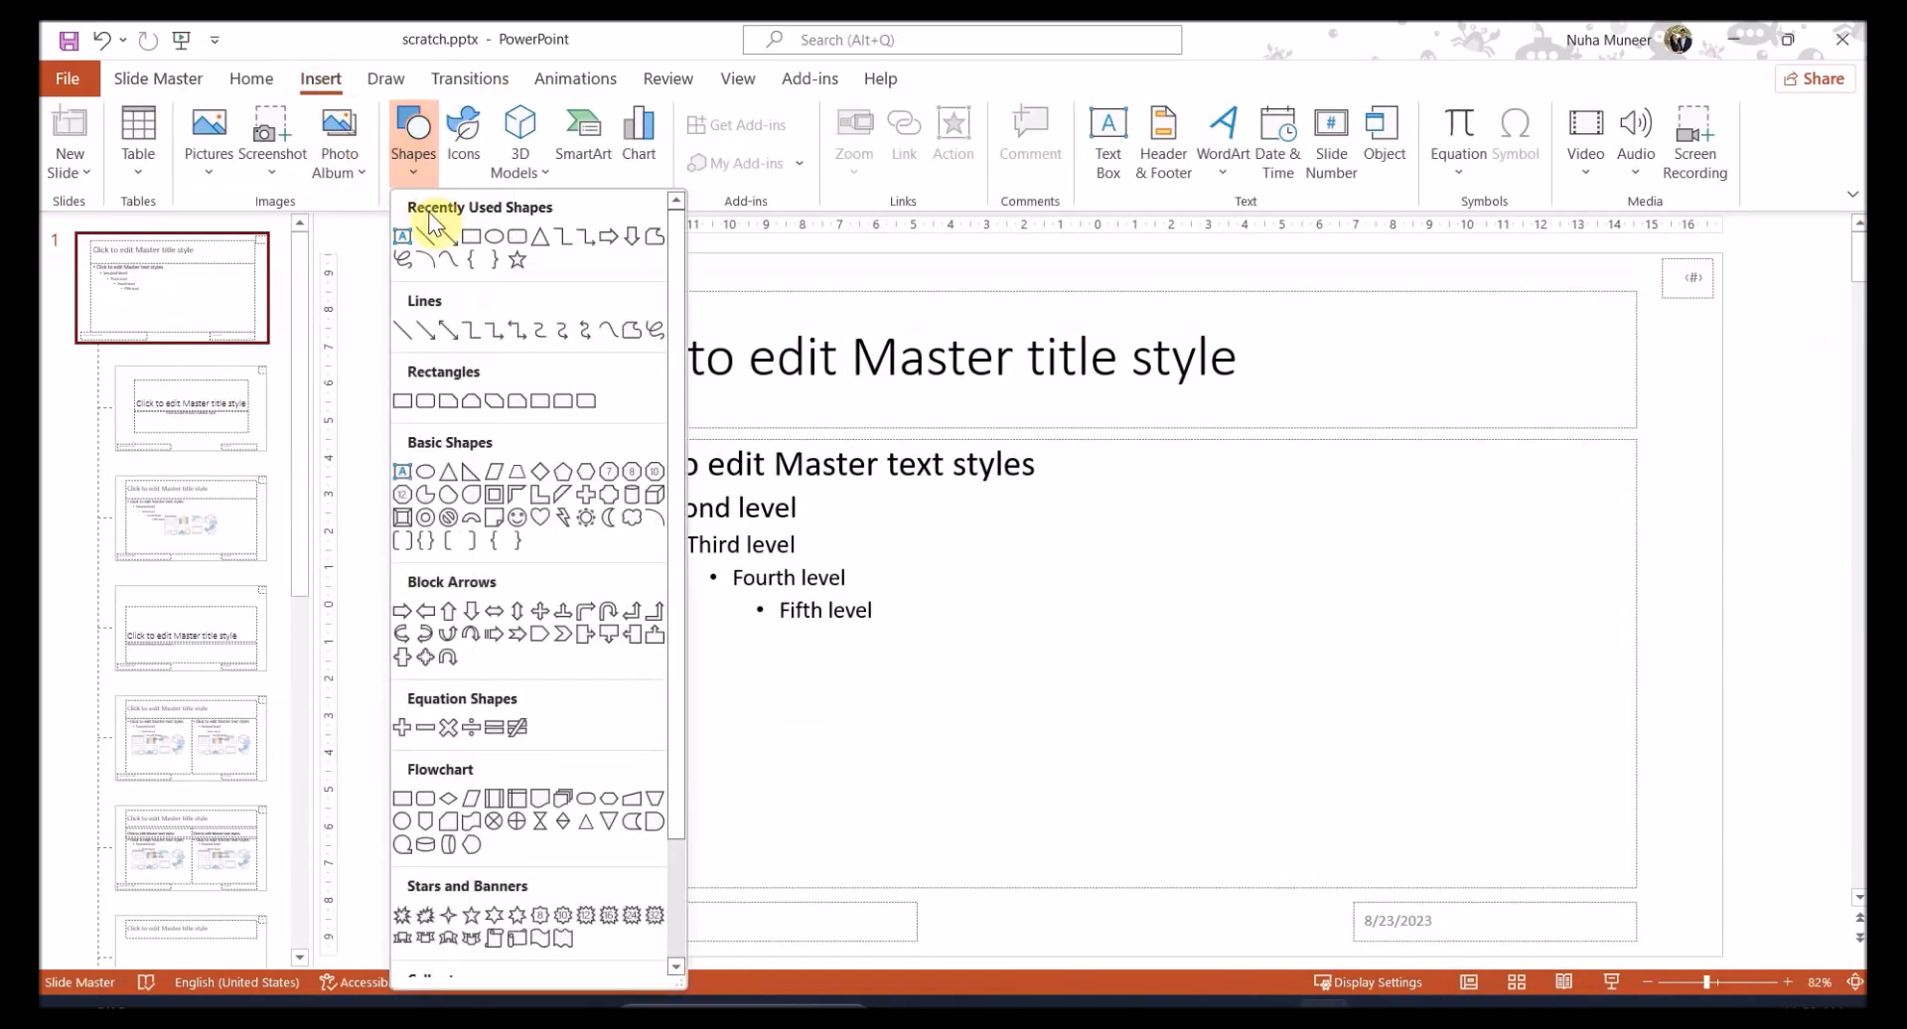
pyautogui.click(417, 237)
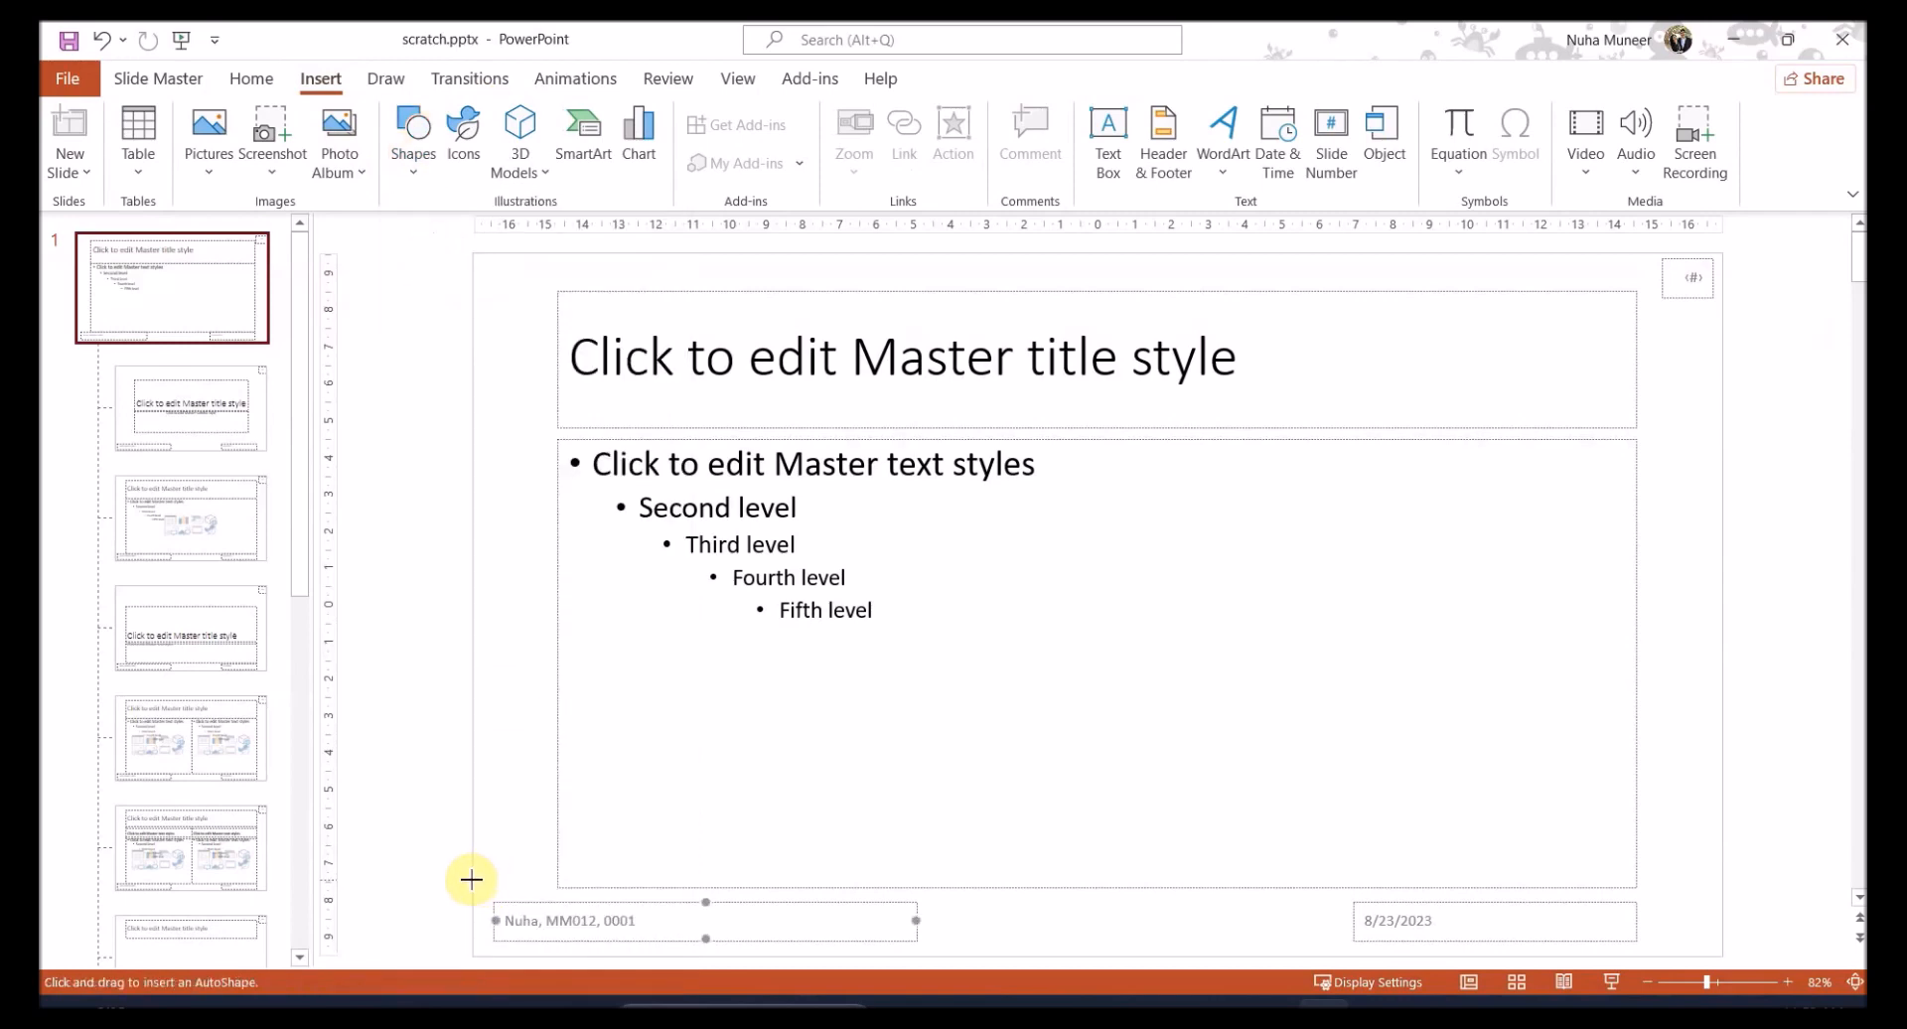
pyautogui.moveTo(476, 891)
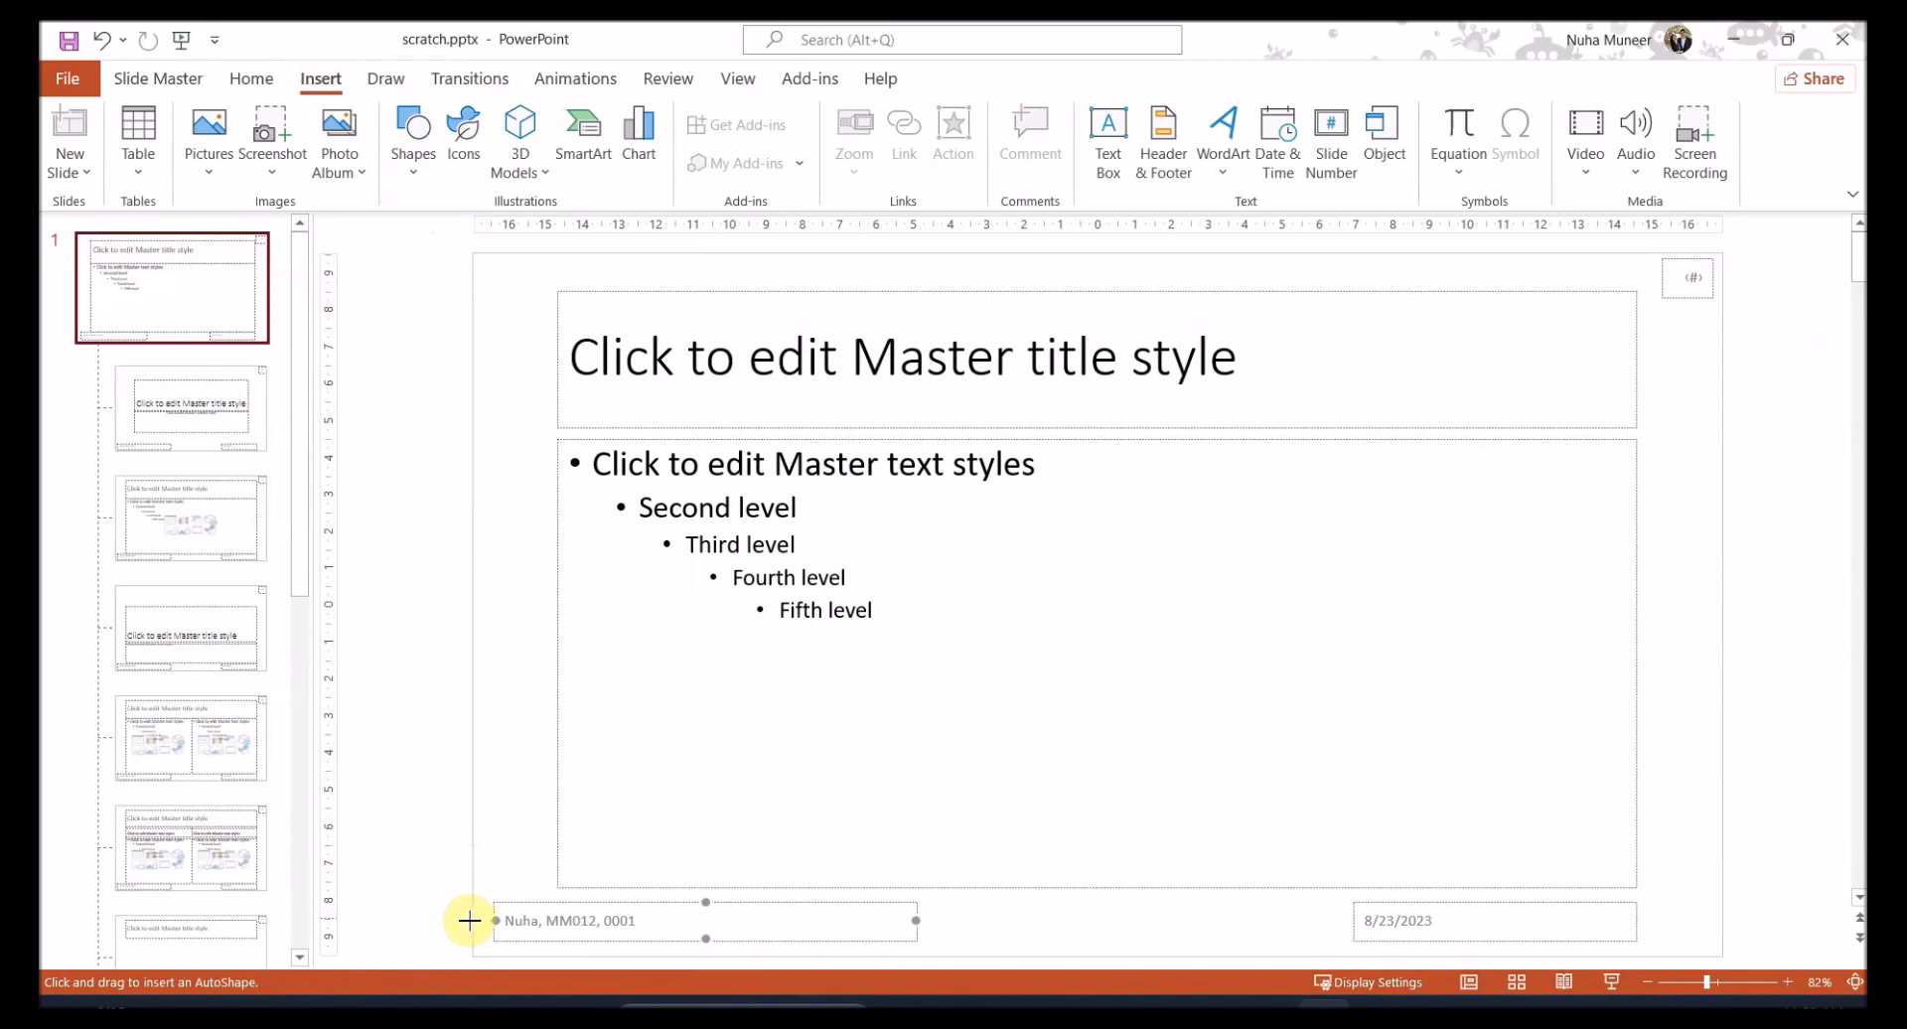
pyautogui.moveTo(383, 873)
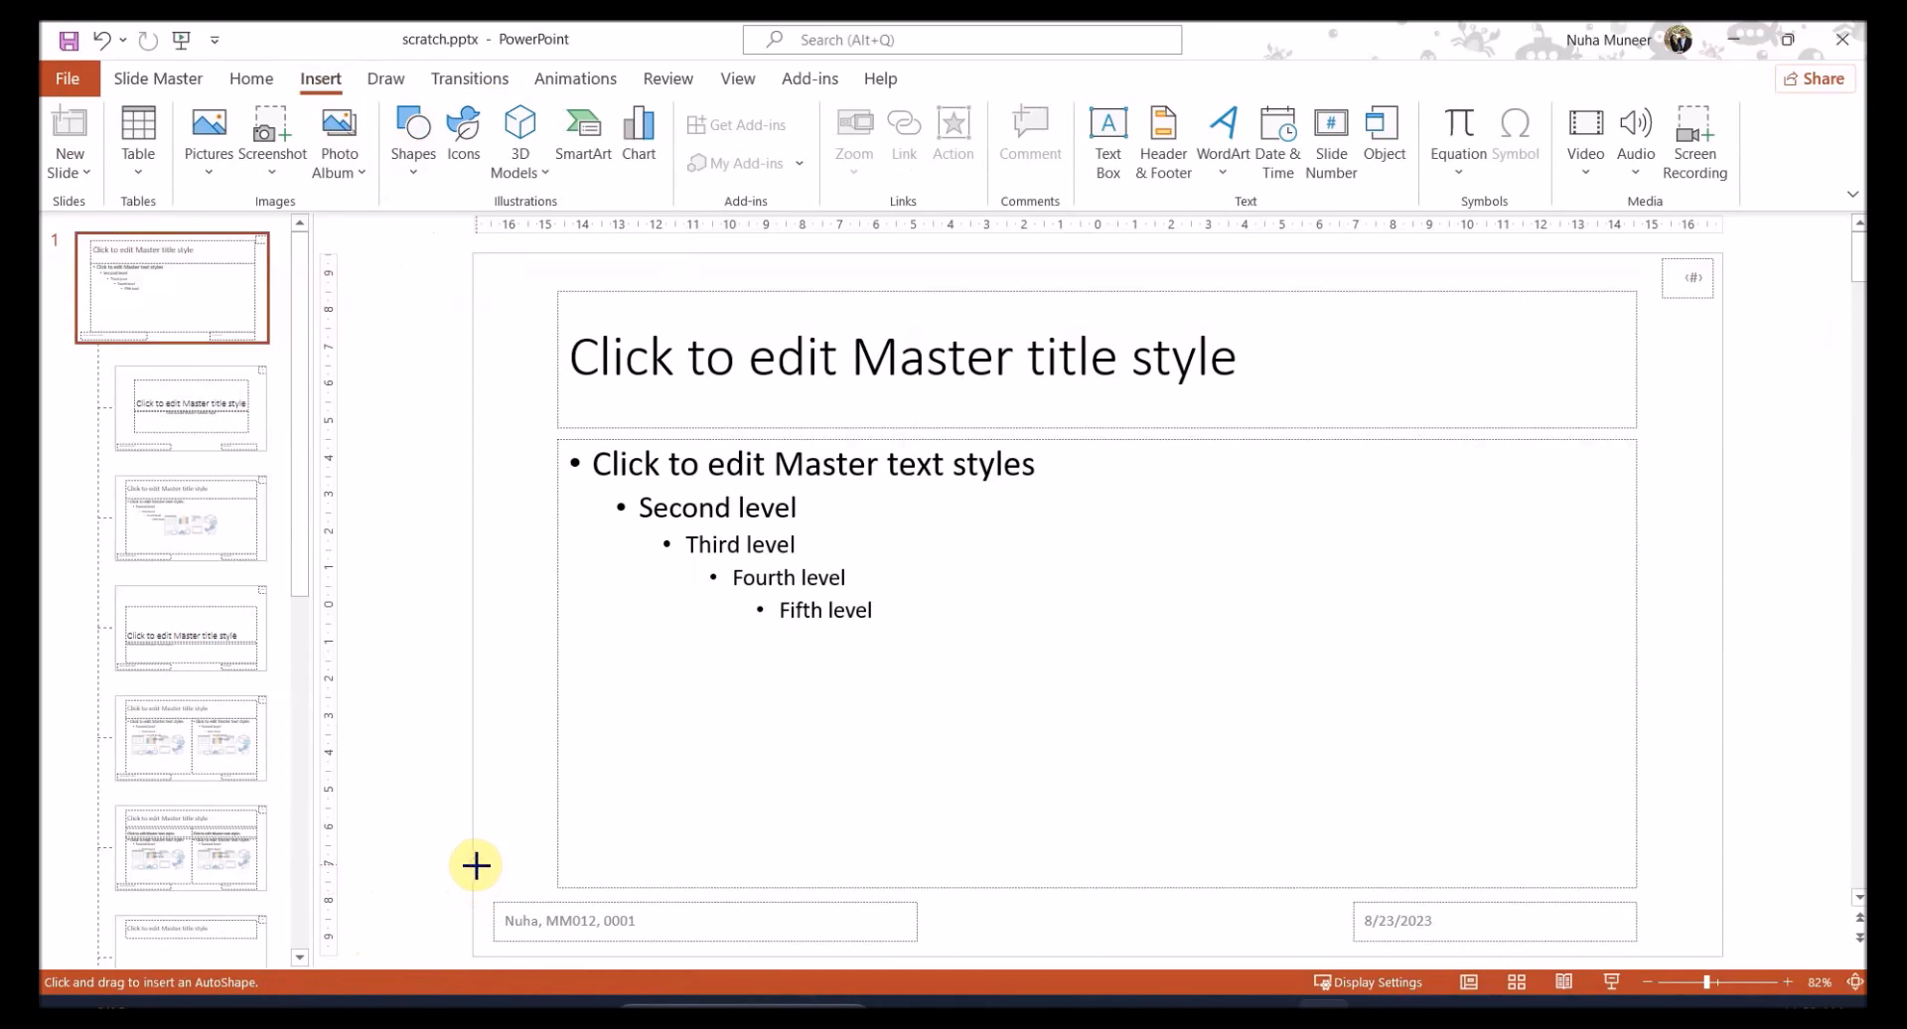
# Draw a full-width horizontal line above the master's footer and make it 4½ pt thick
pyautogui.moveTo(475, 865); pyautogui.dragTo(1724, 868)
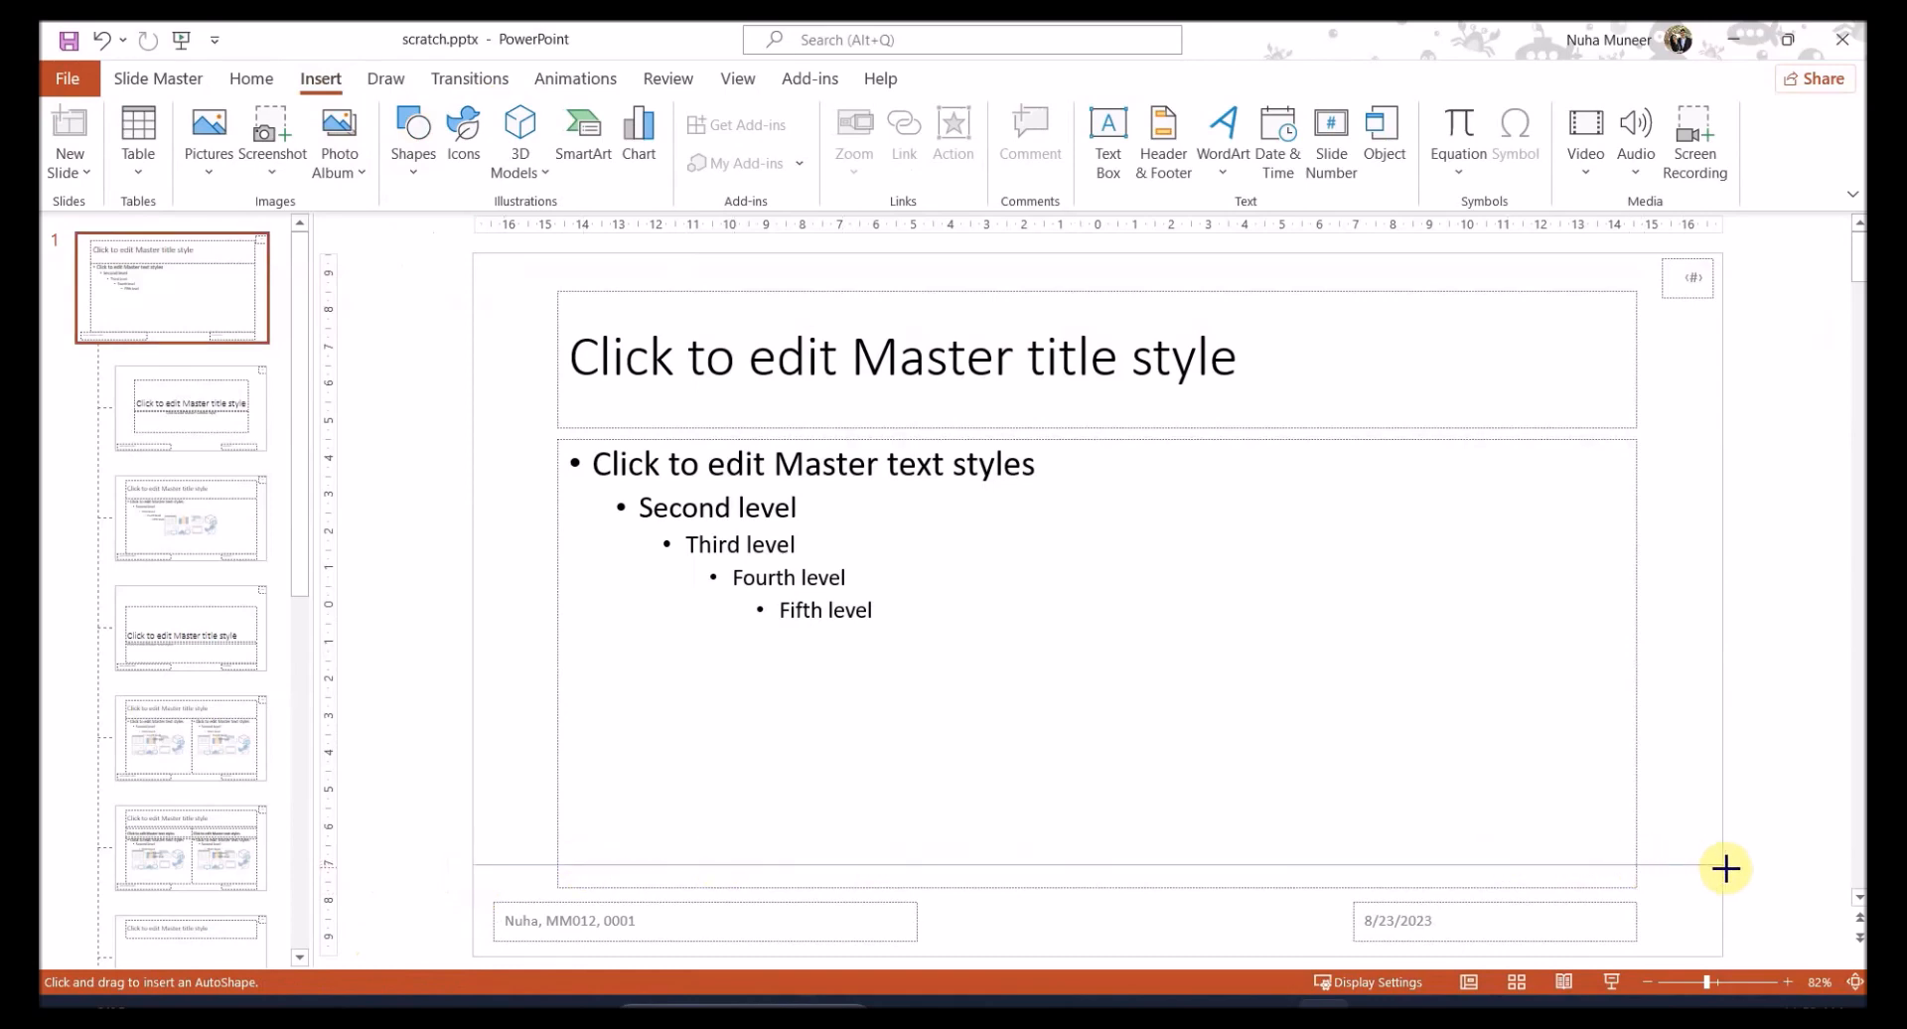
pyautogui.moveTo(1723, 867); pyautogui.dragTo(473, 865)
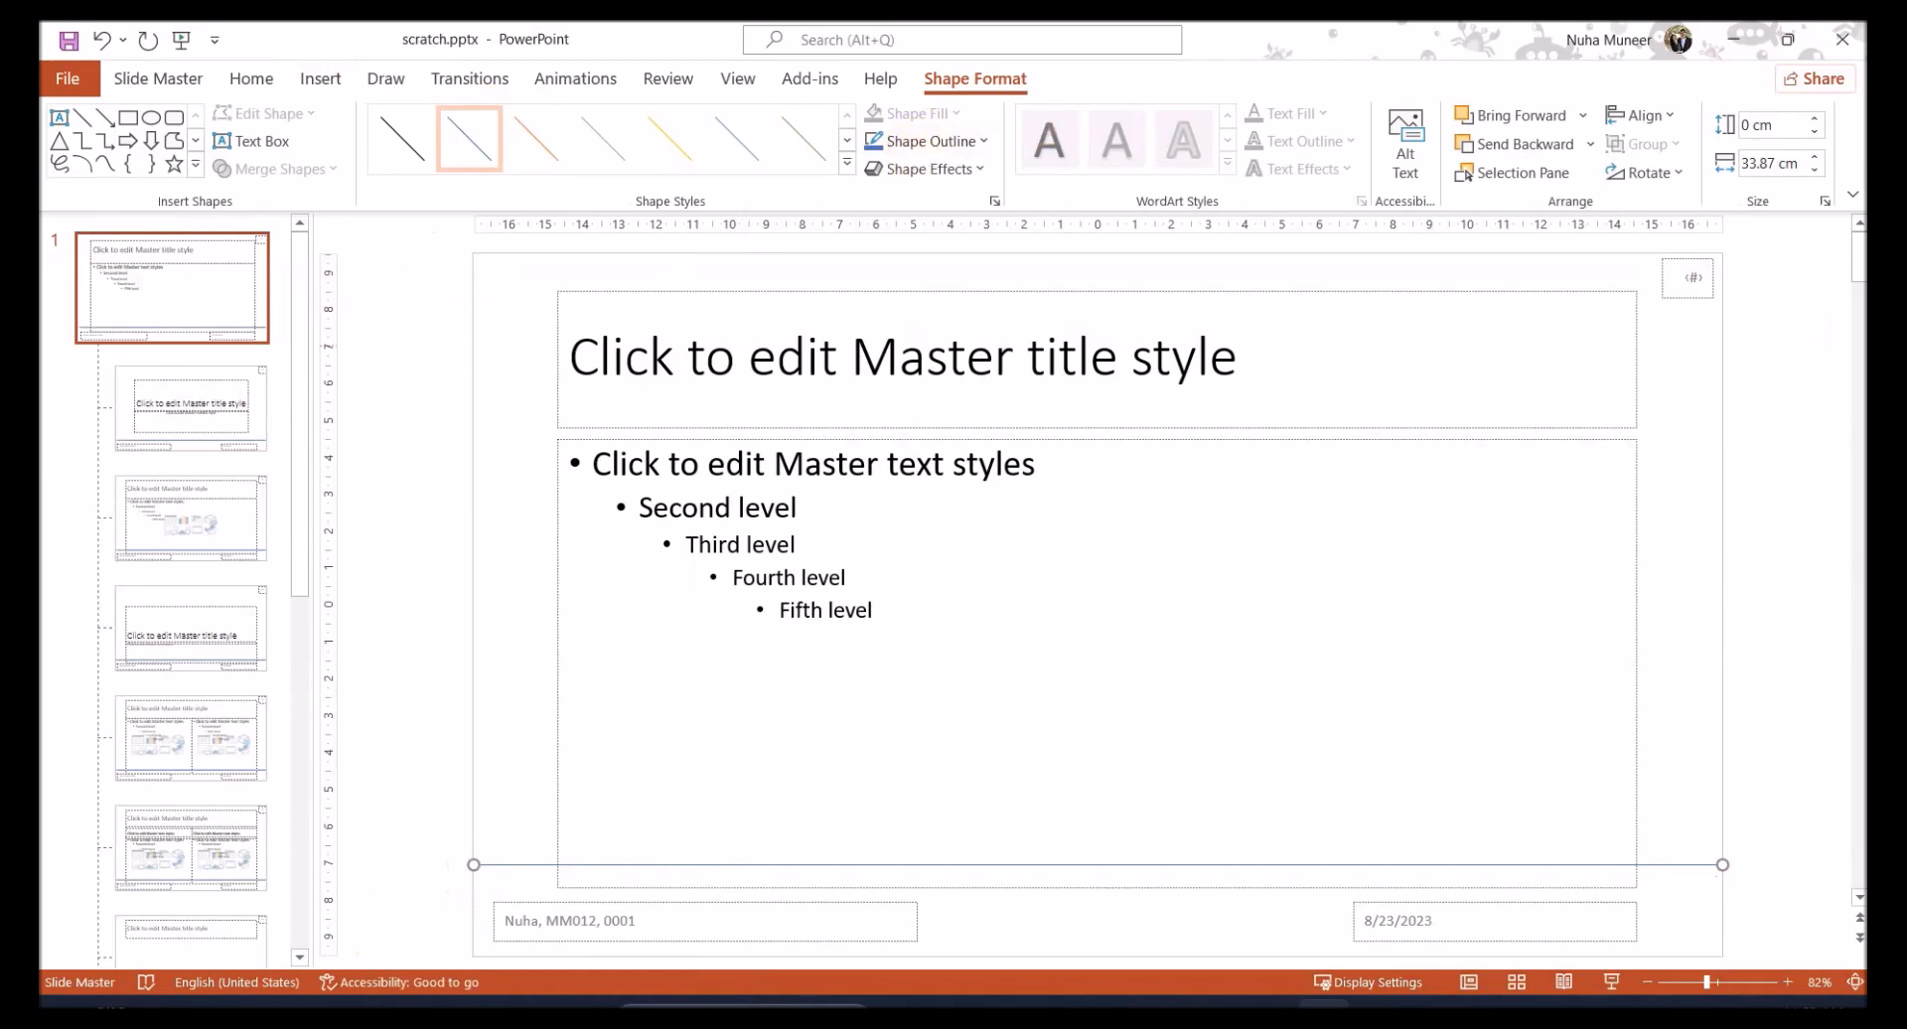
pyautogui.click(921, 141)
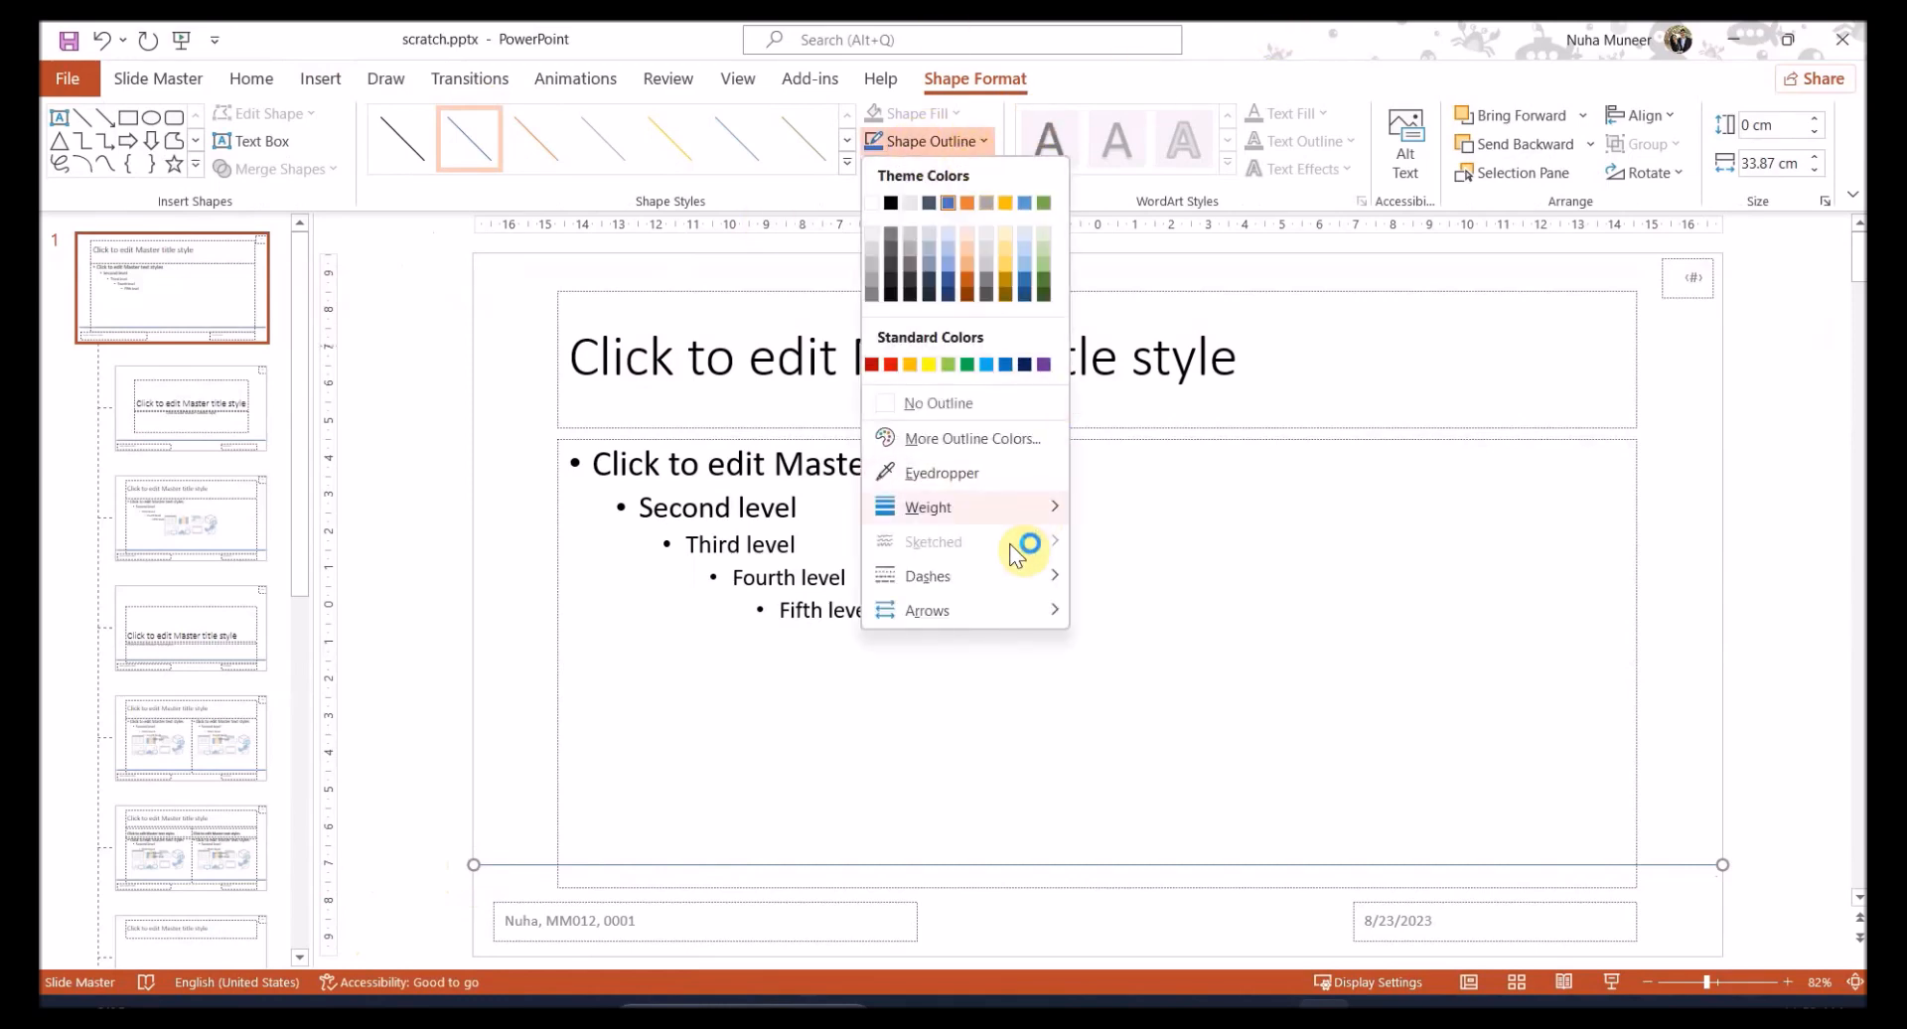
pyautogui.click(928, 505)
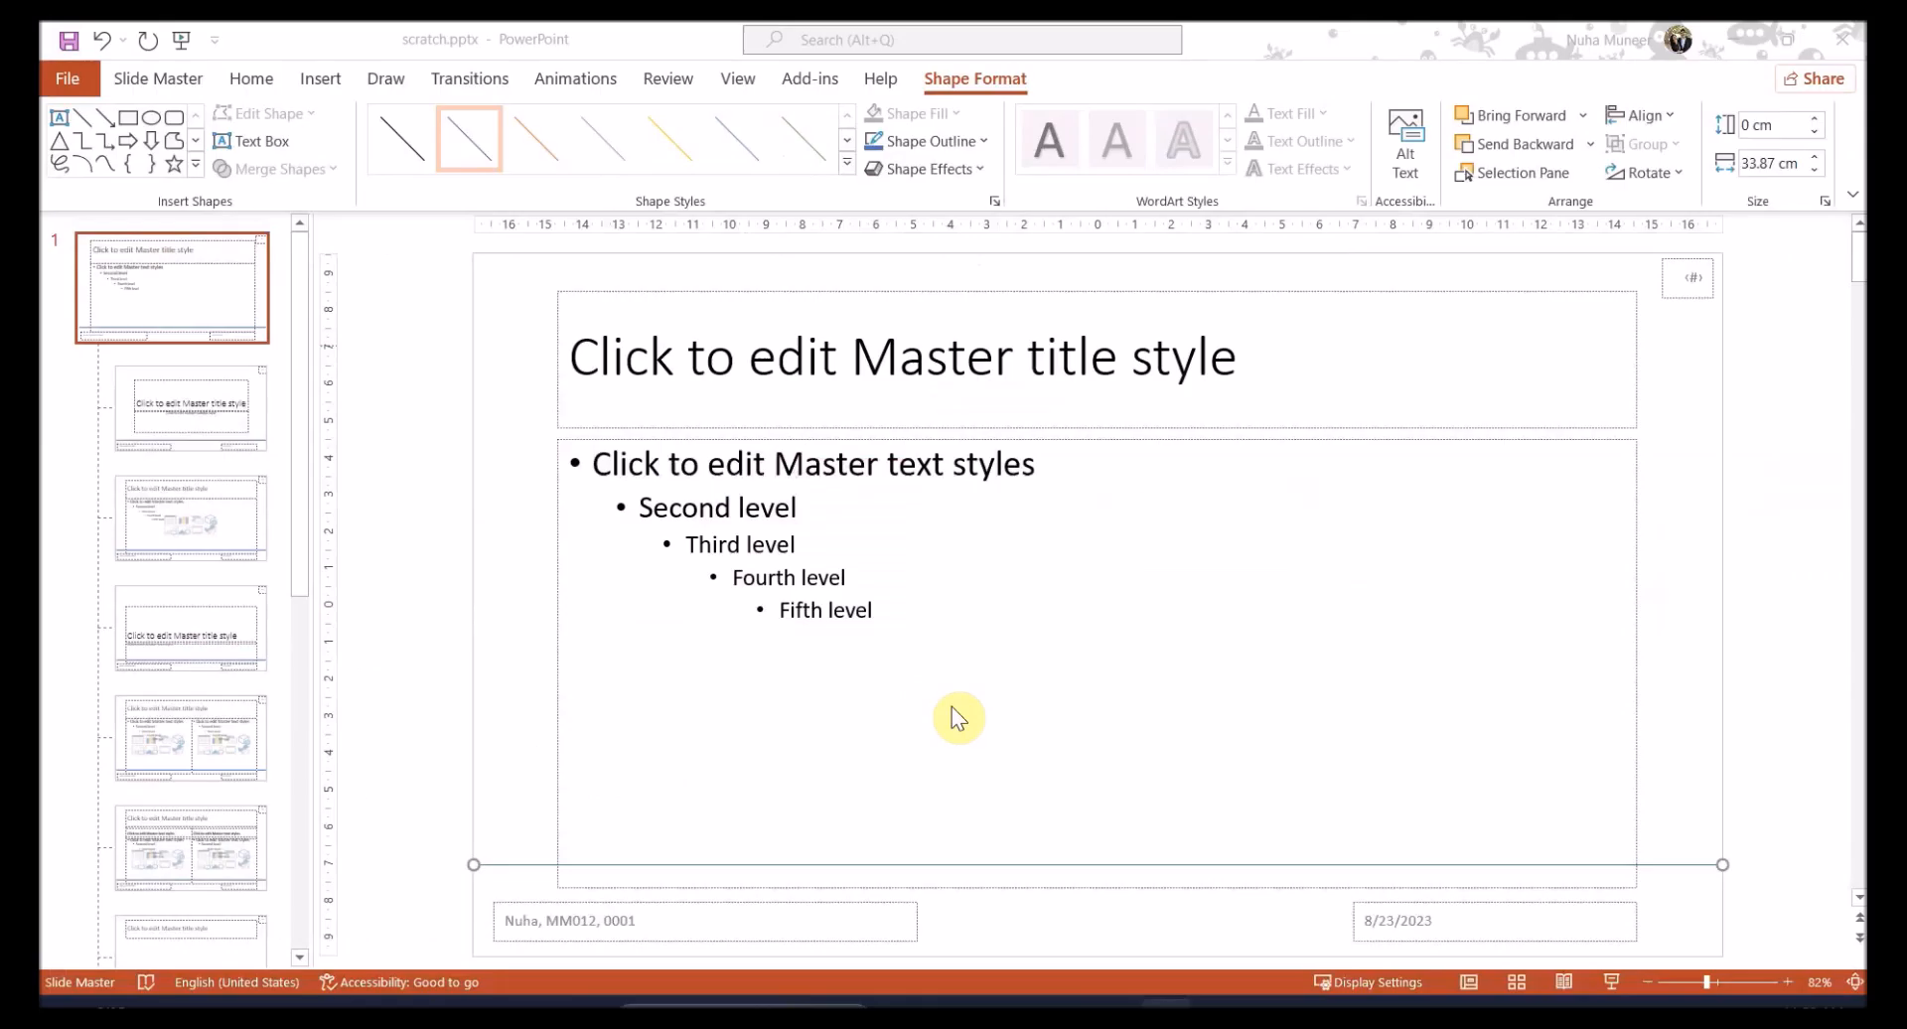
pyautogui.click(927, 141)
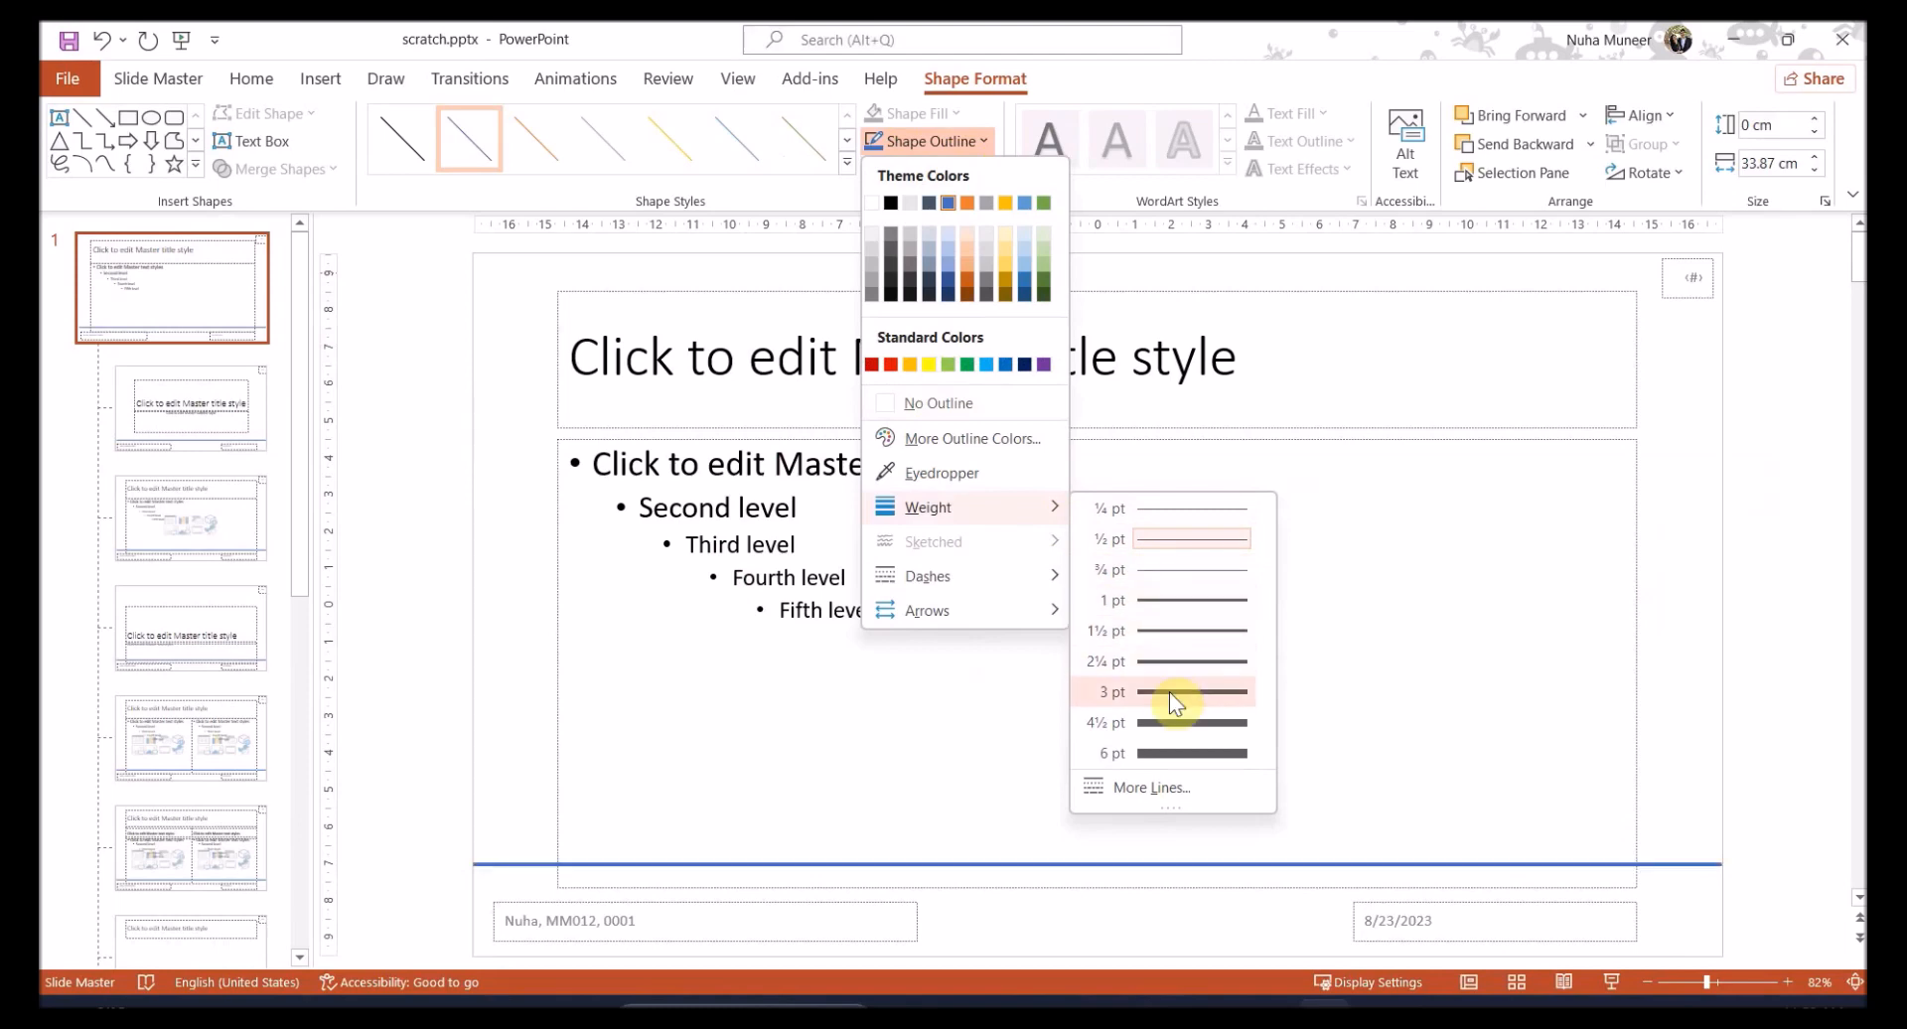
pyautogui.moveTo(1143, 722)
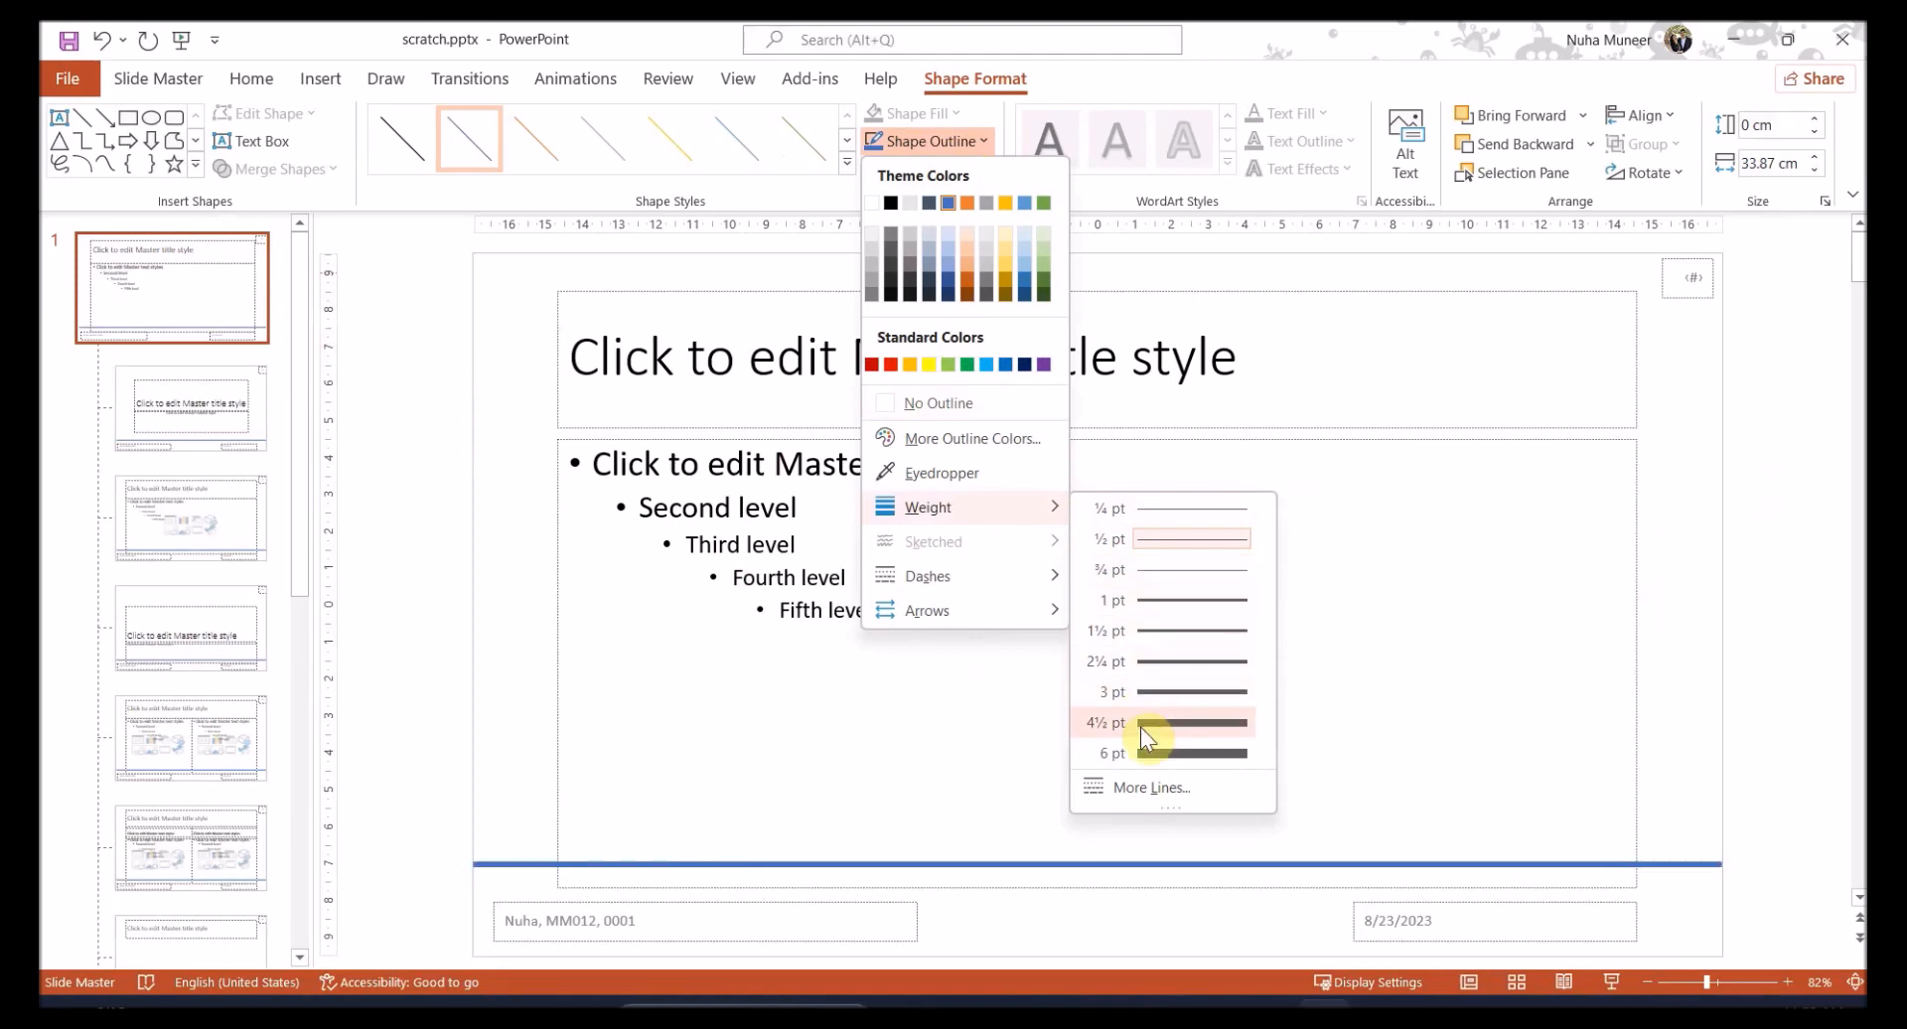
pyautogui.click(1143, 724)
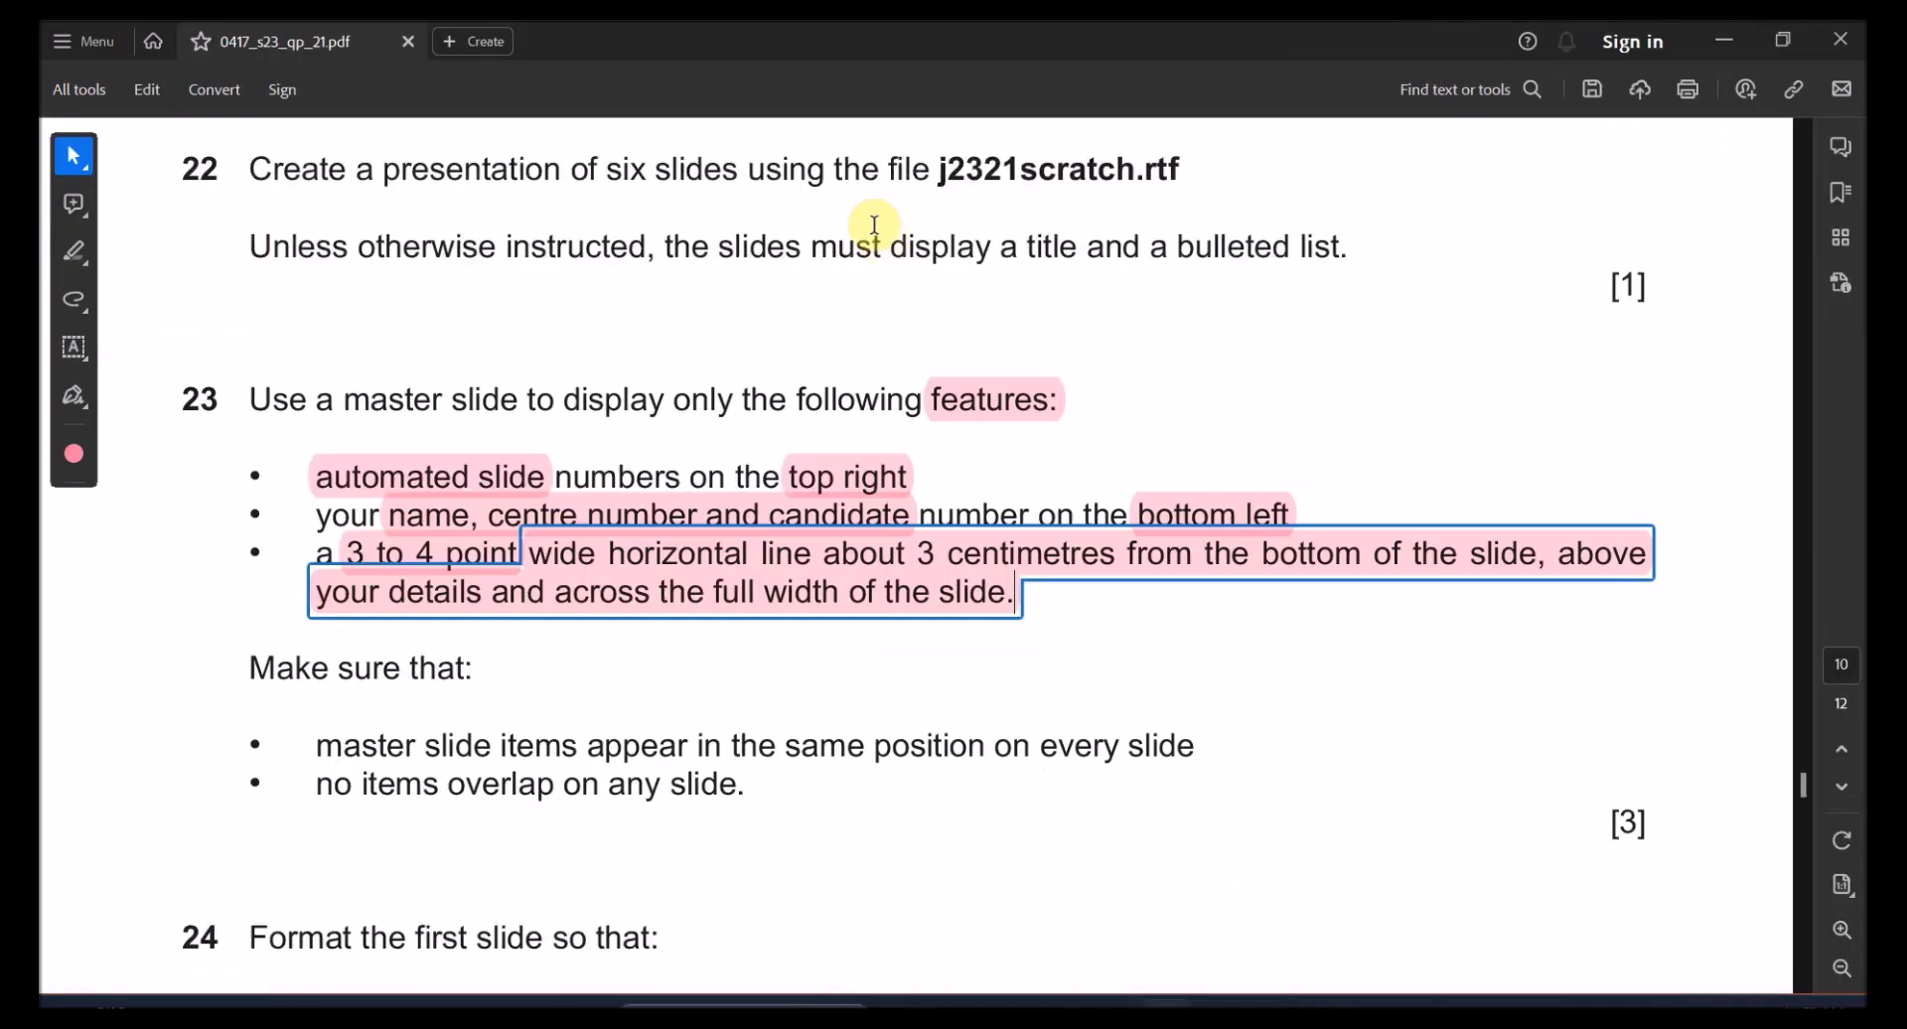
# Return from the task sheet to the PowerPoint presentation
pyautogui.click(922, 168)
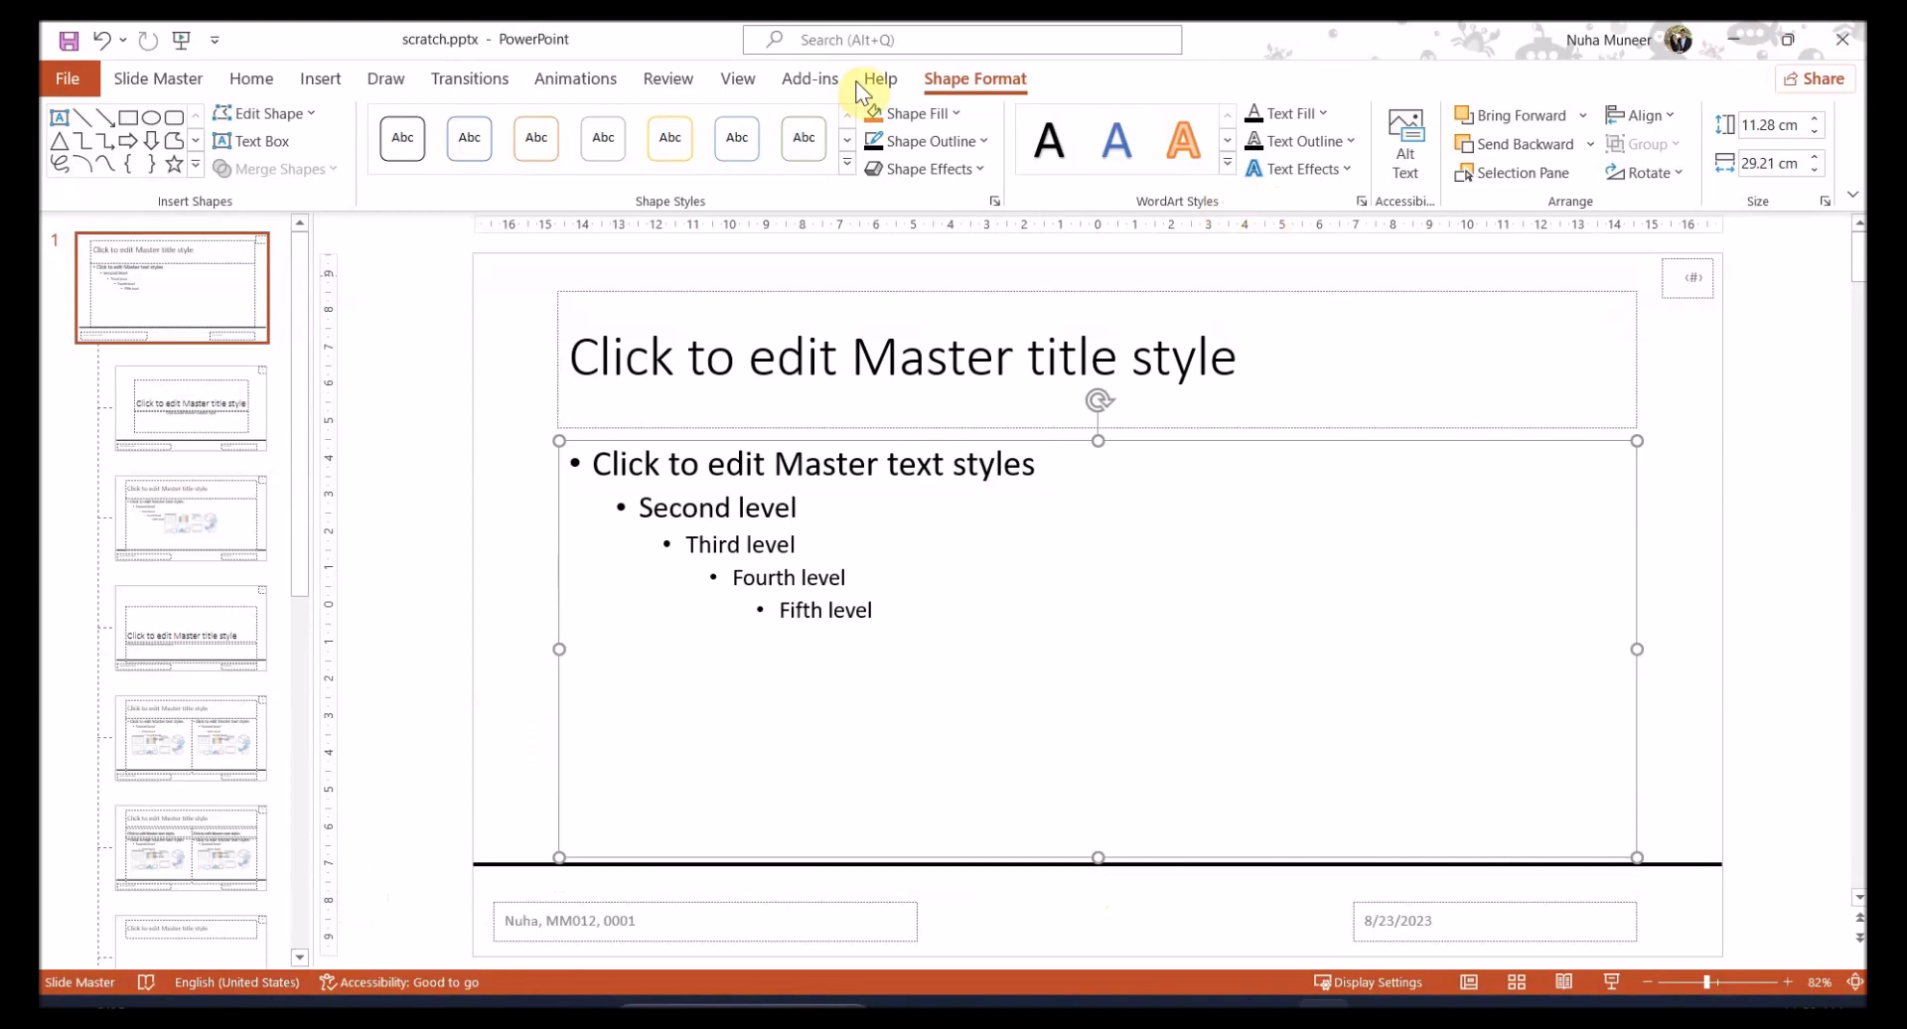
# Close Master View and check the Race Tactics, Handicaps, Overview and title slides
pyautogui.click(158, 77)
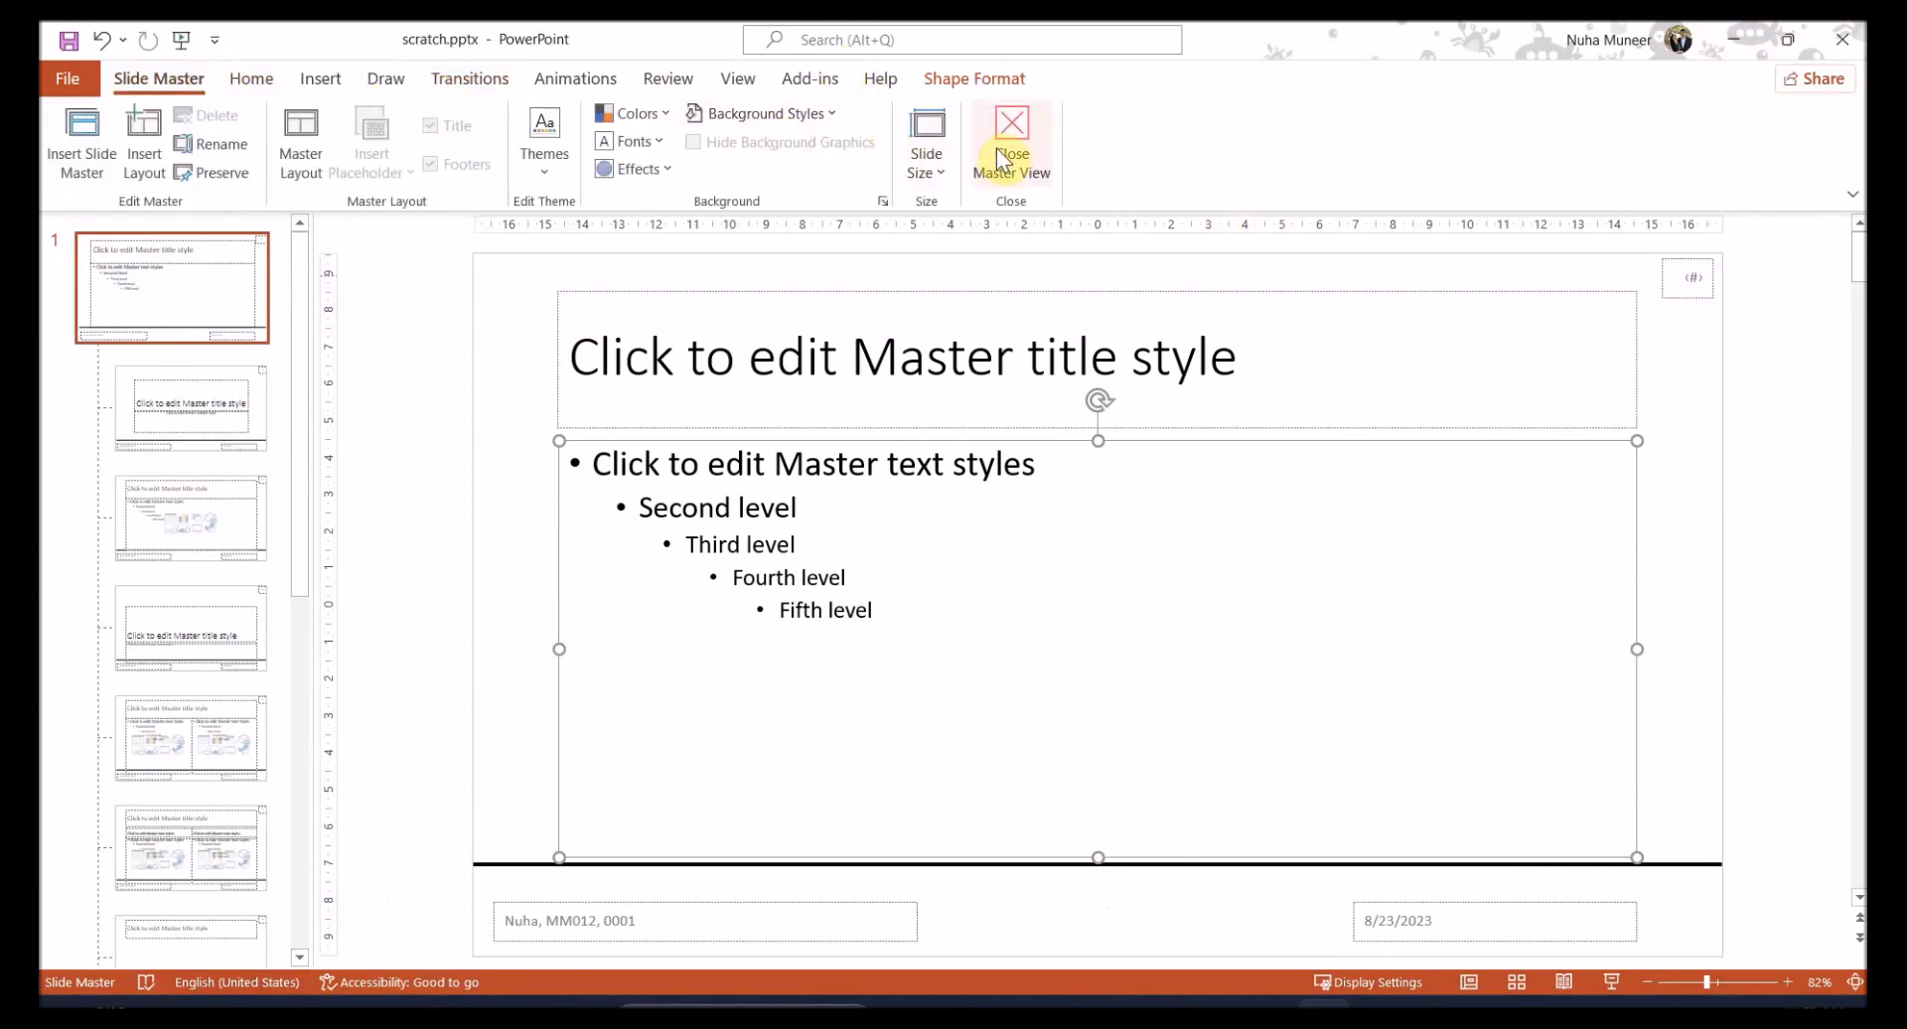
pyautogui.click(1011, 142)
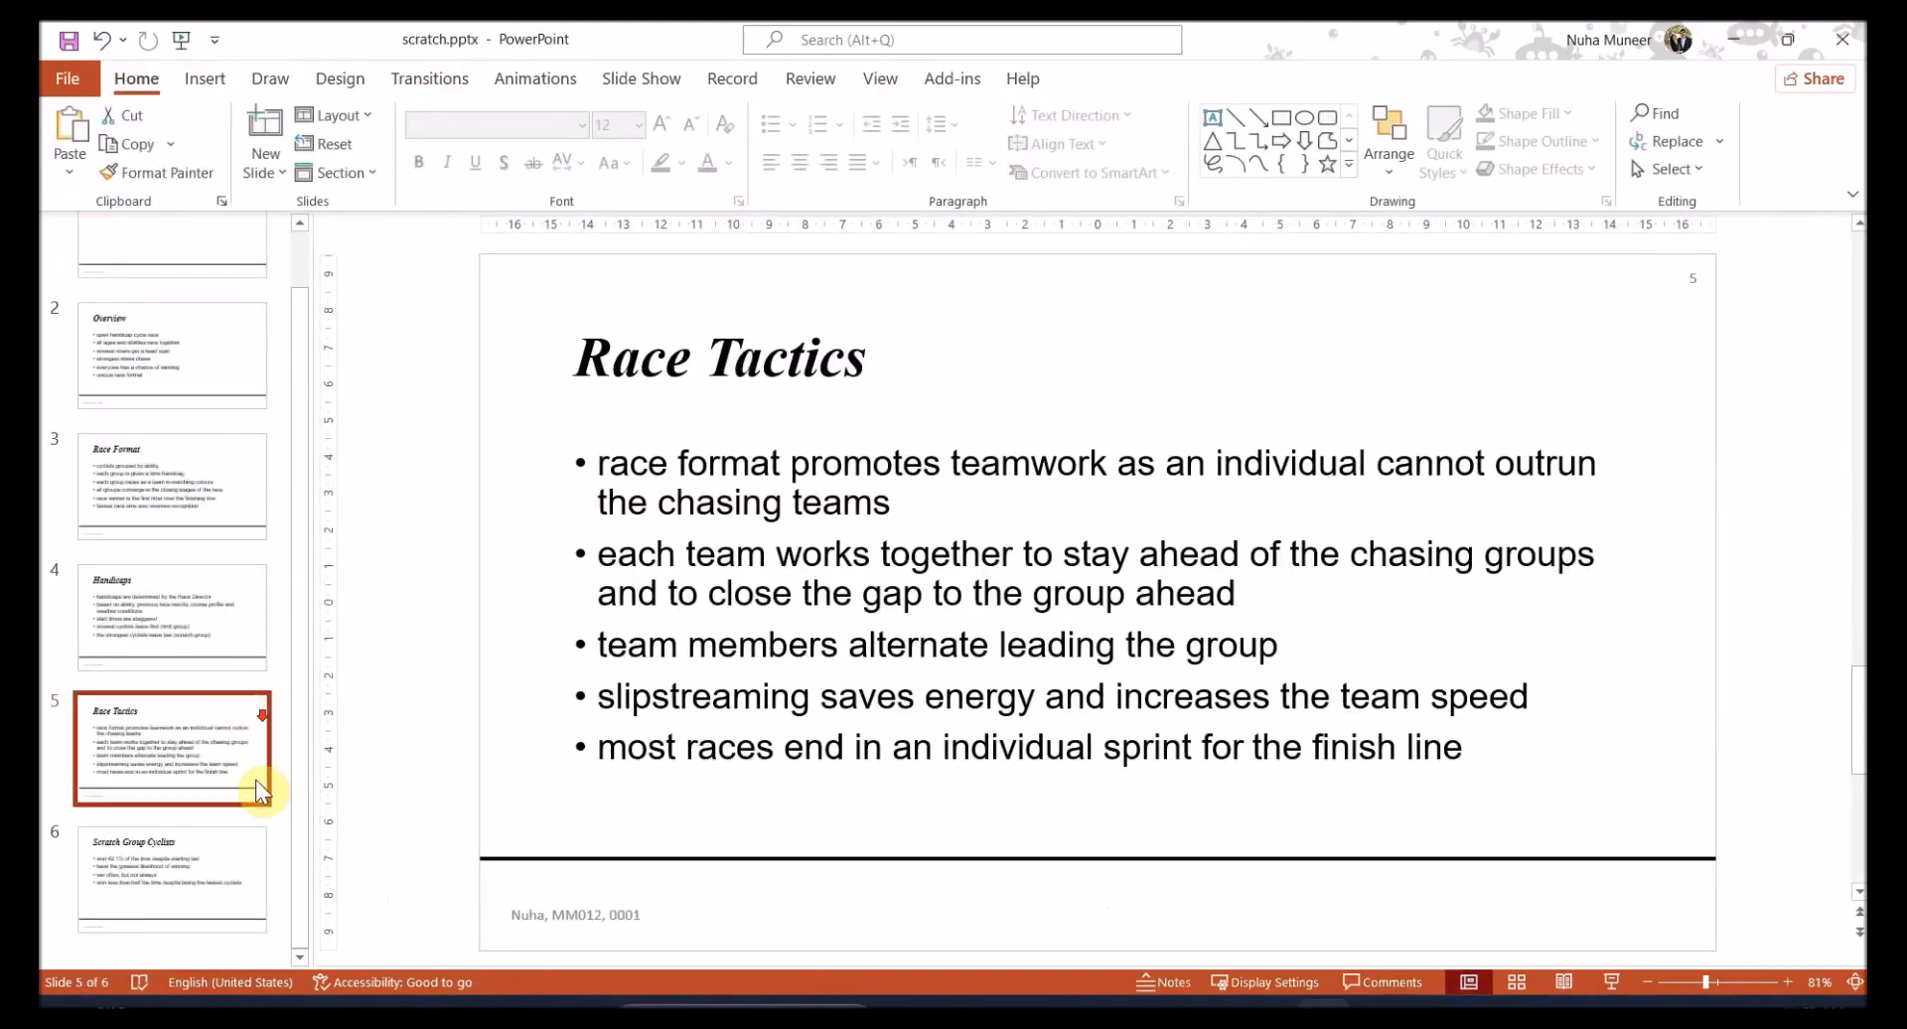
pyautogui.click(170, 618)
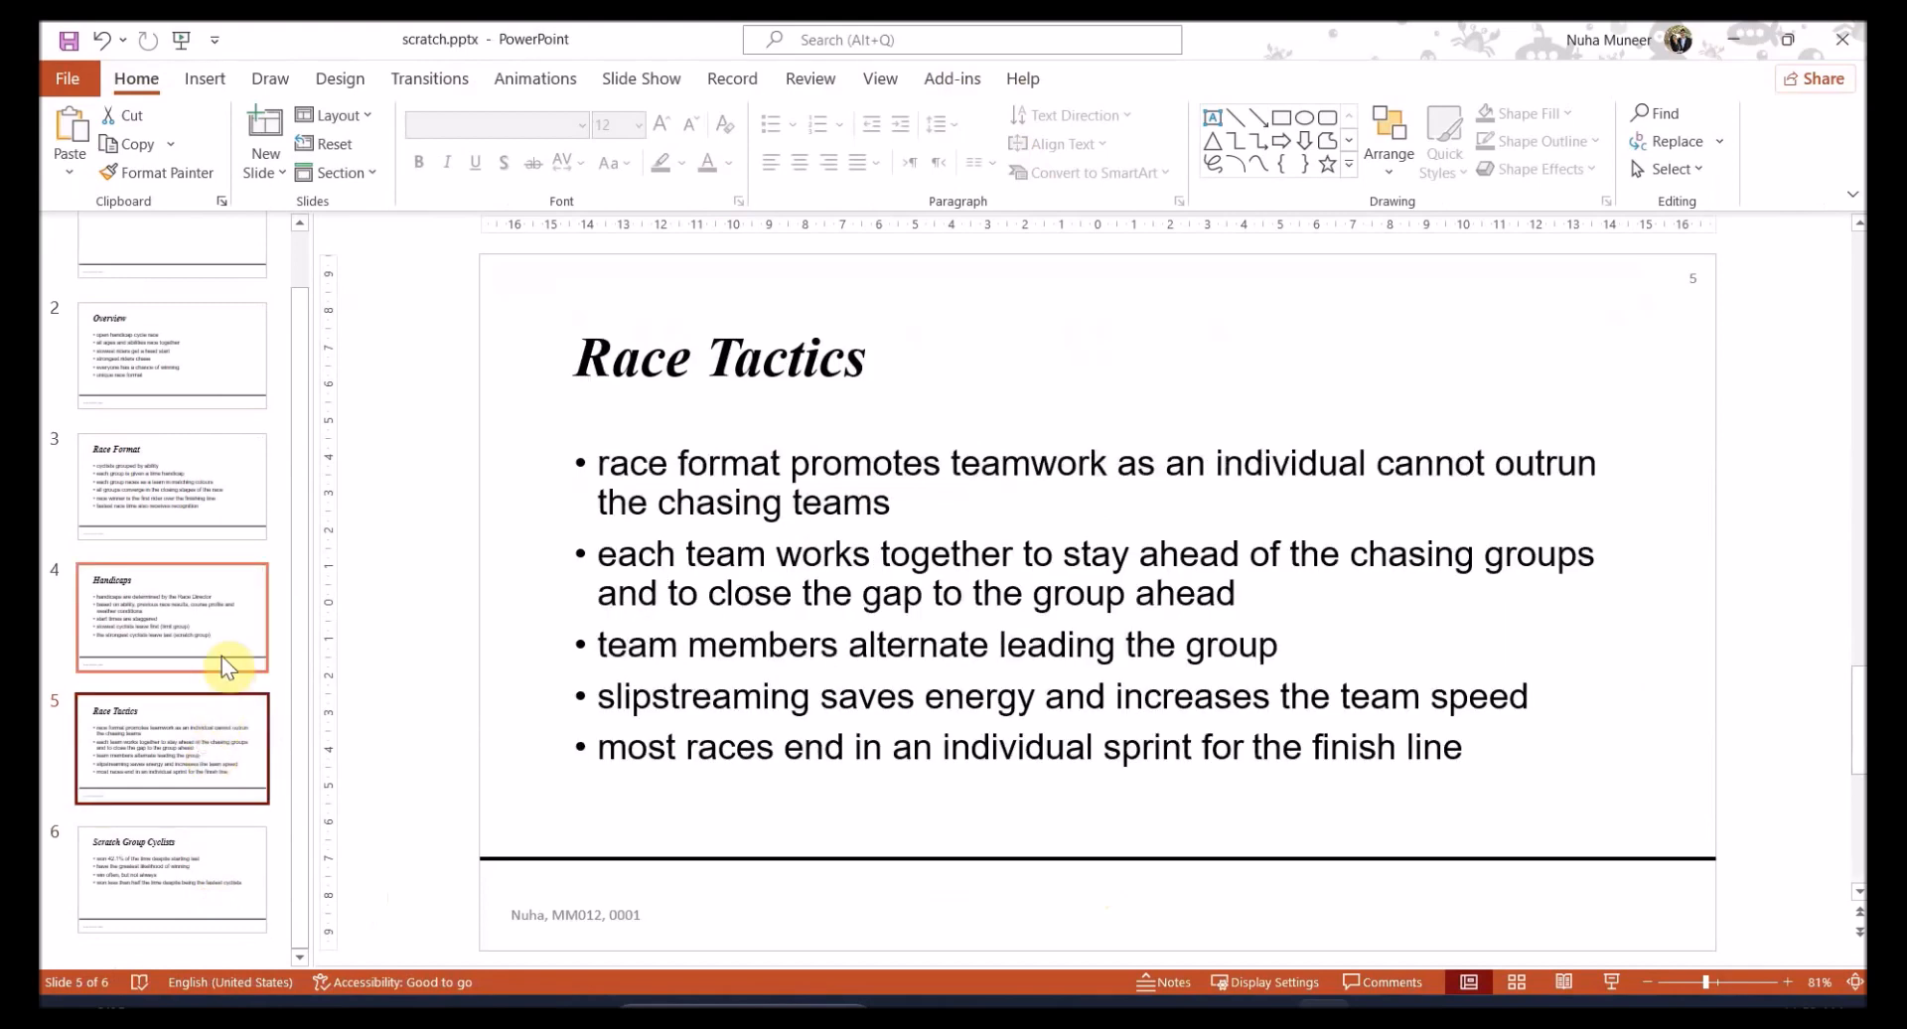
pyautogui.click(172, 617)
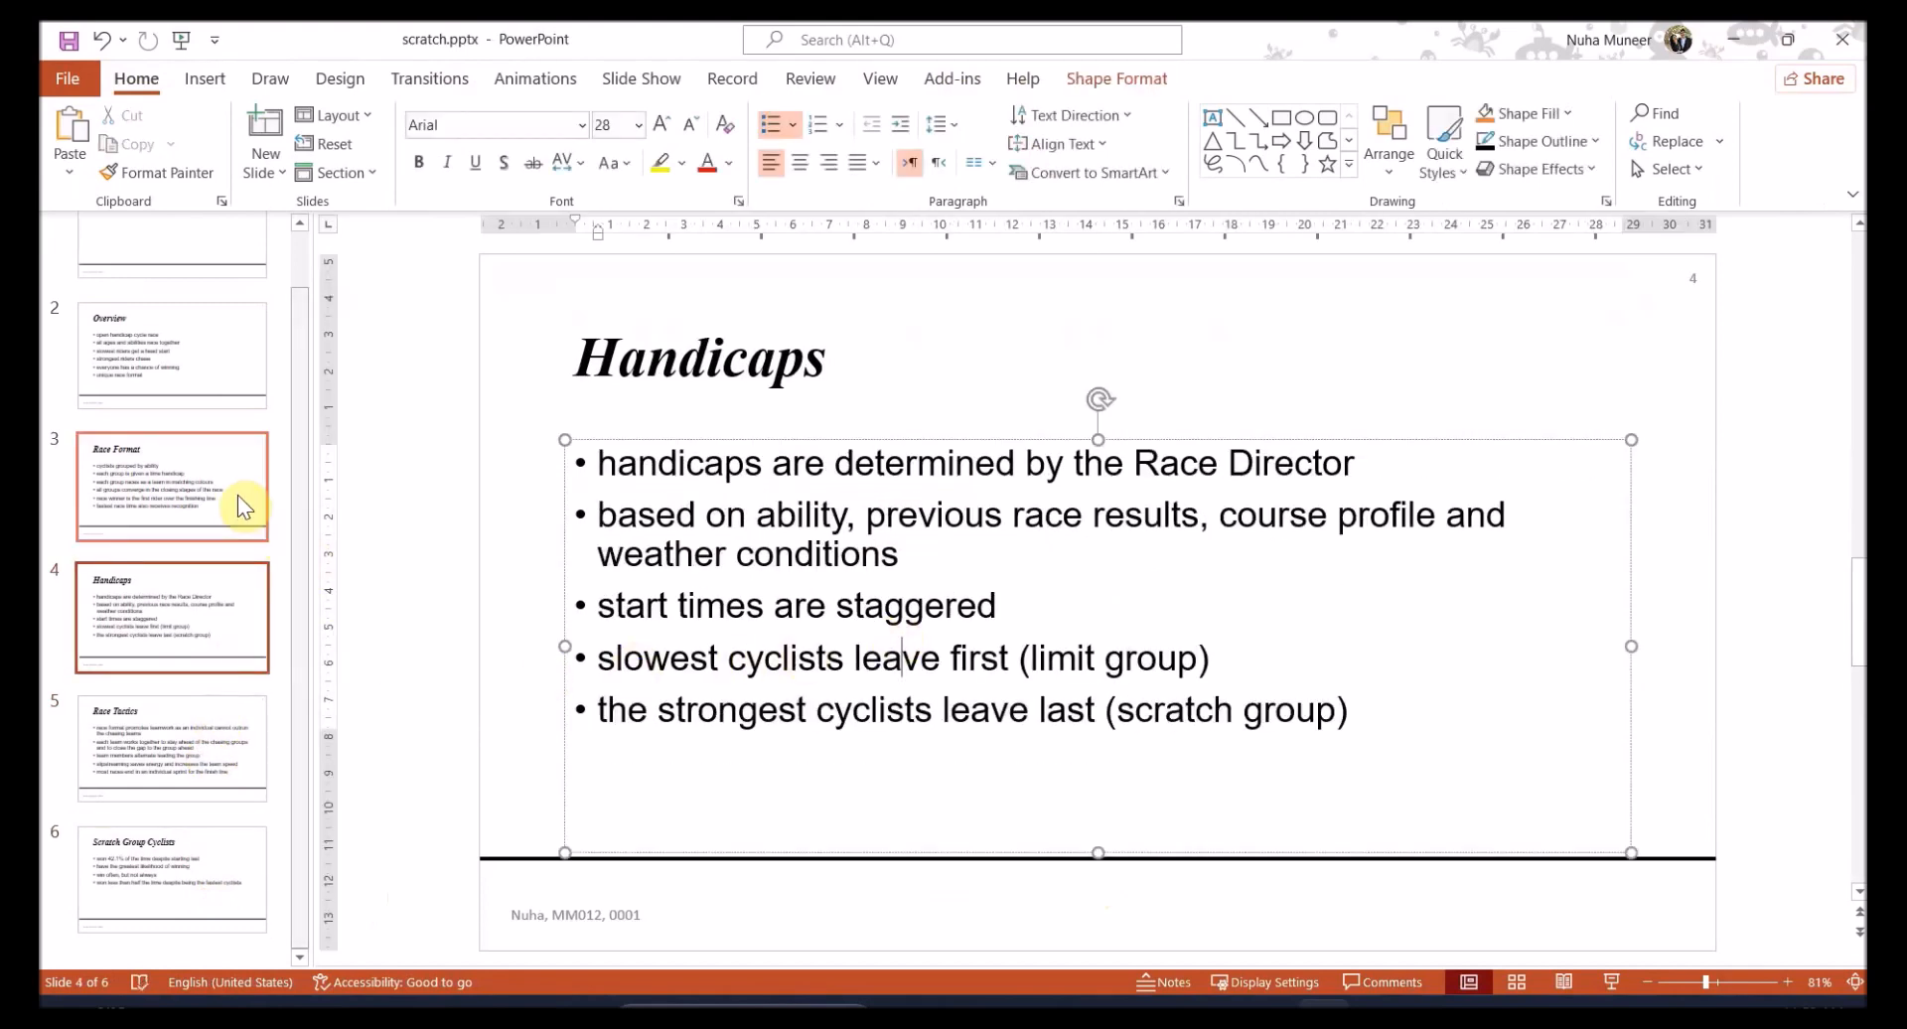
pyautogui.click(172, 417)
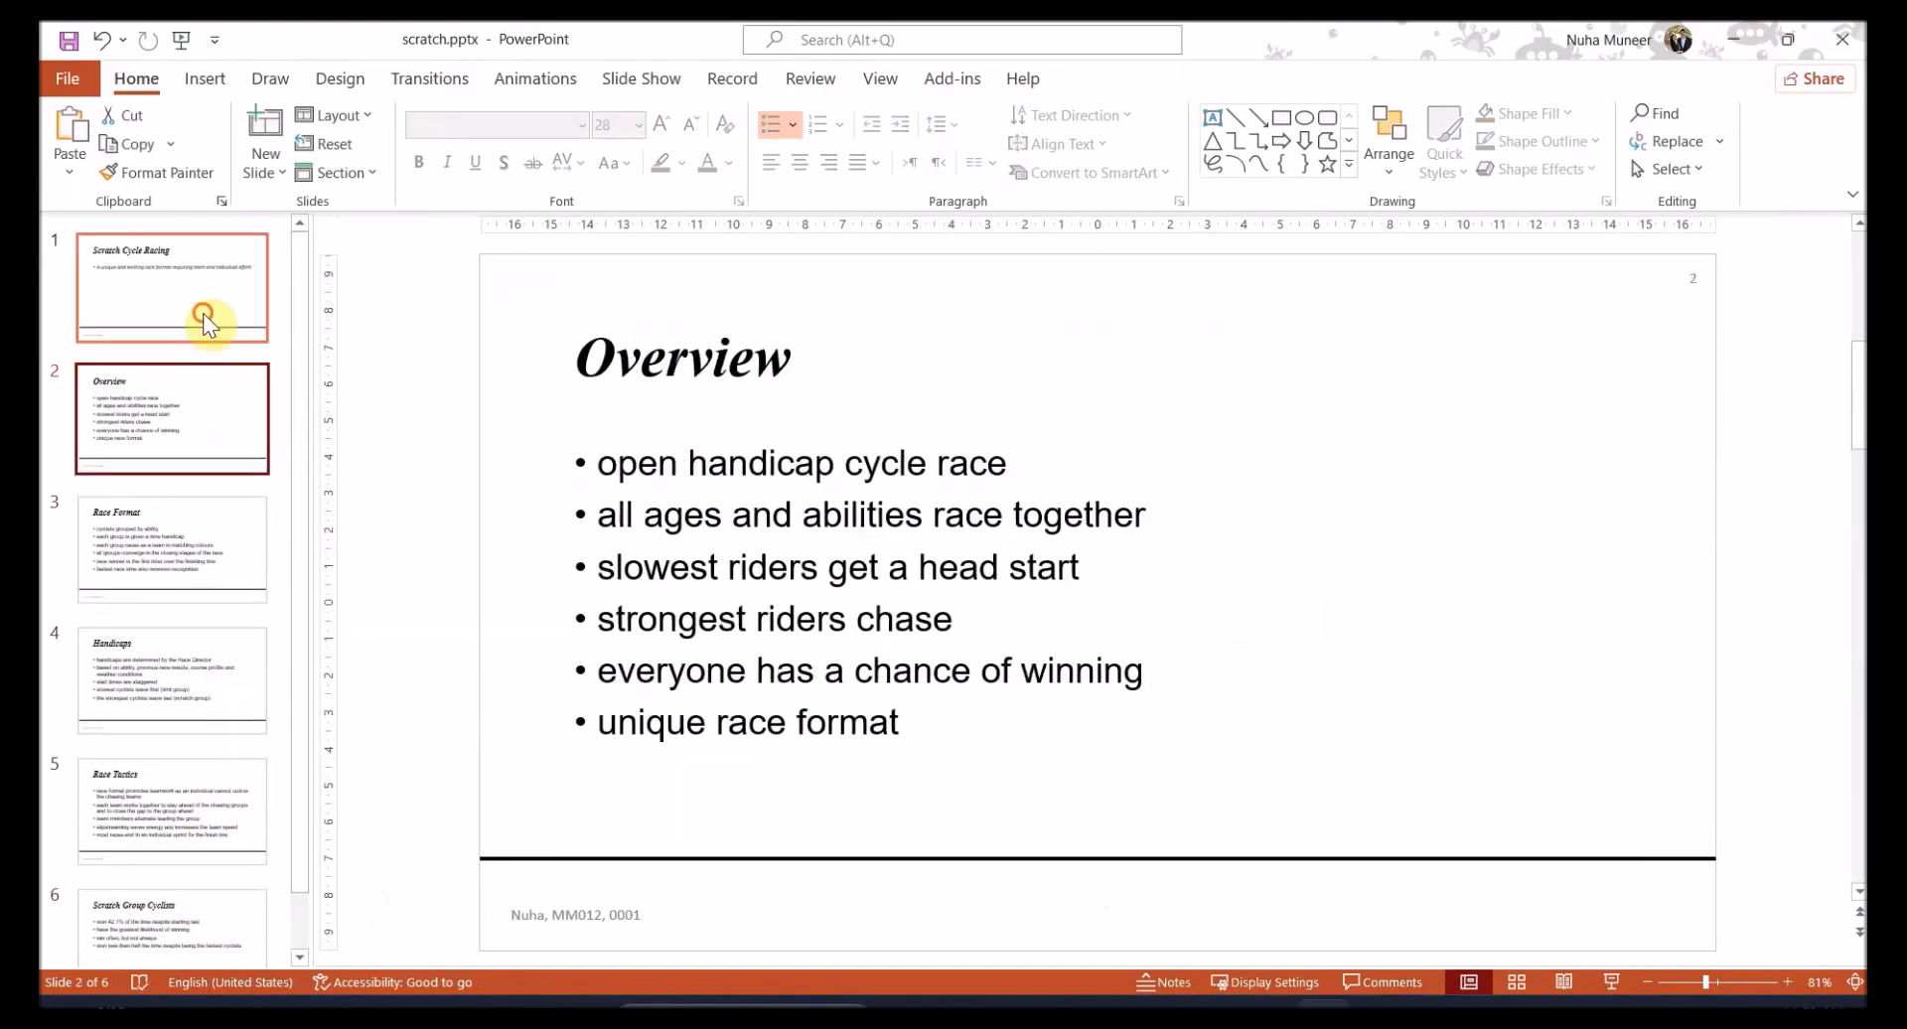
pyautogui.click(172, 288)
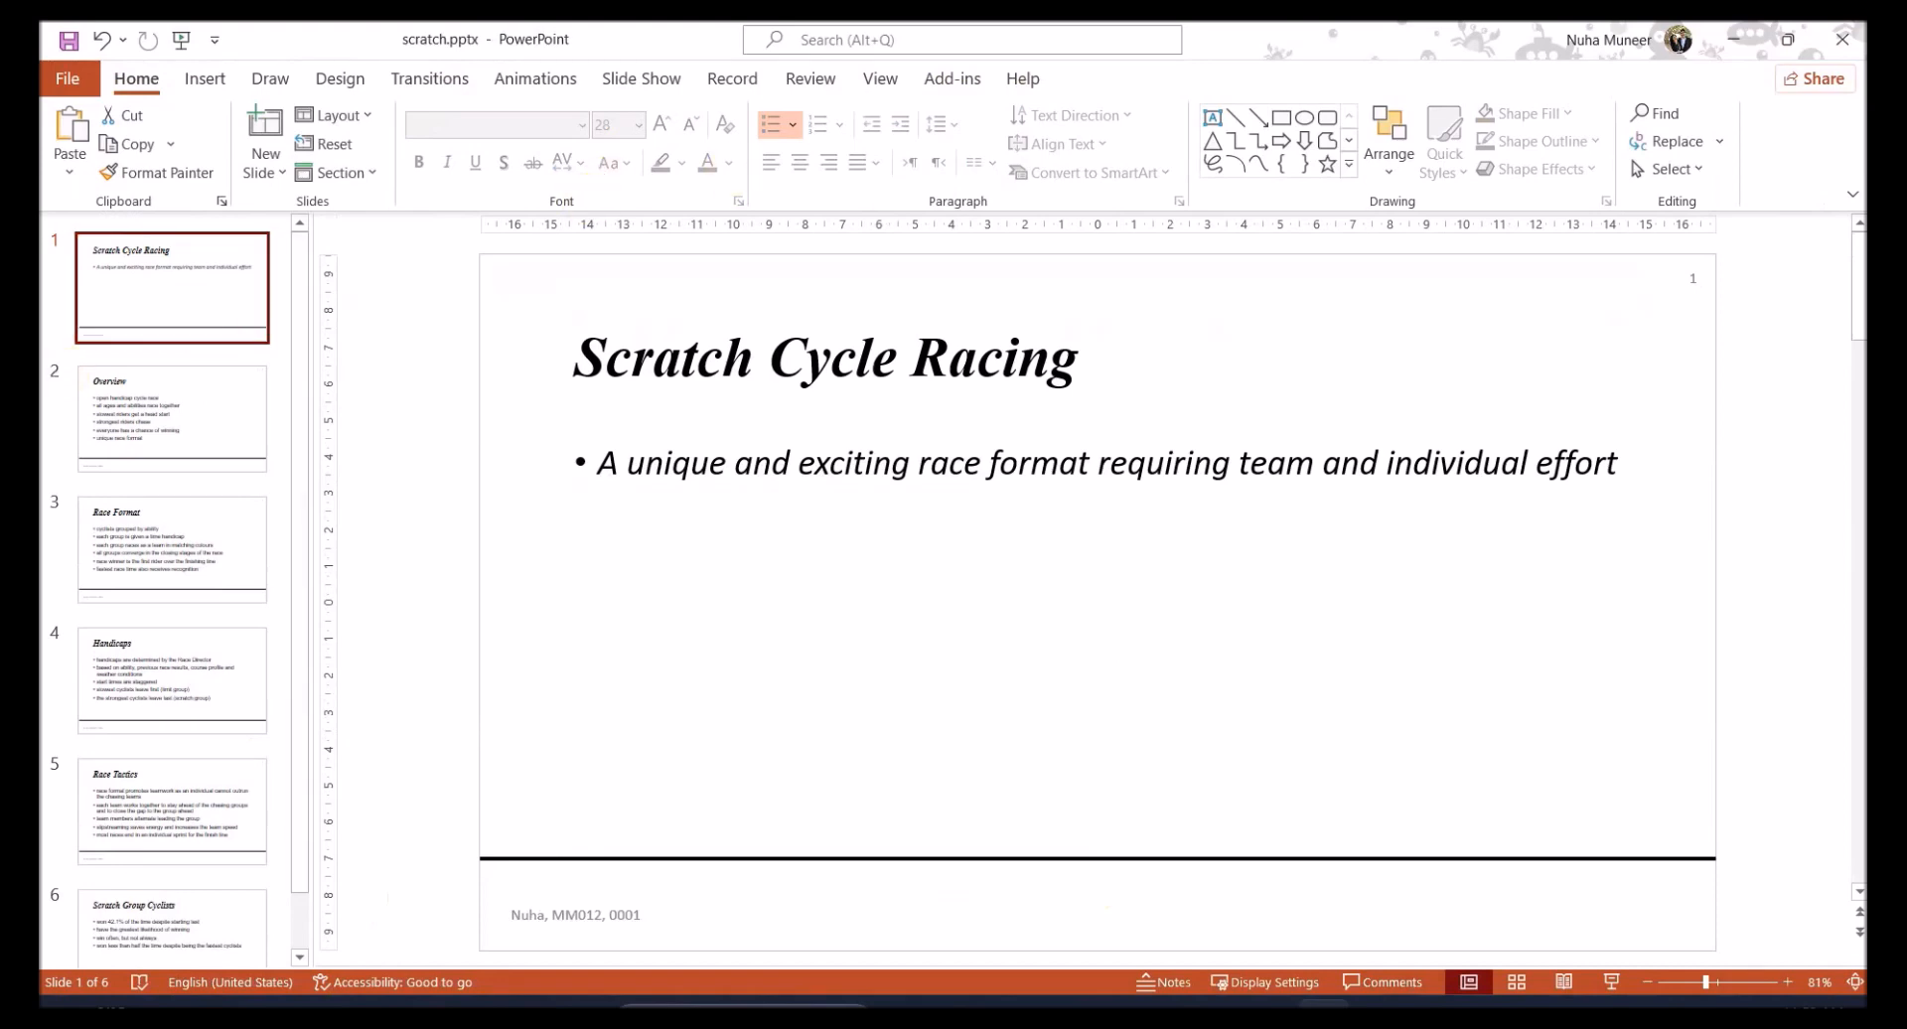
pyautogui.moveTo(553, 237)
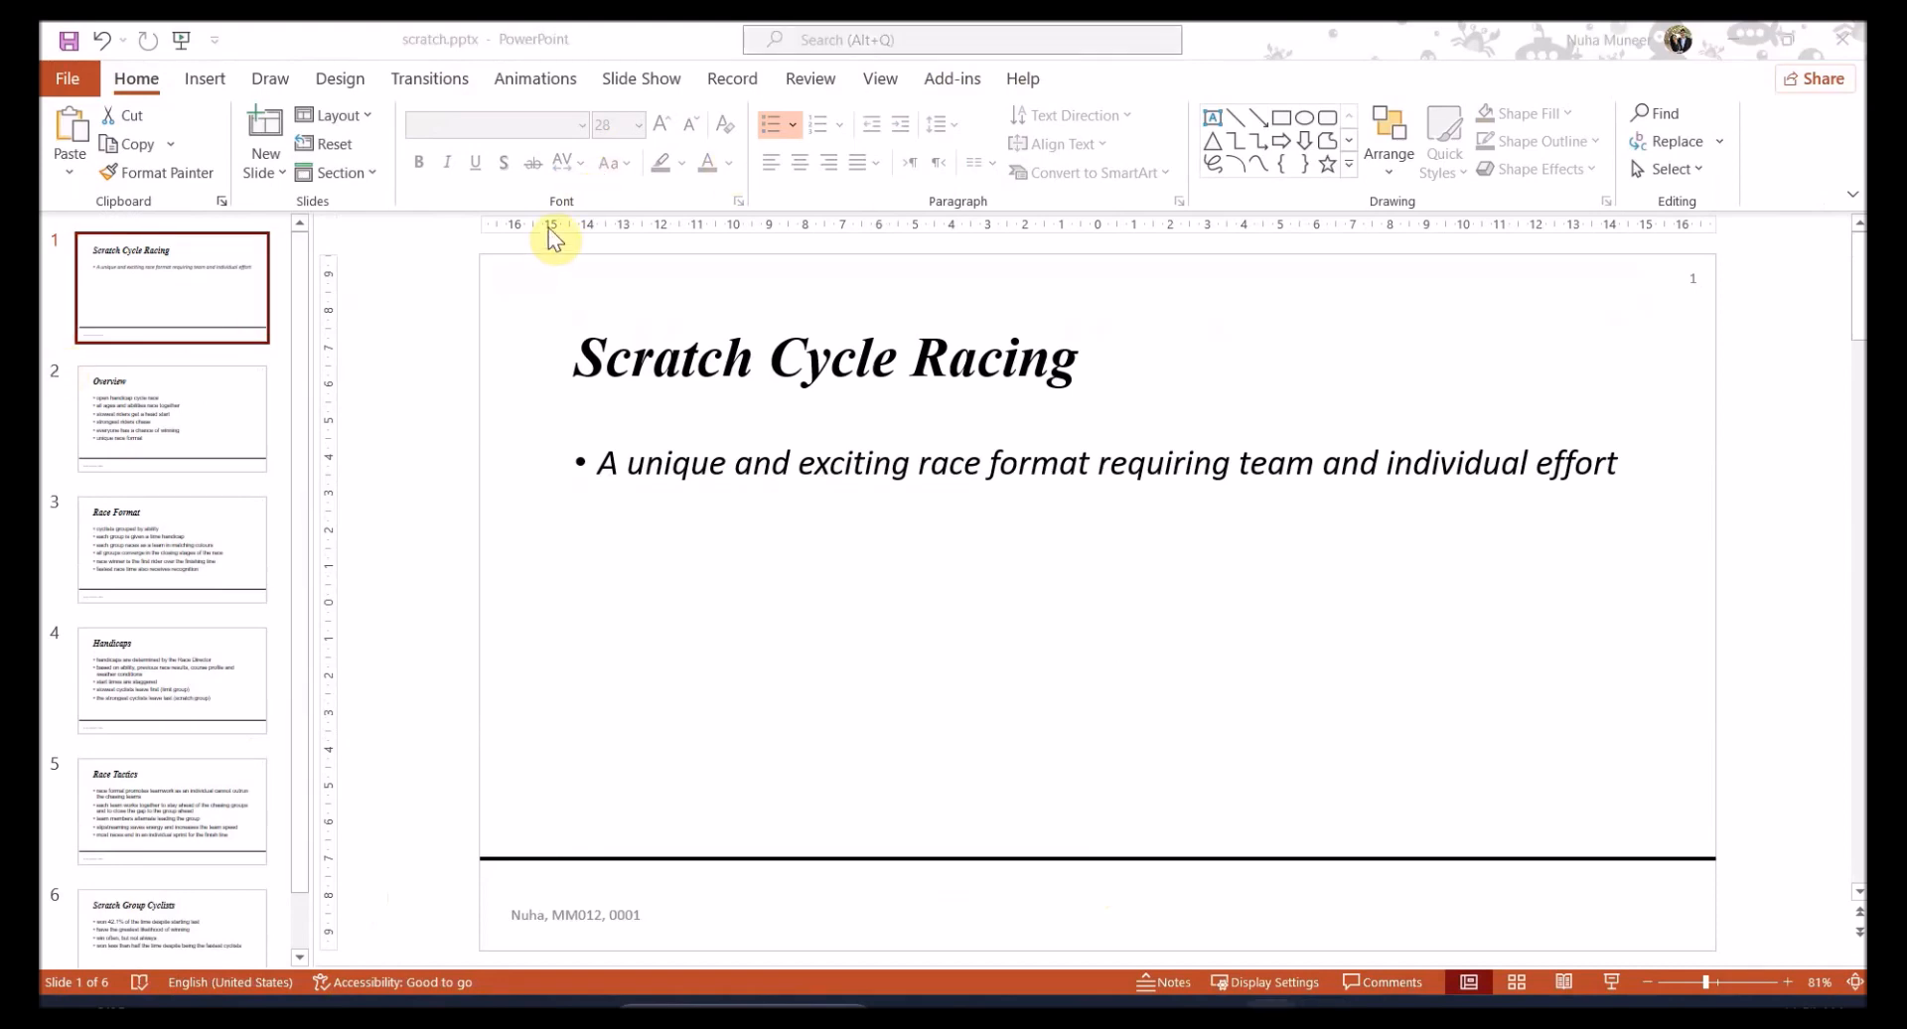
pyautogui.moveTo(334, 876)
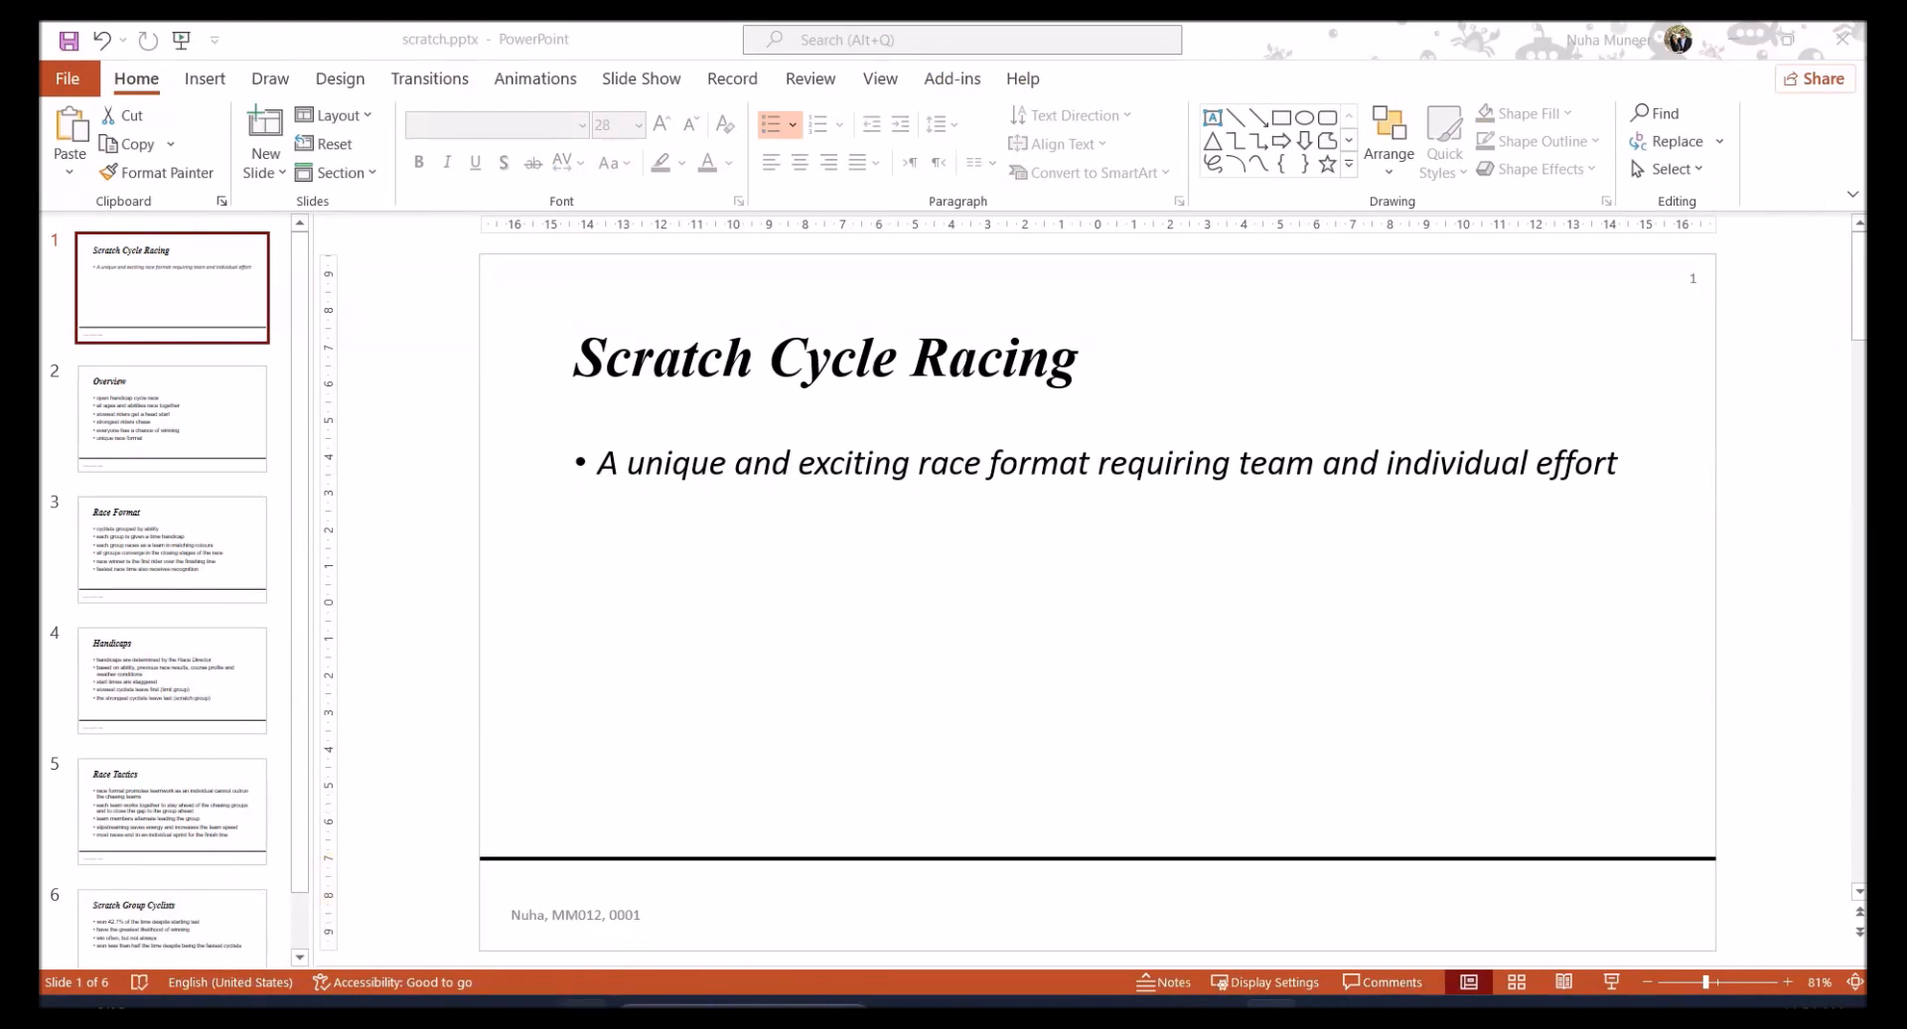
# Search for Region, confirm the measurement system is Metric, and close the settings
pyautogui.press('Super')
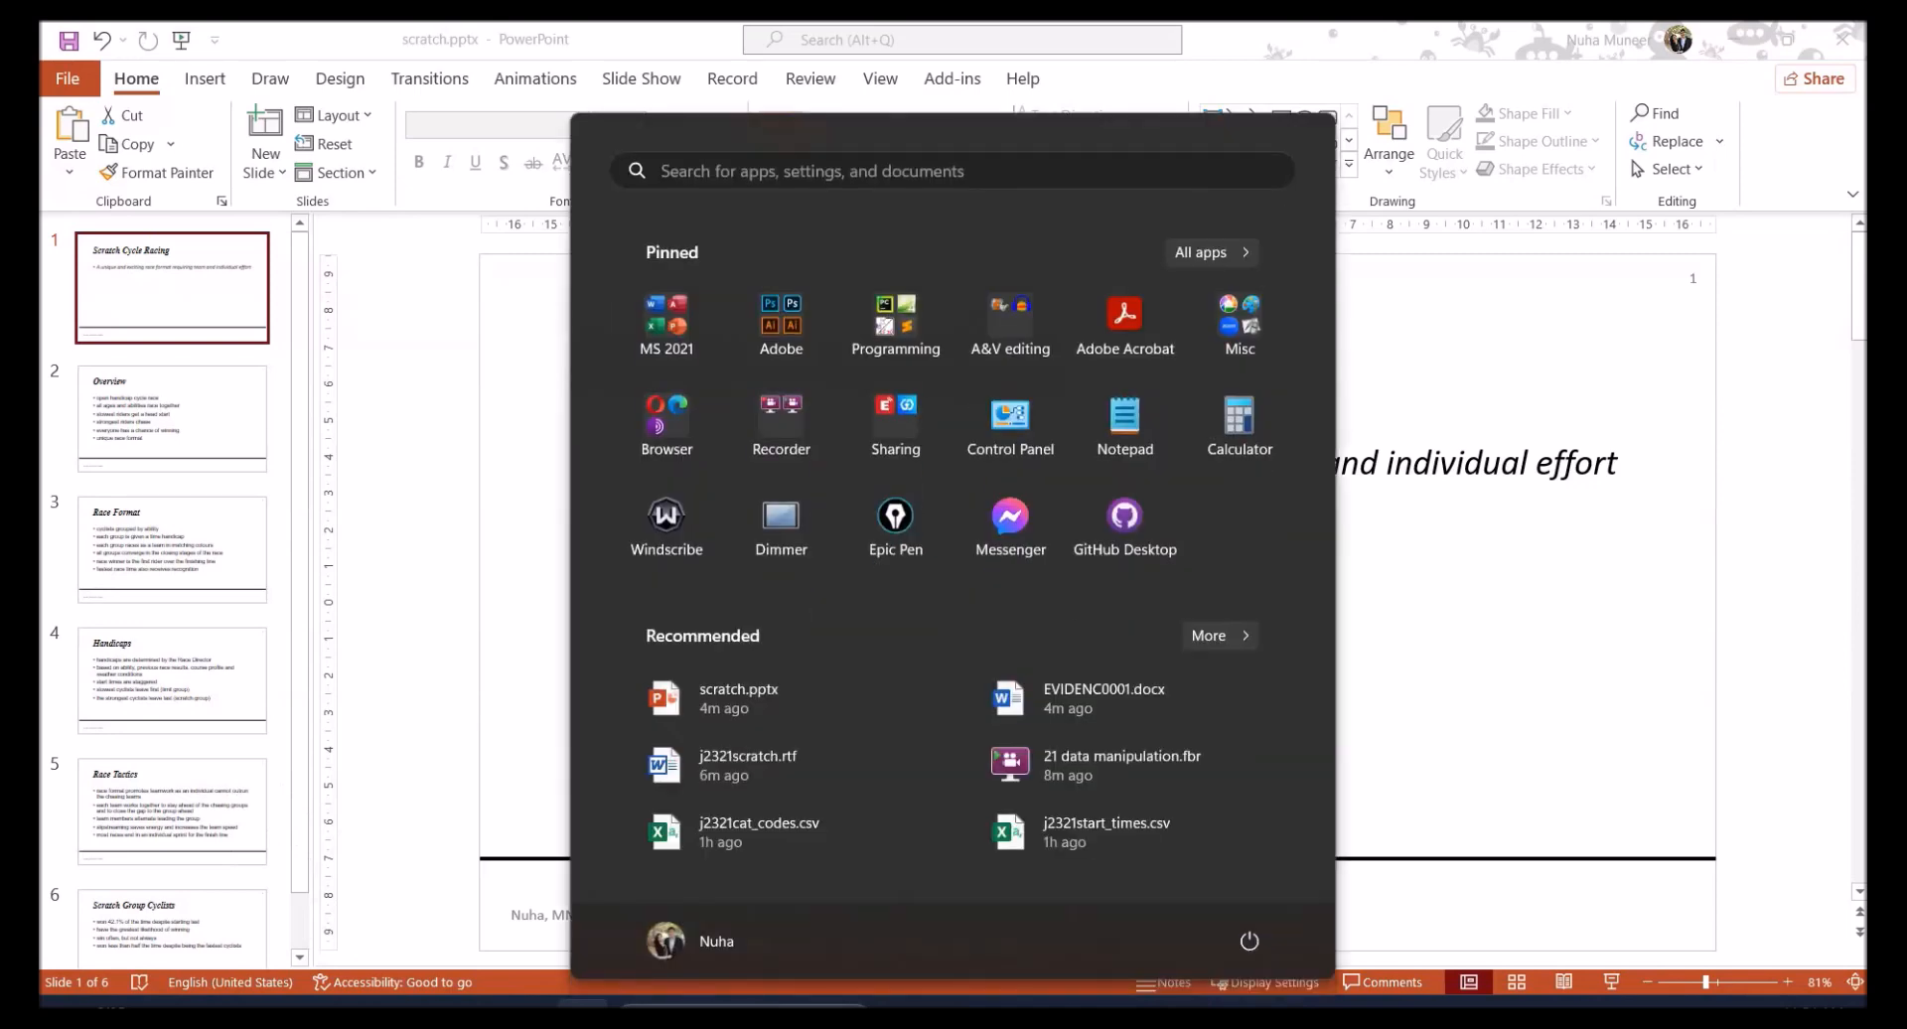
pyautogui.write('region')
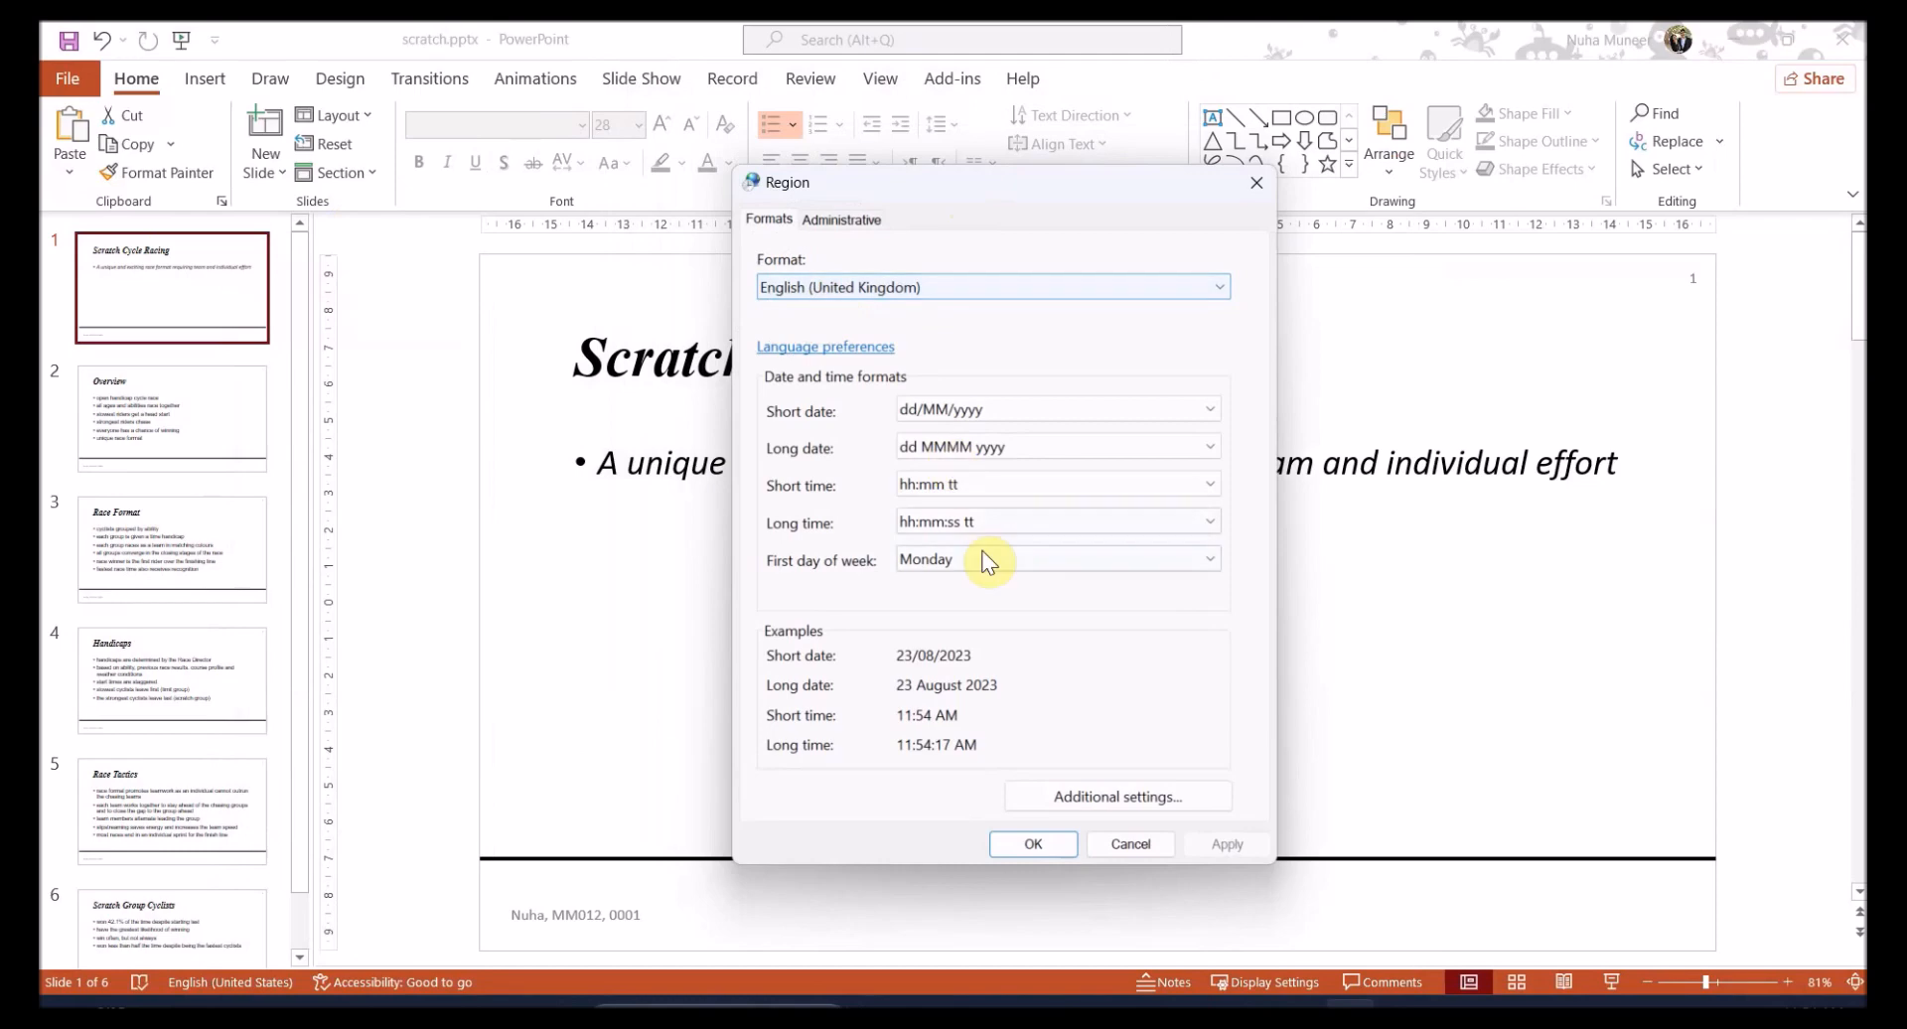
pyautogui.click(1055, 559)
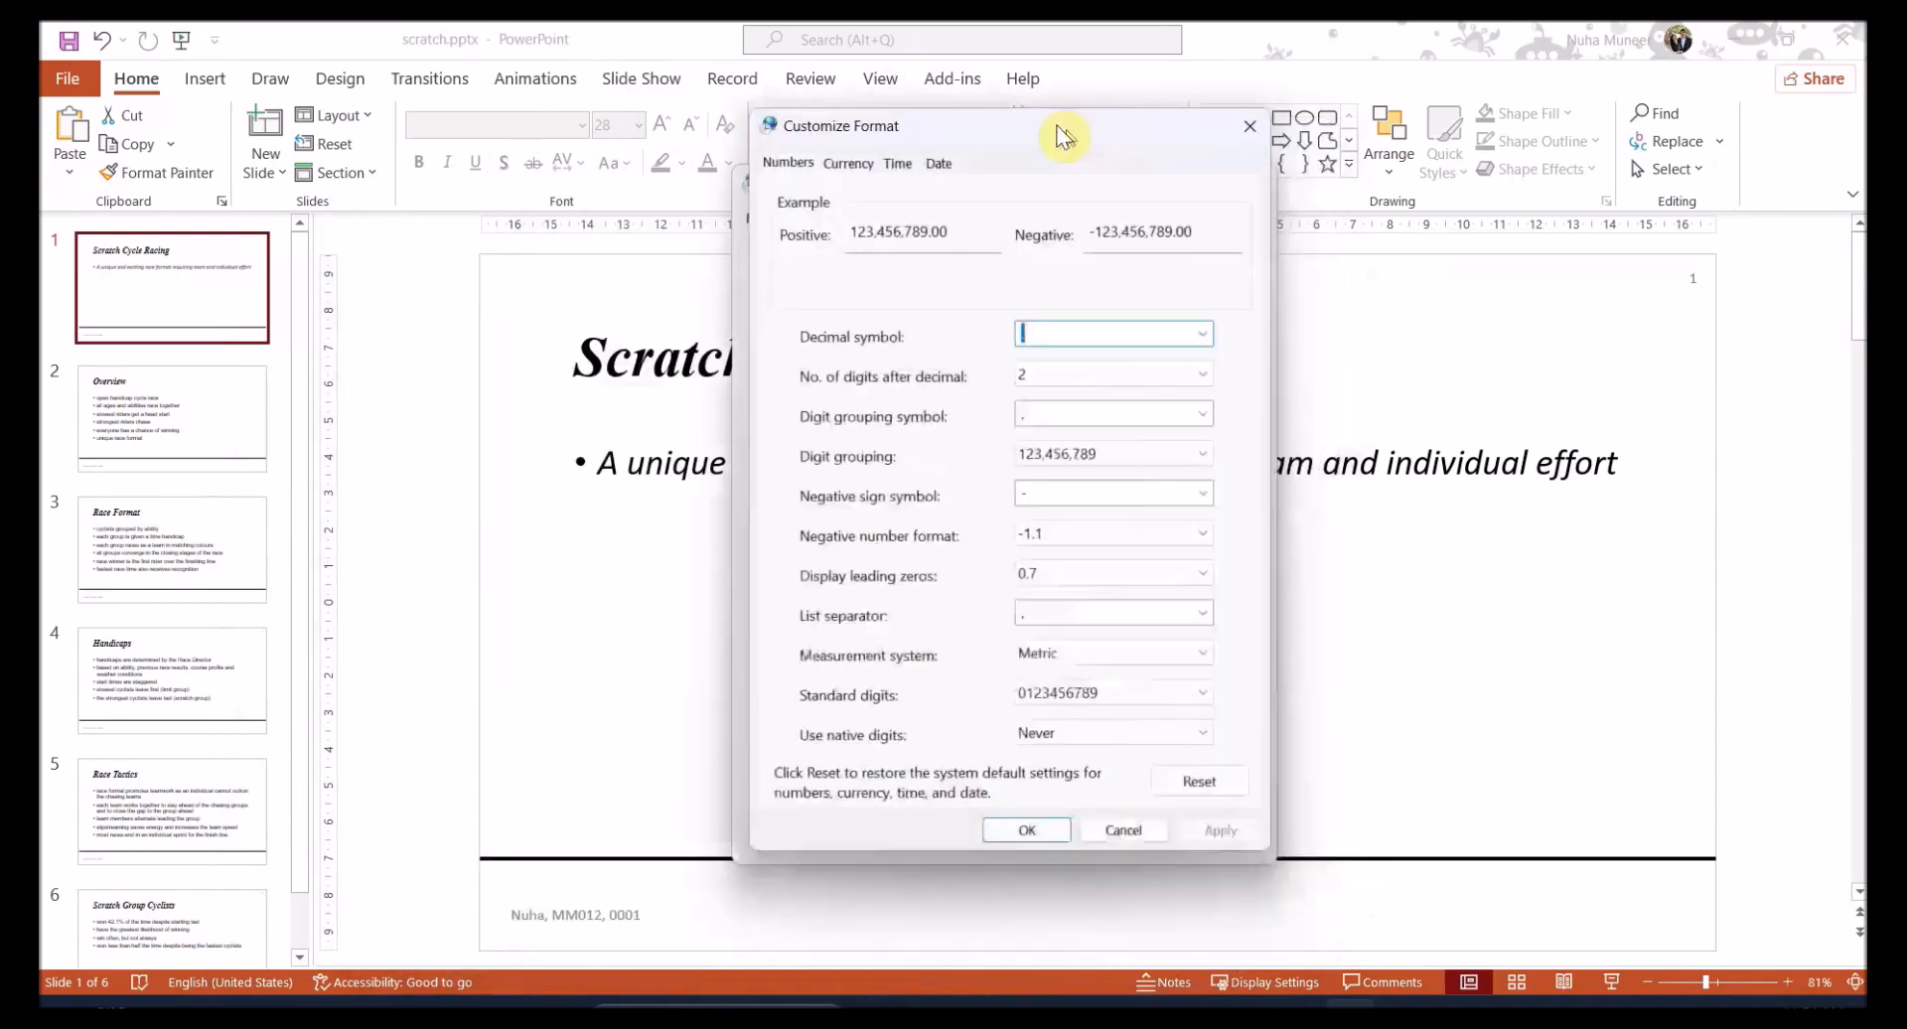
pyautogui.click(847, 163)
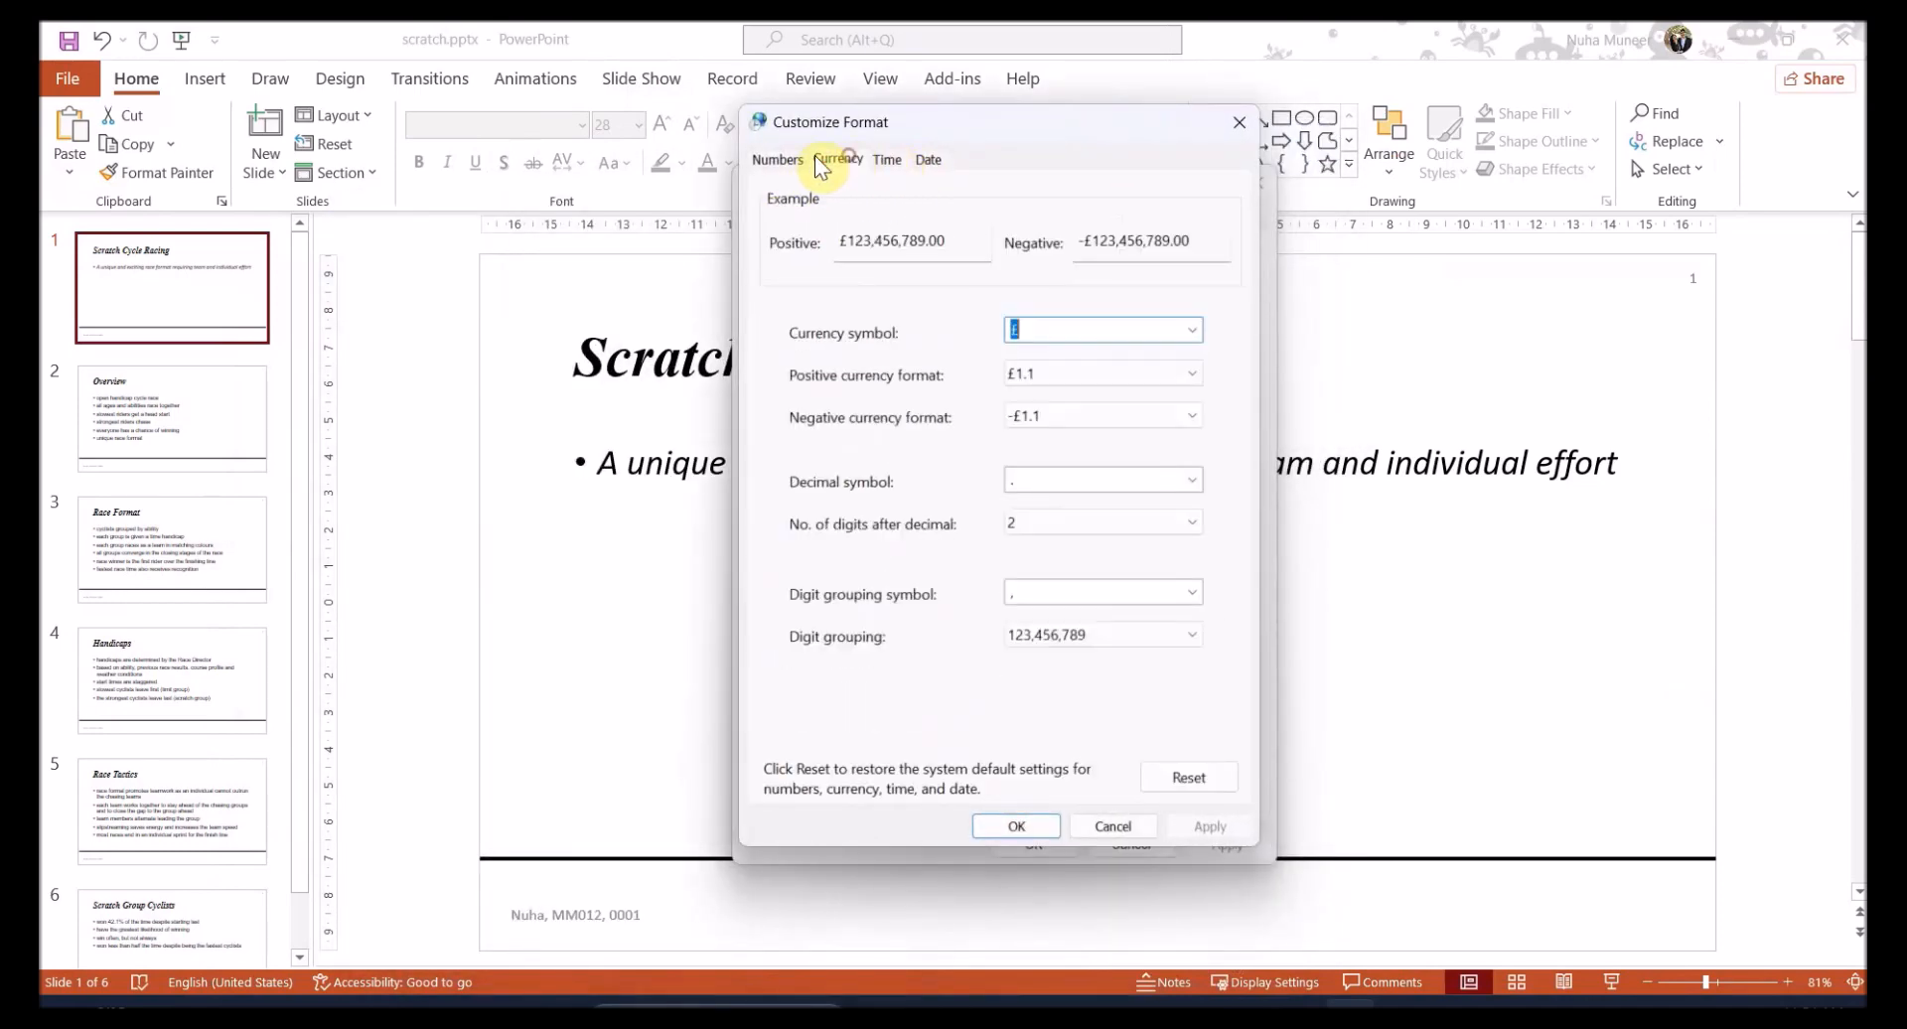
pyautogui.click(776, 158)
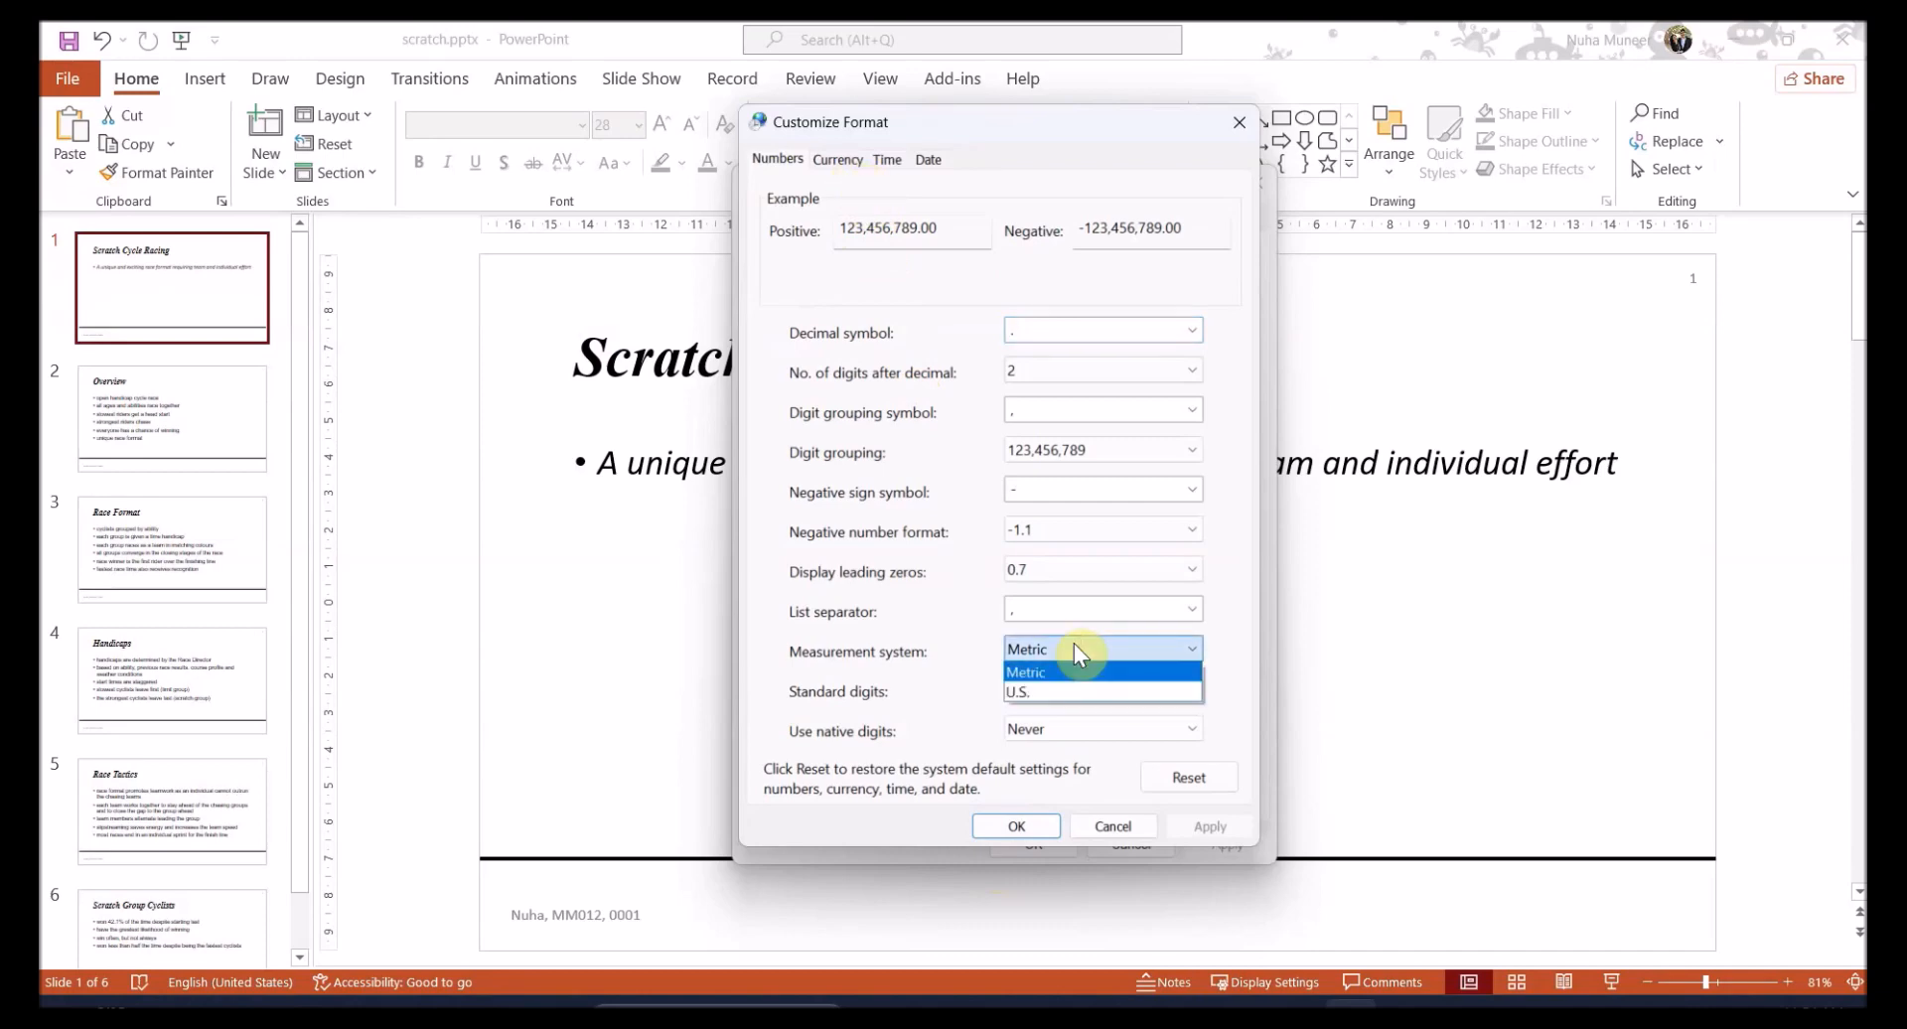
pyautogui.click(1026, 648)
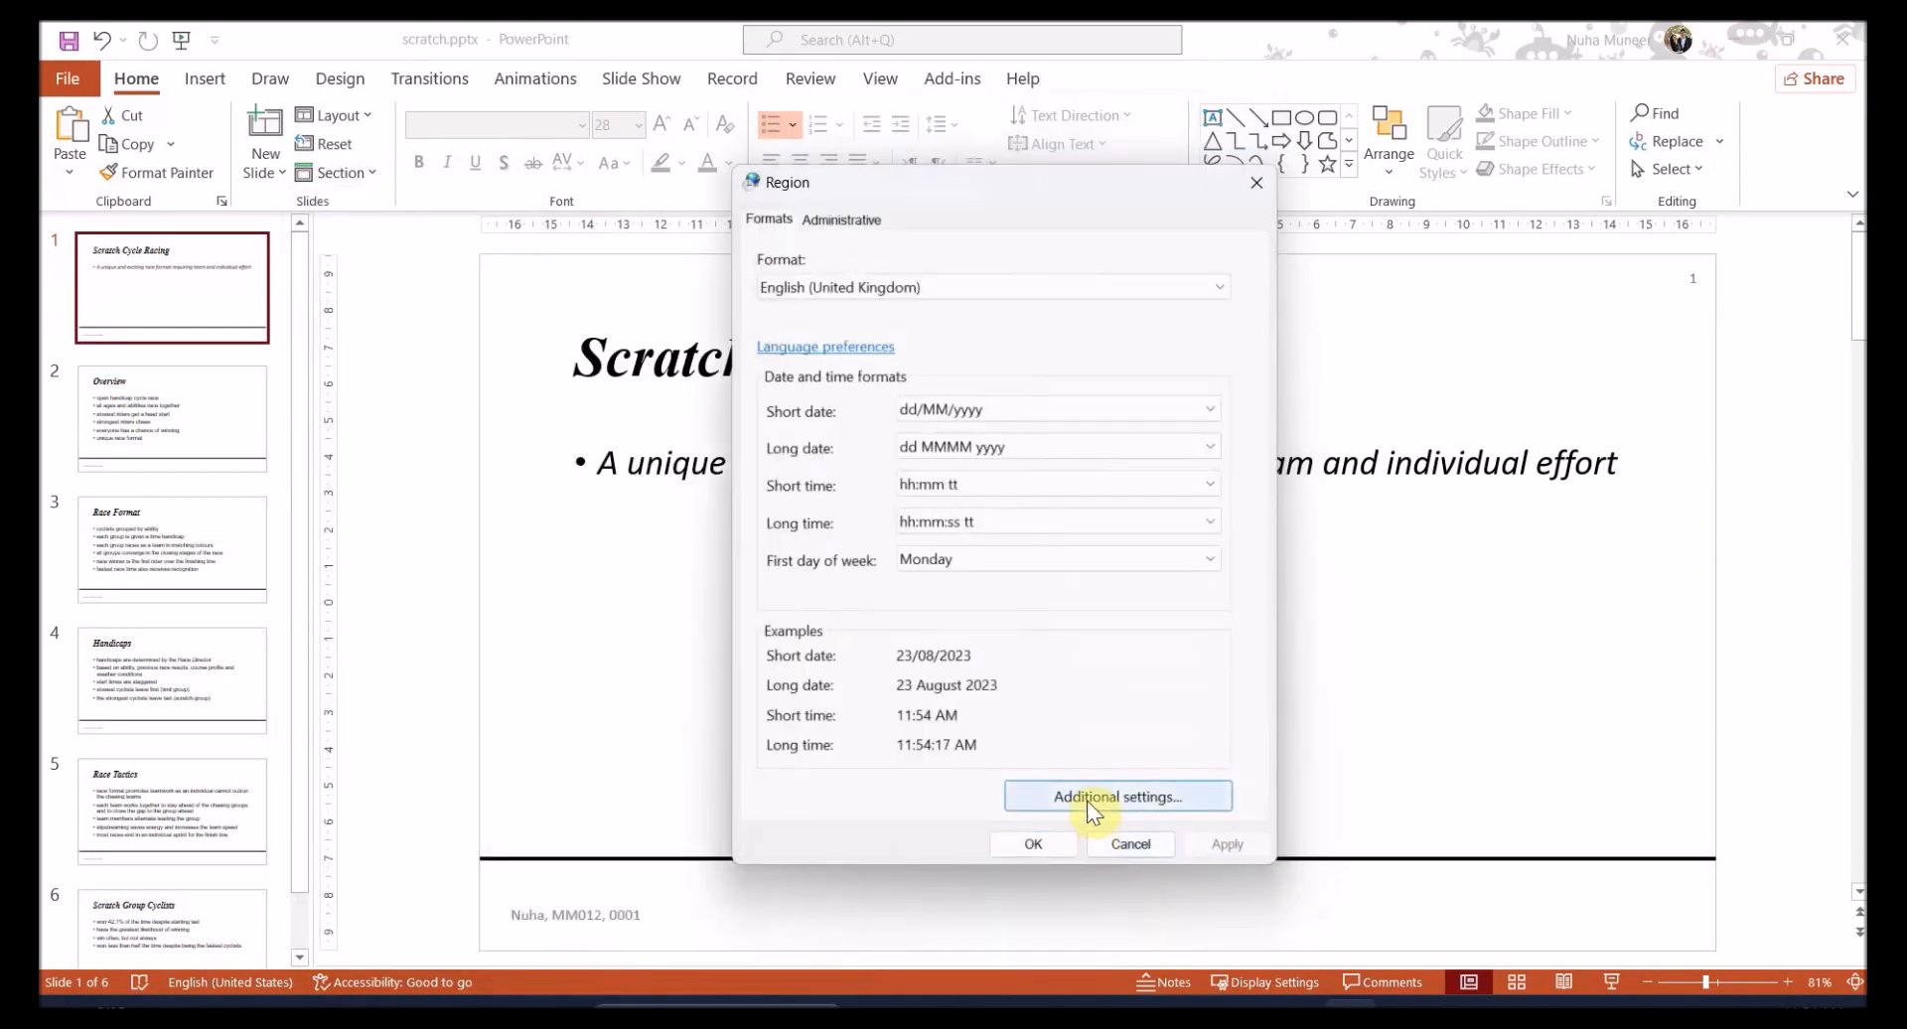
pyautogui.click(1115, 797)
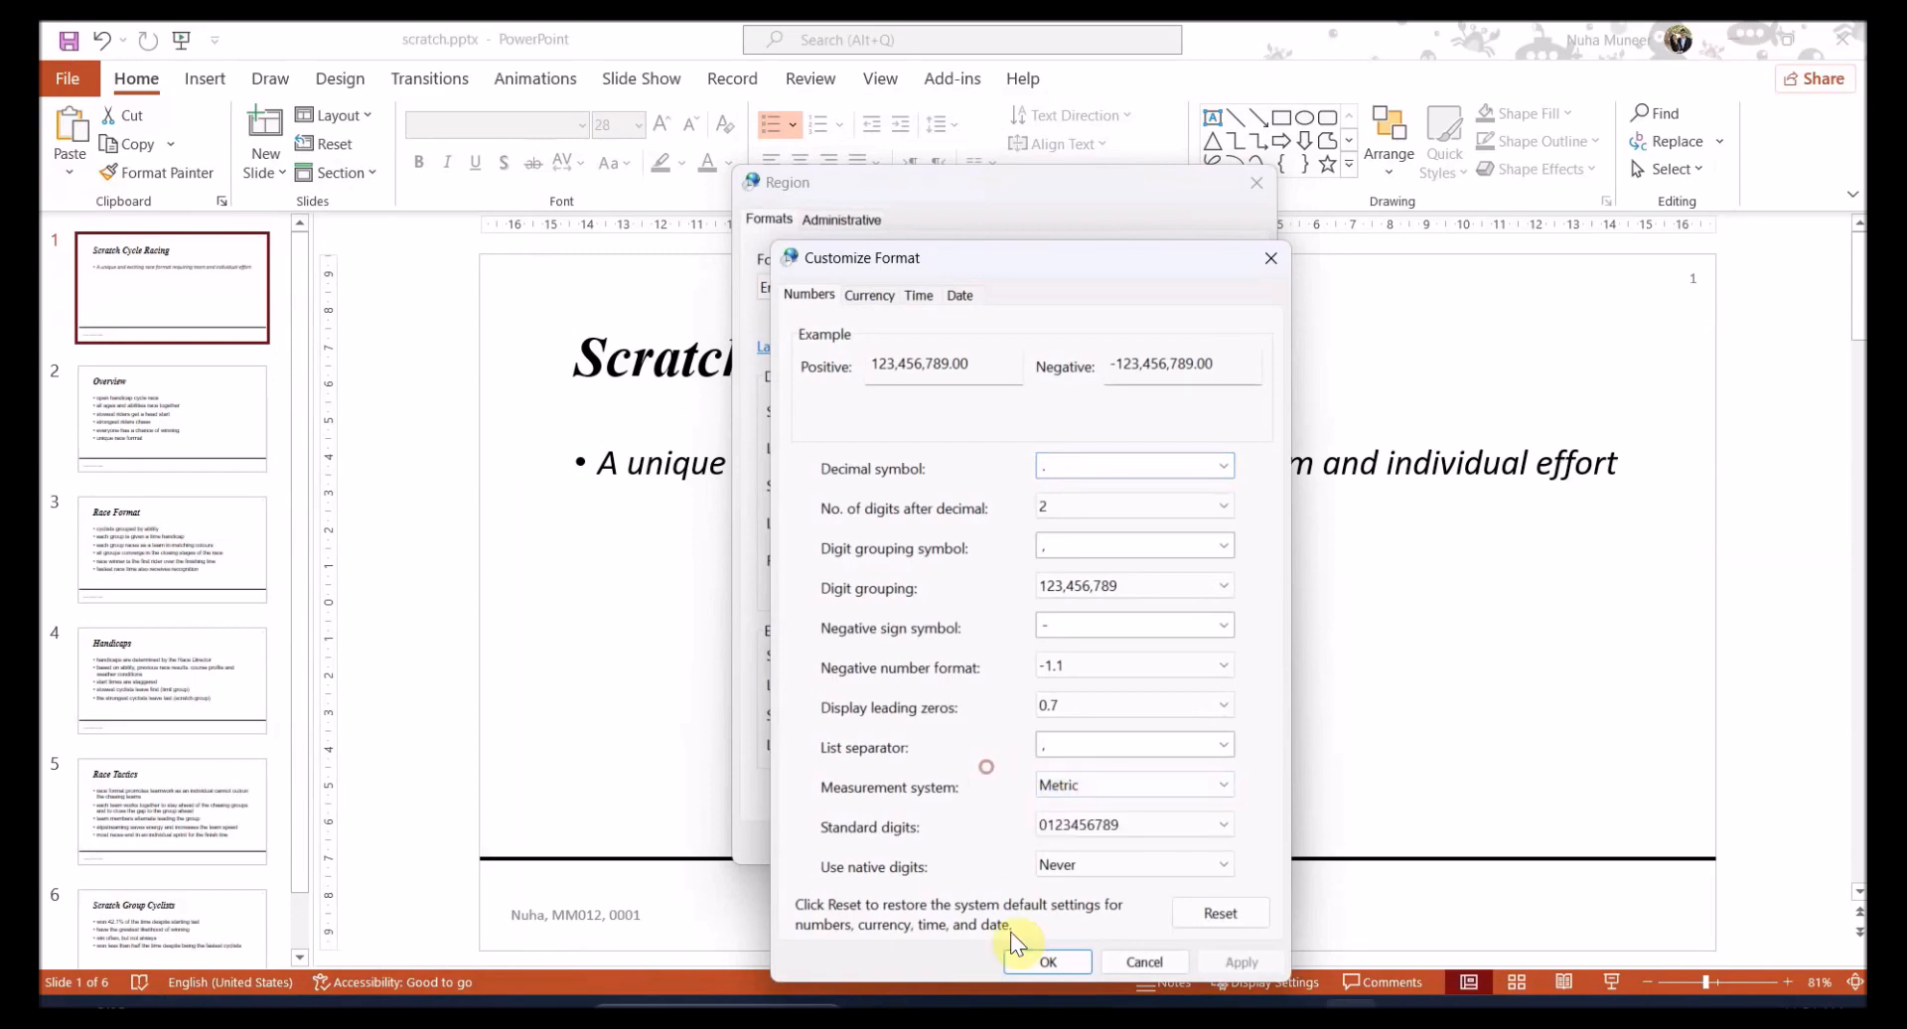
pyautogui.moveTo(335, 784)
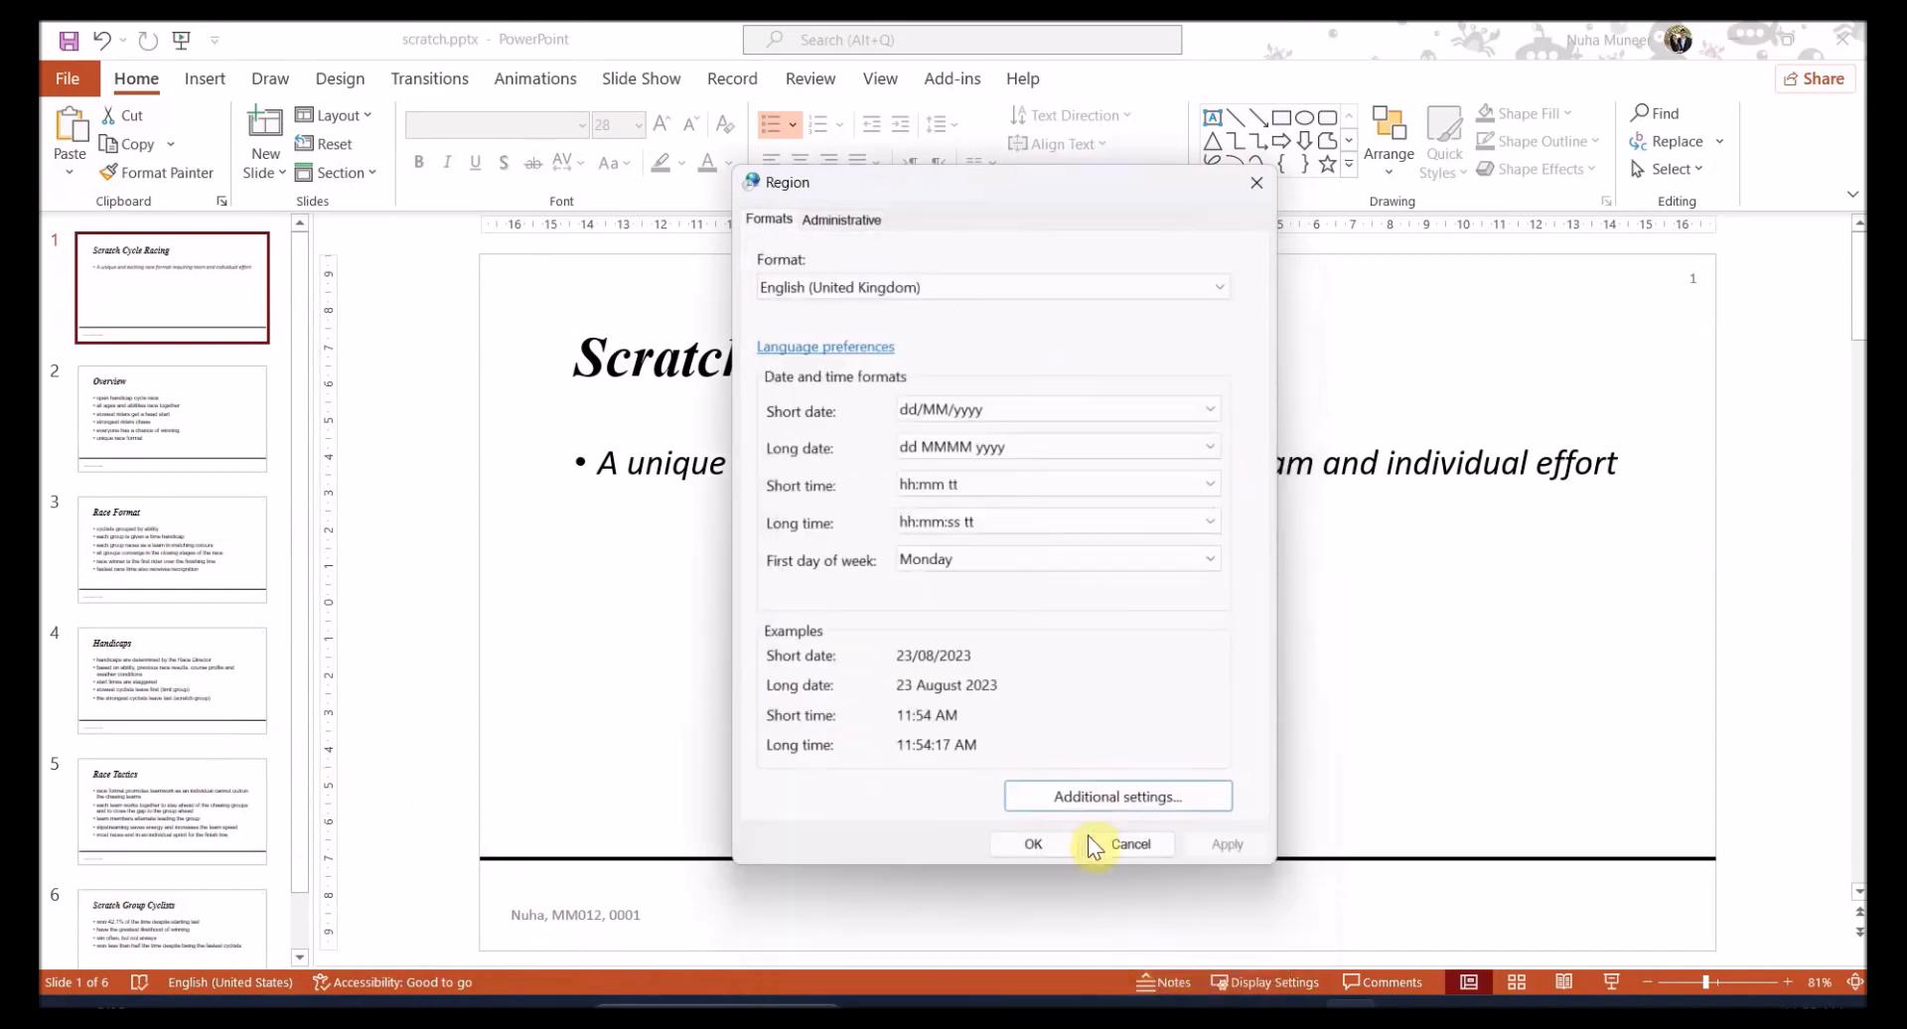
pyautogui.click(1130, 844)
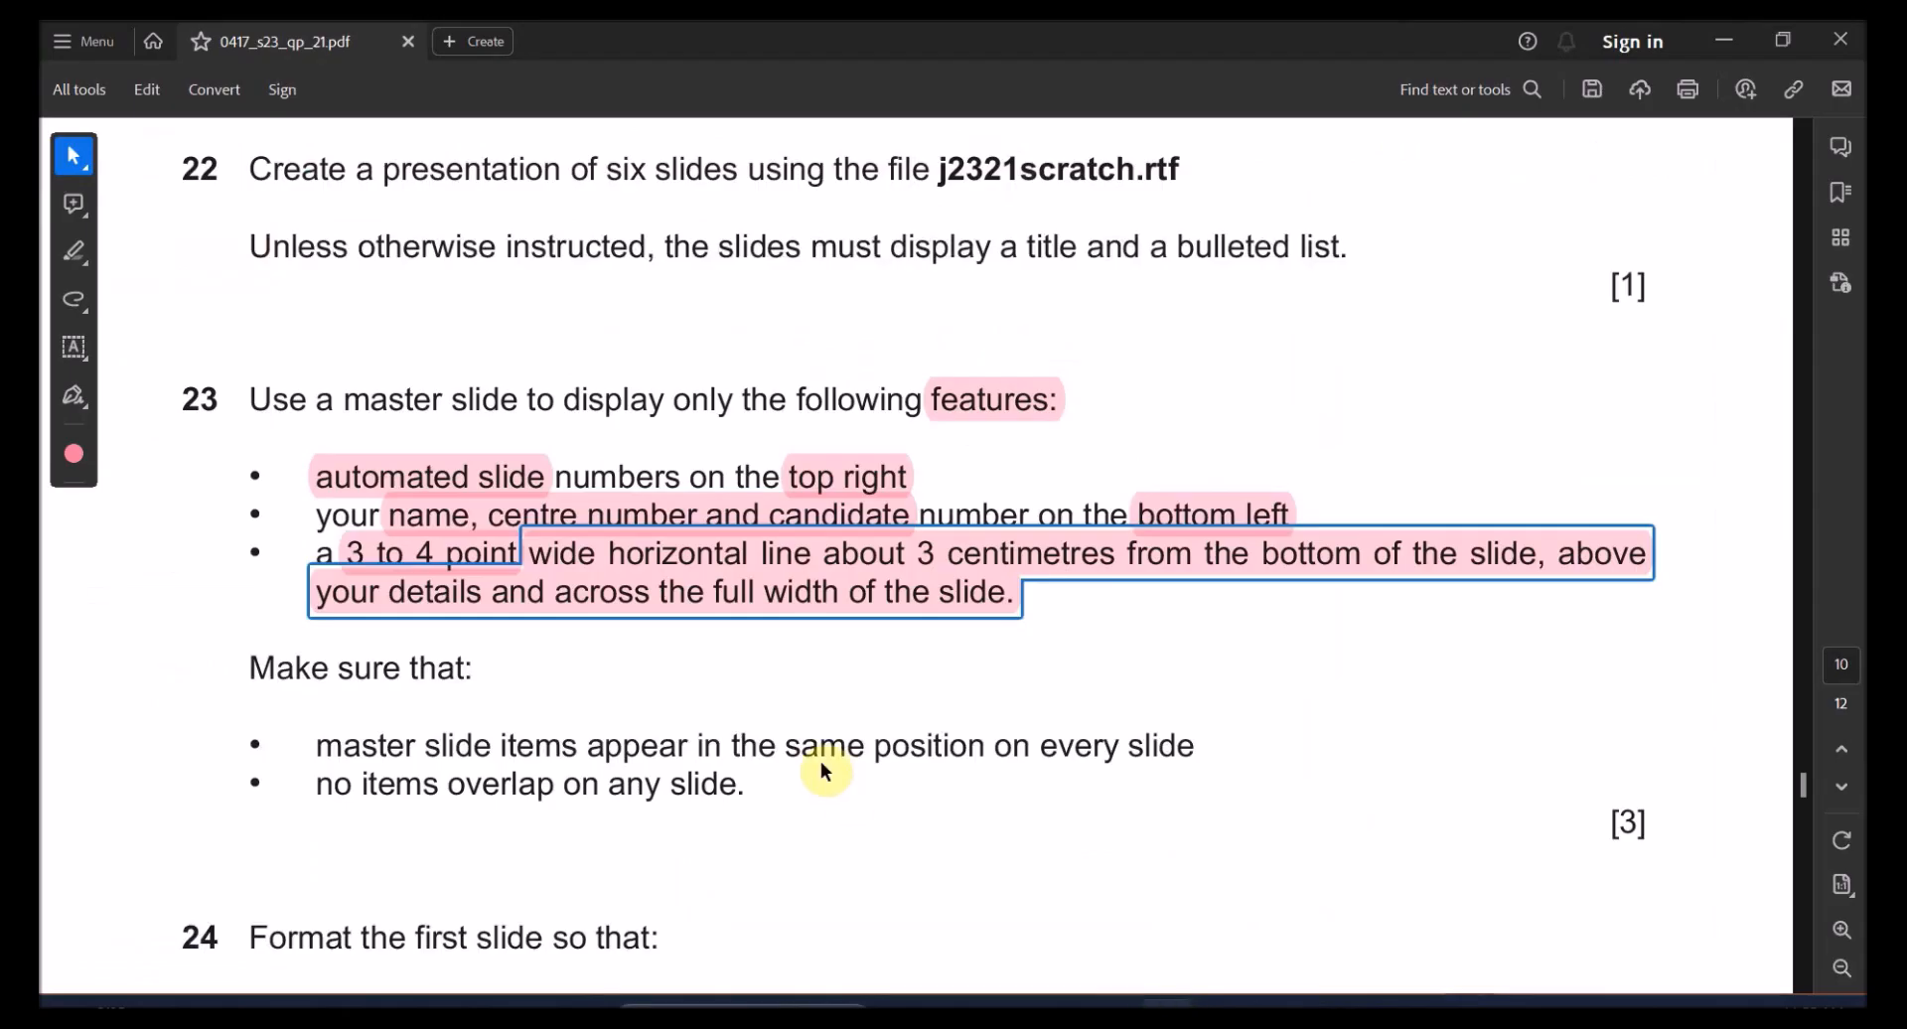
# Scroll the task sheet to question 23's master slide requirements
pyautogui.scroll(-3)
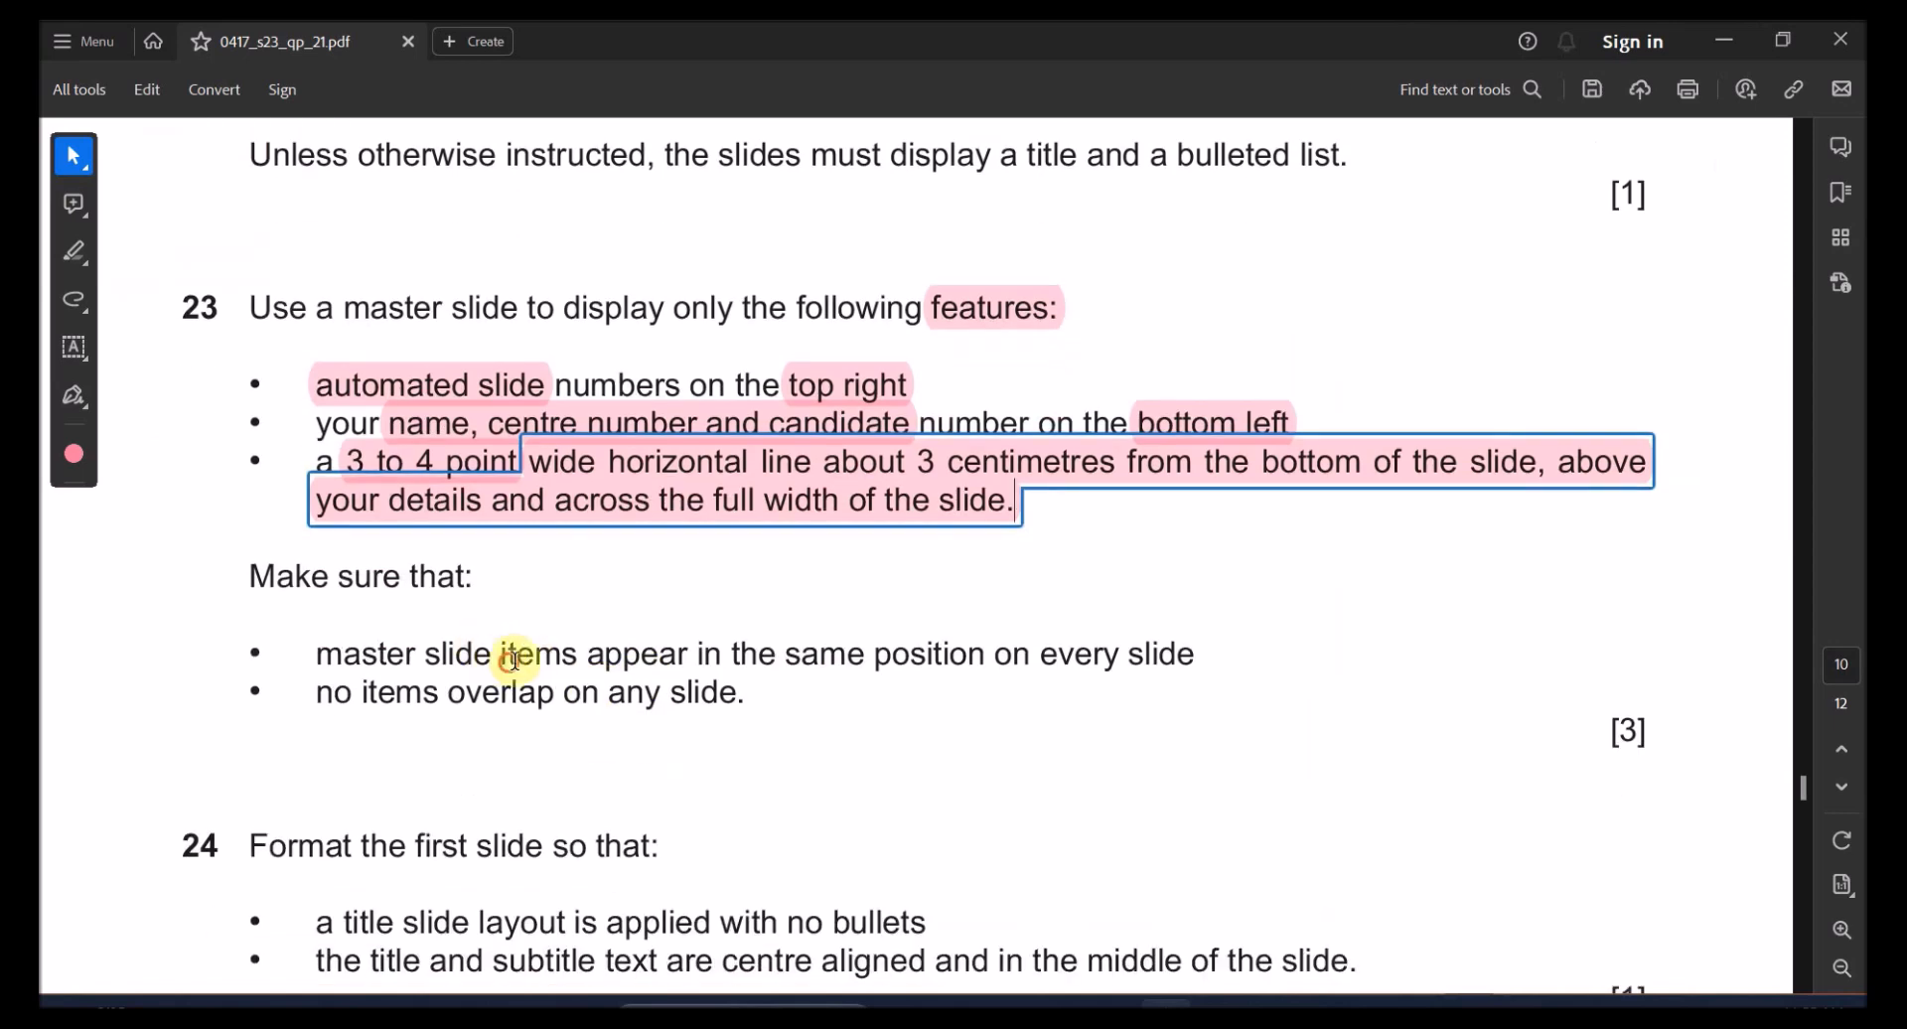
pyautogui.moveTo(498, 654); pyautogui.dragTo(1120, 653)
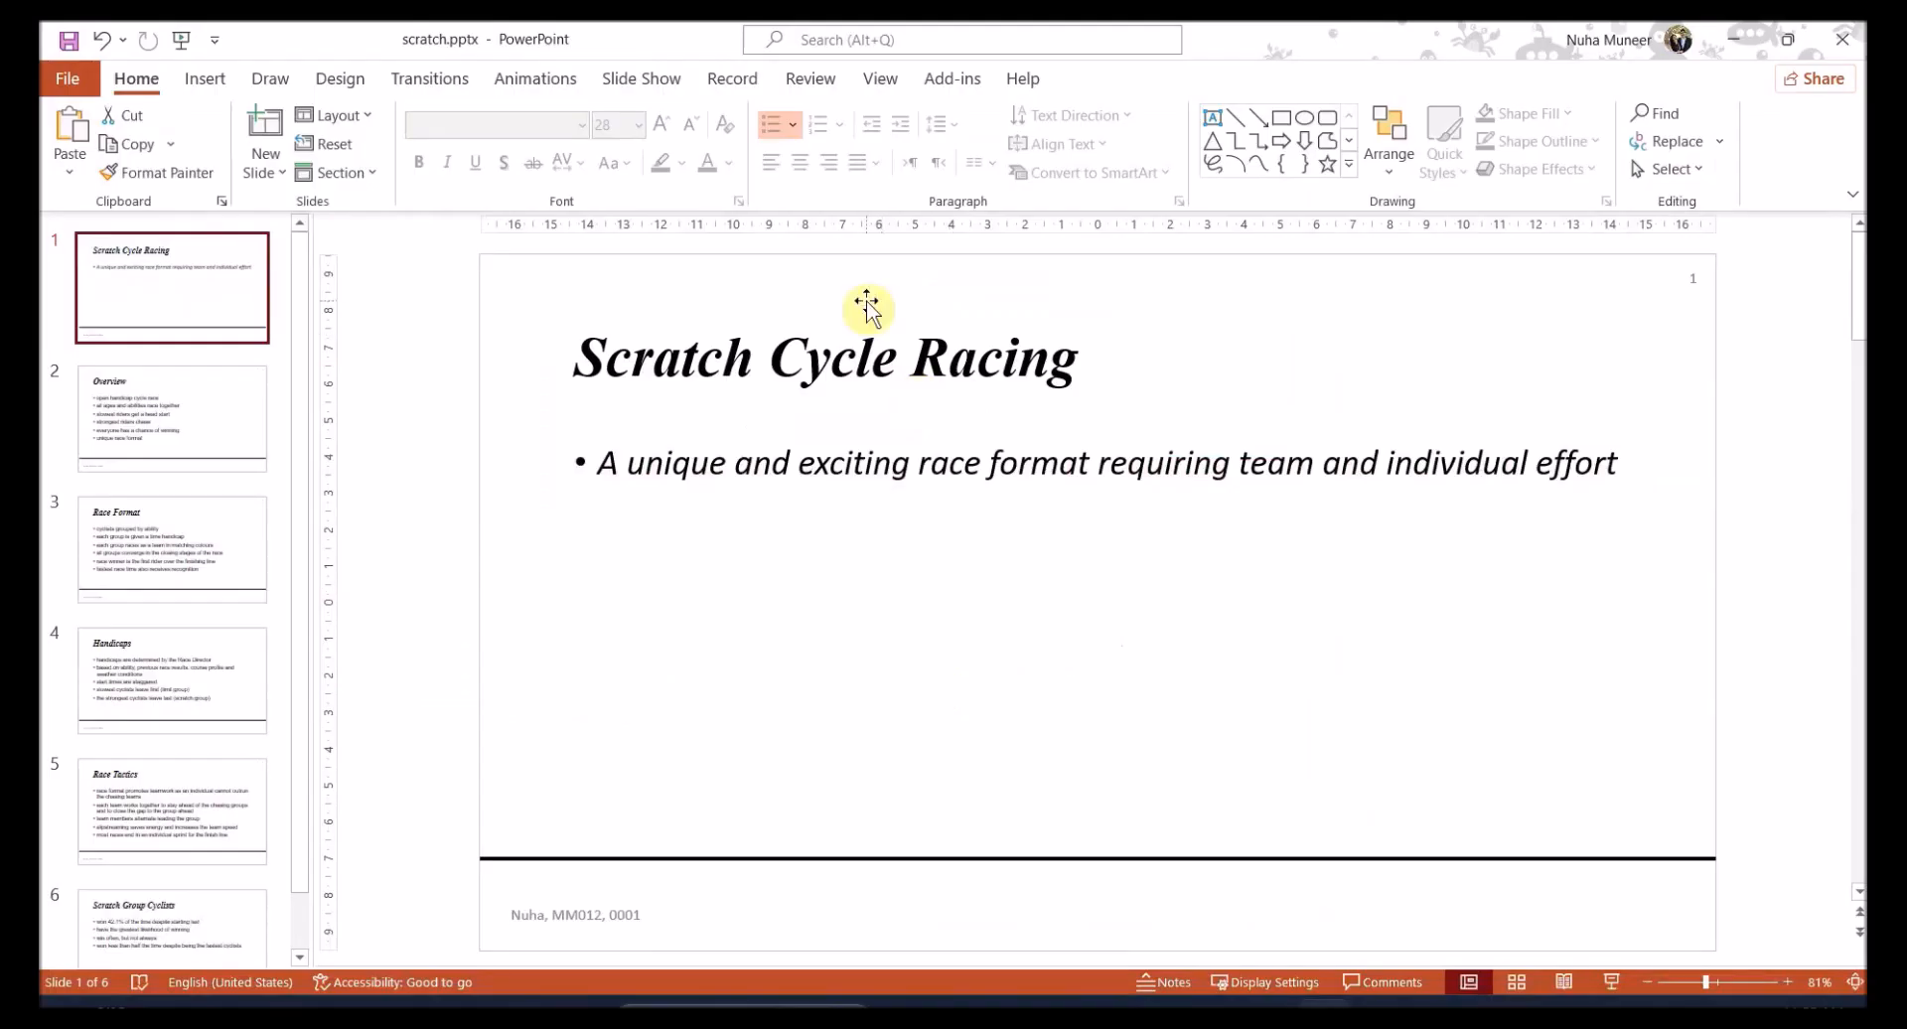
# Give slide 1 the Title Slide layout with centred title and subtitle
pyautogui.click(879, 78)
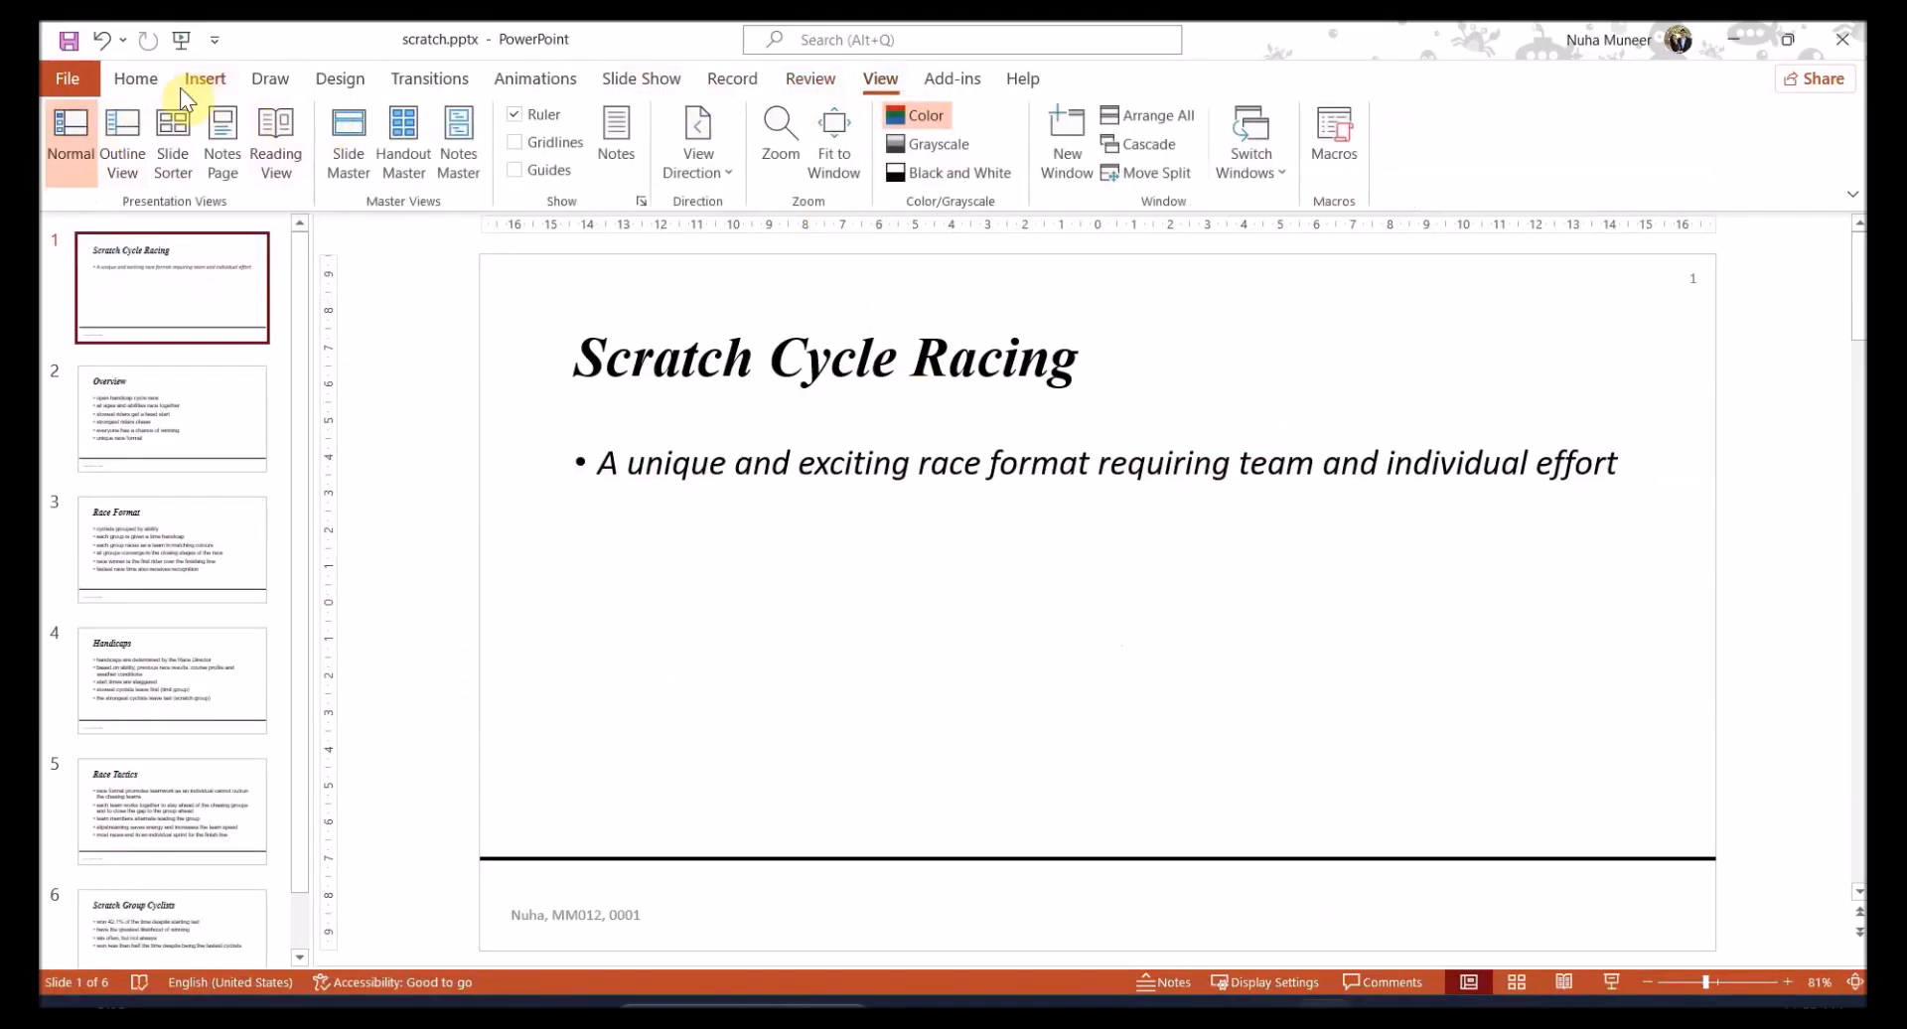
pyautogui.click(172, 808)
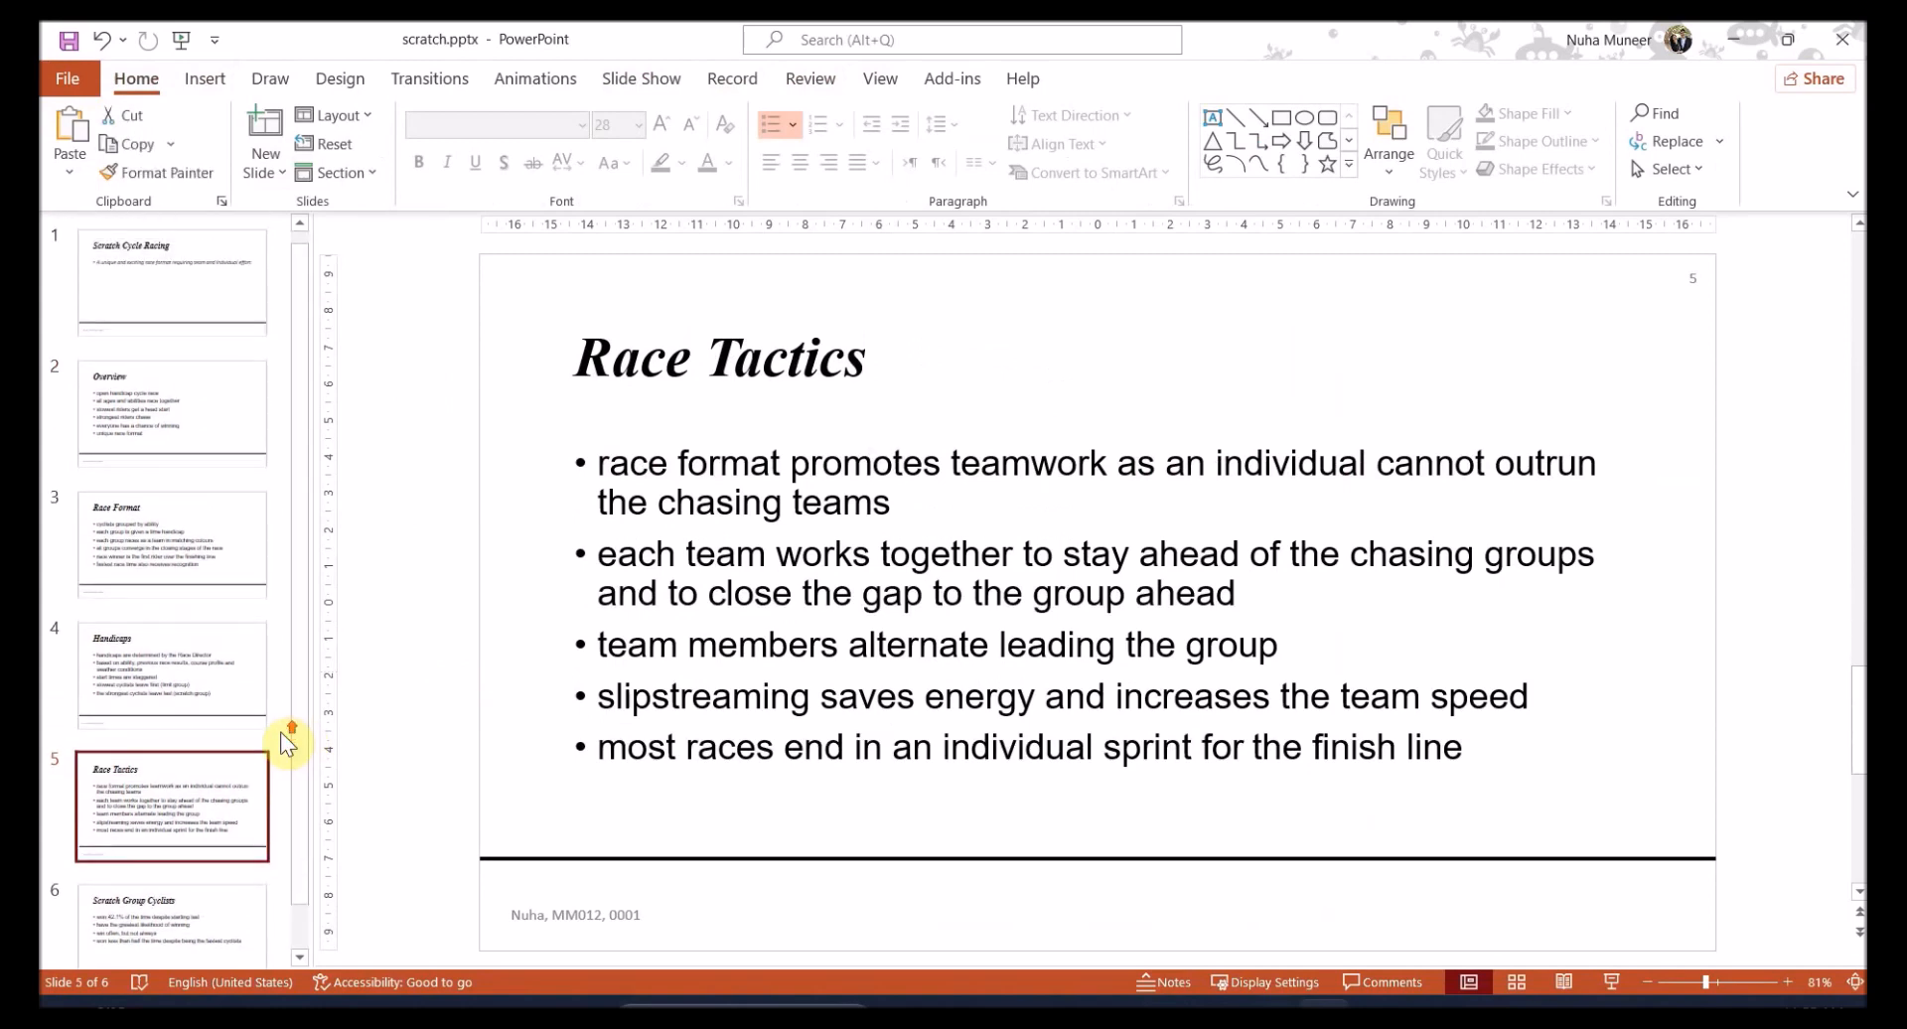
pyautogui.click(171, 286)
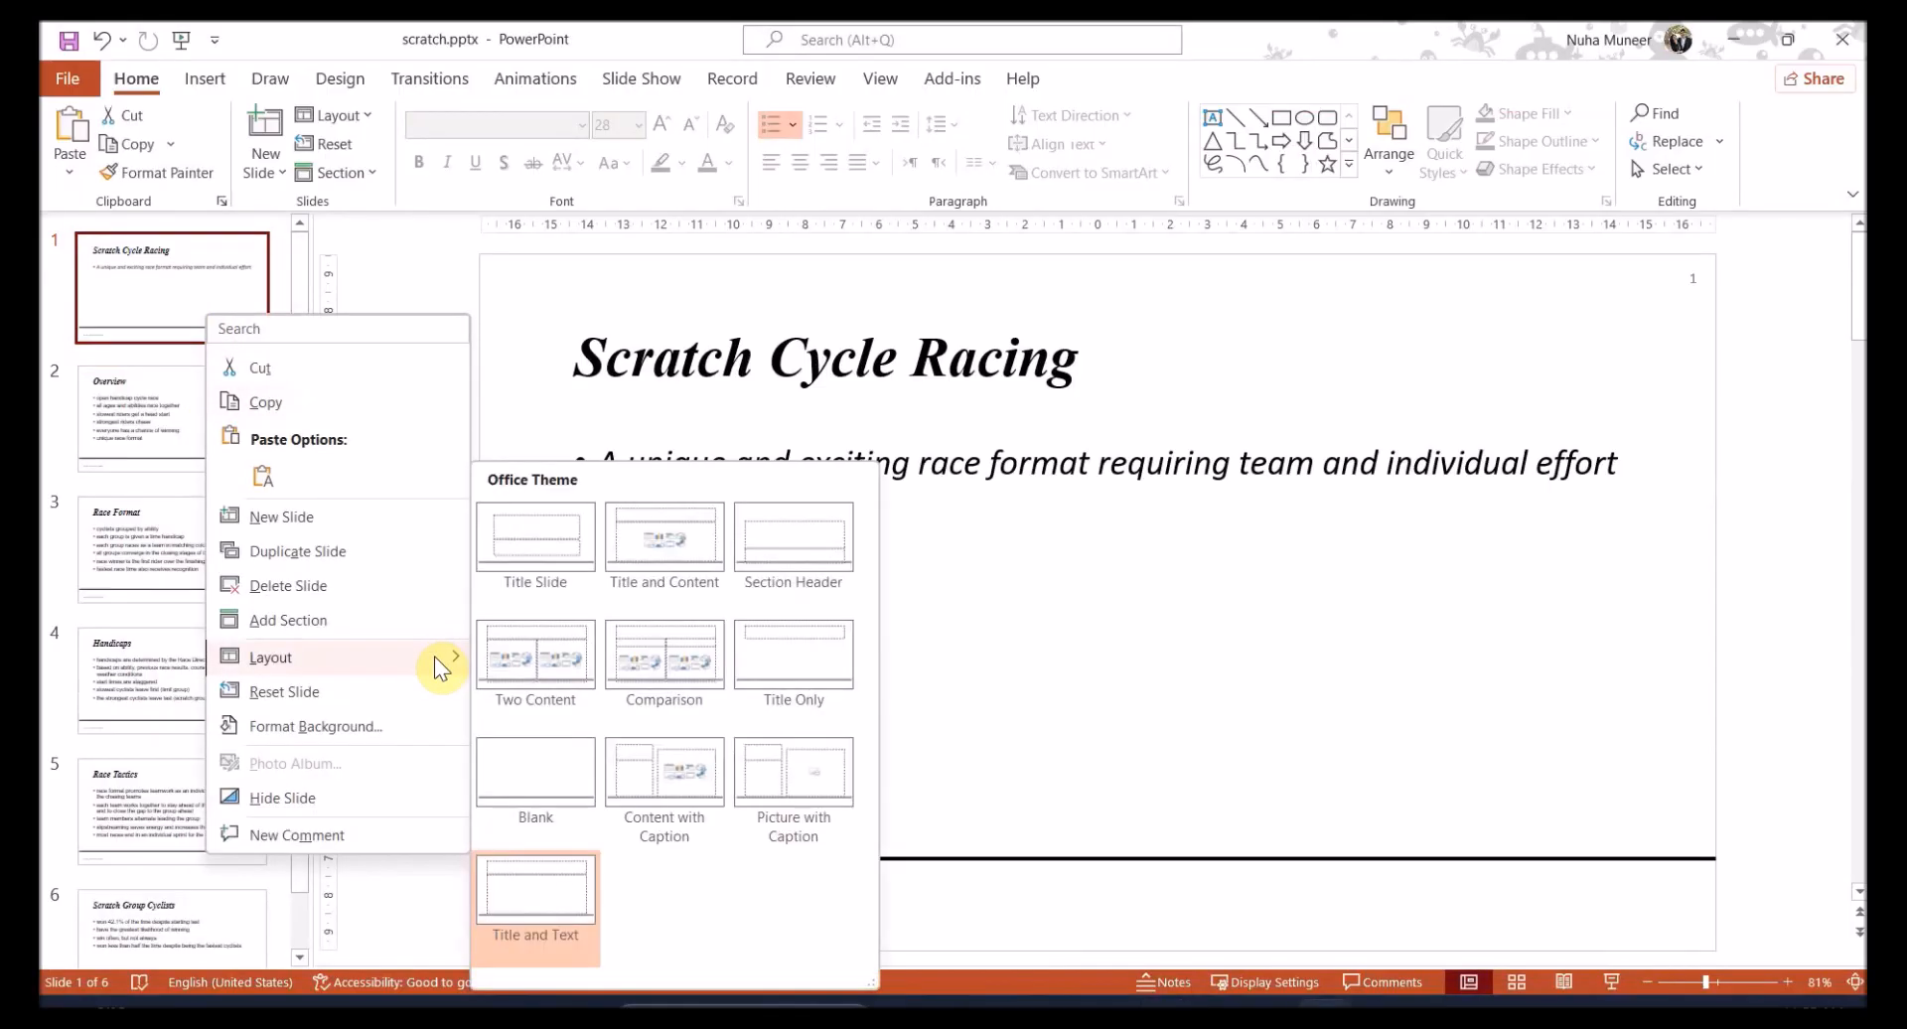
pyautogui.click(536, 899)
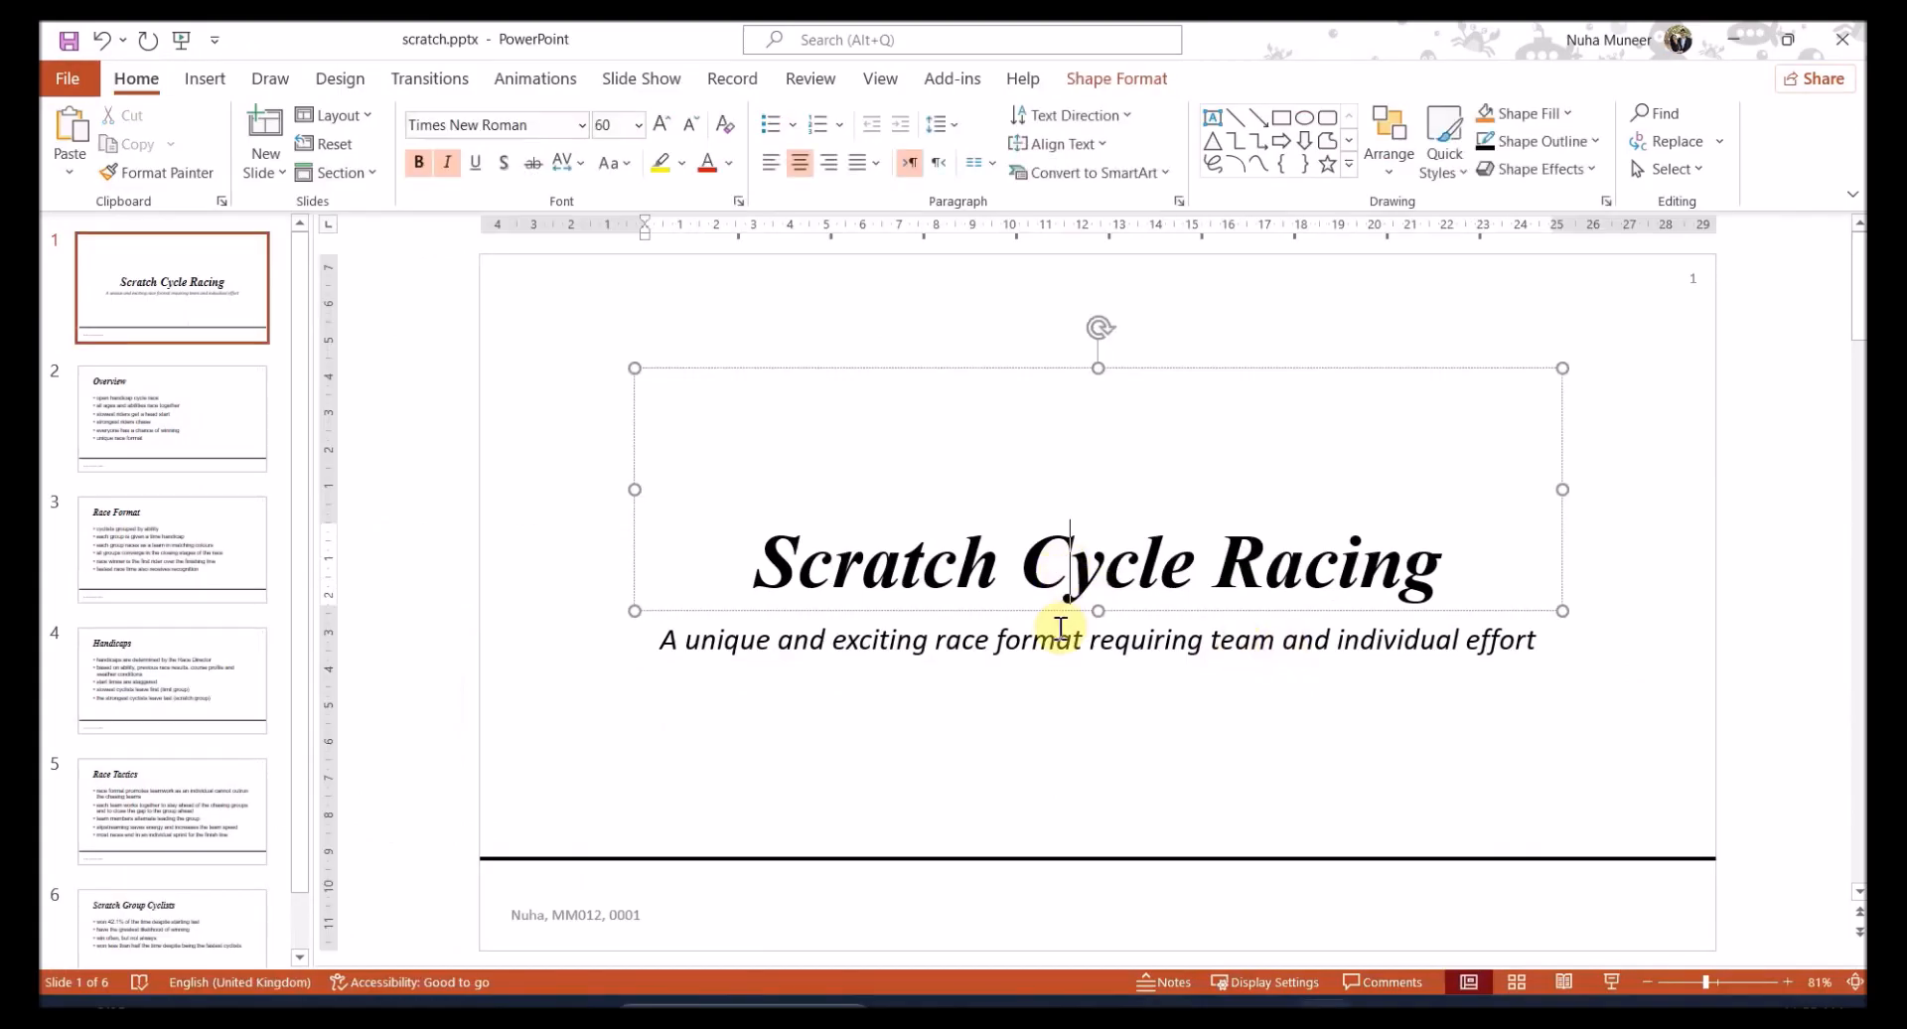
pyautogui.moveTo(942, 634)
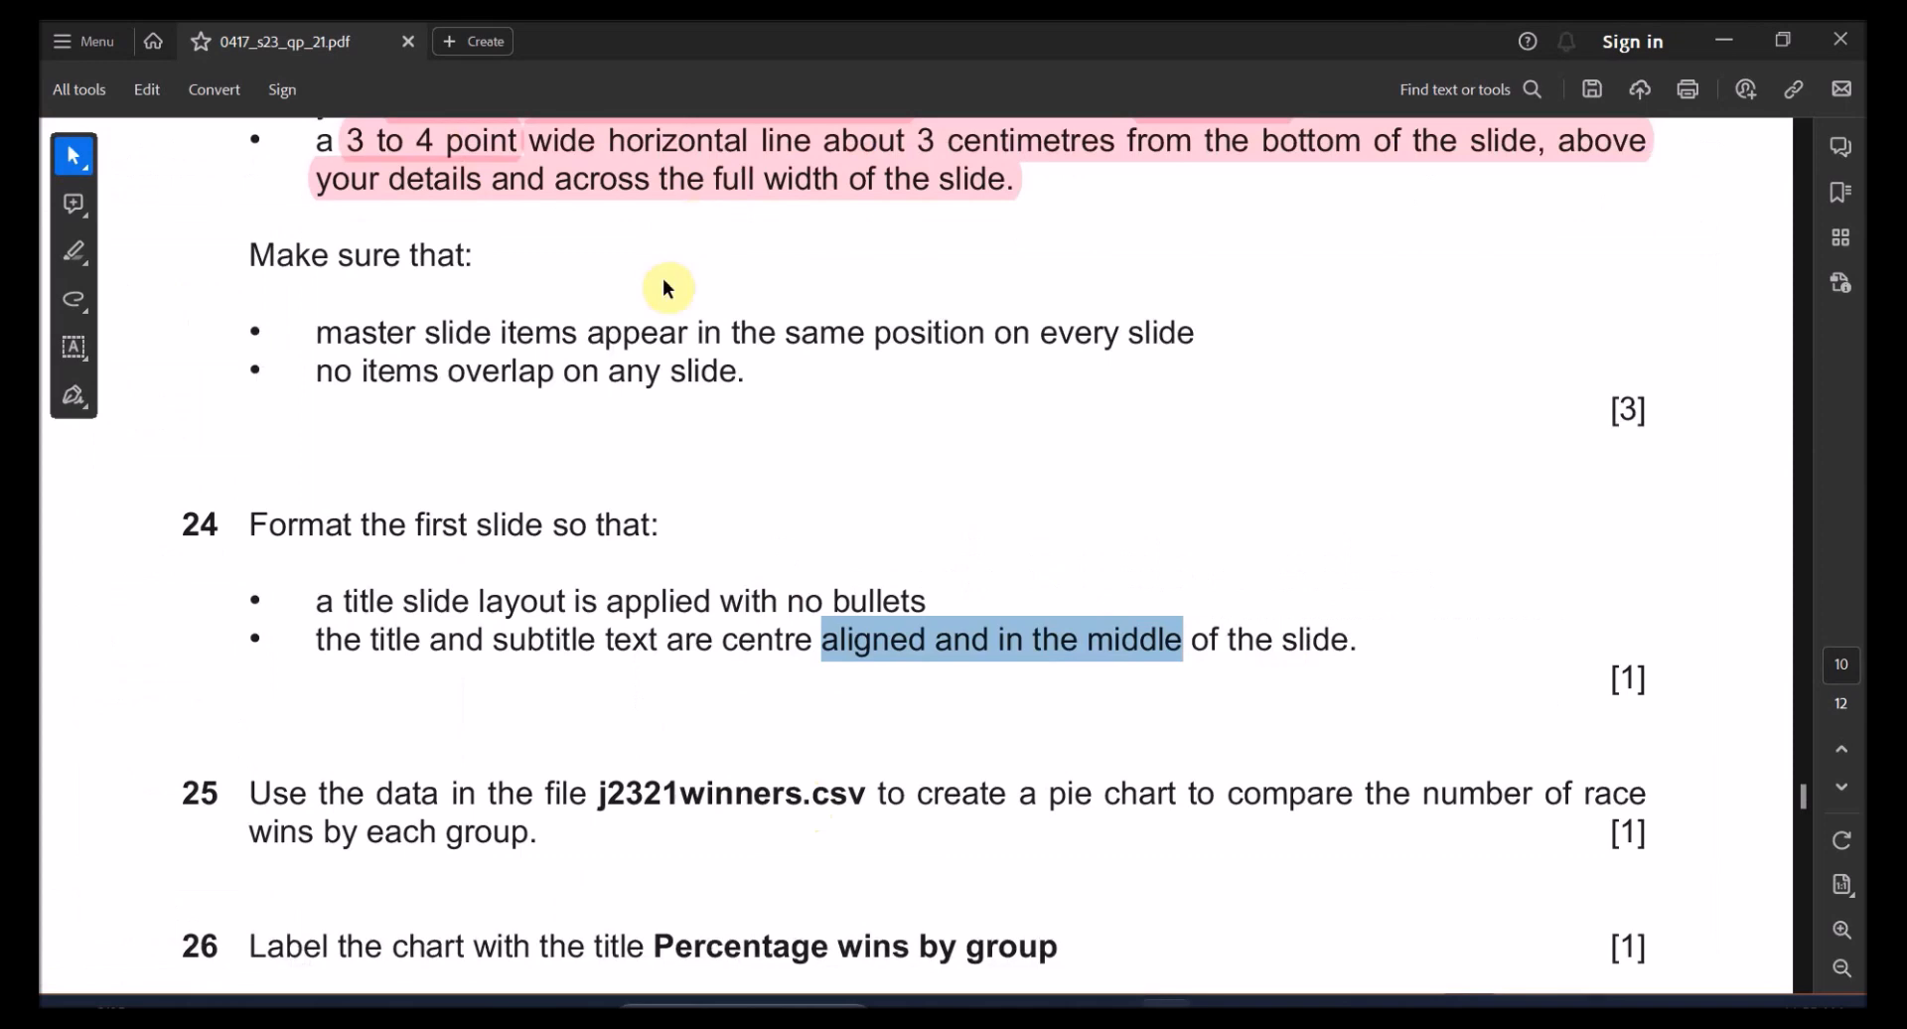
pyautogui.scroll(-3)
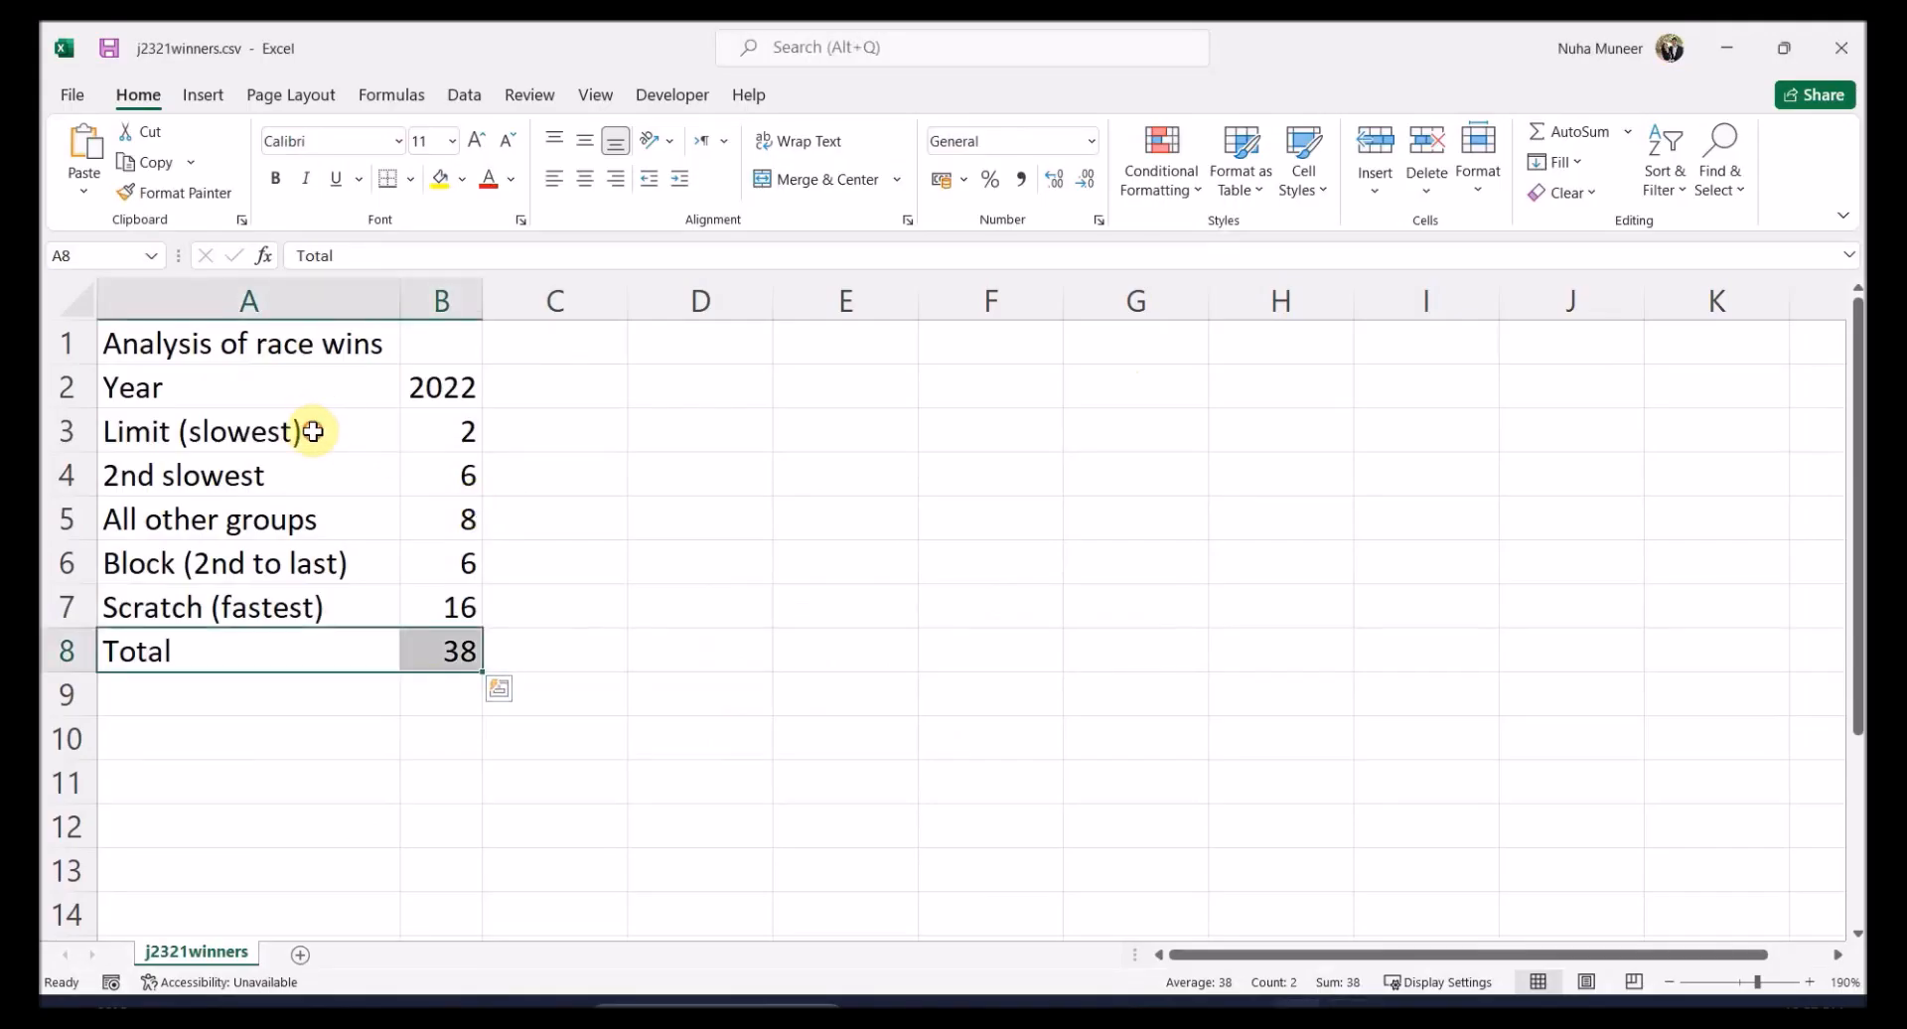
# Insert a pie chart of the five groups' race wins from the selected data
pyautogui.click(201, 93)
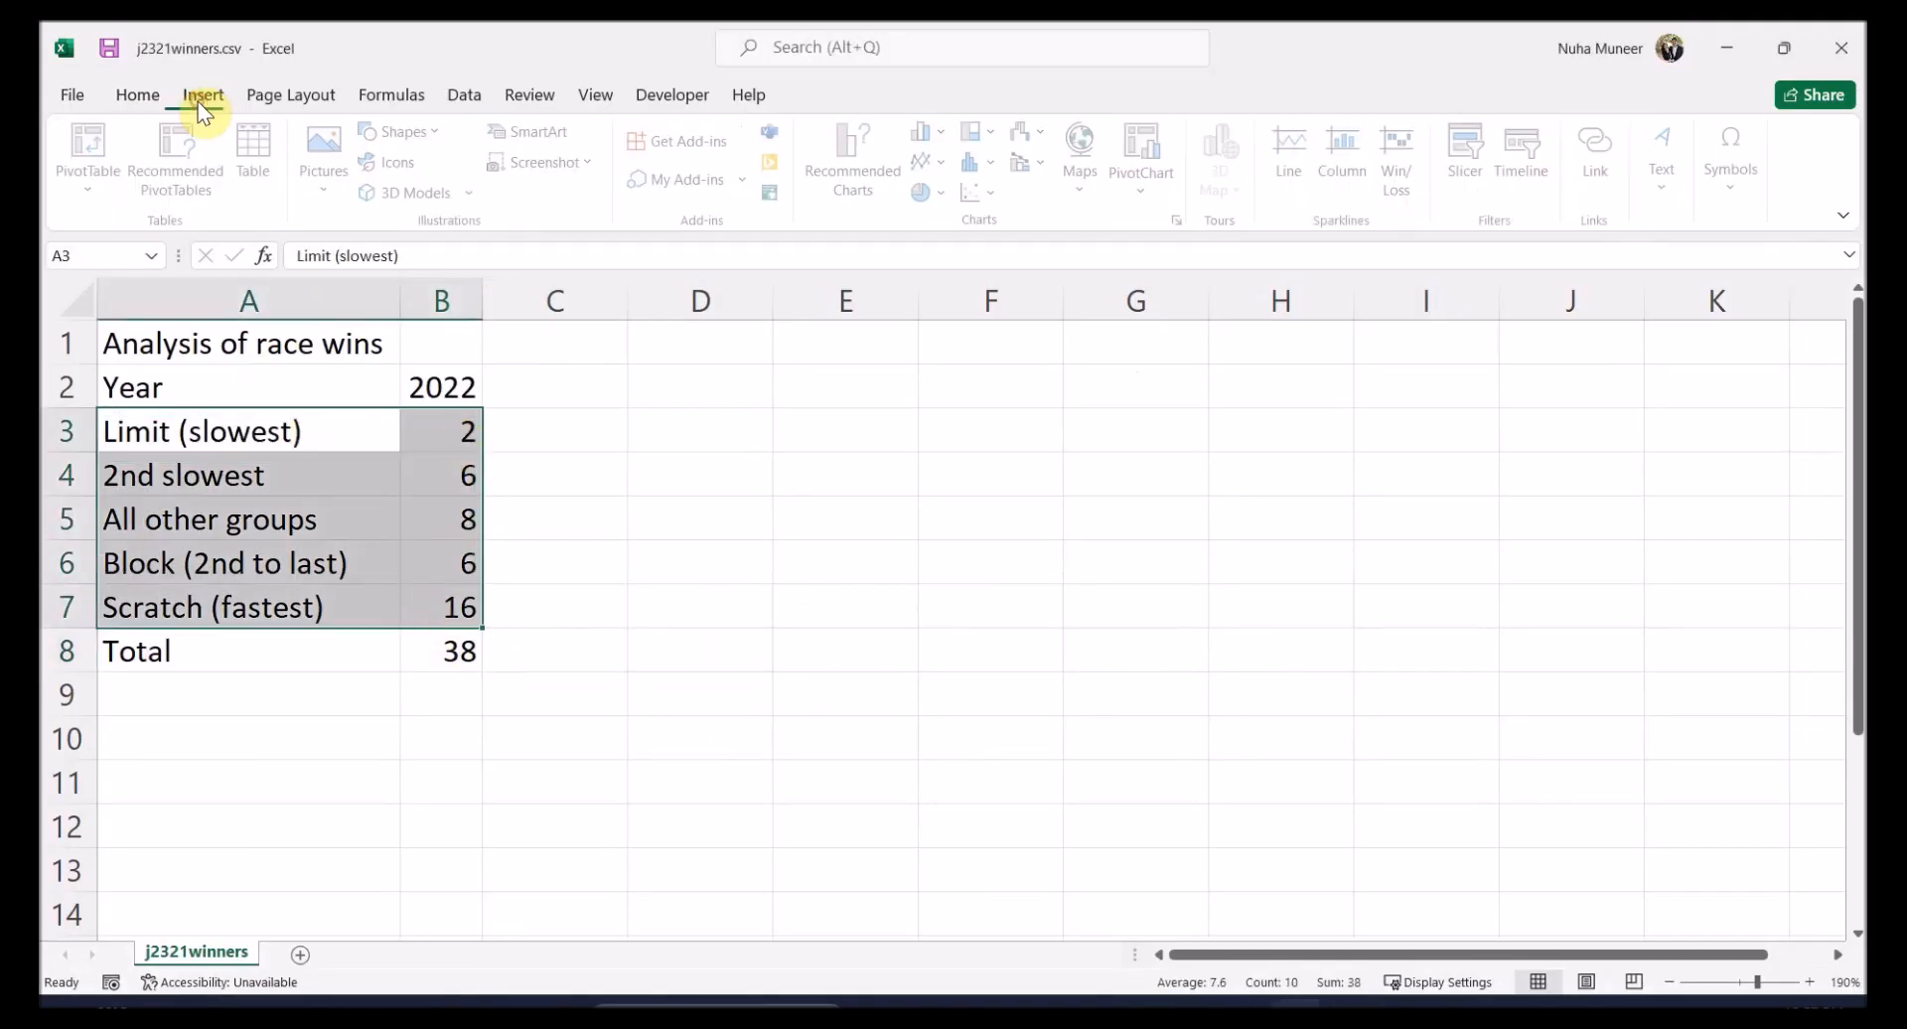
pyautogui.click(857, 158)
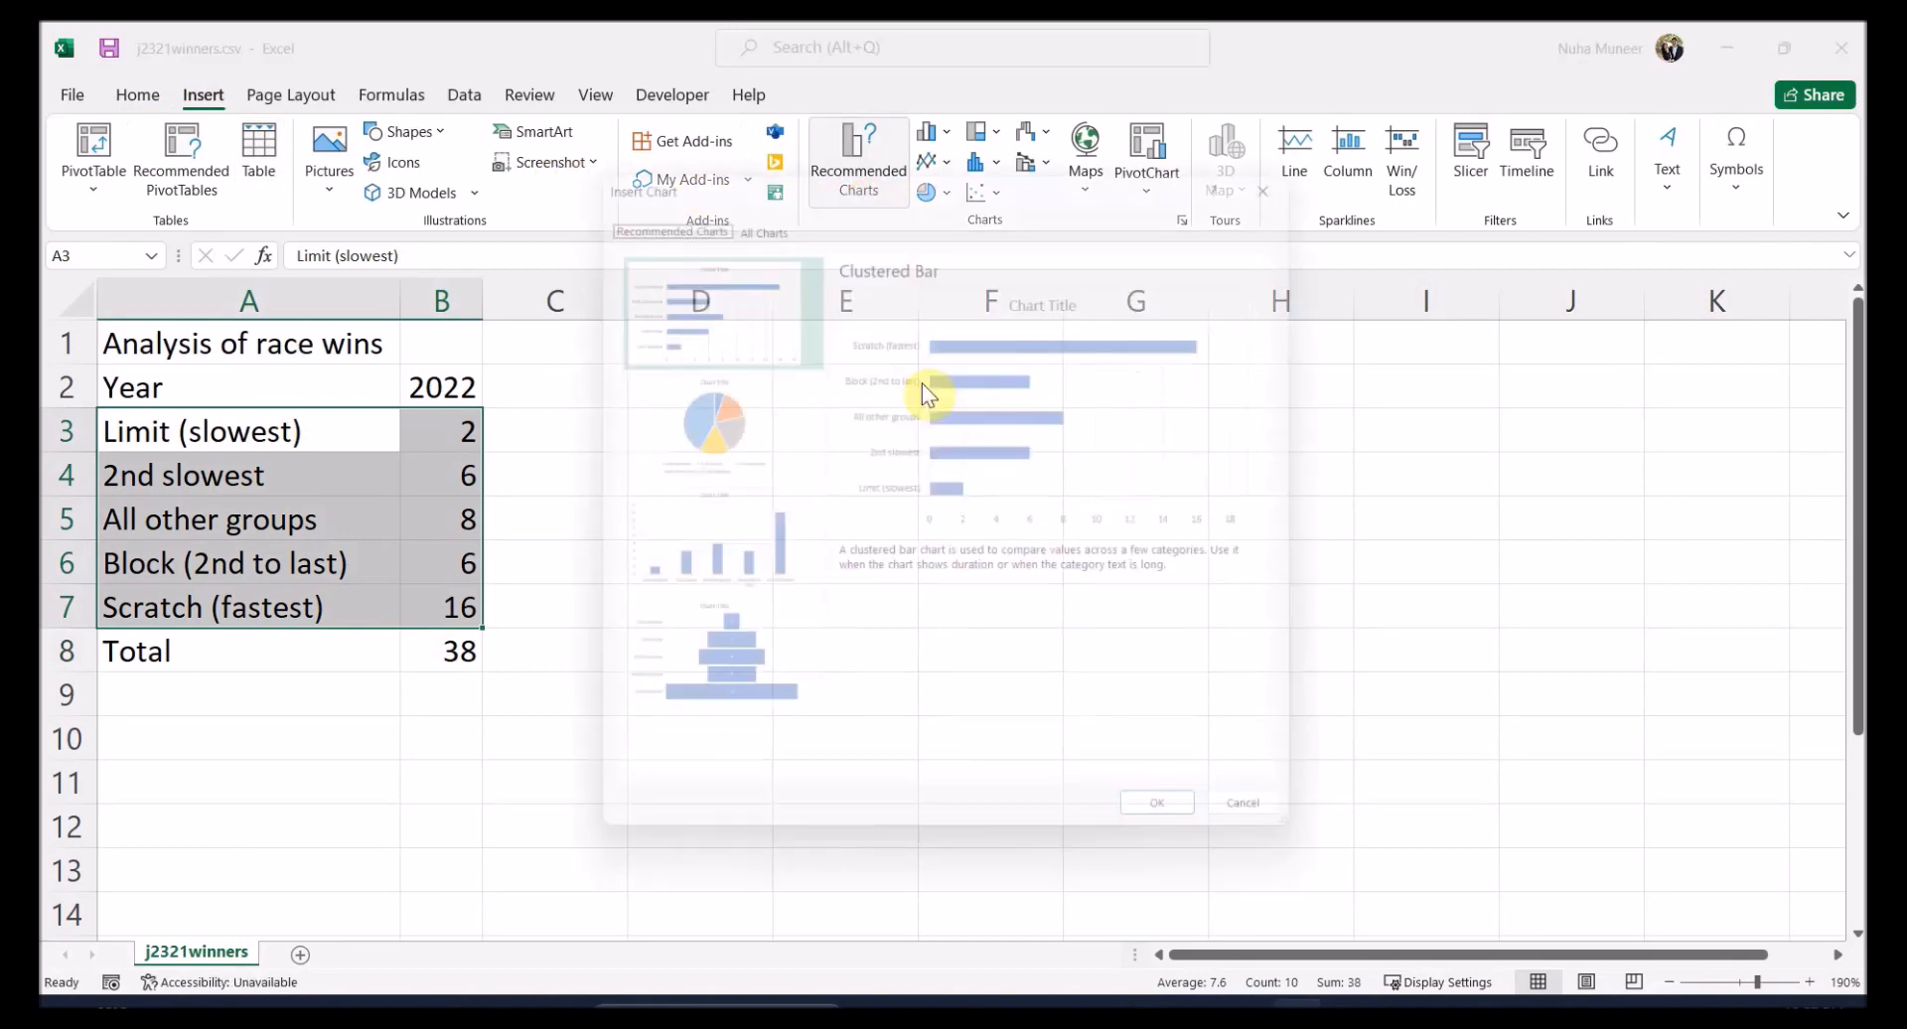
pyautogui.click(1154, 802)
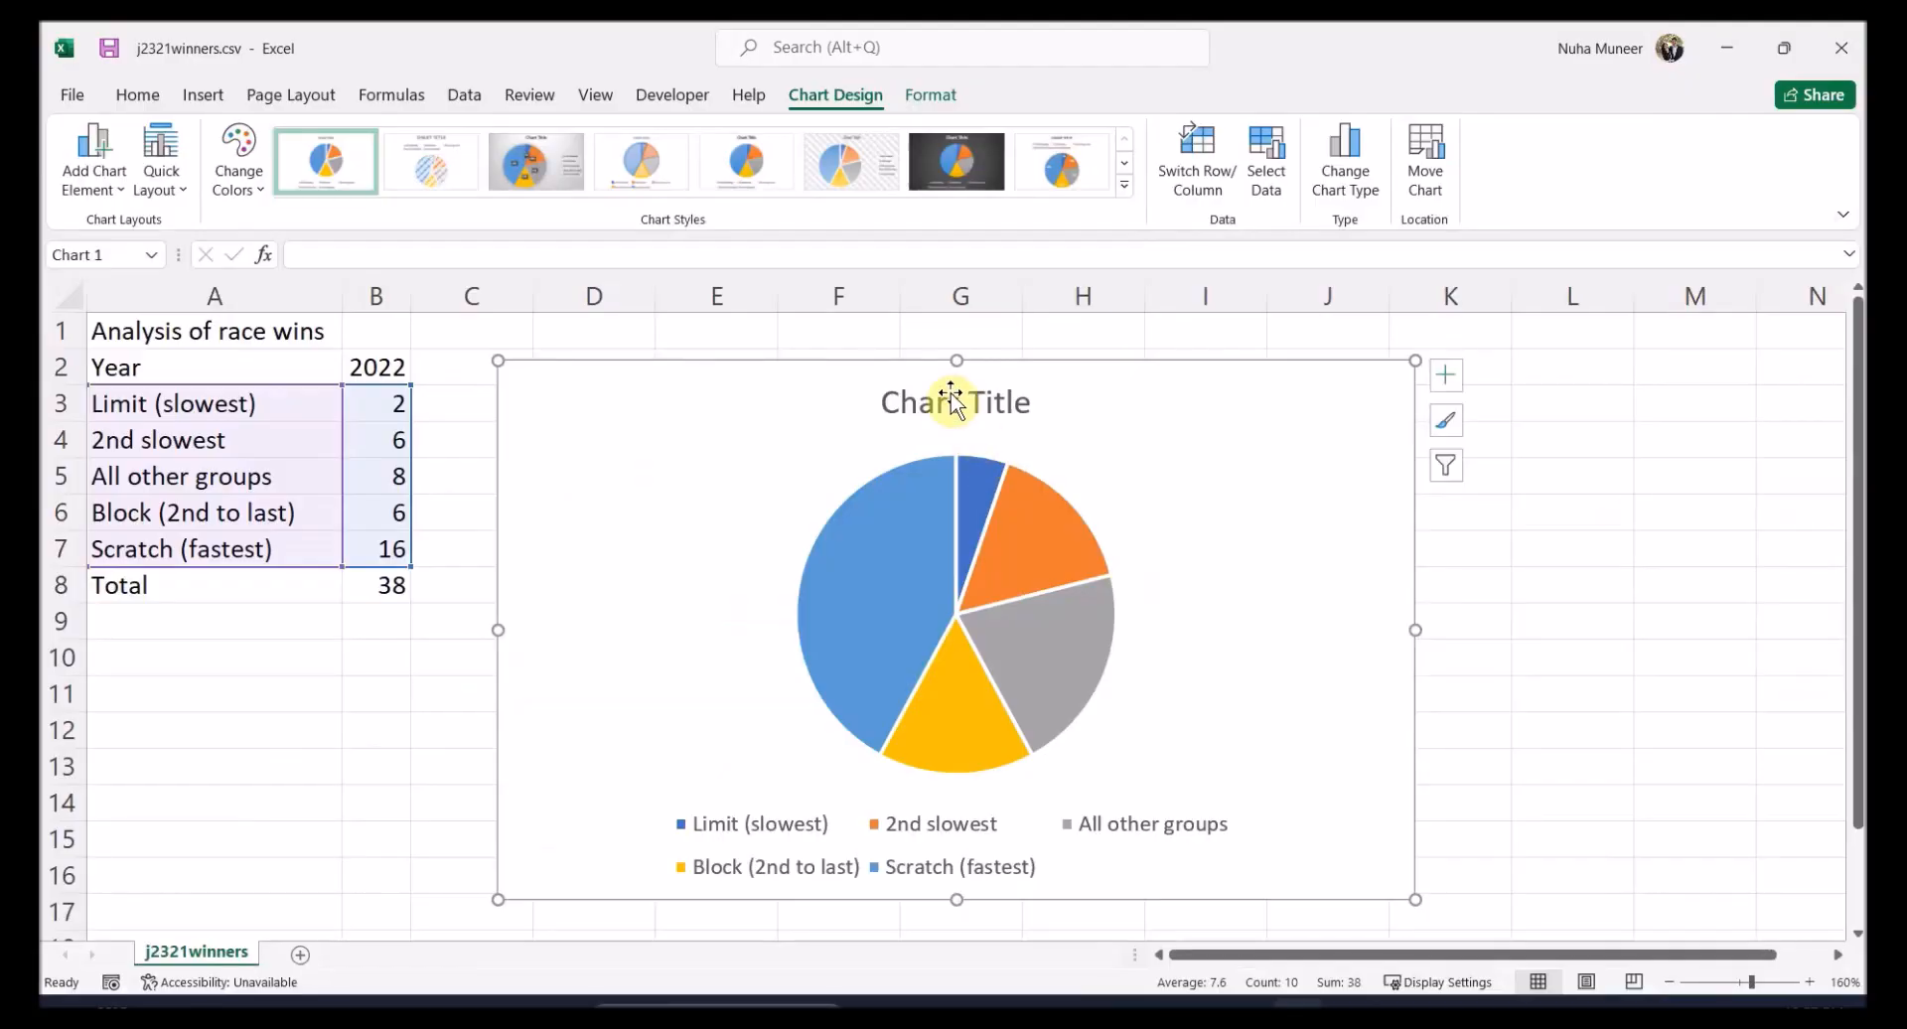
# Title the chart 'Percentage wins by group' and show percentages instead of win counts
pyautogui.write('Percentage wins by group')
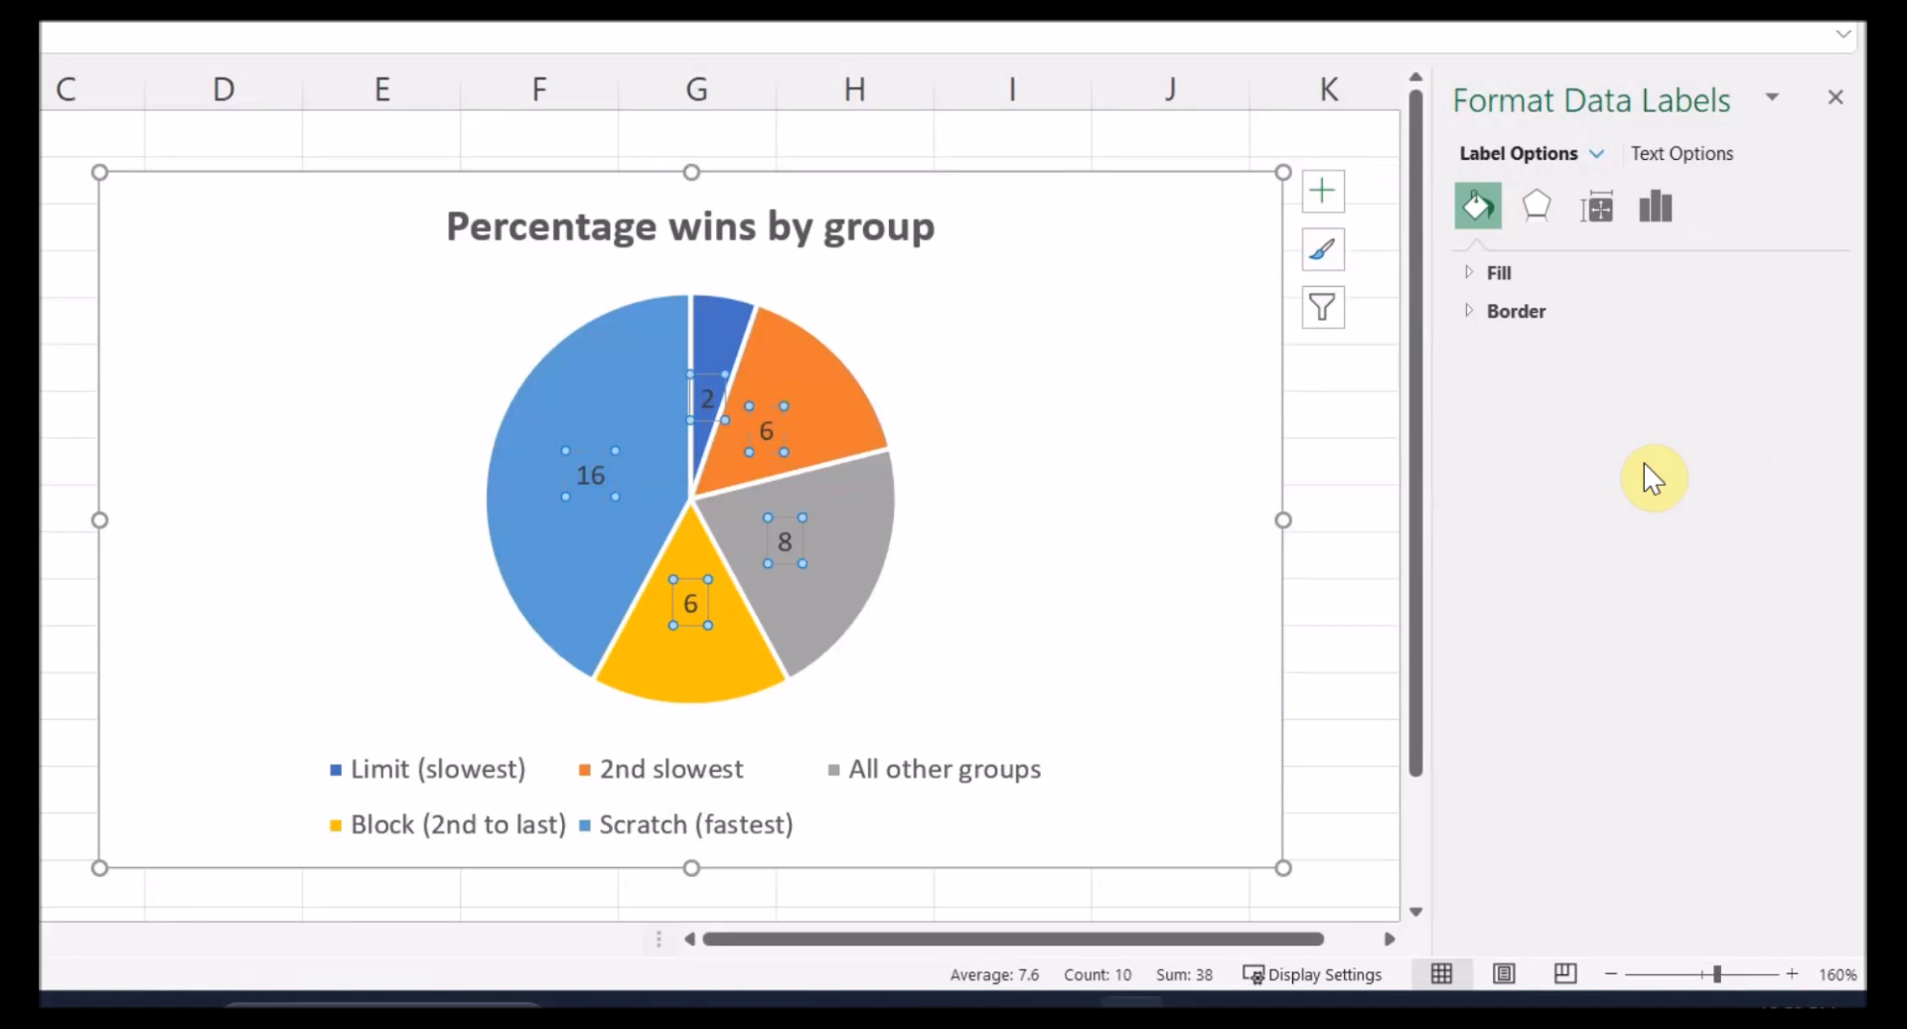
pyautogui.click(1321, 189)
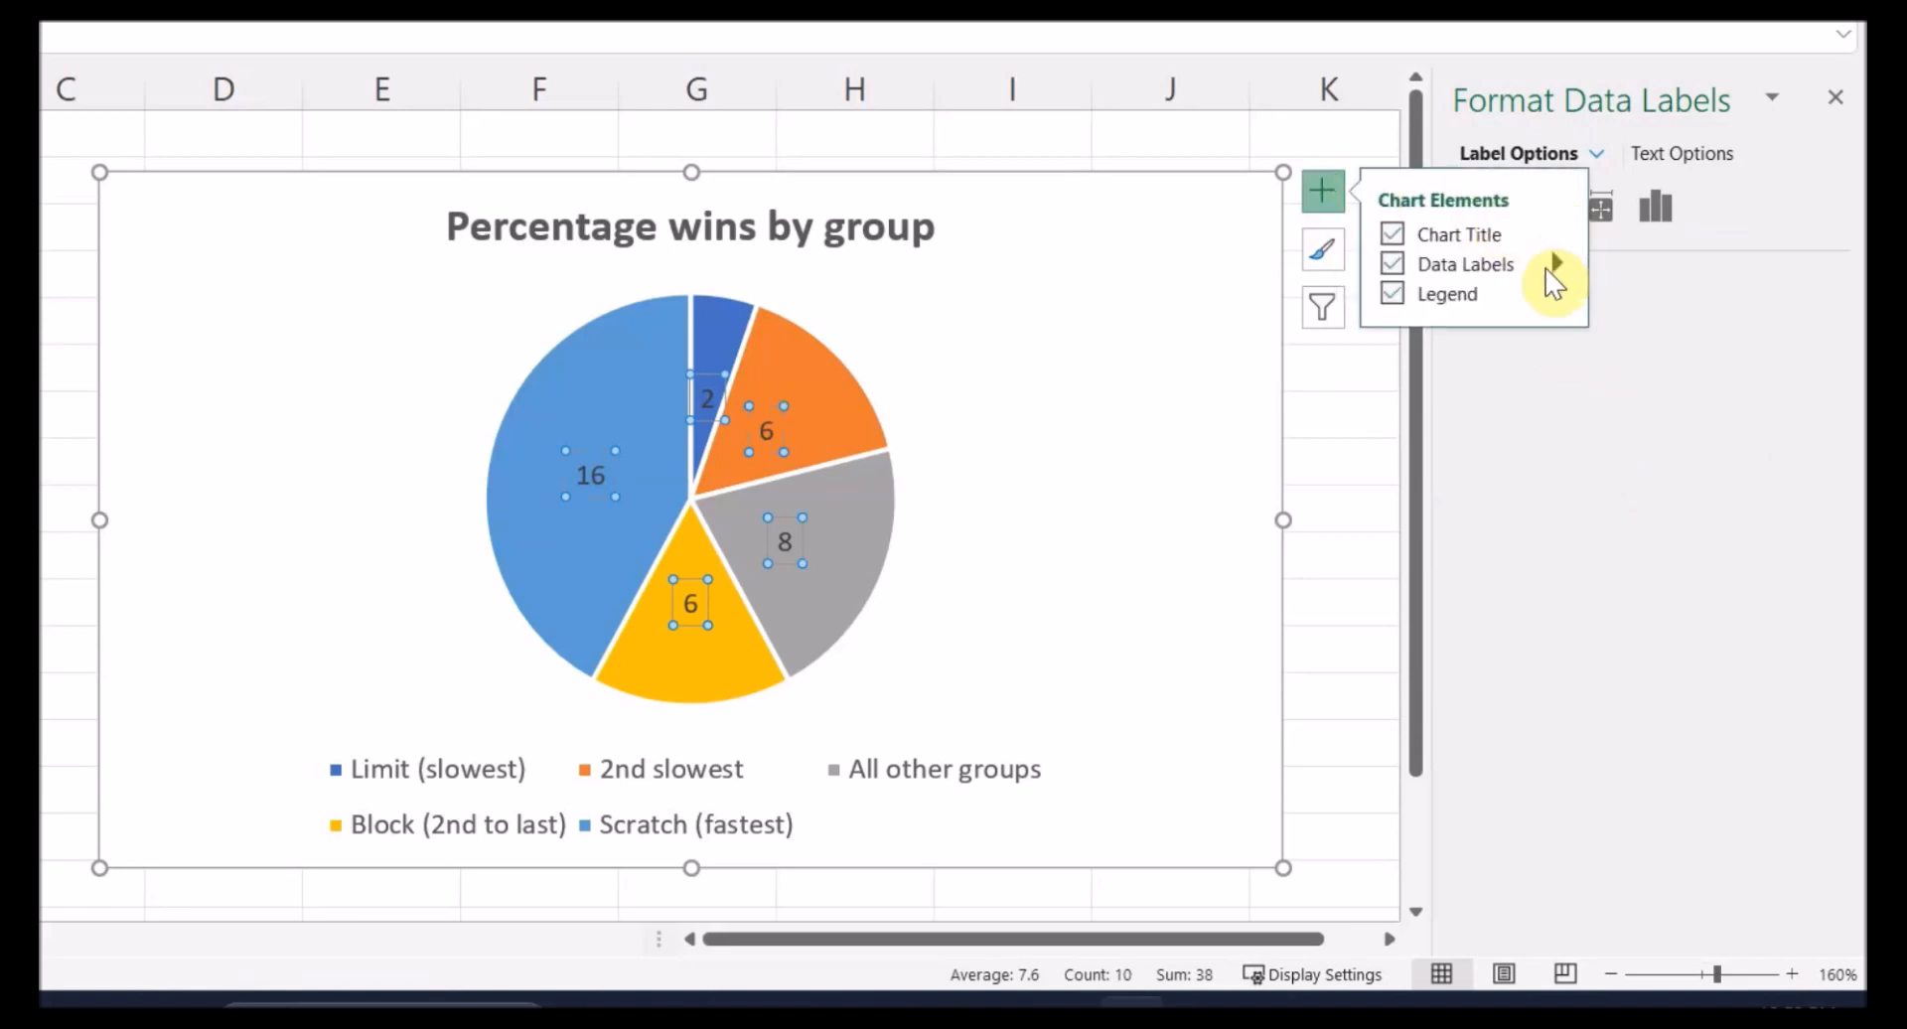
pyautogui.click(1555, 265)
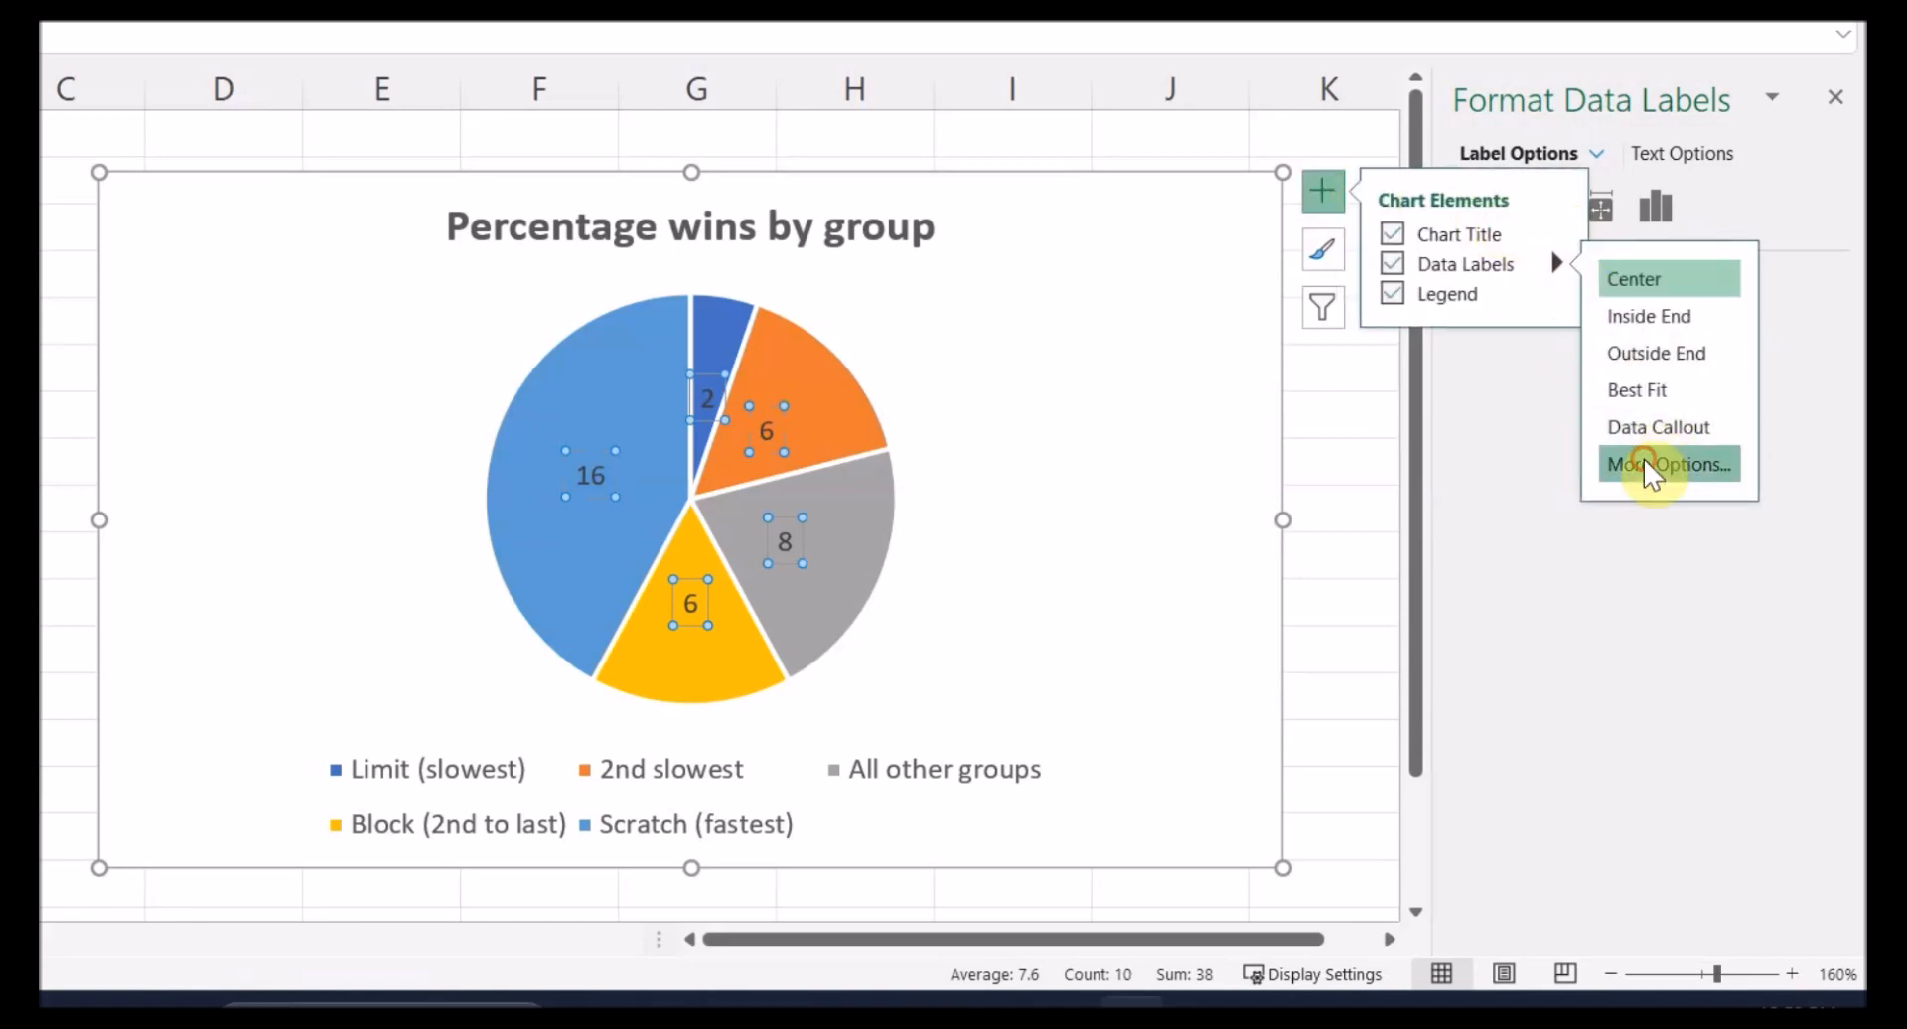
pyautogui.click(1667, 464)
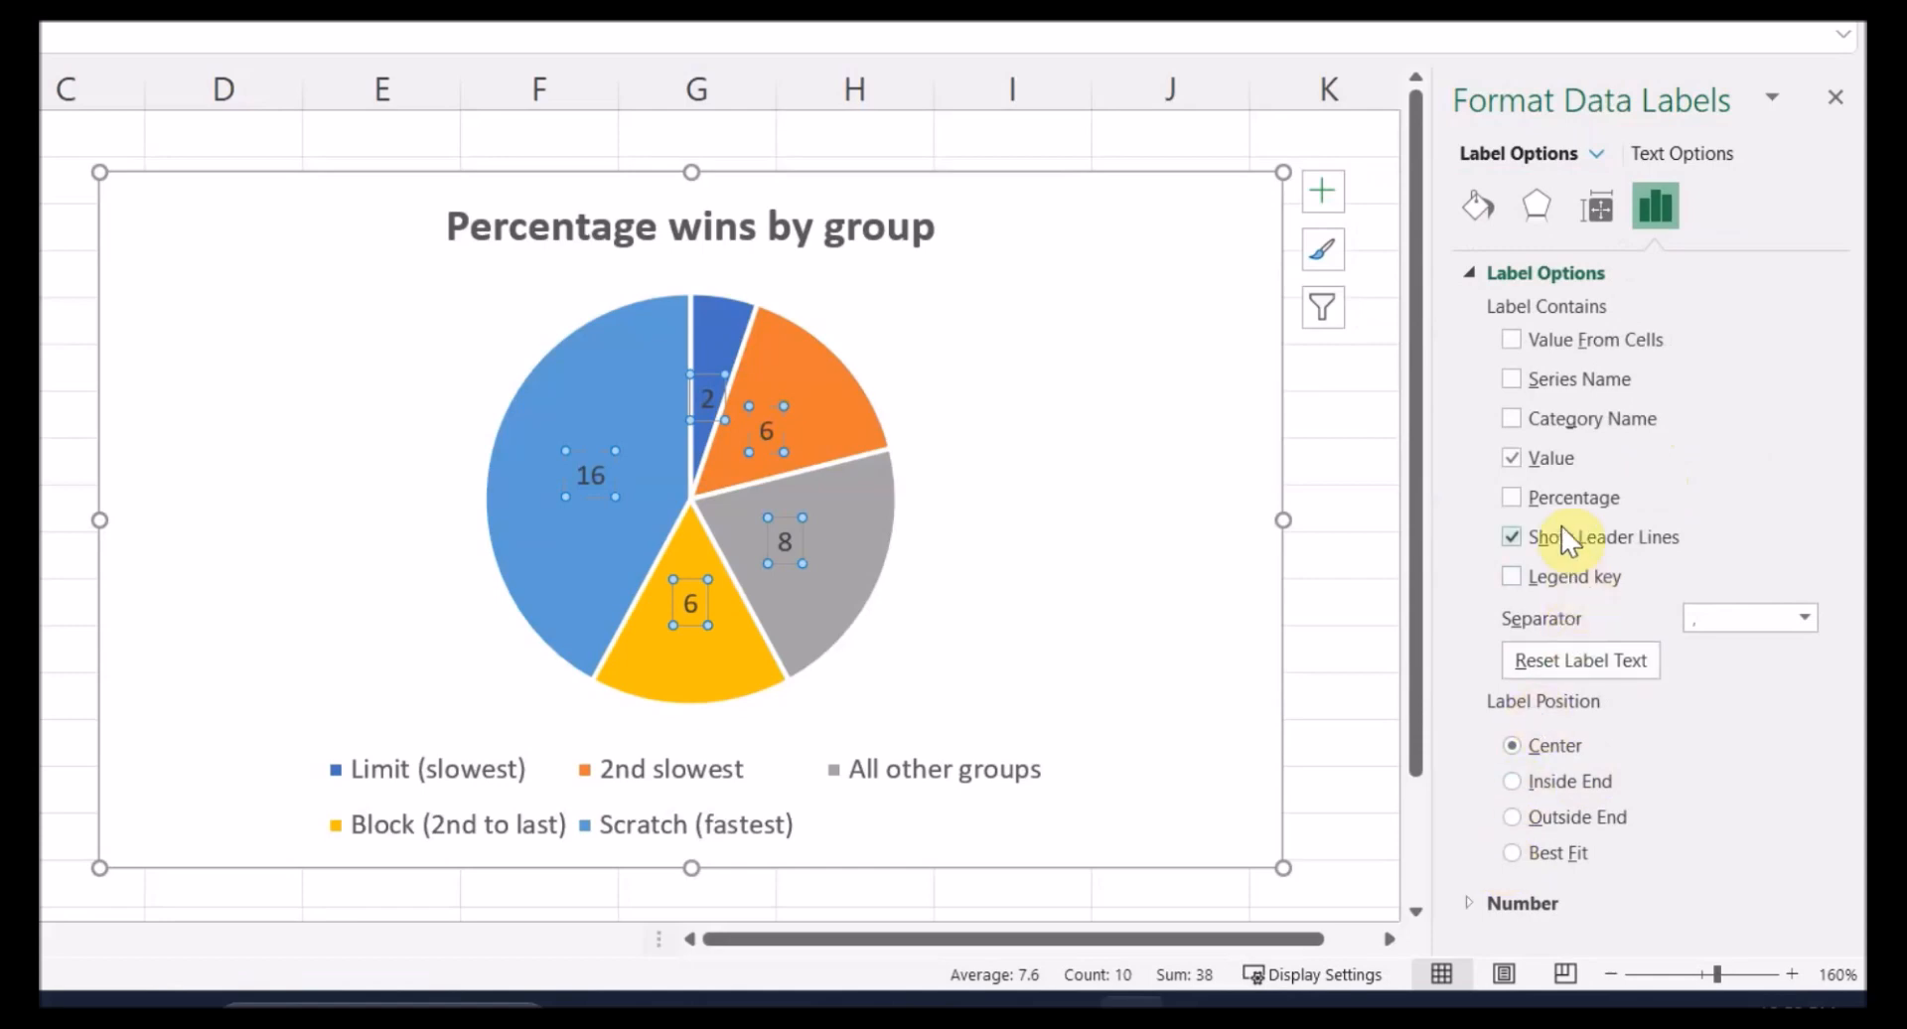
pyautogui.click(1511, 498)
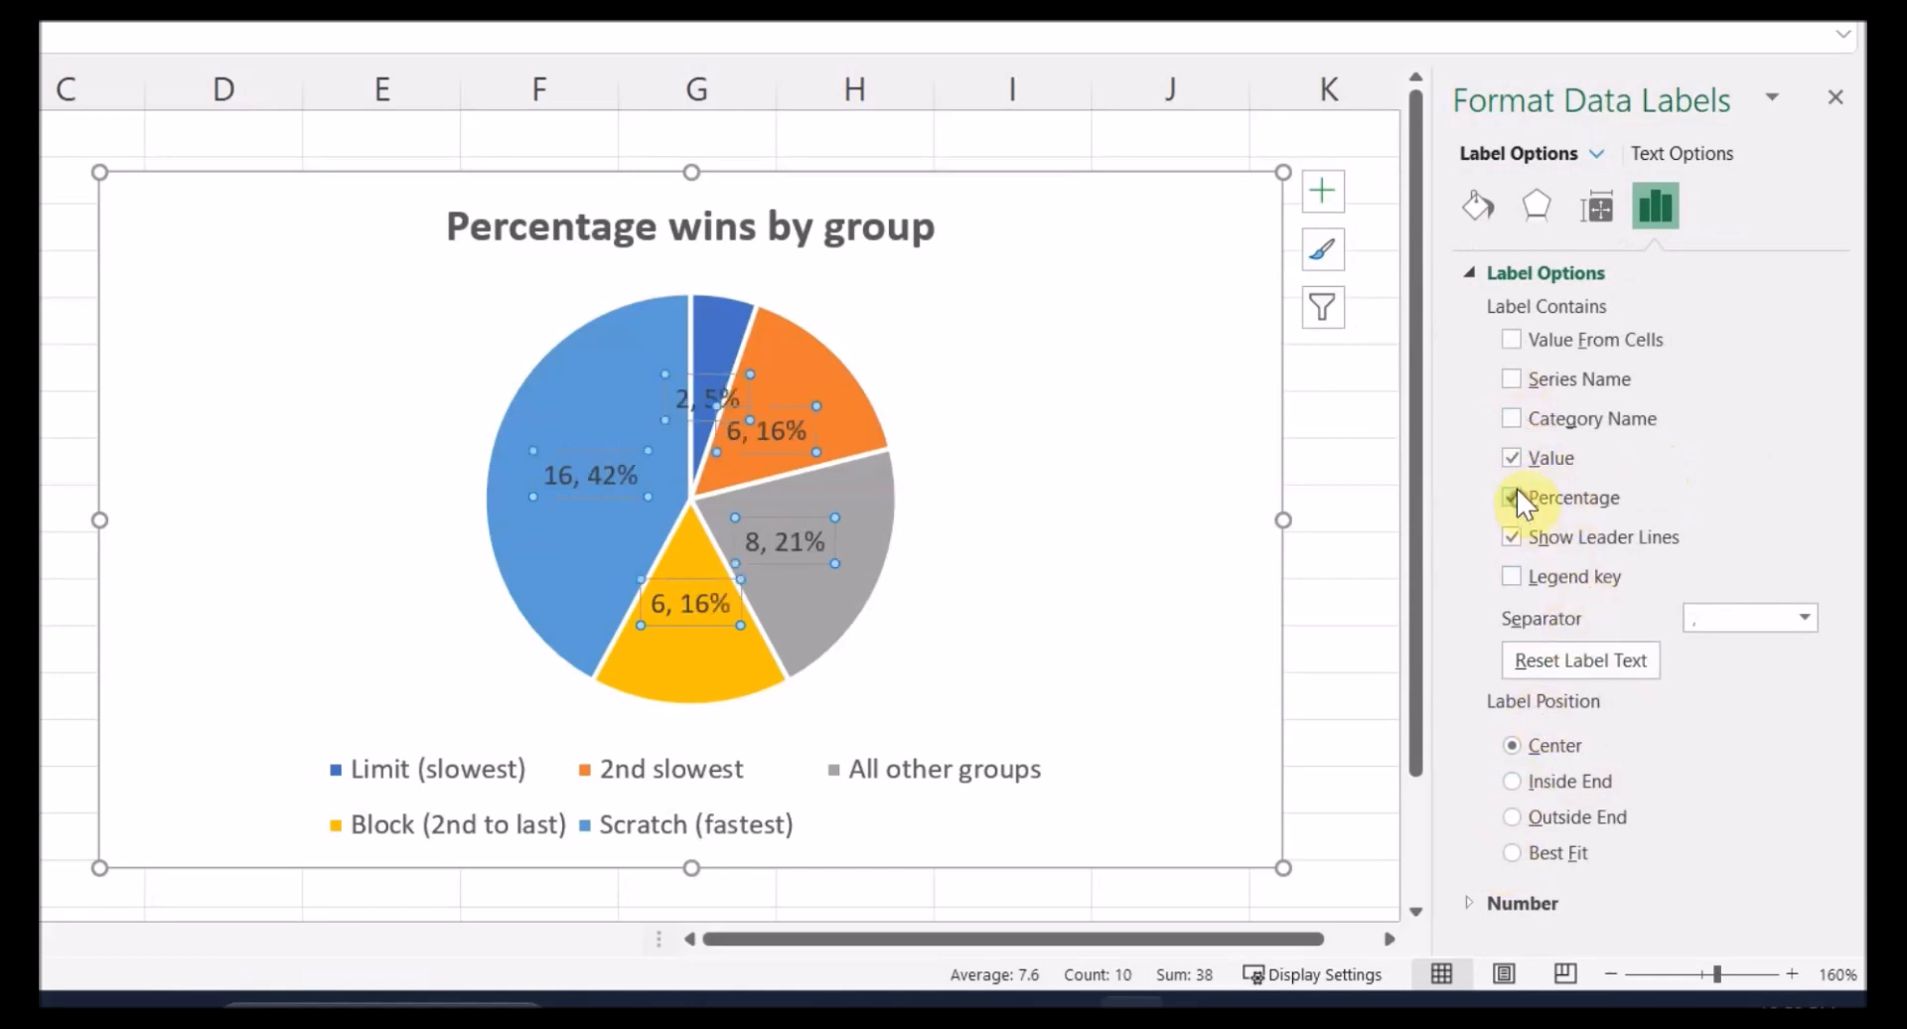
pyautogui.click(1511, 456)
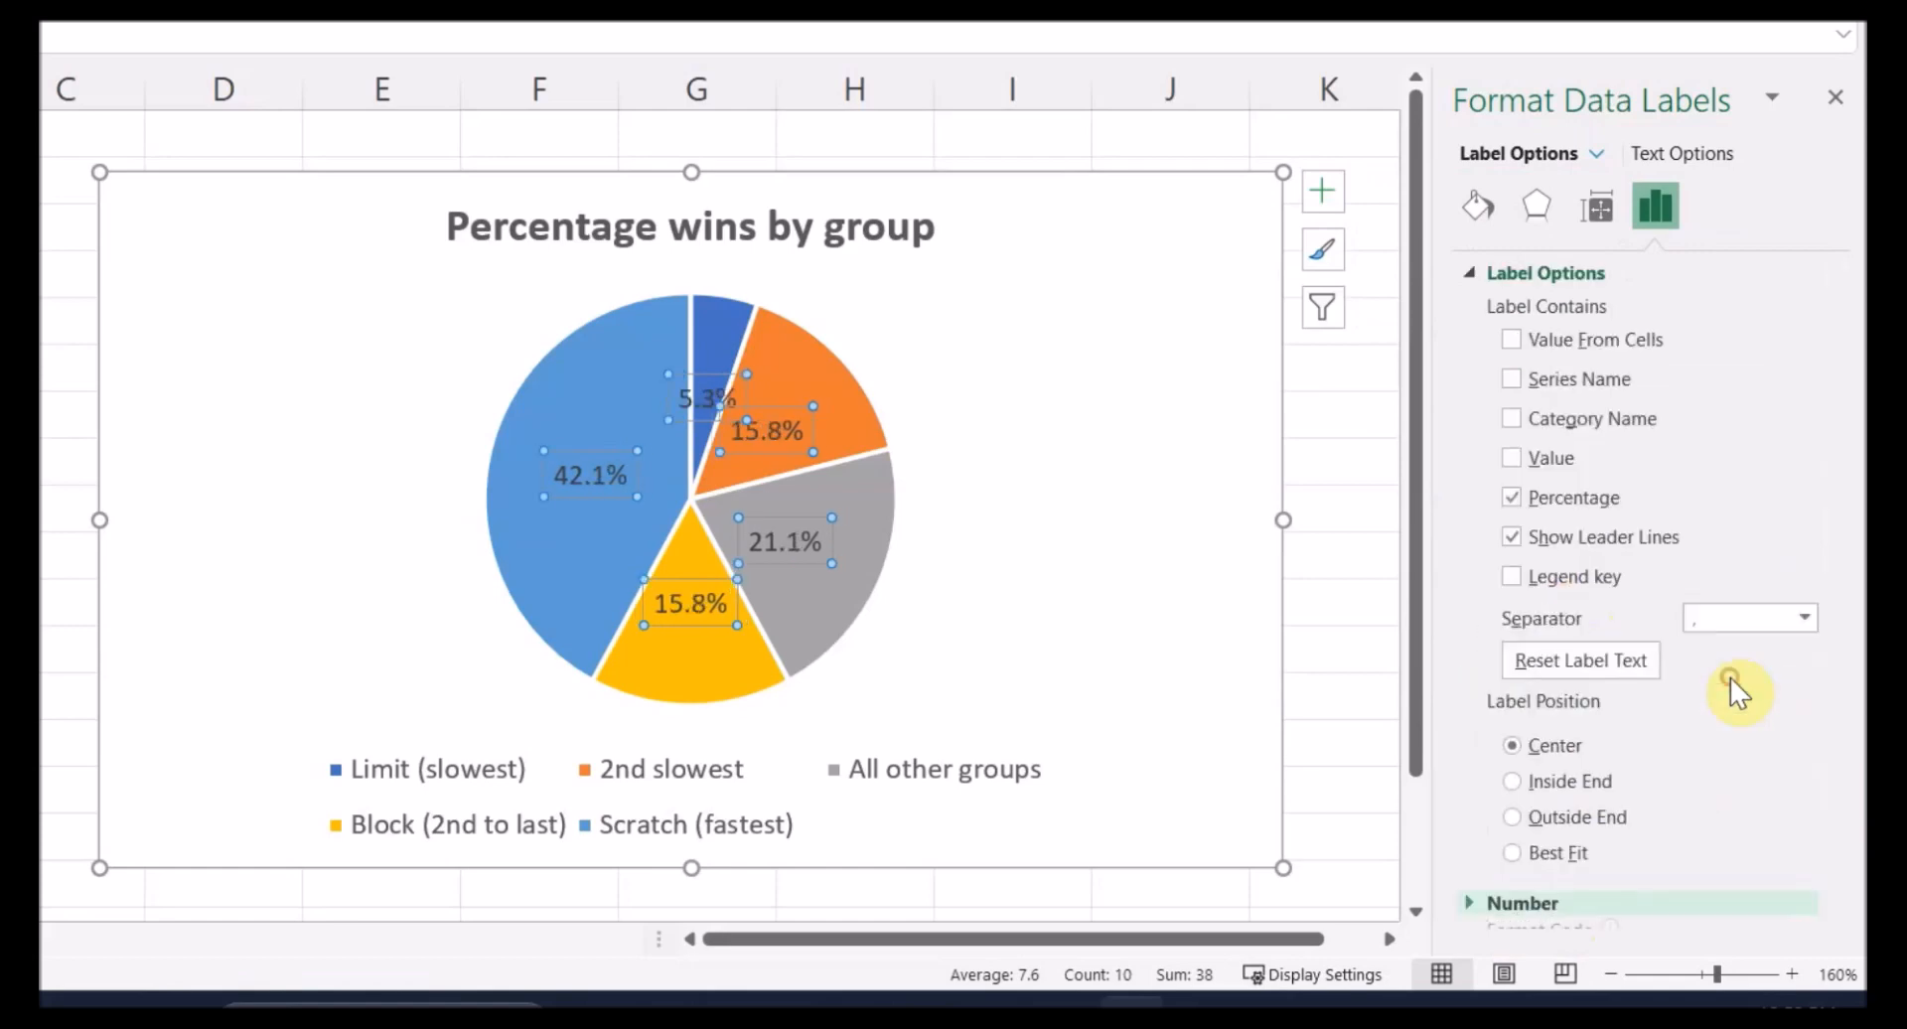
pyautogui.moveTo(1246, 438)
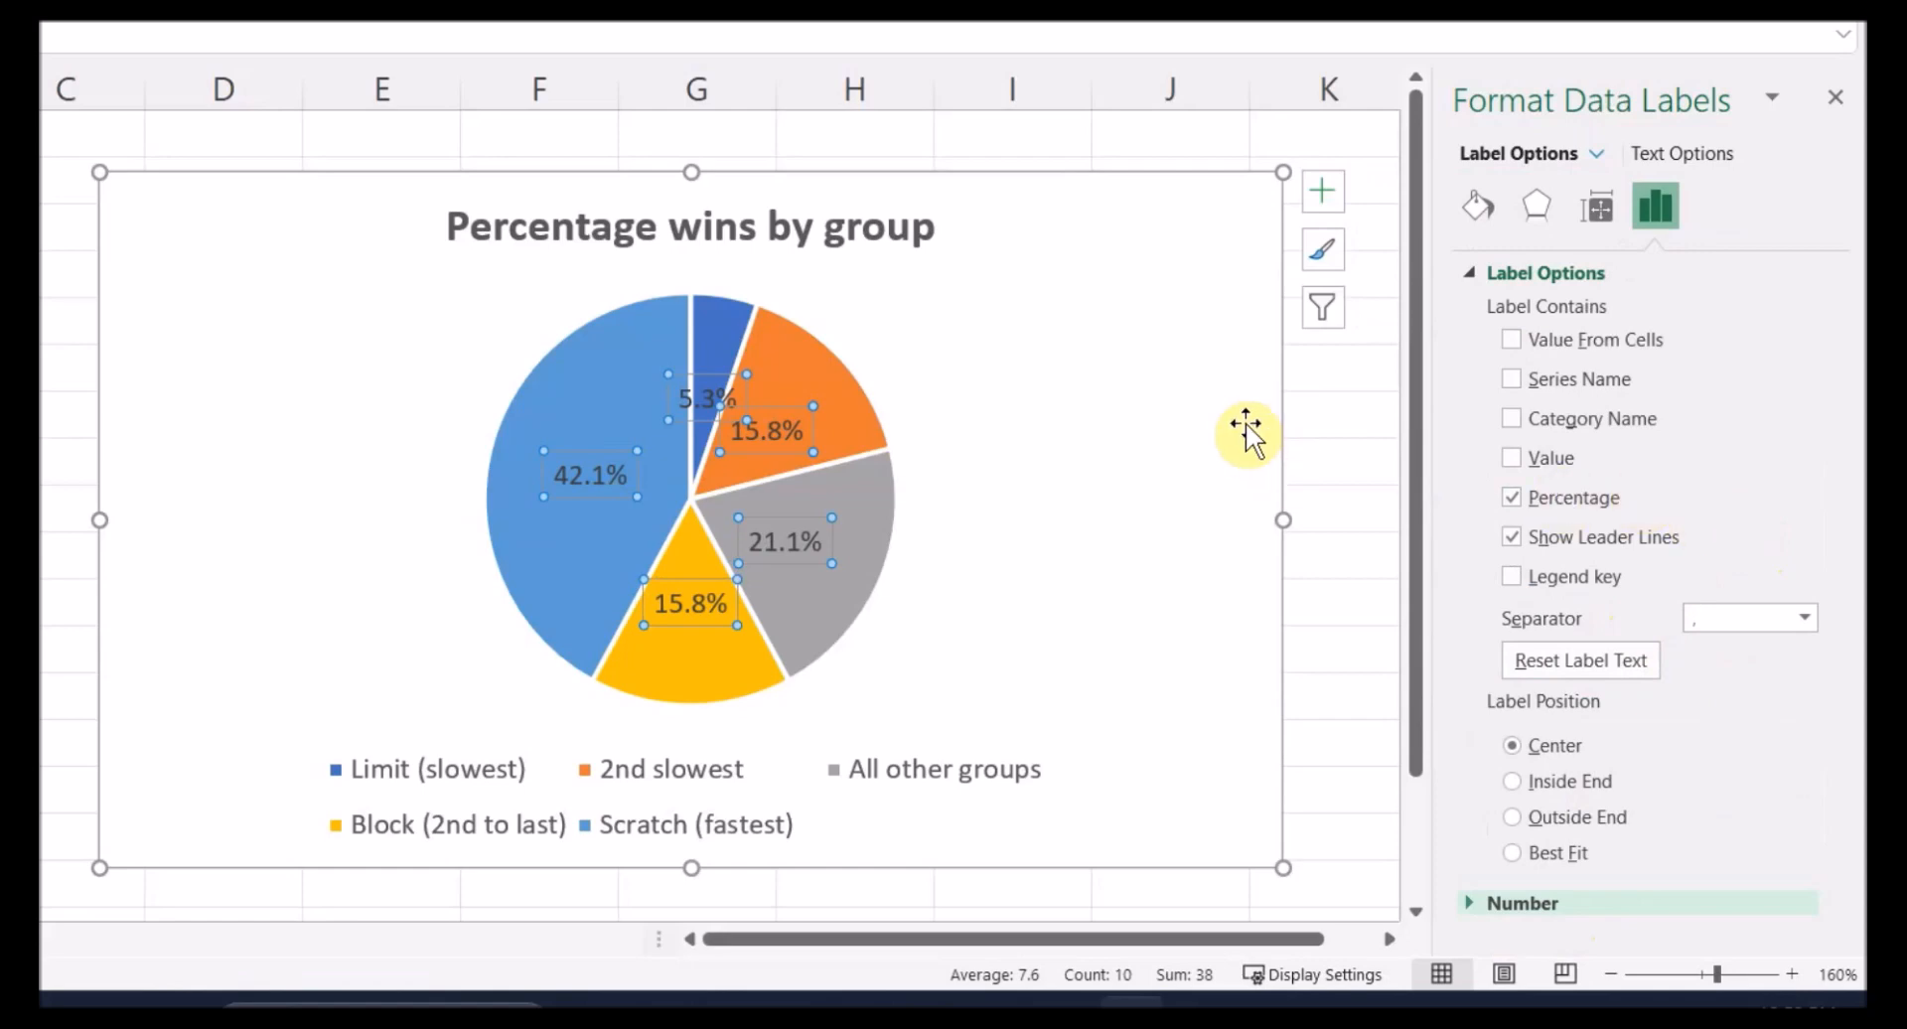
pyautogui.moveTo(1596, 207)
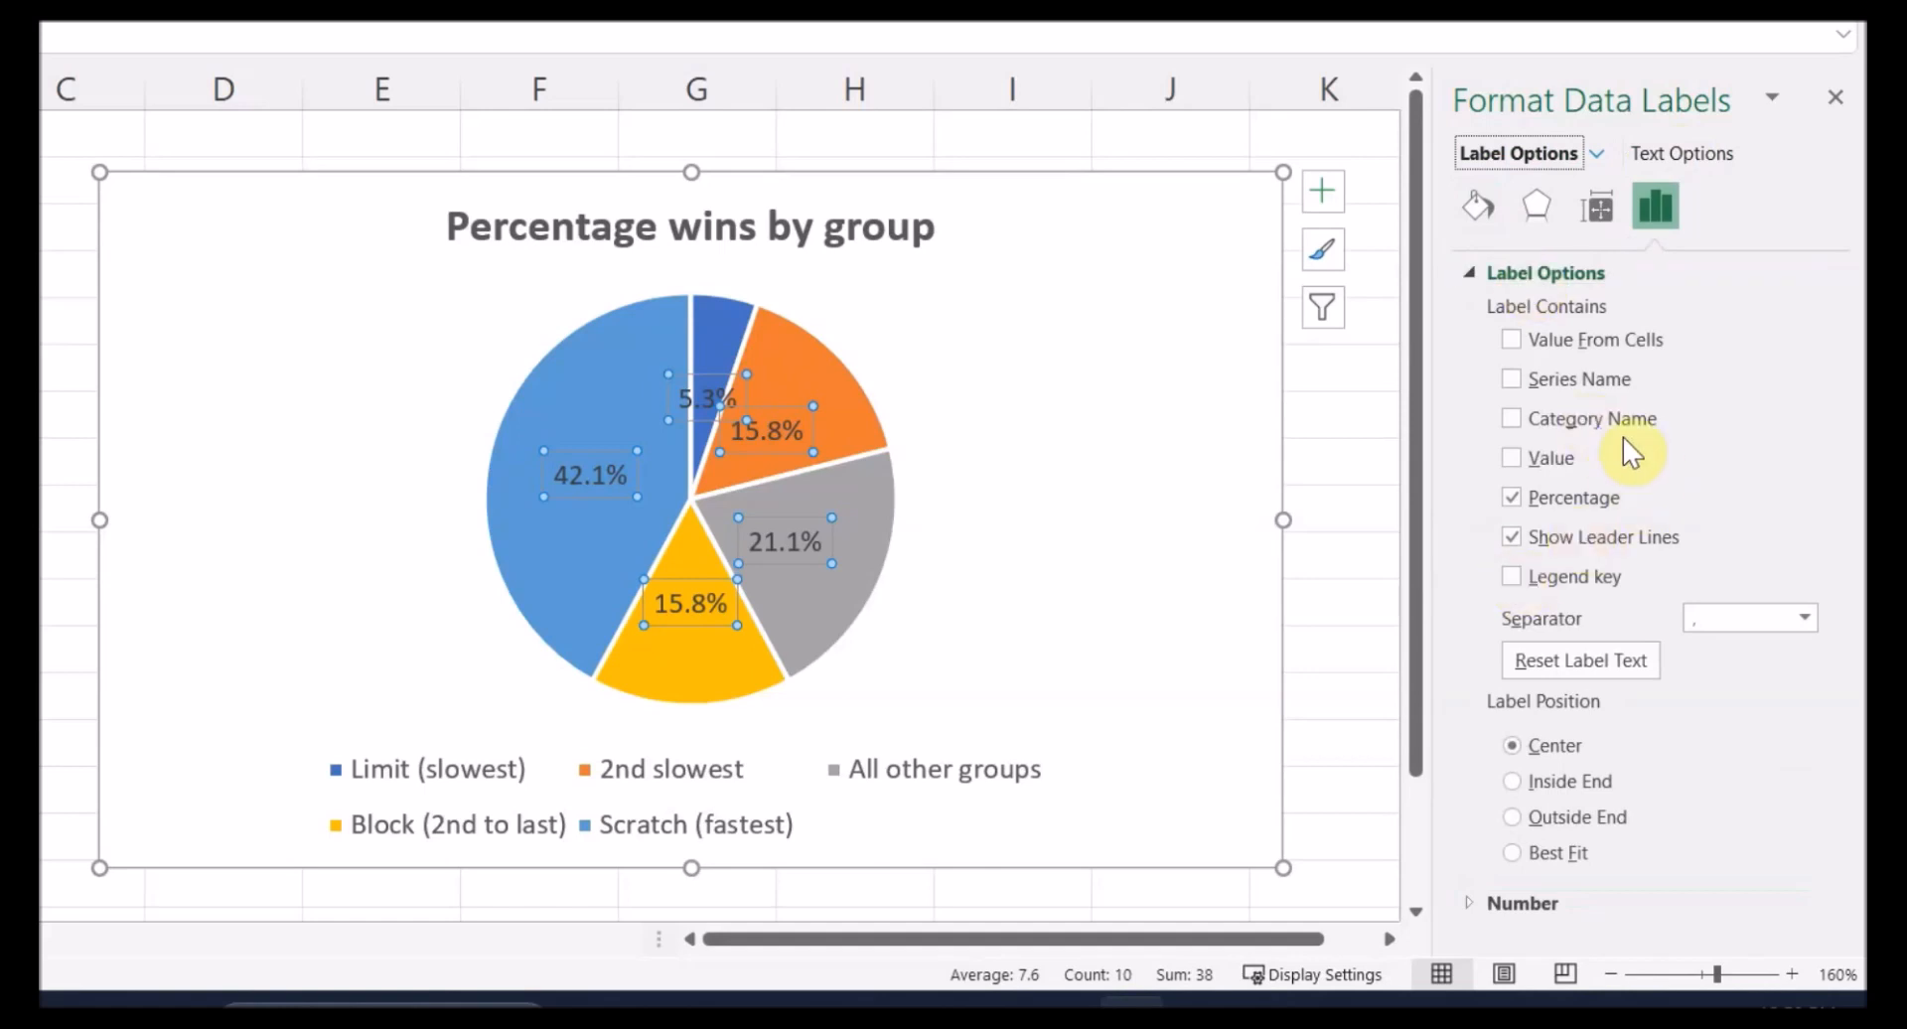
pyautogui.moveTo(1386, 253)
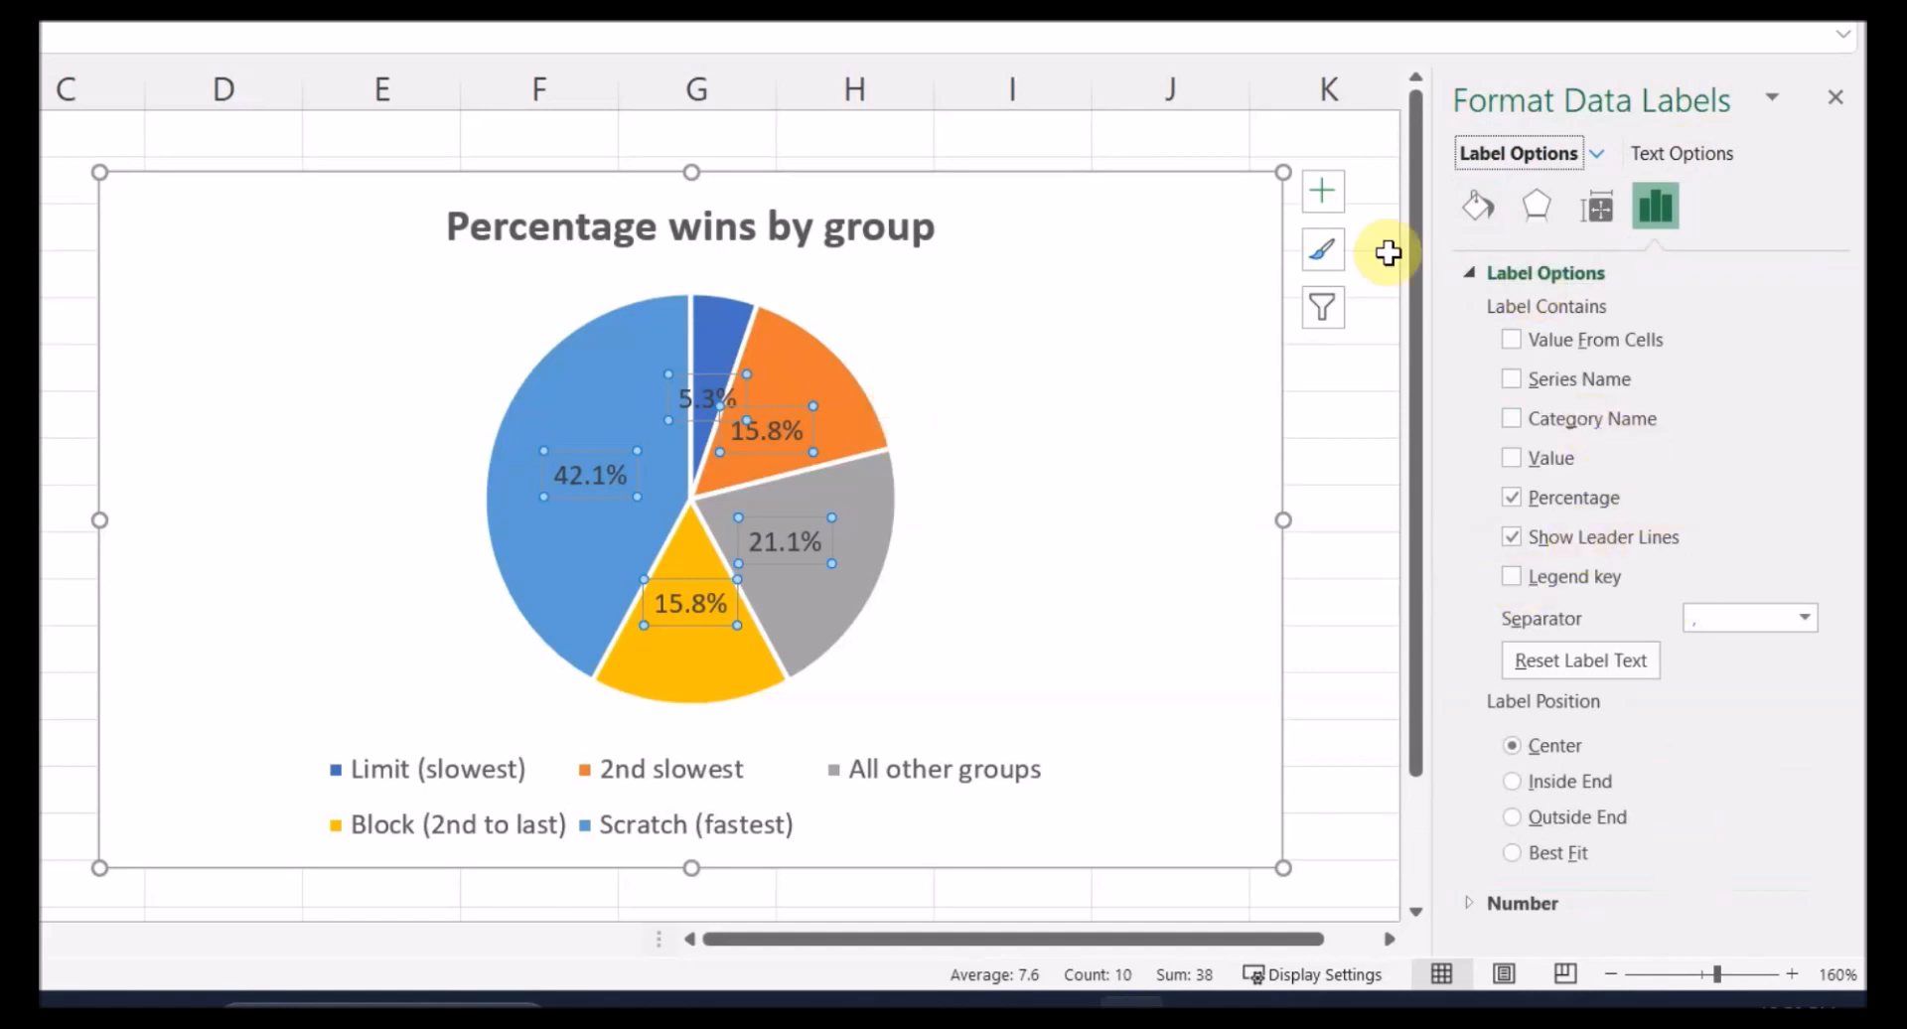
# Position the data labels at Outside End and add each group's category name
pyautogui.click(1321, 190)
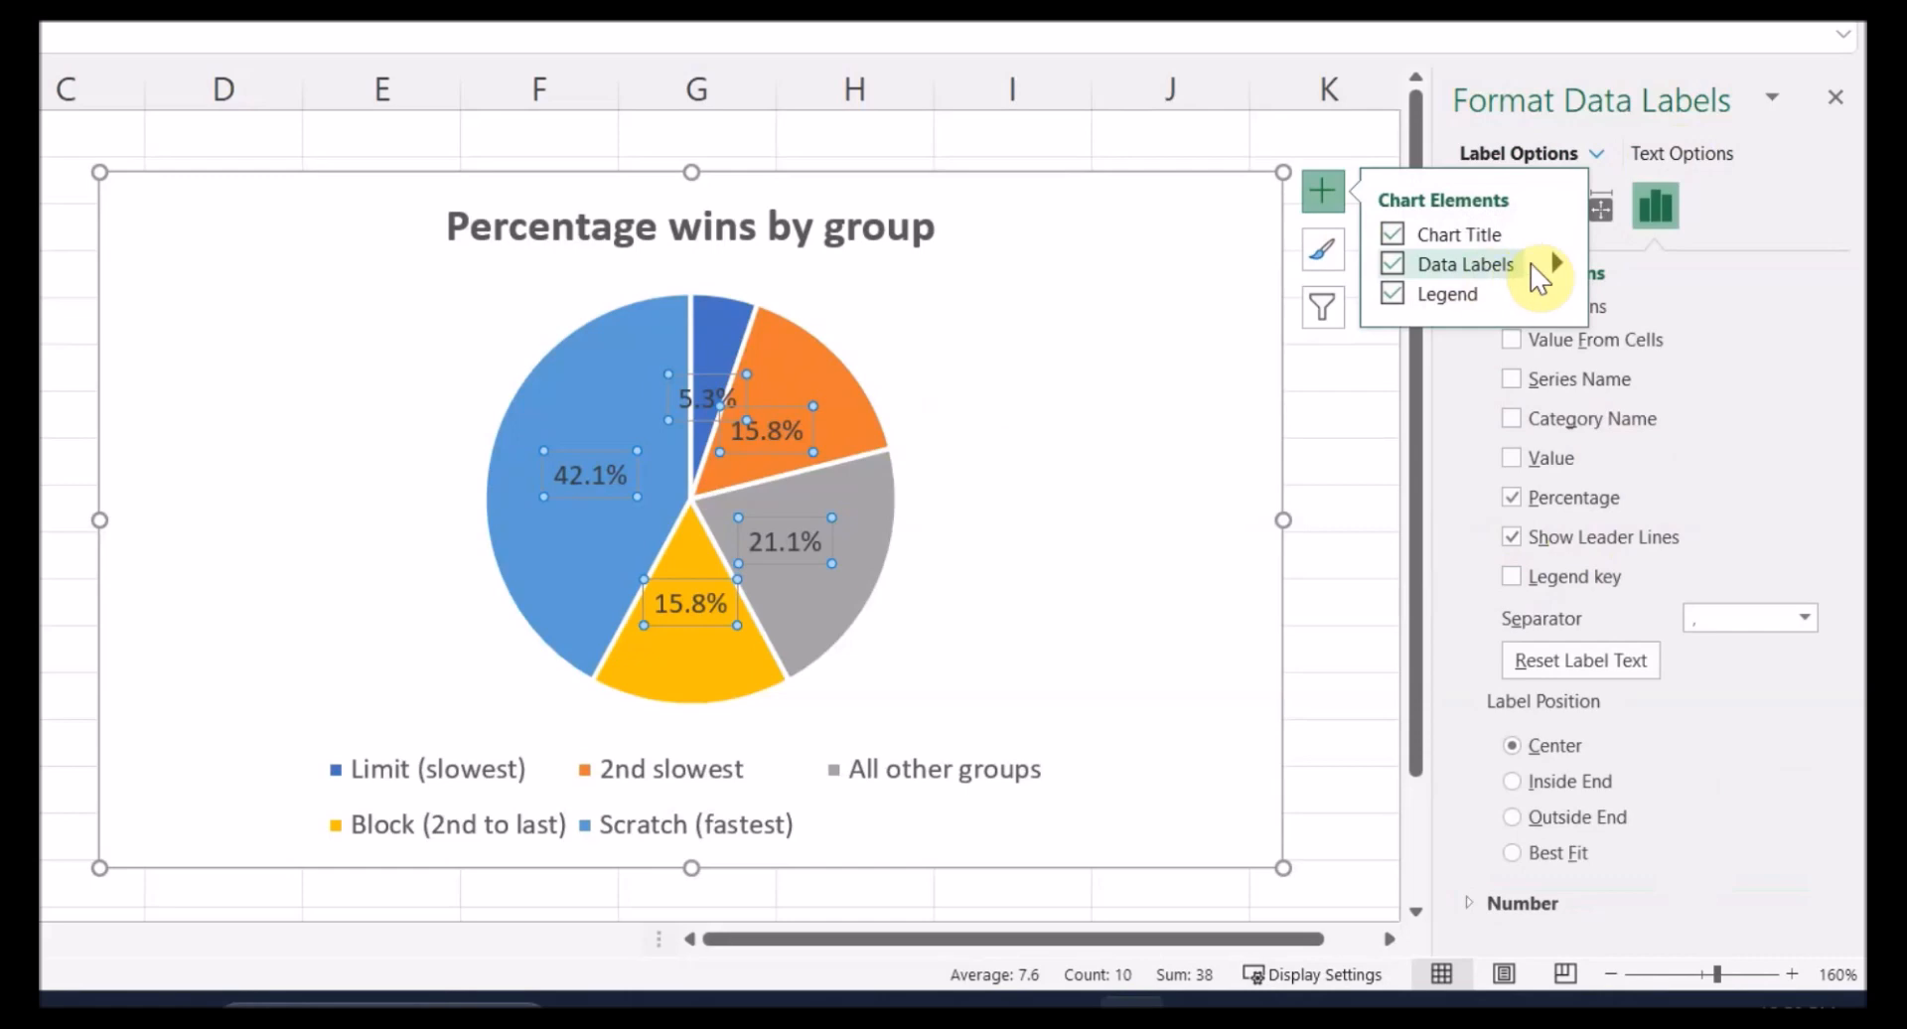
pyautogui.click(1555, 265)
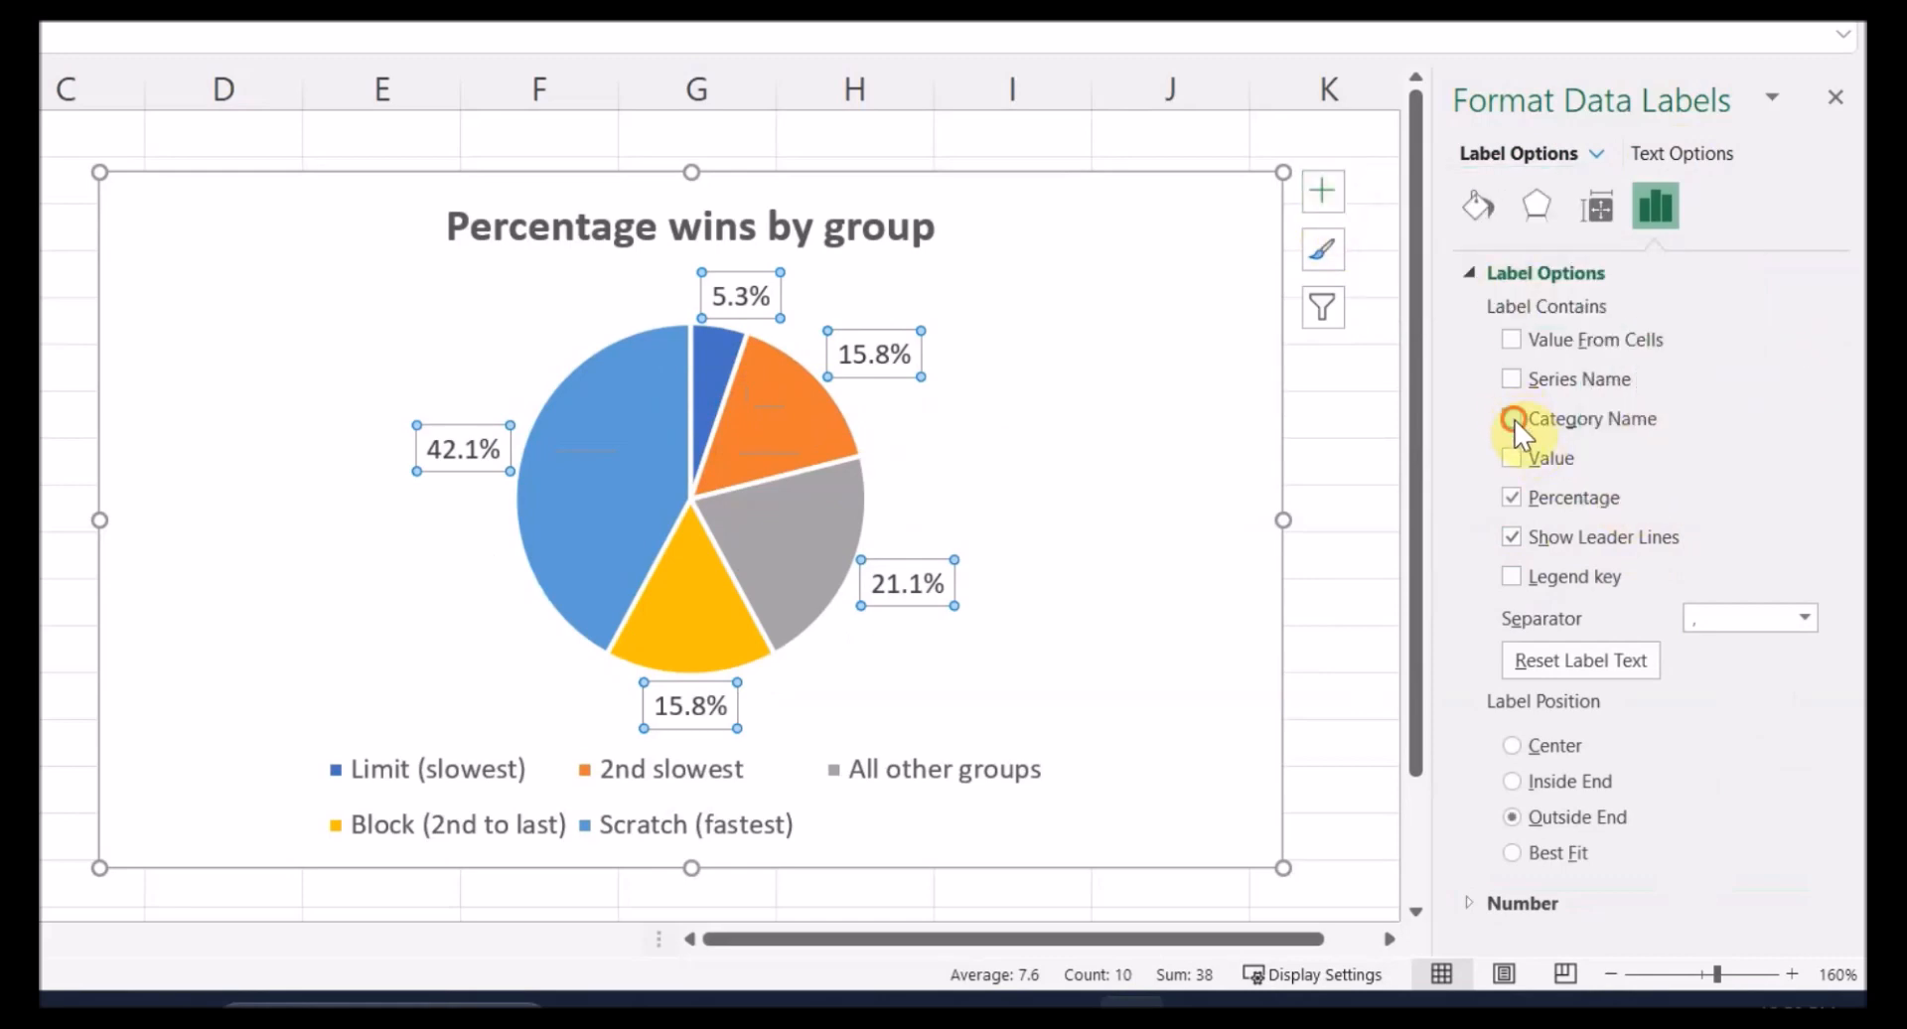
pyautogui.click(1512, 418)
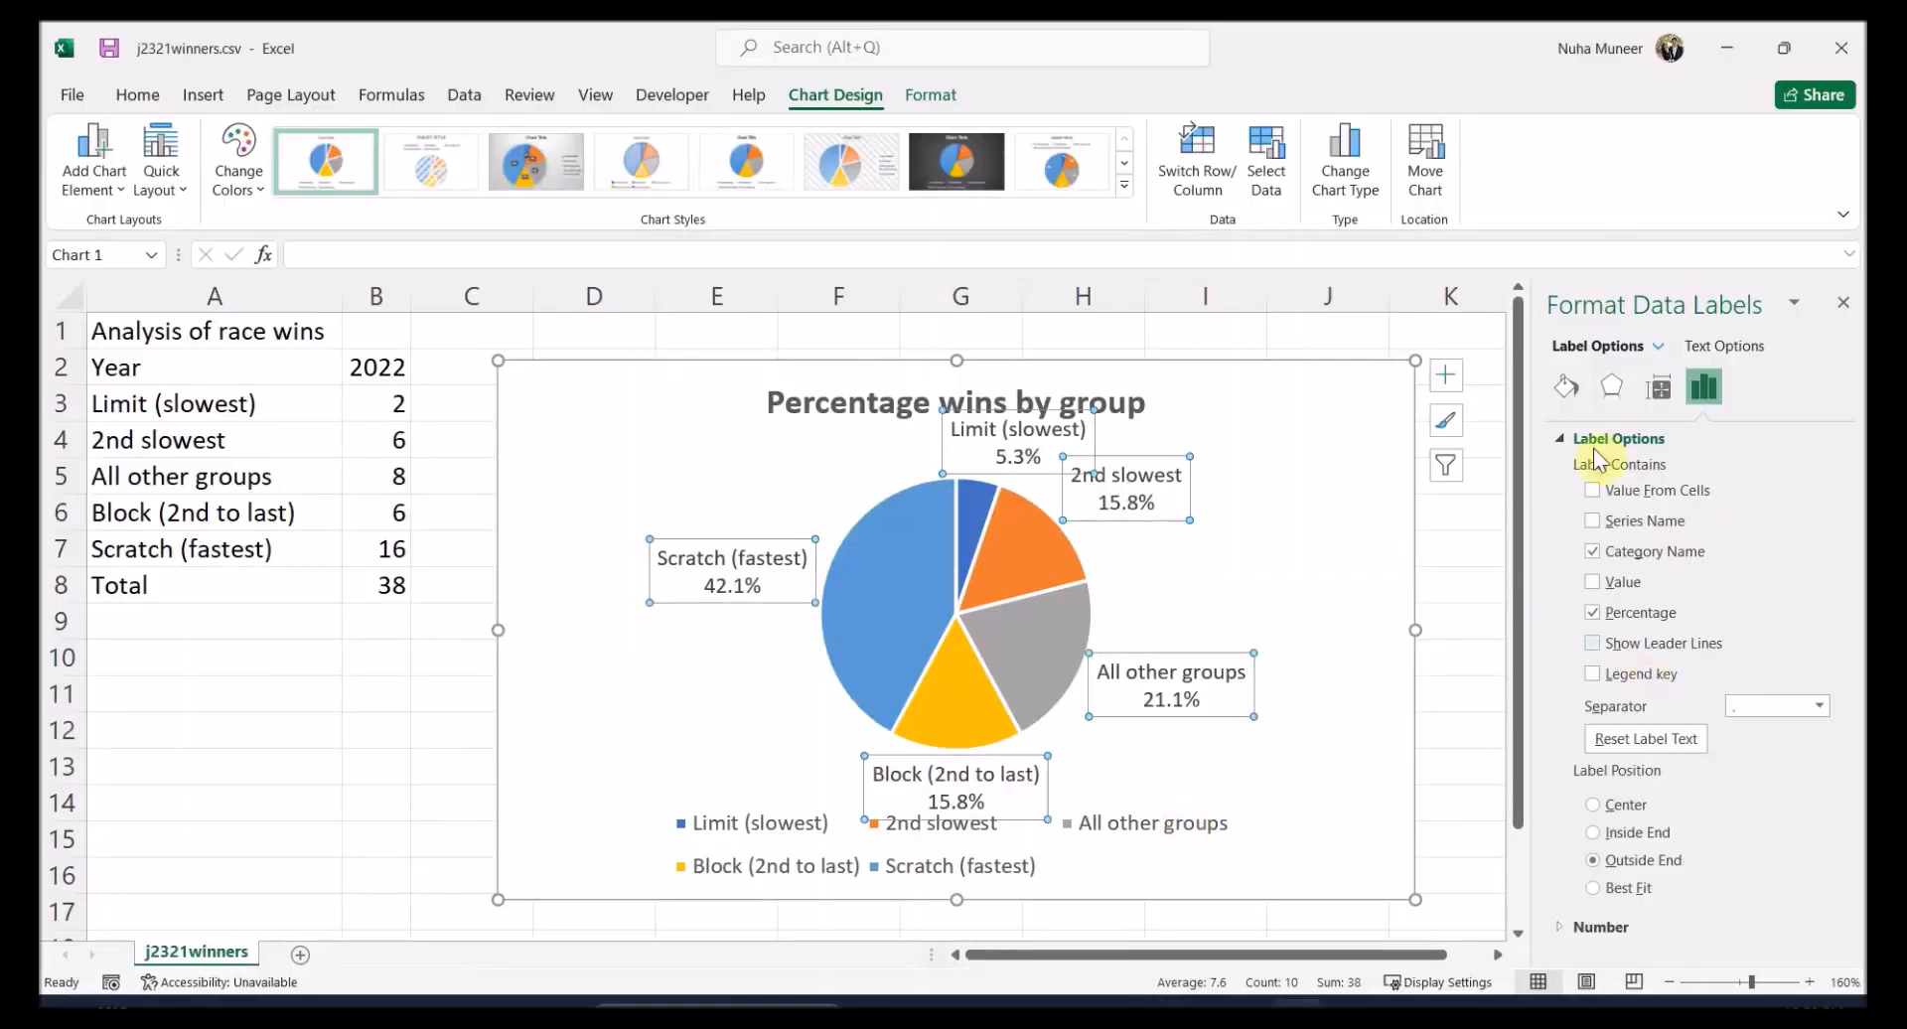
# Select the whole pie chart and untick Legend in Chart Elements
pyautogui.click(1843, 301)
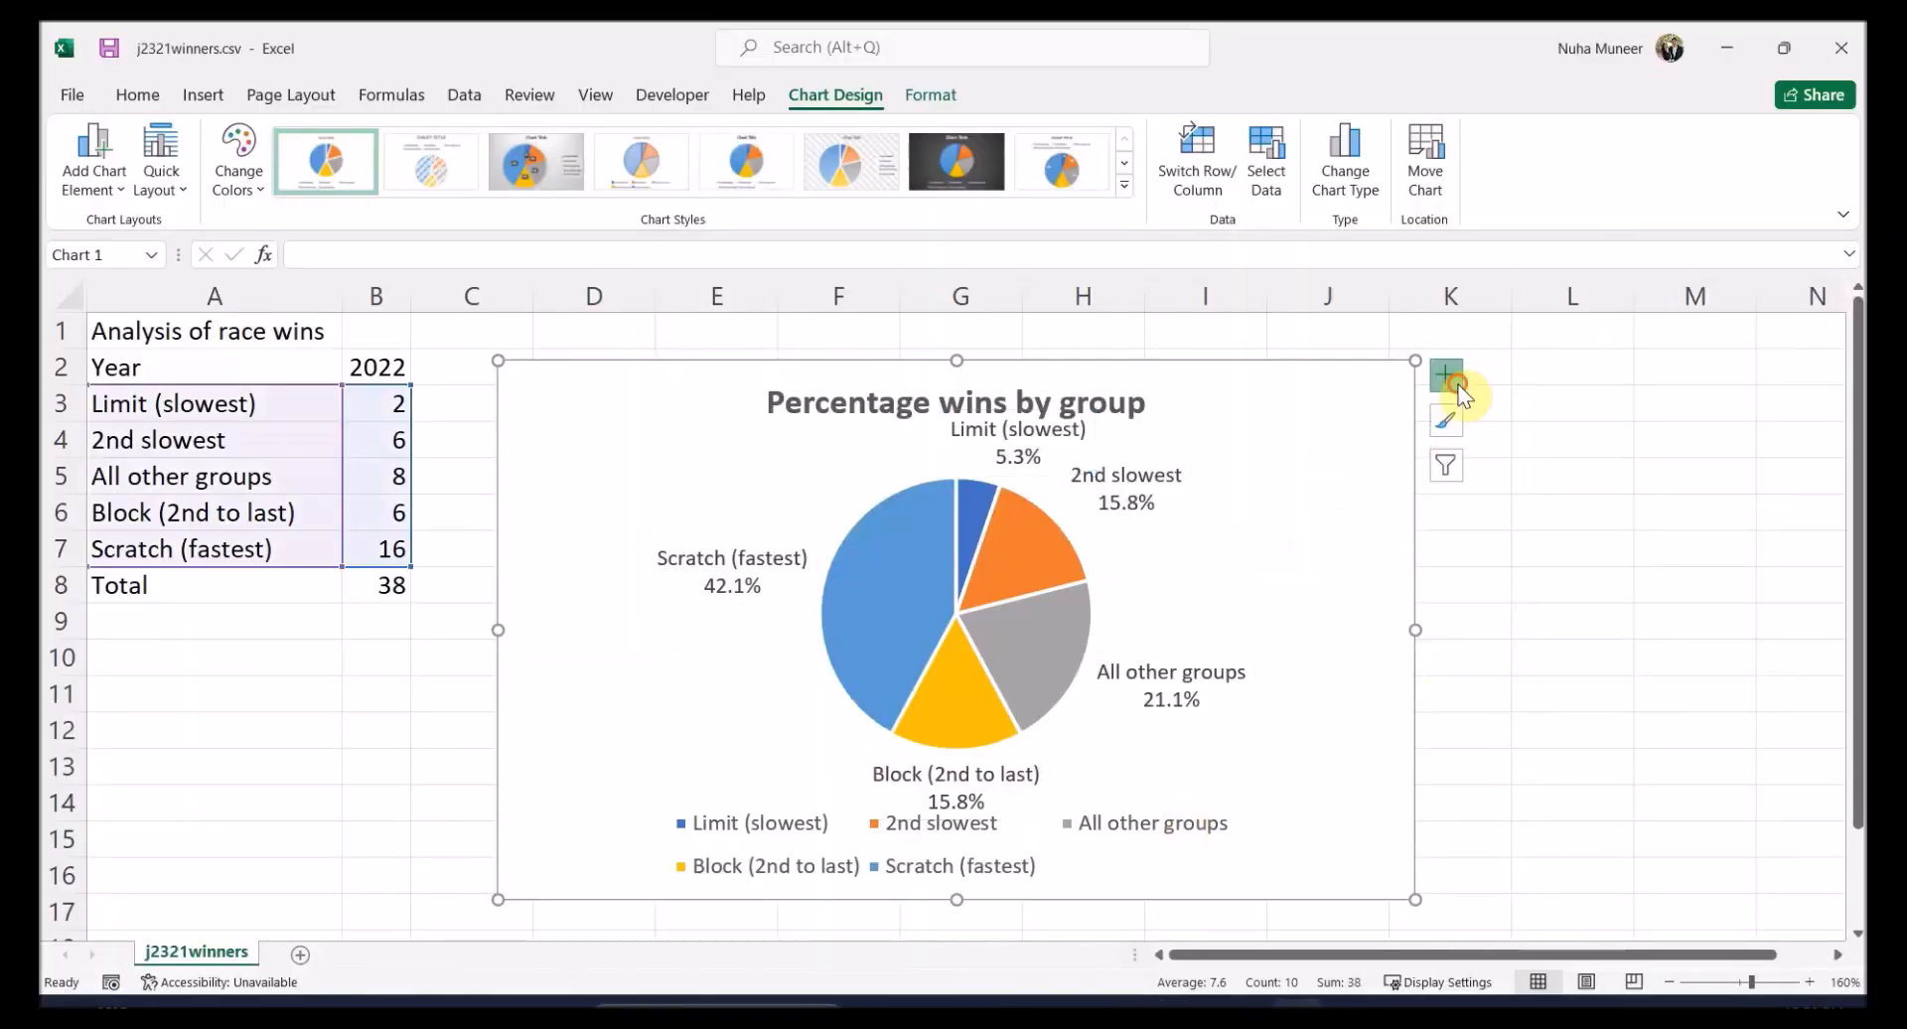
pyautogui.click(1446, 376)
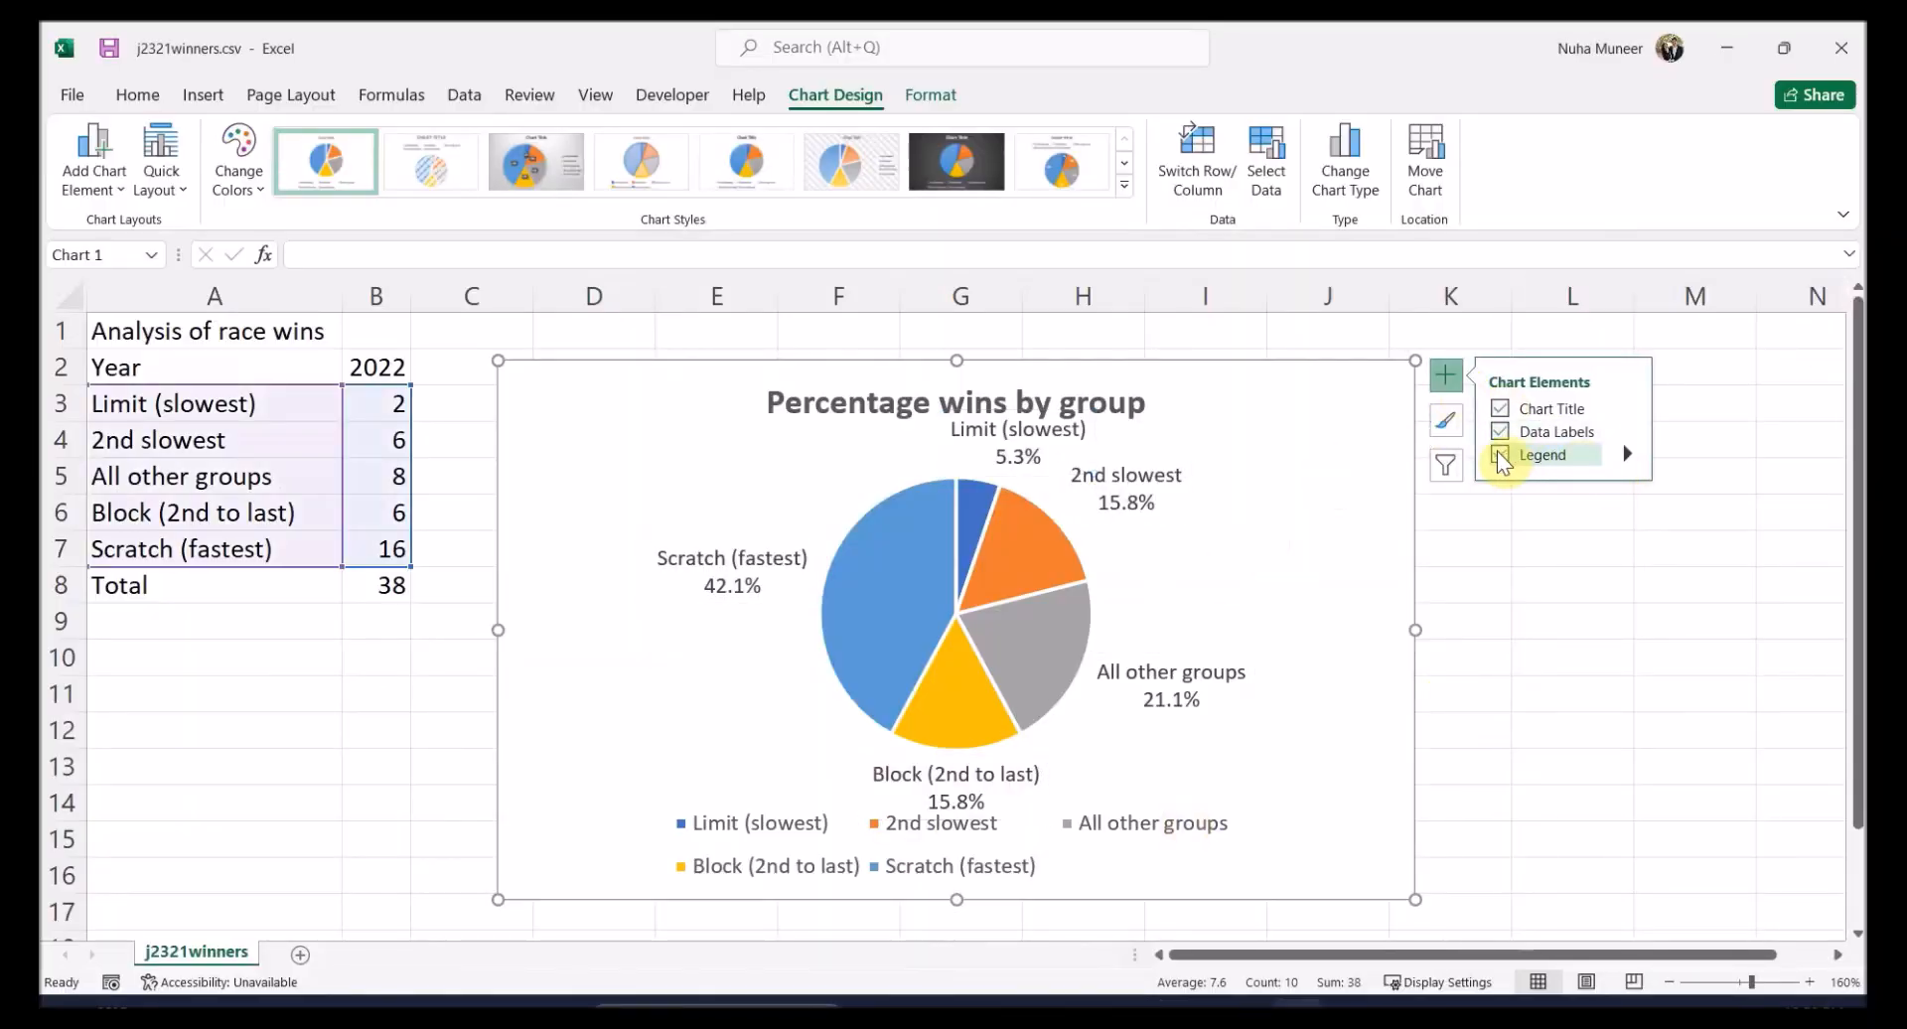
pyautogui.click(1500, 453)
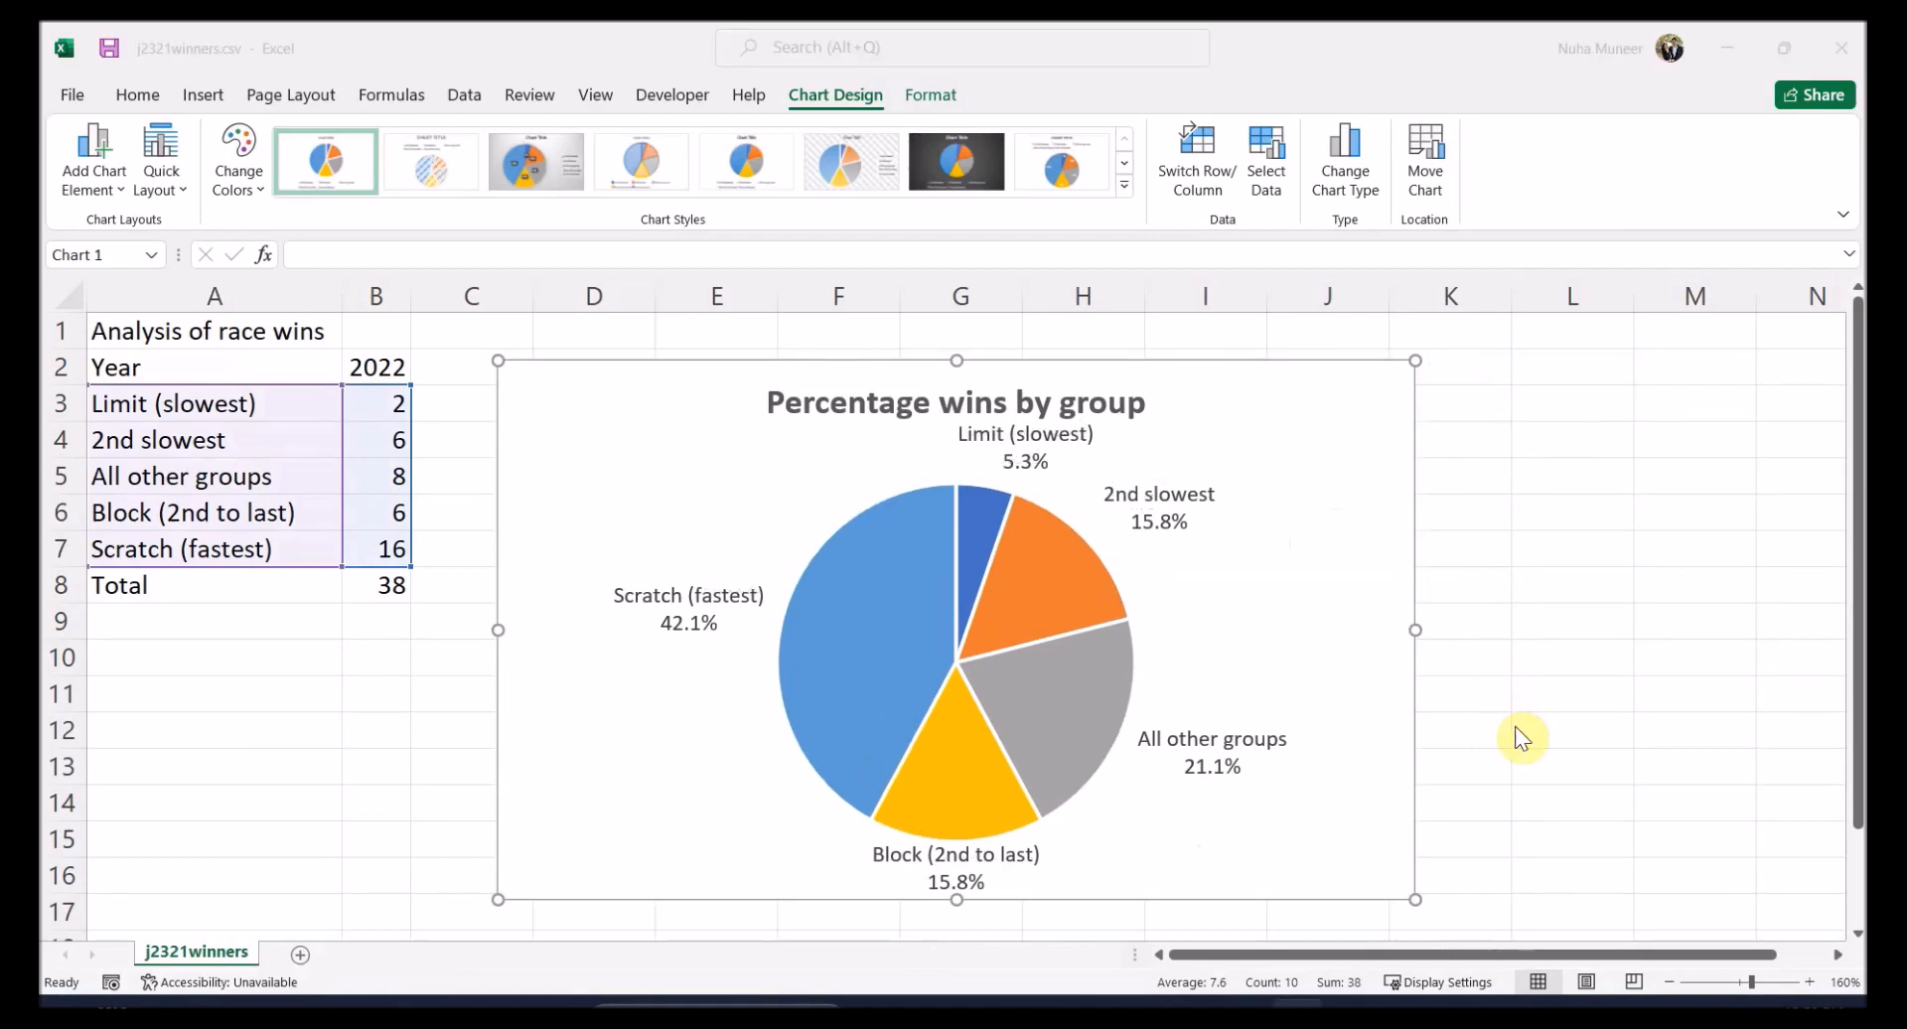
pyautogui.click(1445, 374)
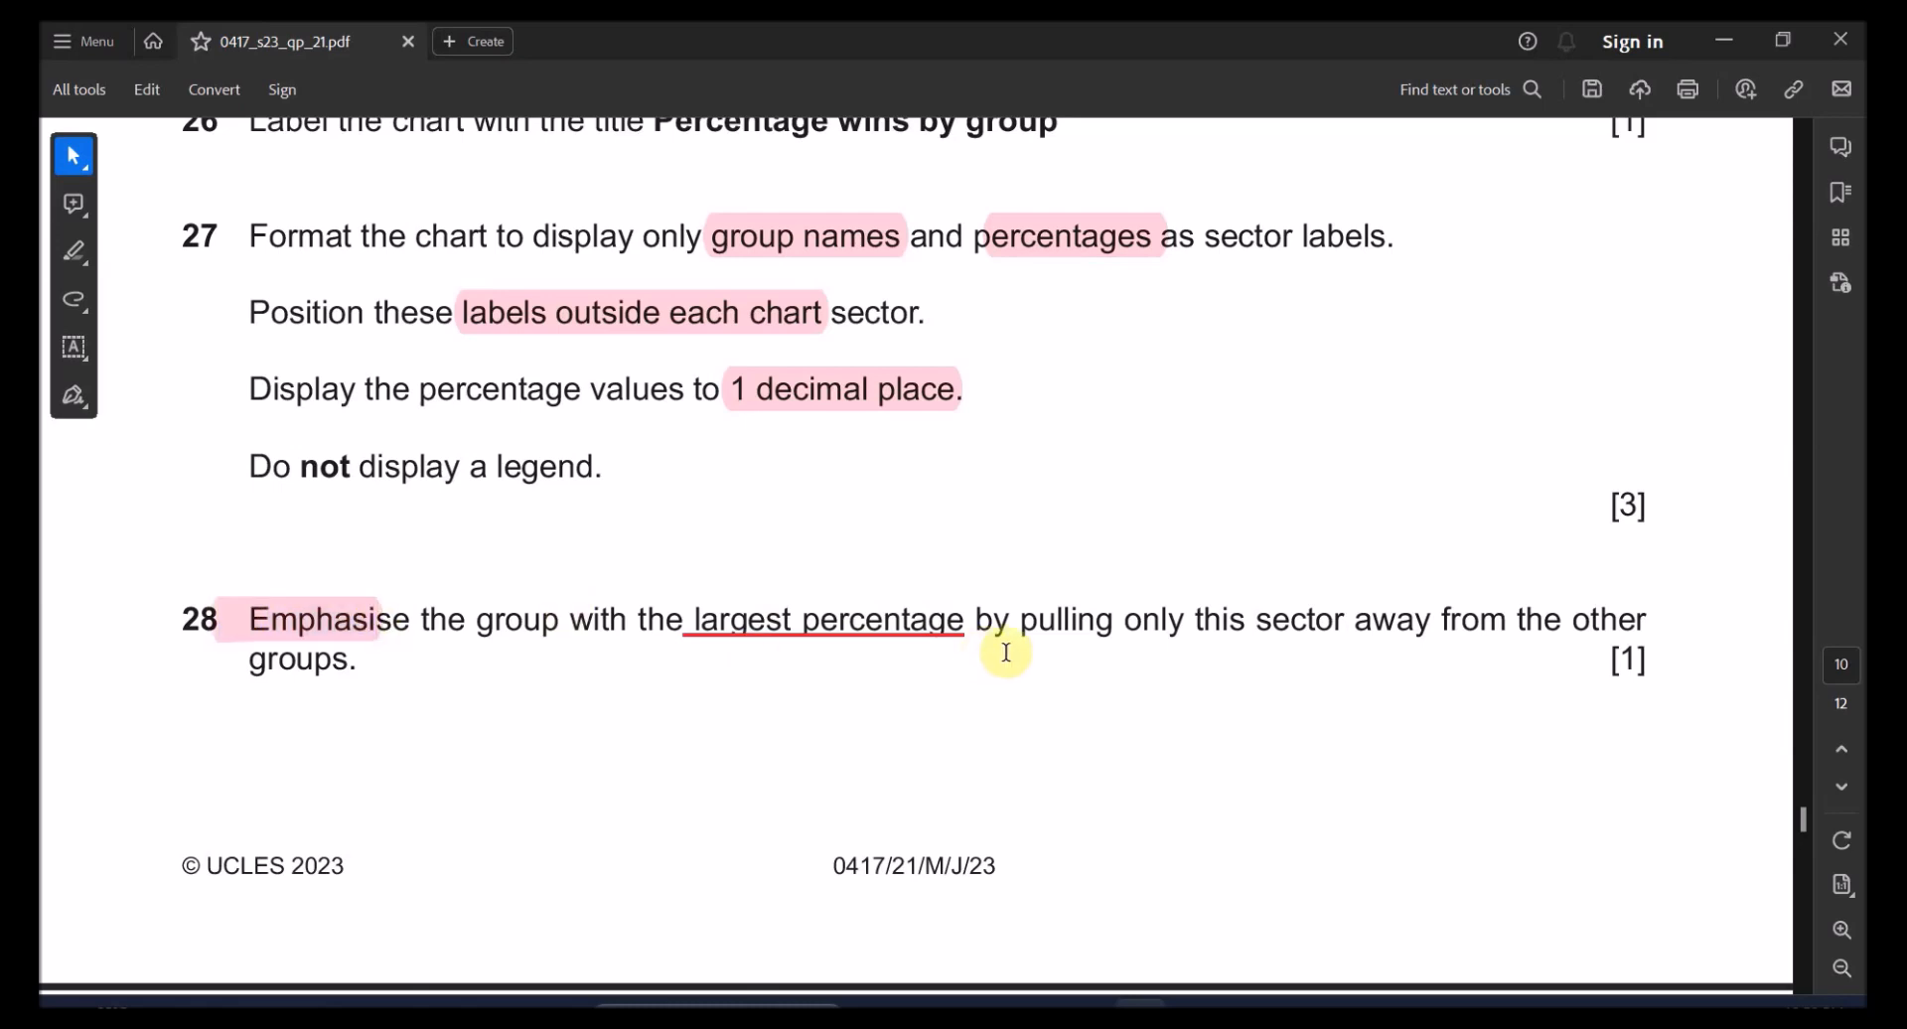
pyautogui.moveTo(1019, 621); pyautogui.dragTo(1431, 621)
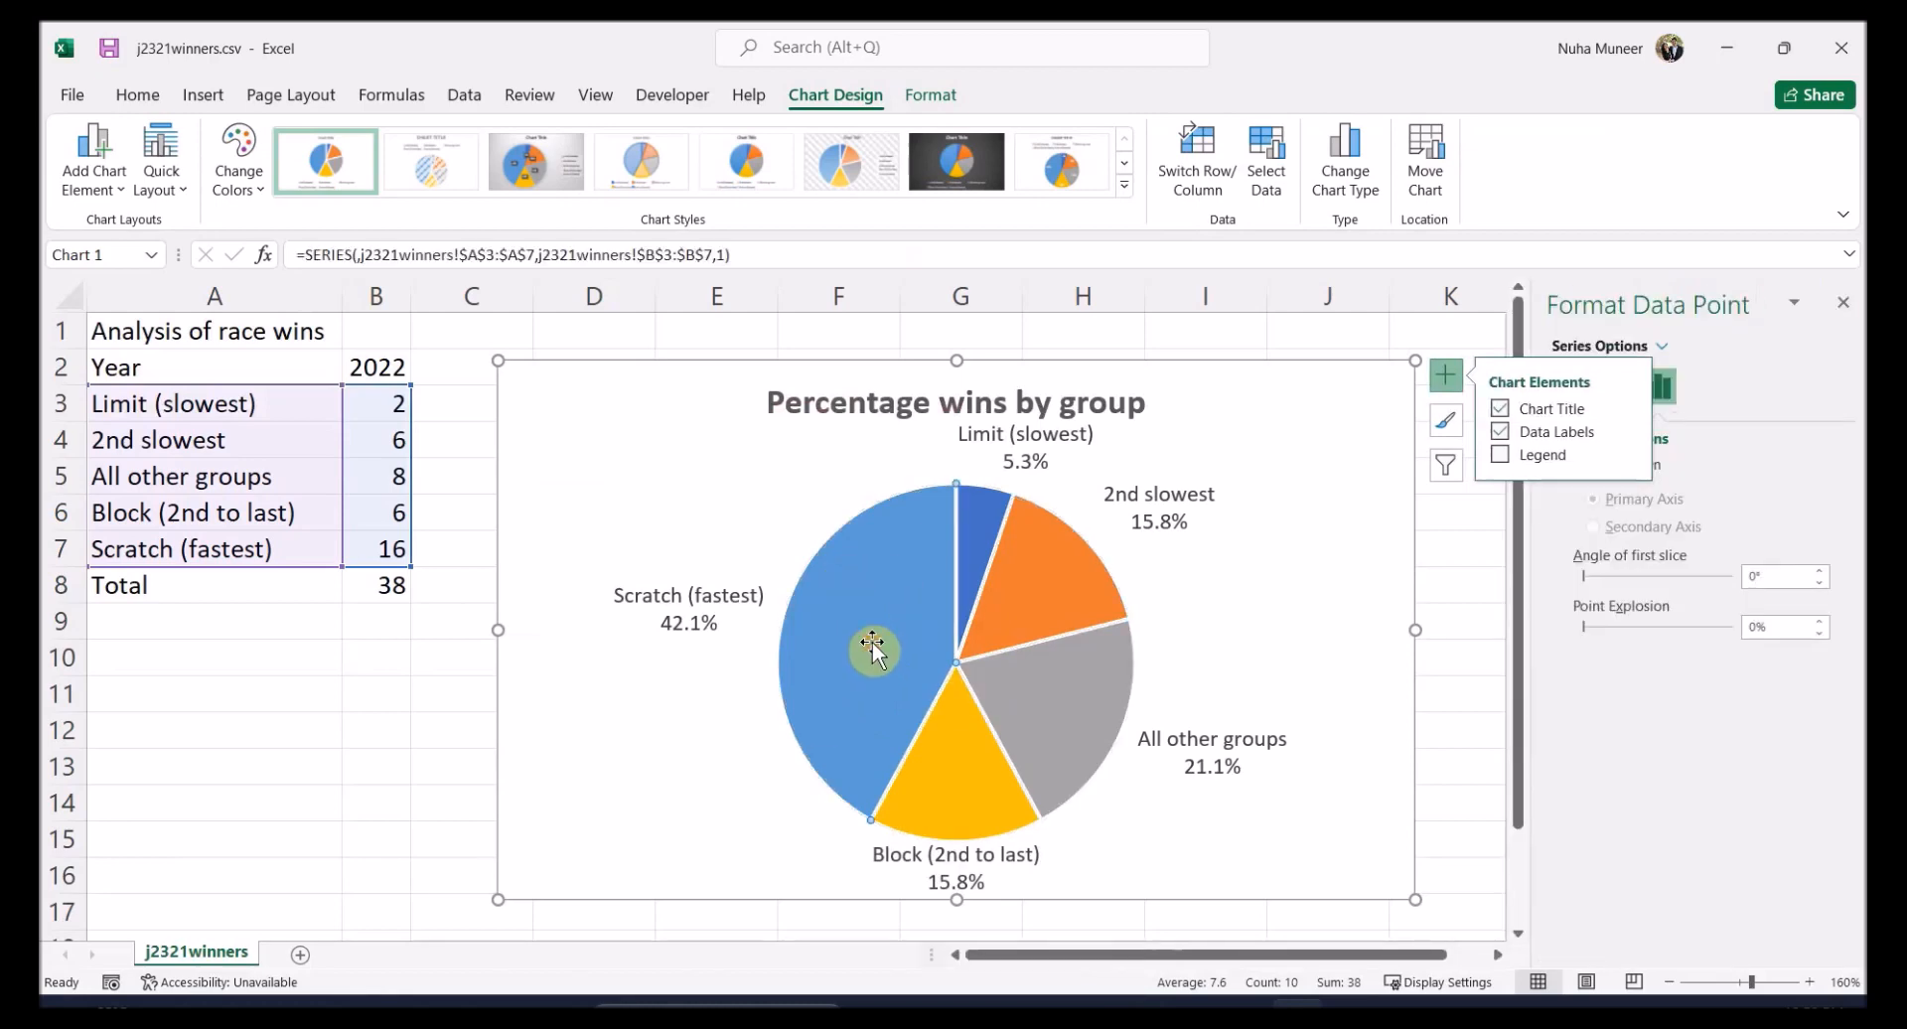
pyautogui.click(870, 645)
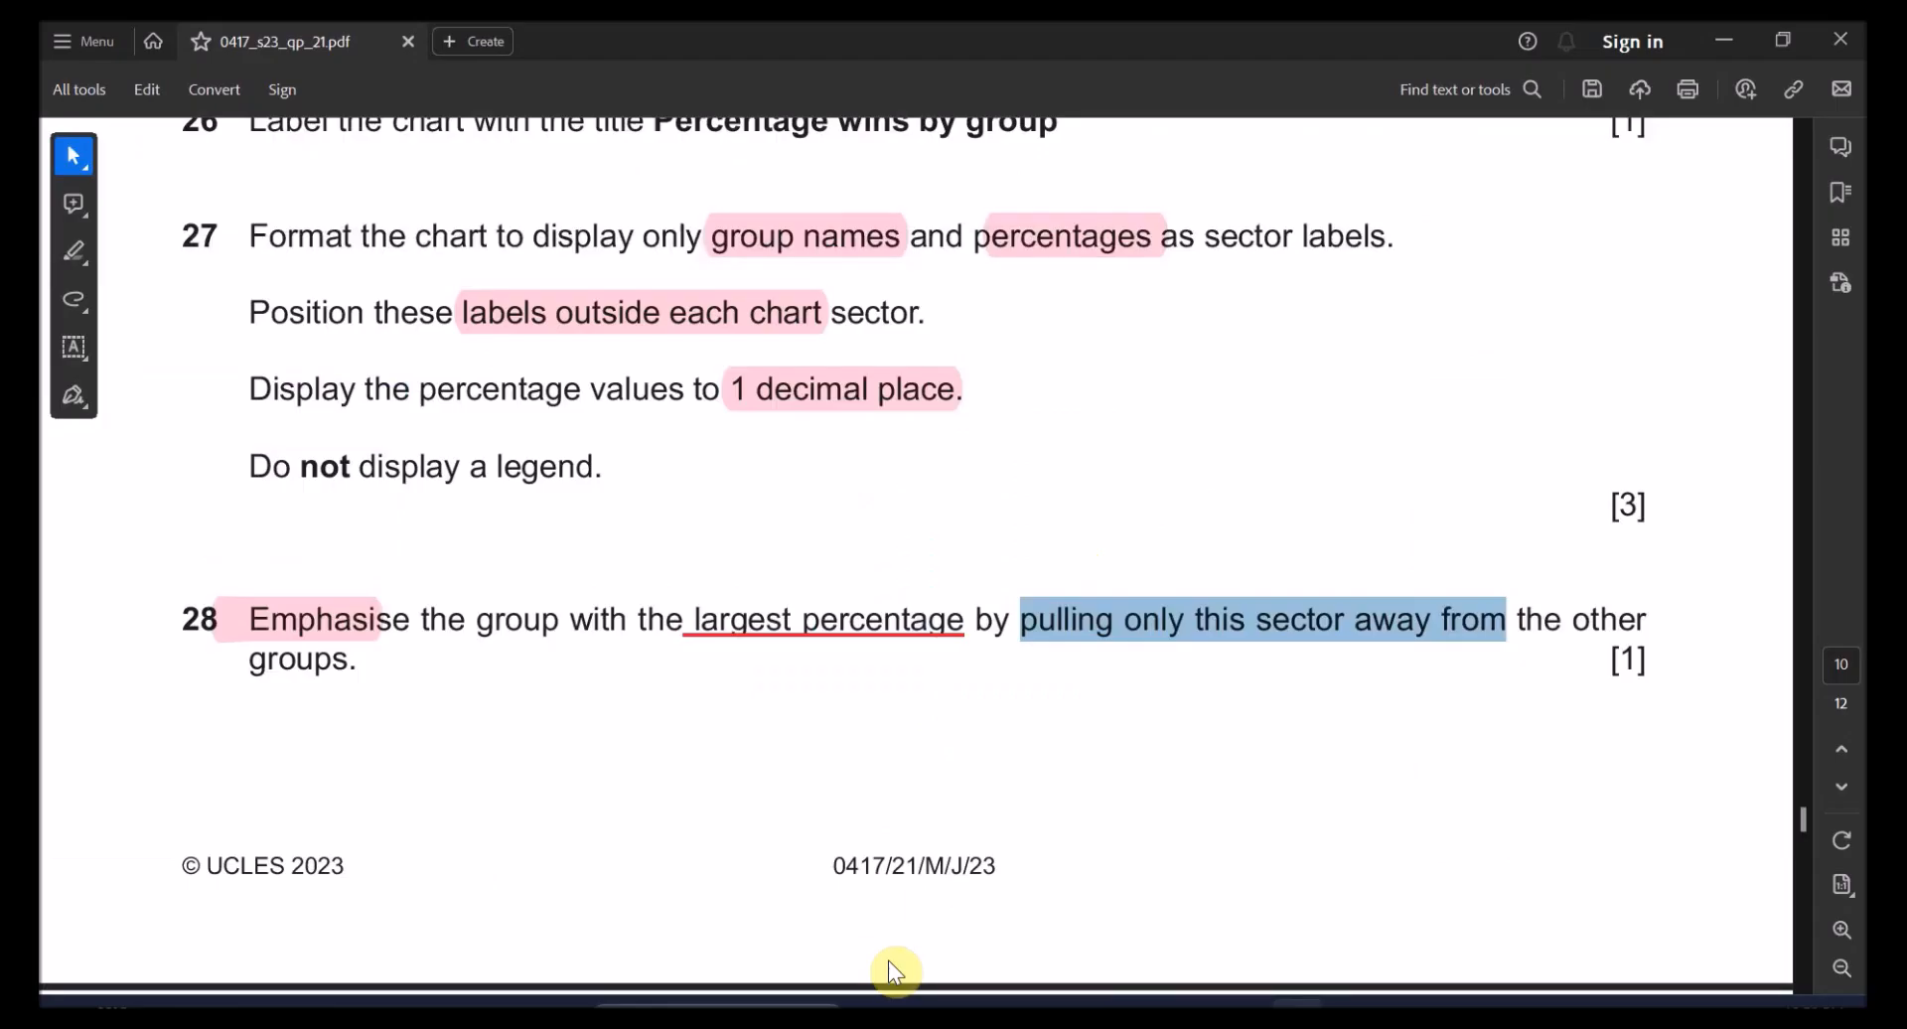
# Scroll the PDF to page 11 and pull the Scratch (fastest) slice out of the pie
pyautogui.scroll(-3)
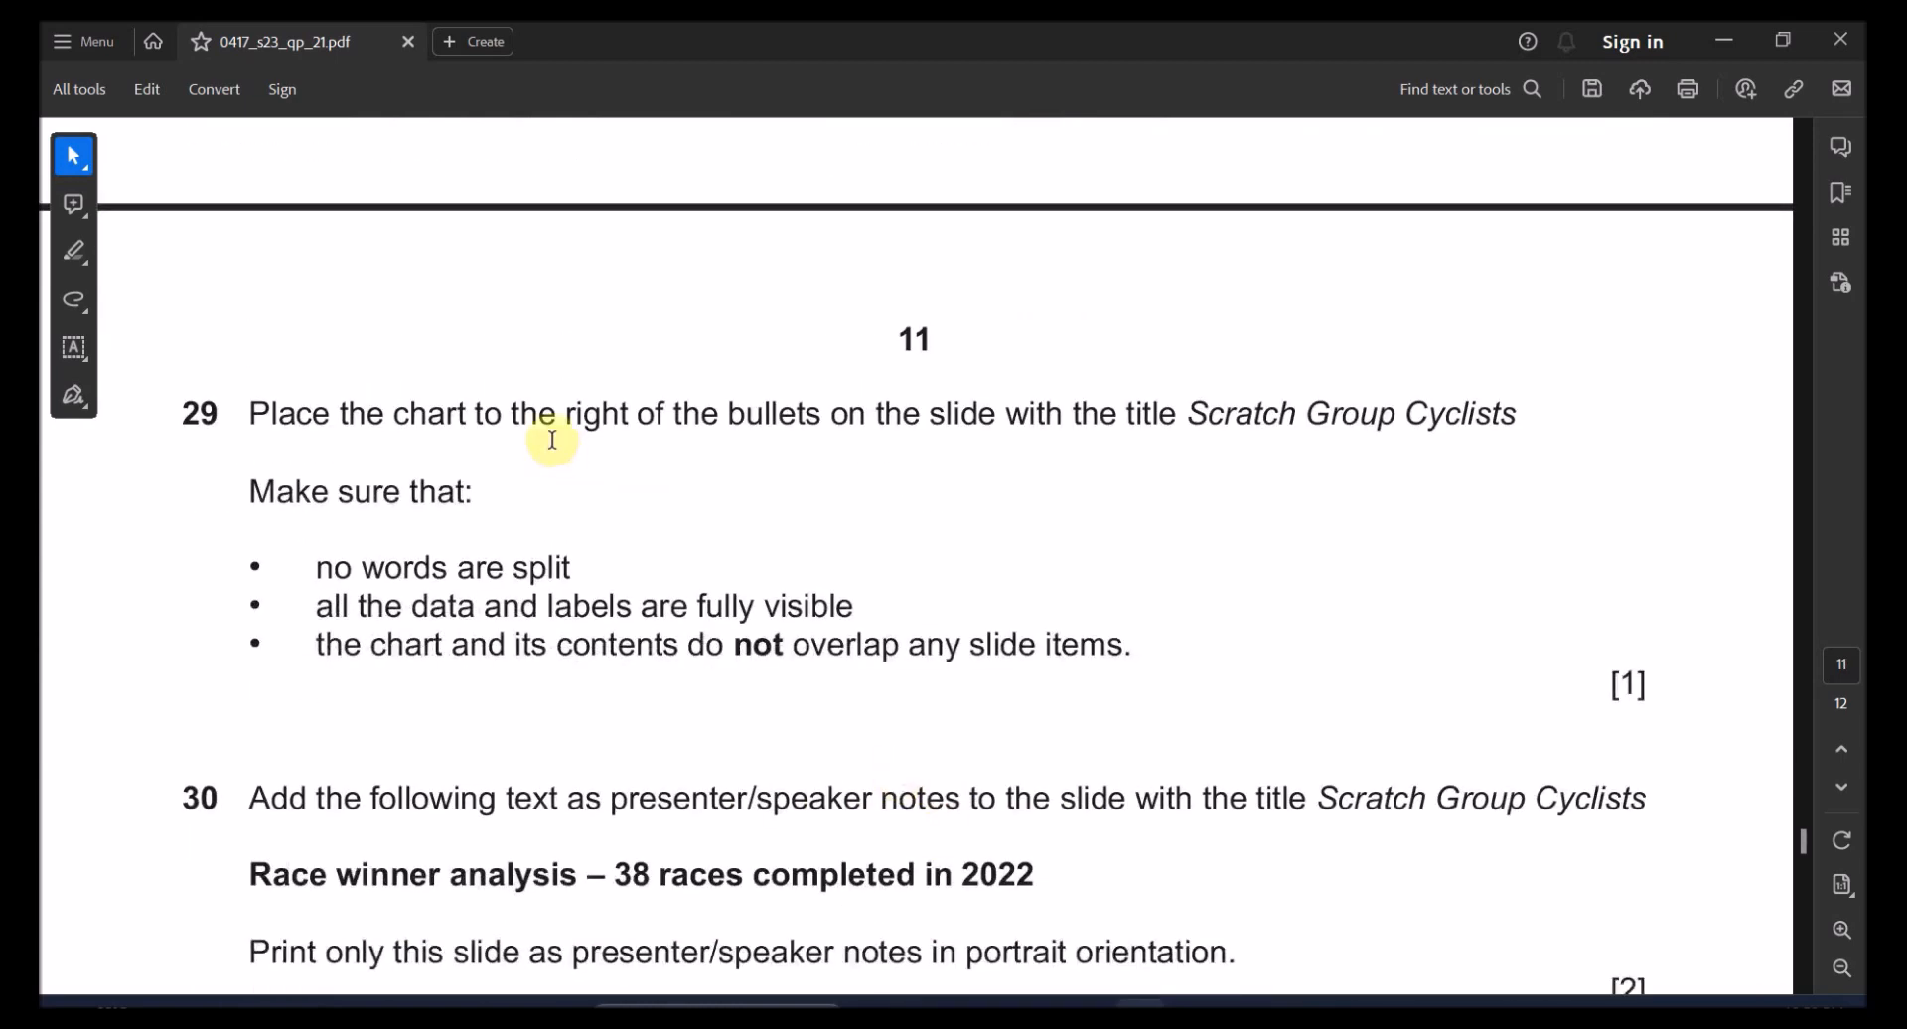
pyautogui.moveTo(510, 413); pyautogui.dragTo(936, 413)
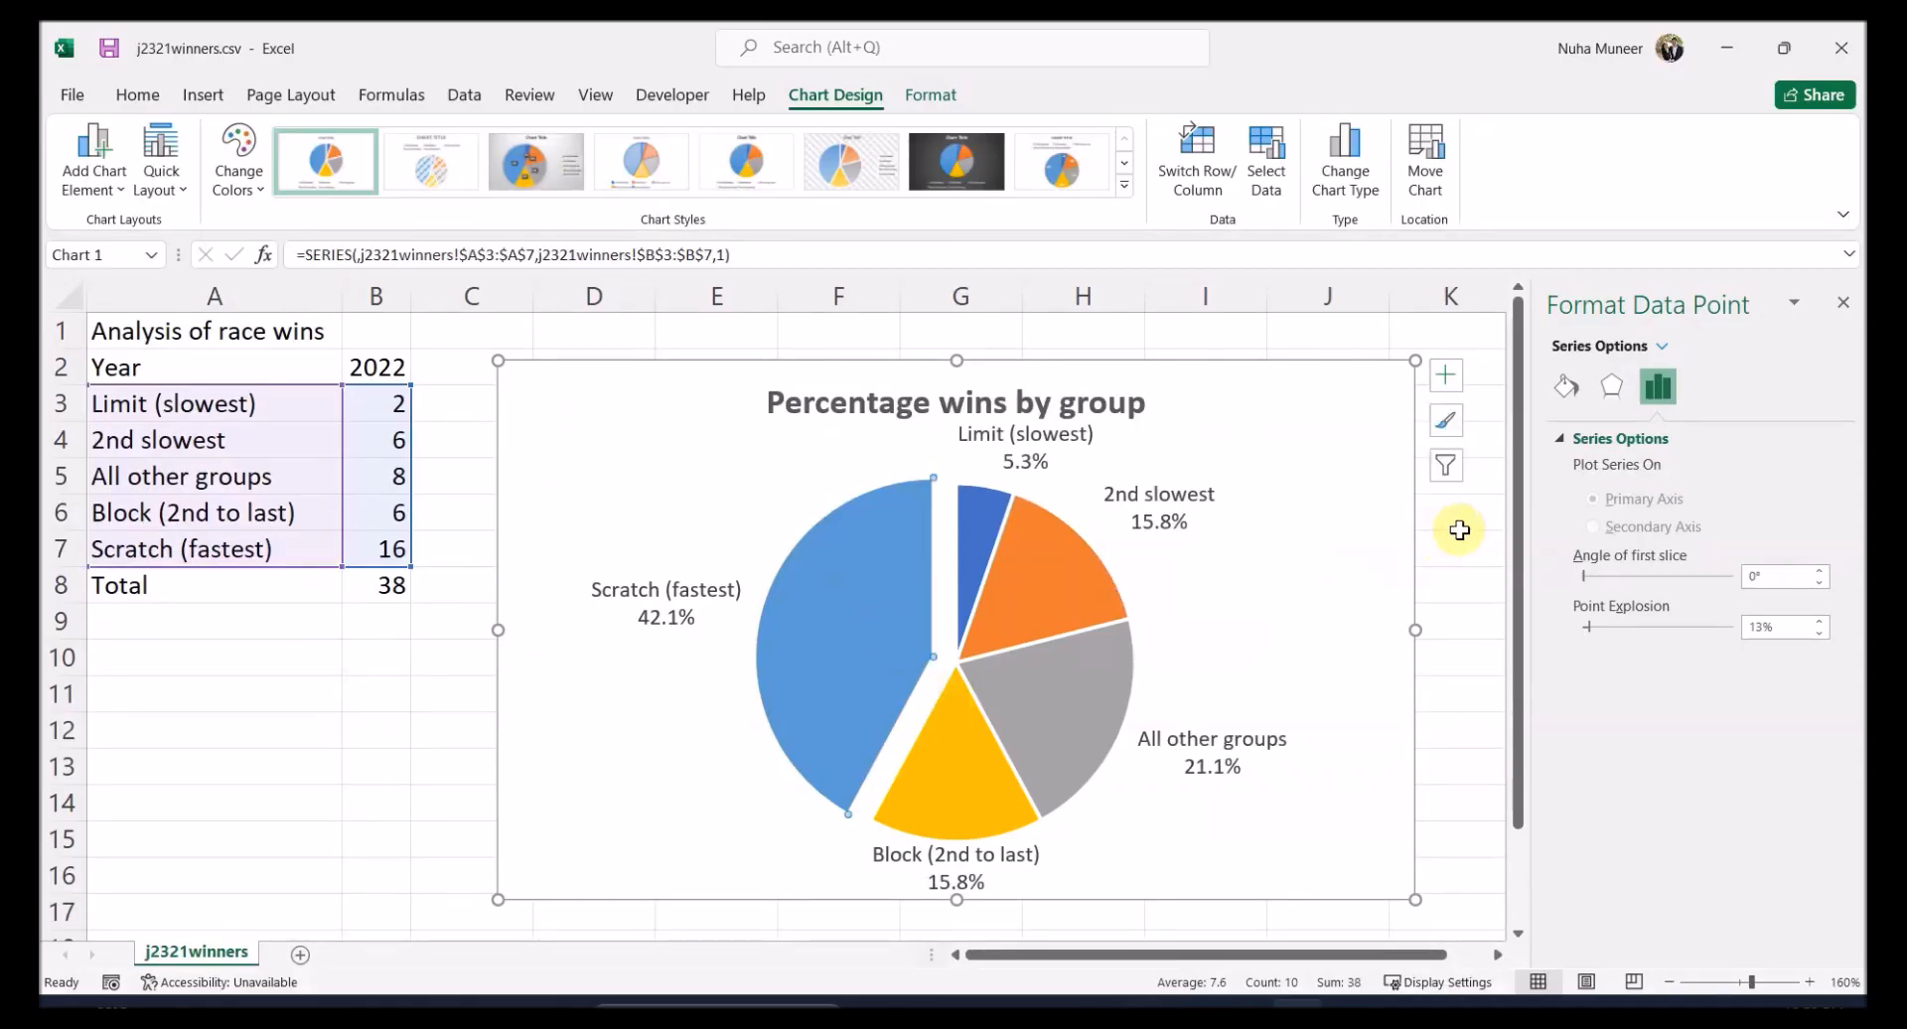
pyautogui.click(1284, 462)
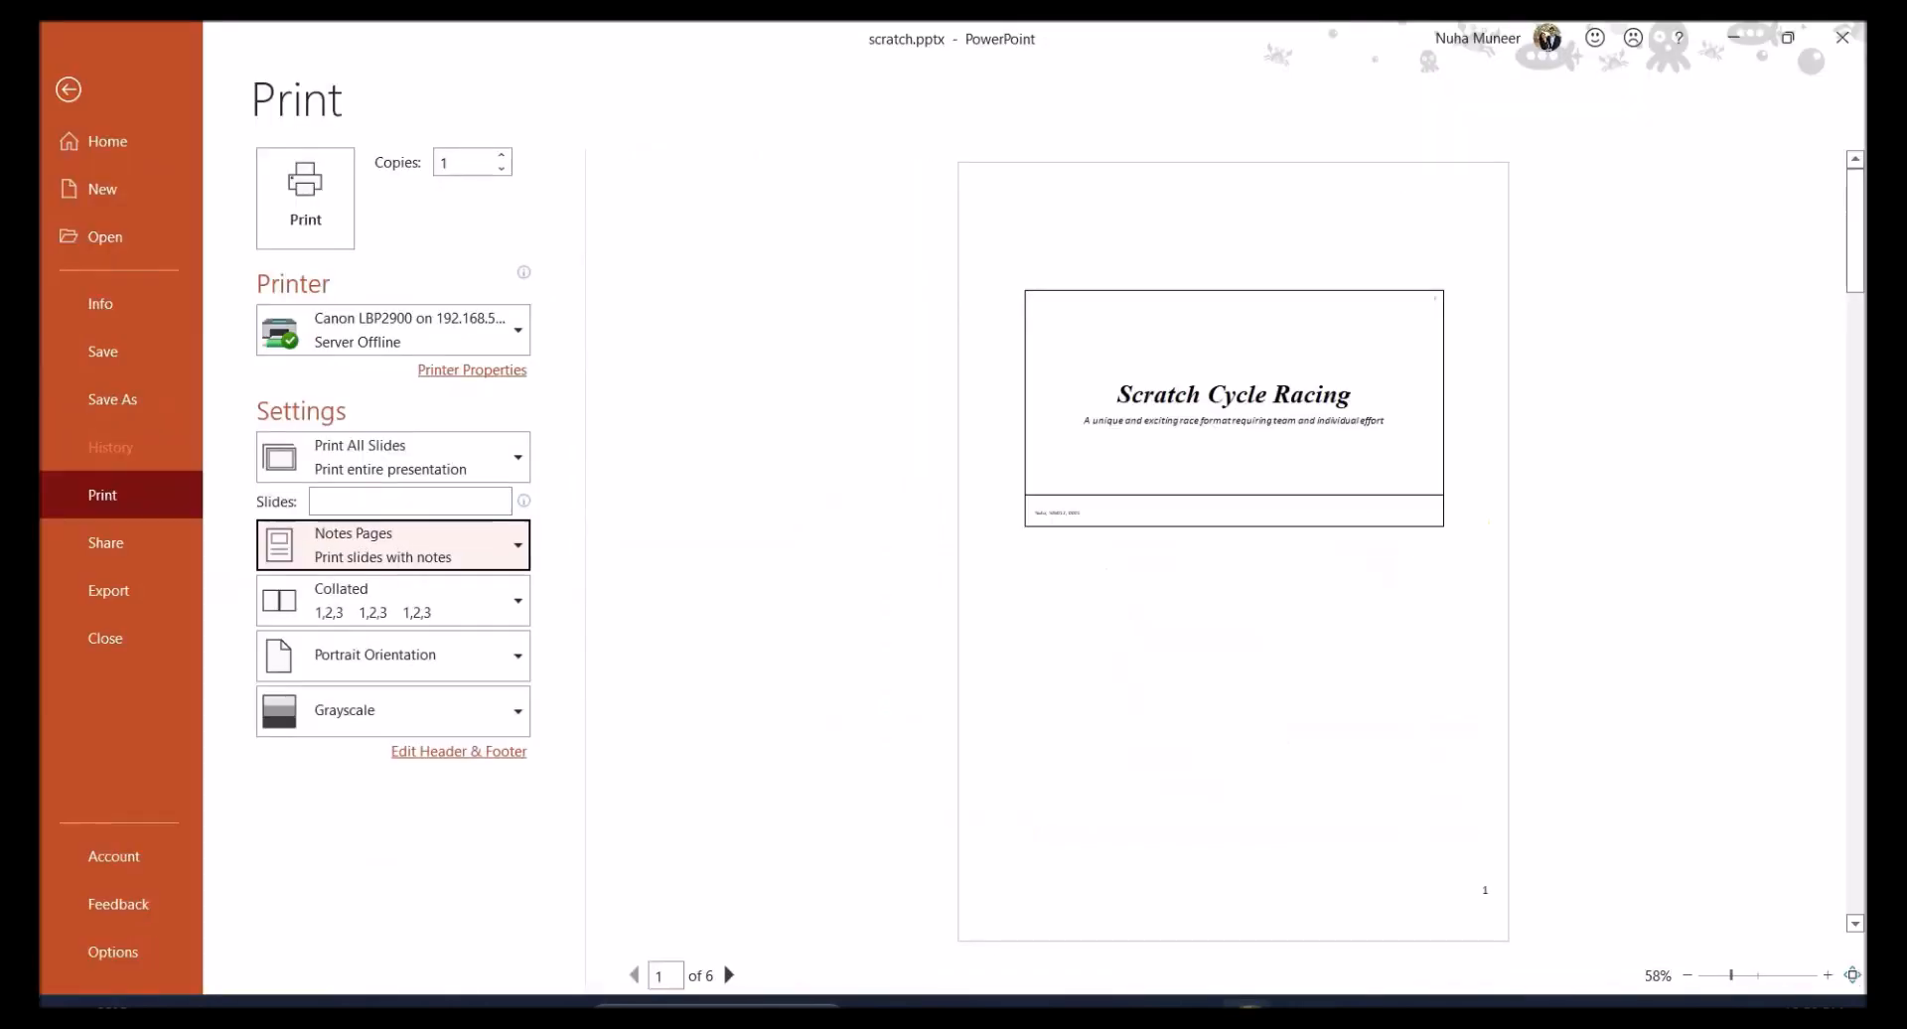
# Leave print settings, select the Scratch Group Cyclists bullets box, then show Race Tactics
pyautogui.click(68, 89)
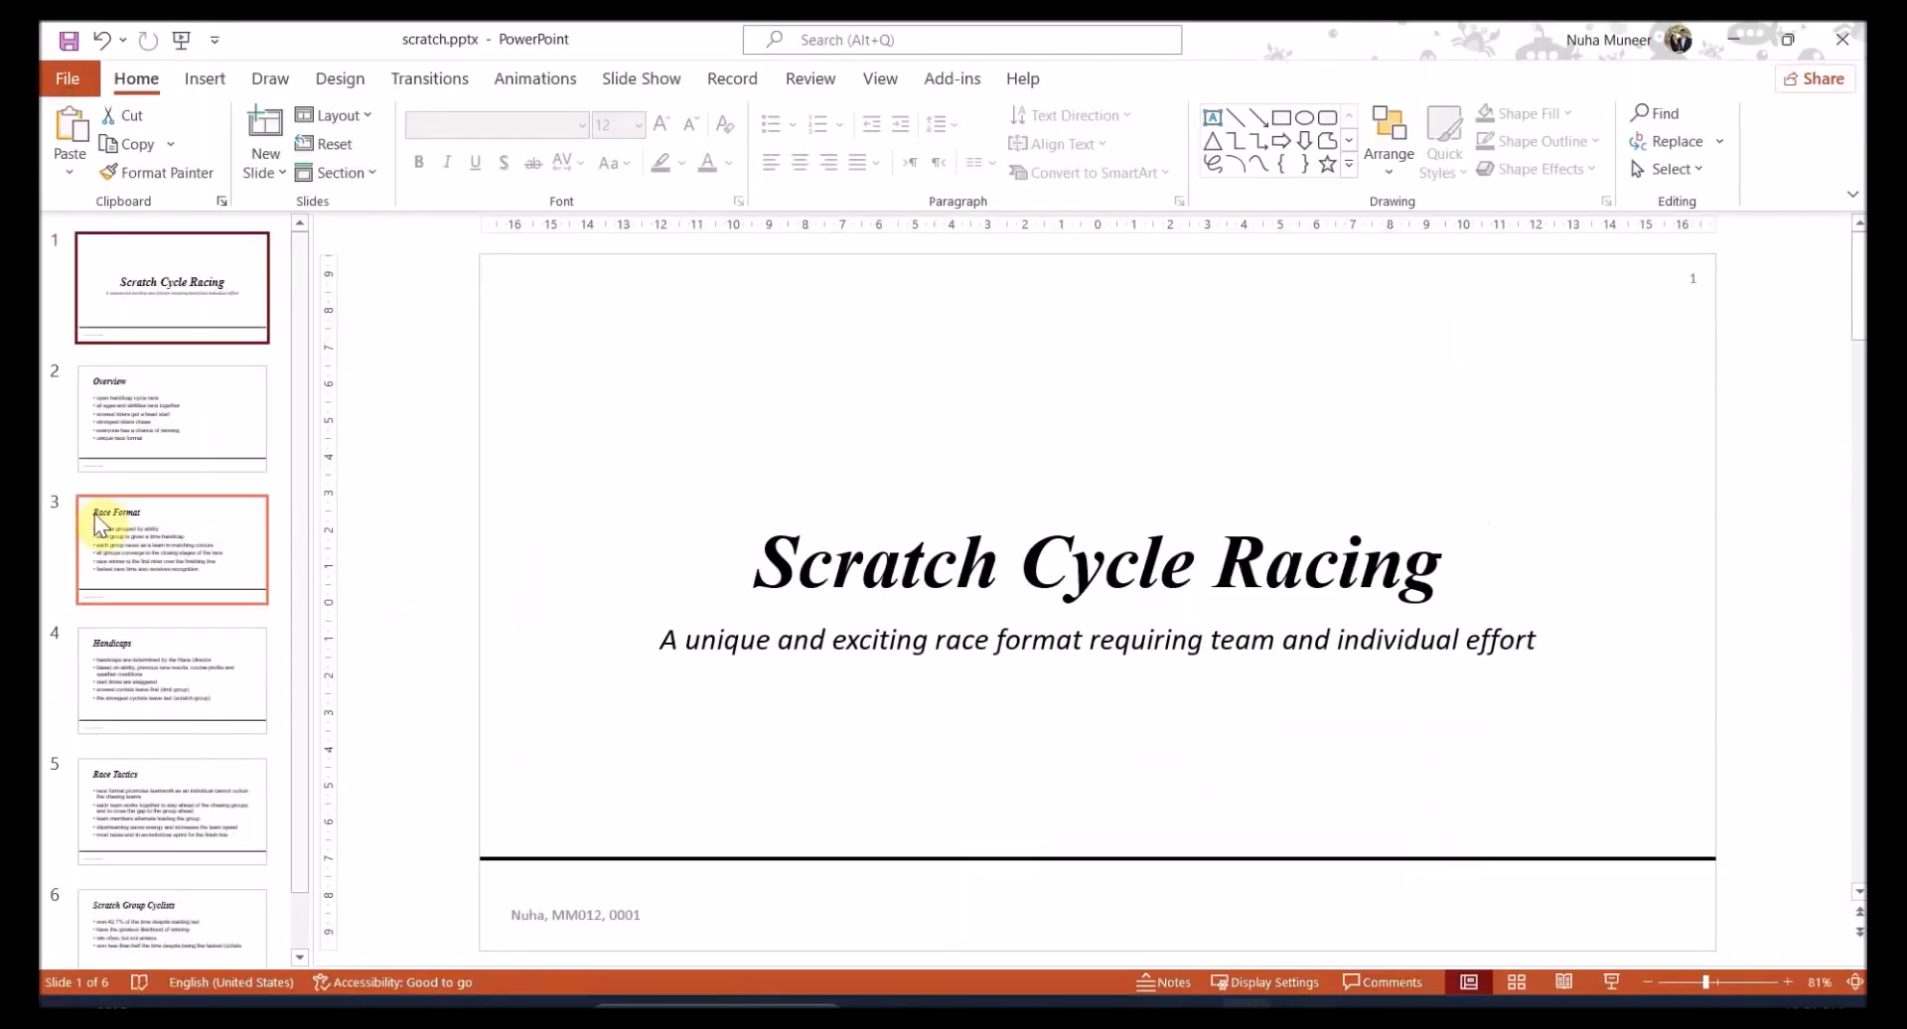
pyautogui.click(172, 548)
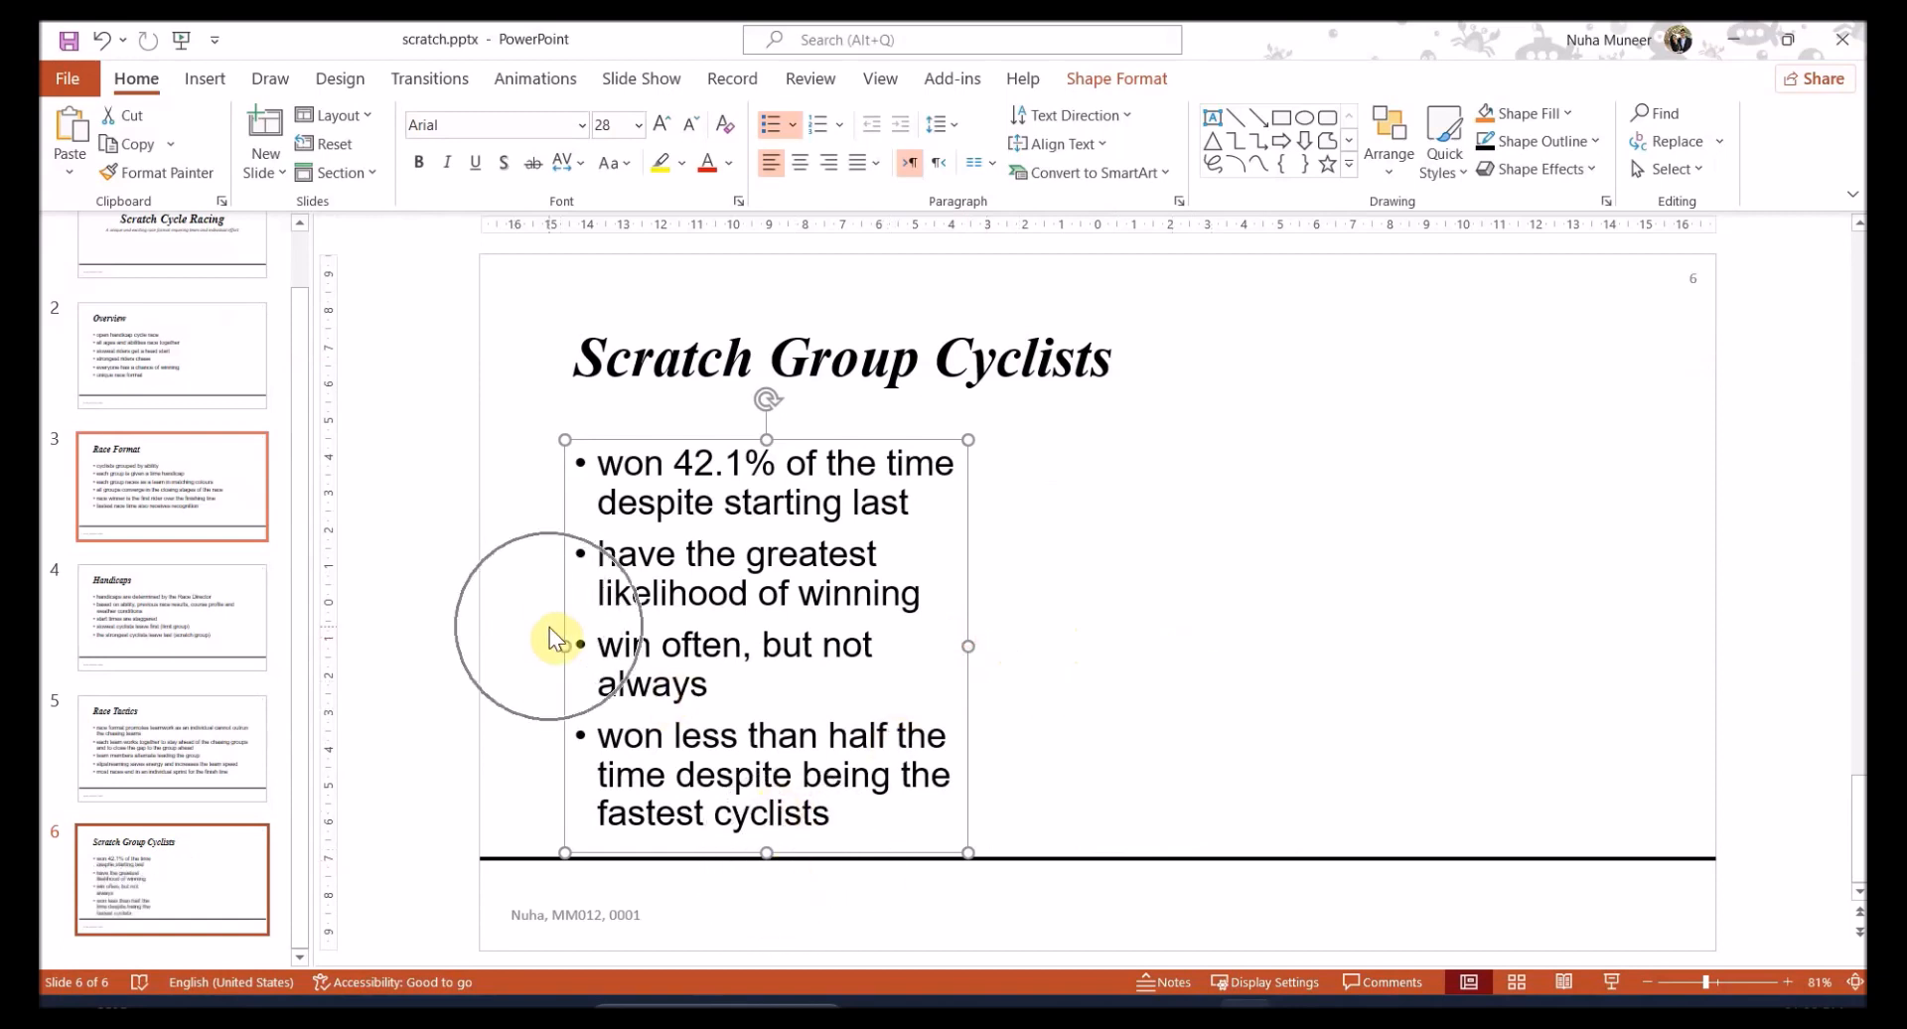
pyautogui.click(170, 616)
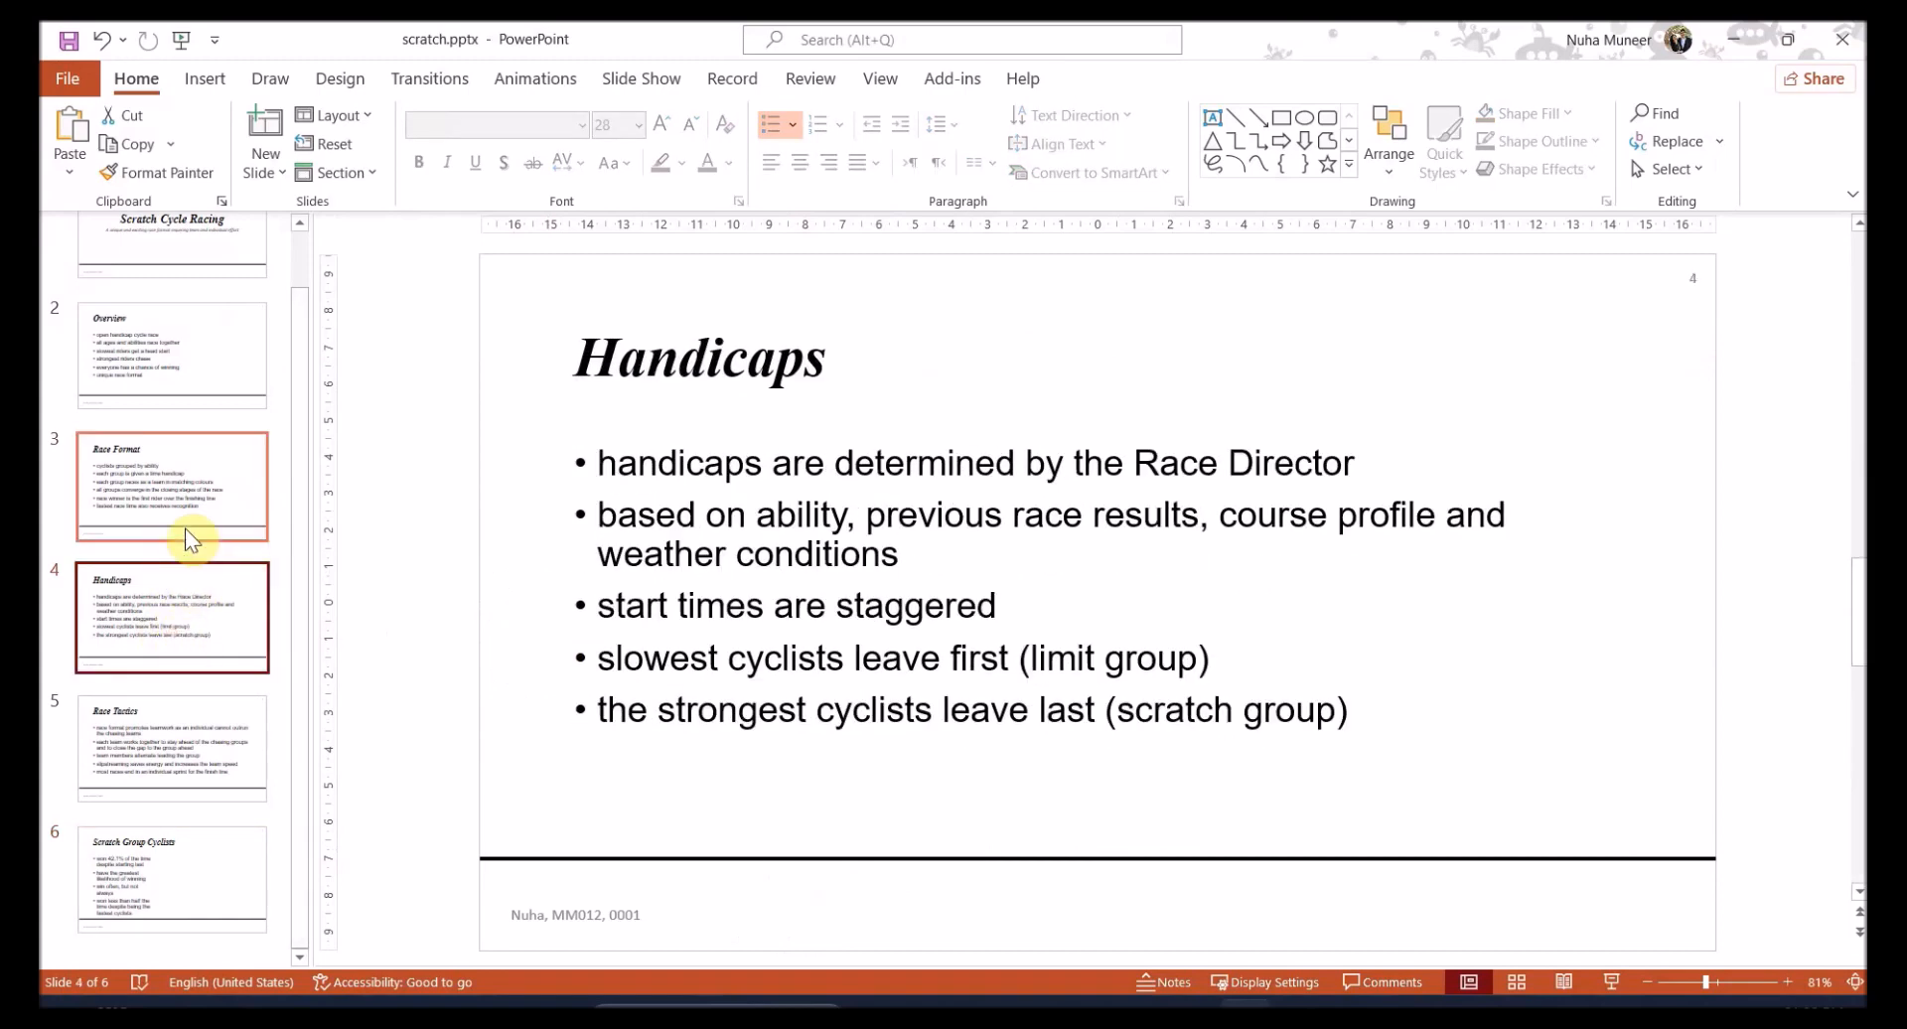
pyautogui.click(172, 747)
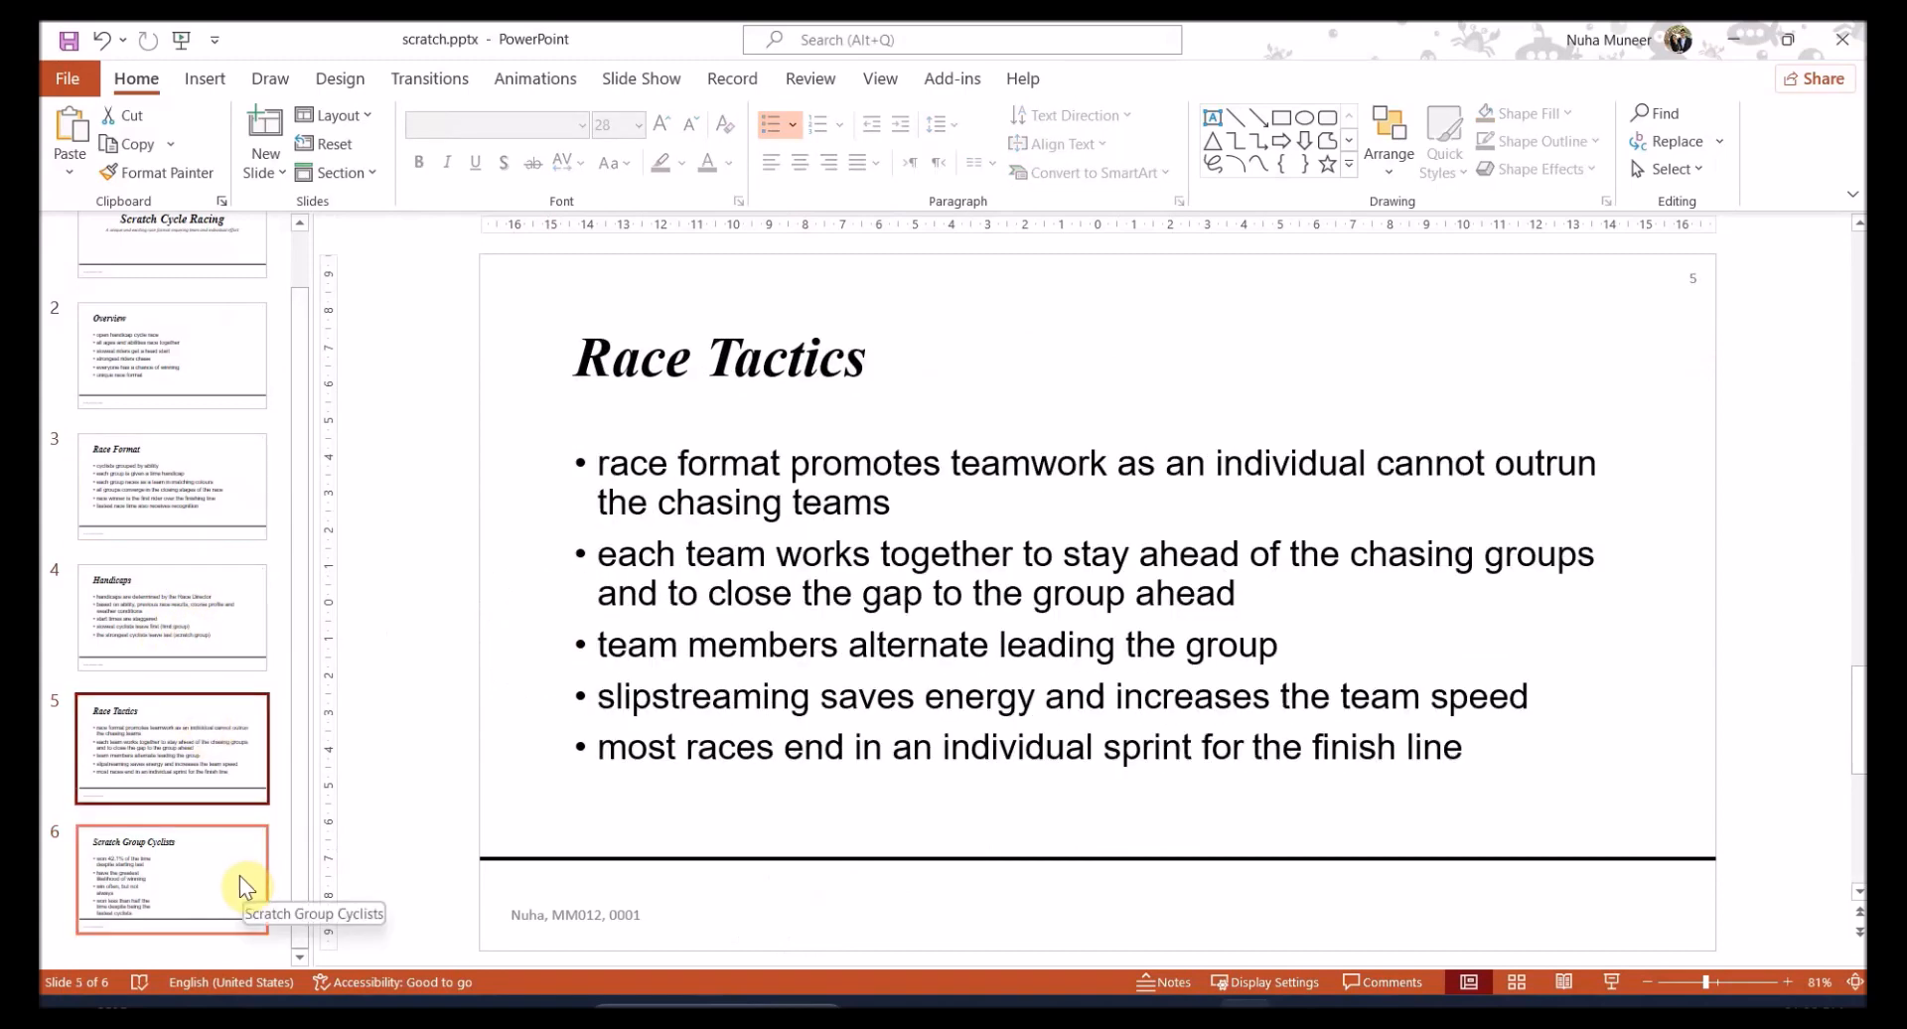
# On slide 6, drag the pie chart up and right, clear of the bullet text
pyautogui.click(172, 878)
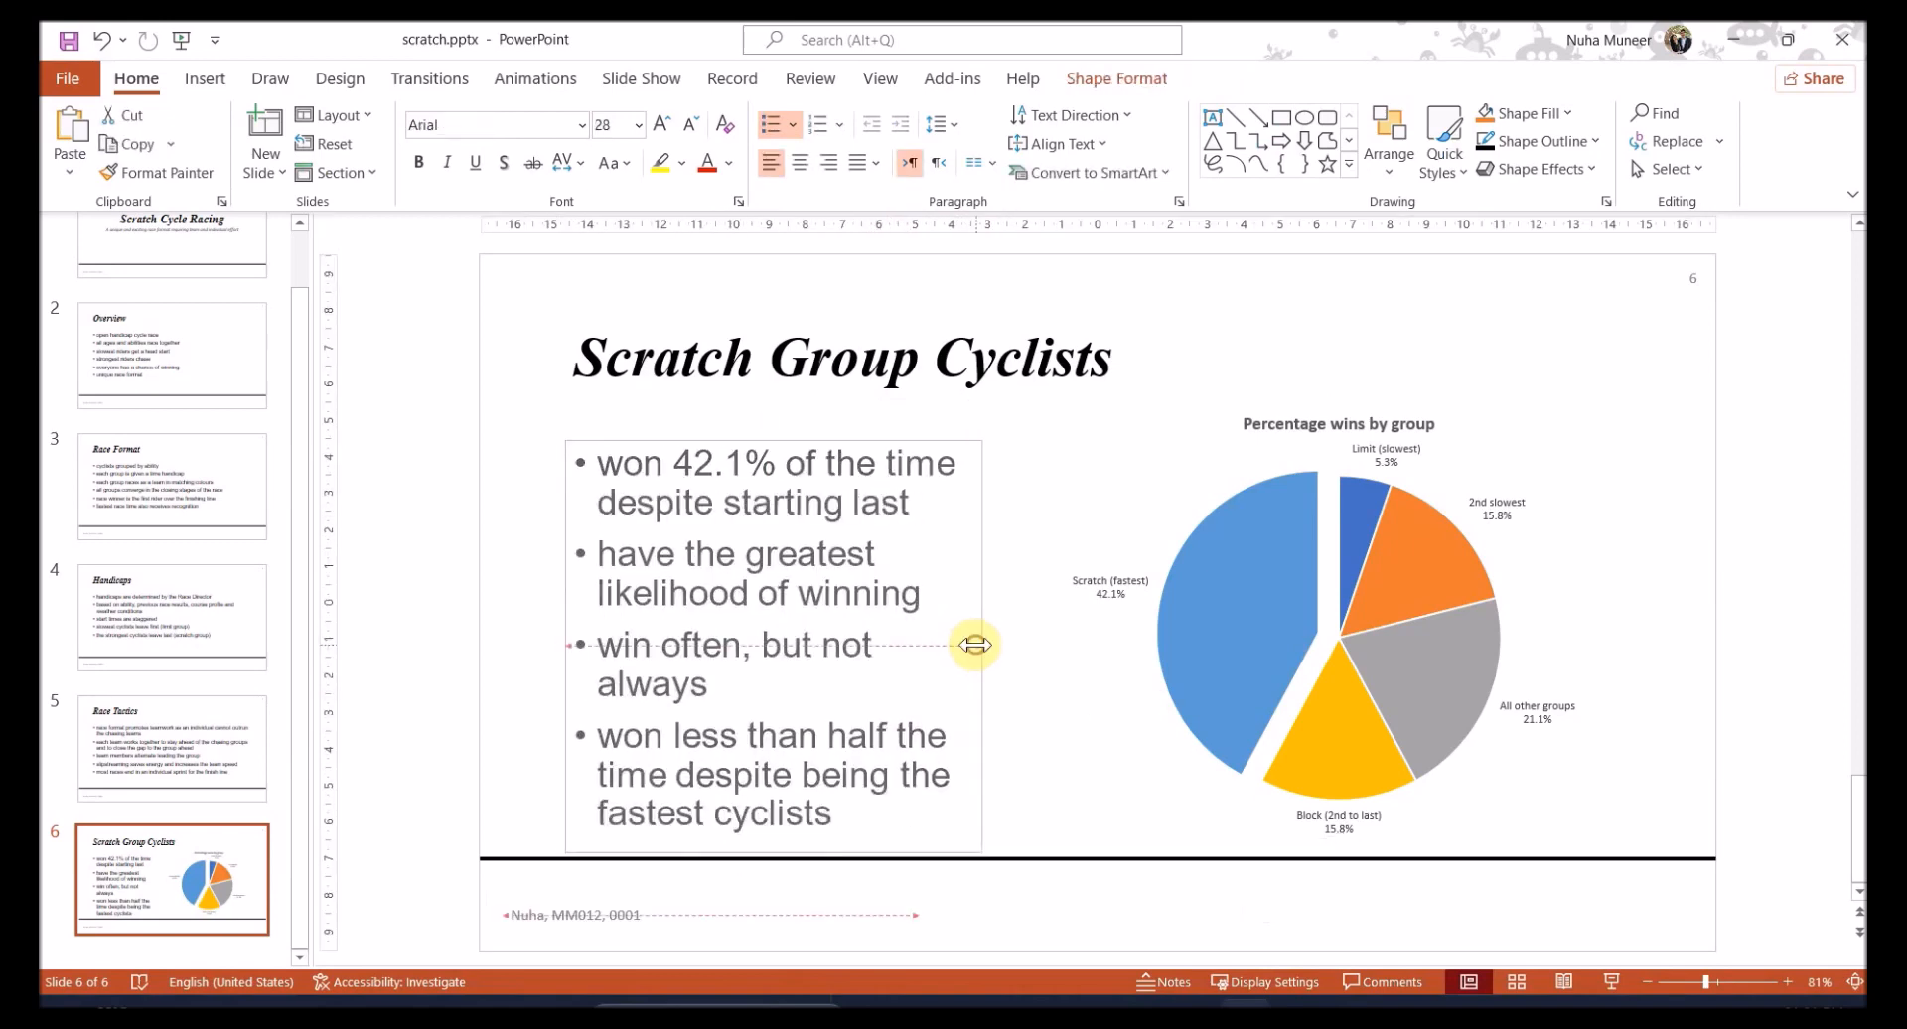
pyautogui.click(1337, 621)
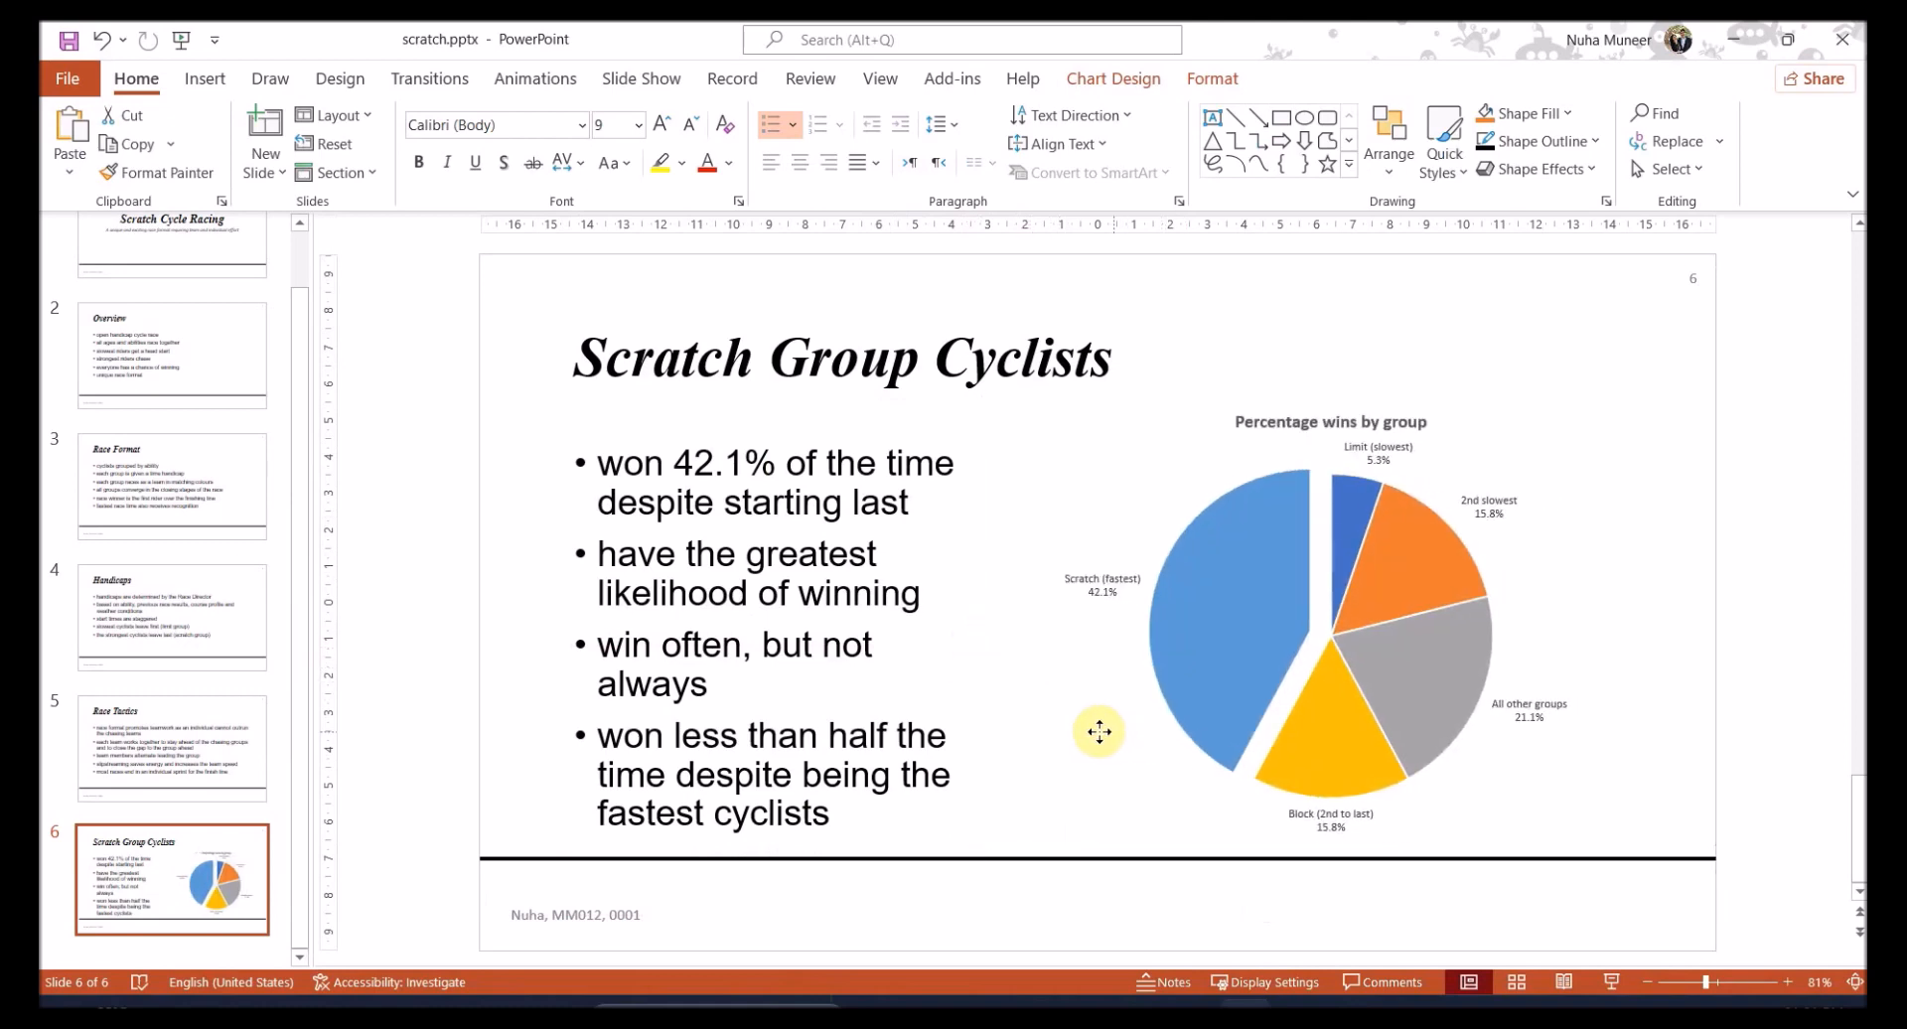
pyautogui.click(1098, 731)
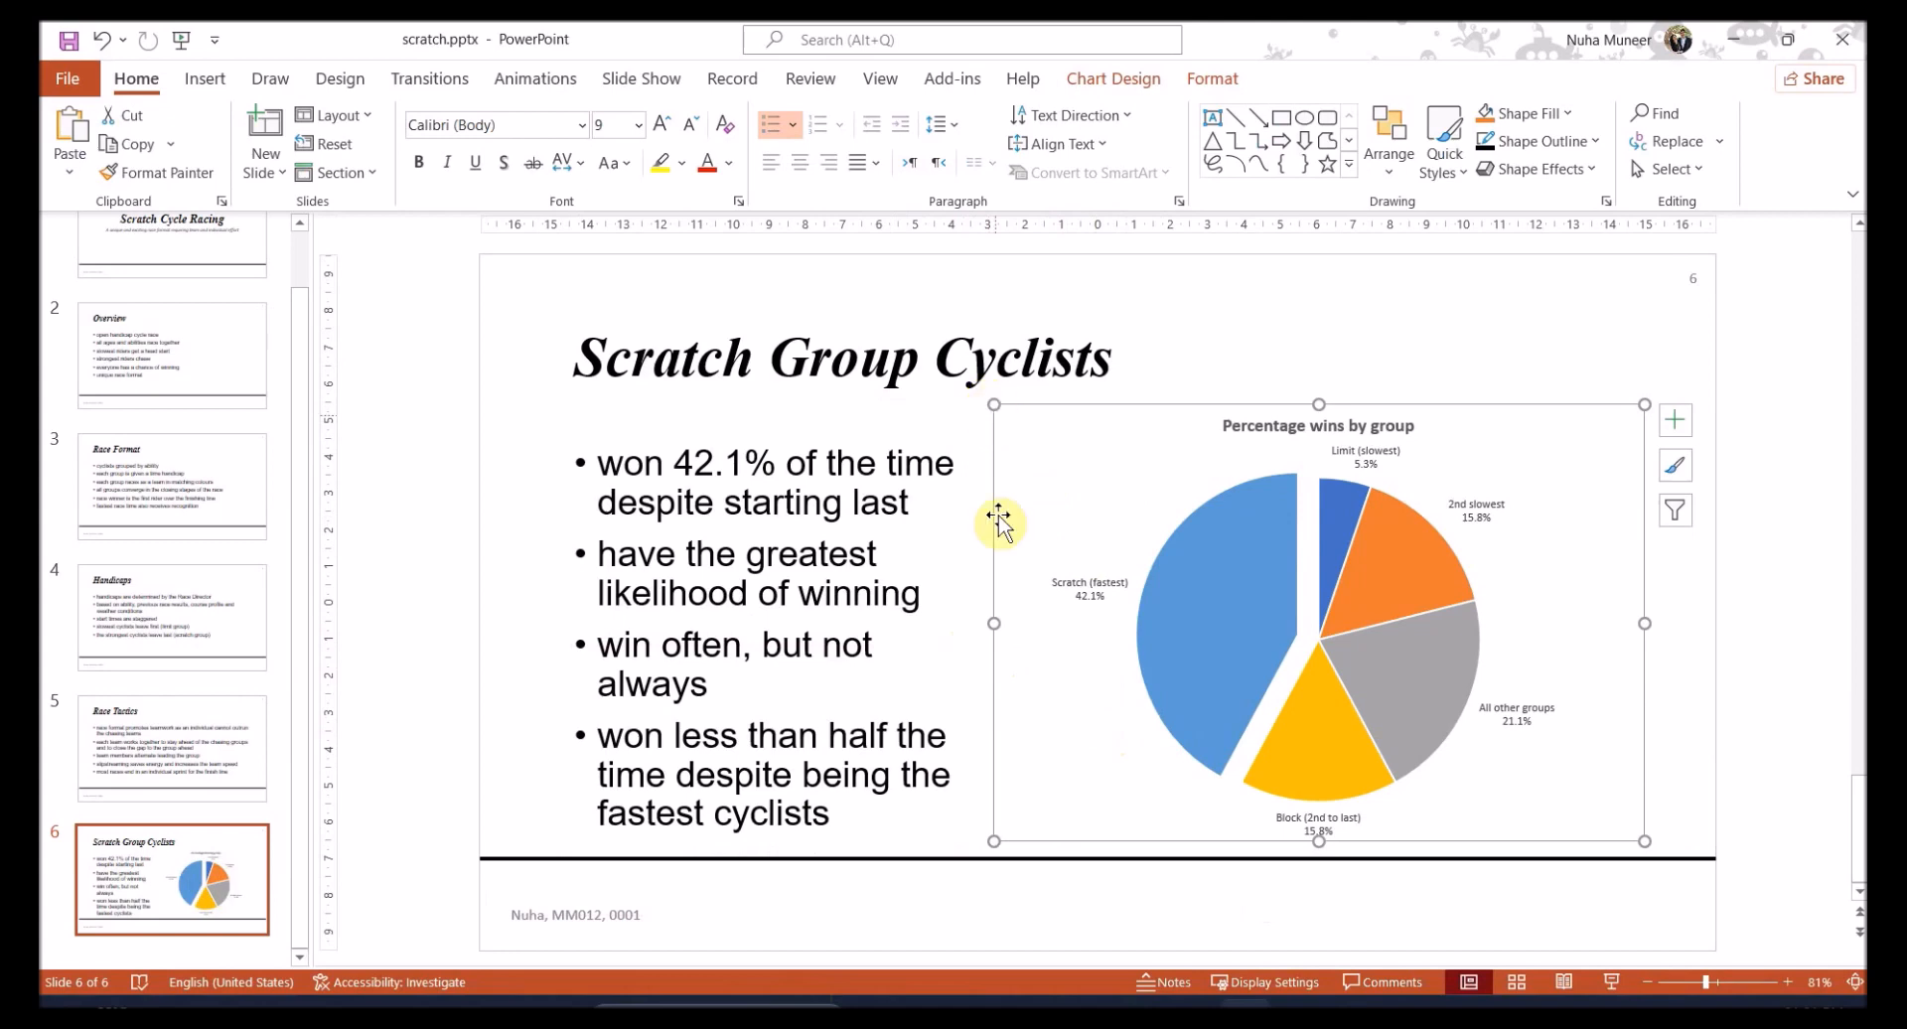
pyautogui.moveTo(997, 523); pyautogui.dragTo(1033, 413)
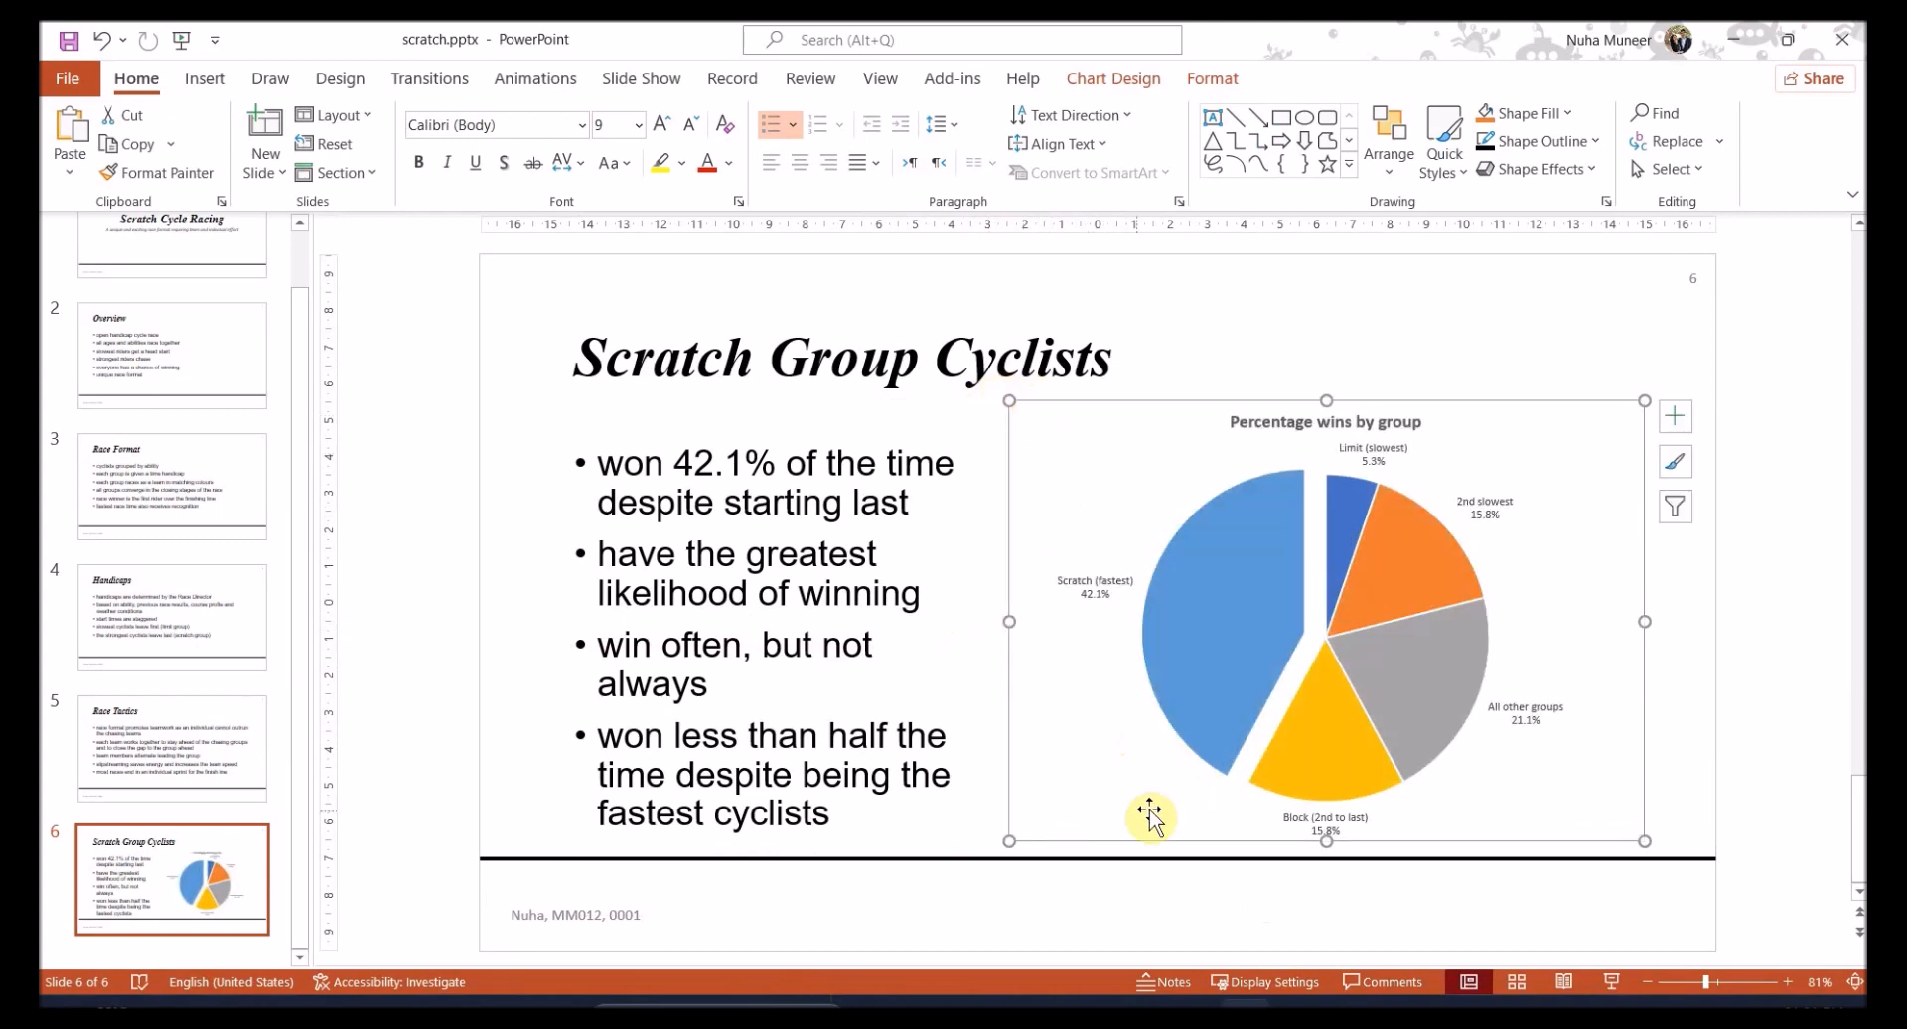
pyautogui.moveTo(1152, 815); pyautogui.dragTo(1137, 811)
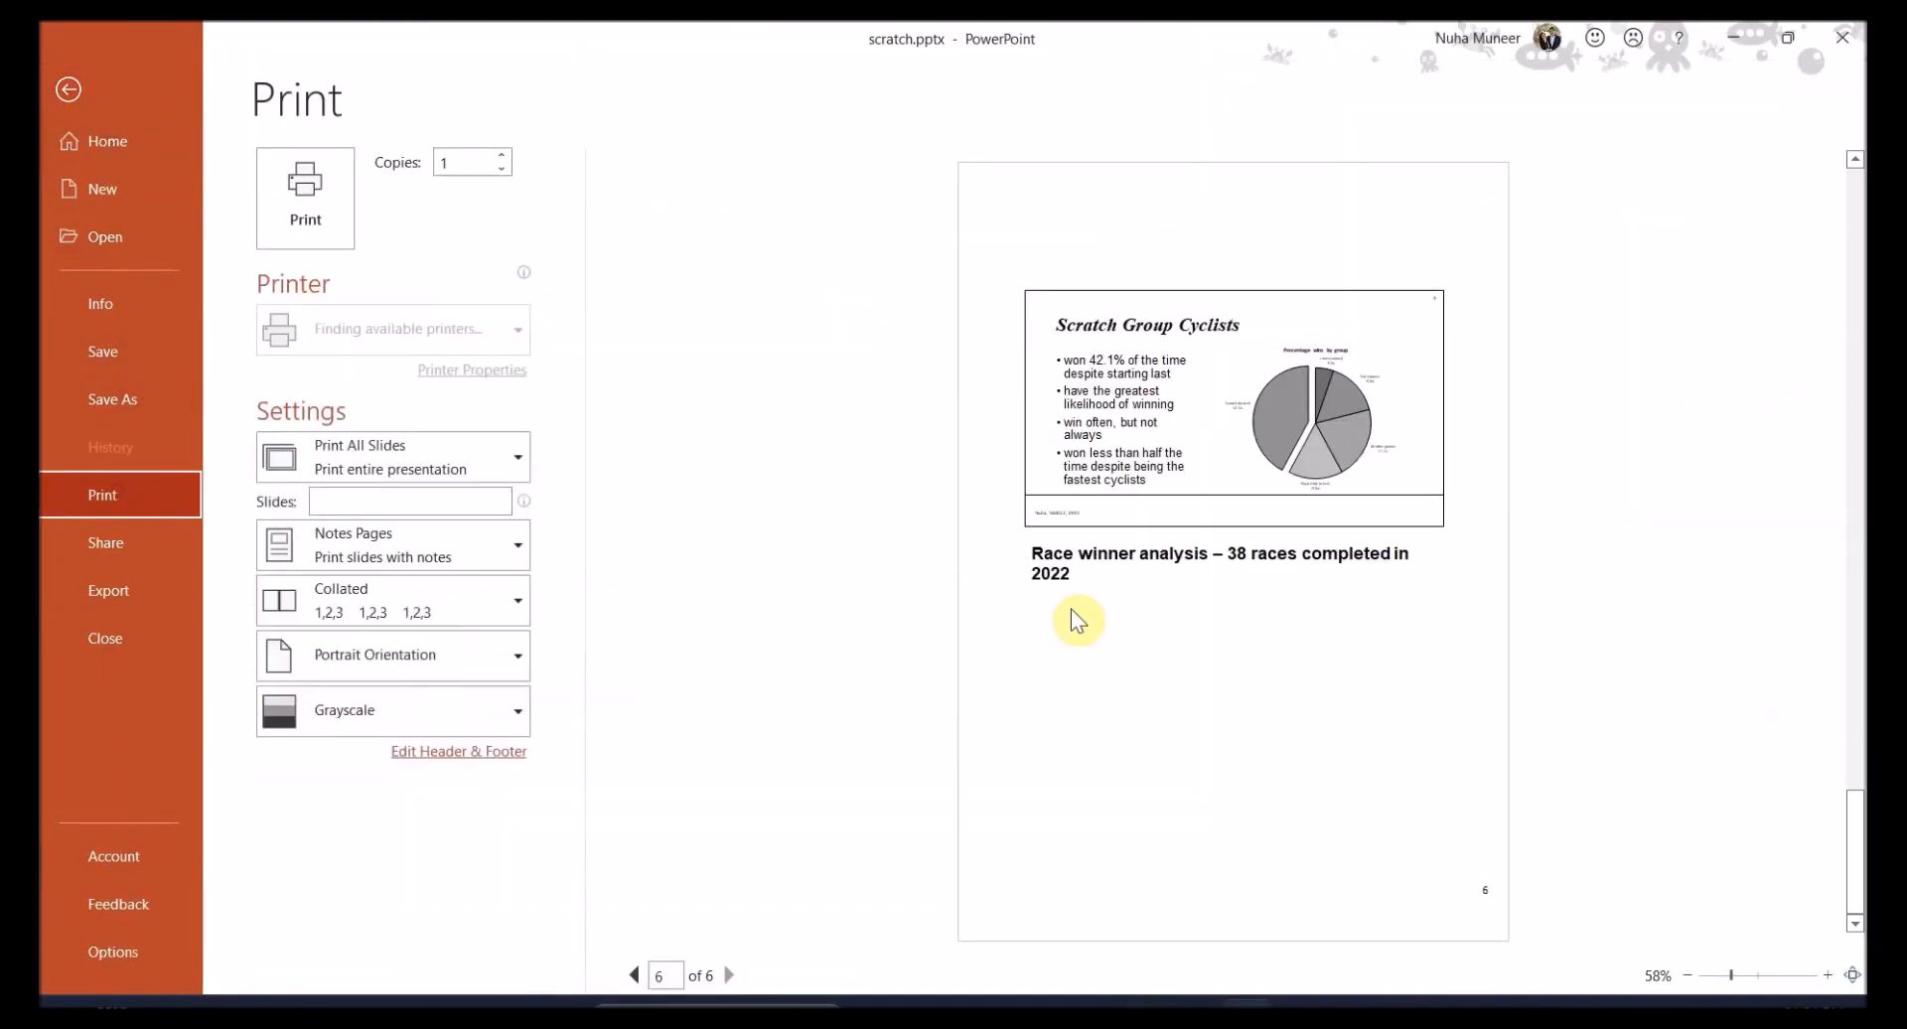
# Choose Notes Pages layout with Portrait orientation for printing slide 6
pyautogui.click(391, 543)
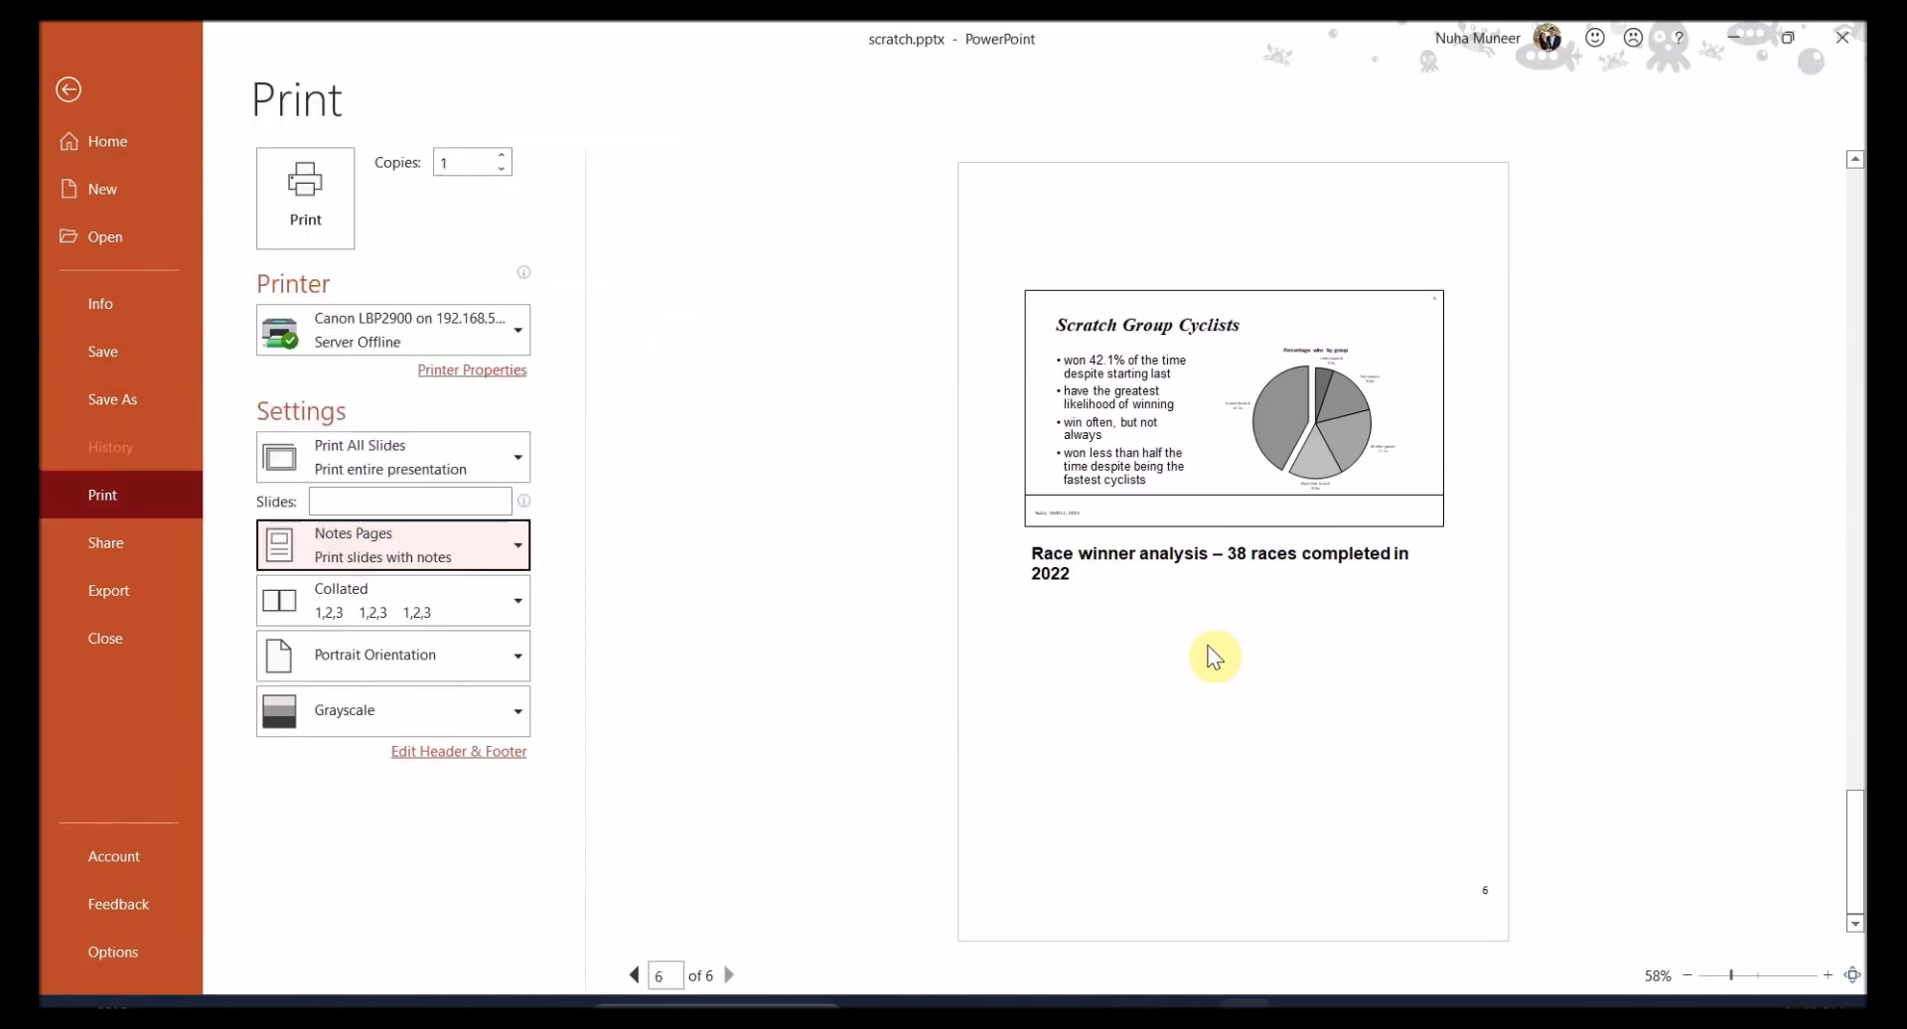
pyautogui.moveTo(1462, 513)
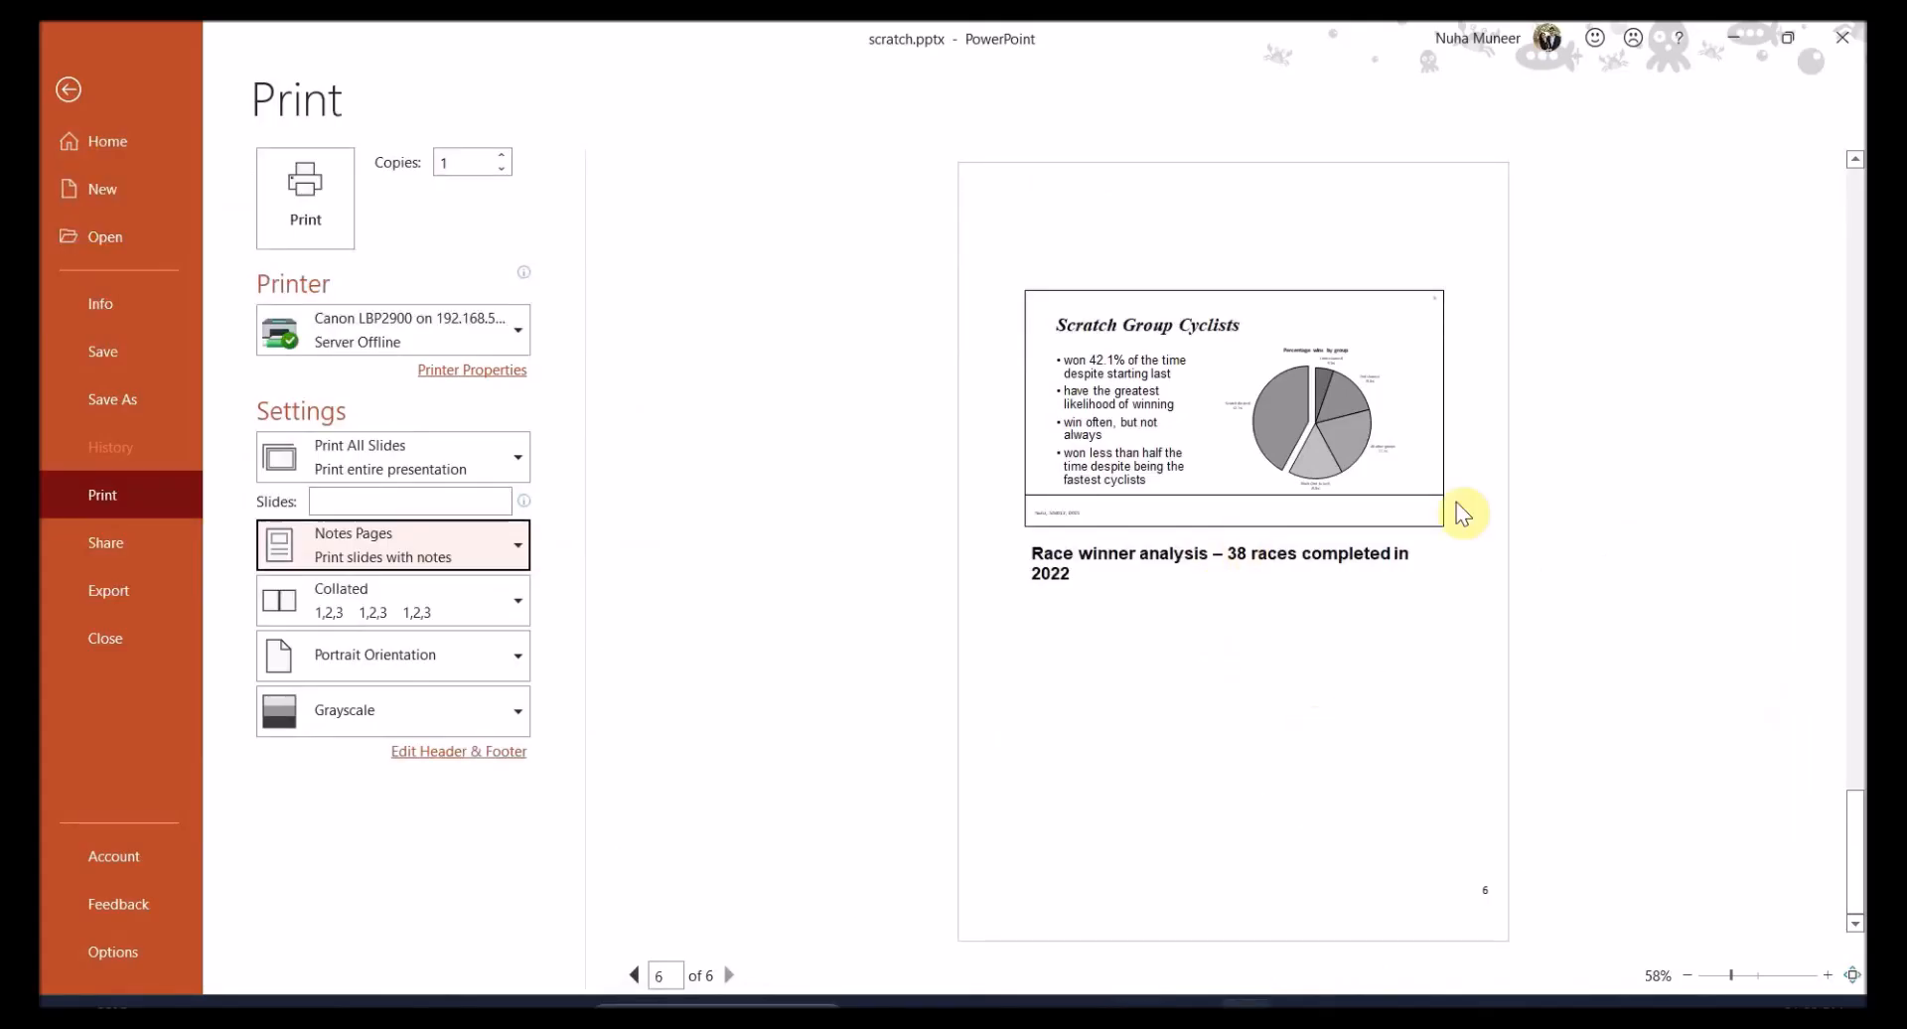
pyautogui.moveTo(942, 718)
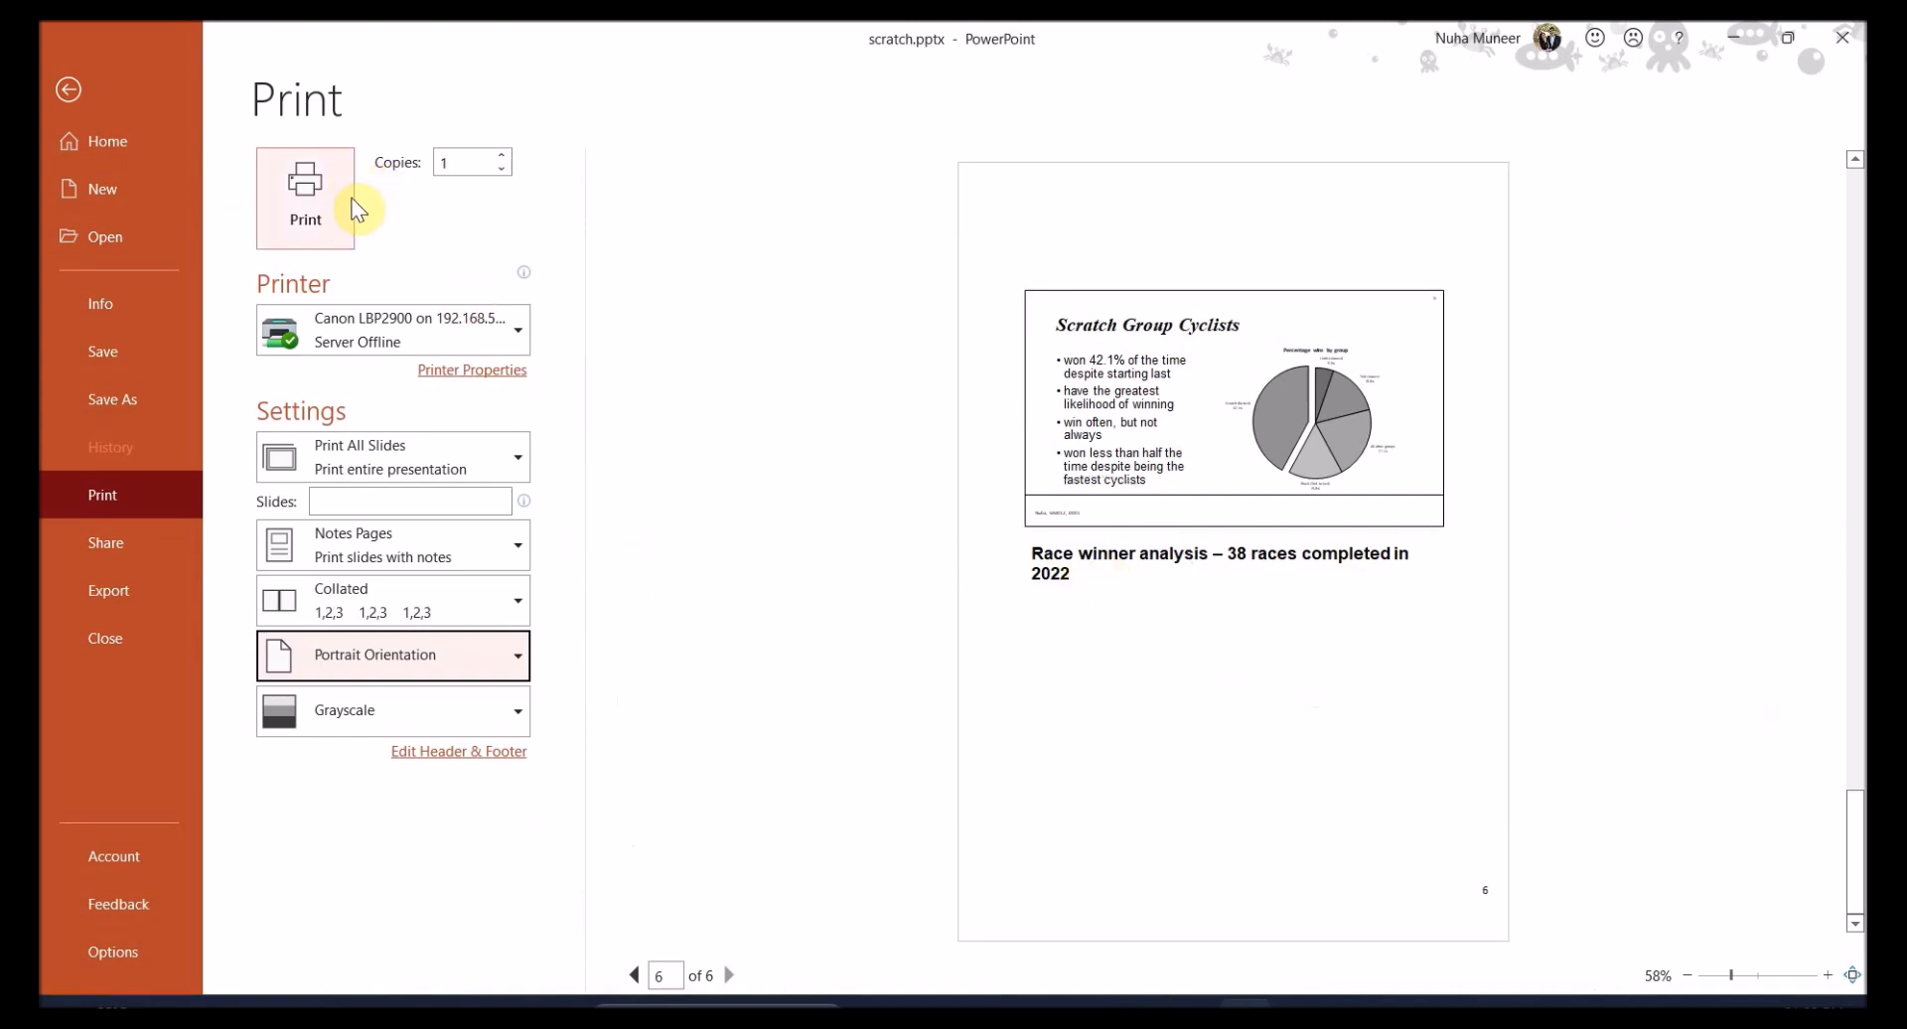
pyautogui.moveTo(394, 623)
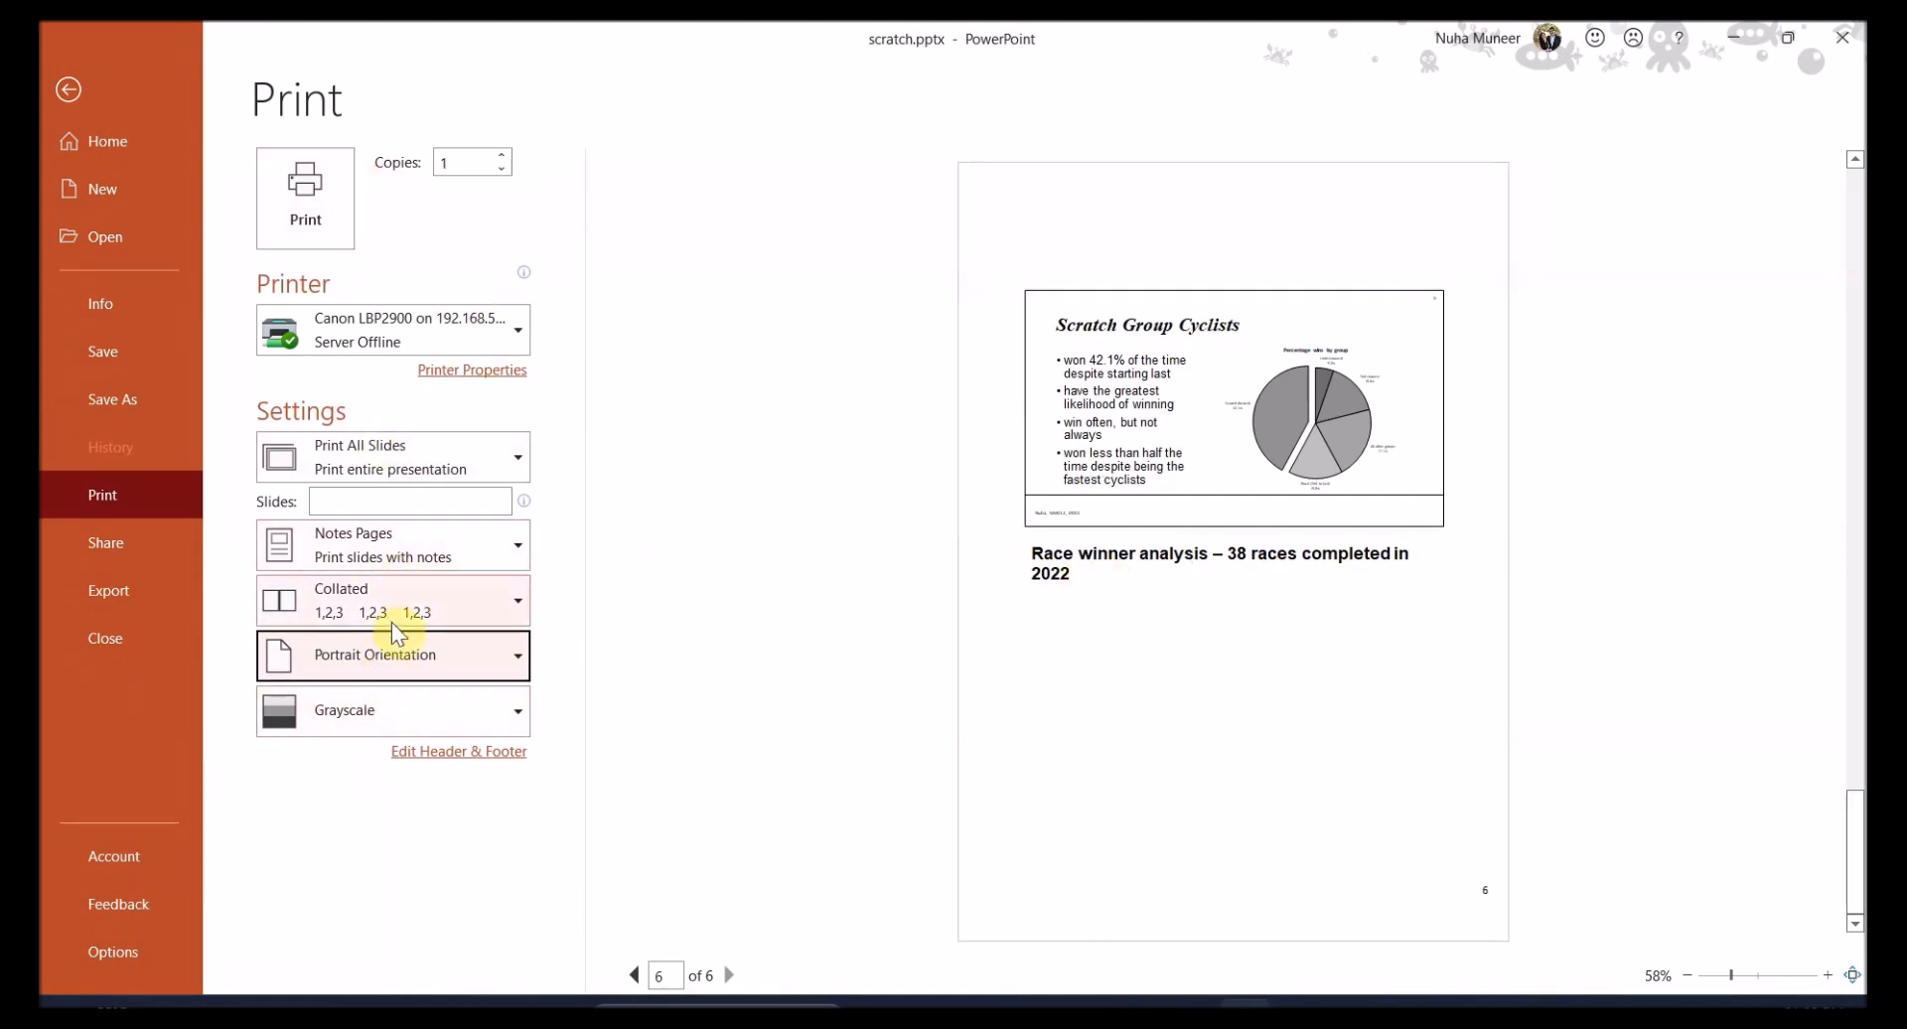
pyautogui.click(392, 456)
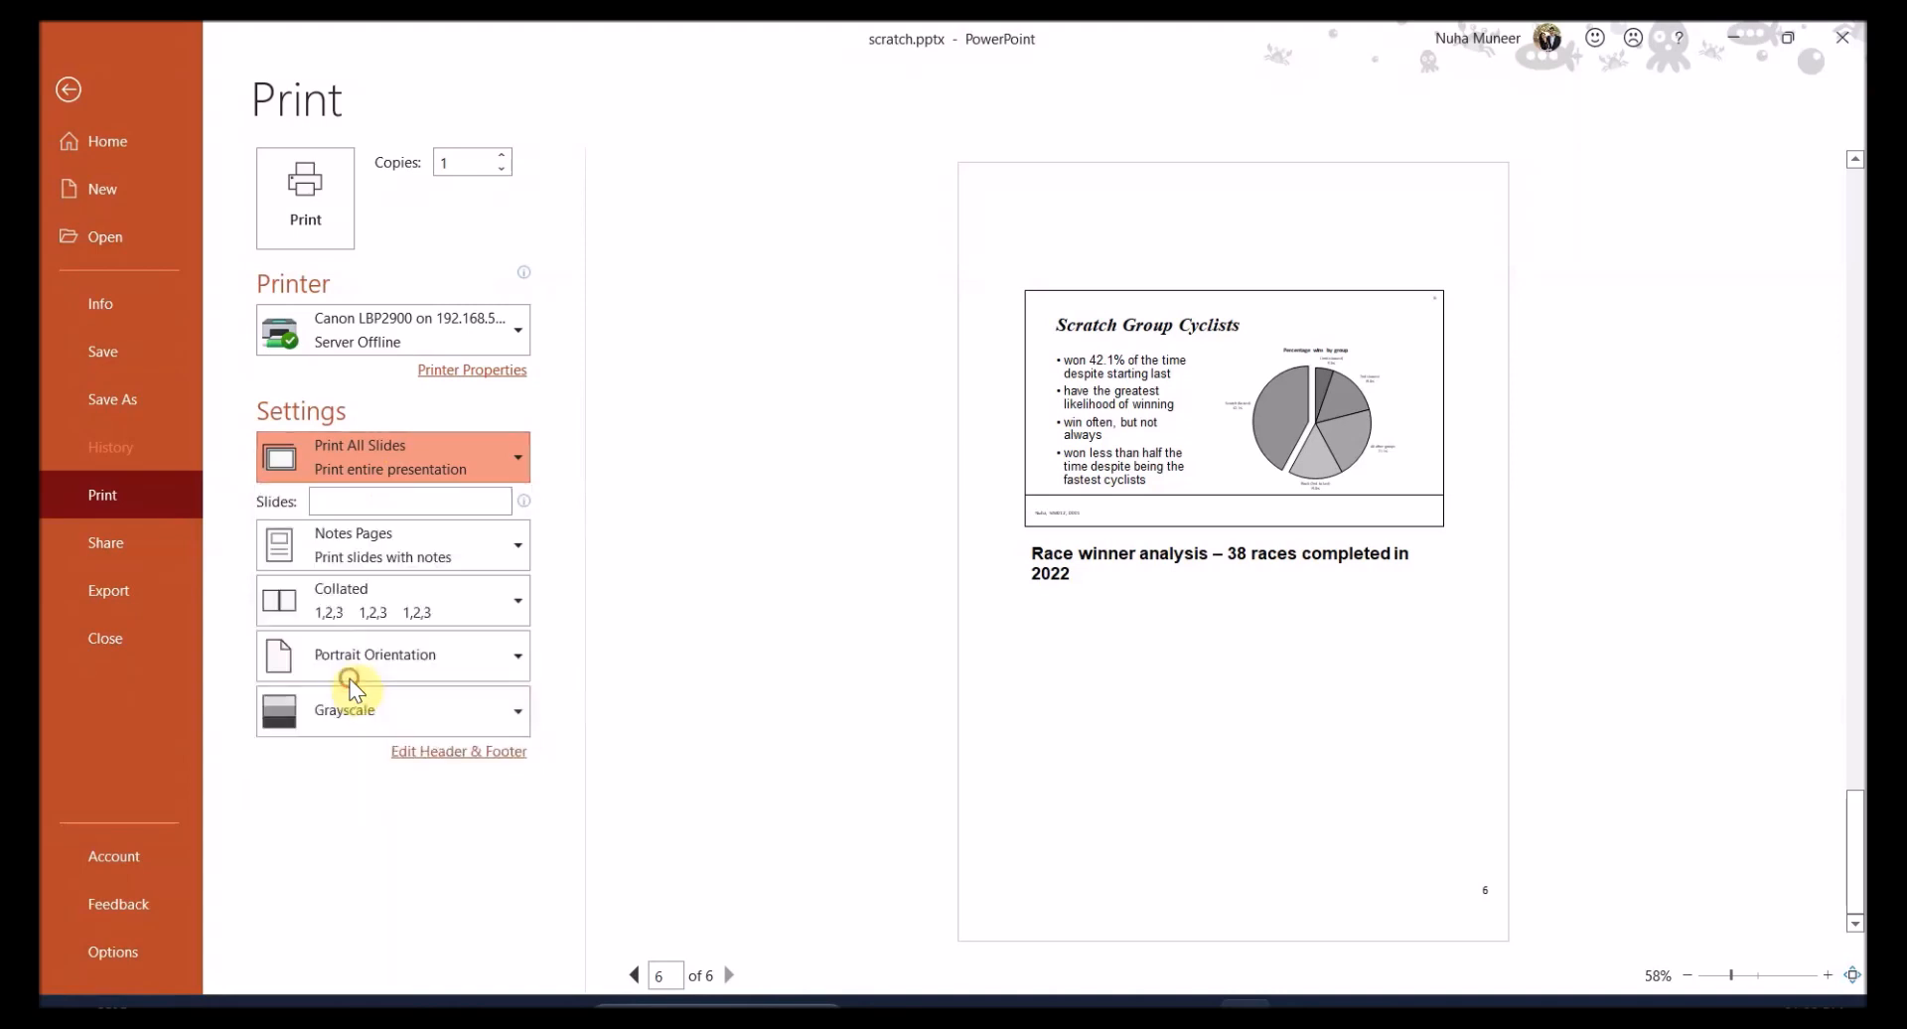
pyautogui.click(391, 456)
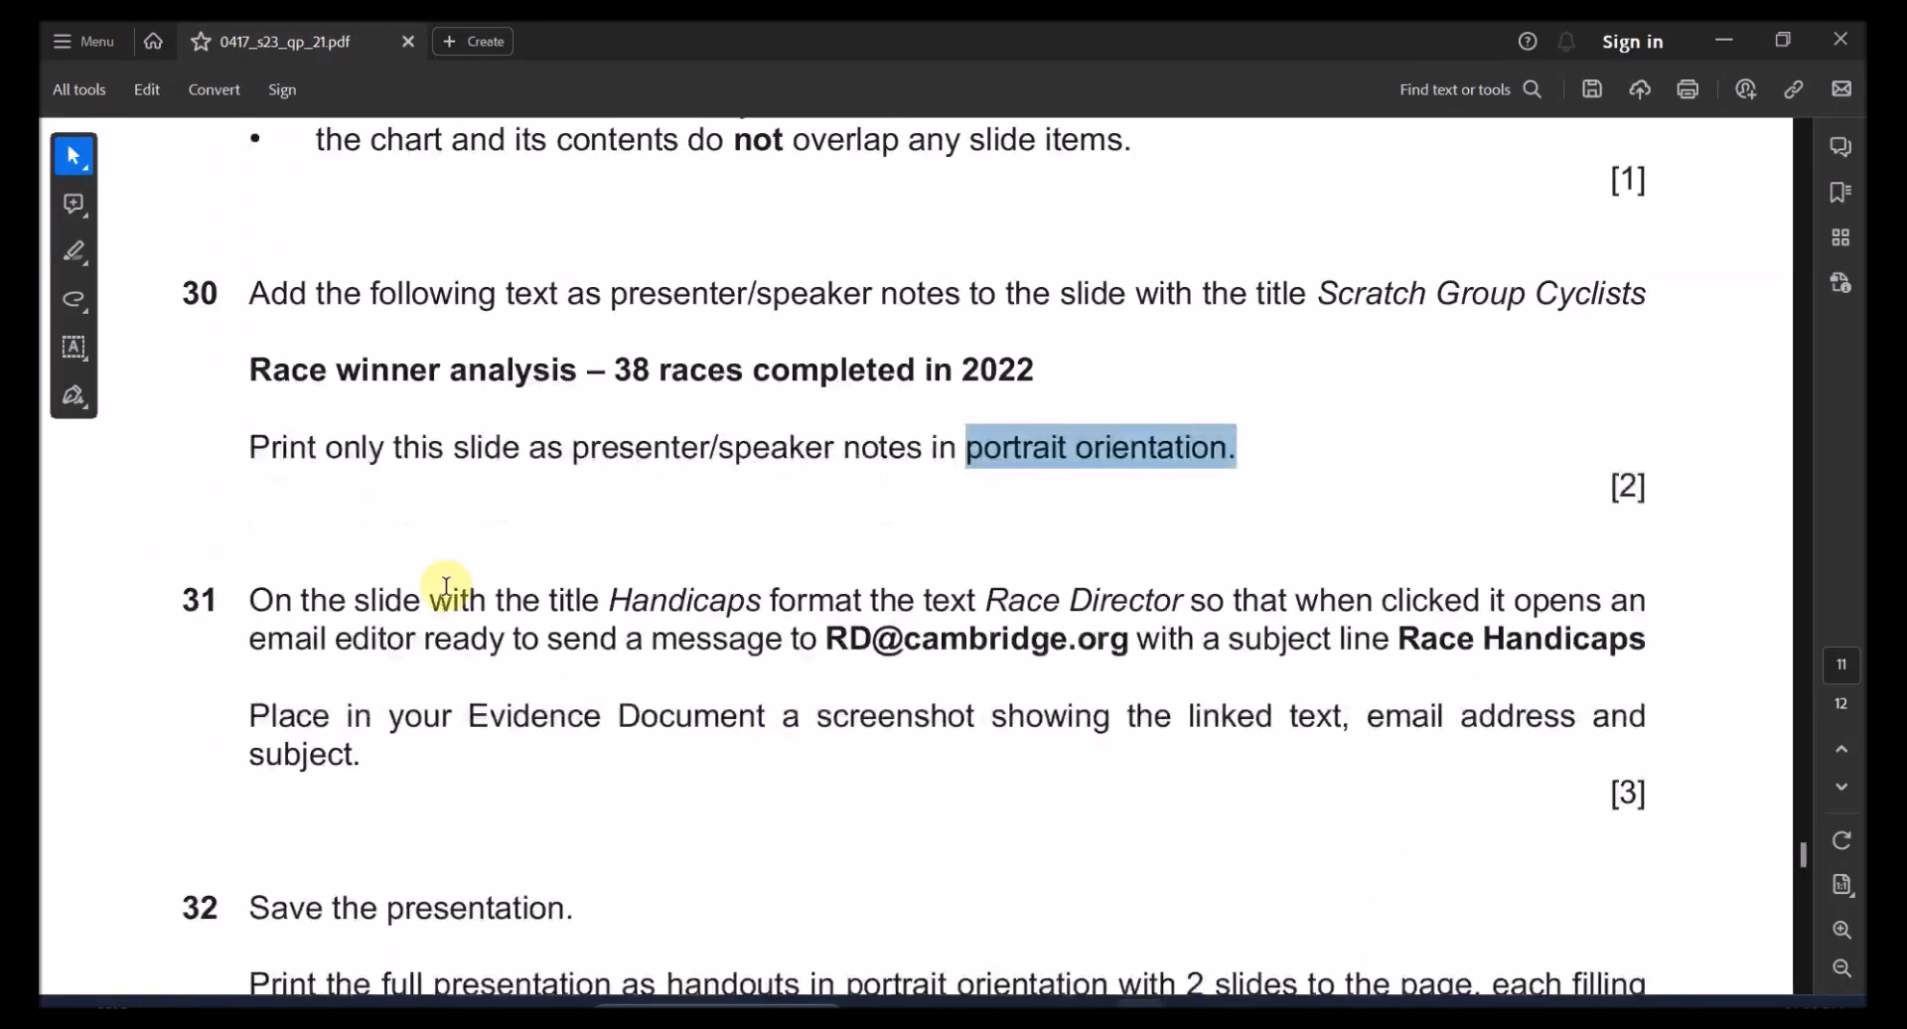
# Highlight the portrait orientation requirement in the Acrobat task text
pyautogui.moveTo(428, 599); pyautogui.dragTo(757, 600)
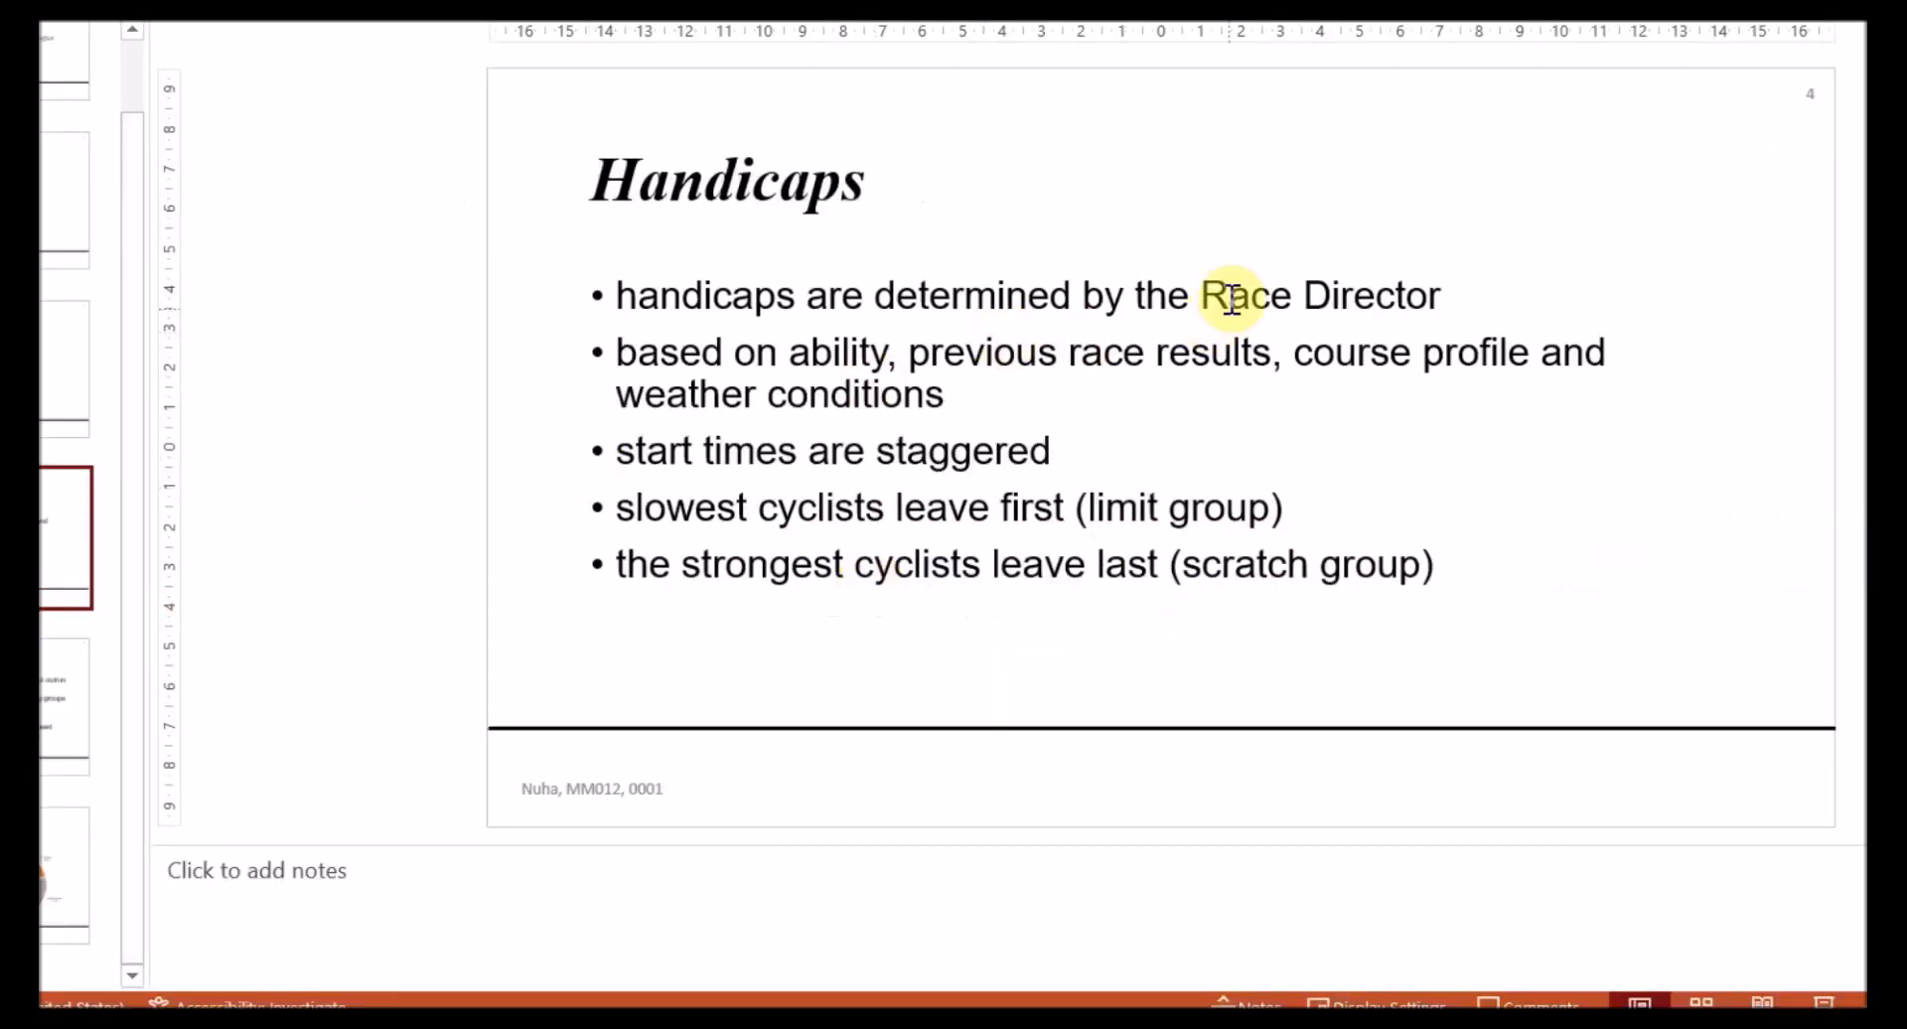
pyautogui.rightClick(1229, 294)
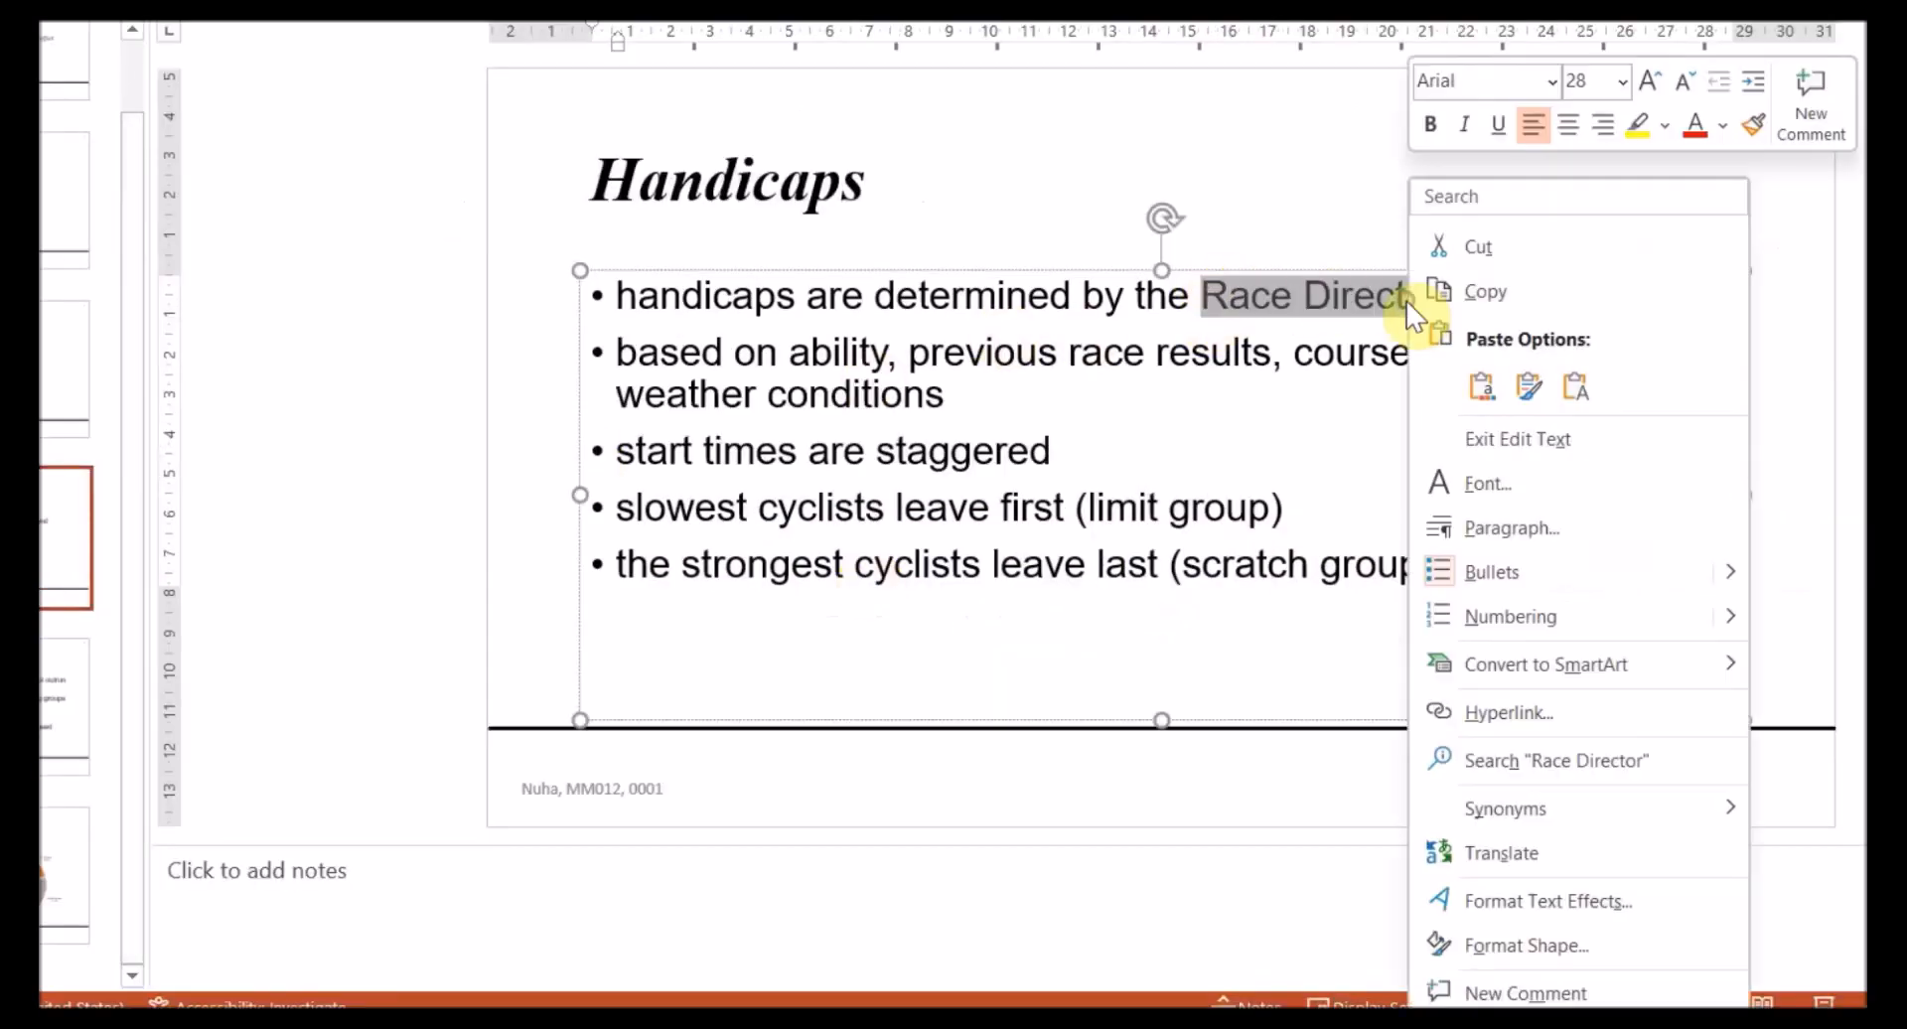
pyautogui.click(1507, 711)
pyautogui.write('Race Handicaps')
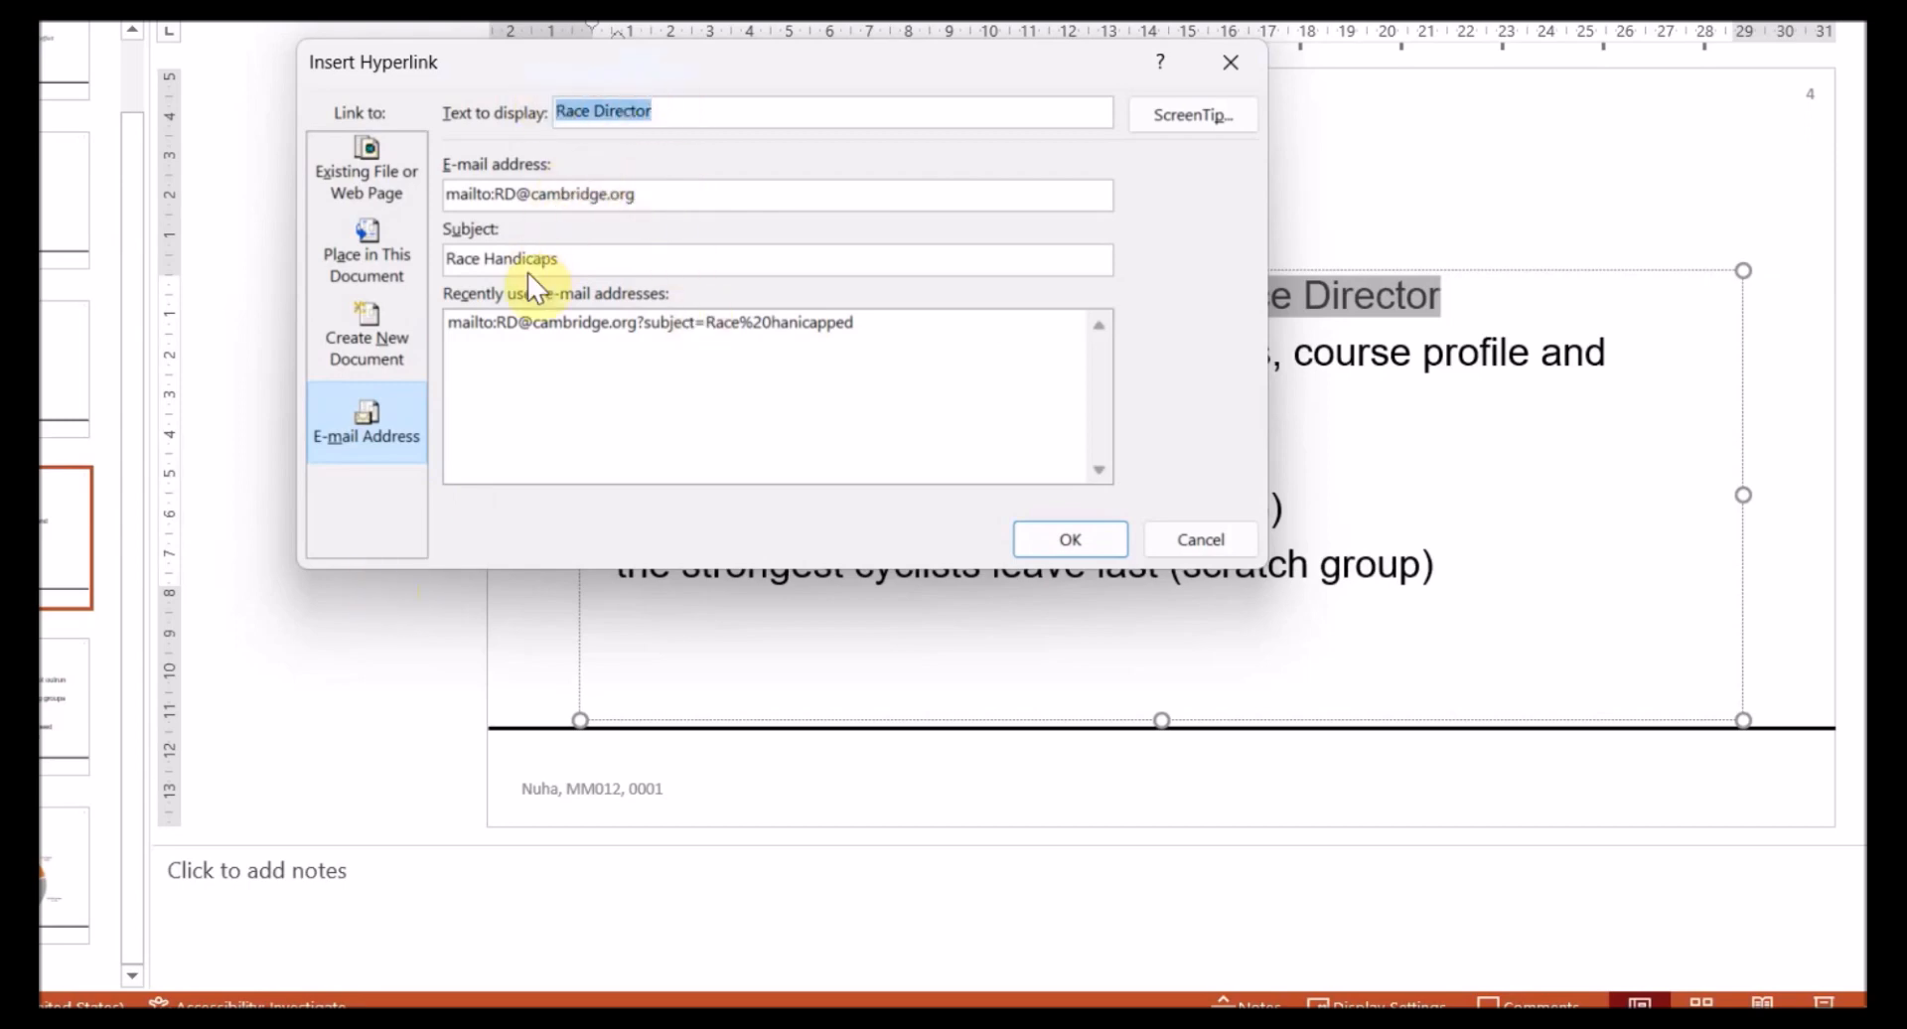
pyautogui.click(1069, 538)
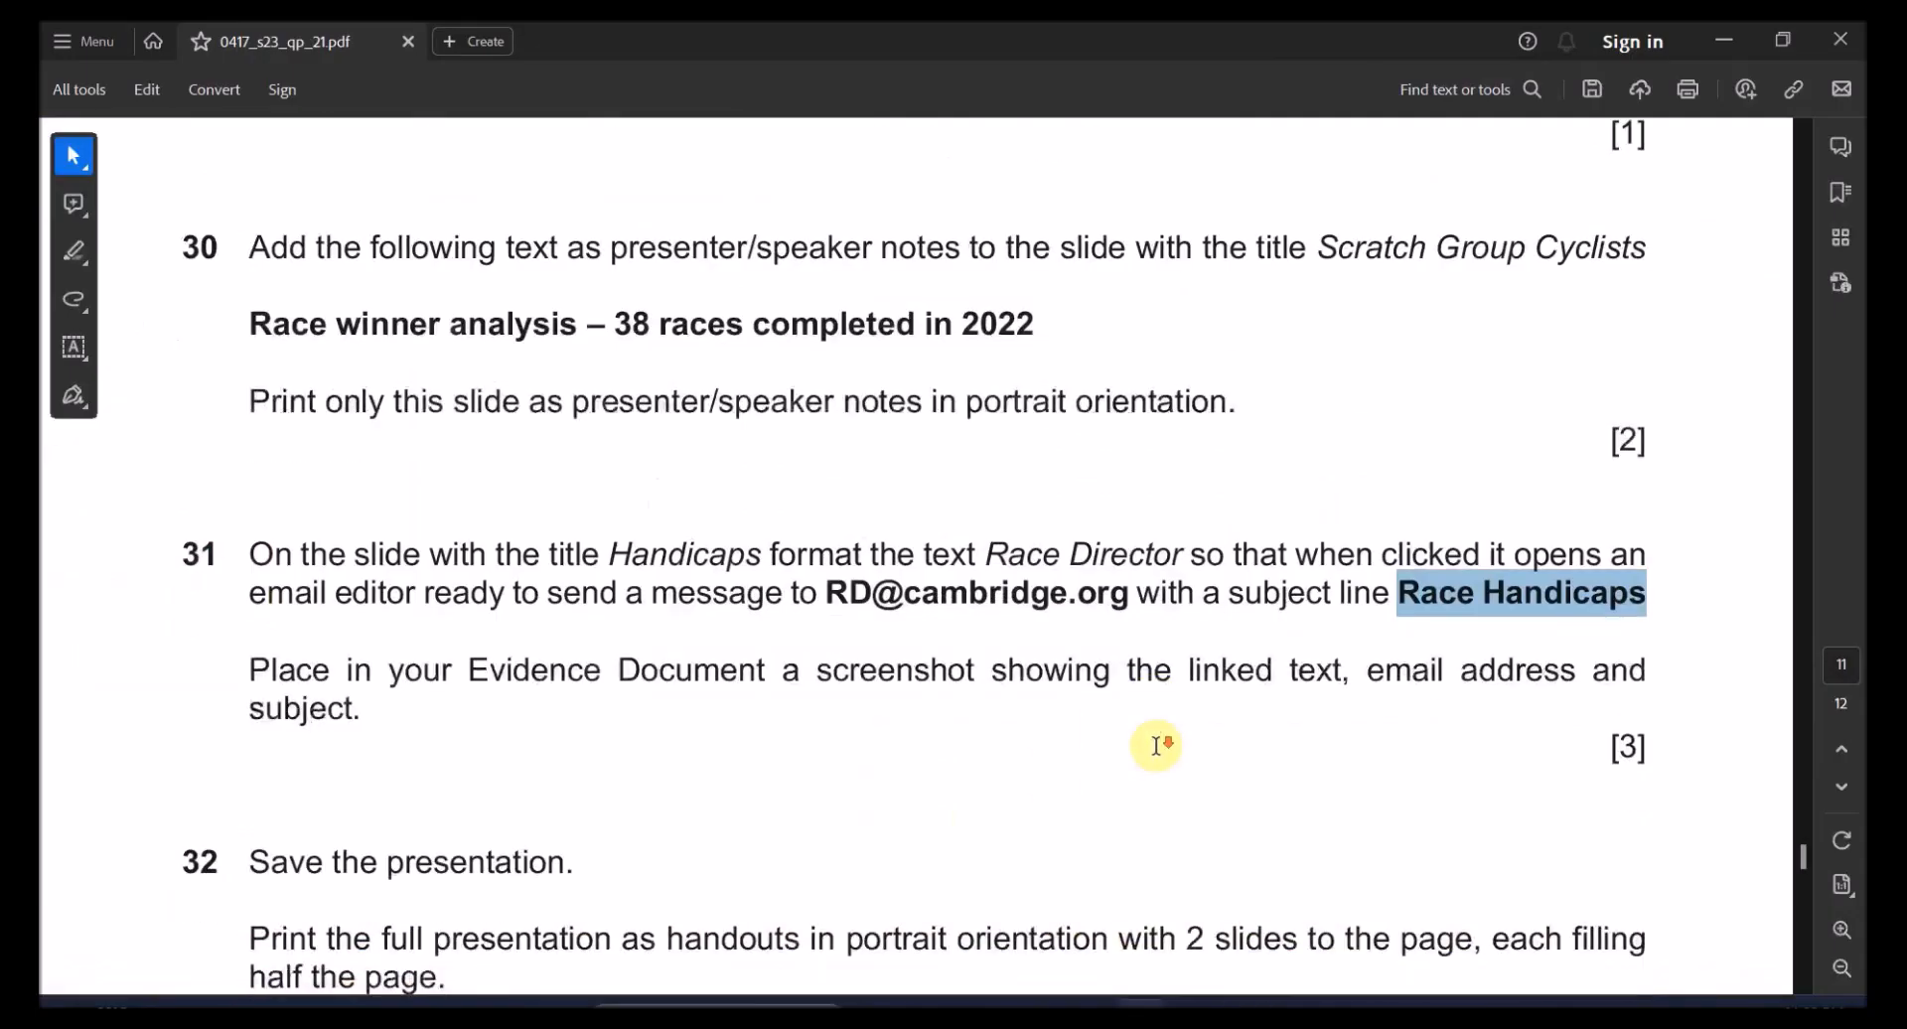
pyautogui.scroll(-3)
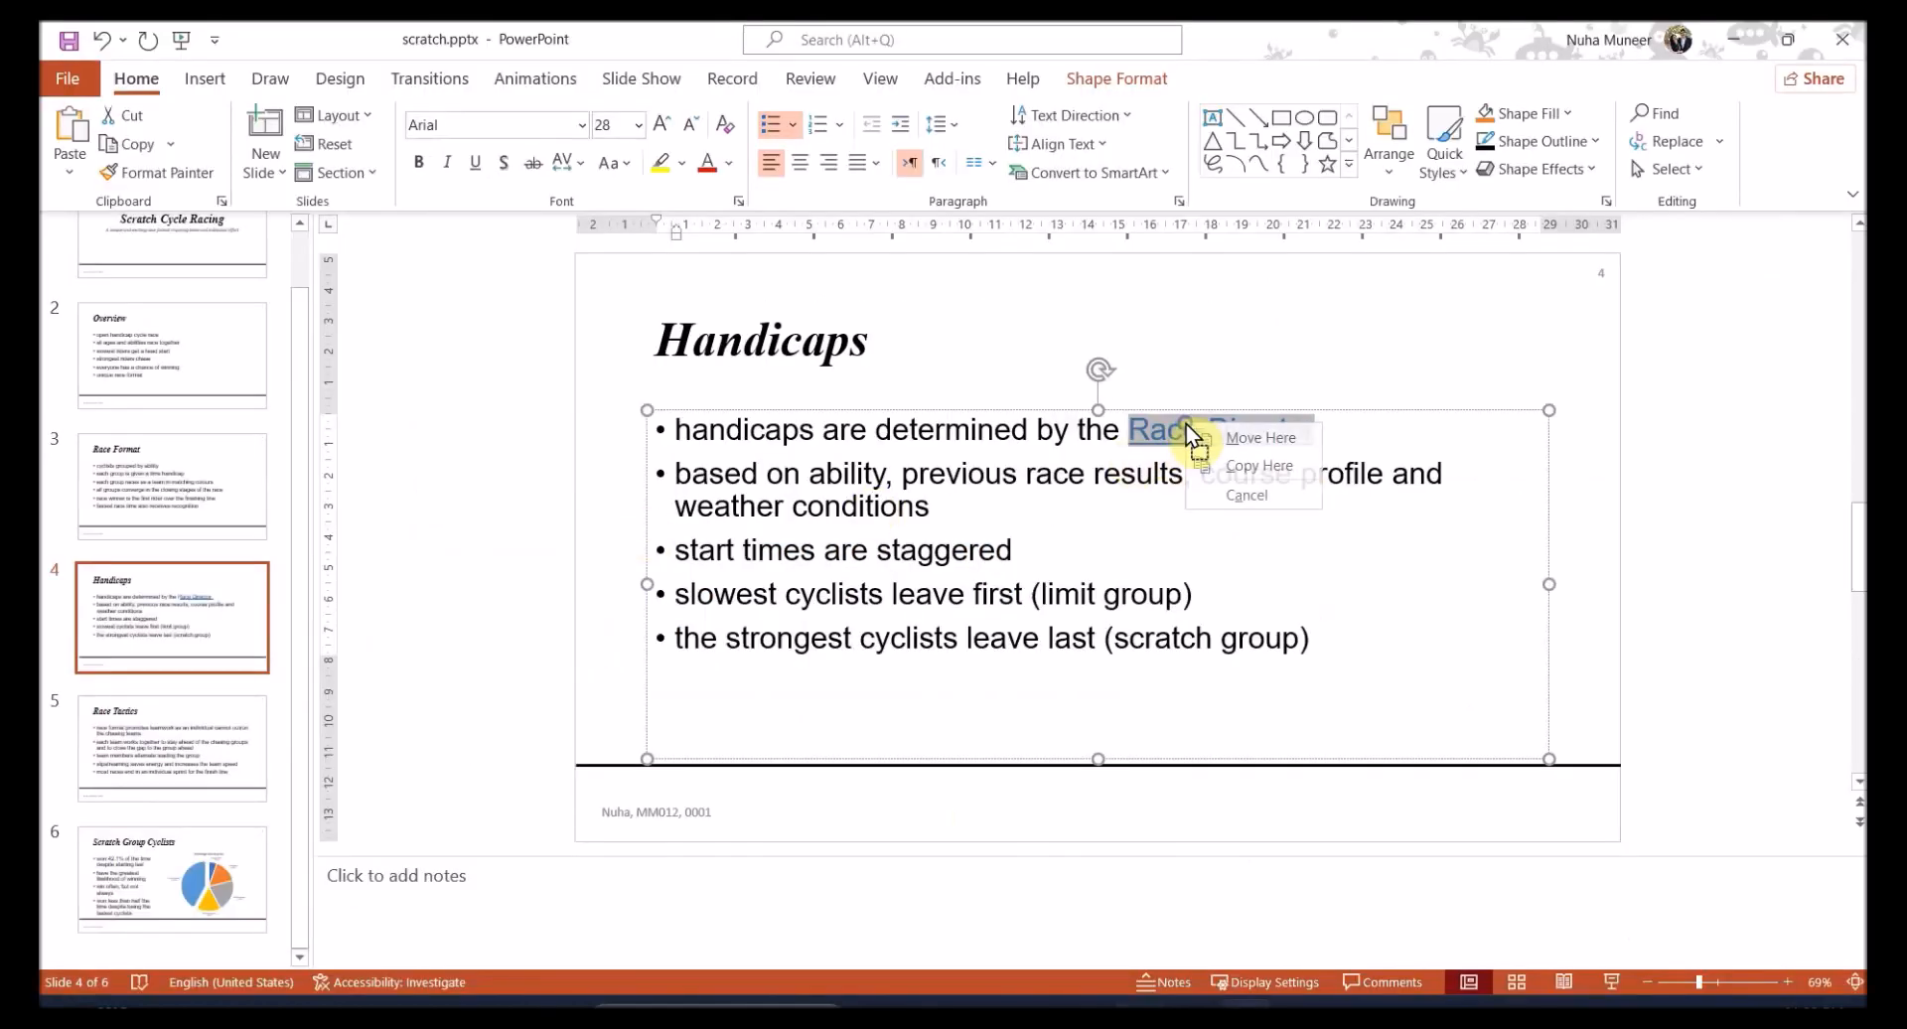
# Reopen the Race Director link's Edit Link dialog, then mark the 2-slides requirement in the PDF
pyautogui.rightClick(1186, 432)
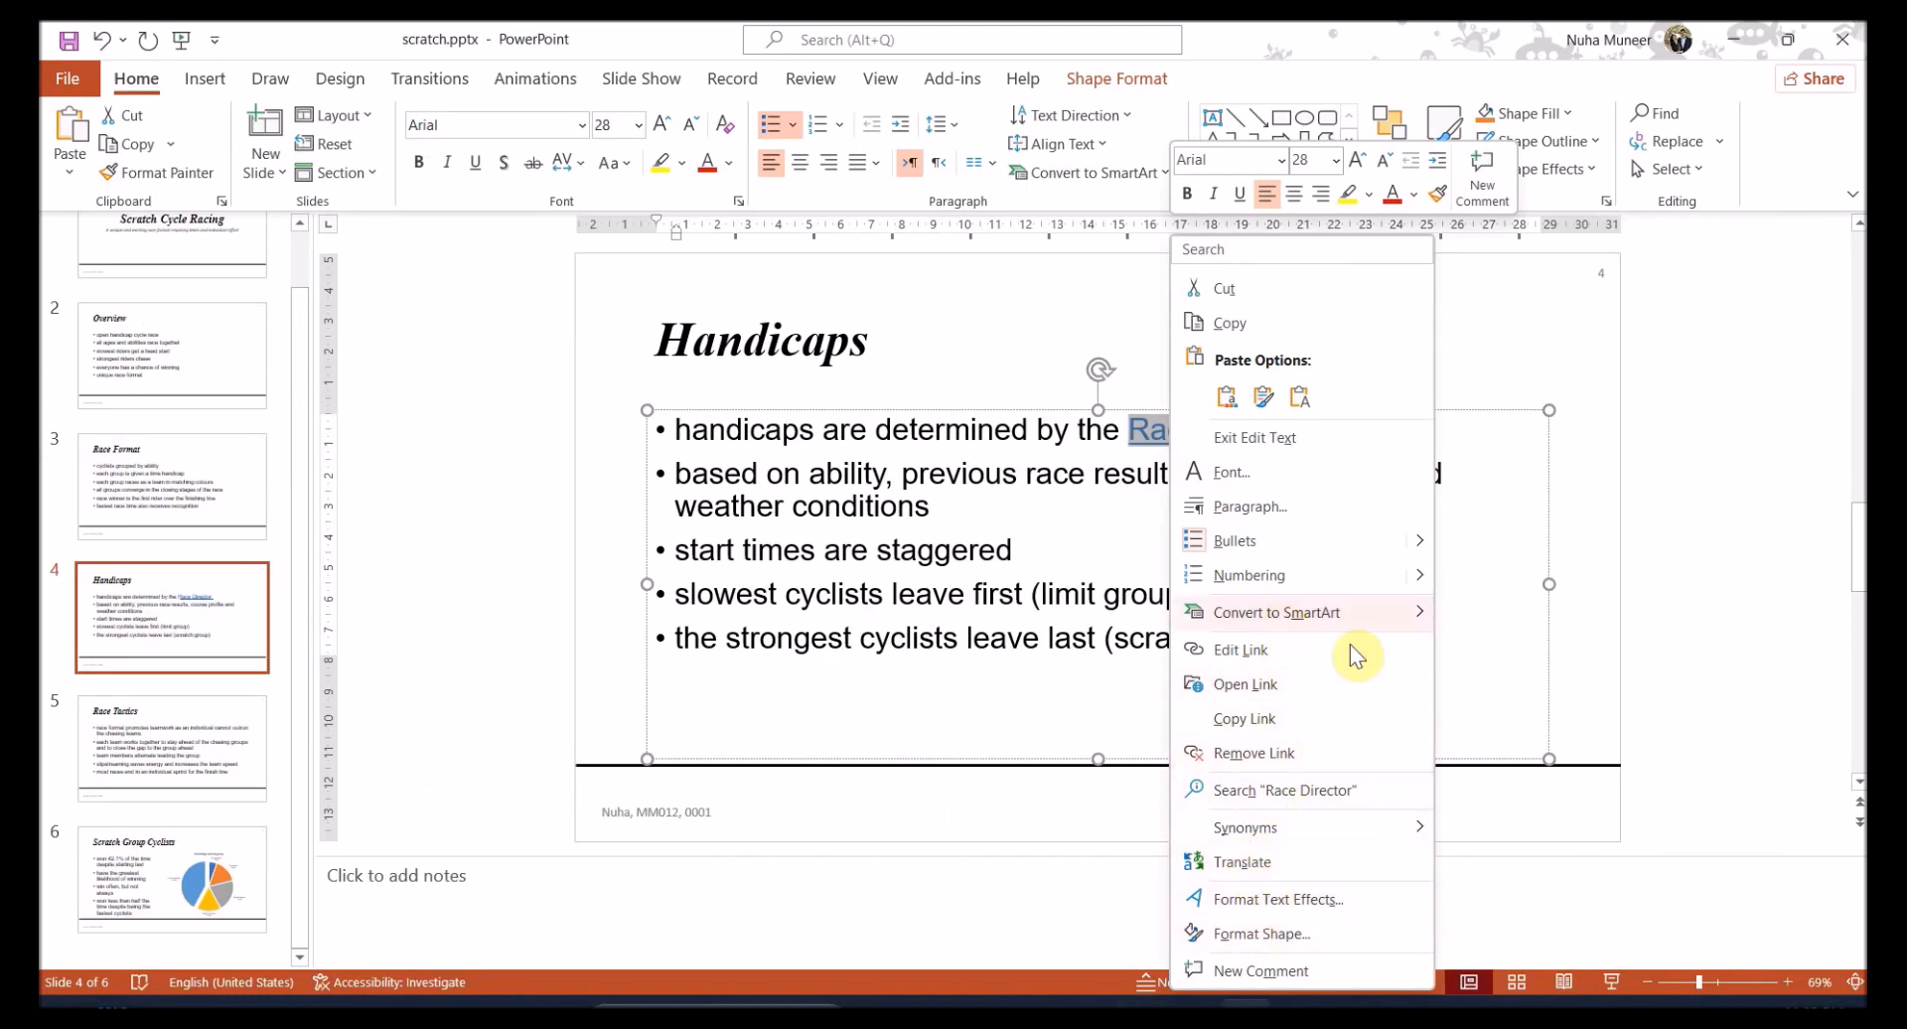
pyautogui.click(1241, 648)
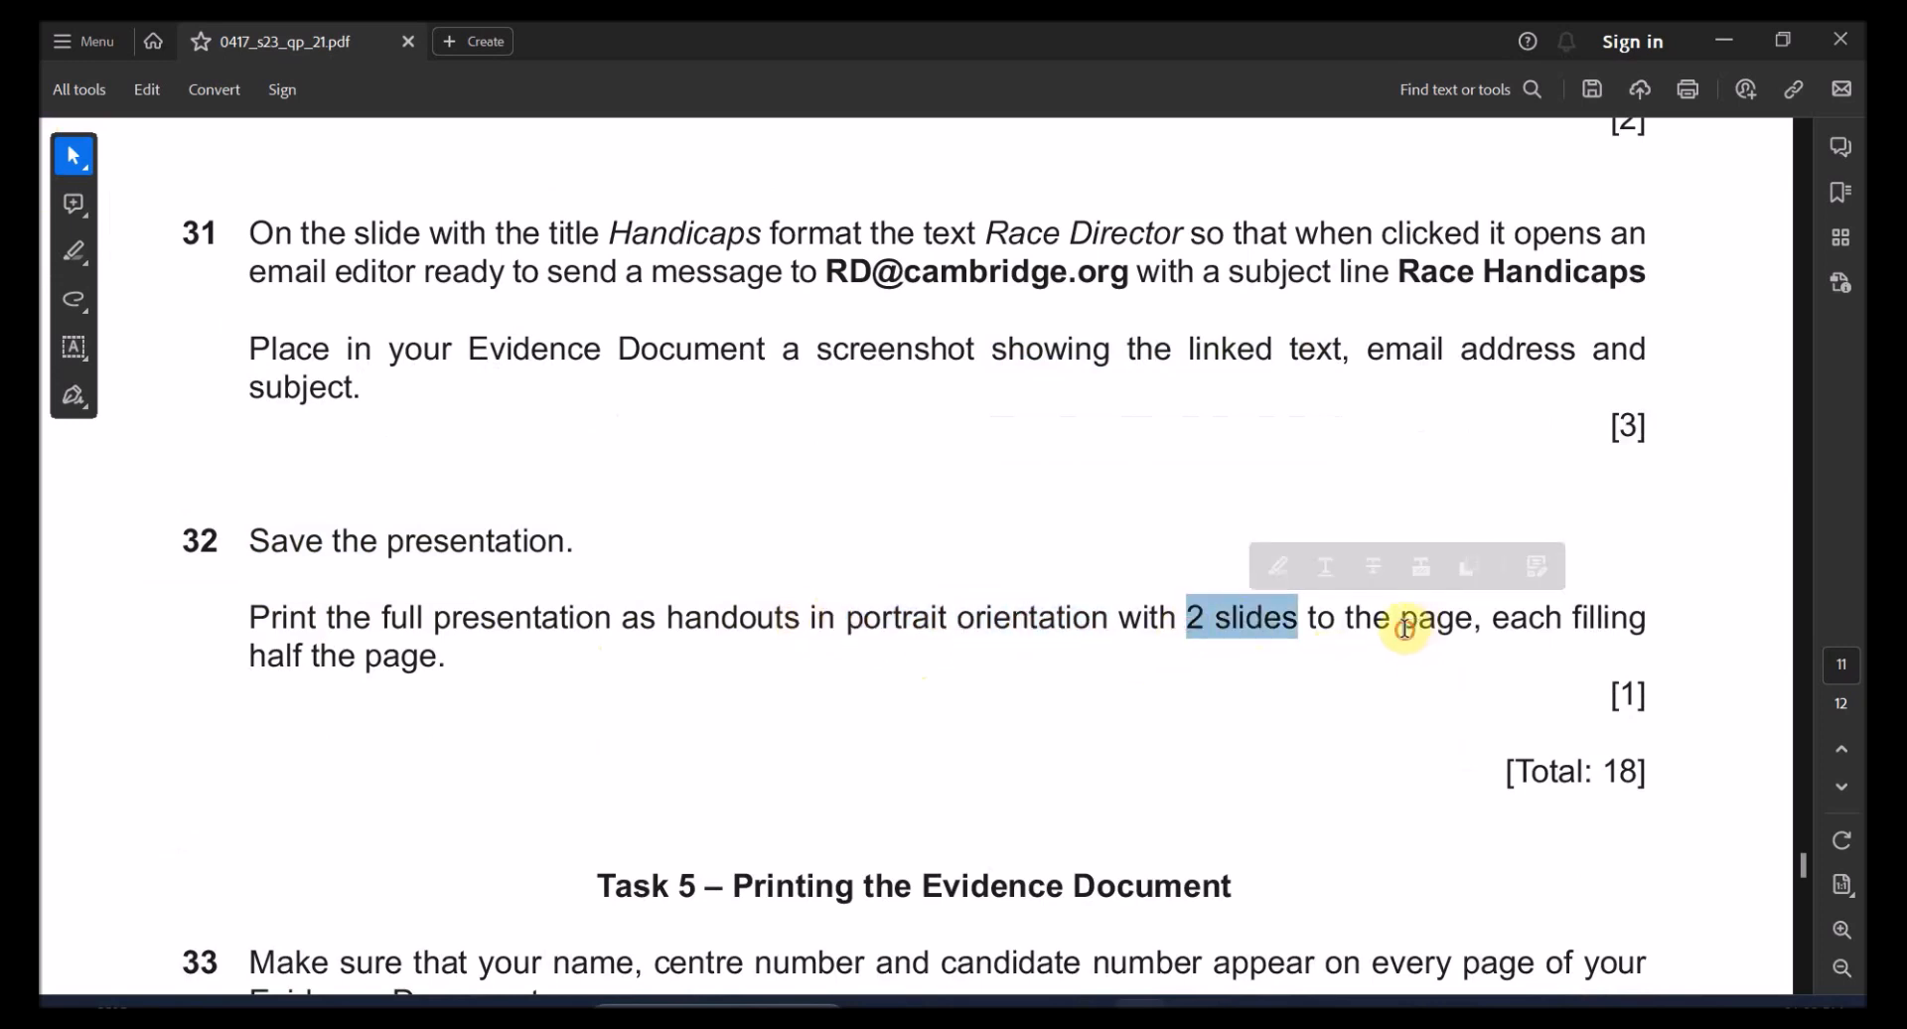
pyautogui.doubleClick(1435, 617)
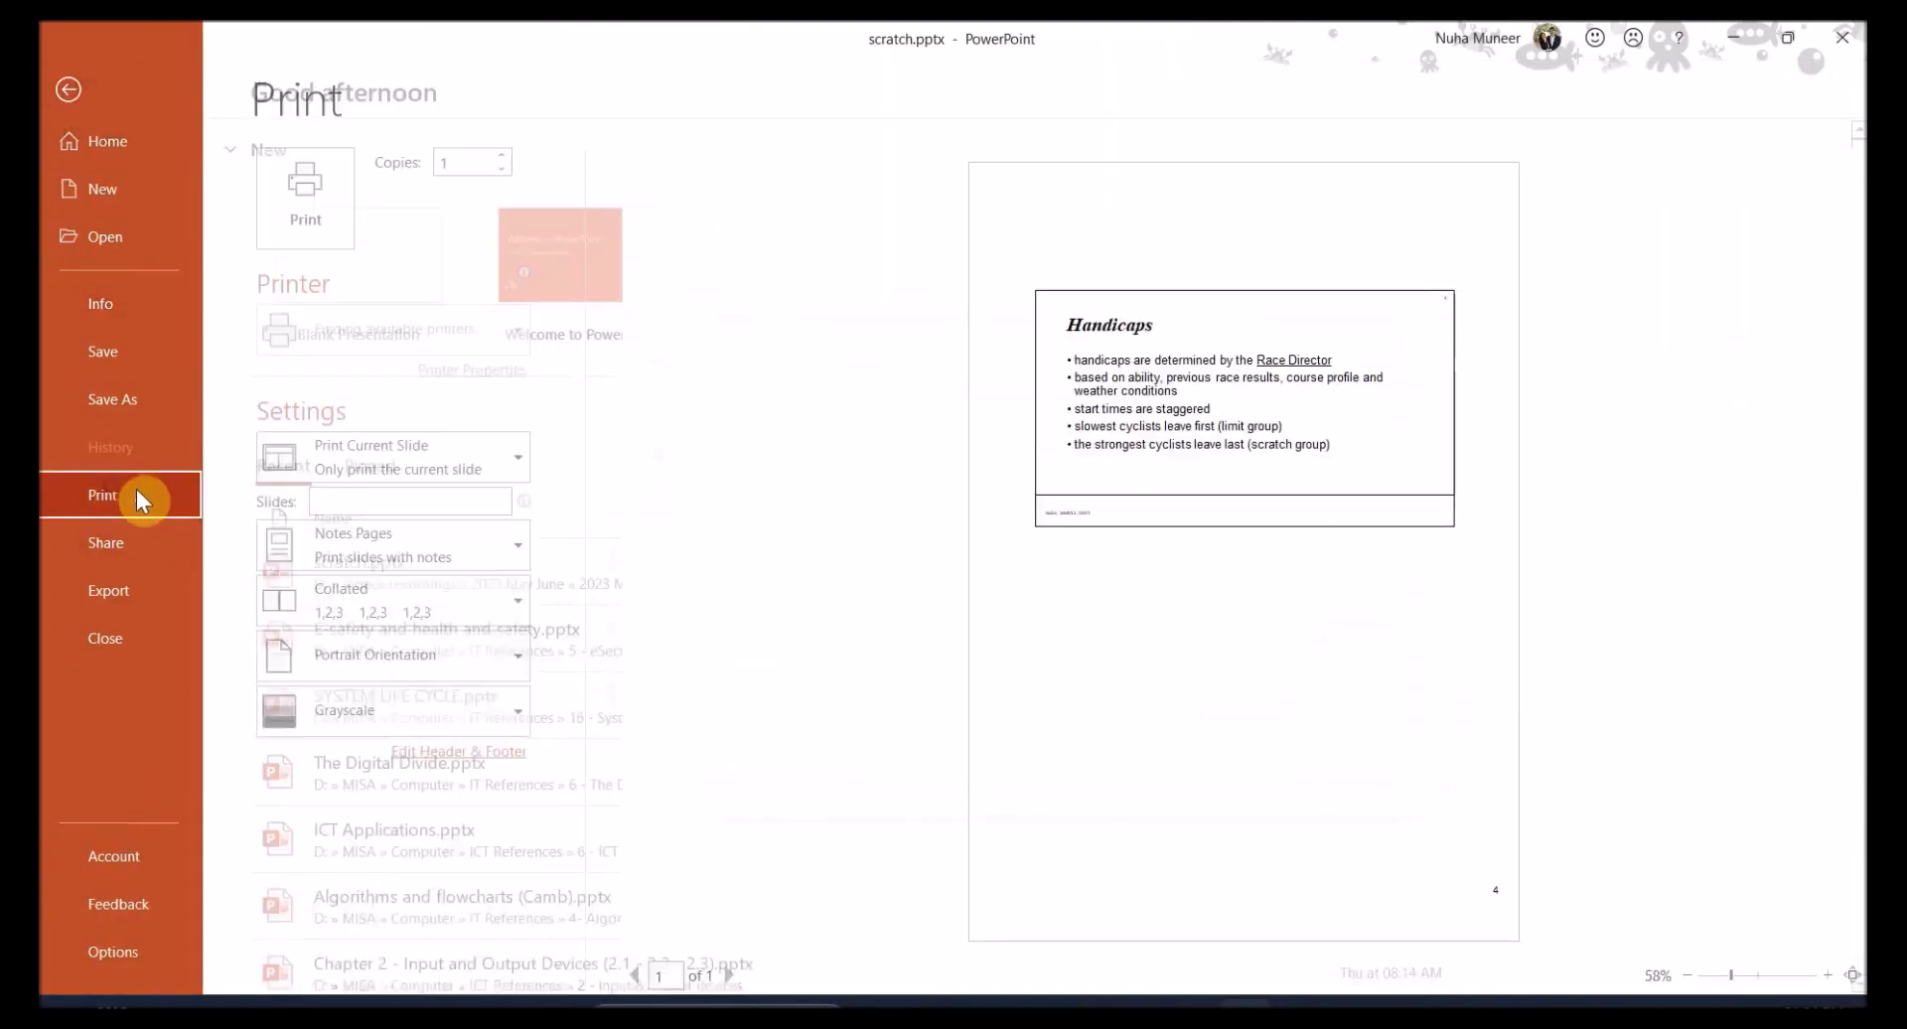
# Print all slides as Handouts, 2 Slides per page, in Portrait orientation
pyautogui.click(391, 455)
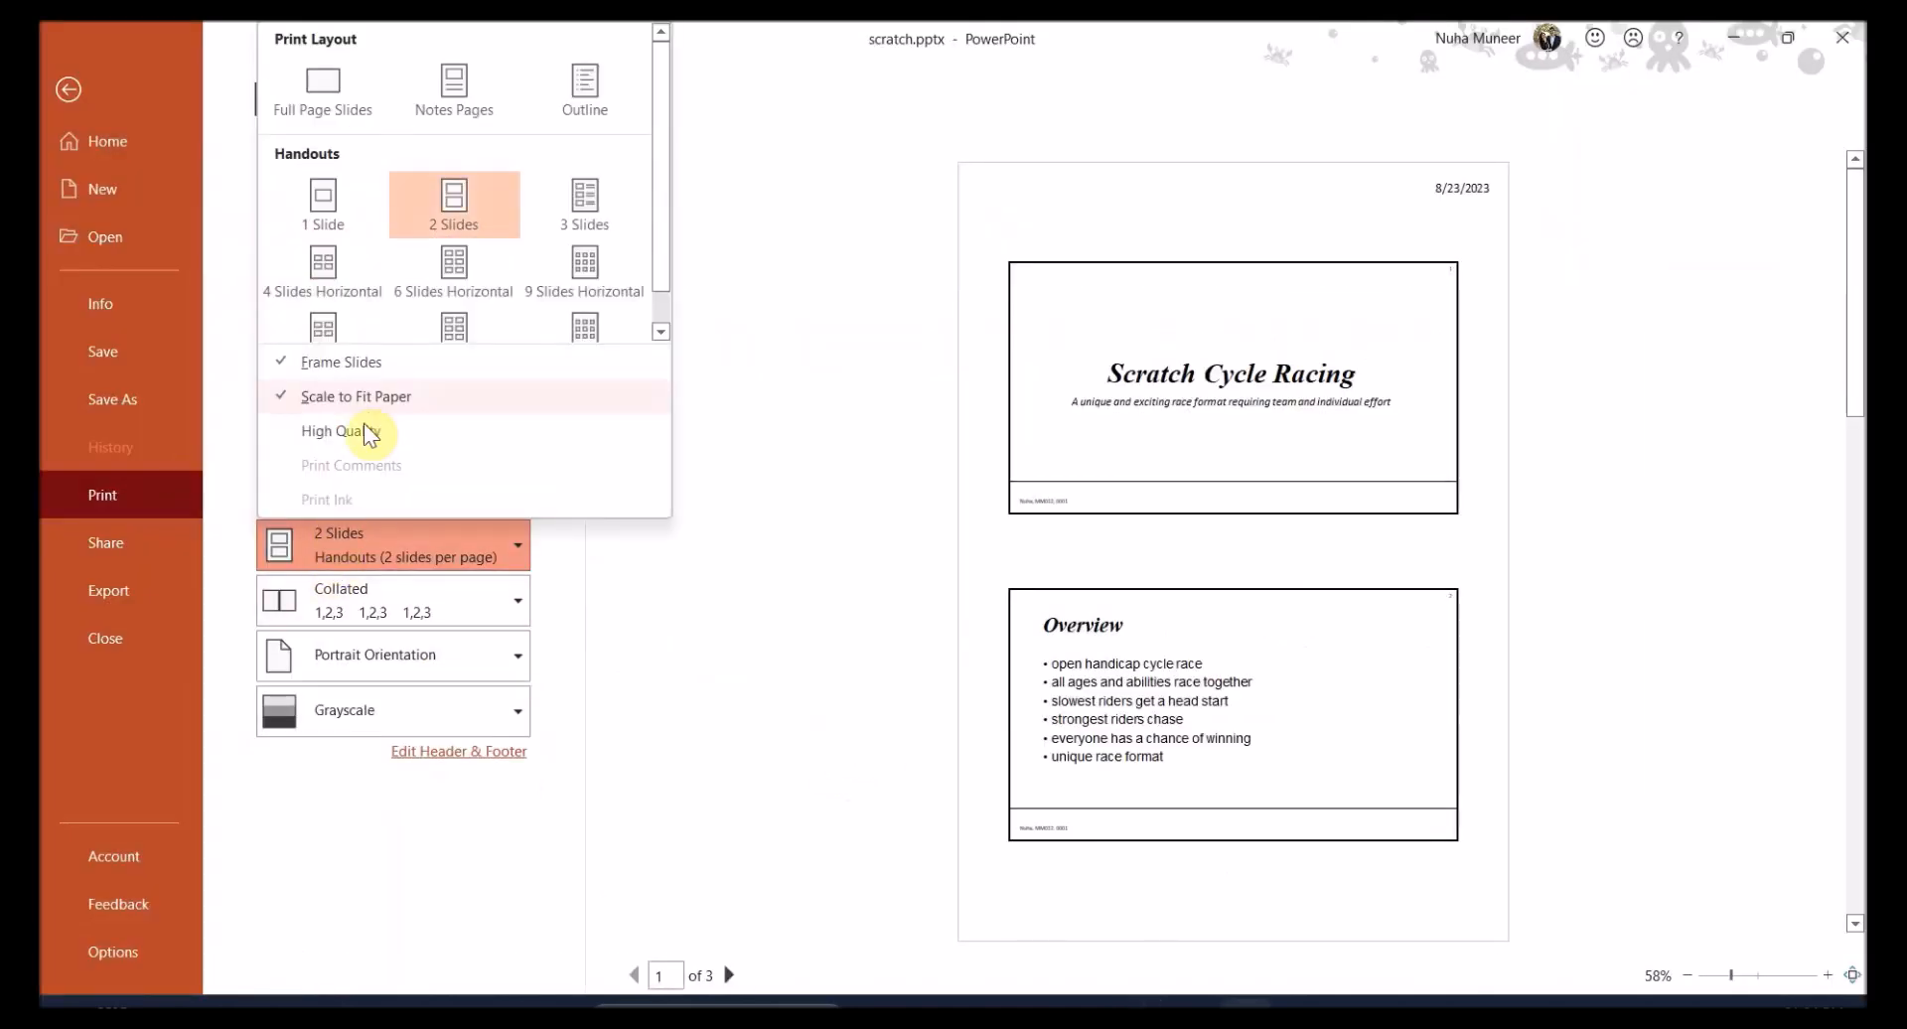
pyautogui.click(515, 655)
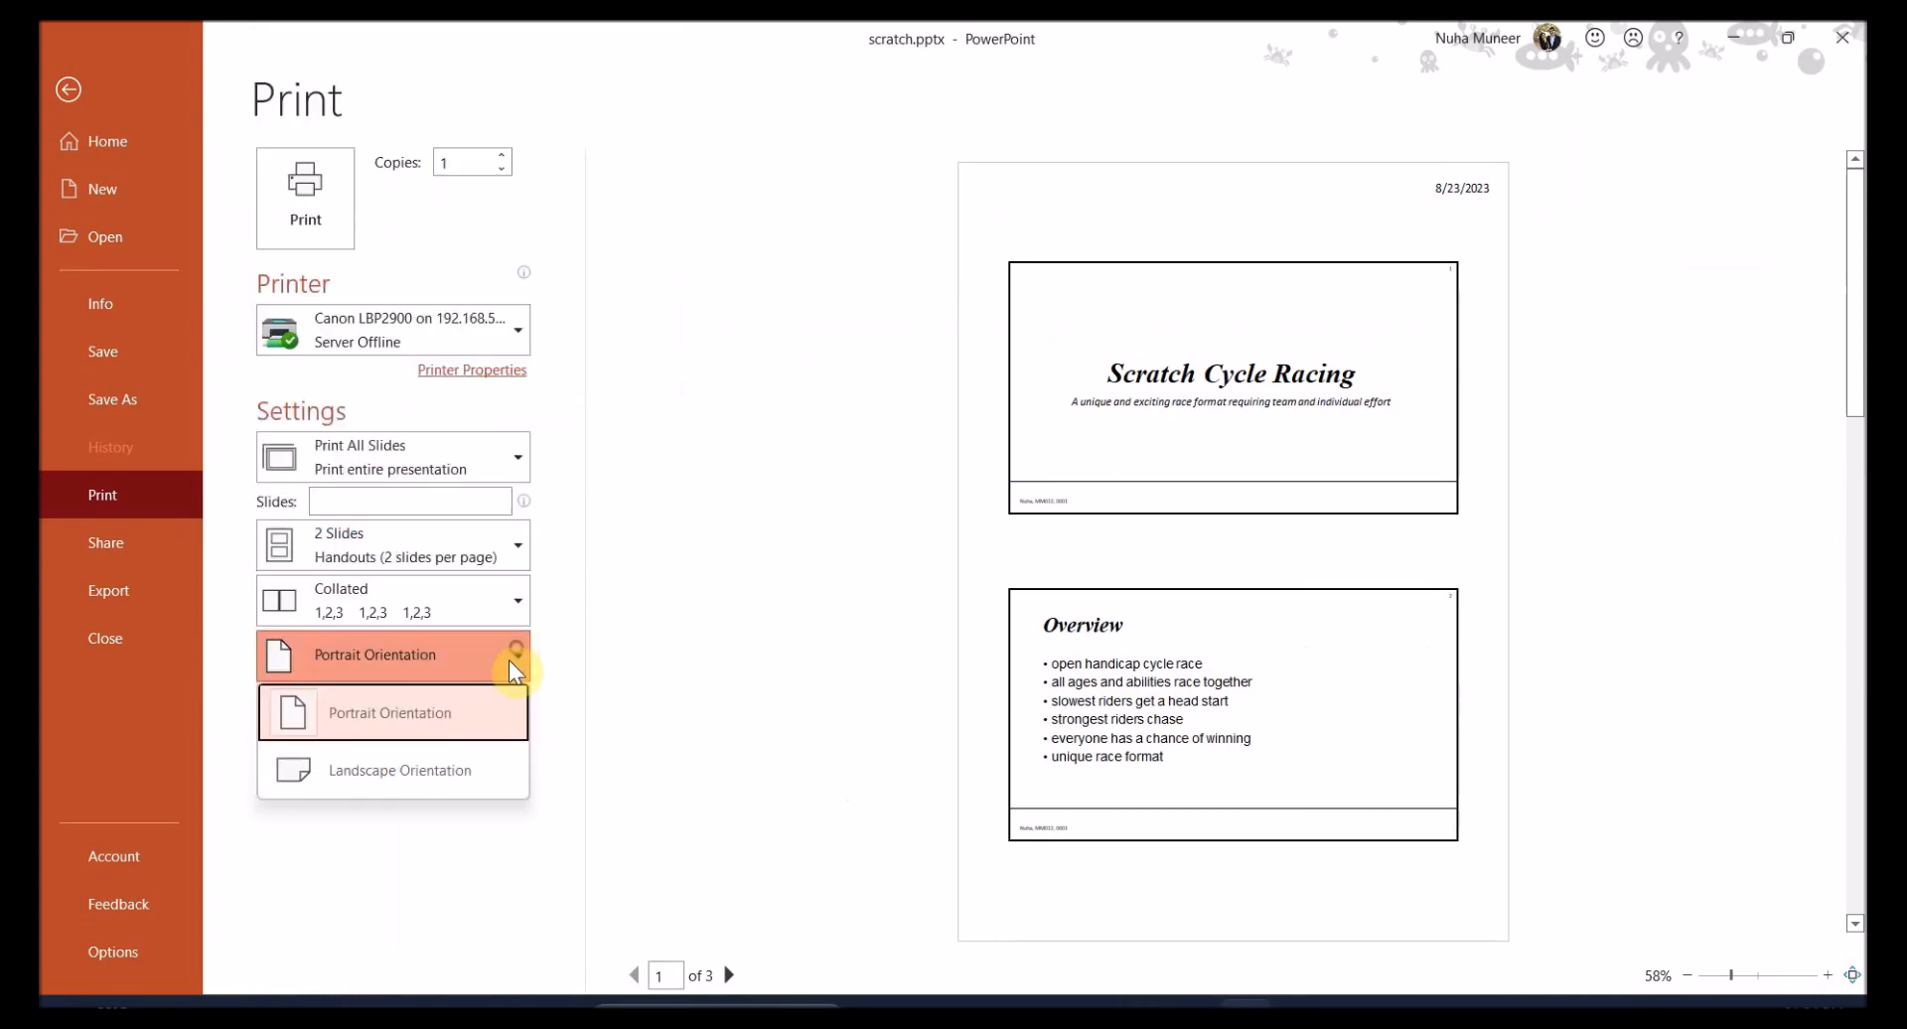
pyautogui.click(391, 544)
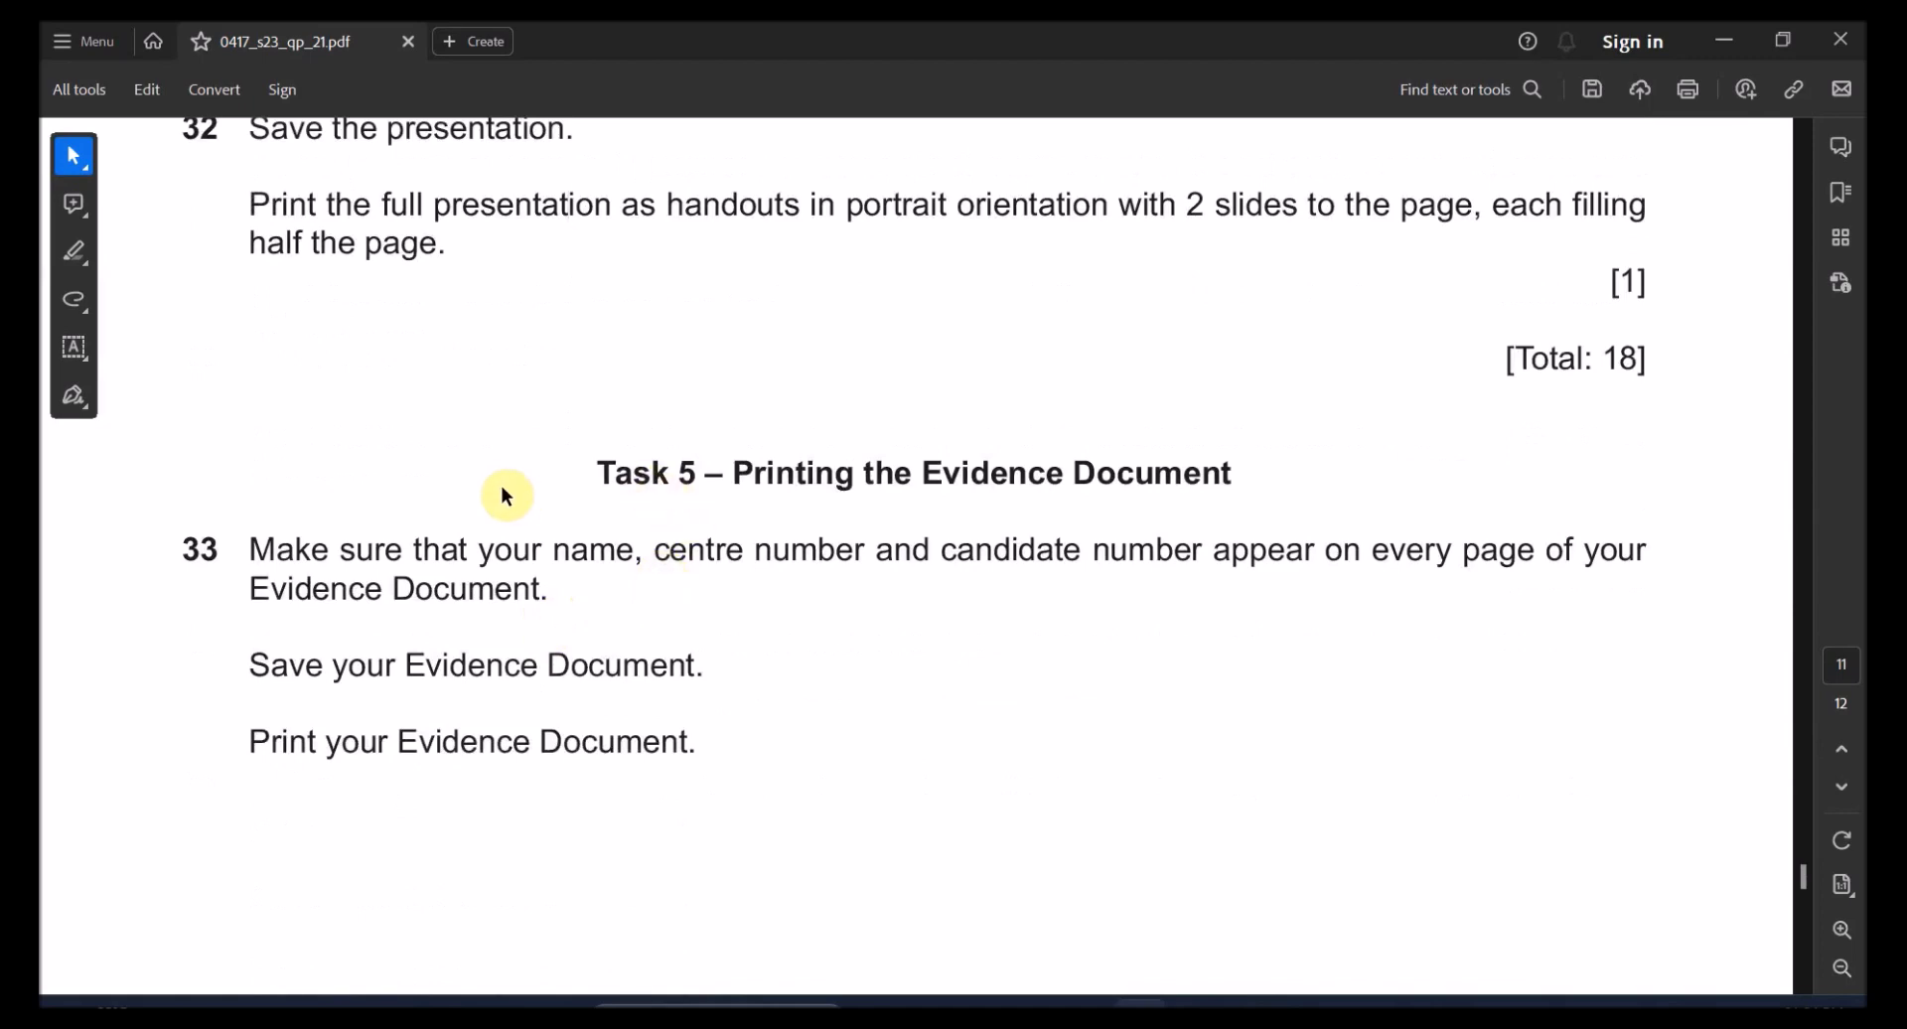
# Highlight the Task 5 heading and its header name and centre number requirements
pyautogui.doubleClick(645, 473)
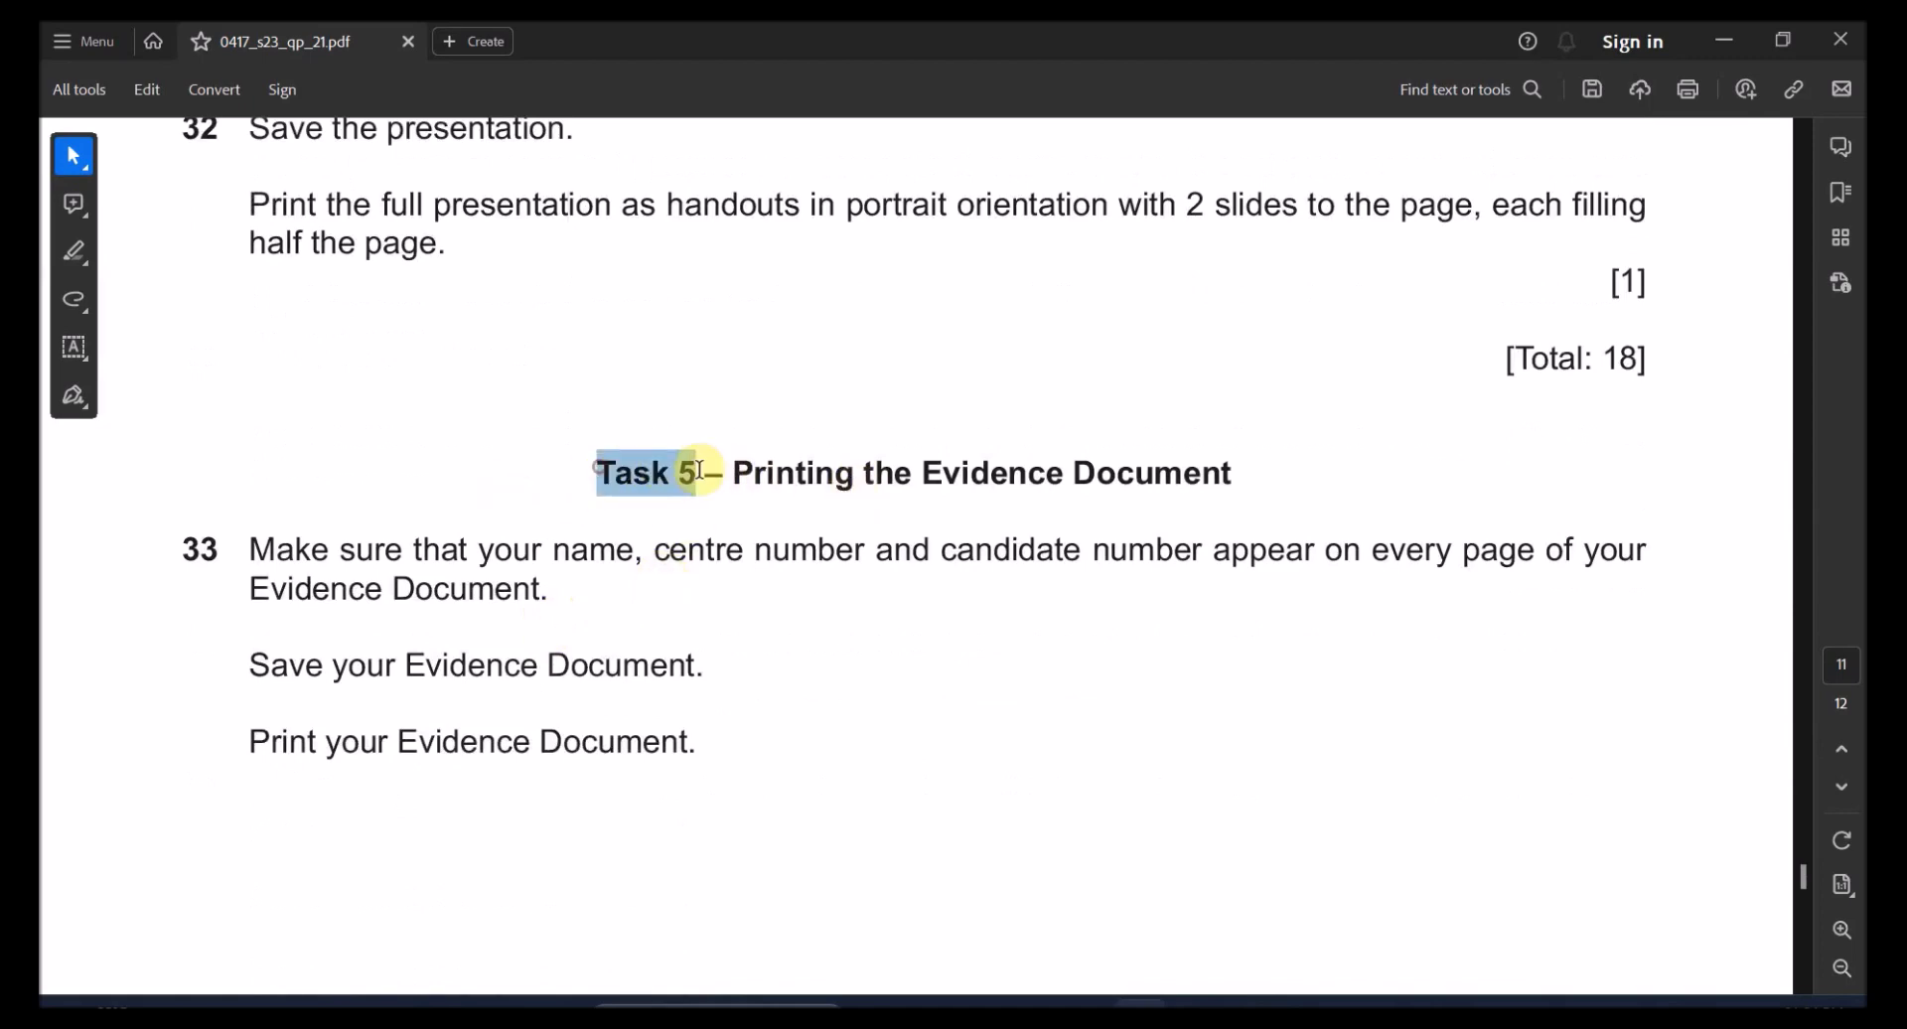
pyautogui.moveTo(553, 550); pyautogui.dragTo(954, 550)
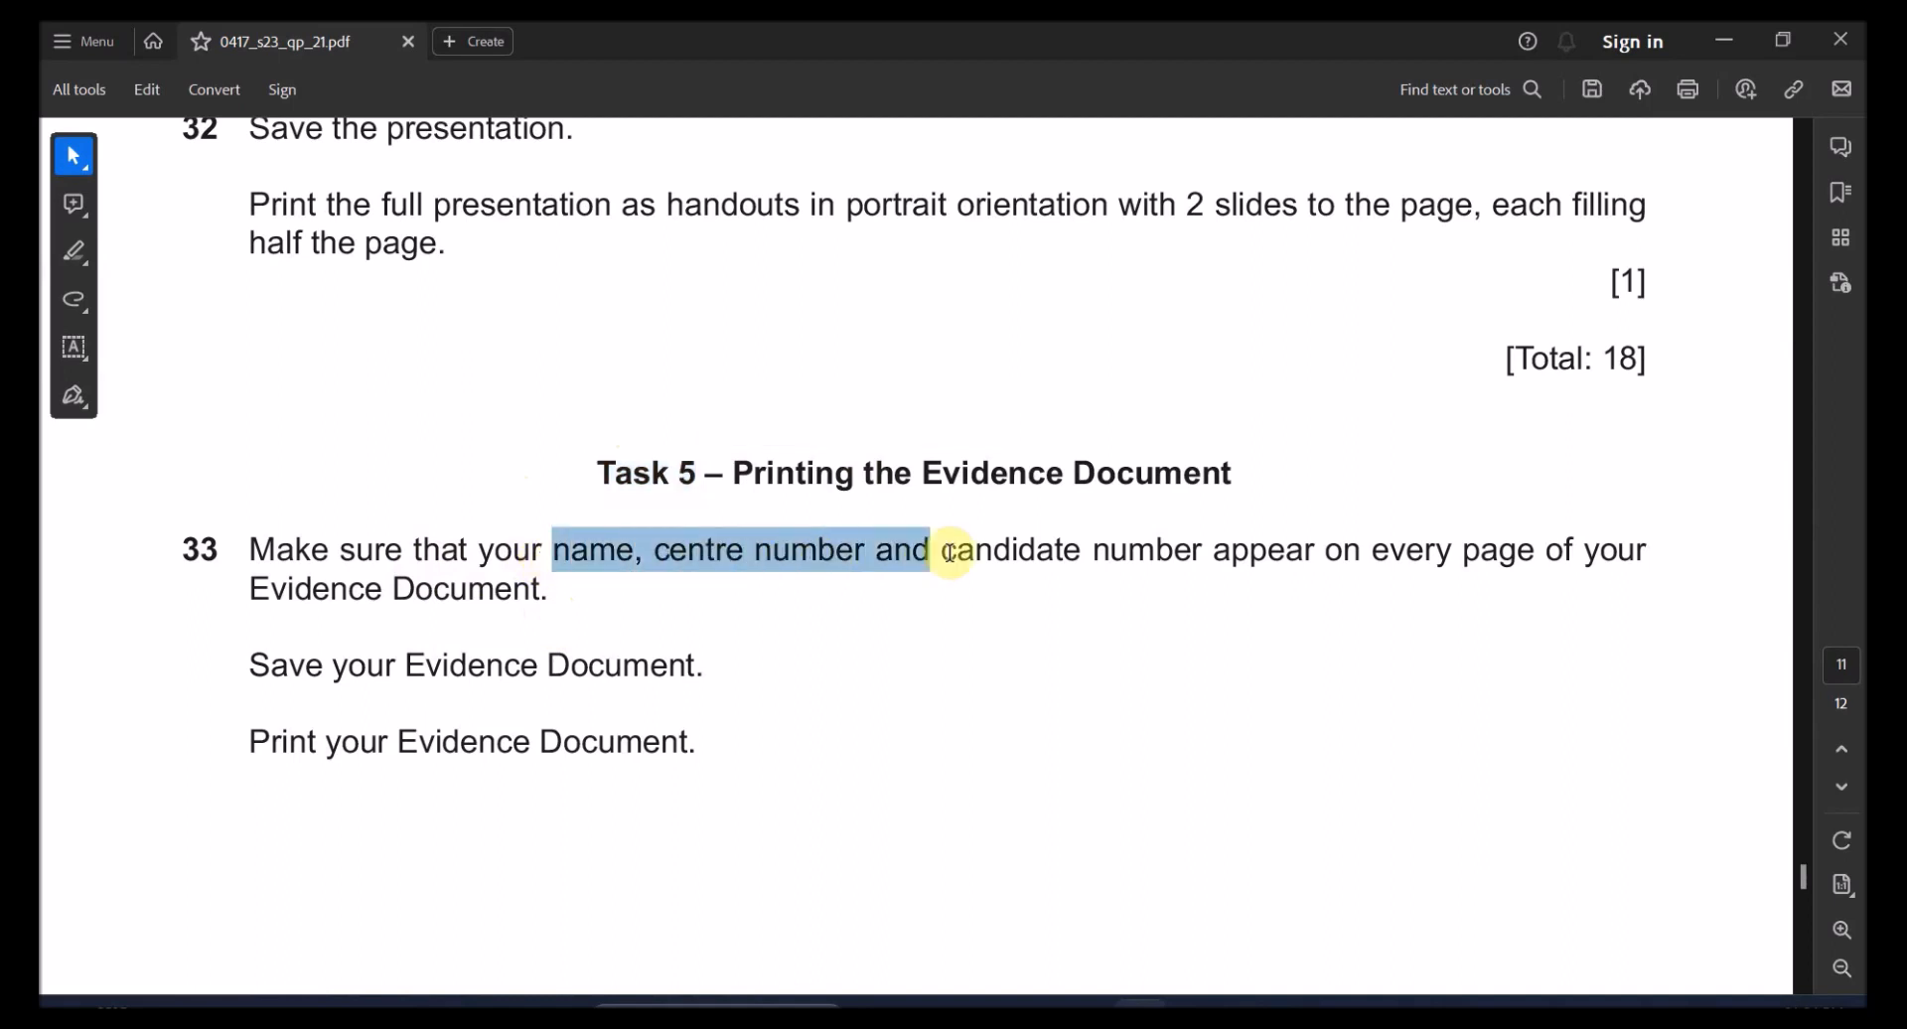
pyautogui.moveTo(948, 550); pyautogui.dragTo(1533, 550)
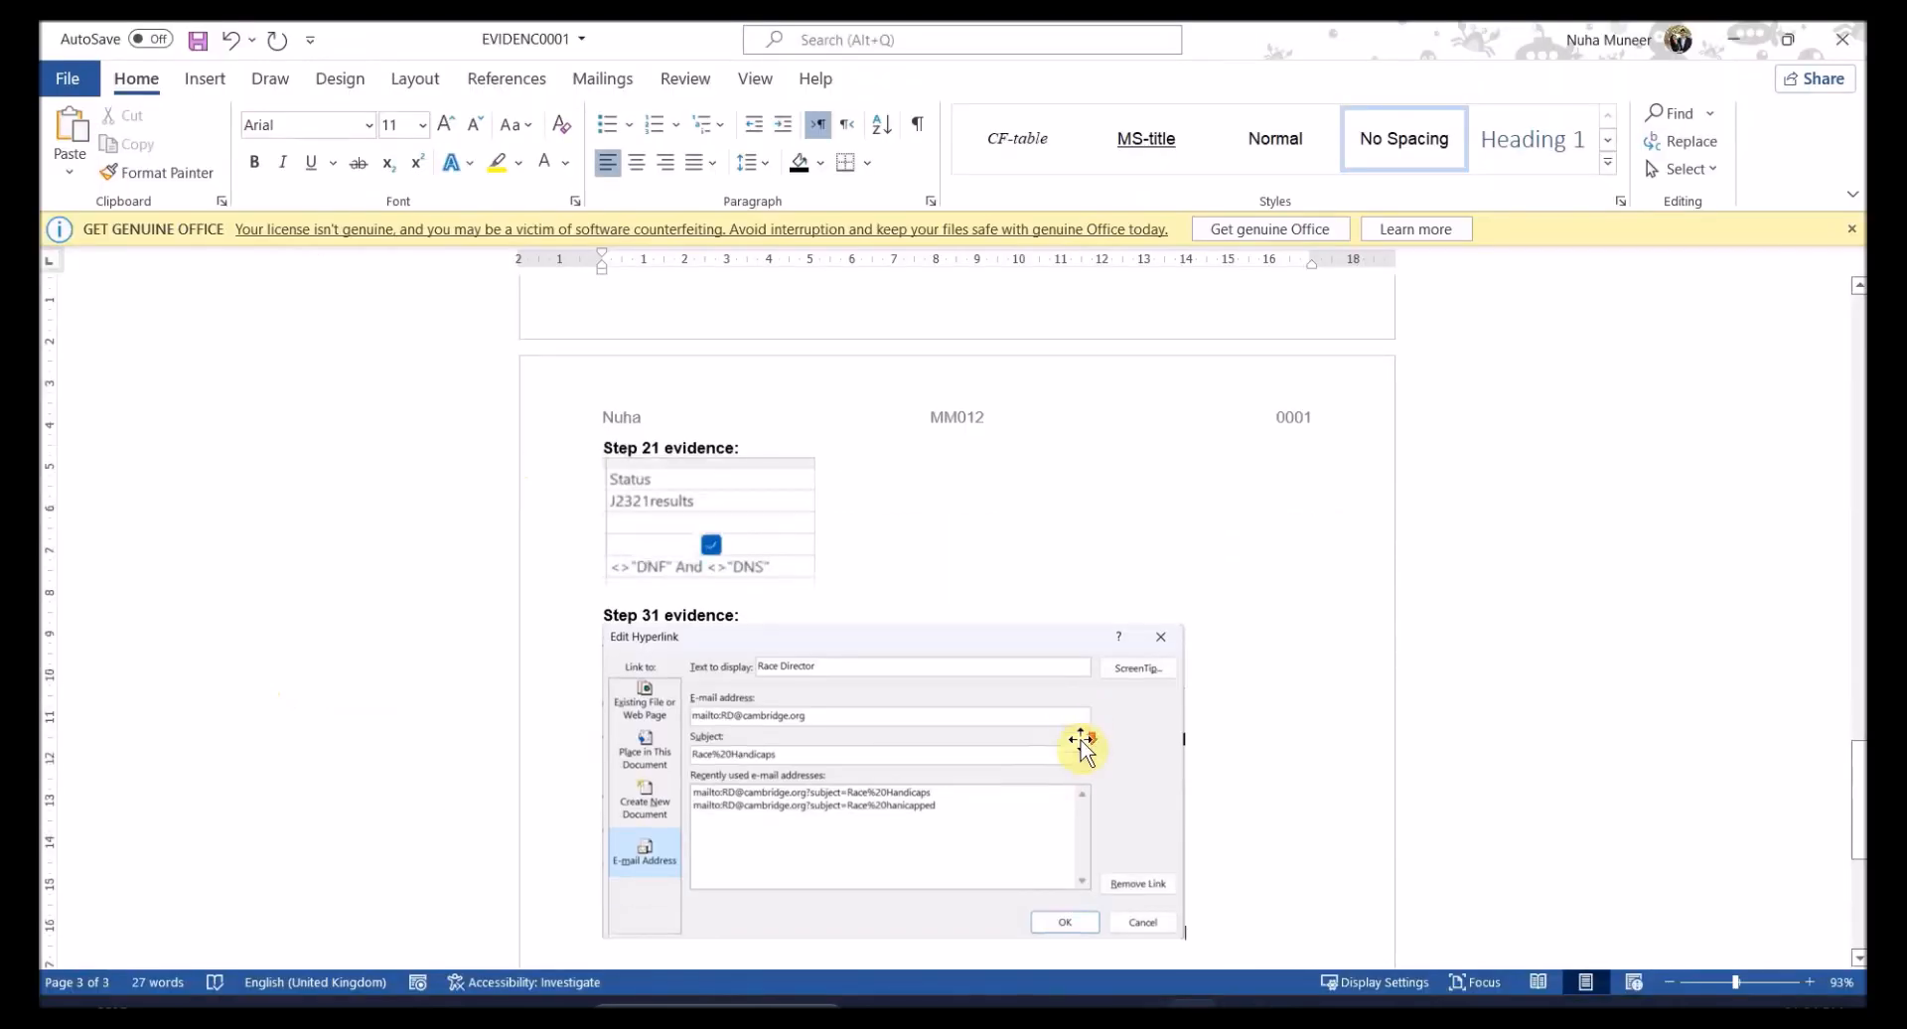
pyautogui.click(1063, 922)
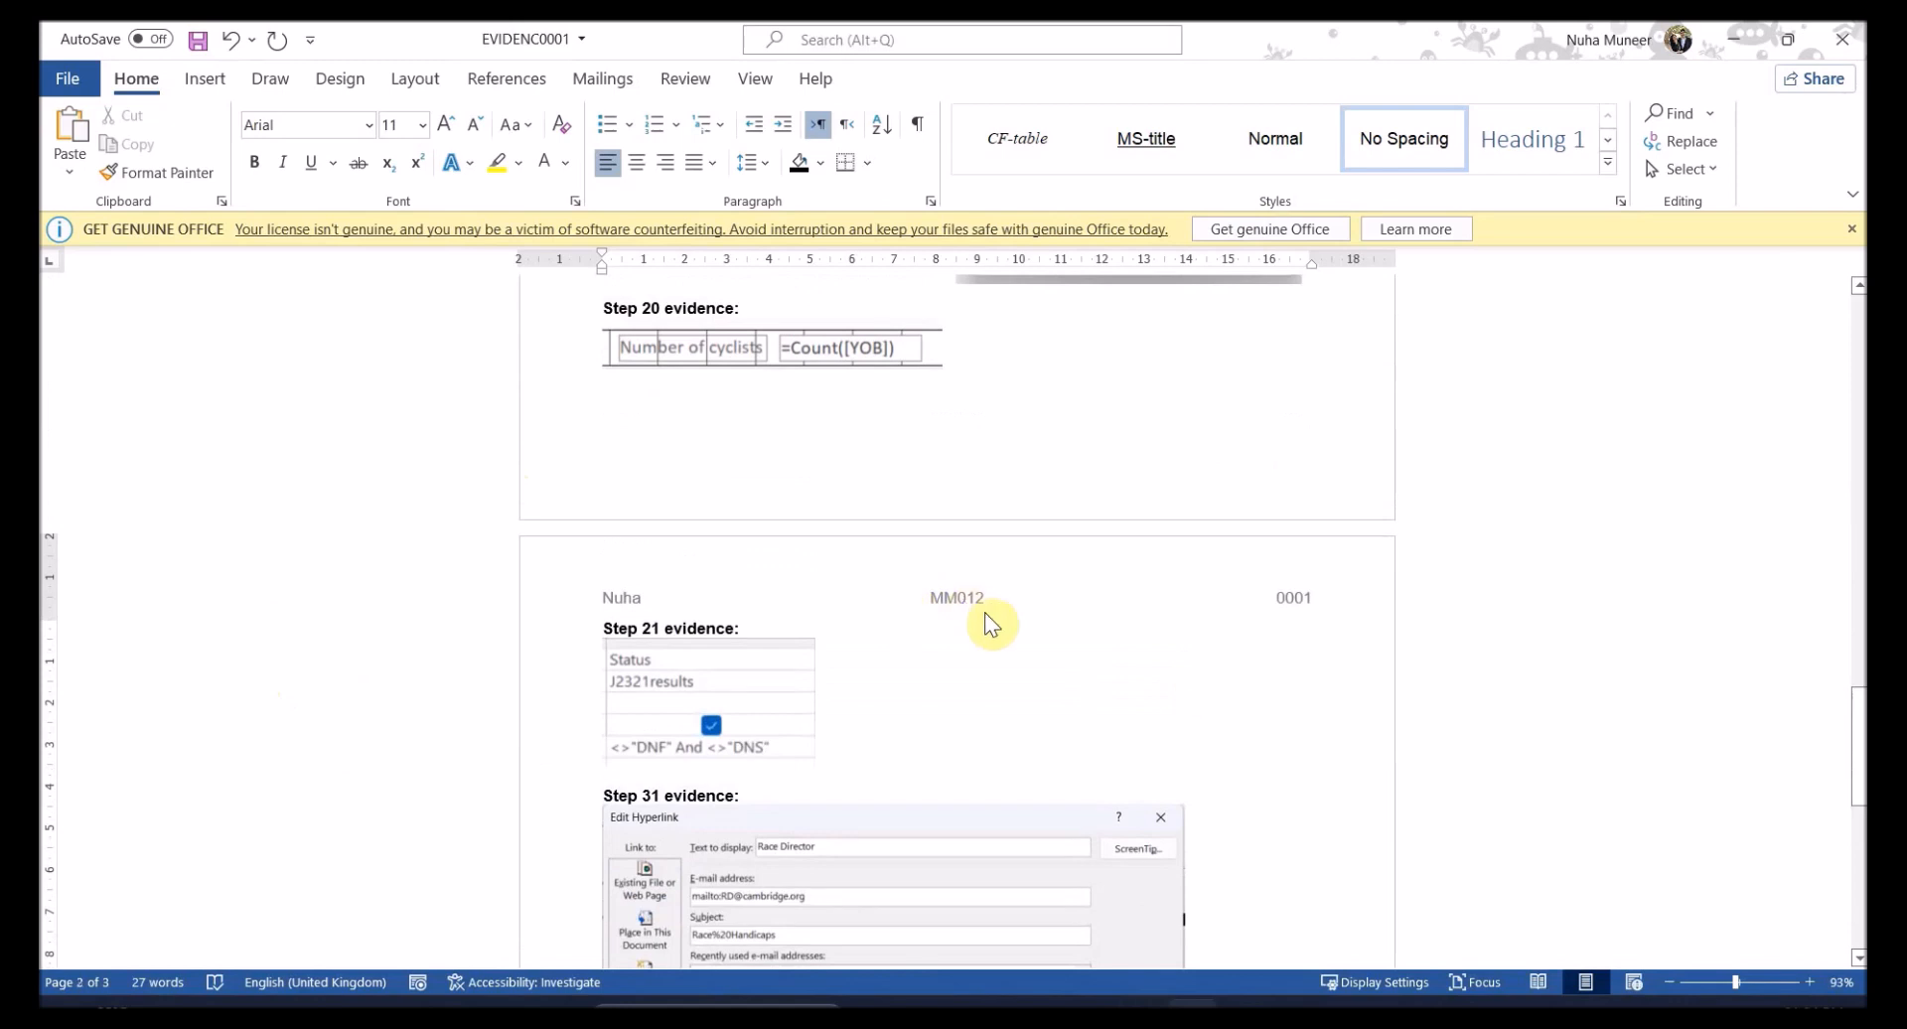
pyautogui.moveTo(668, 608)
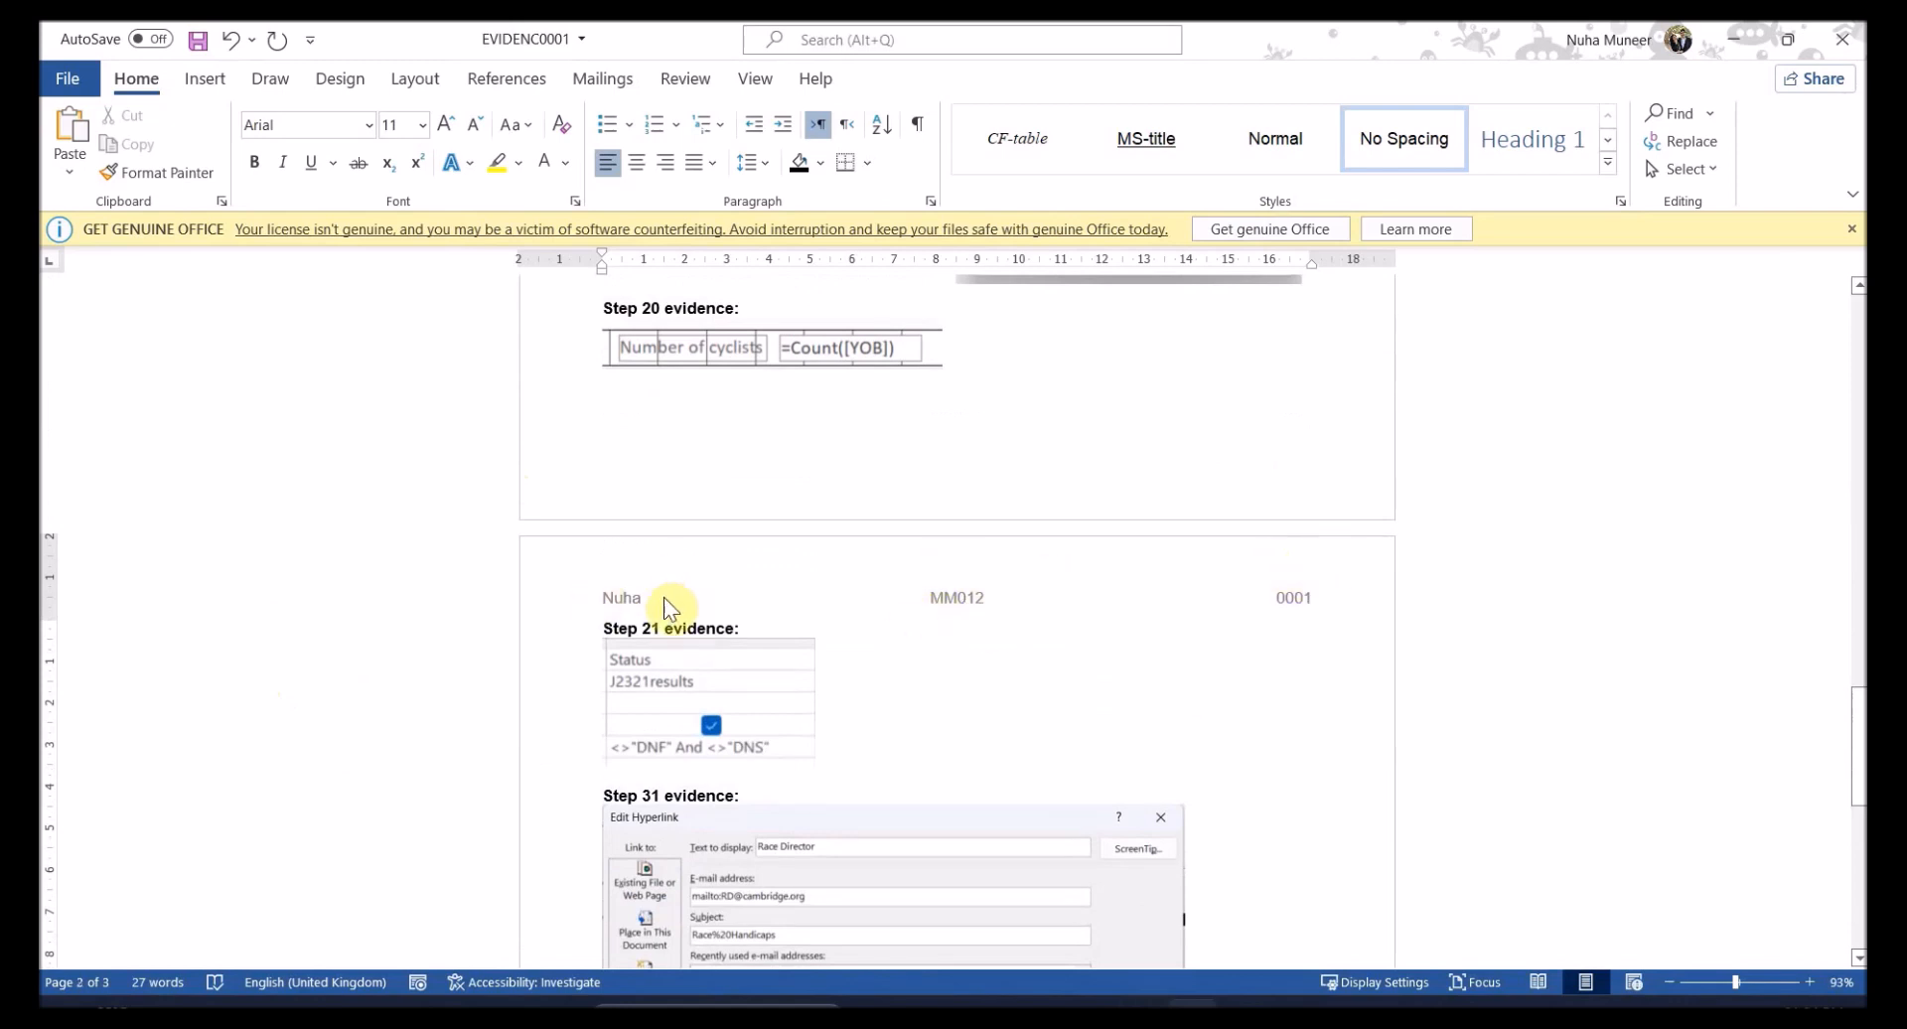